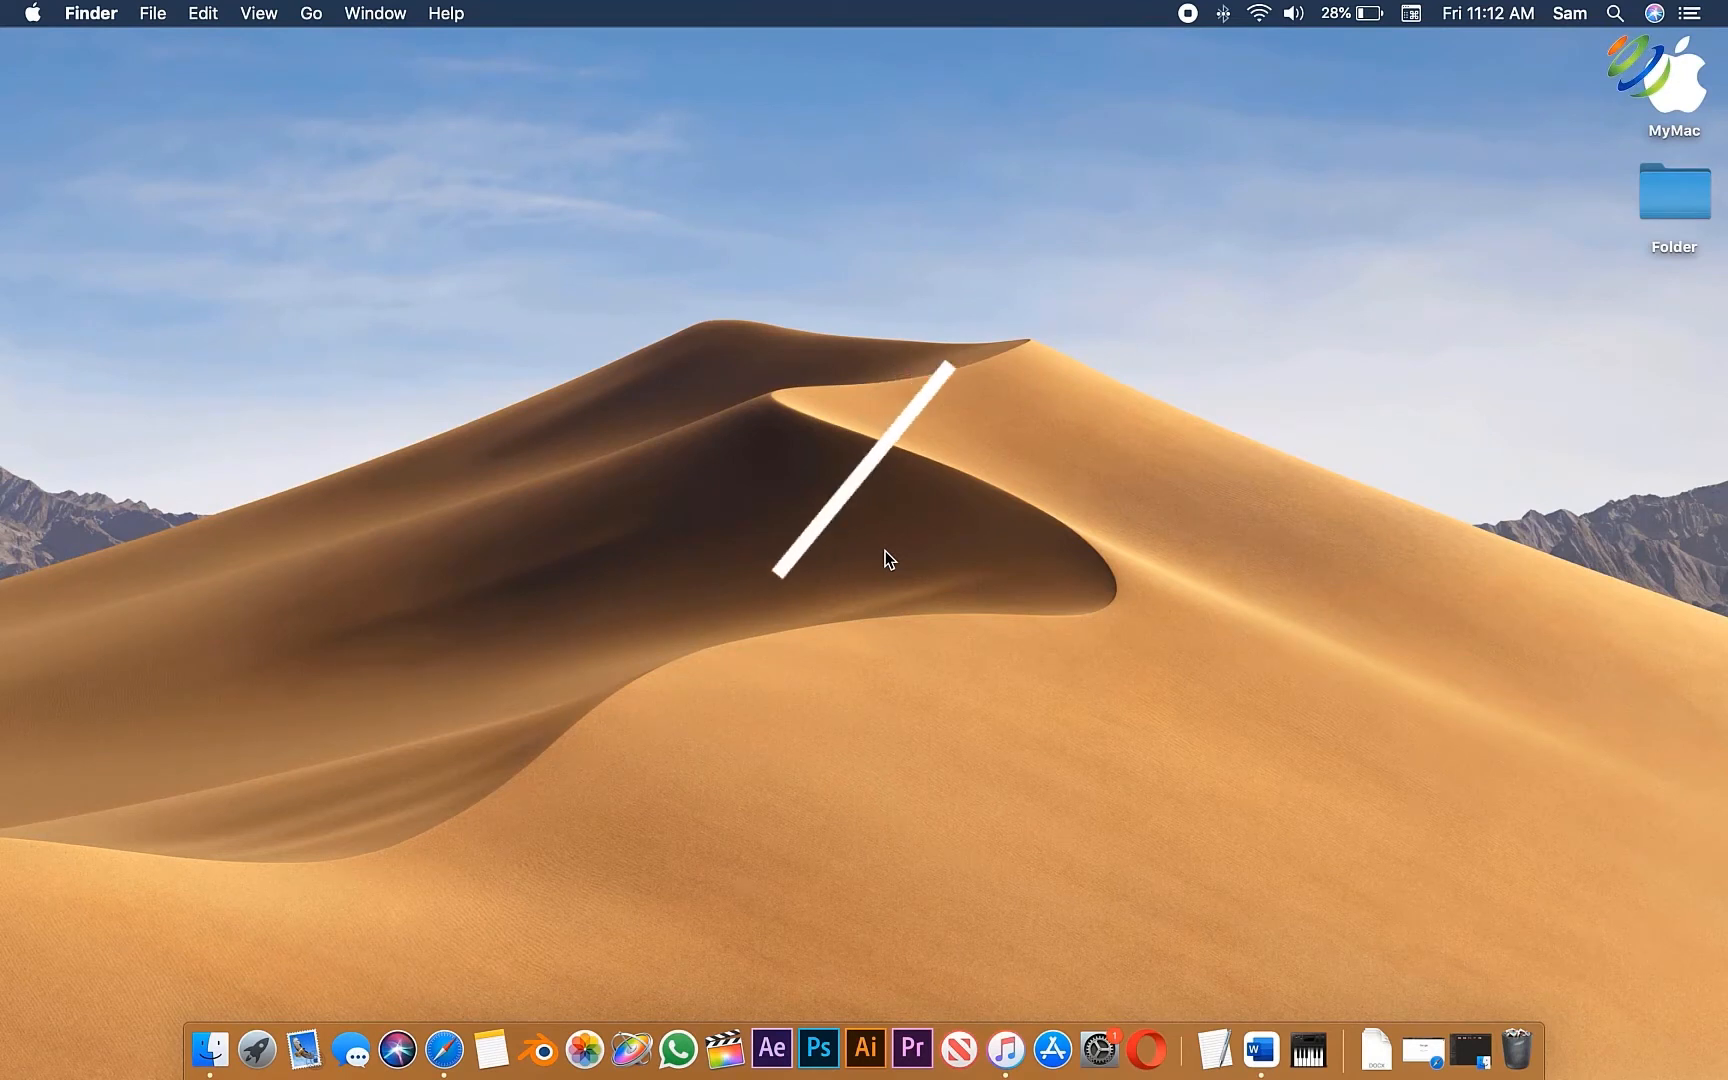
Step: Search Spotlight for 'safari' and launch Safari from the results
key("cmd+space")
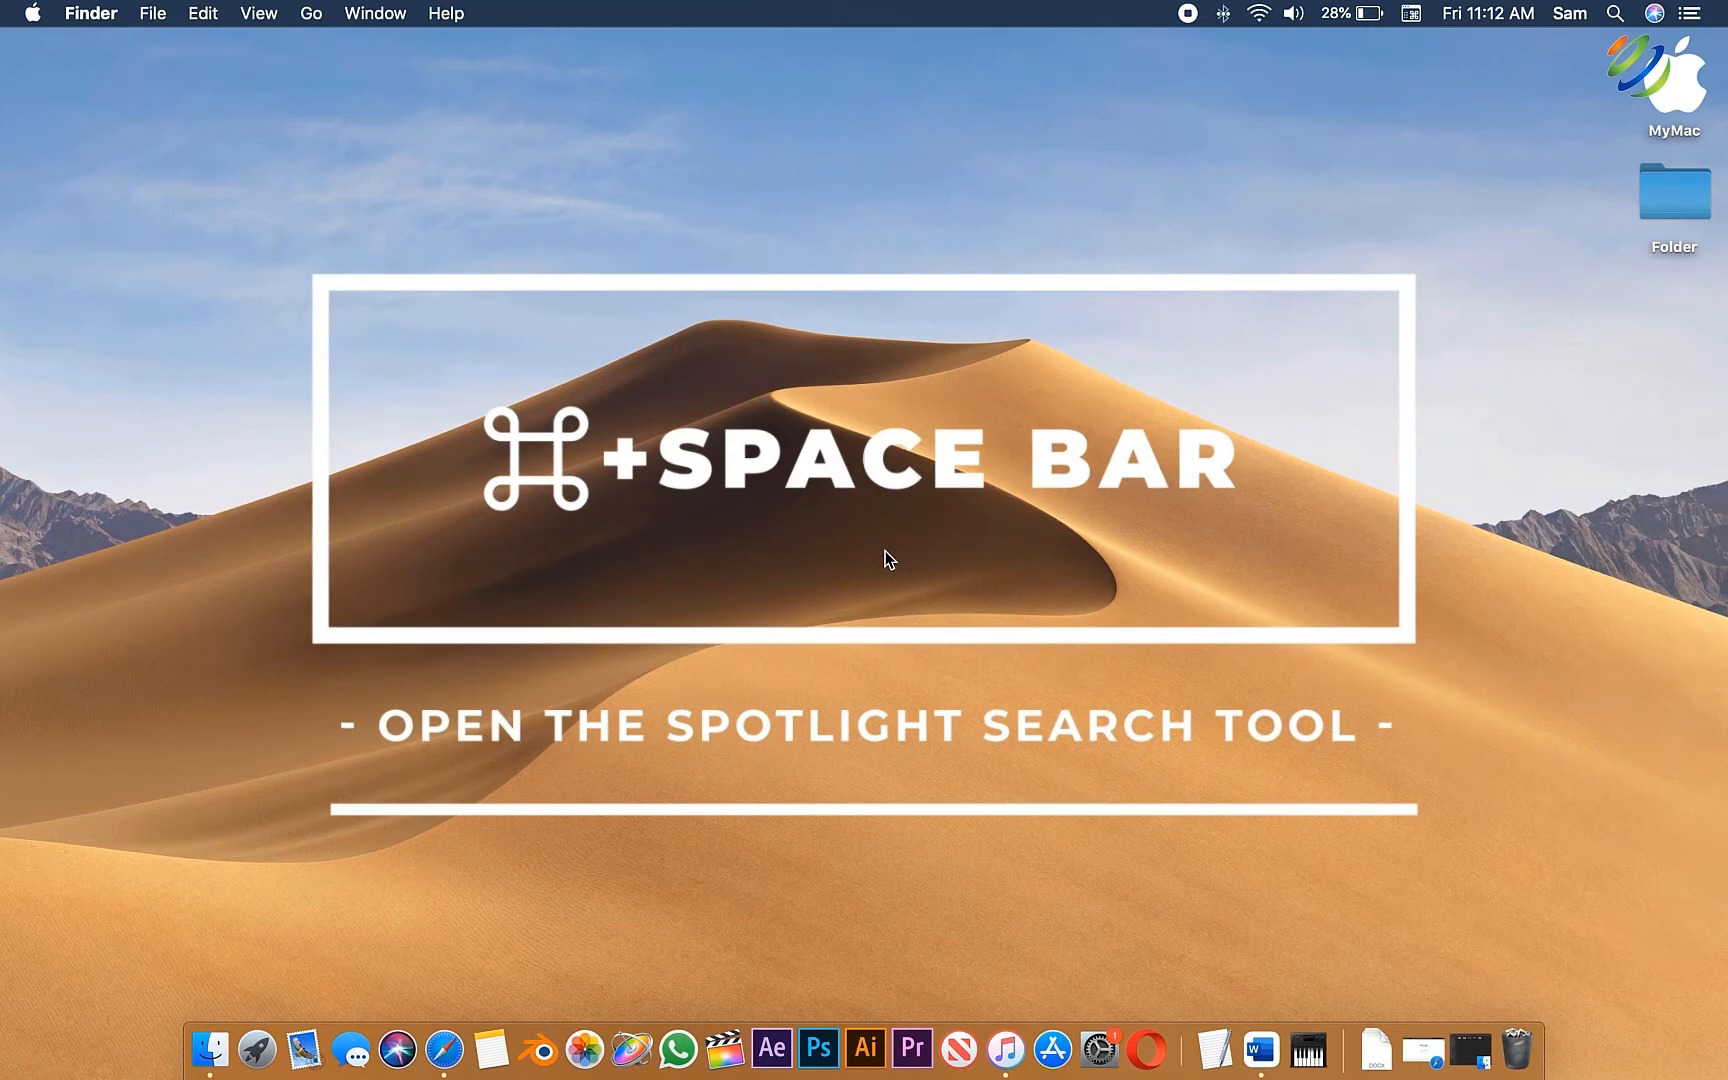
key("cmd+space")
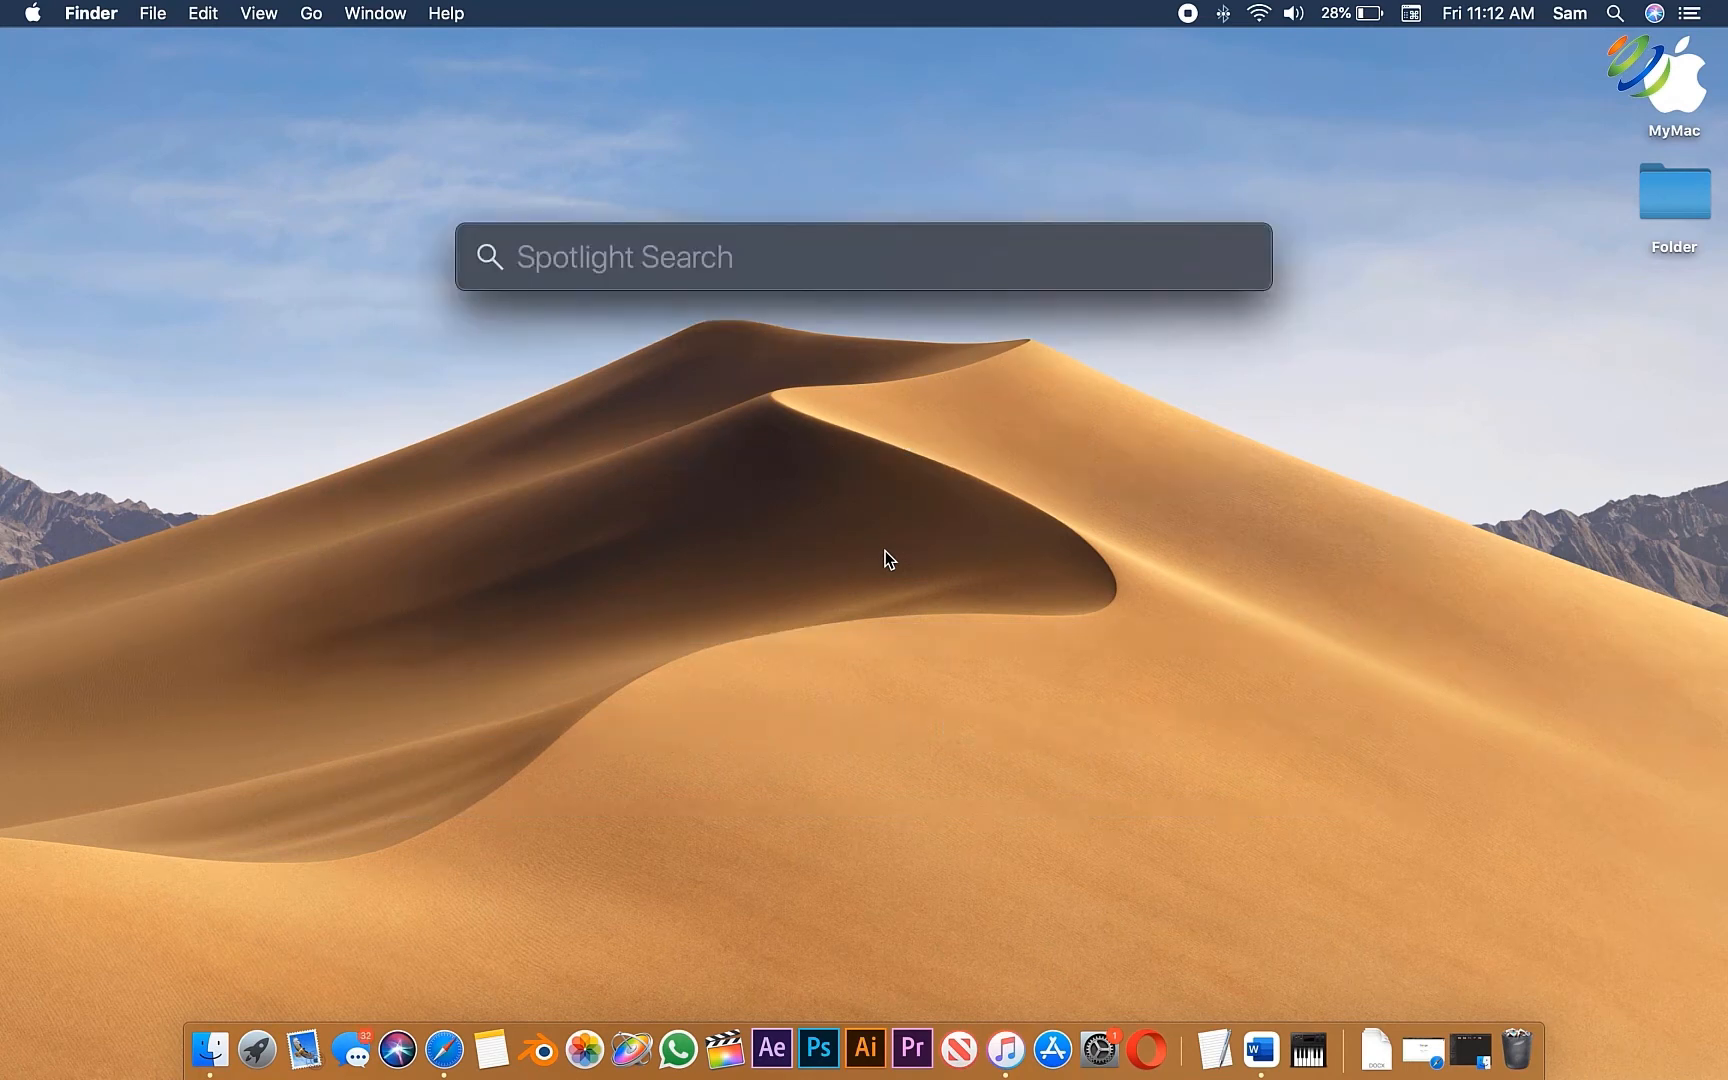
type("safari")
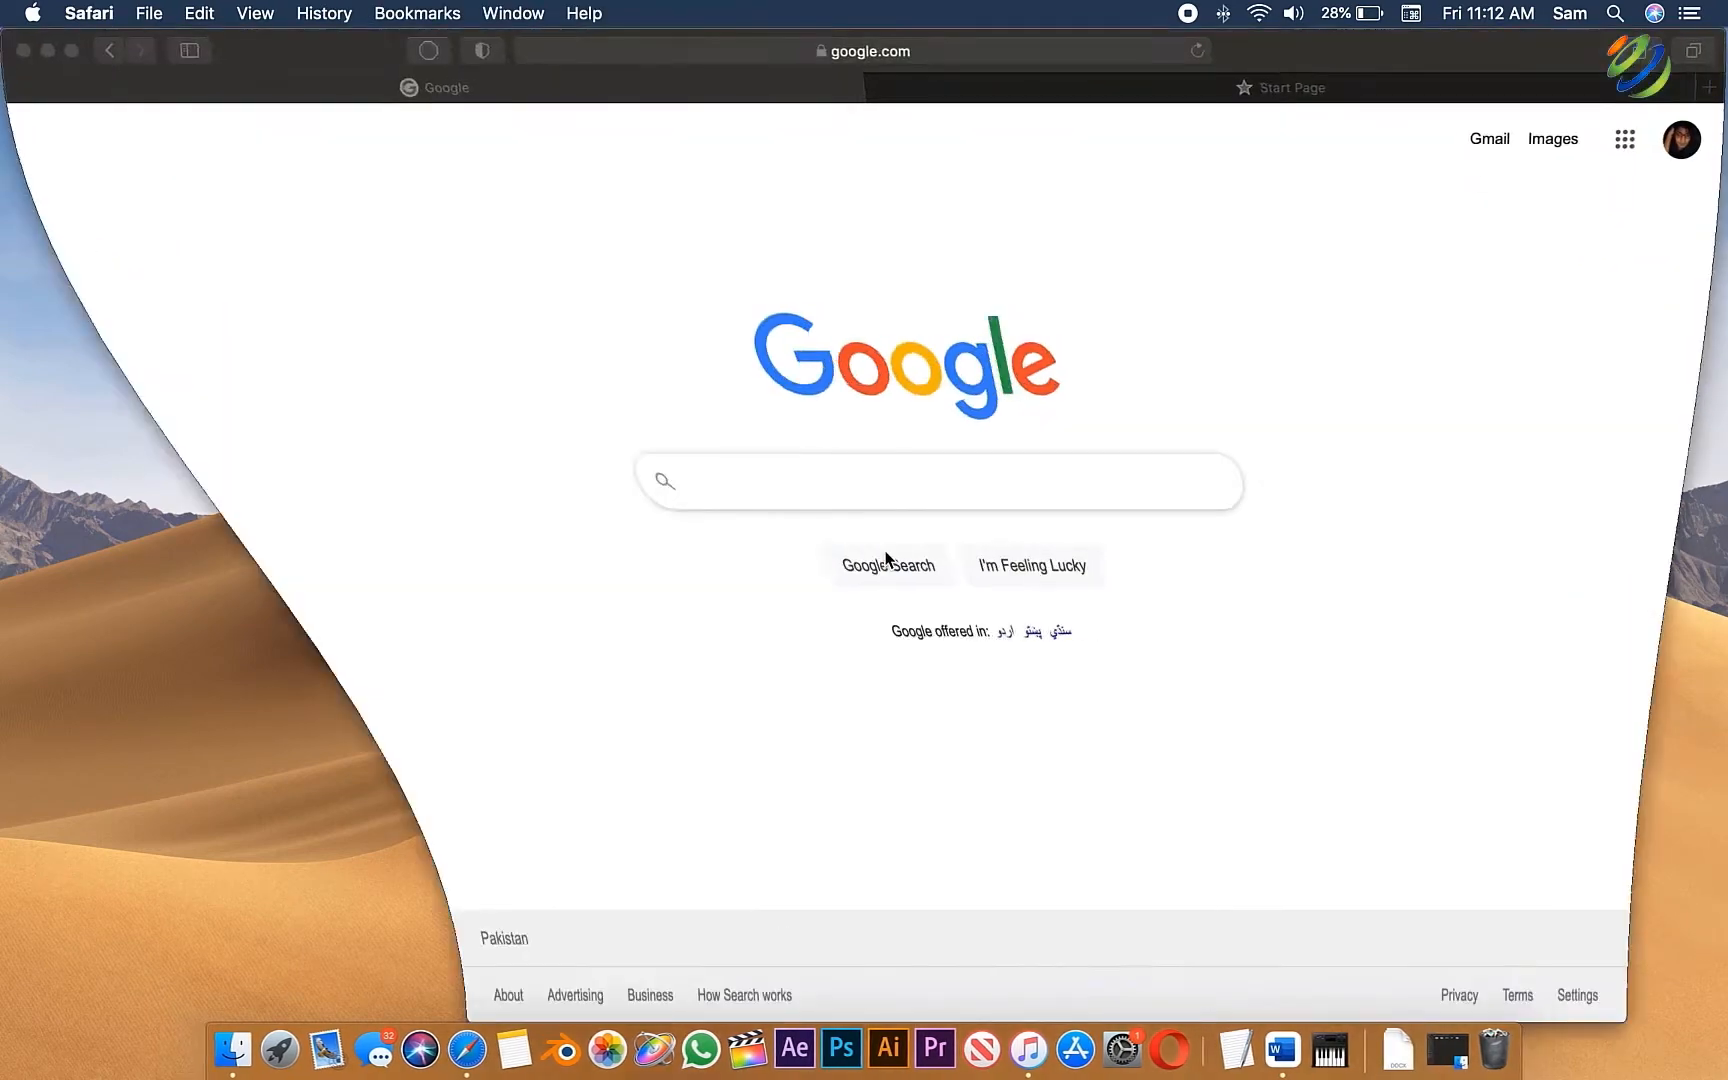
left_click(860, 51)
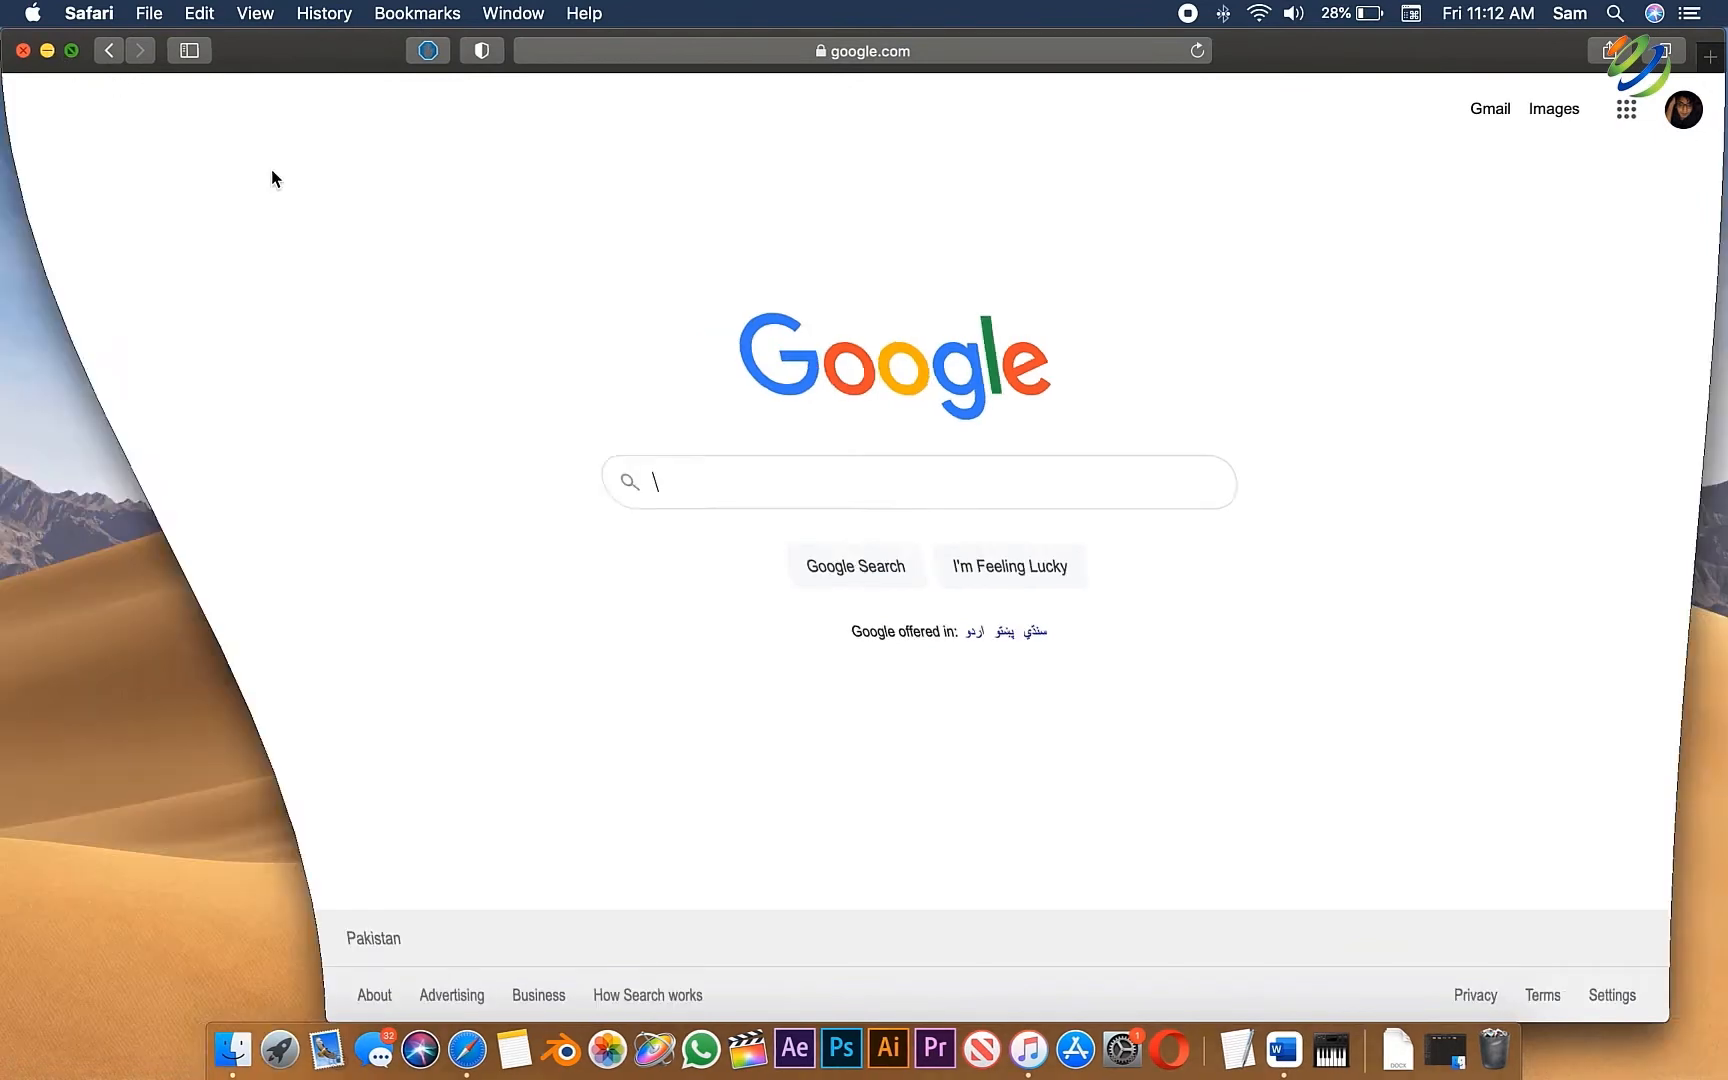
type("safari")
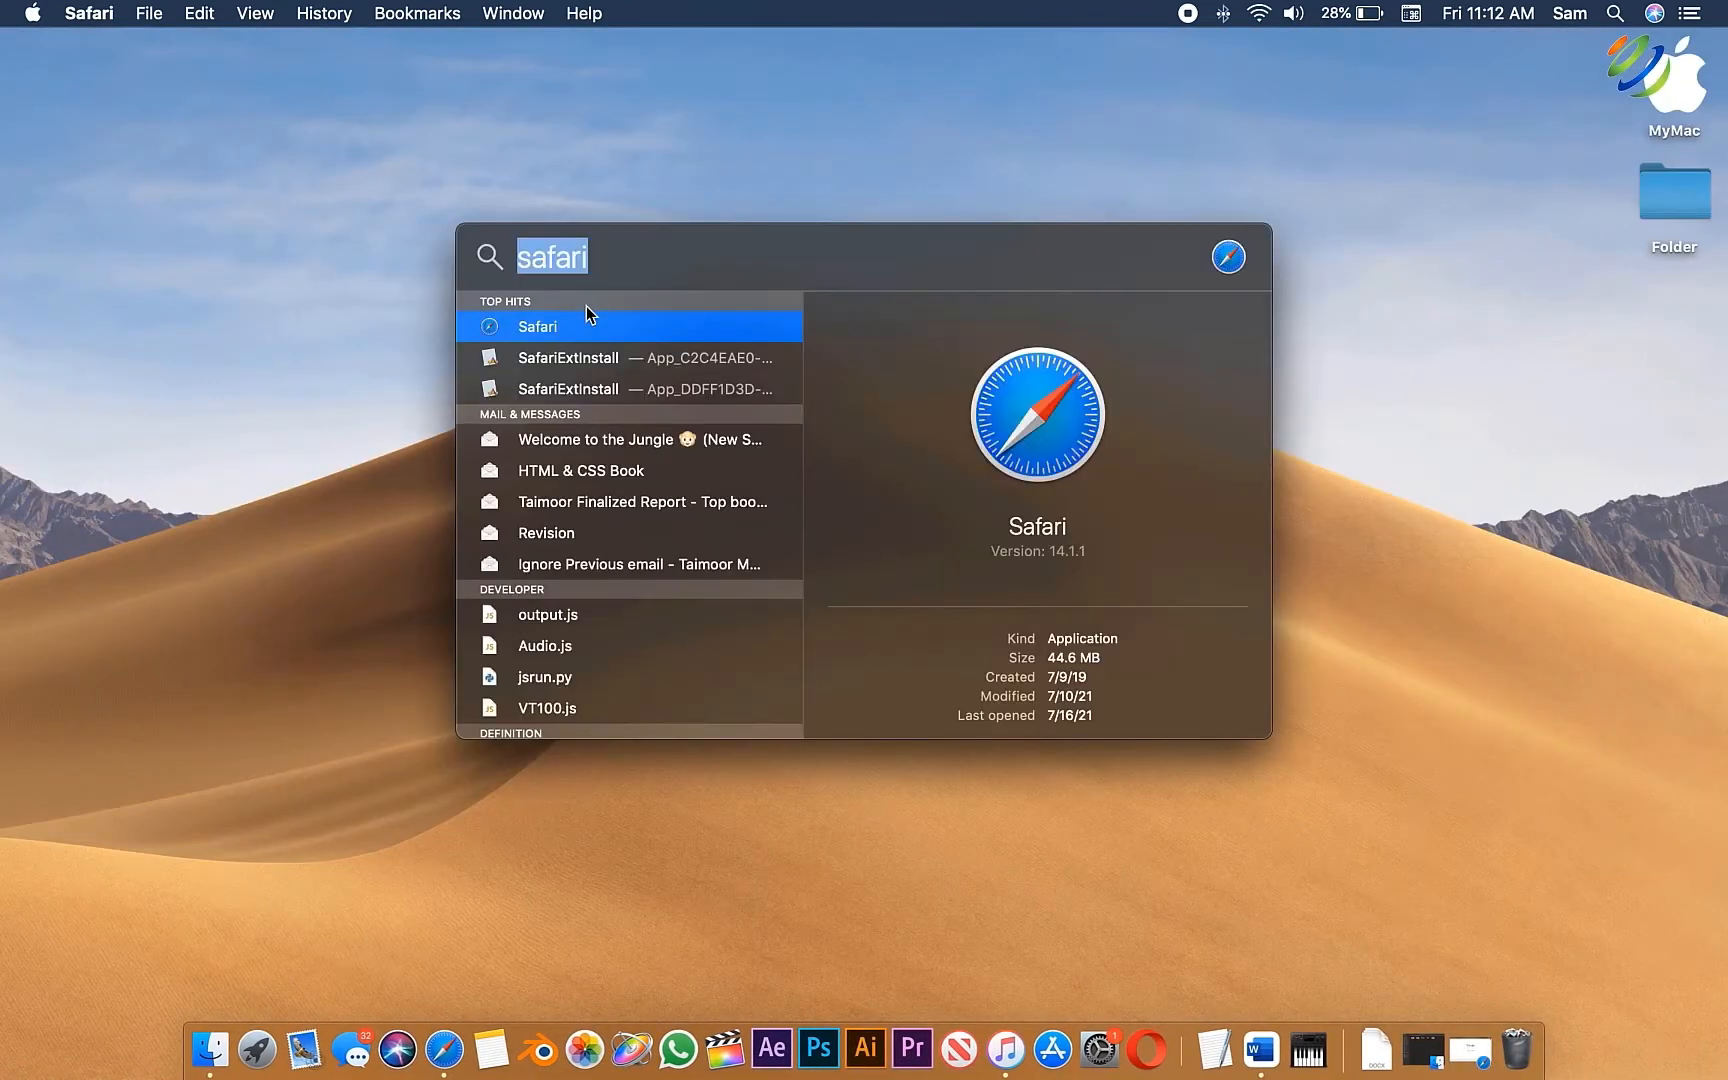
Step: Search Spotlight for 'linux' and preview the matching report and image results
type("linux")
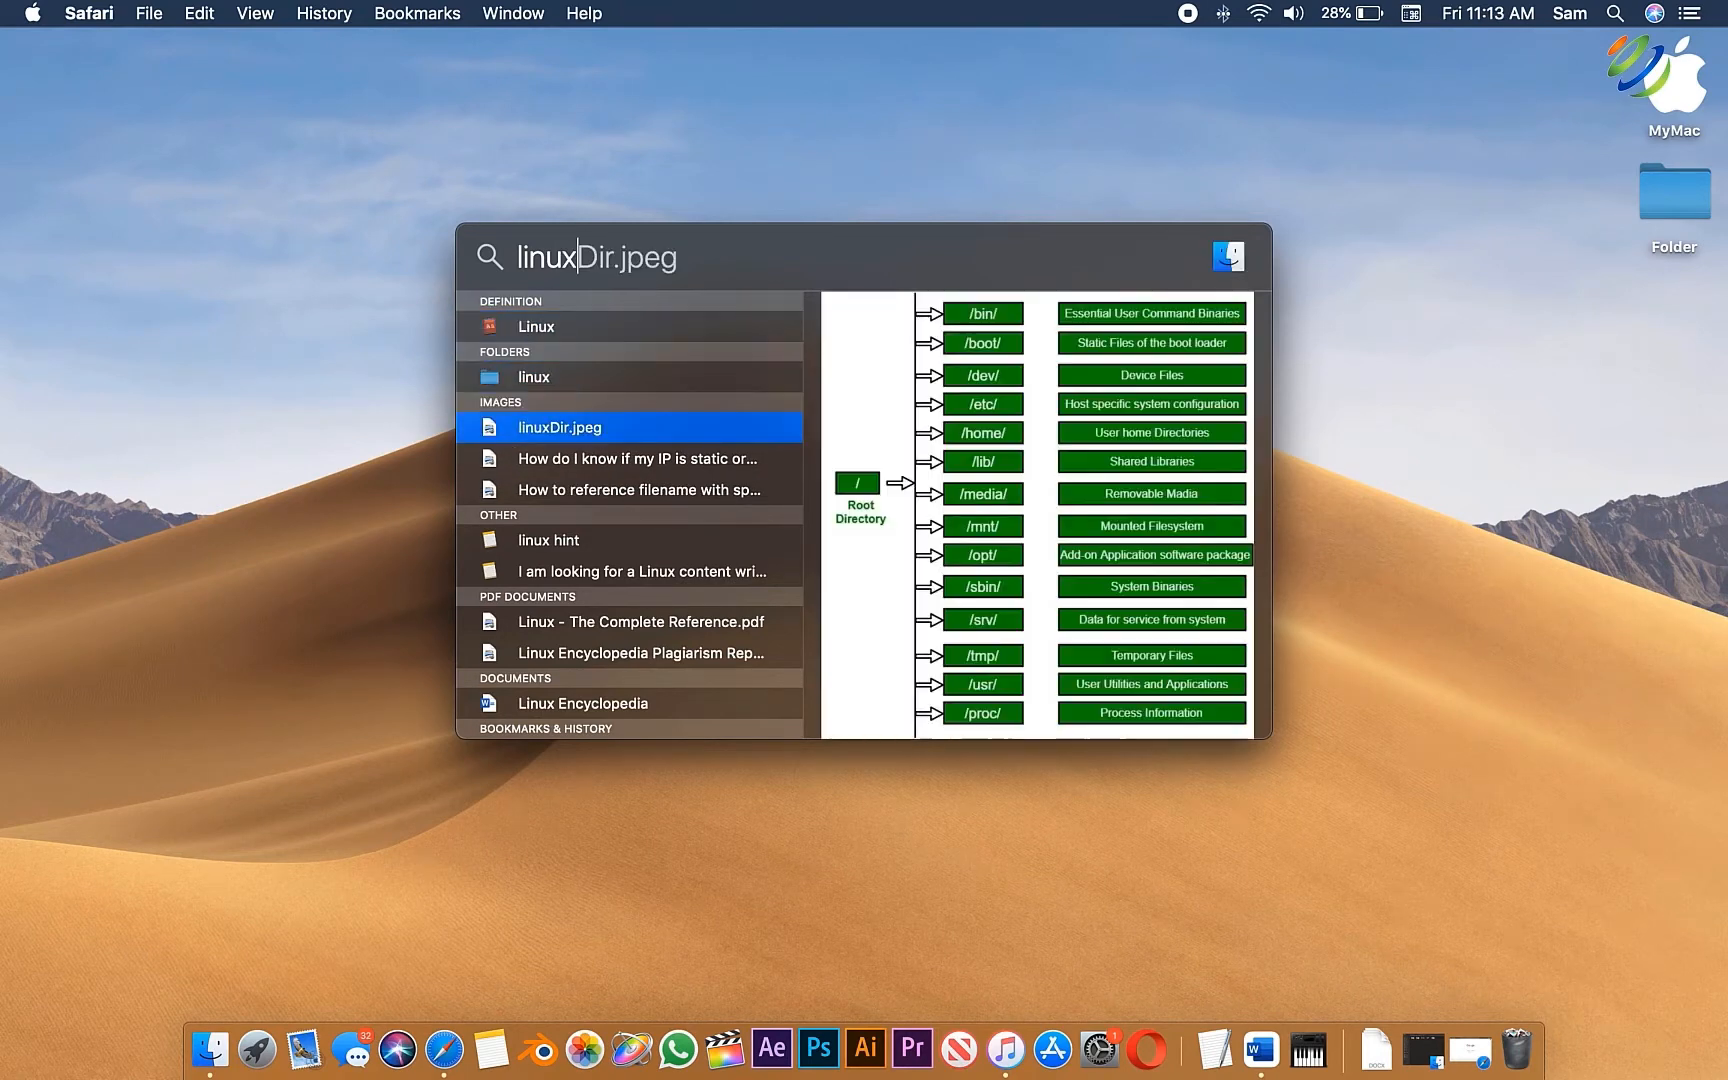
left_click(637, 489)
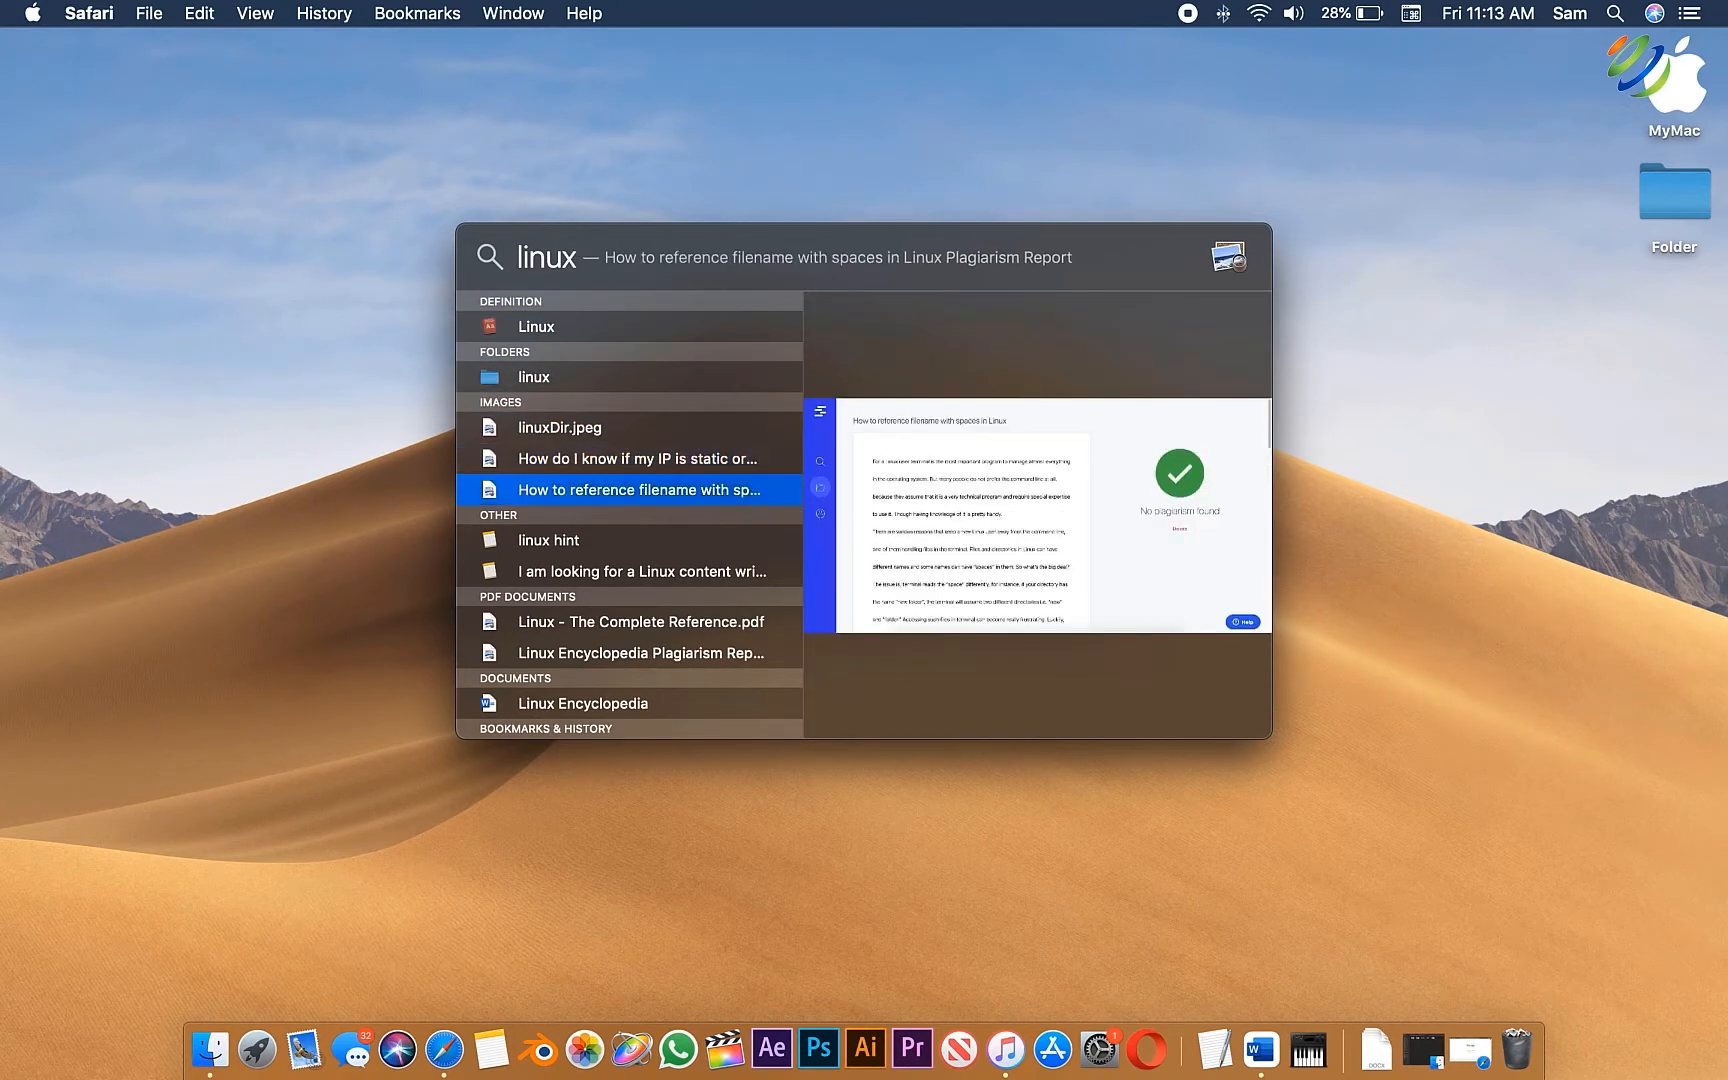
left_click(644, 571)
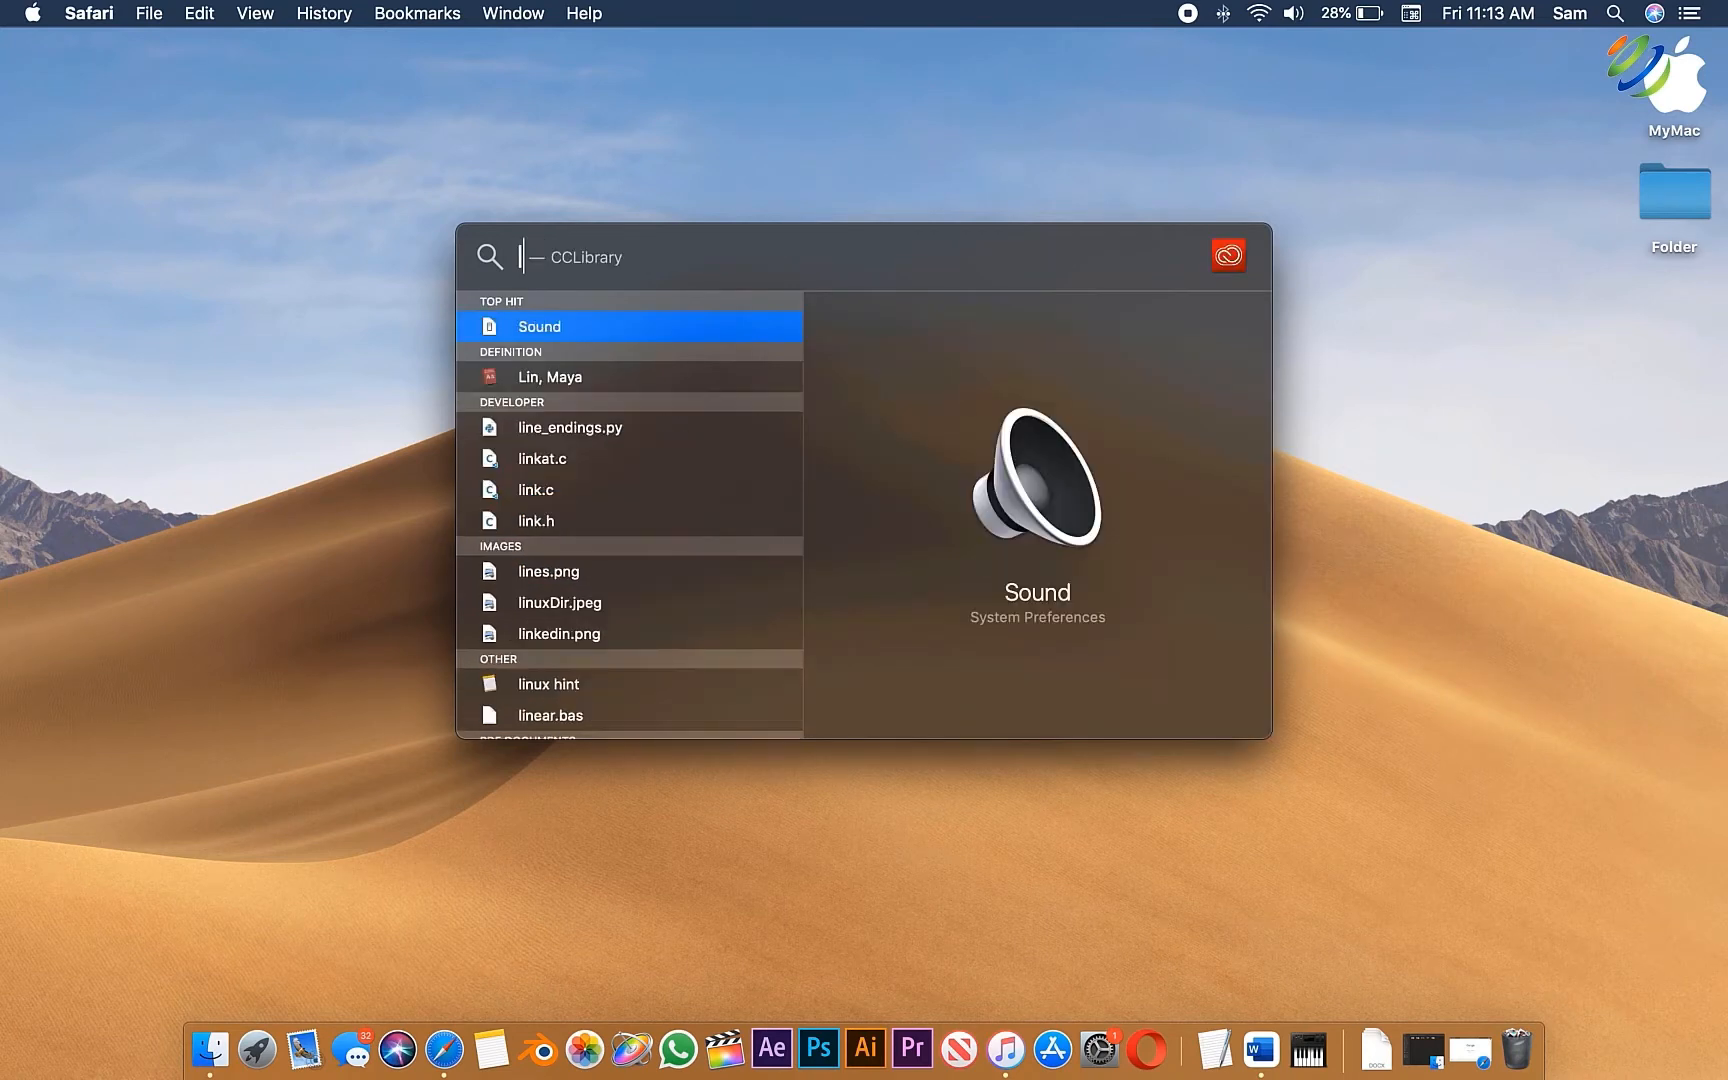
type("word")
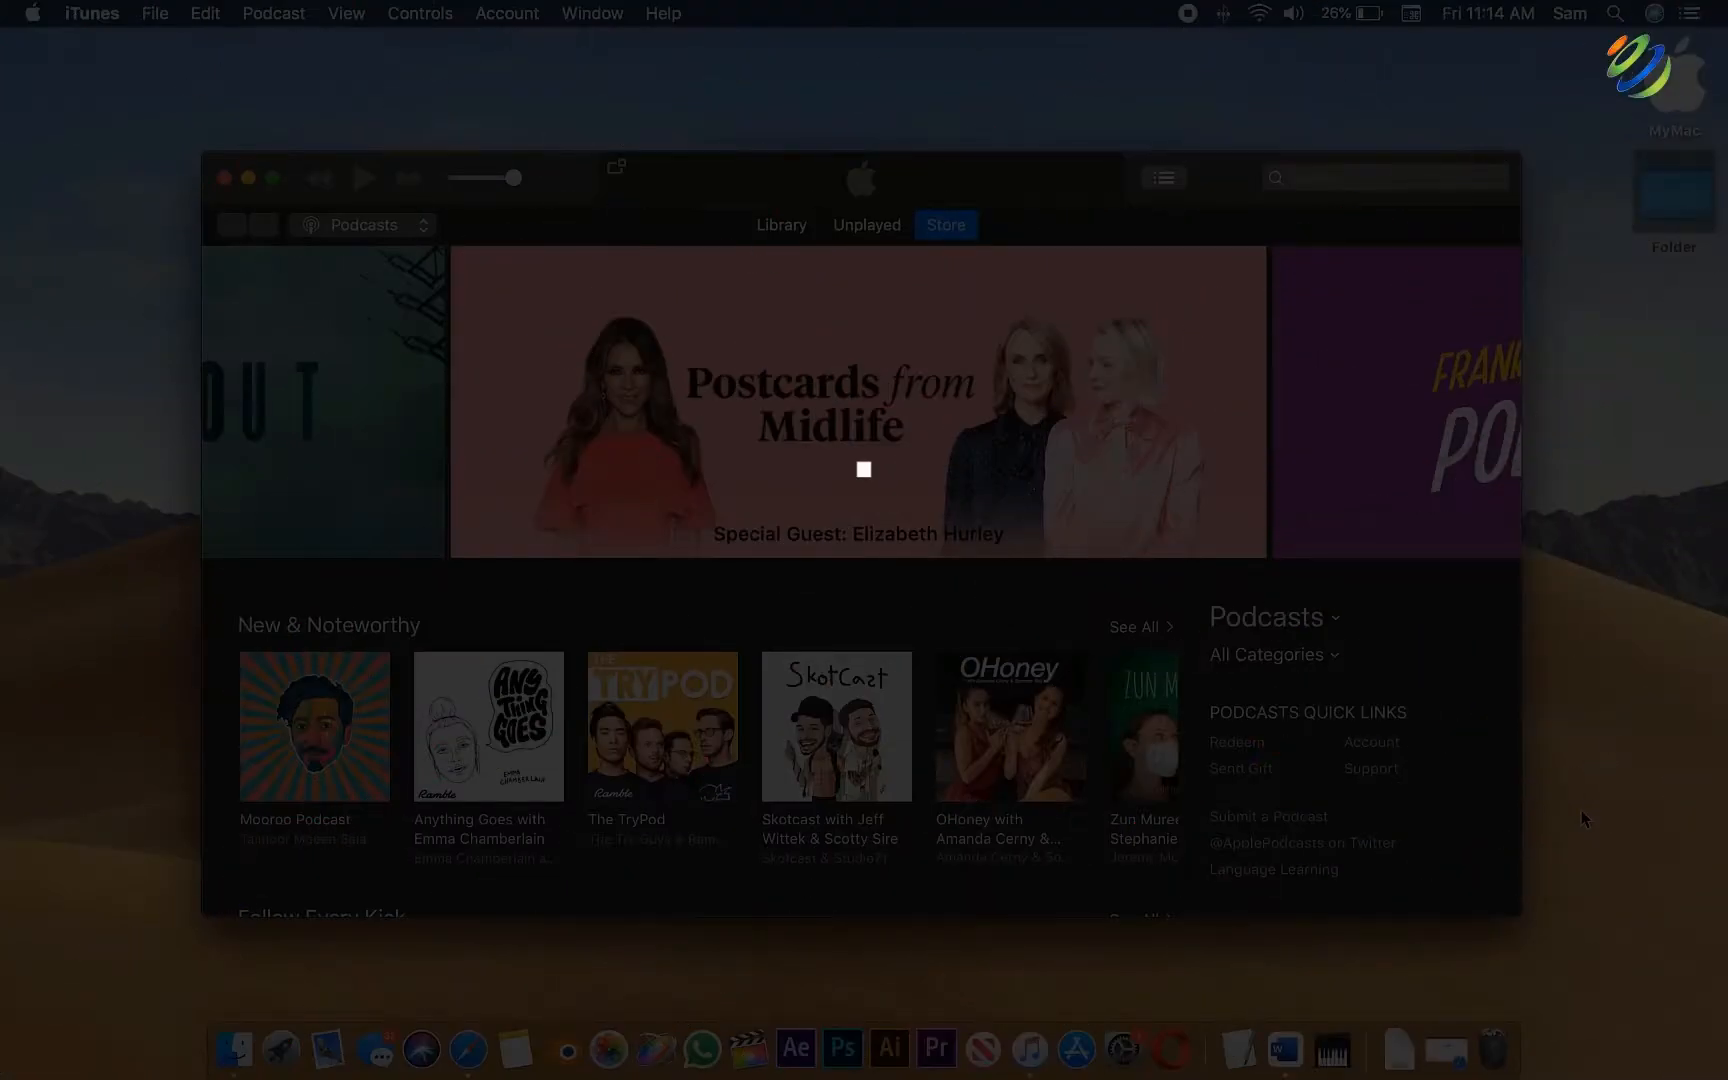
Step: Hide iTunes with Cmd+H, then restore its Podcasts store window from the Dock
key("cmd+h")
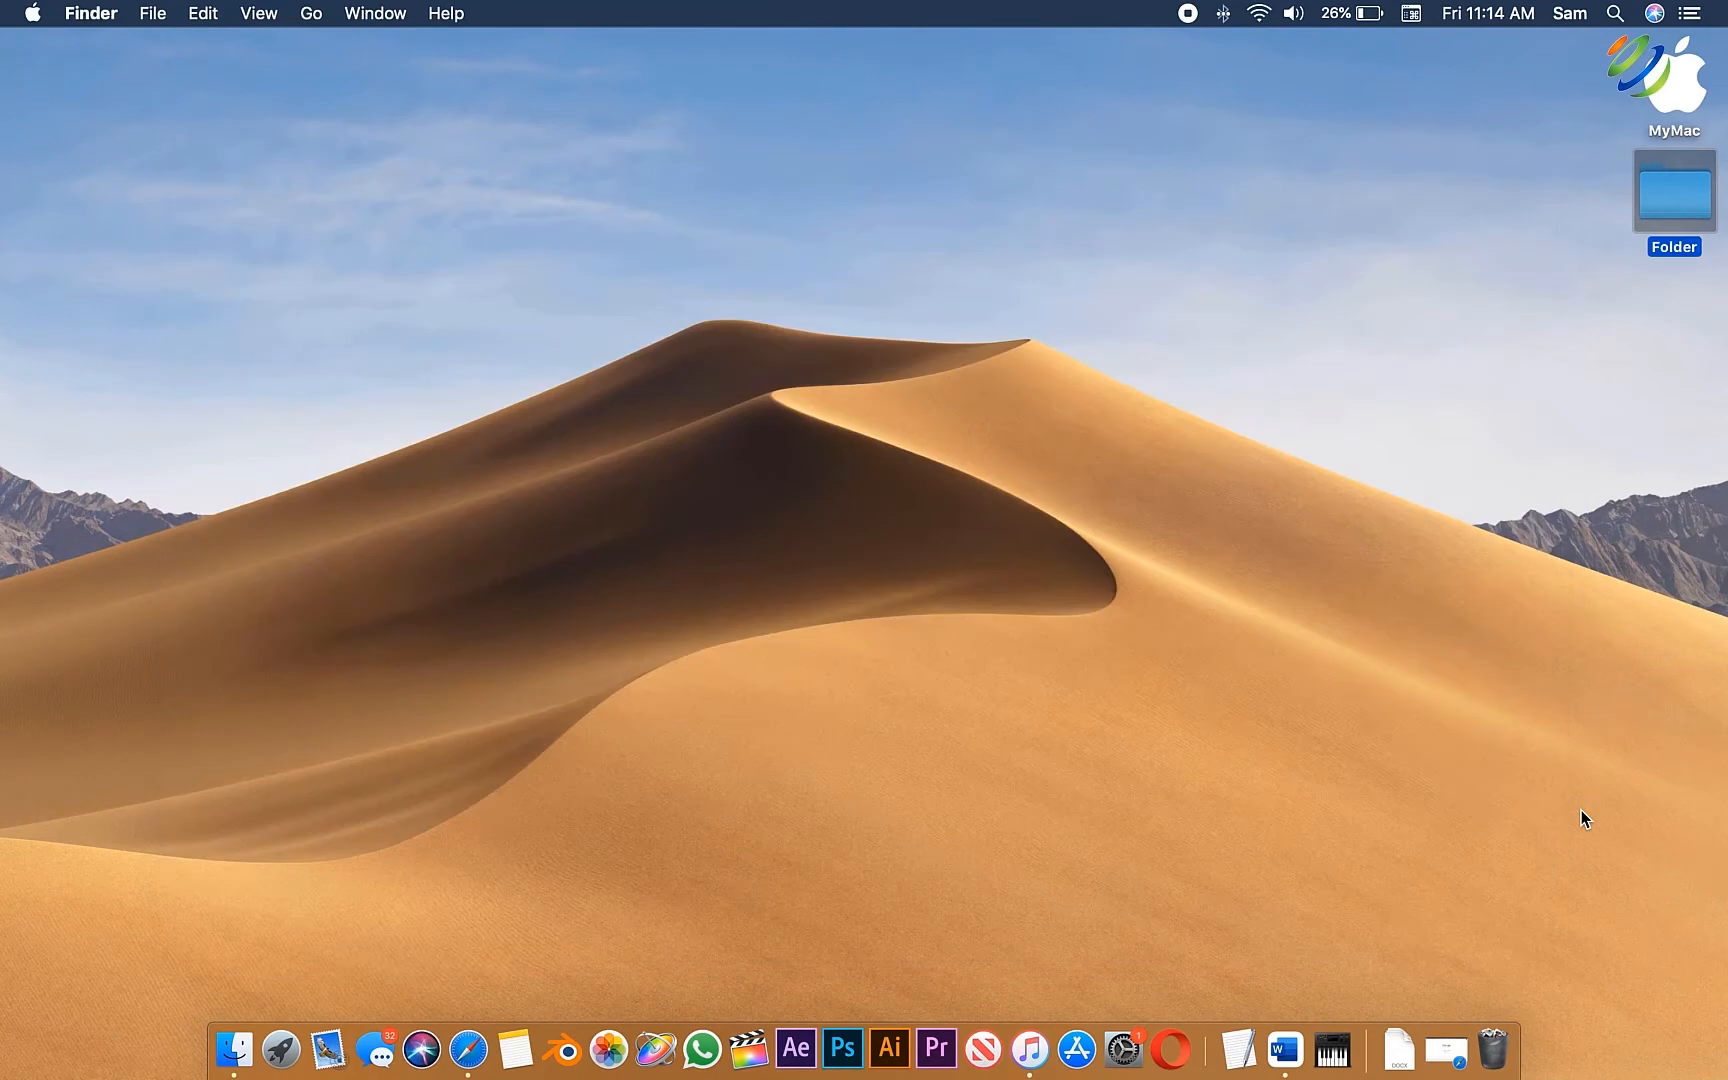
mouse_move(1023, 1017)
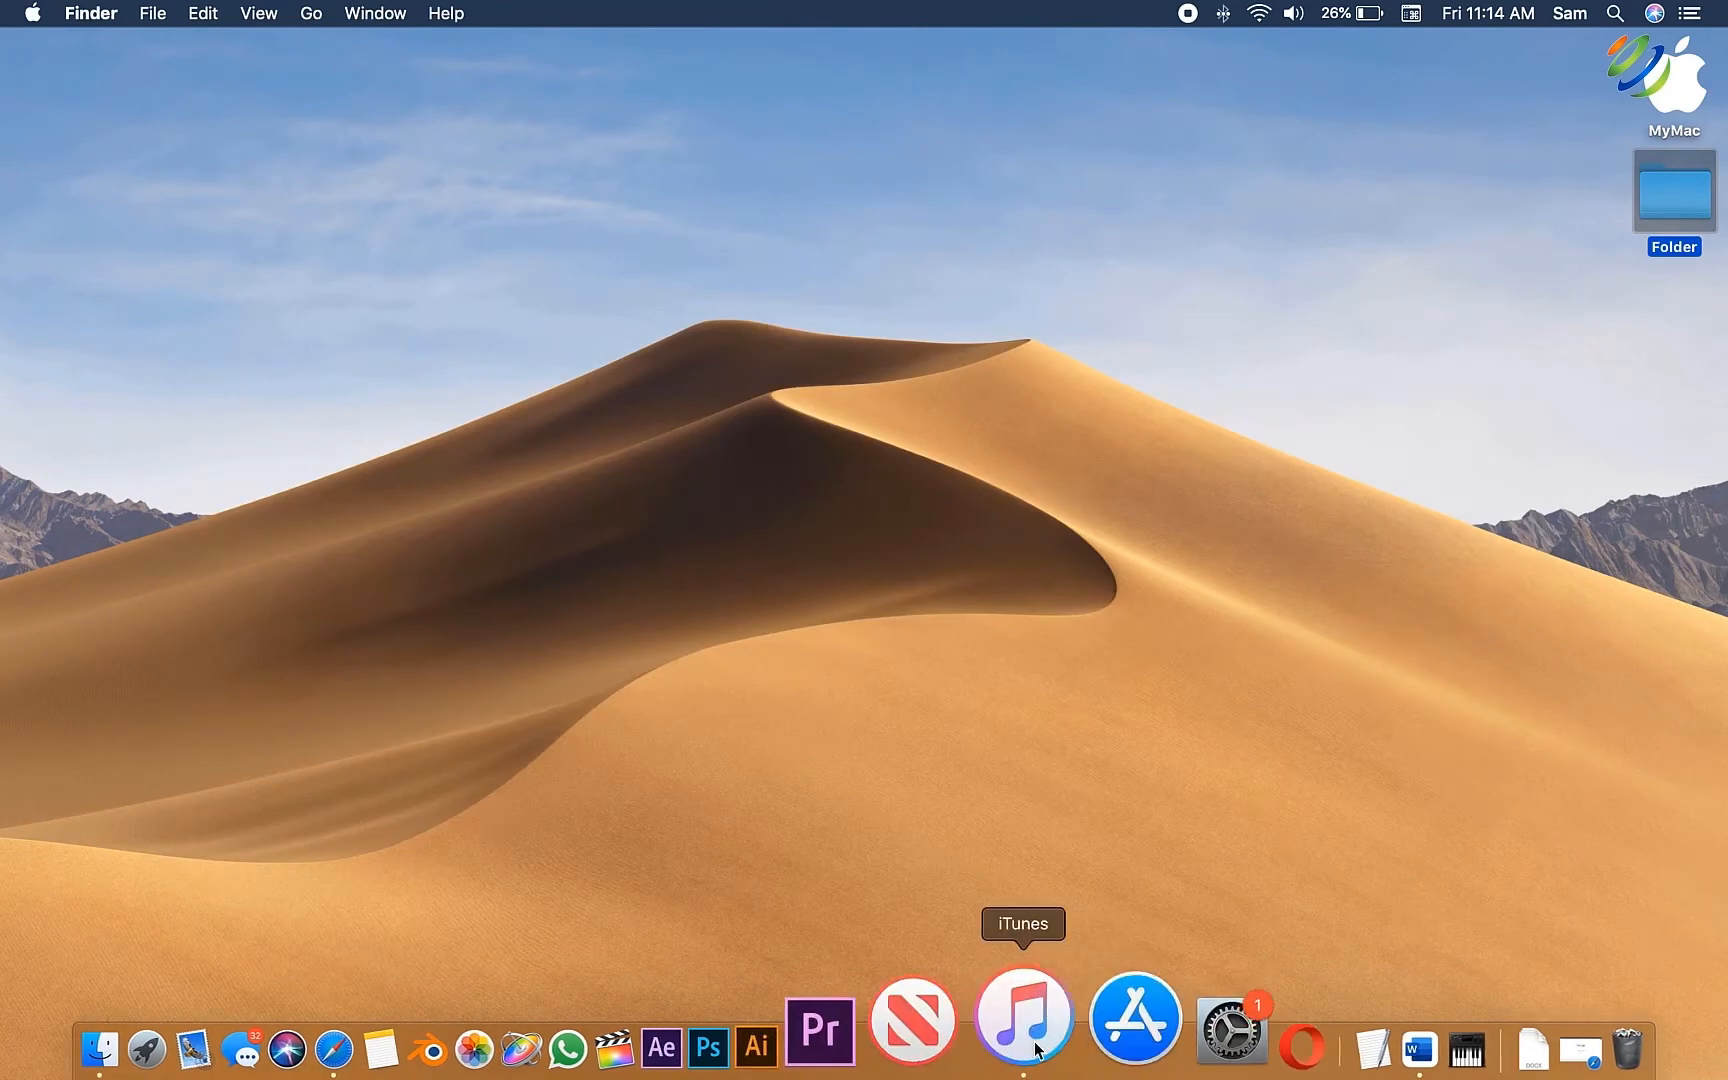
left_click(1022, 1016)
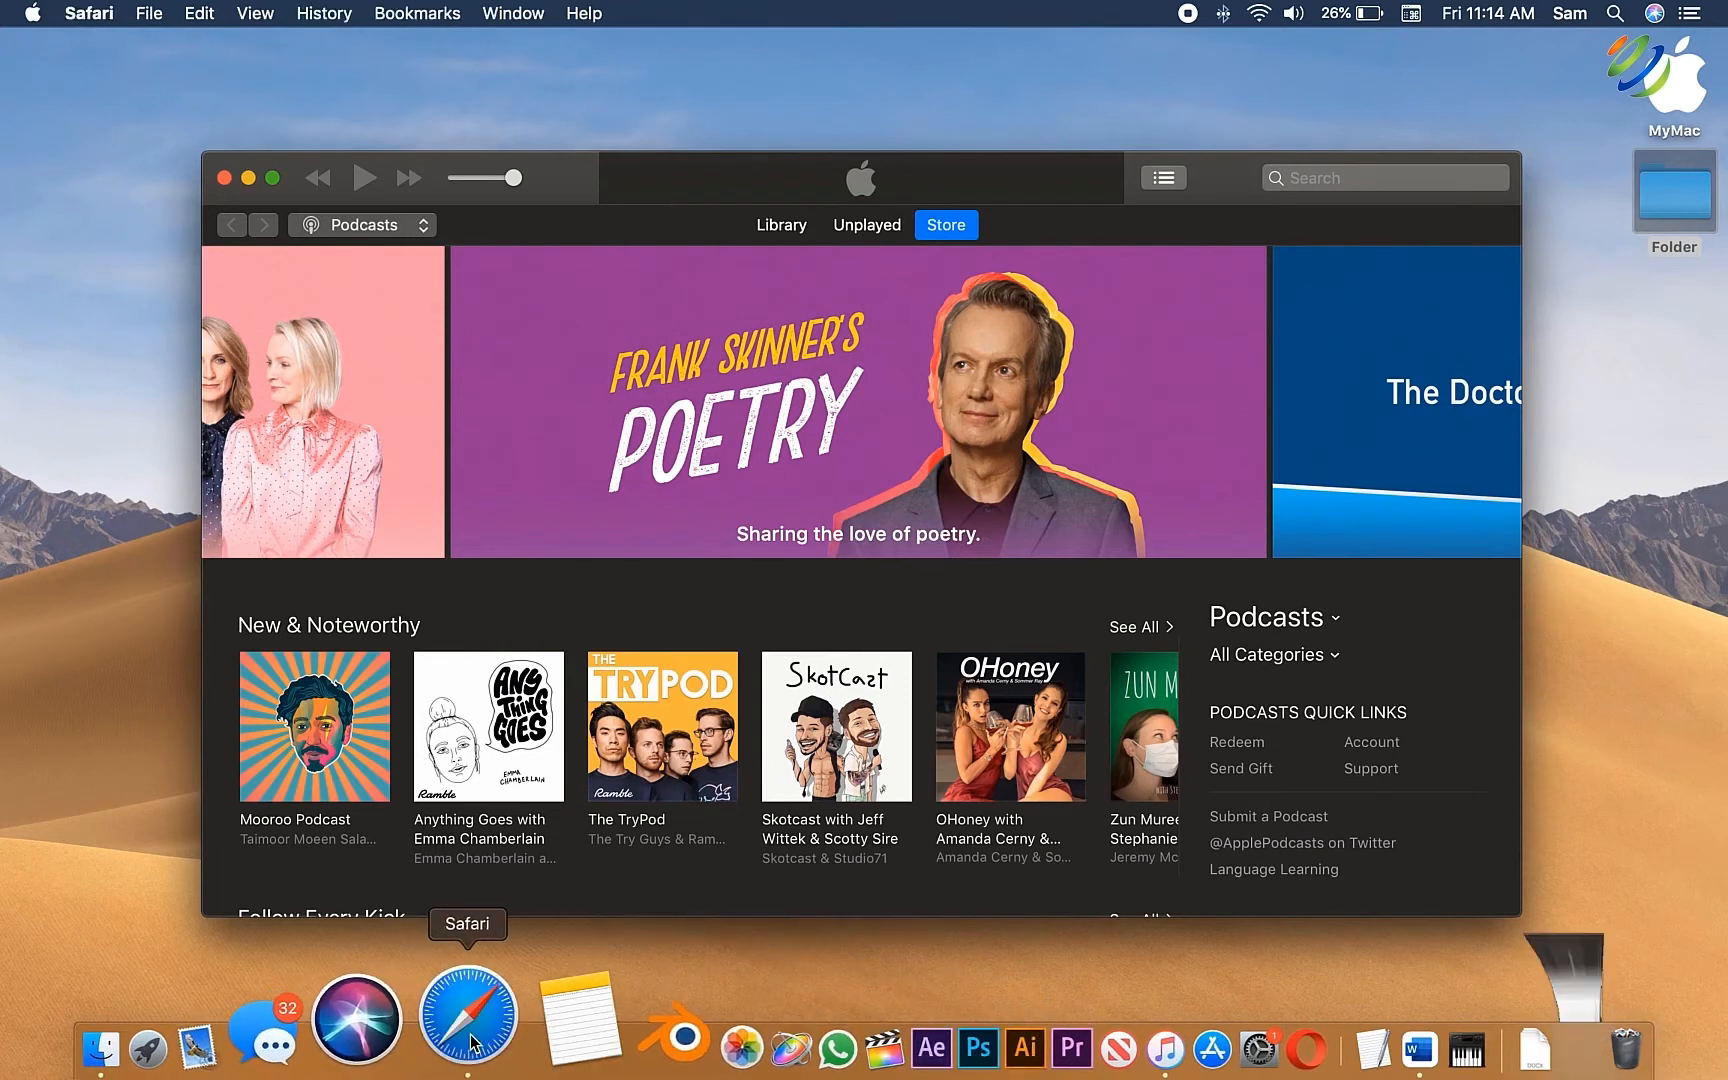
left_click(467, 1016)
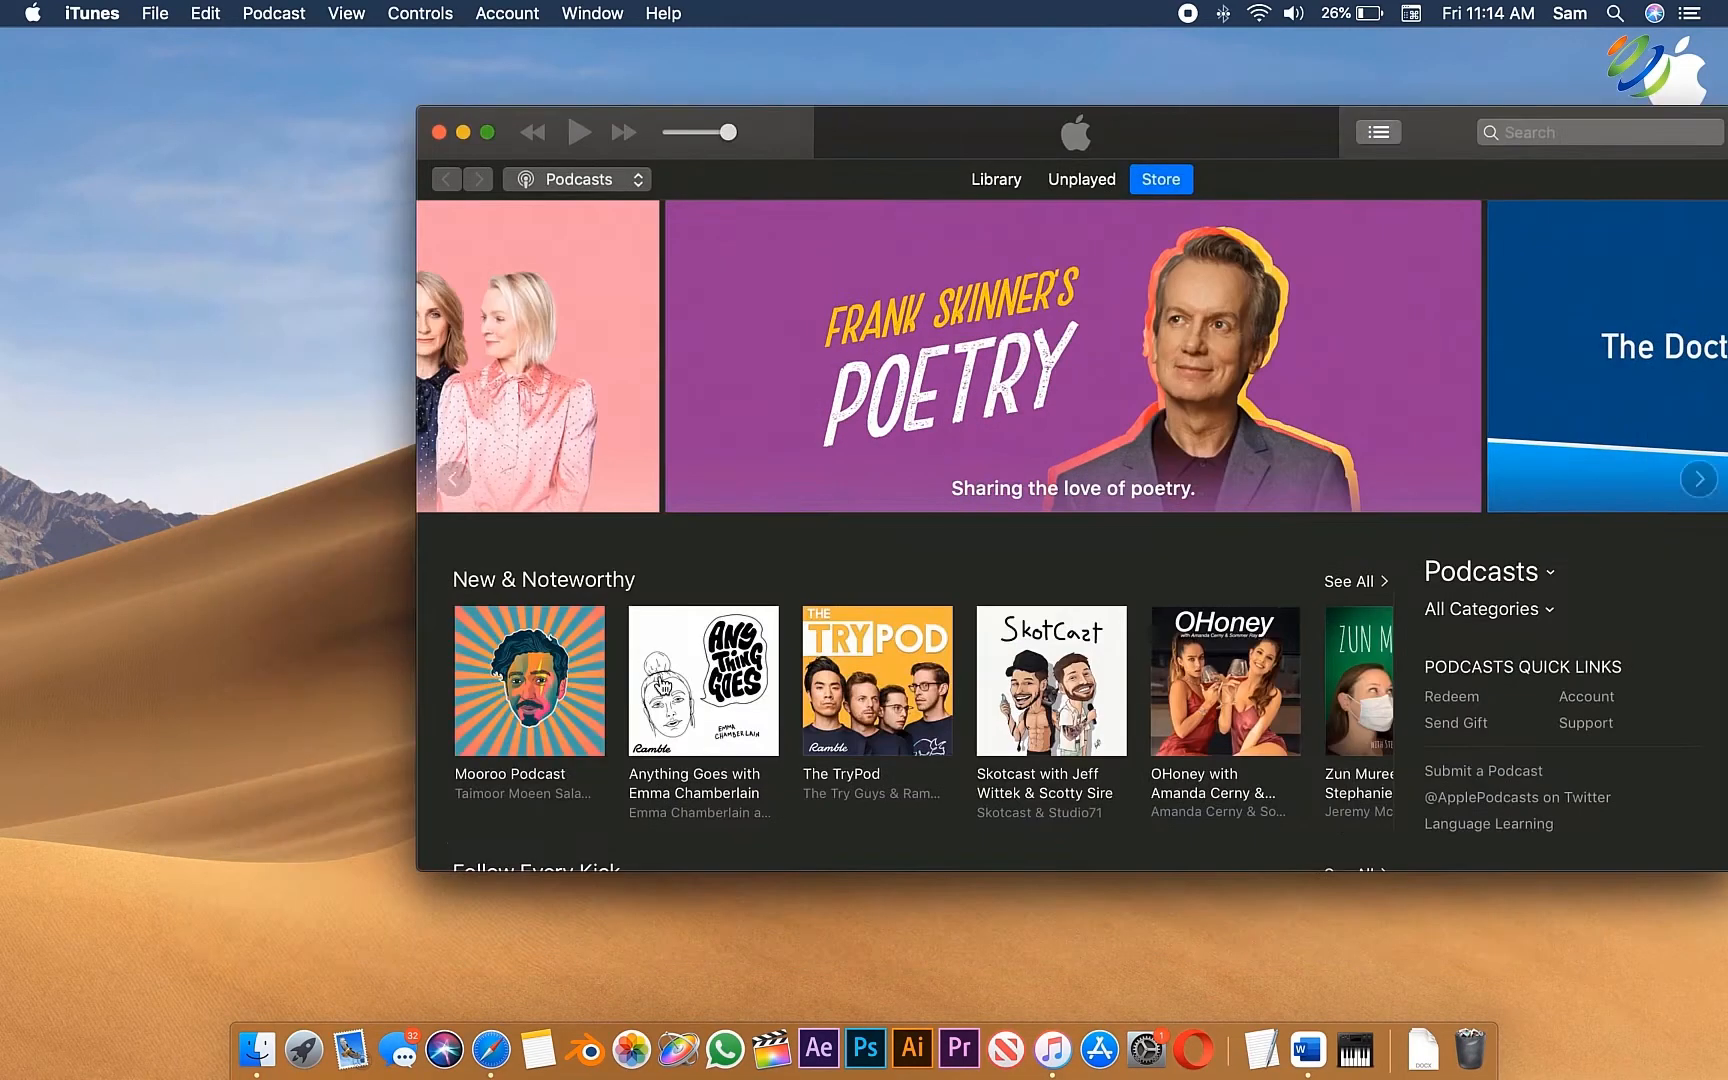
left_click(443, 1048)
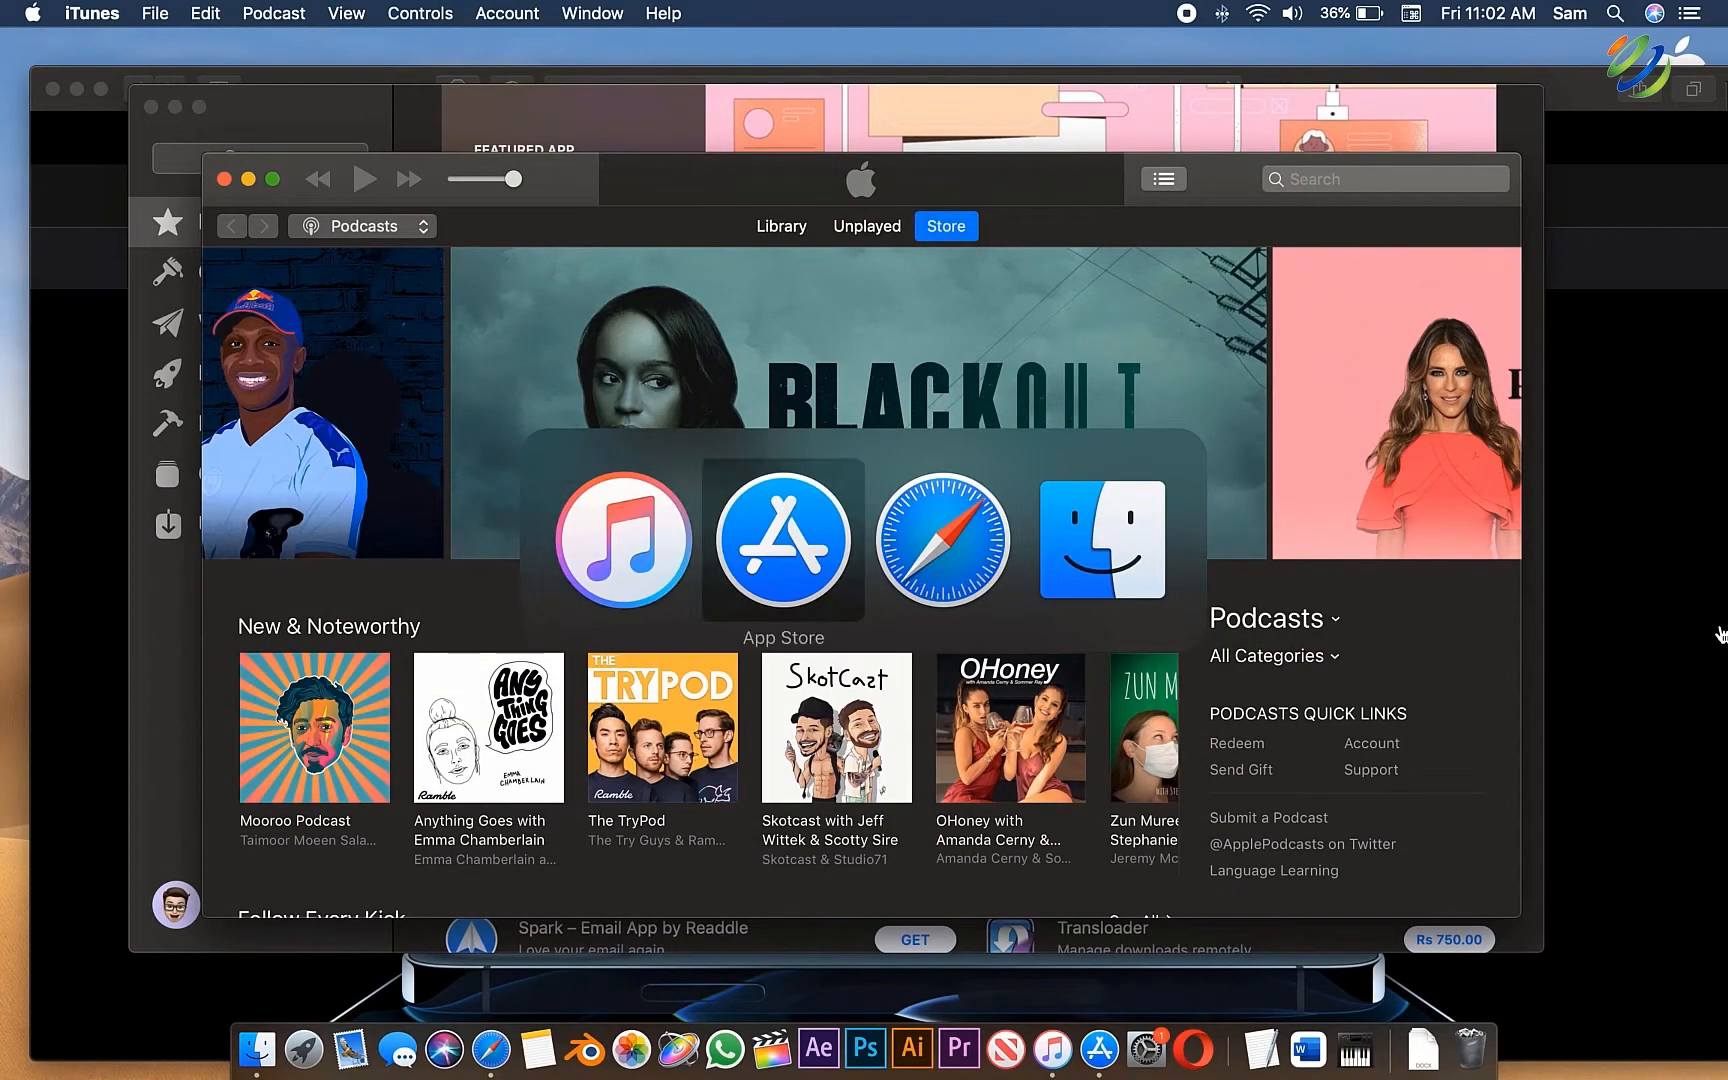
Step: Pick an application from the Cmd+Tab list of open apps
left_click(942, 538)
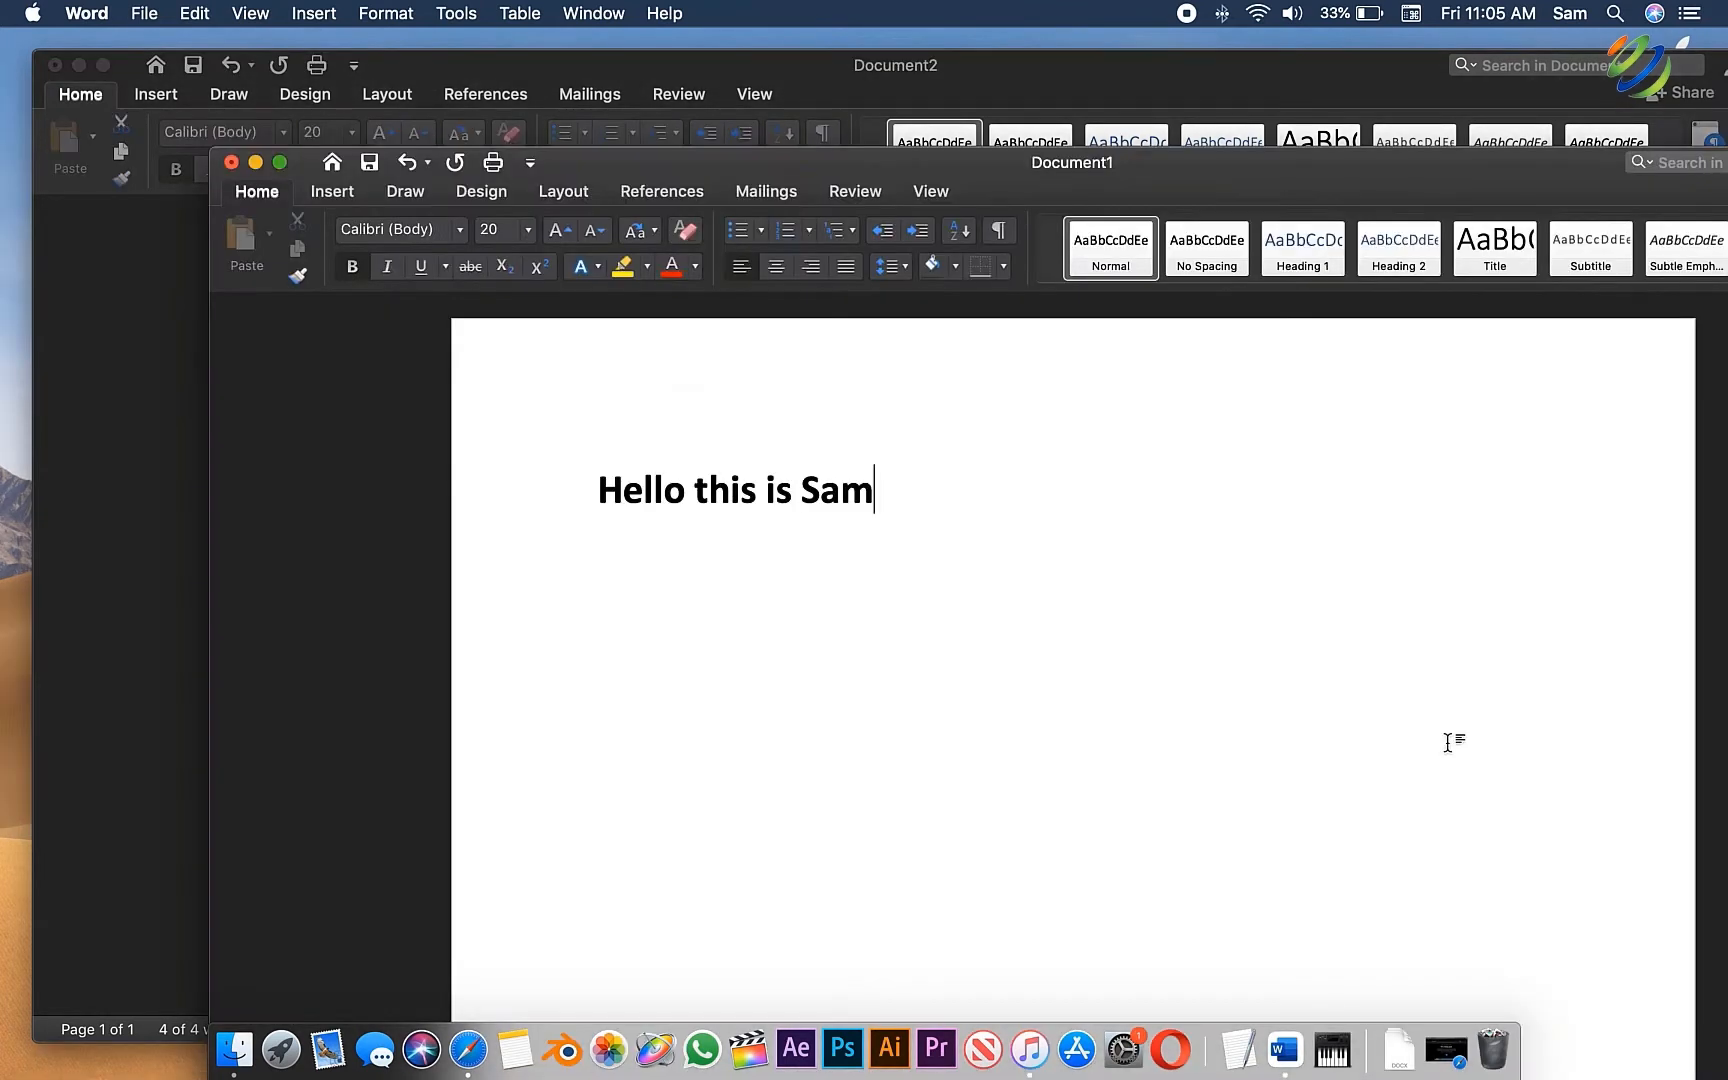
mouse_move(1206, 992)
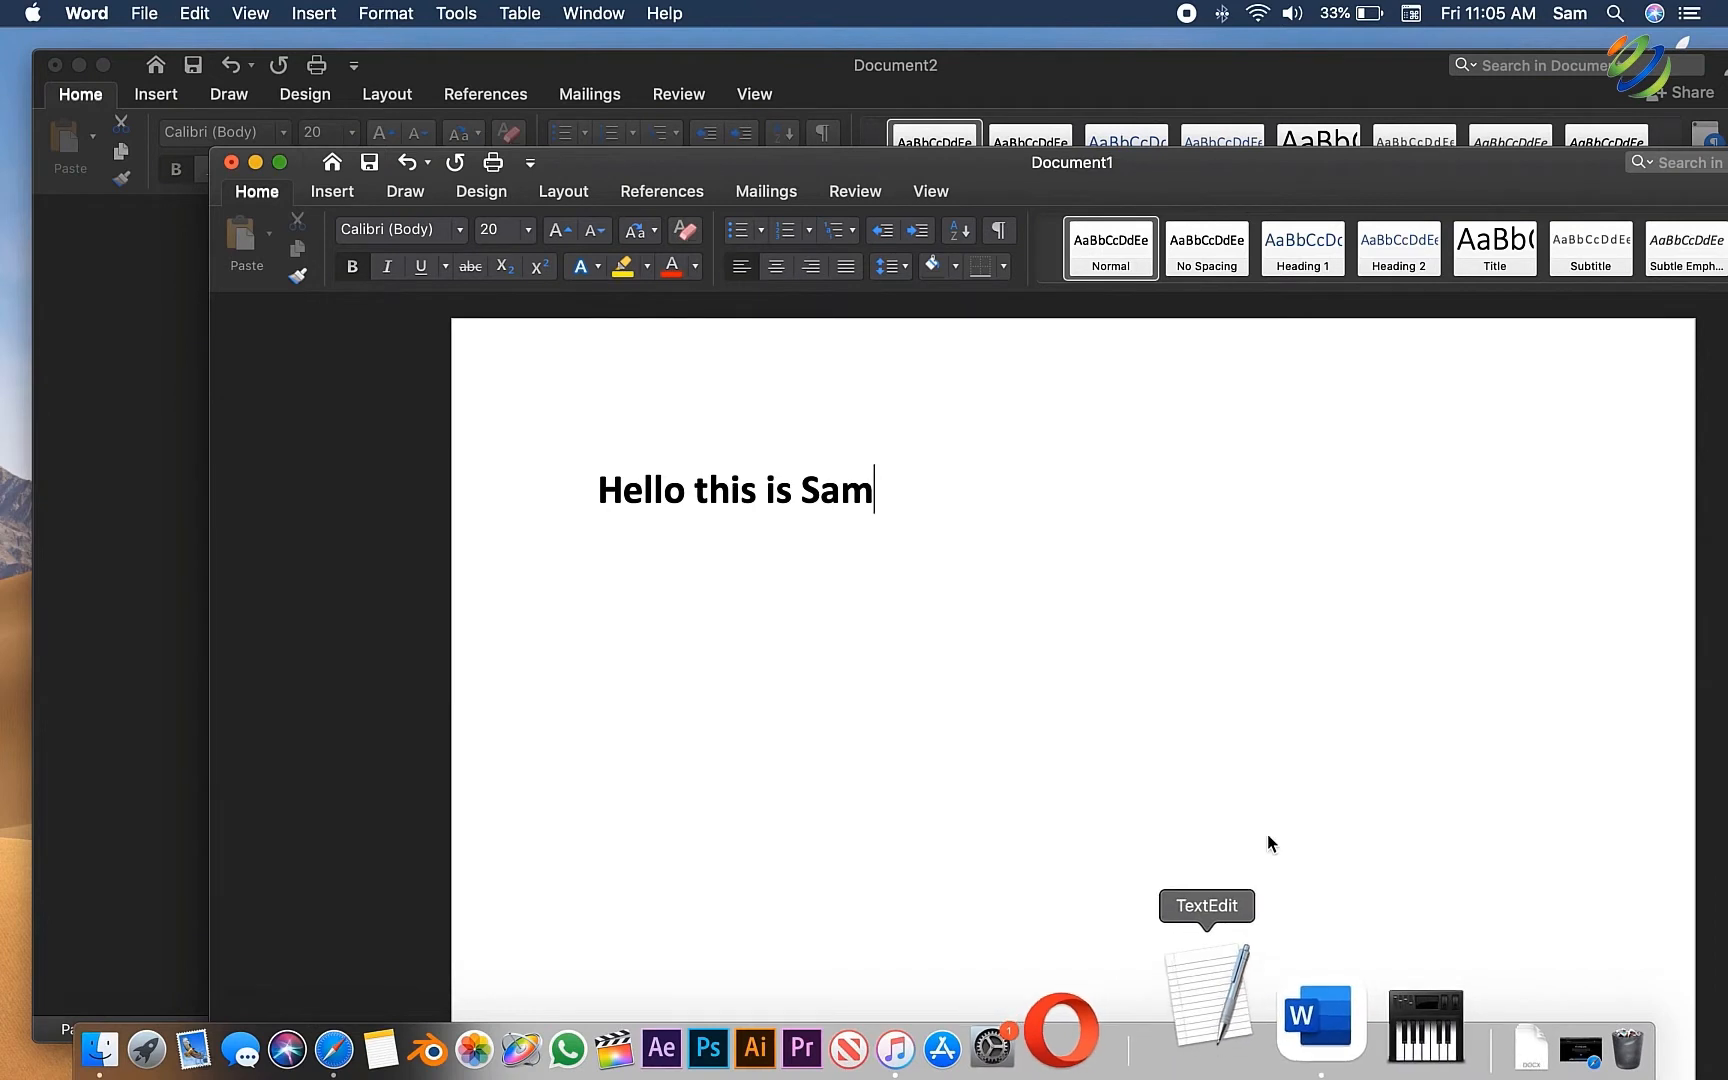
Step: Launch TextEdit from the Dock and type 'Hell' into the blank document
left_click(1206, 992)
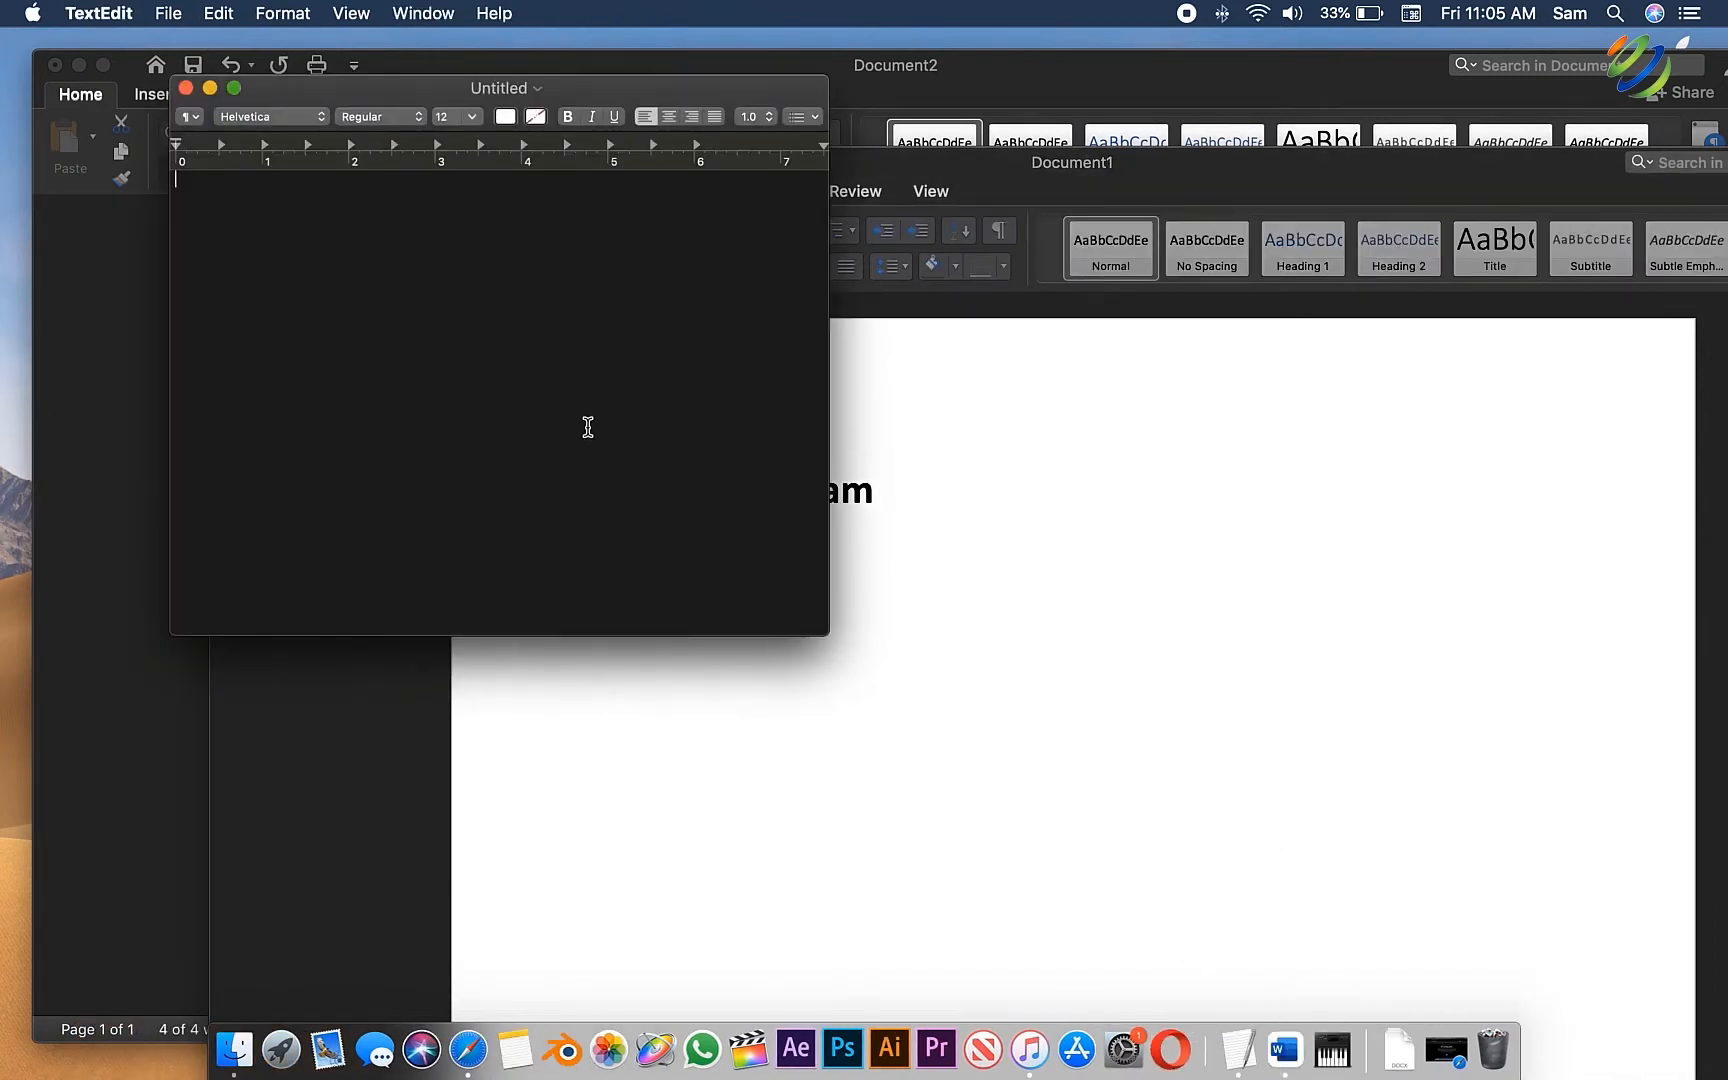
type("Hell")
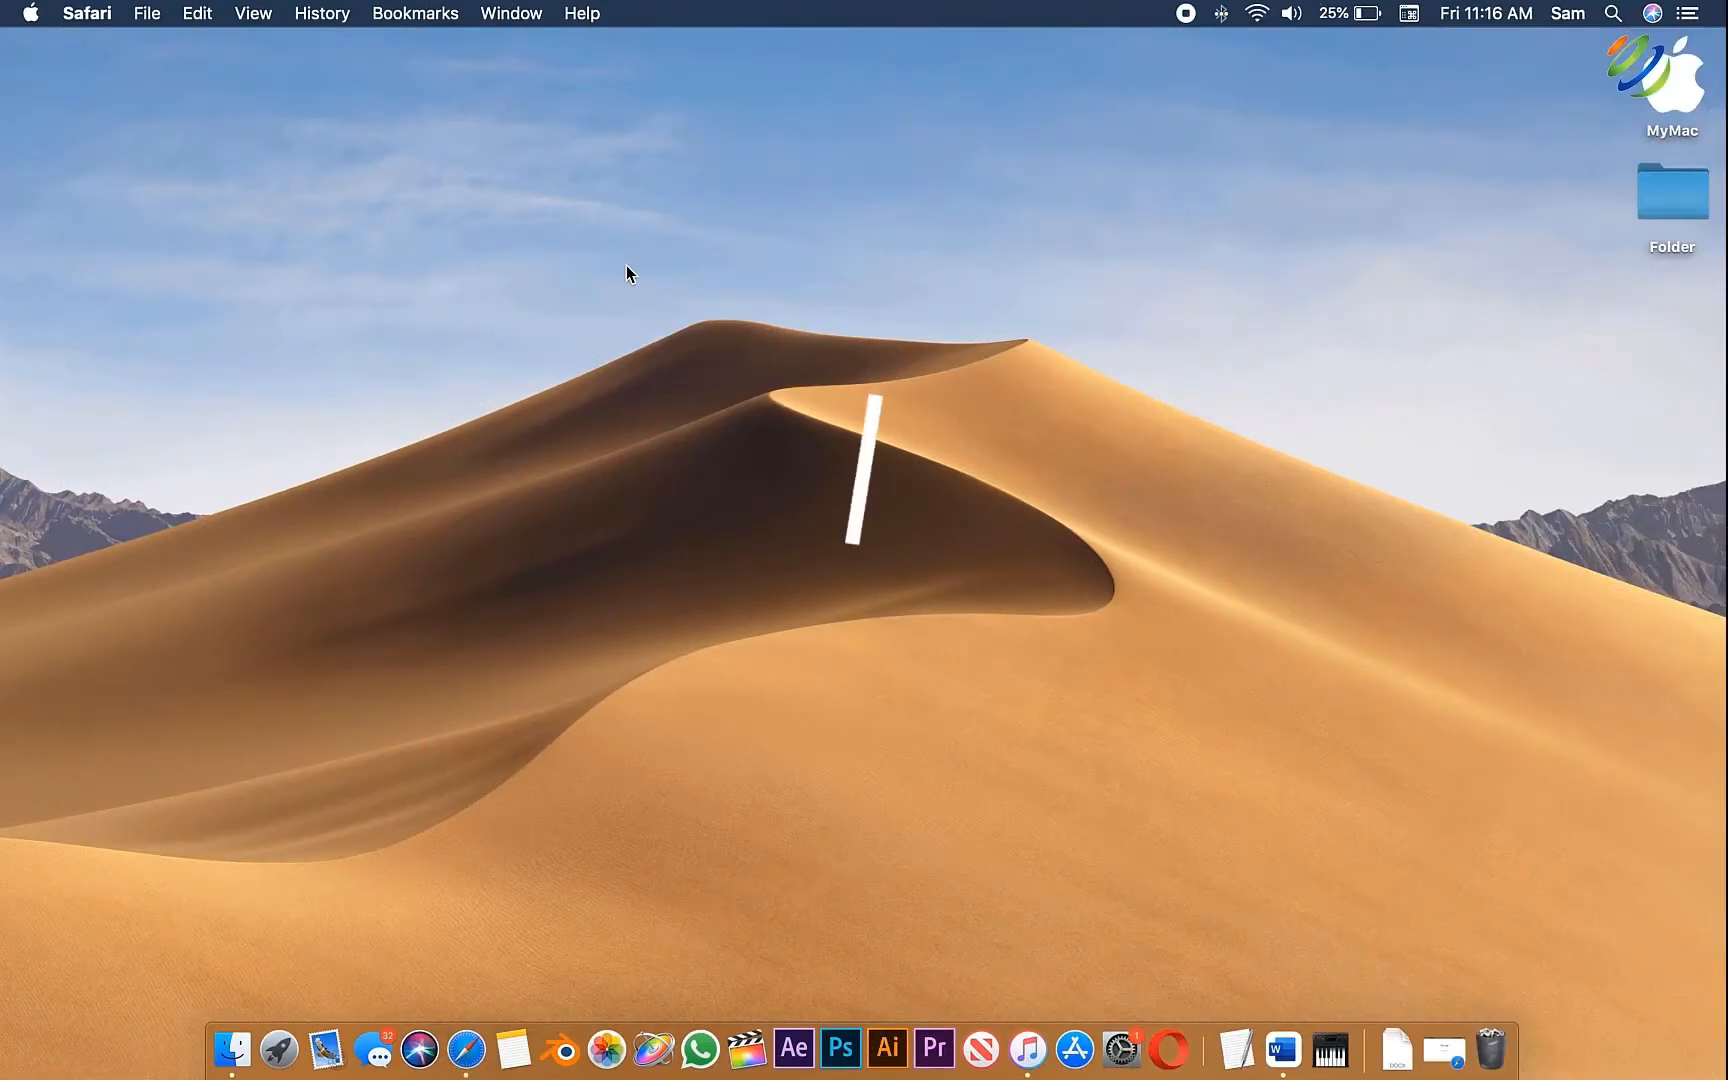
Step: Open apple.com from Safari's favourites and scroll through the page
key("cmd+l")
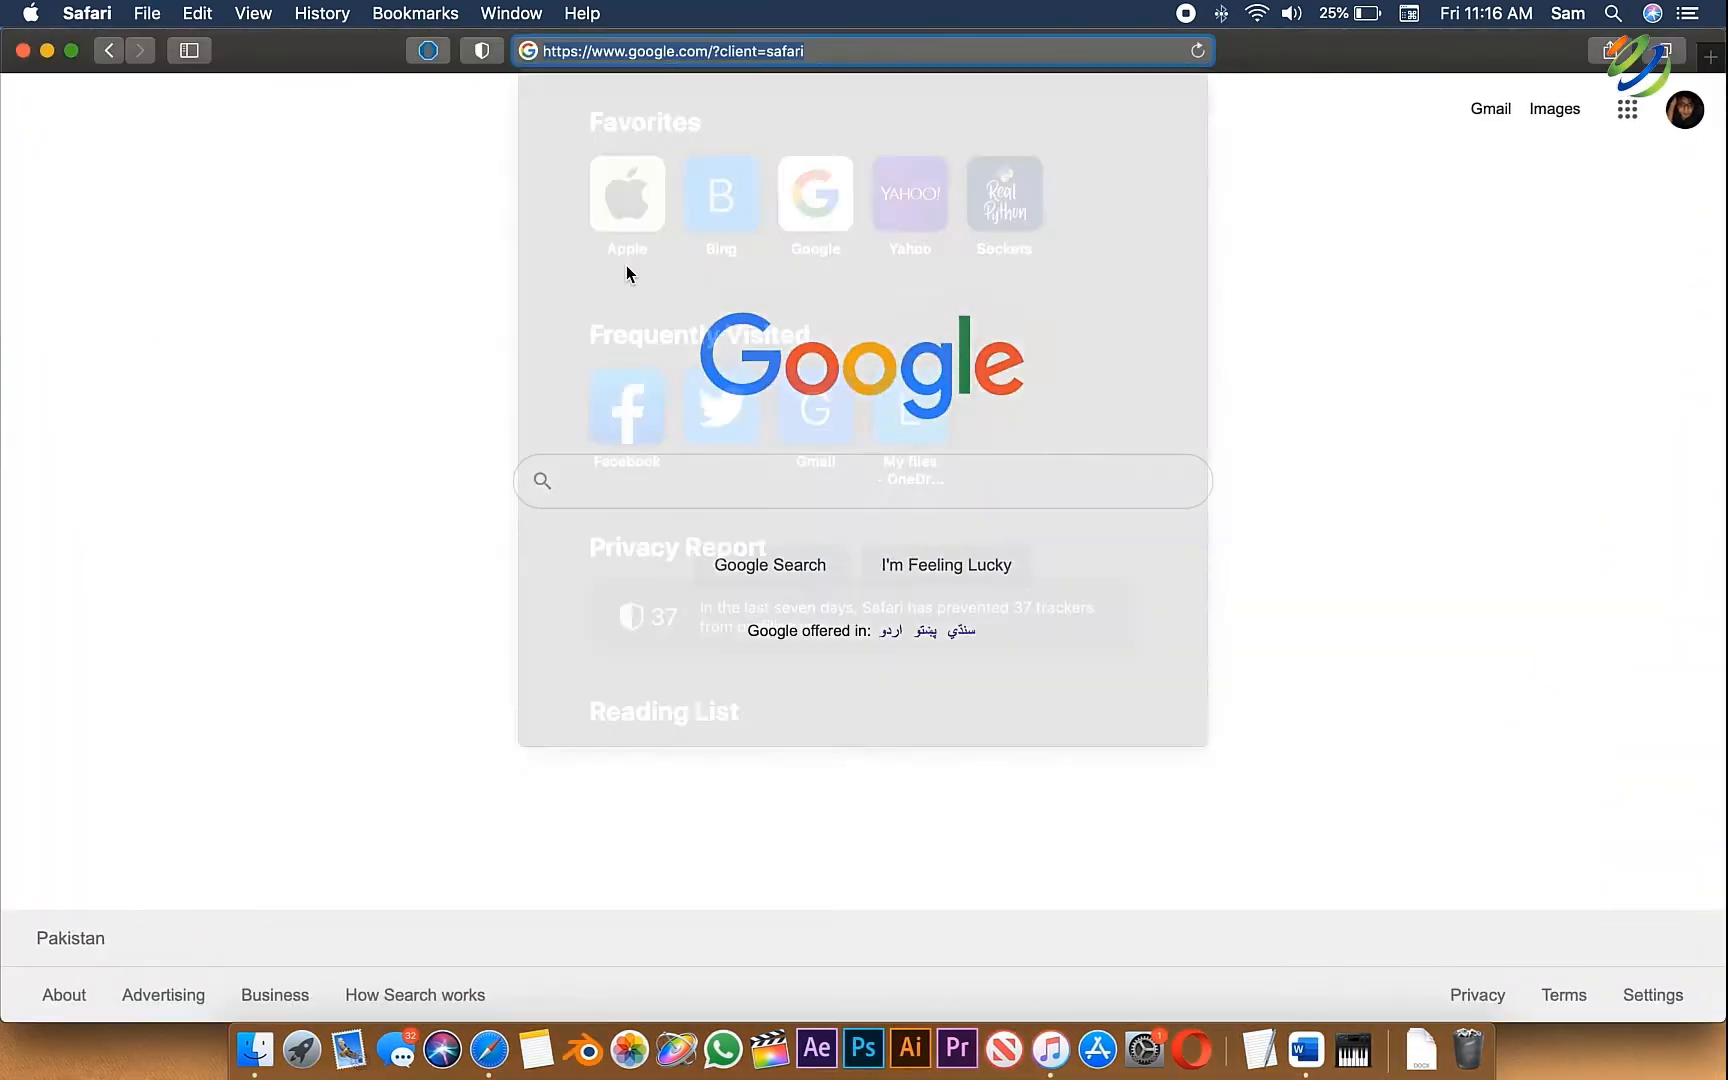
left_click(626, 196)
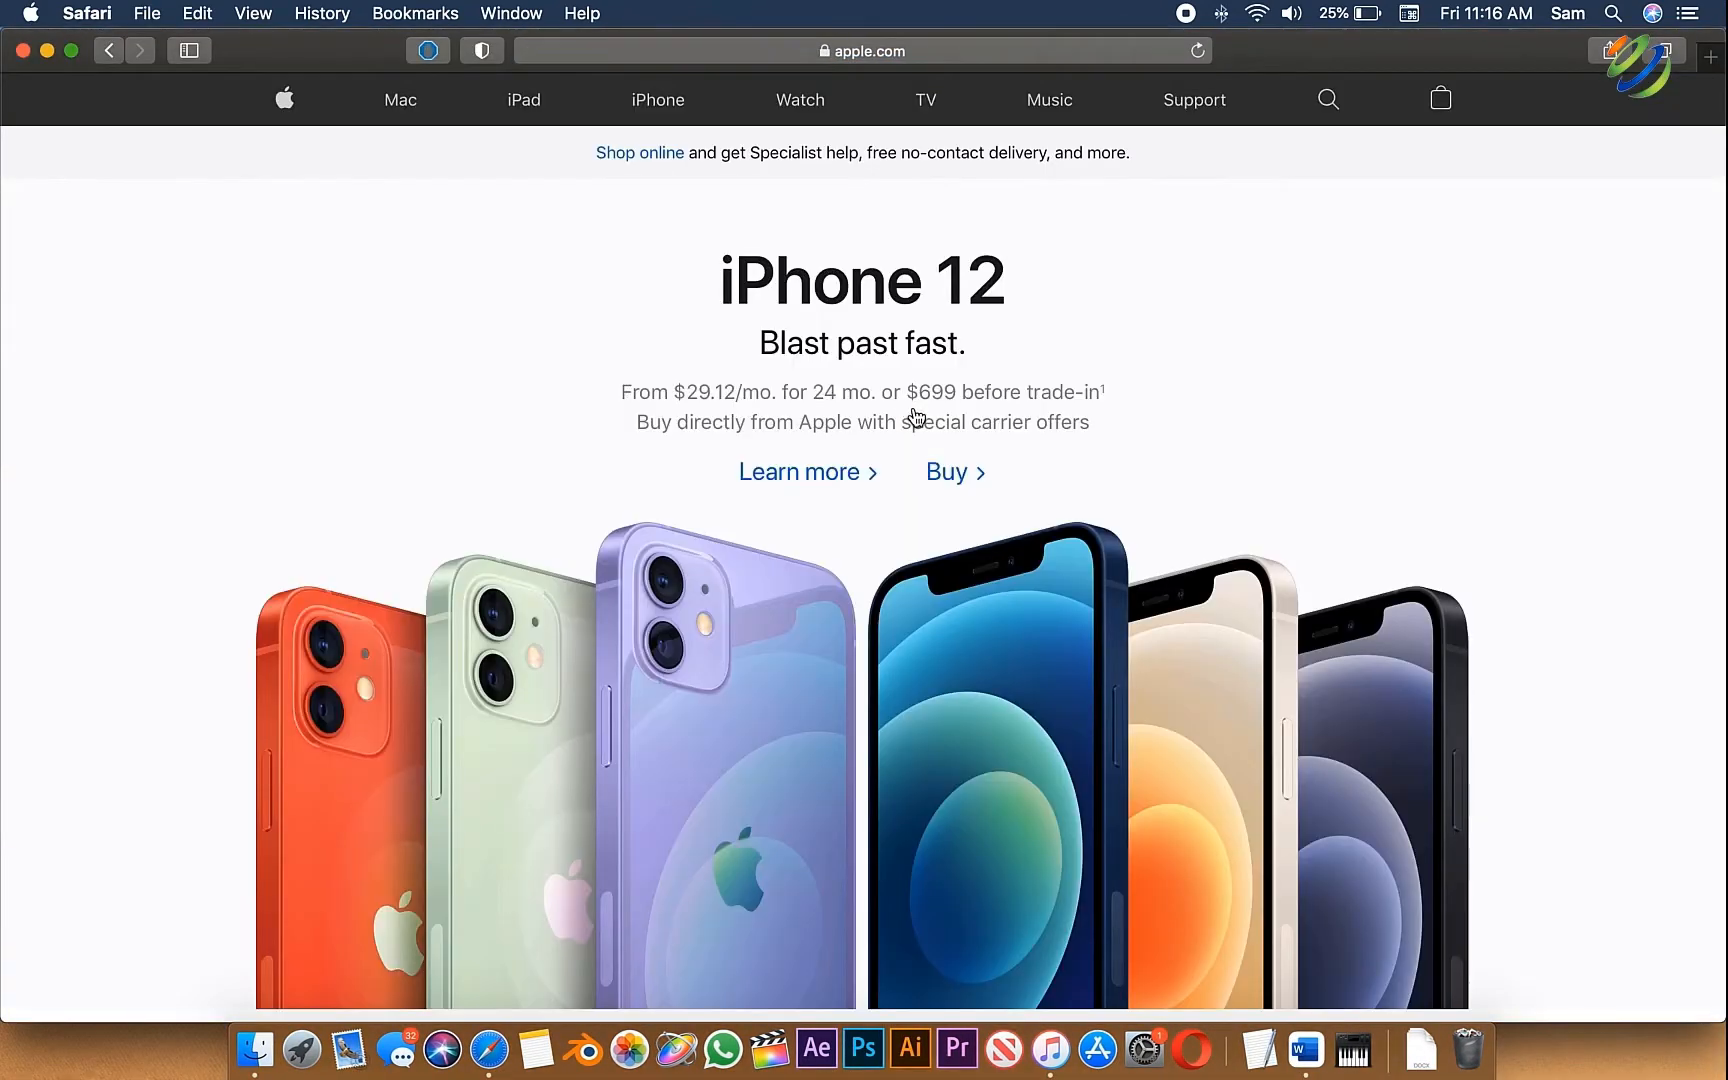
mouse_move(909, 435)
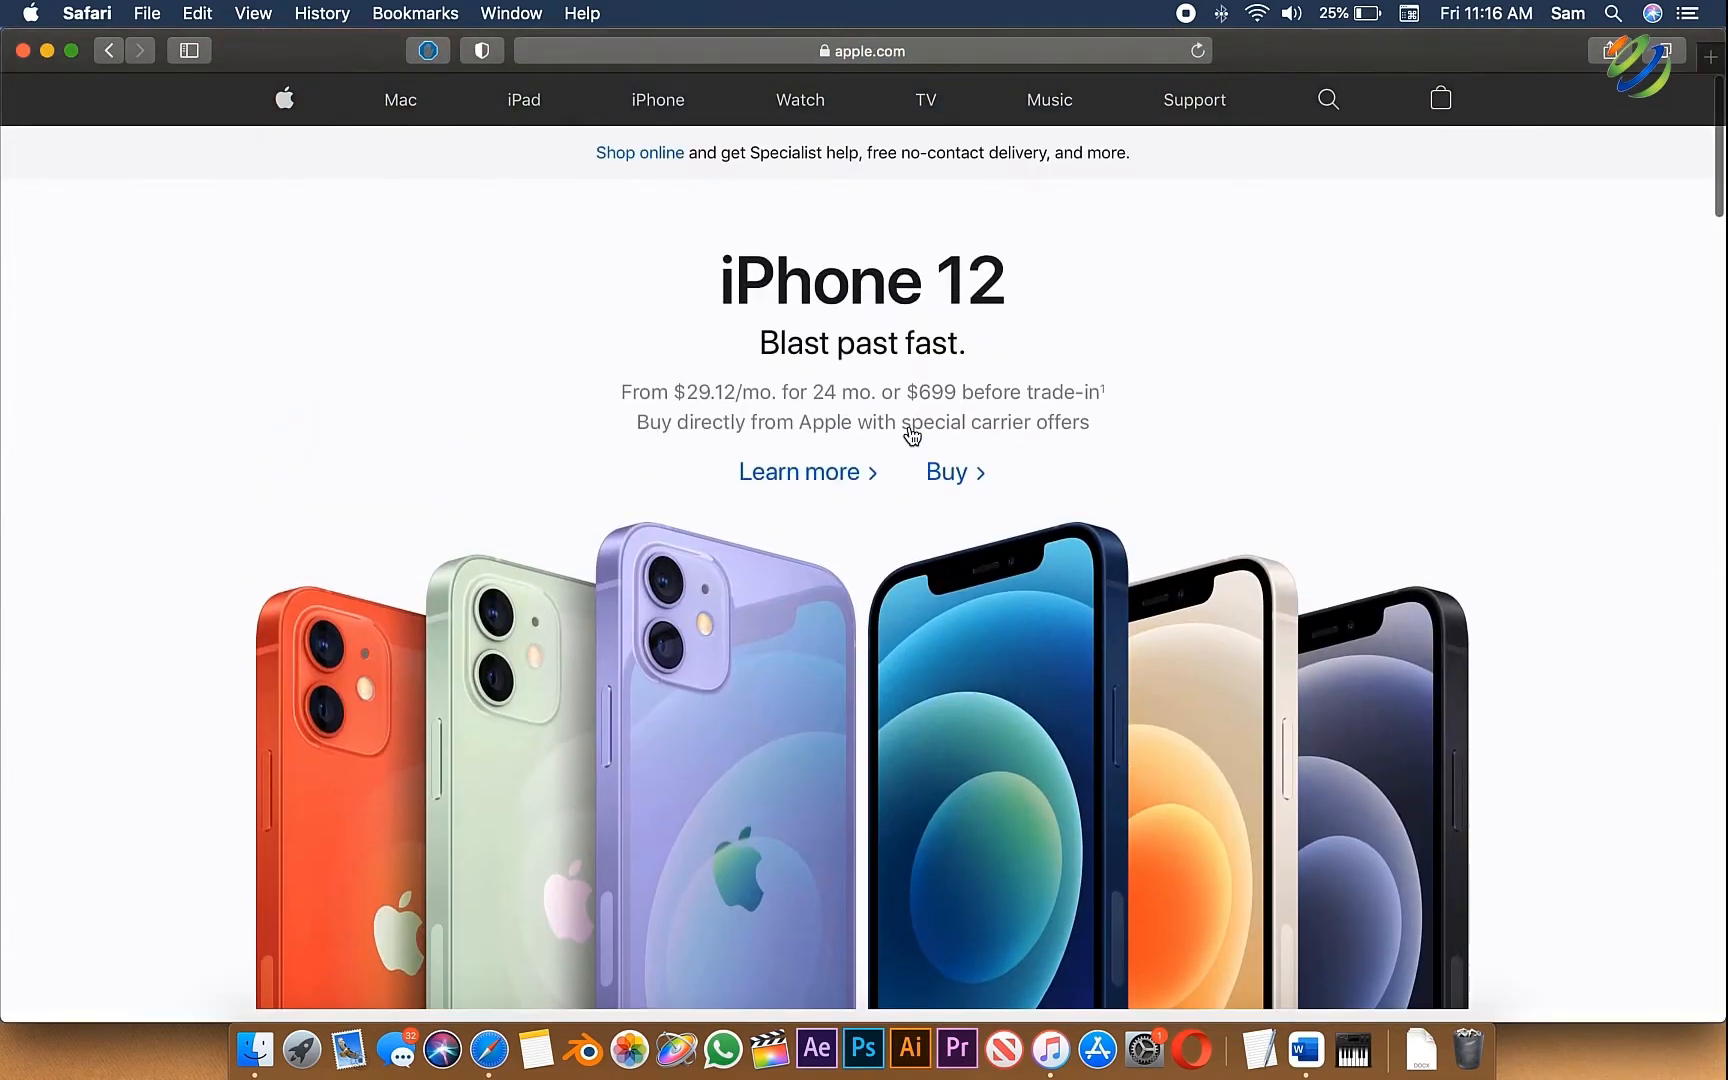
scroll("down", 3)
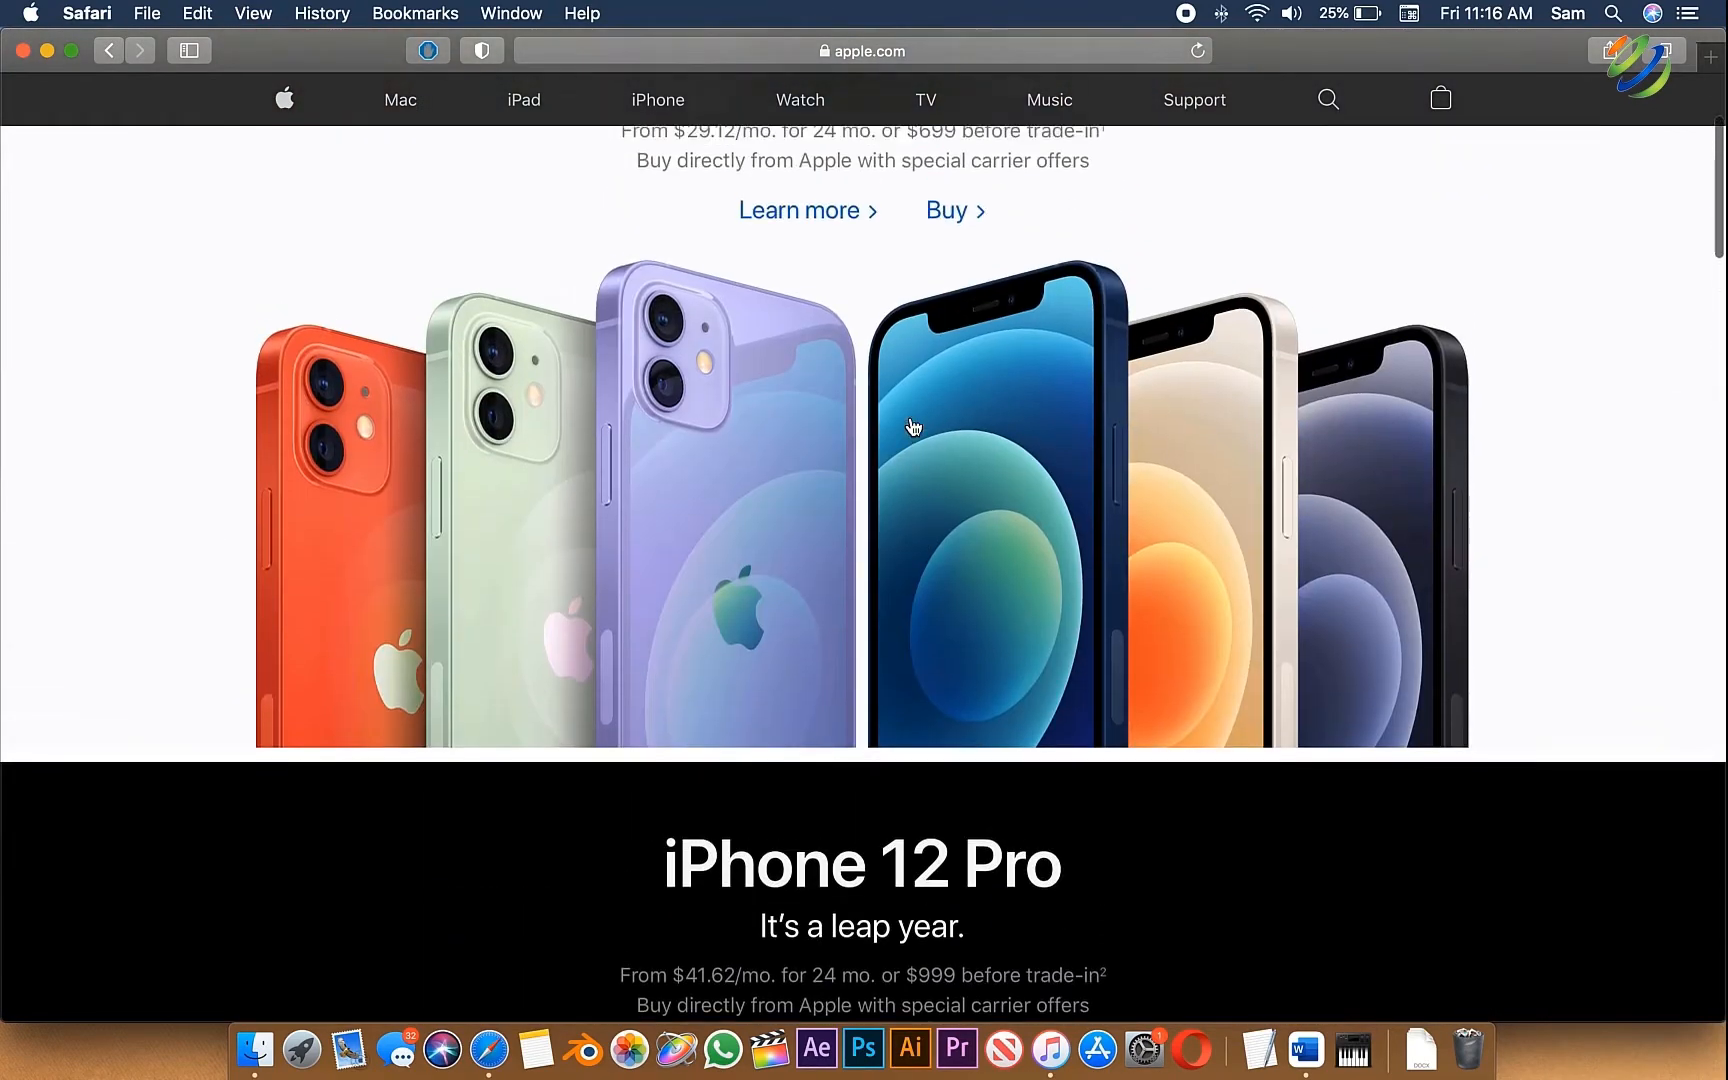
scroll("up", 3)
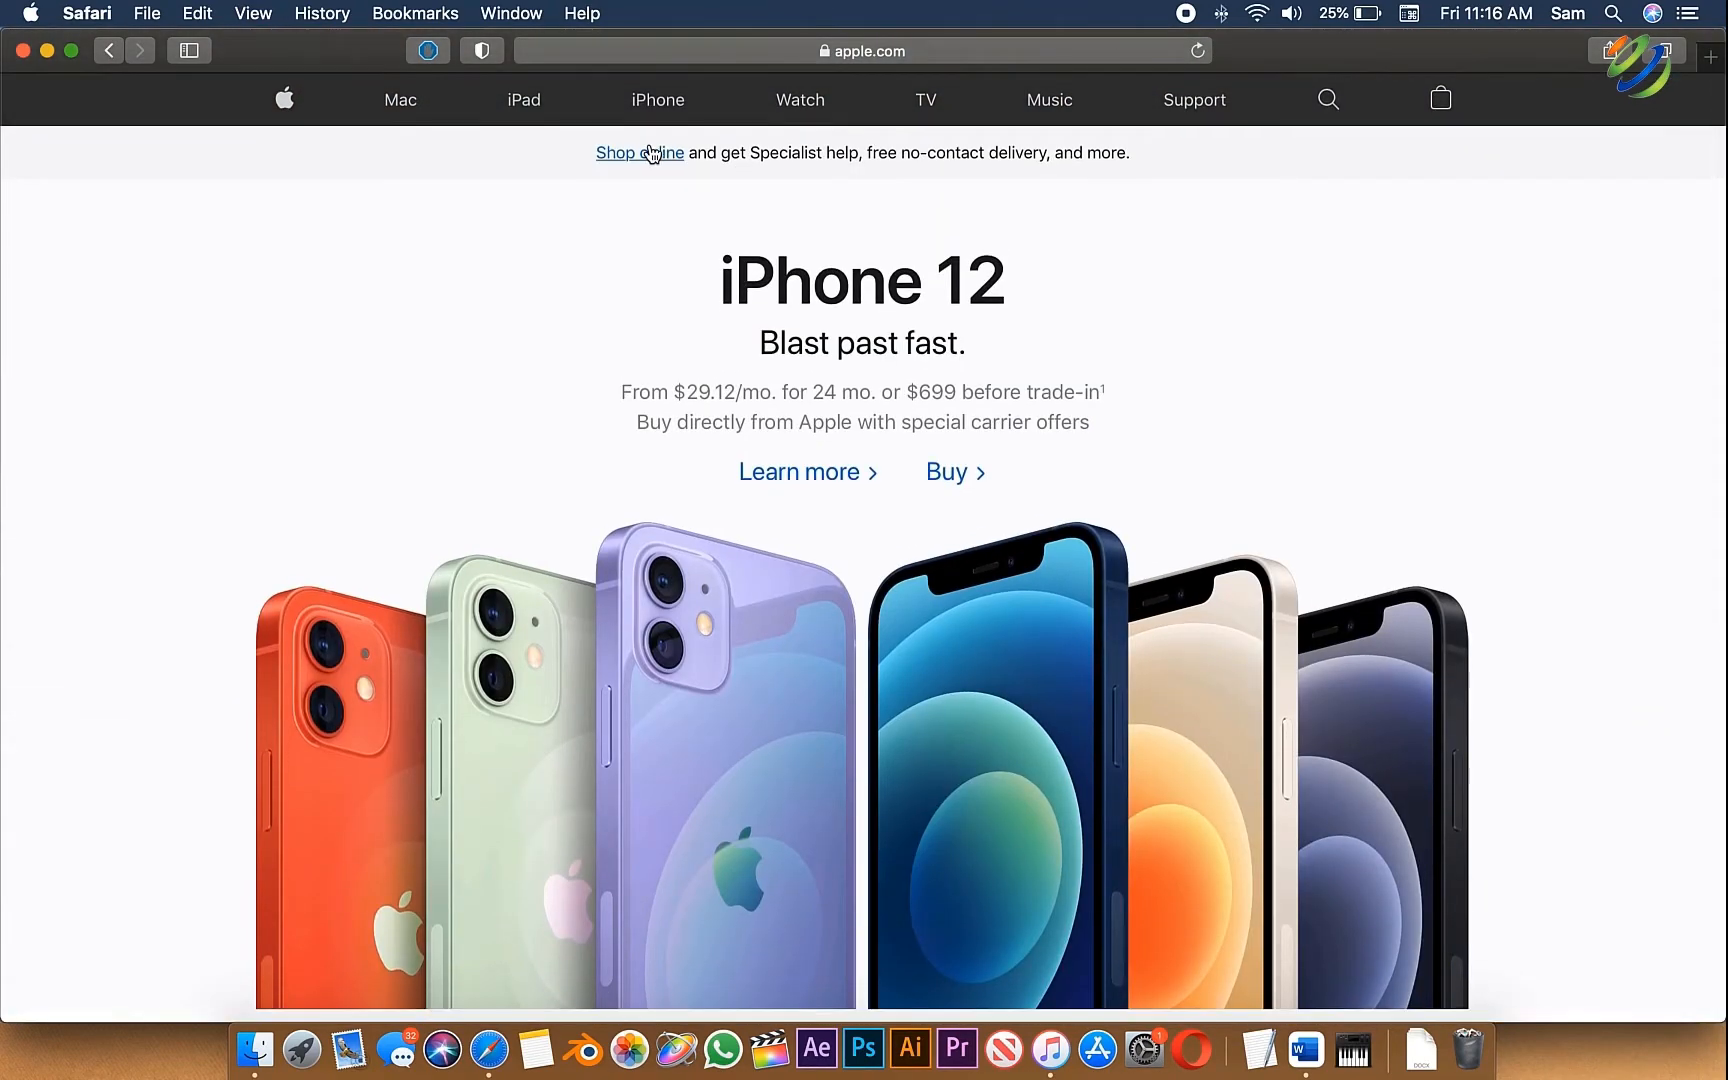
type("g")
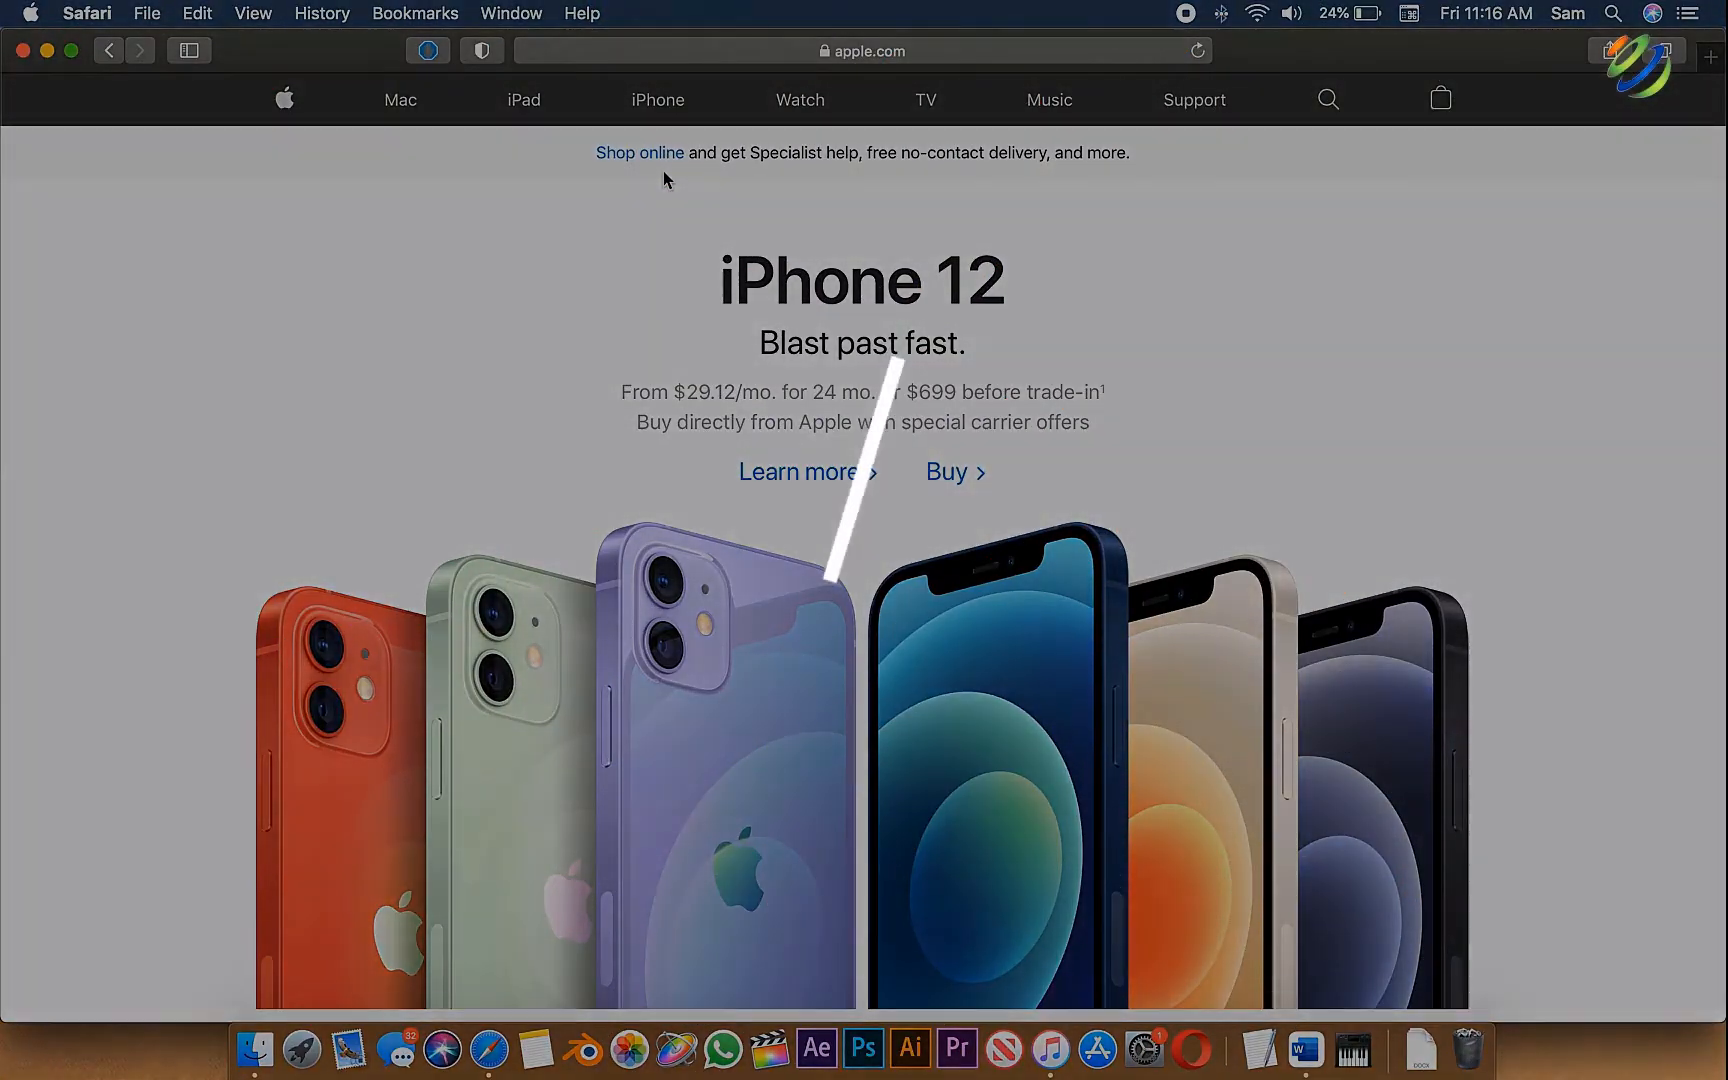
Step: Open a new Safari tab and load google.com
key("cmd+t")
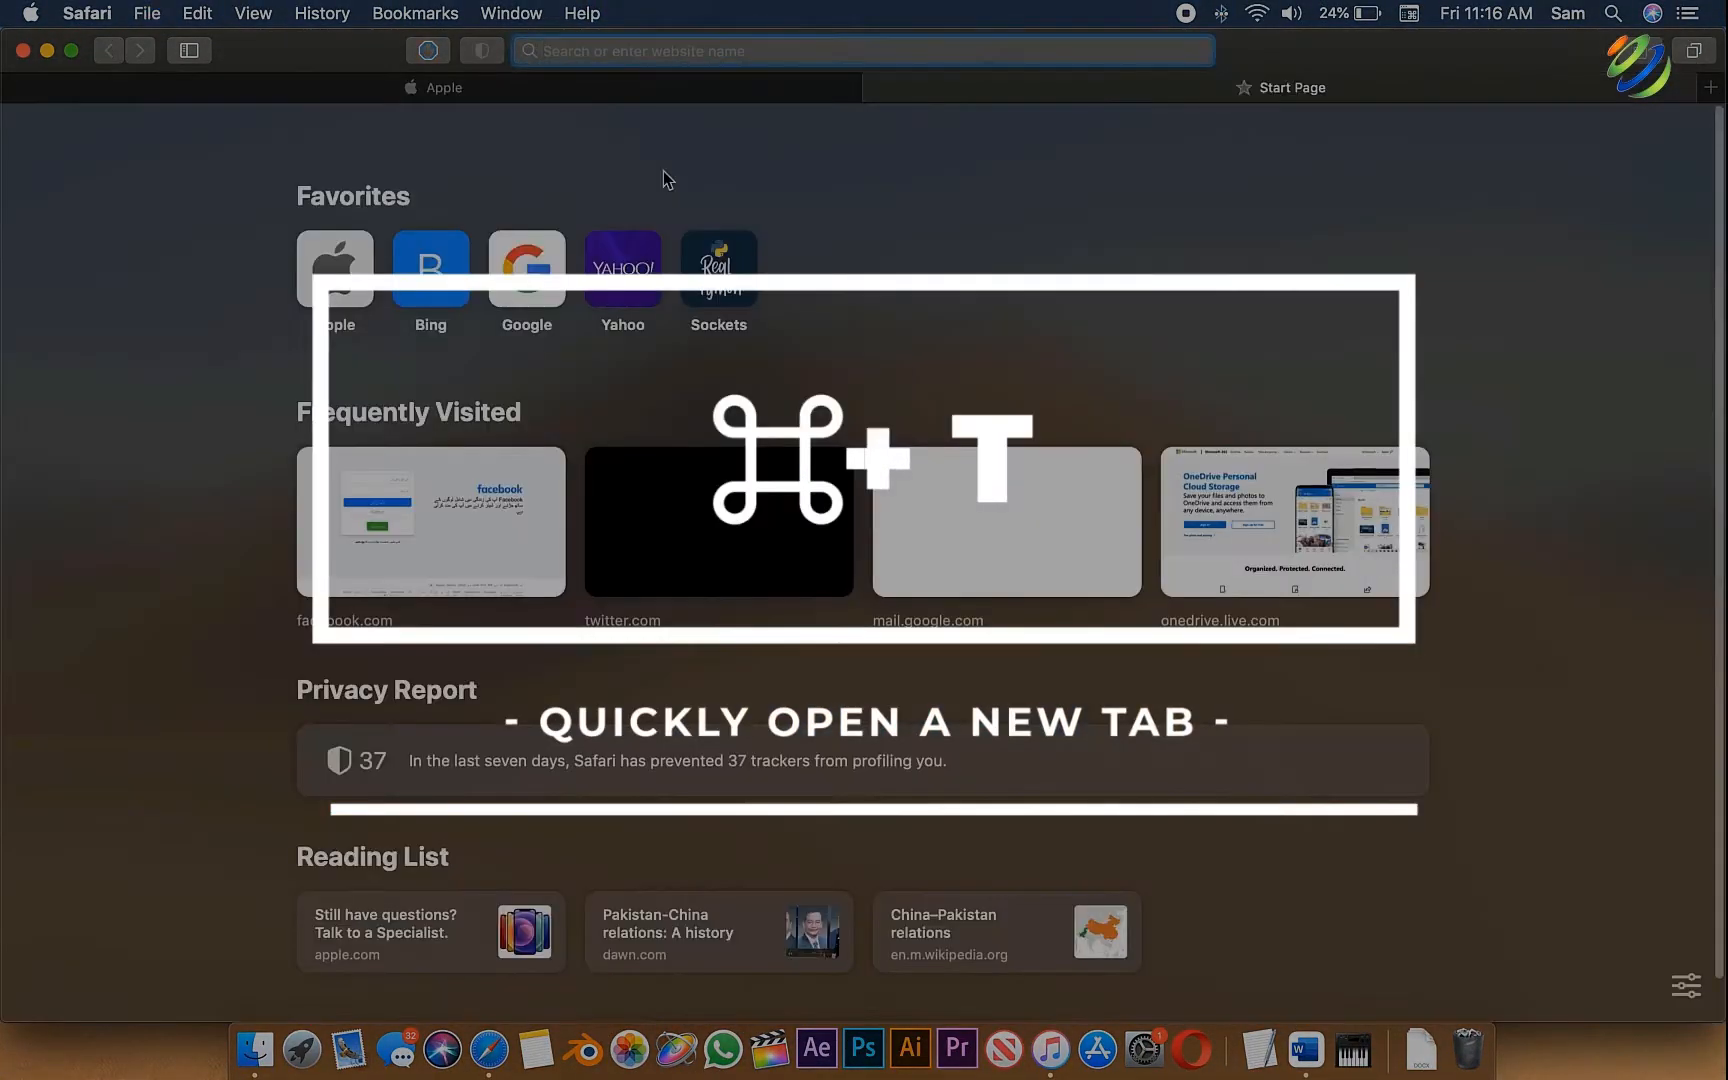
type("google.com")
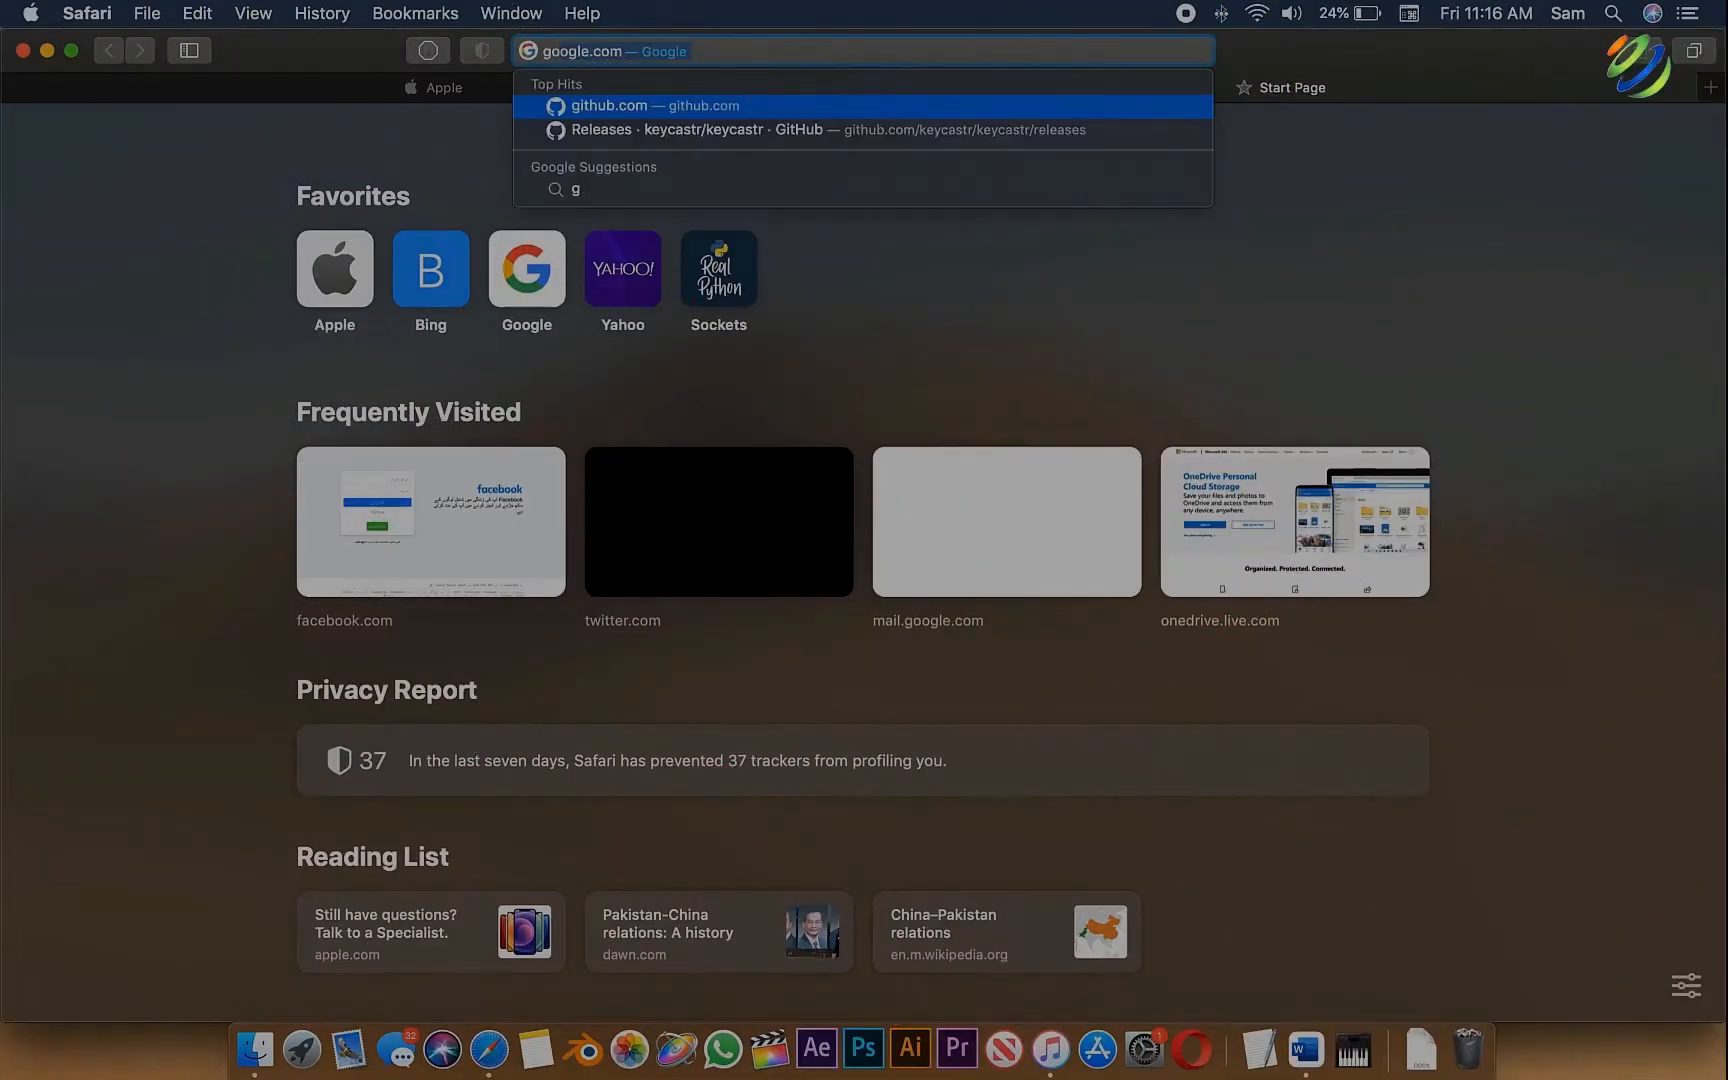
key("Return")
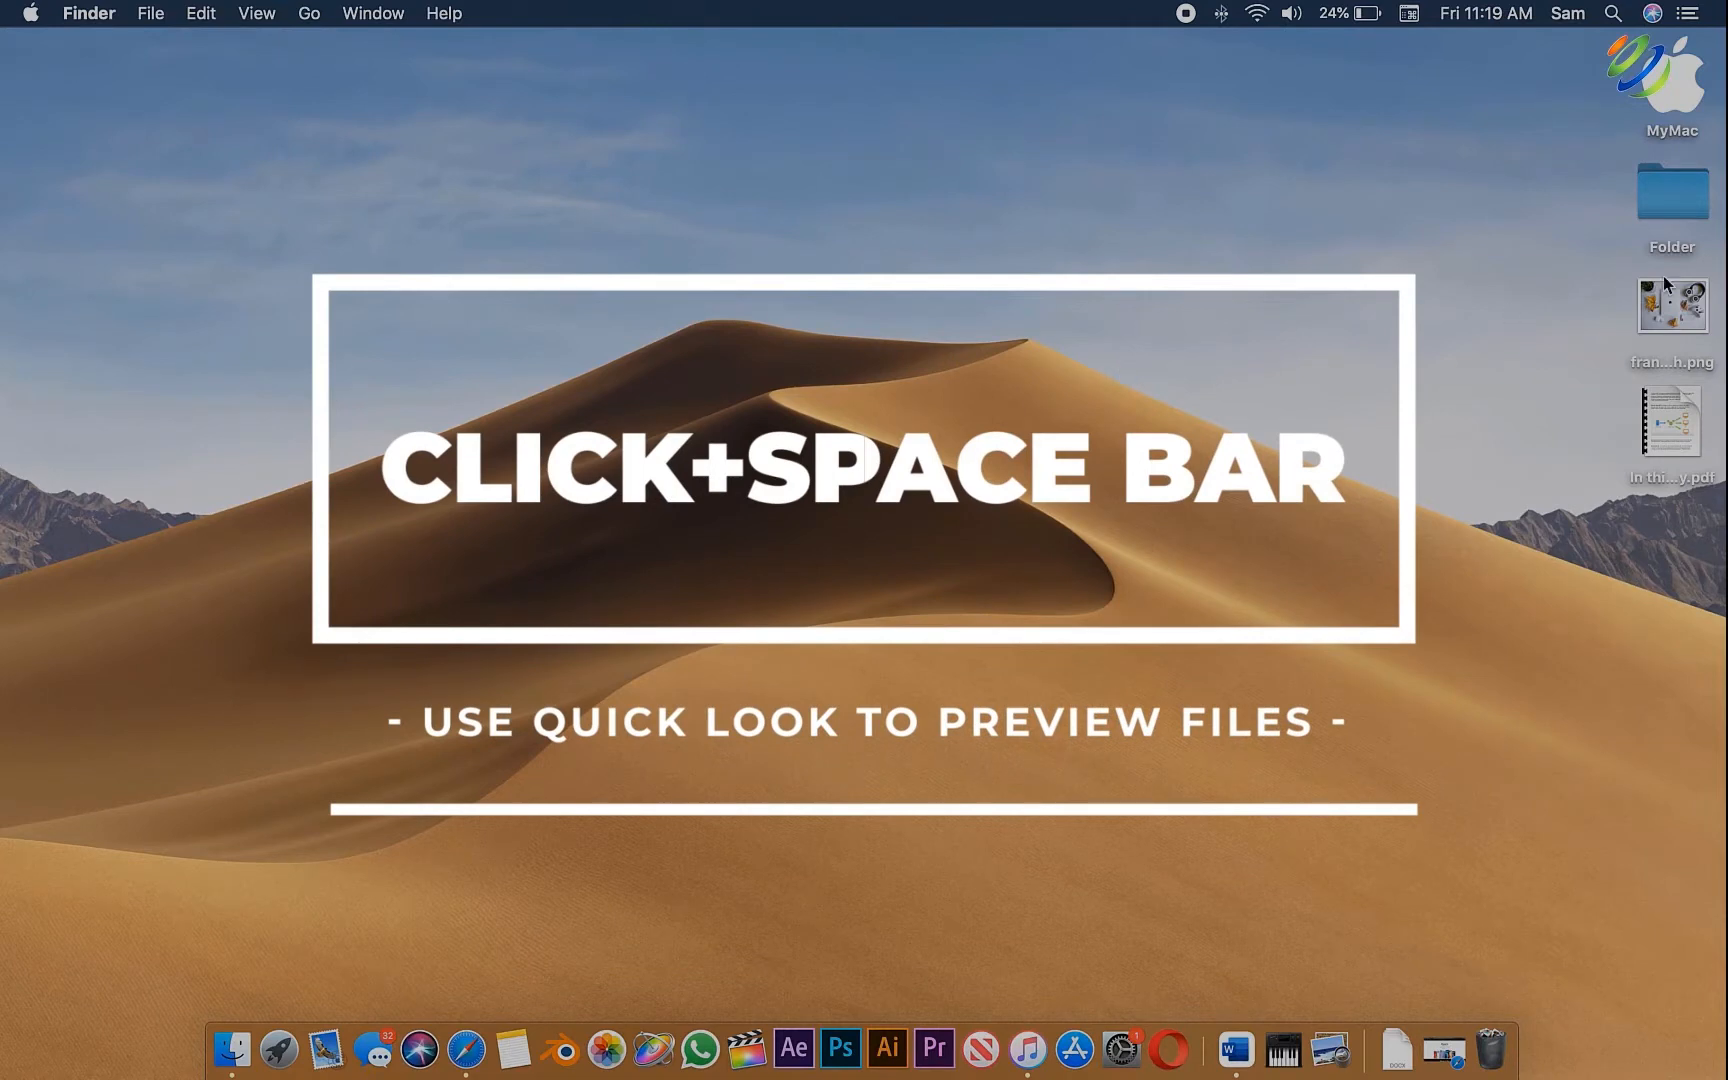
Step: Preview the desktop PDF full screen, then drag-select the photo and PDF files
left_click(1671, 305)
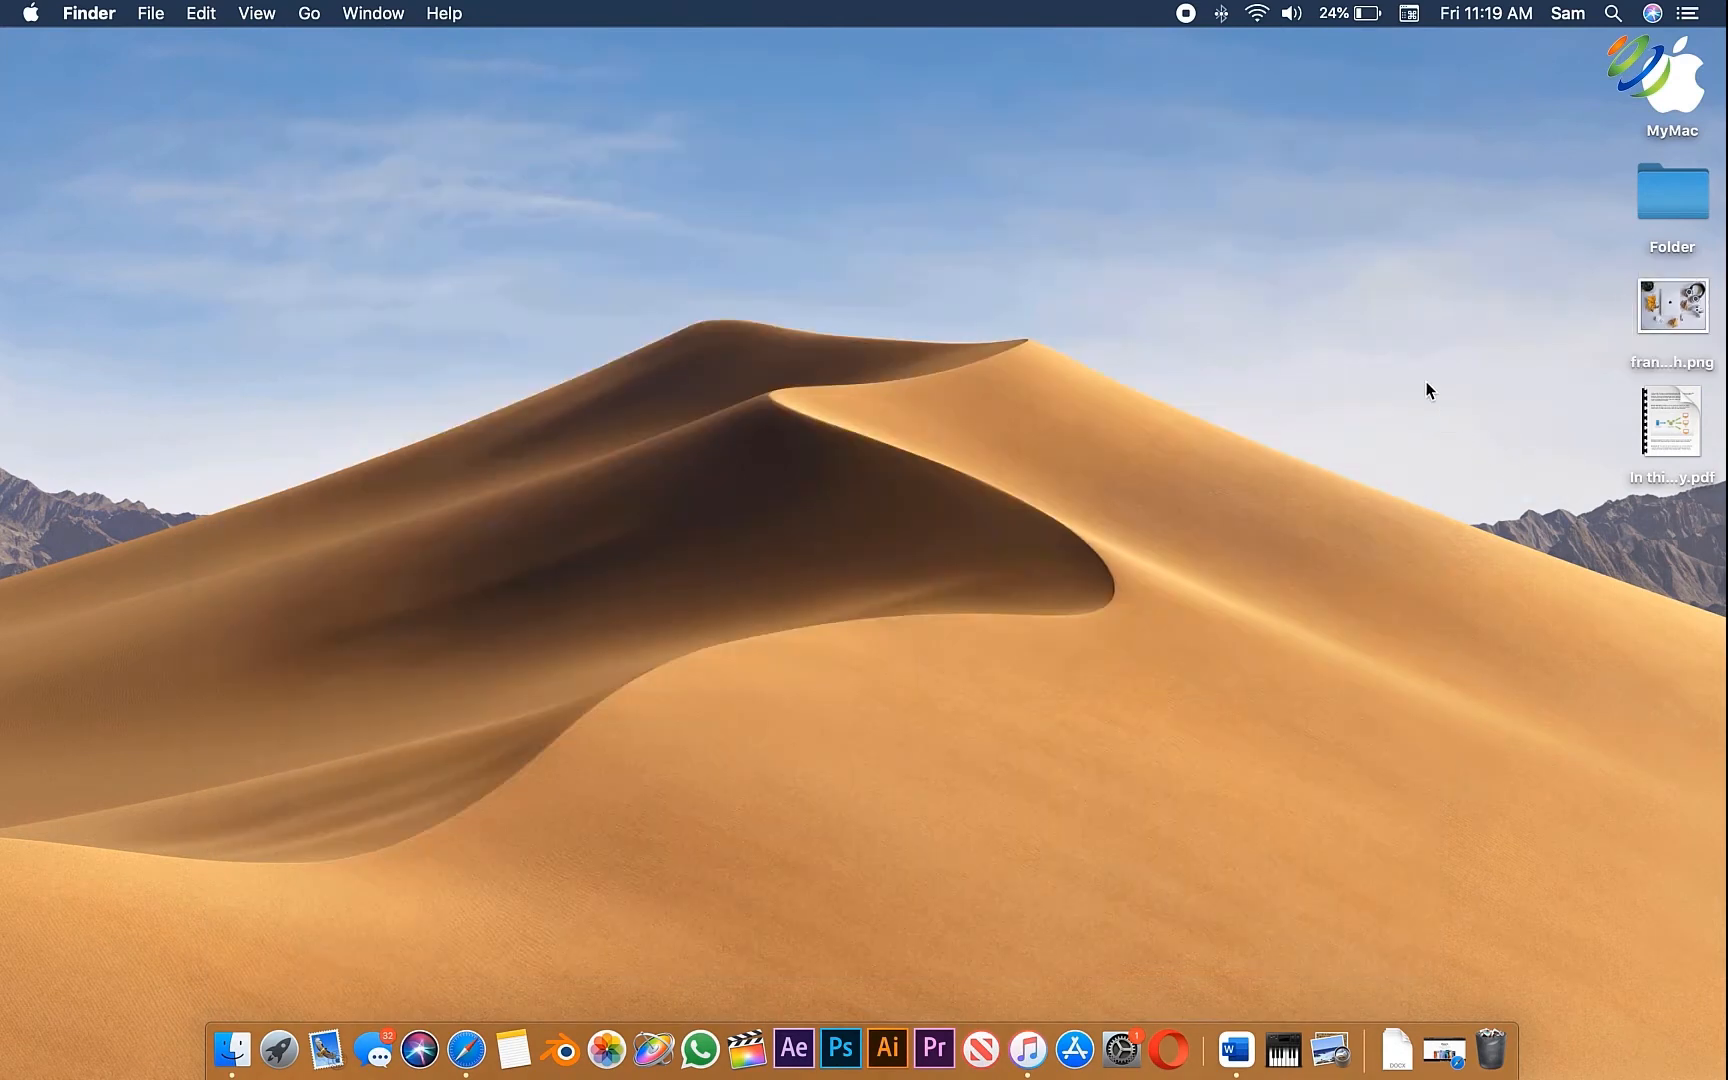
mouse_move(1533, 314)
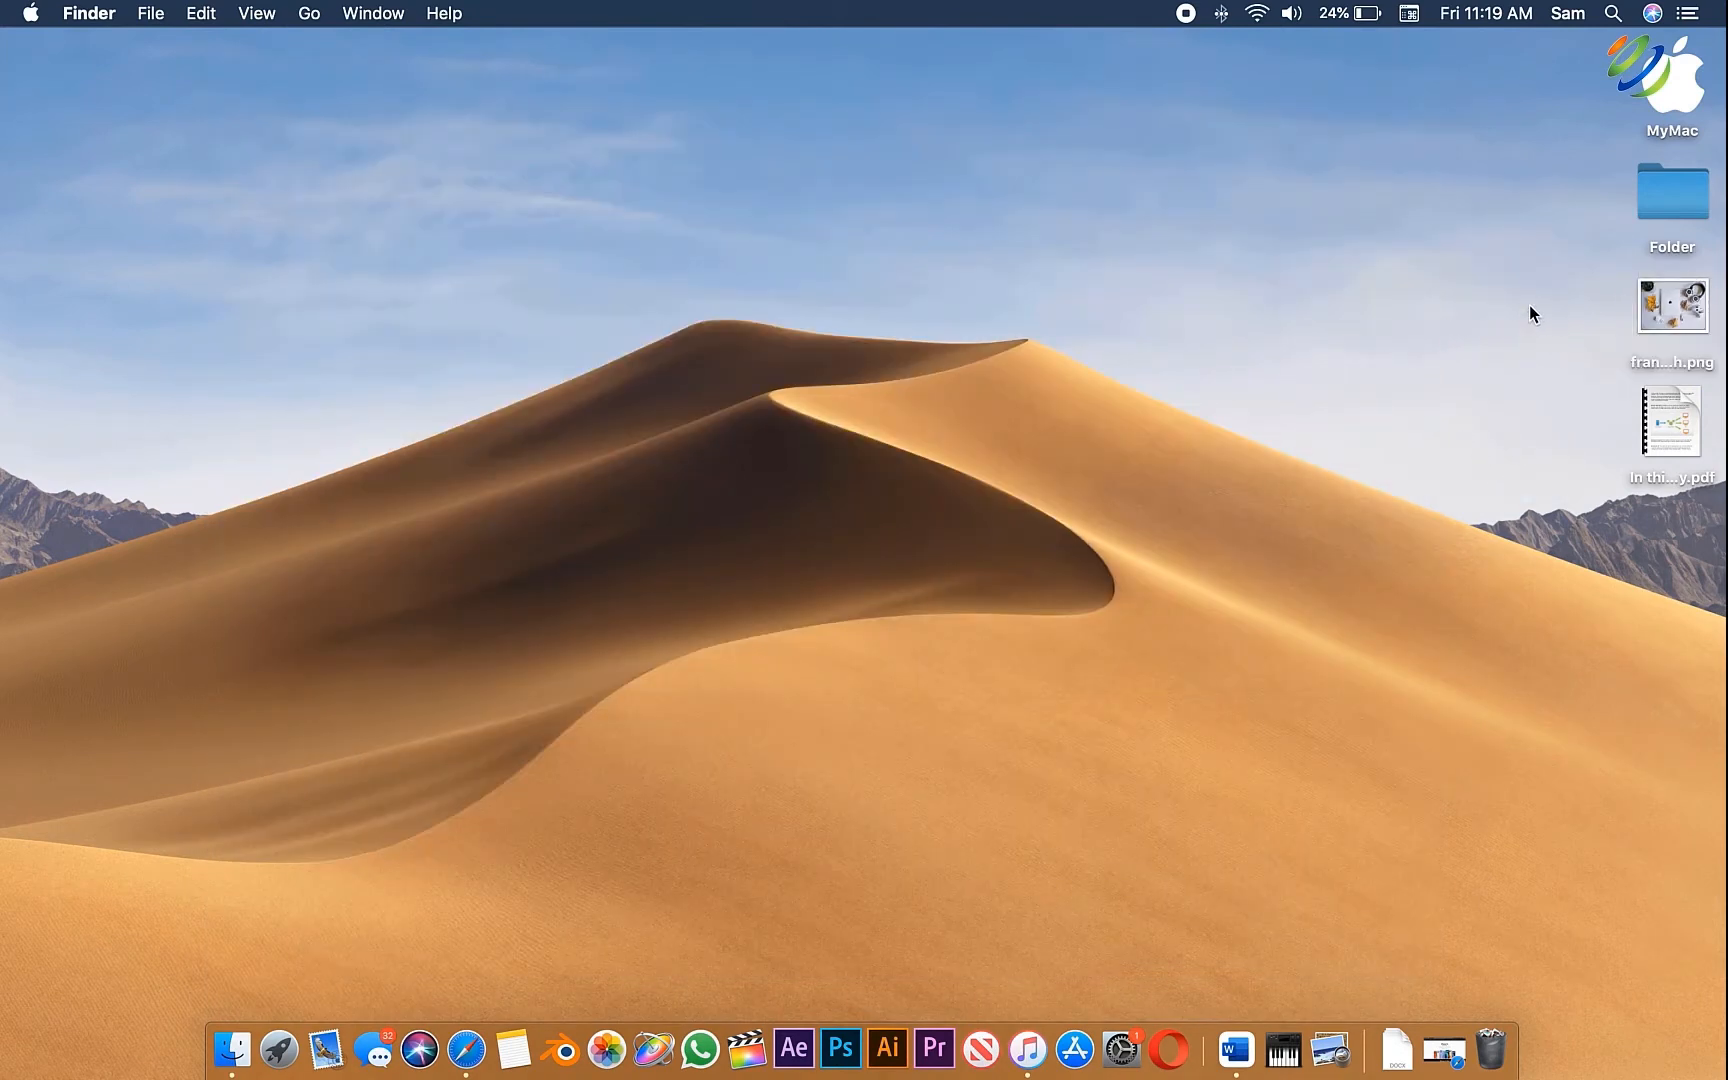
mouse_move(1659, 446)
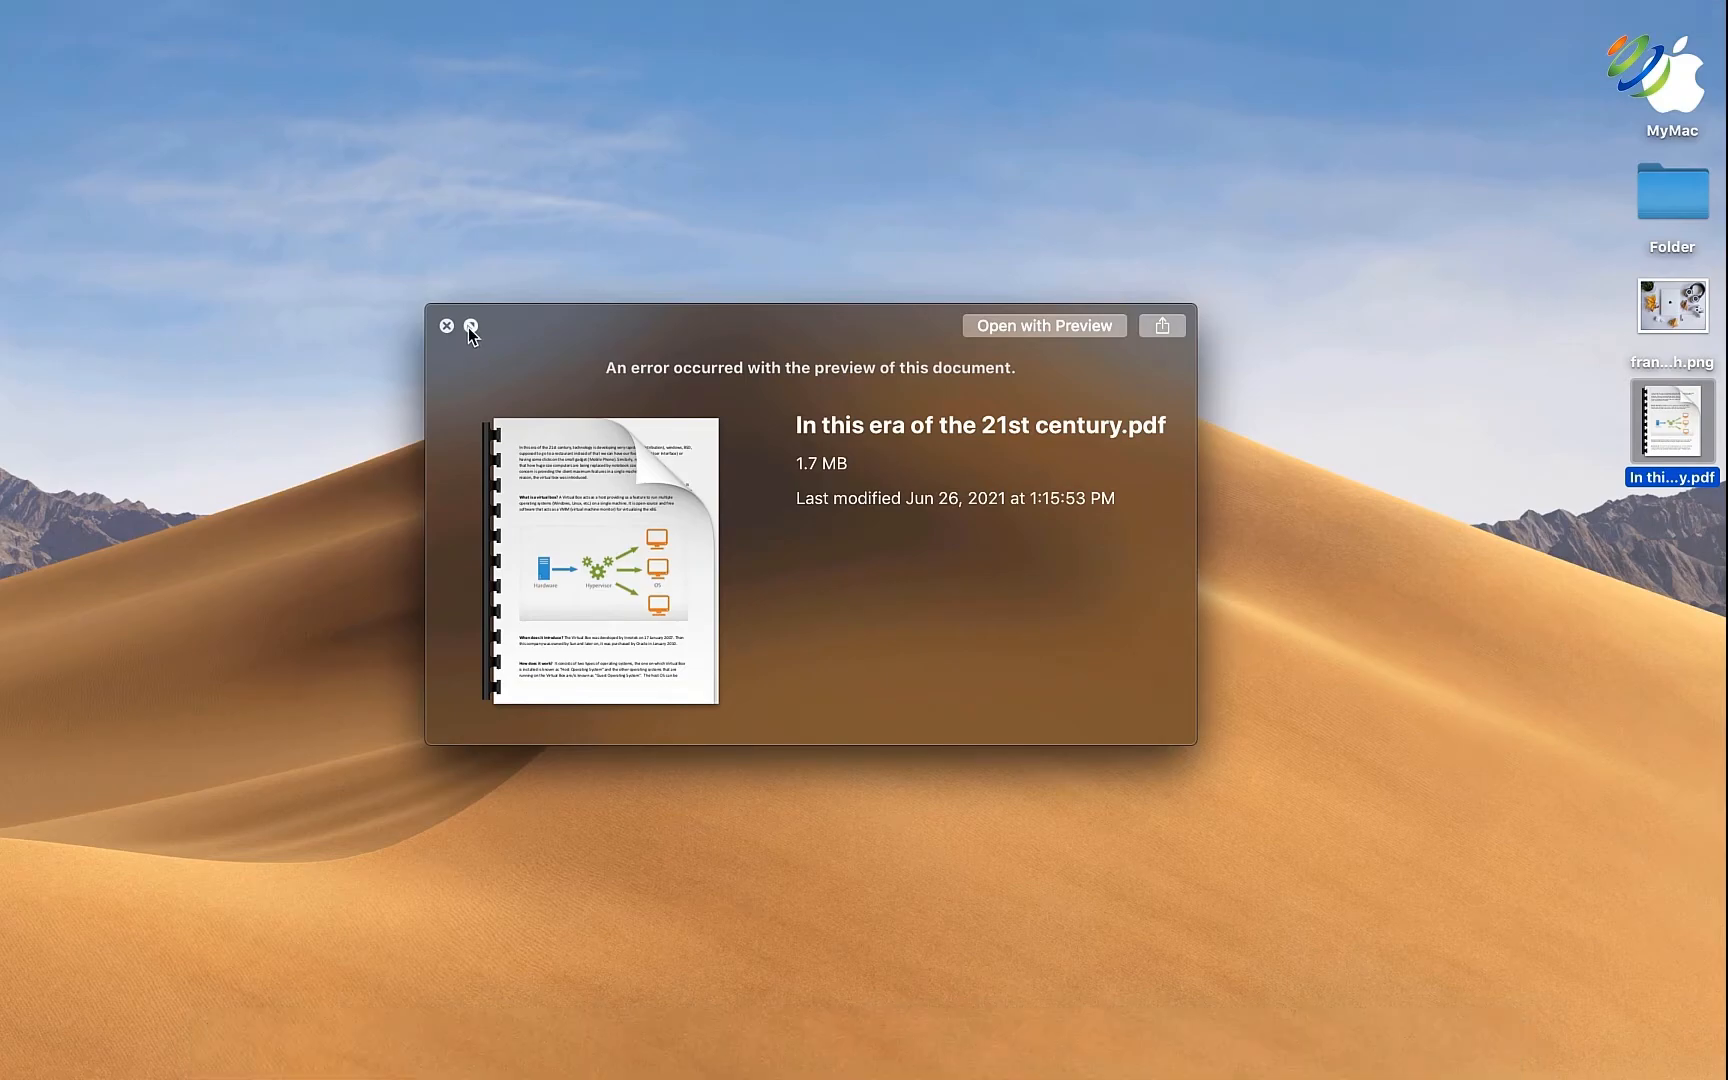
left_click(471, 326)
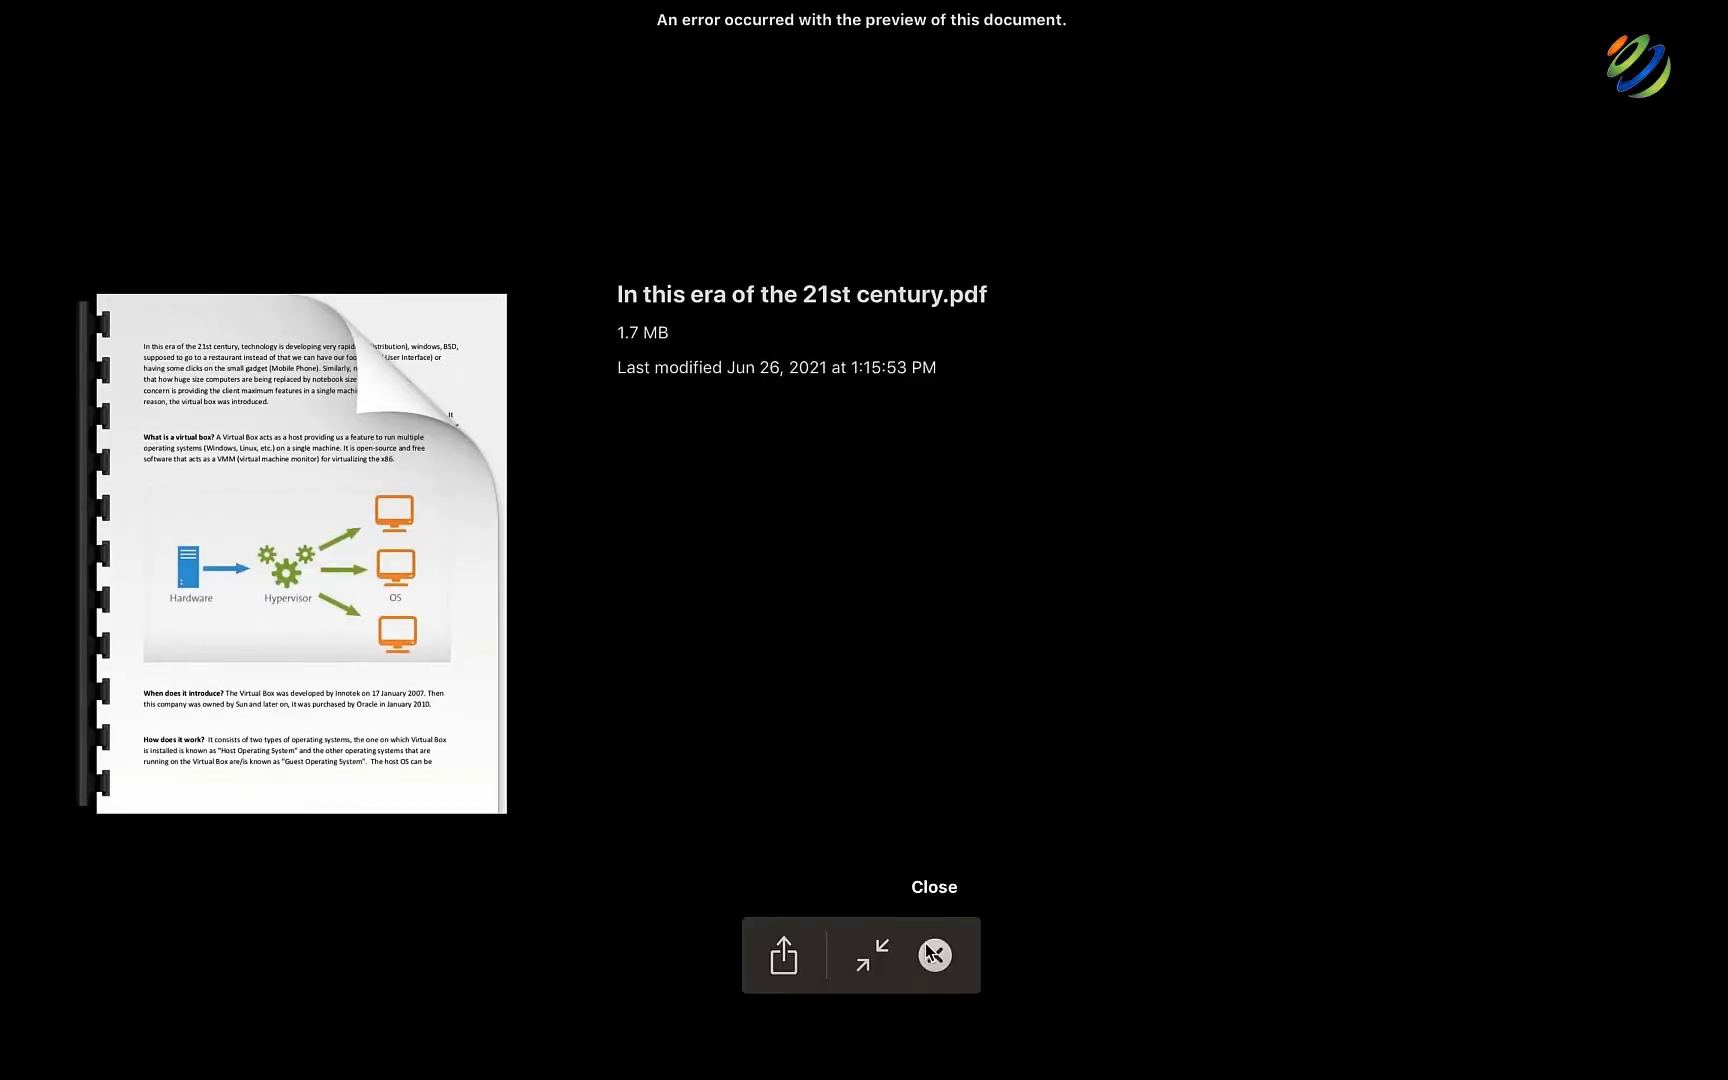
left_click(933, 954)
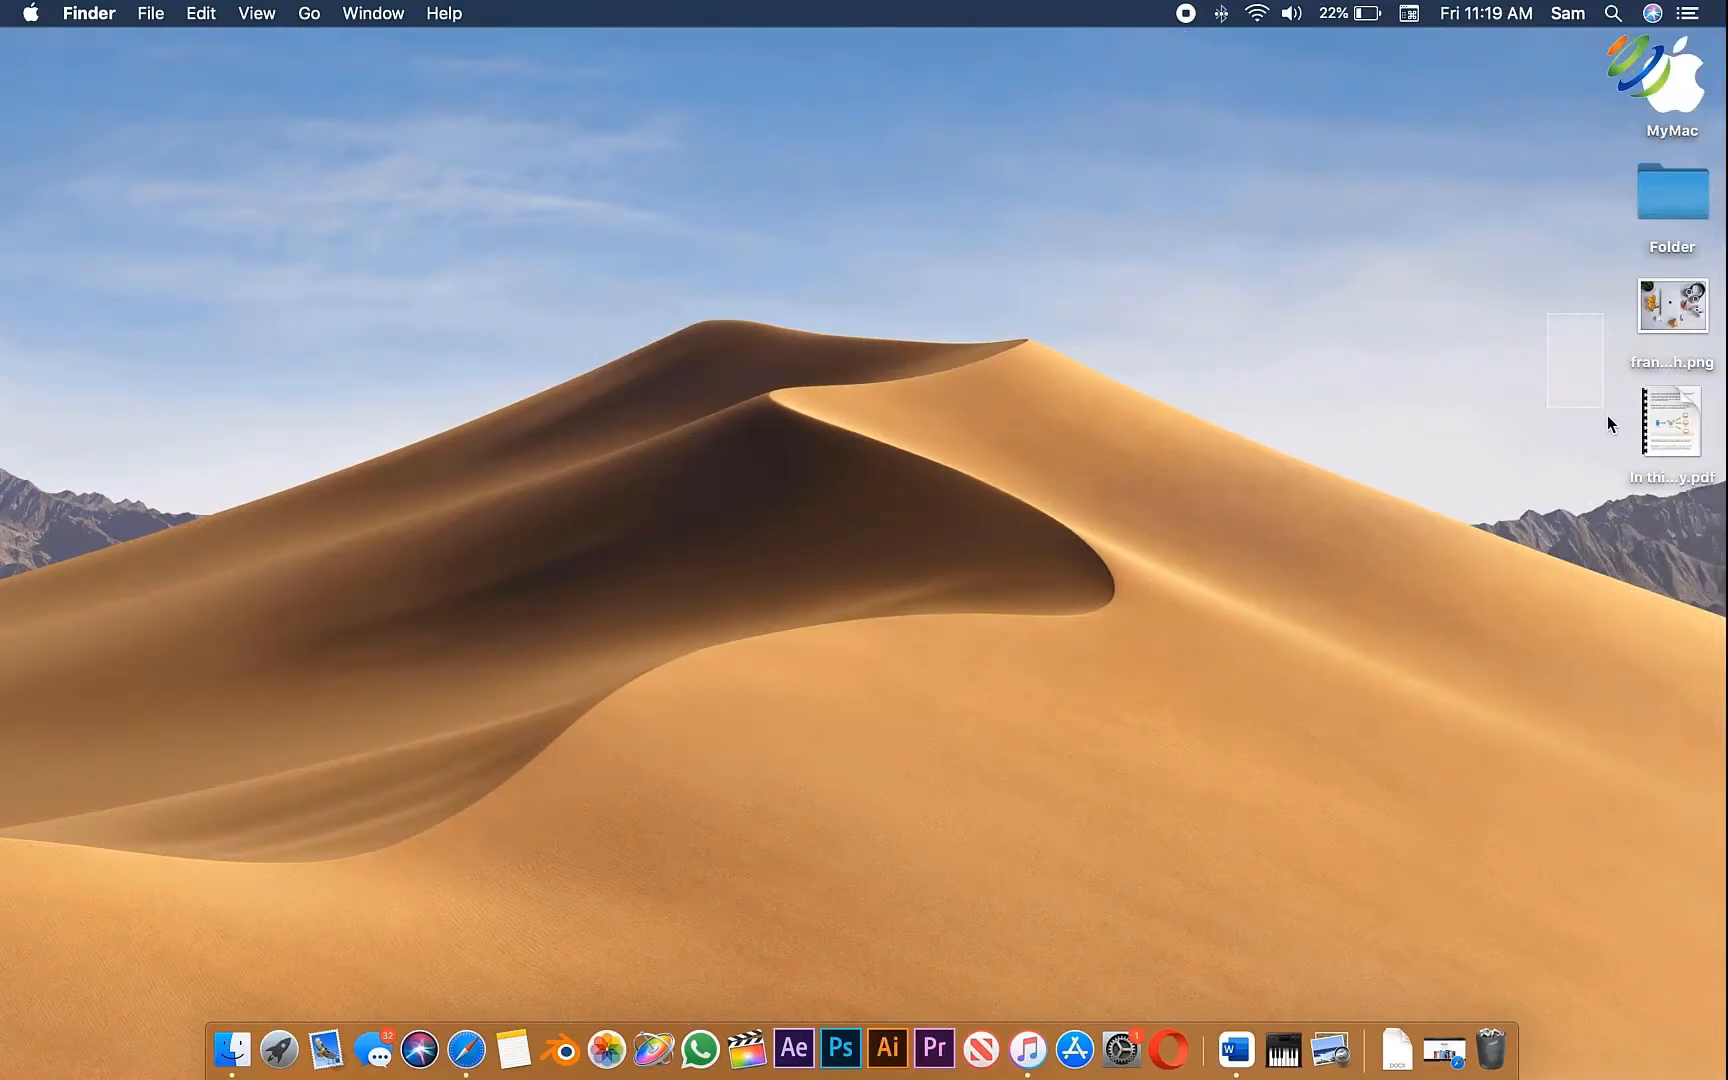
left_click_drag(1574, 375, 1642, 507)
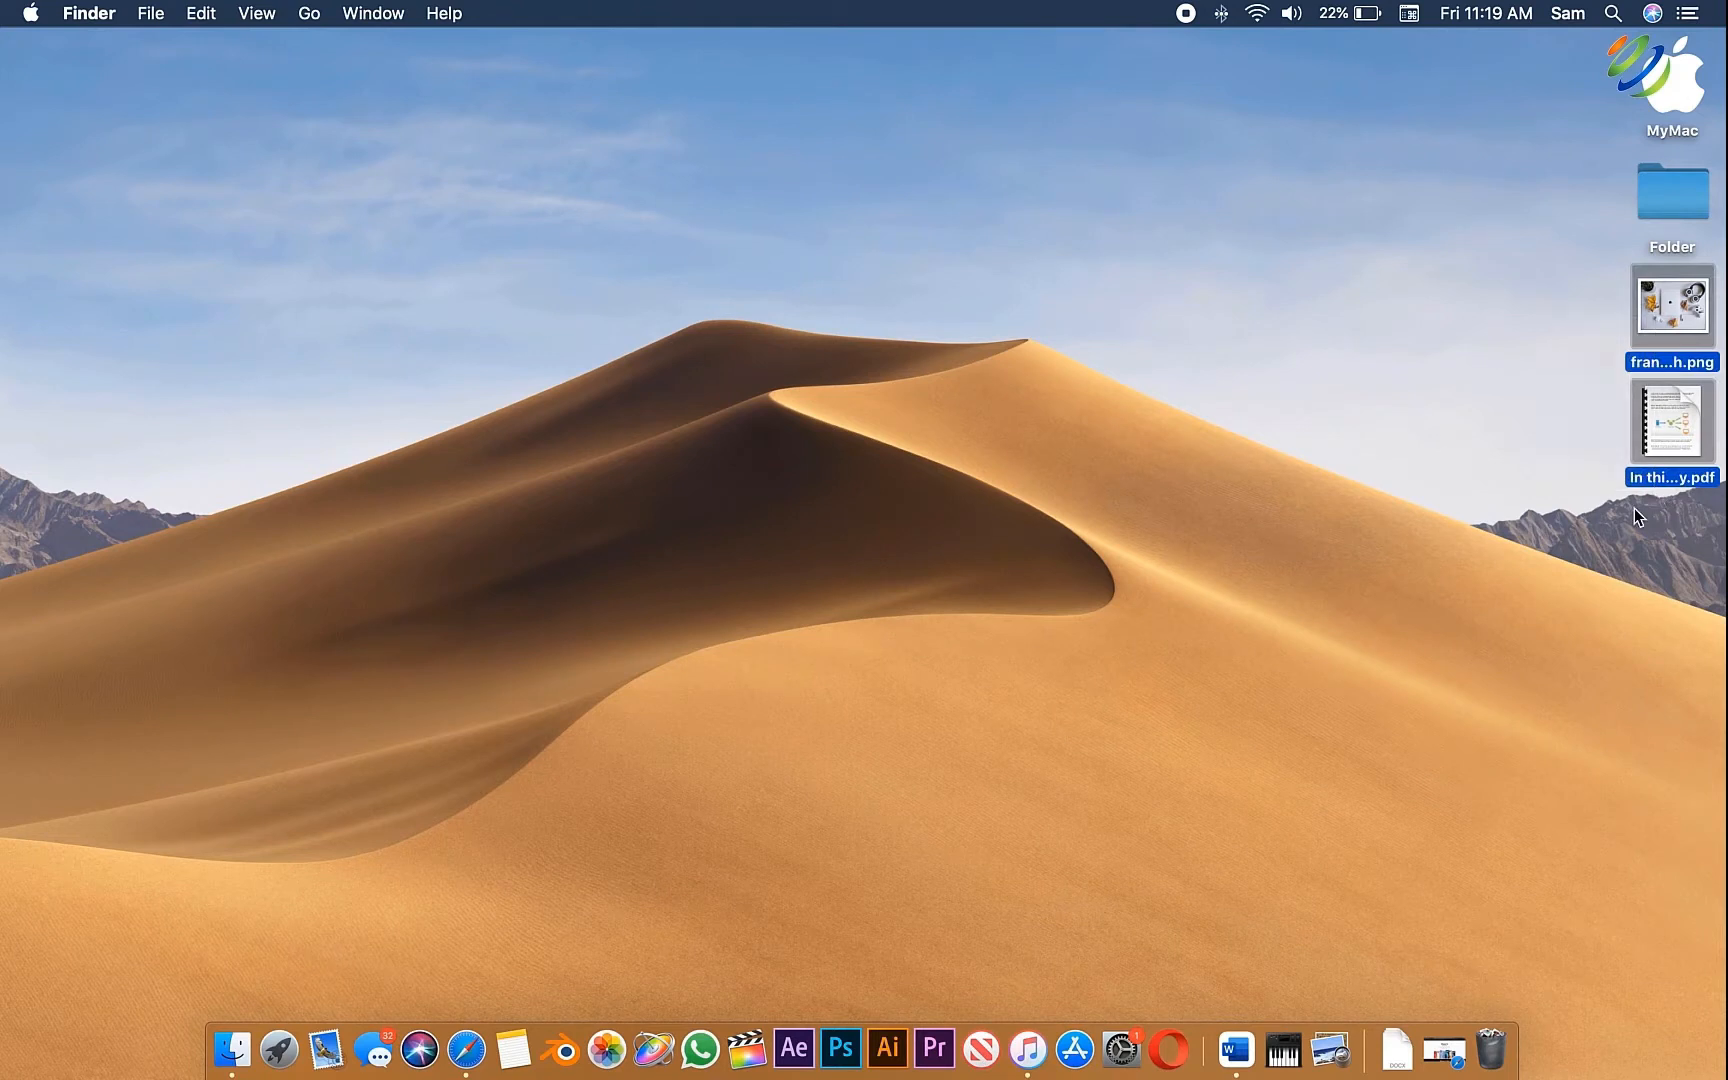
mouse_move(1535, 557)
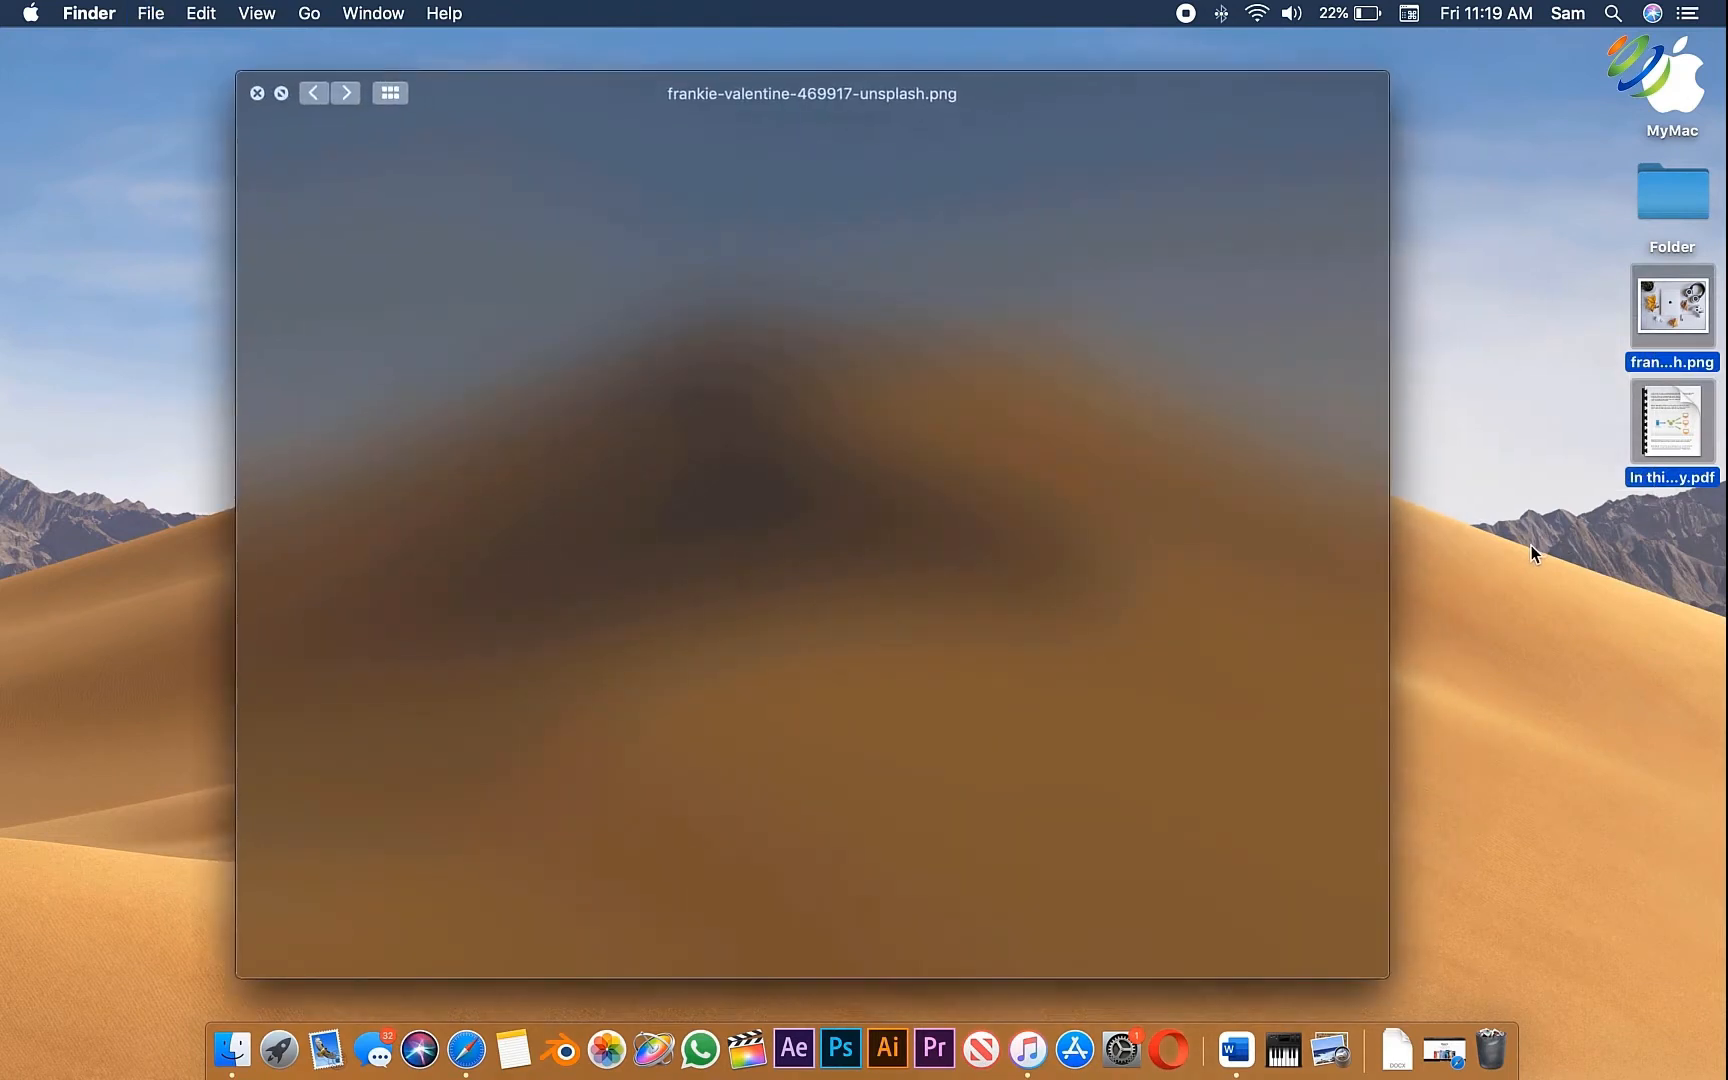
left_click(313, 93)
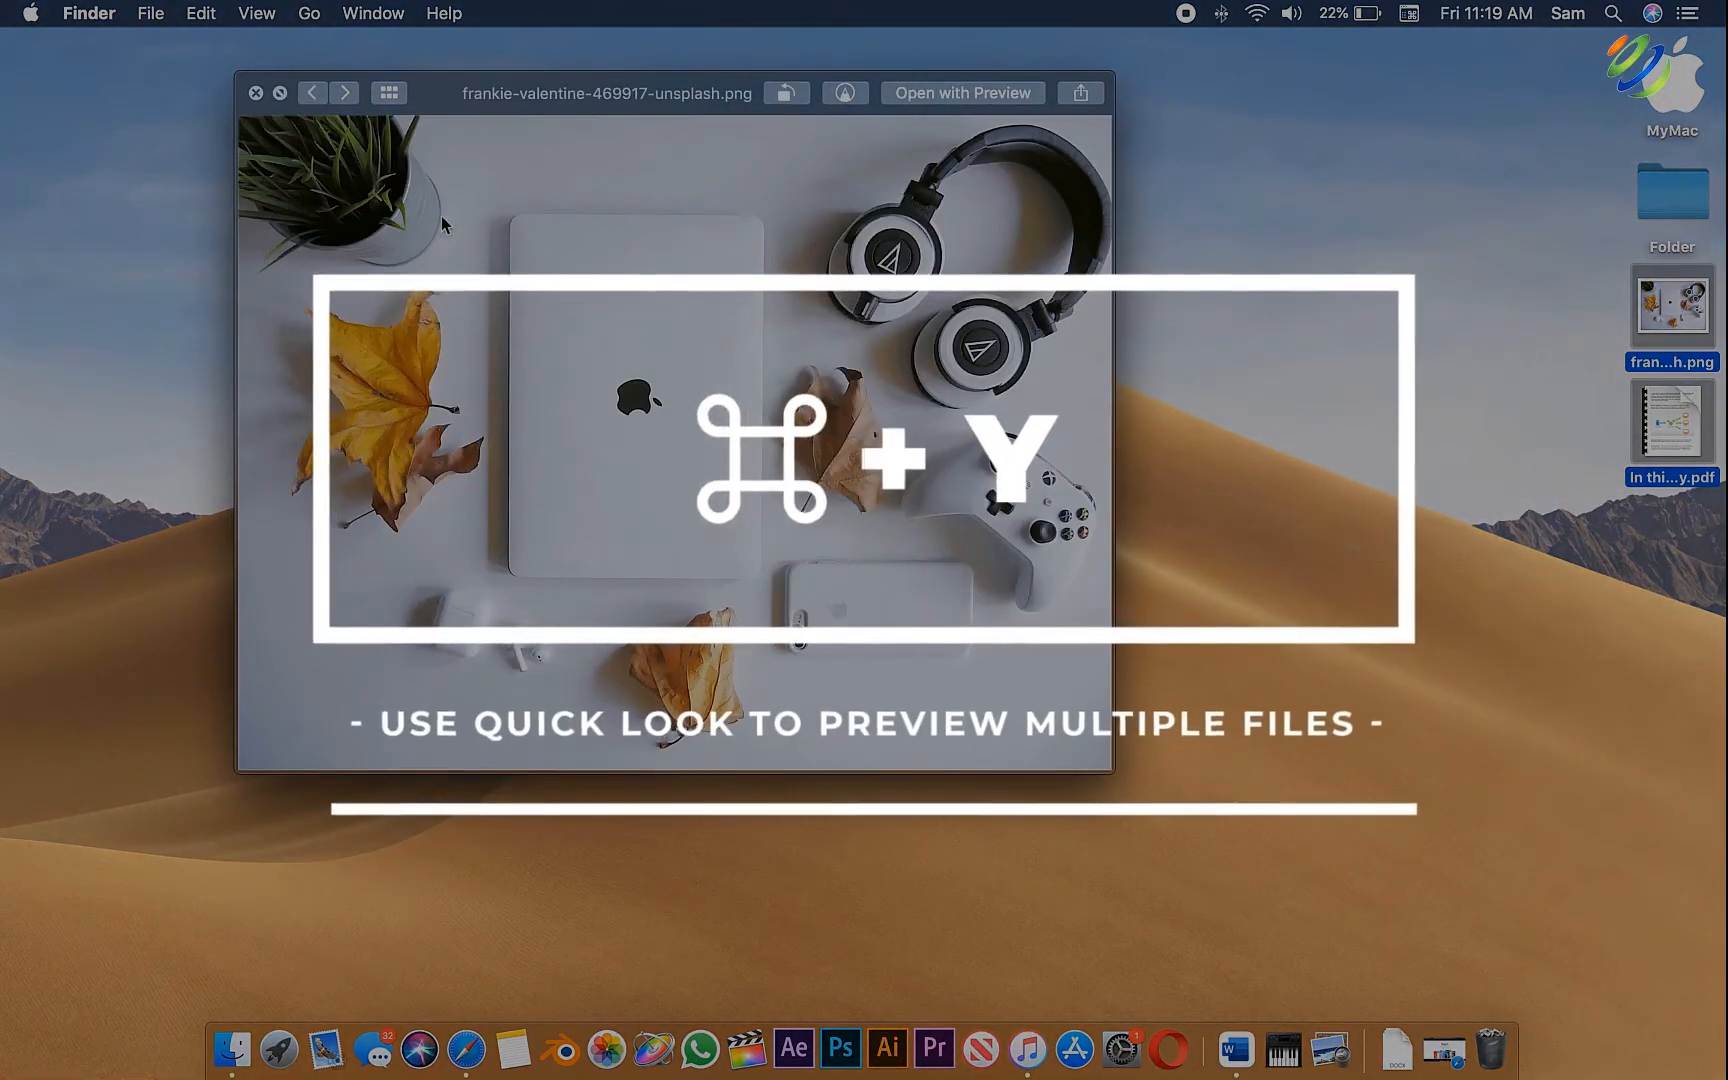
left_click(345, 93)
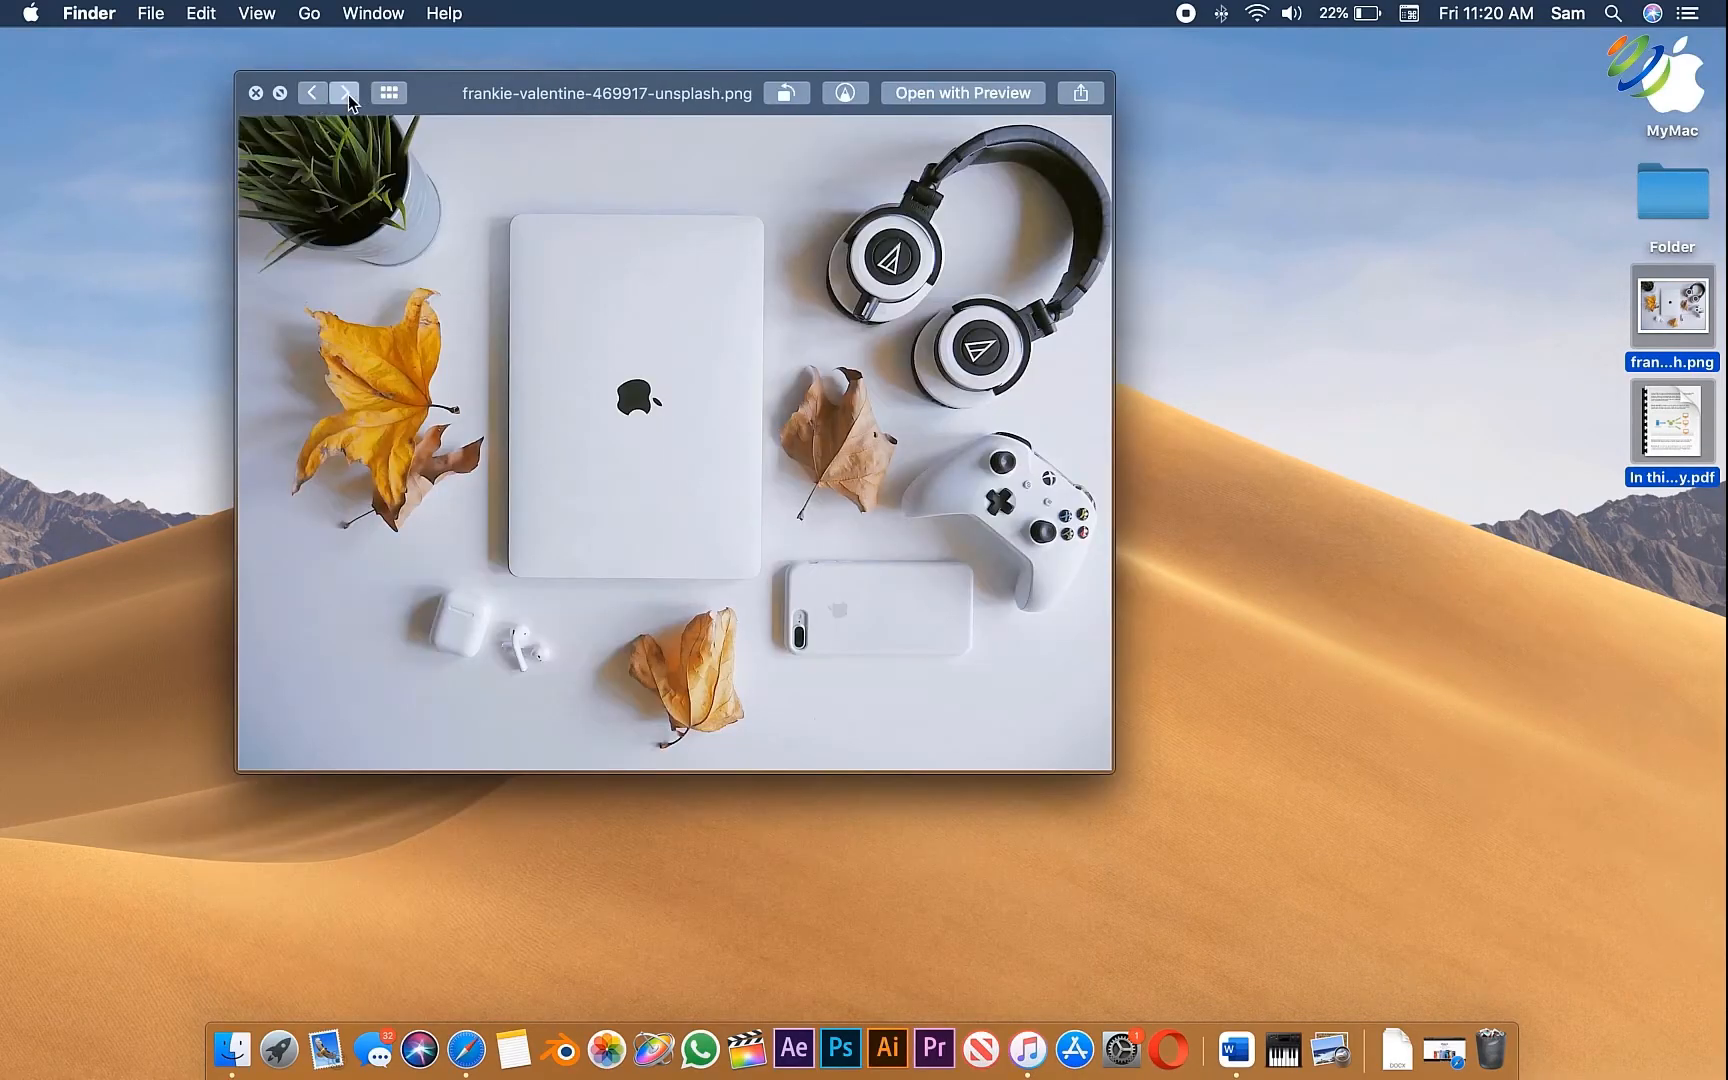
left_click(256, 93)
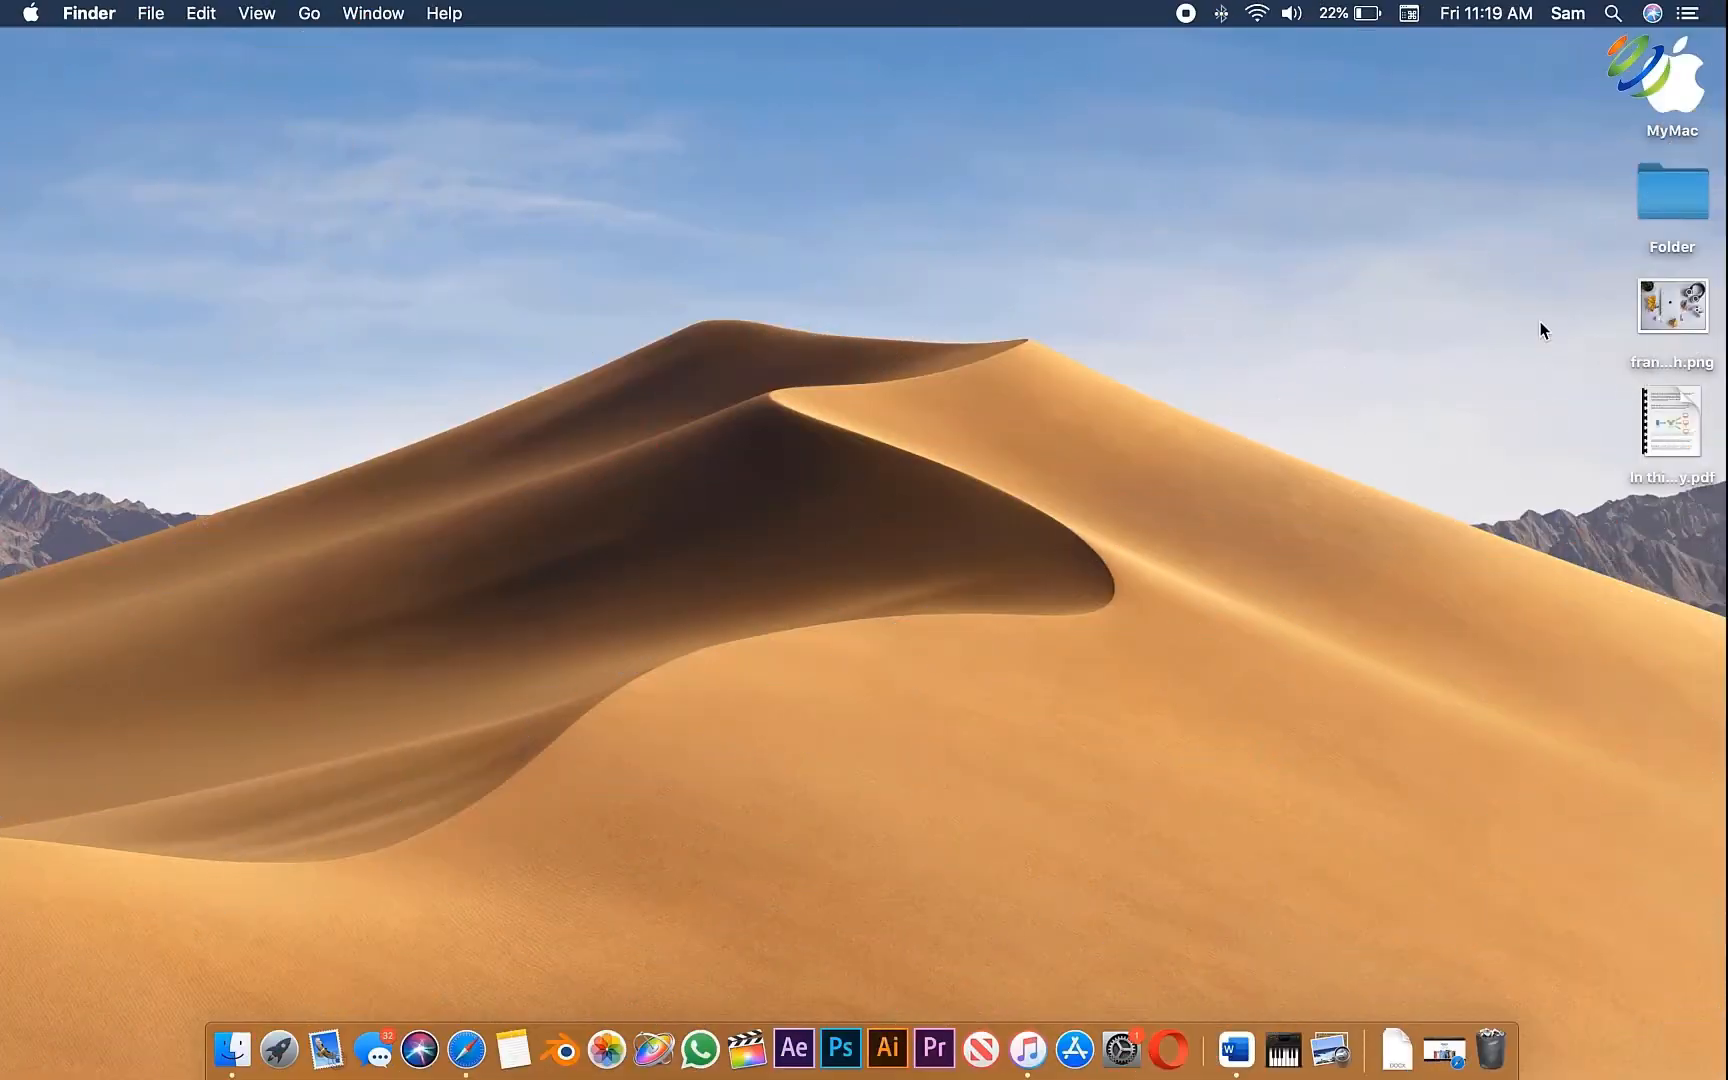
mouse_move(1109, 494)
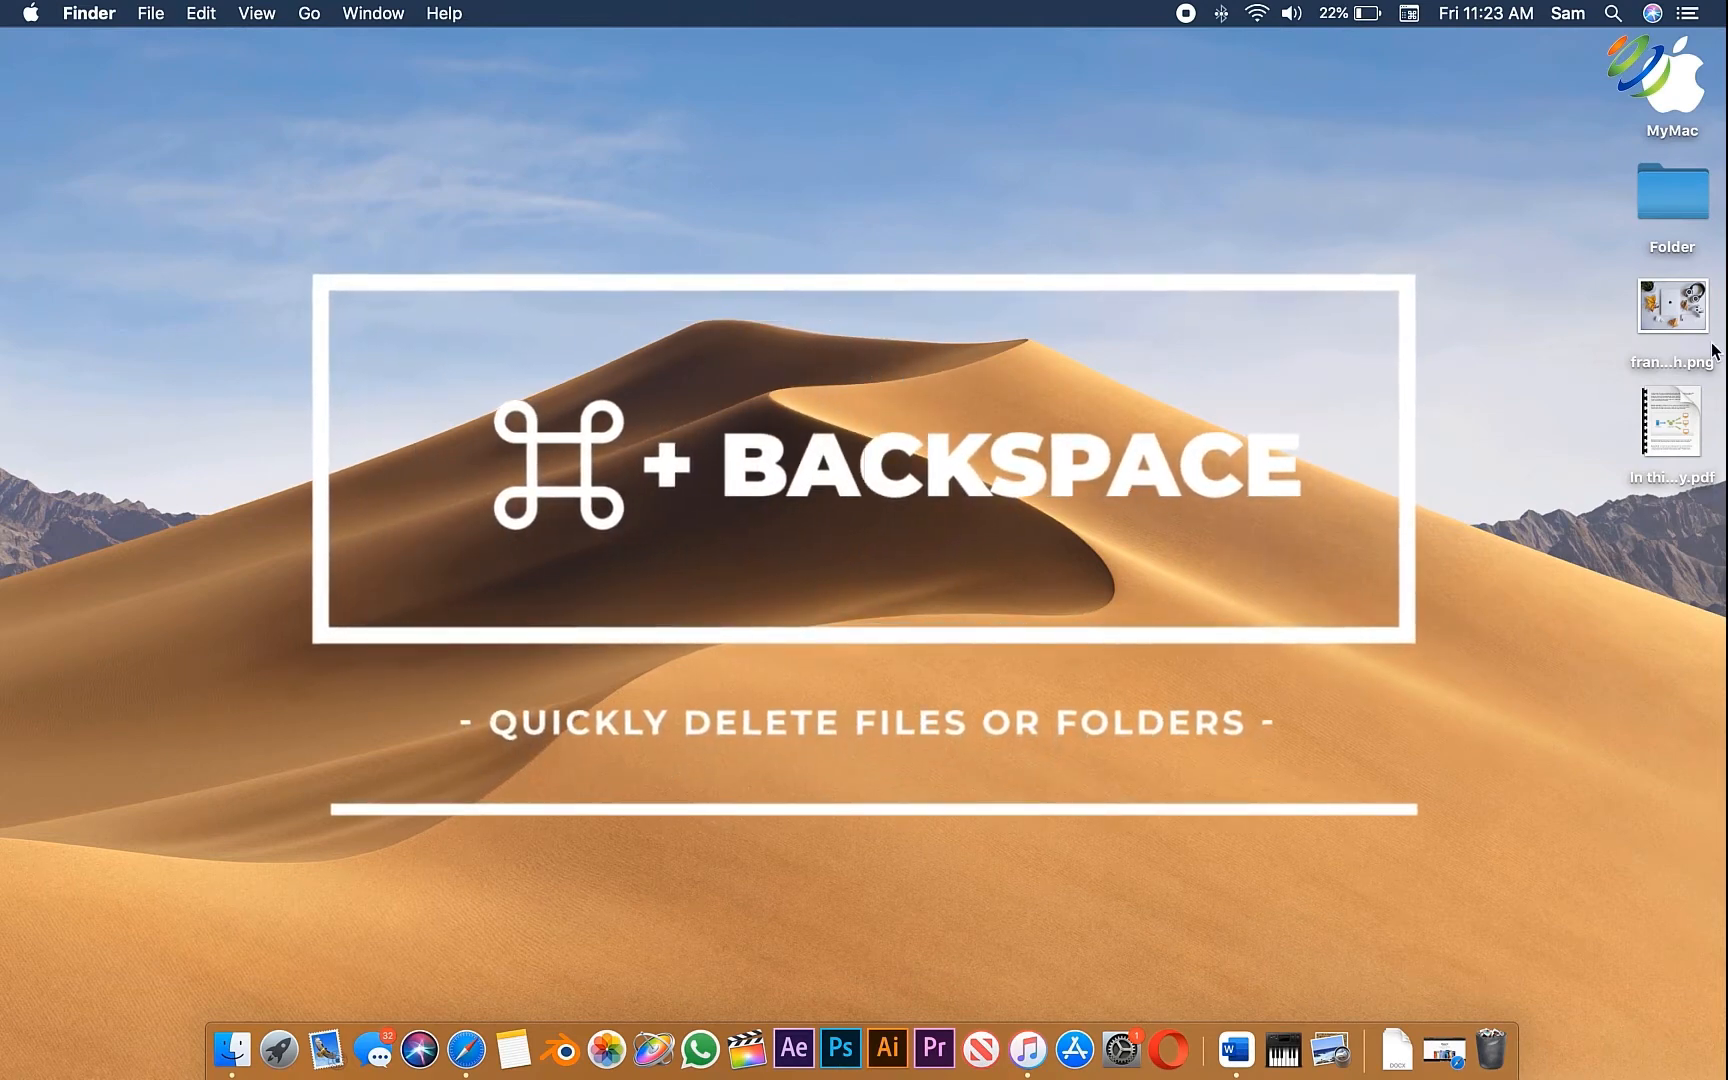
Step: Move the desktop photo file to the Trash with Cmd+Backspace
left_click(1671, 305)
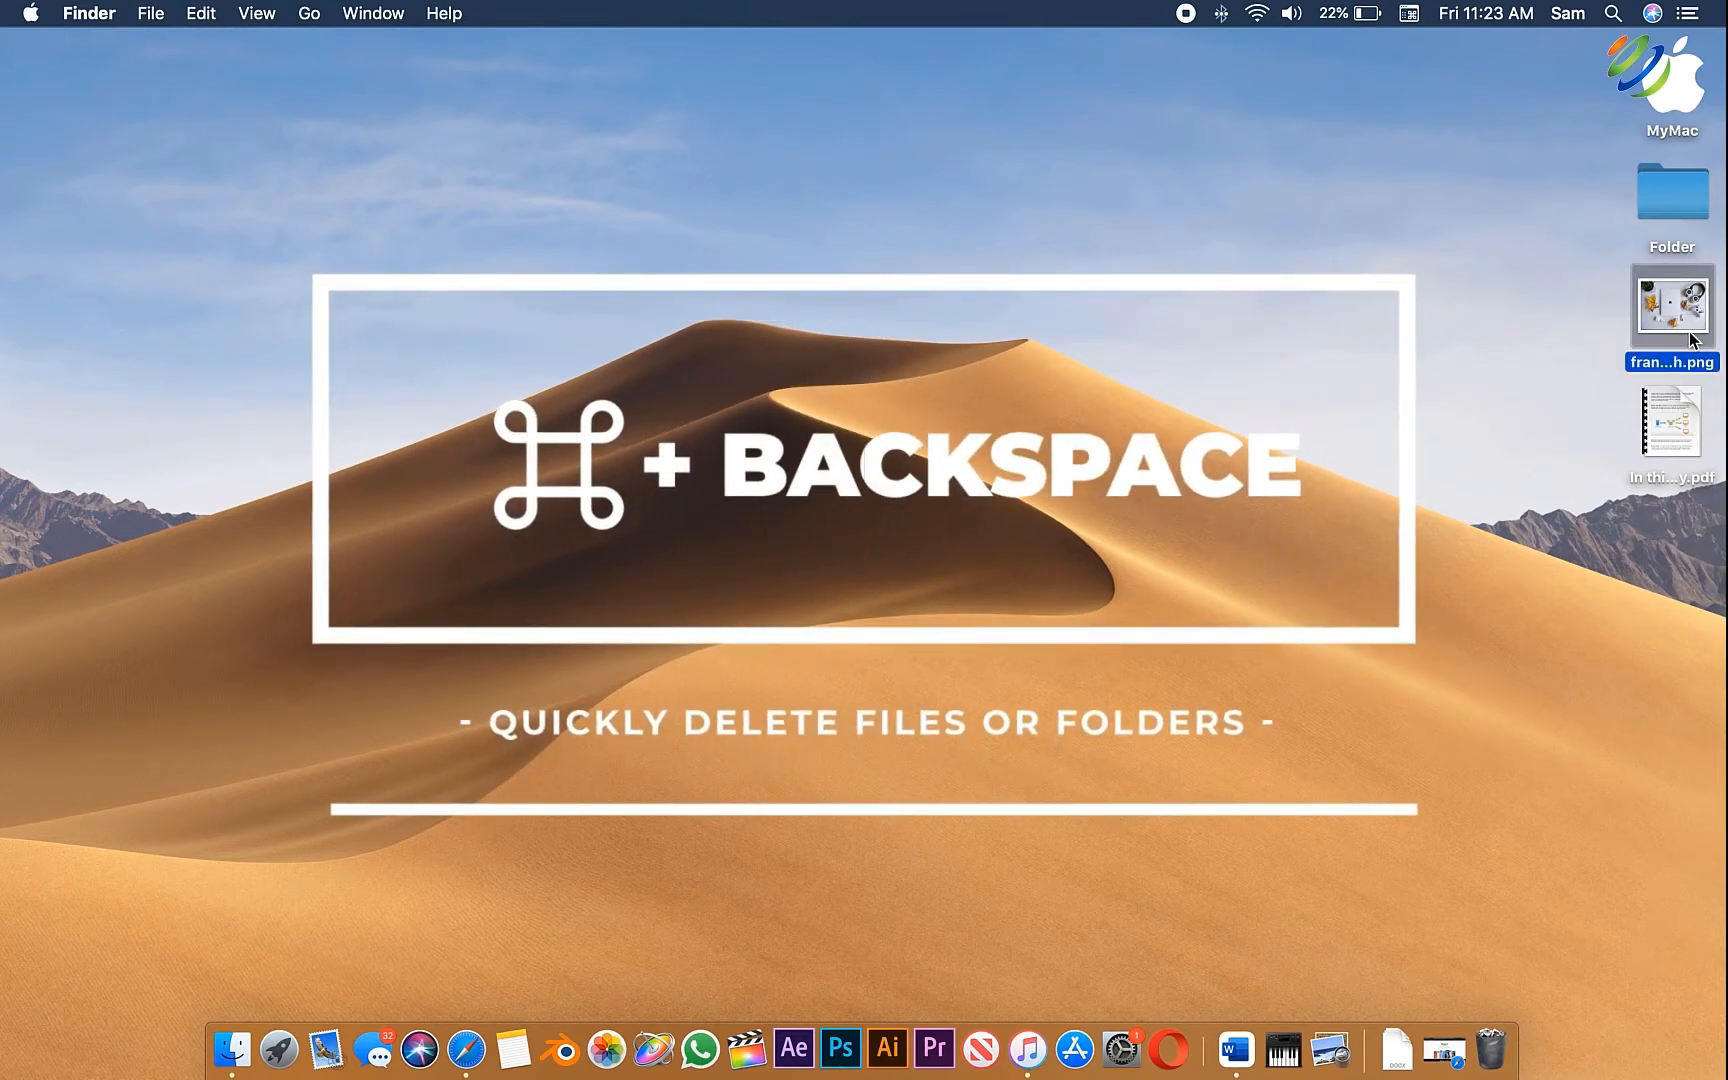
key("cmd+backspace")
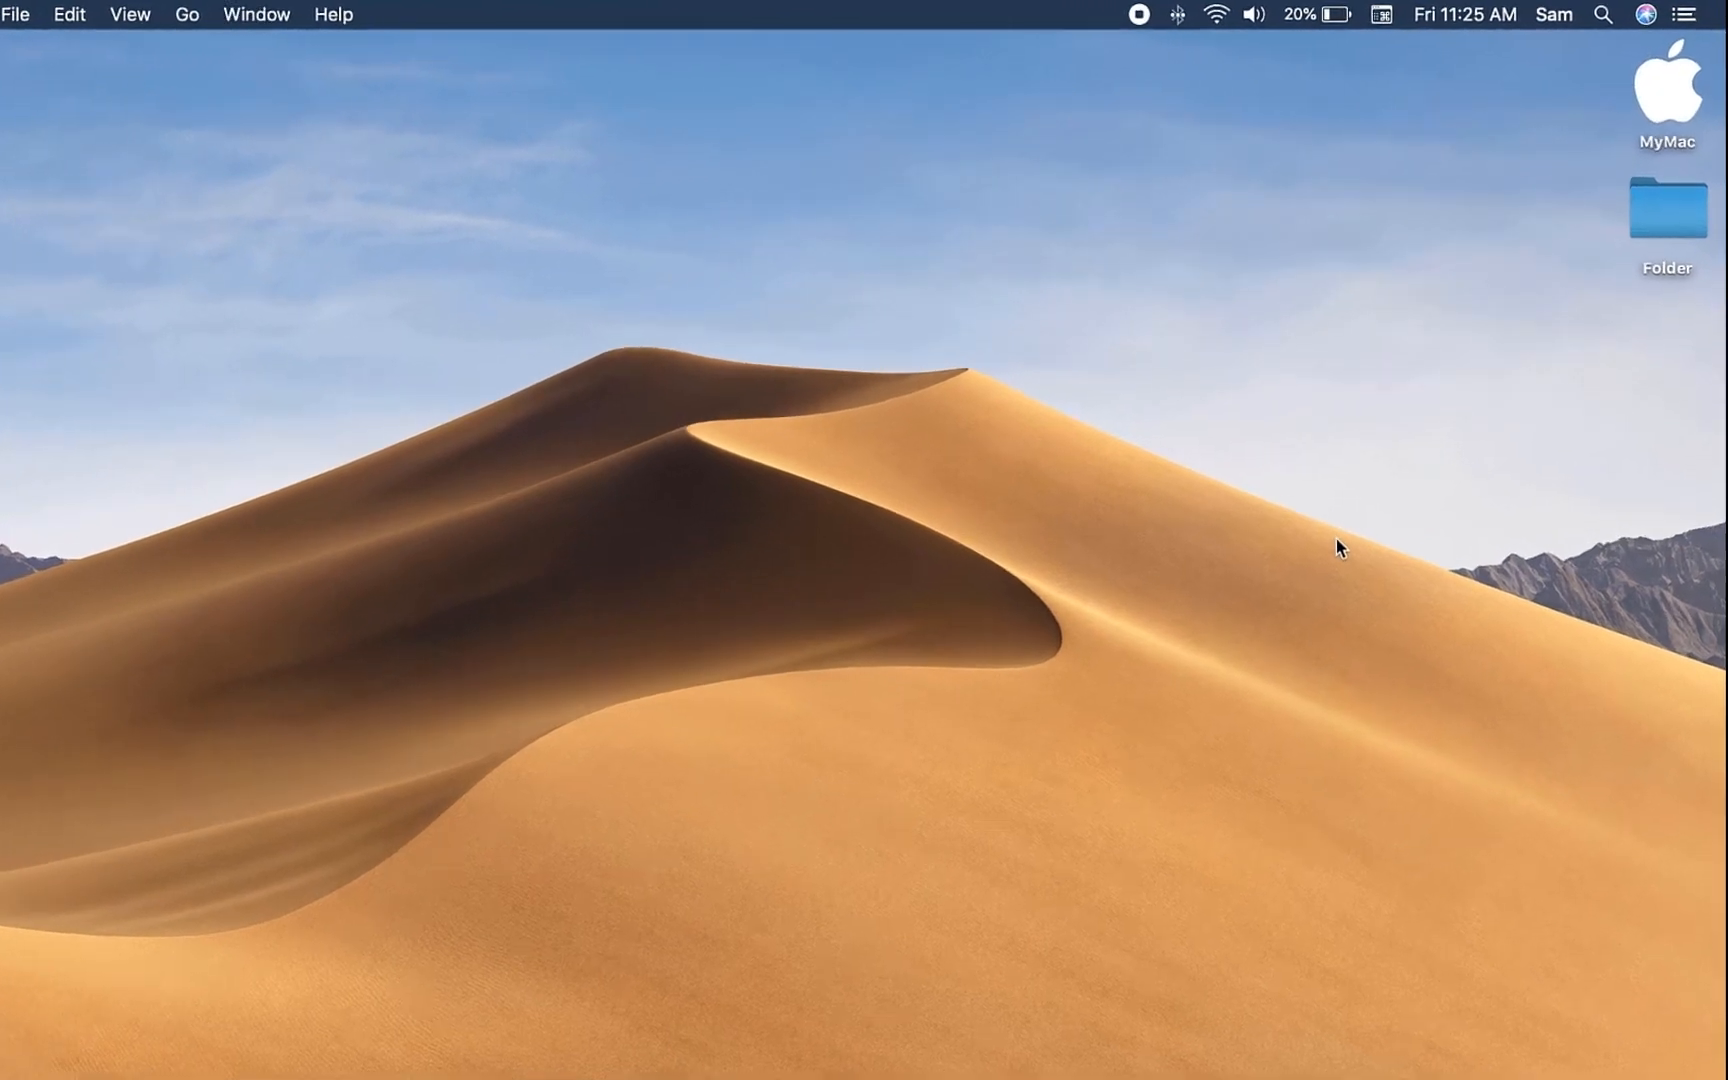
left_click(1693, 14)
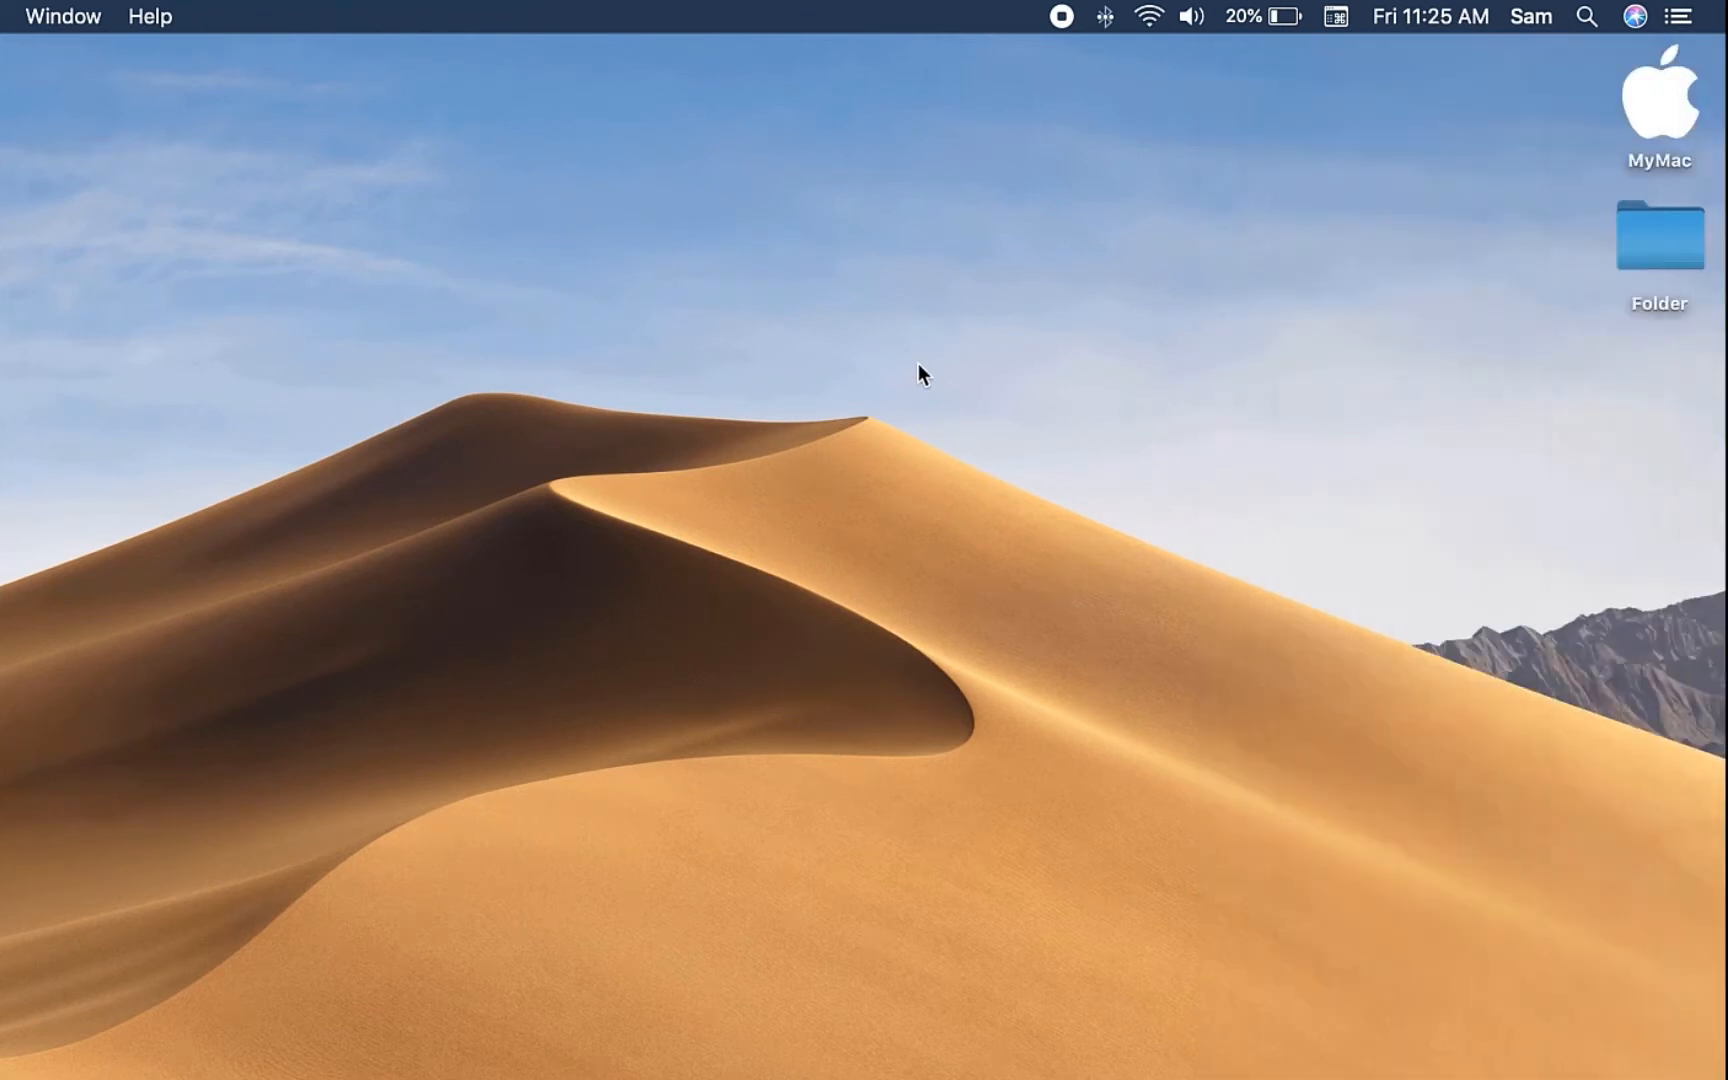
mouse_move(1036, 1033)
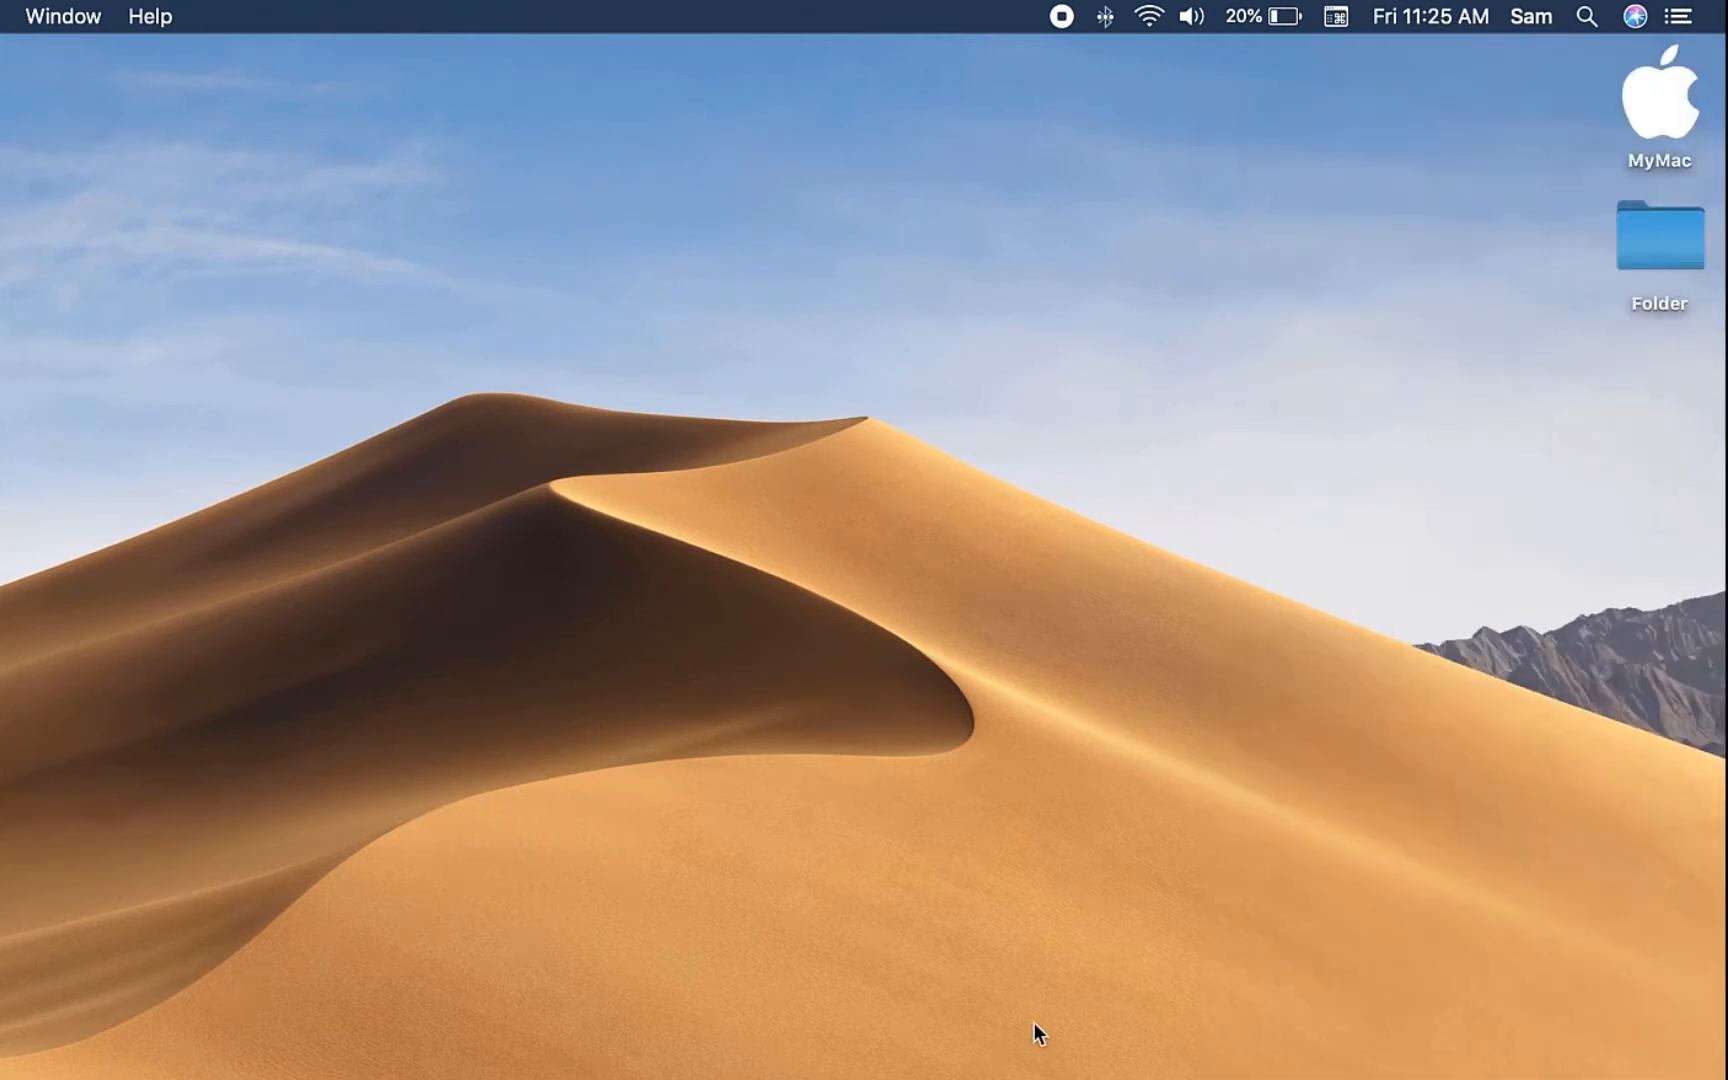
mouse_move(1353, 419)
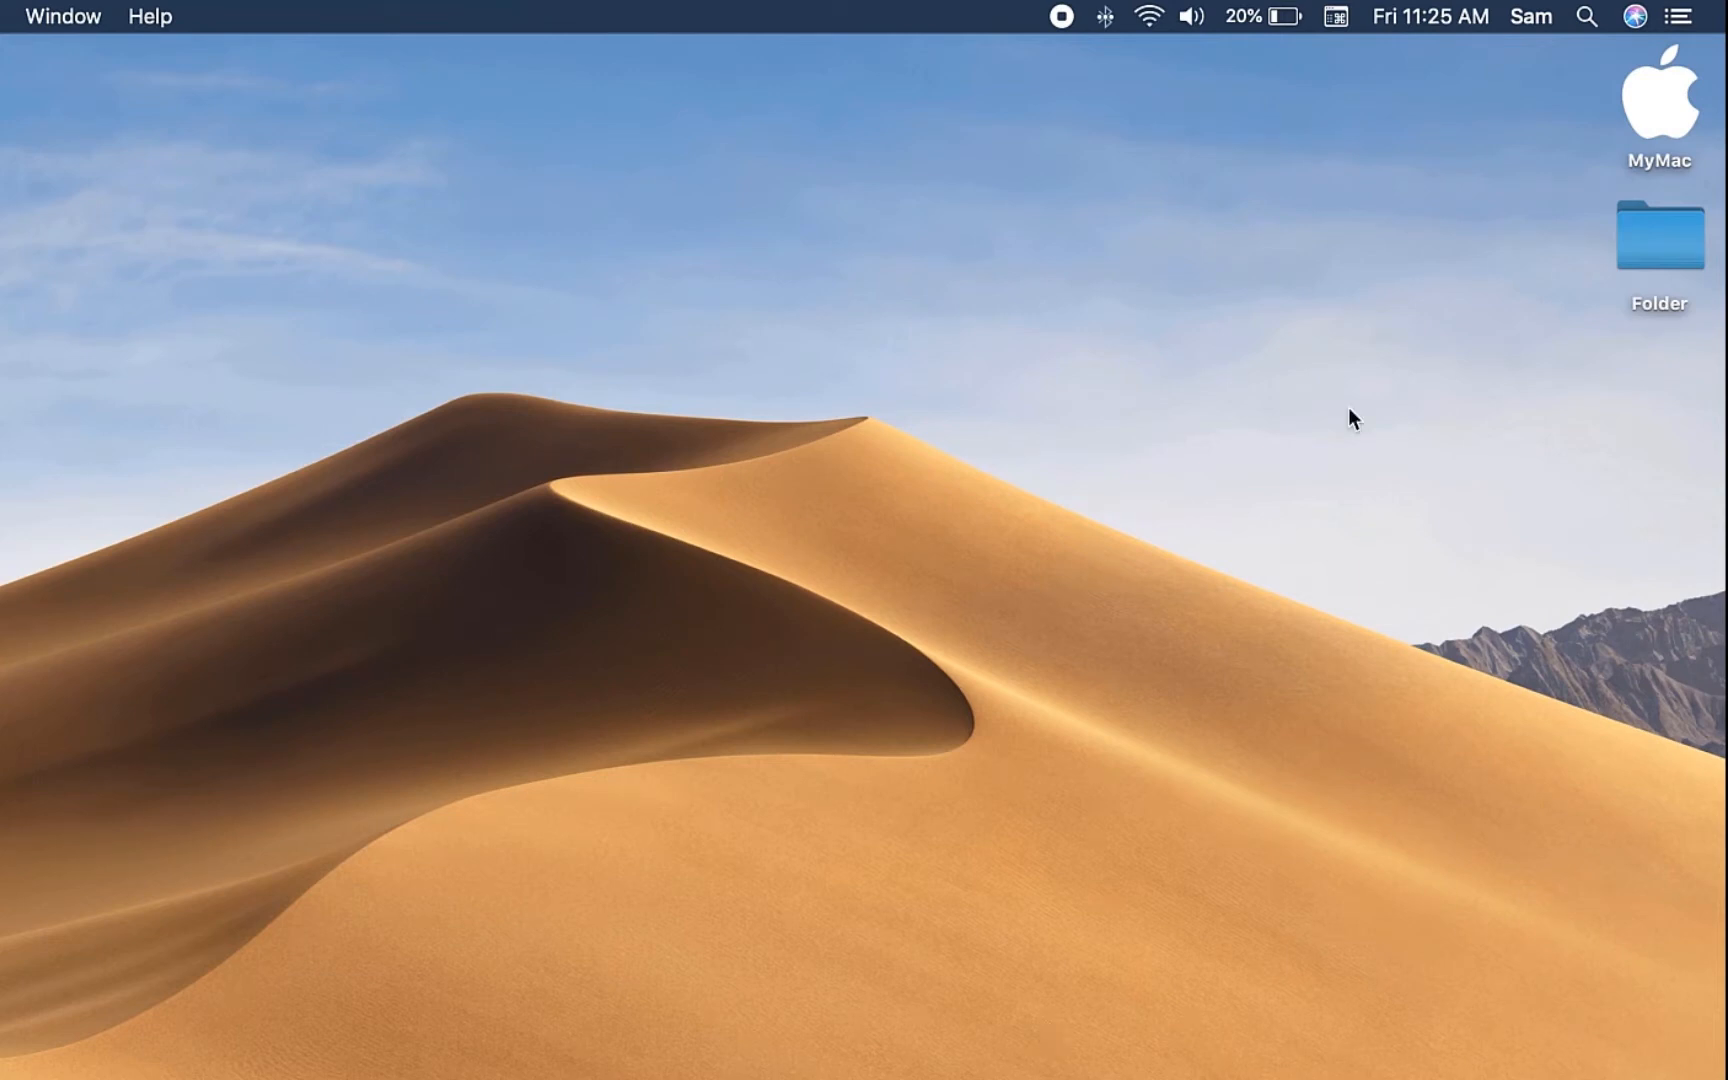
mouse_move(1305, 433)
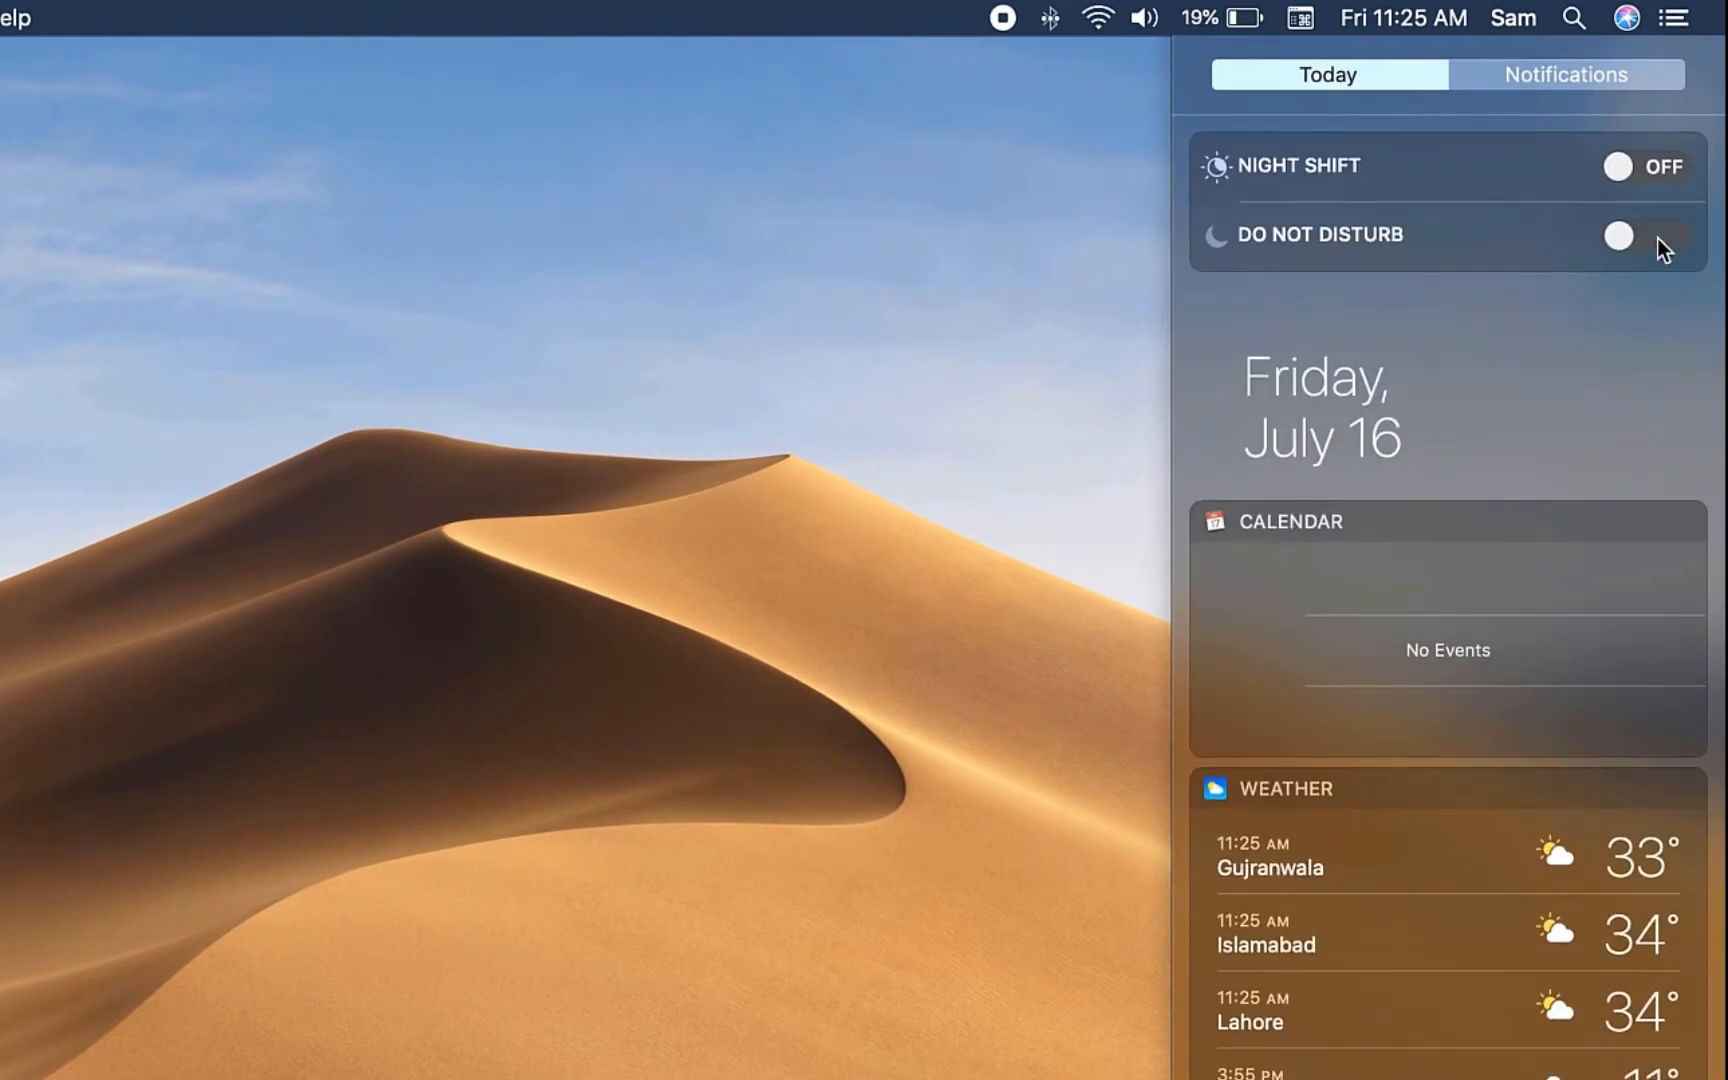
left_click(1641, 235)
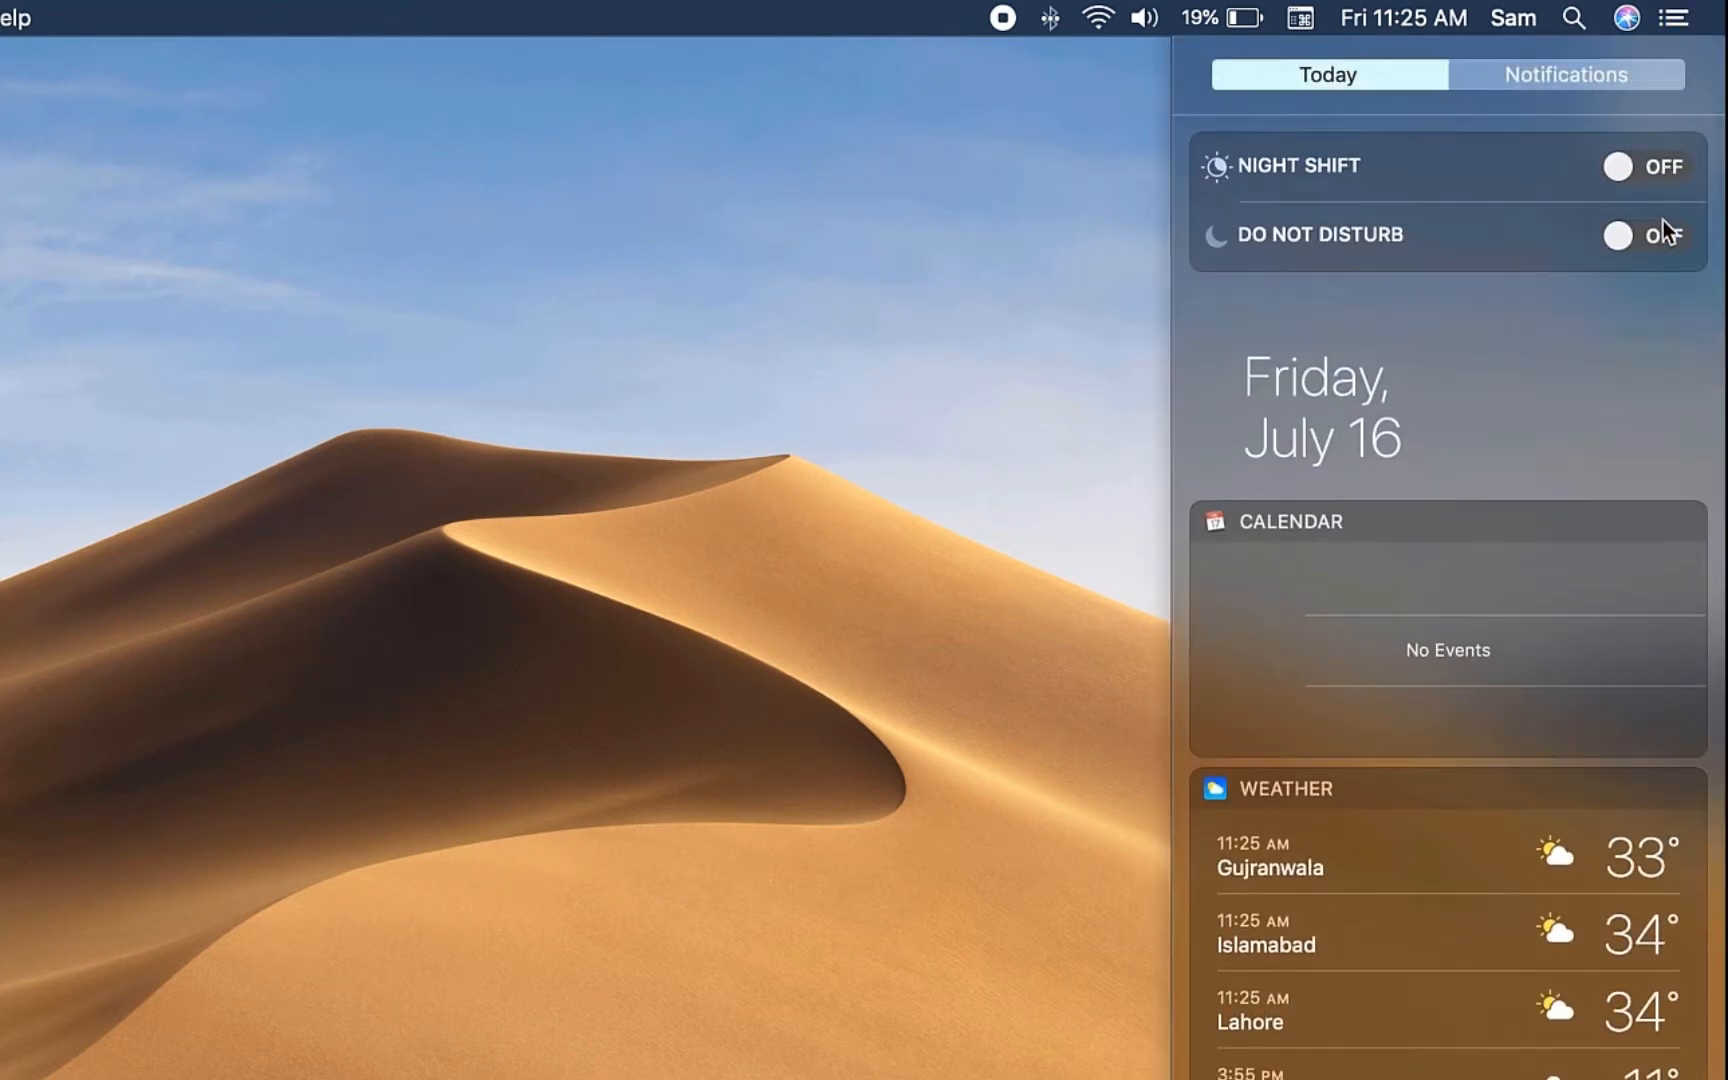
left_click(1643, 234)
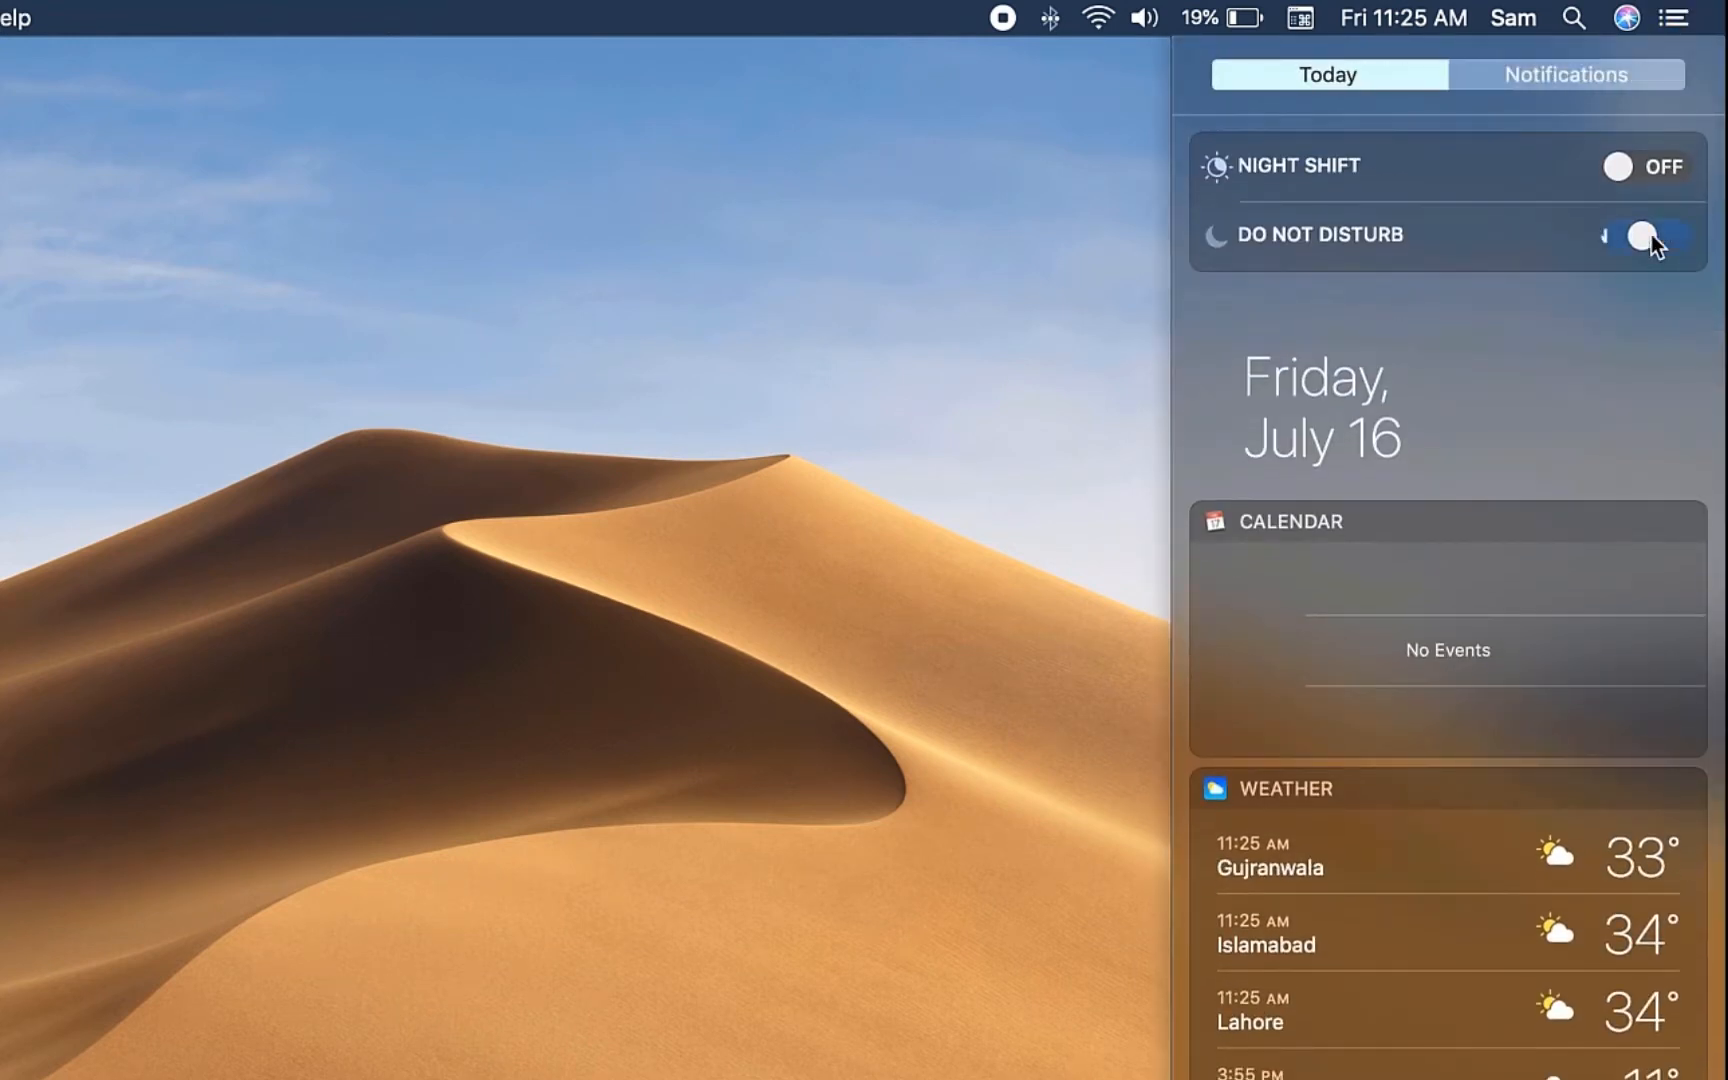
left_click(1649, 234)
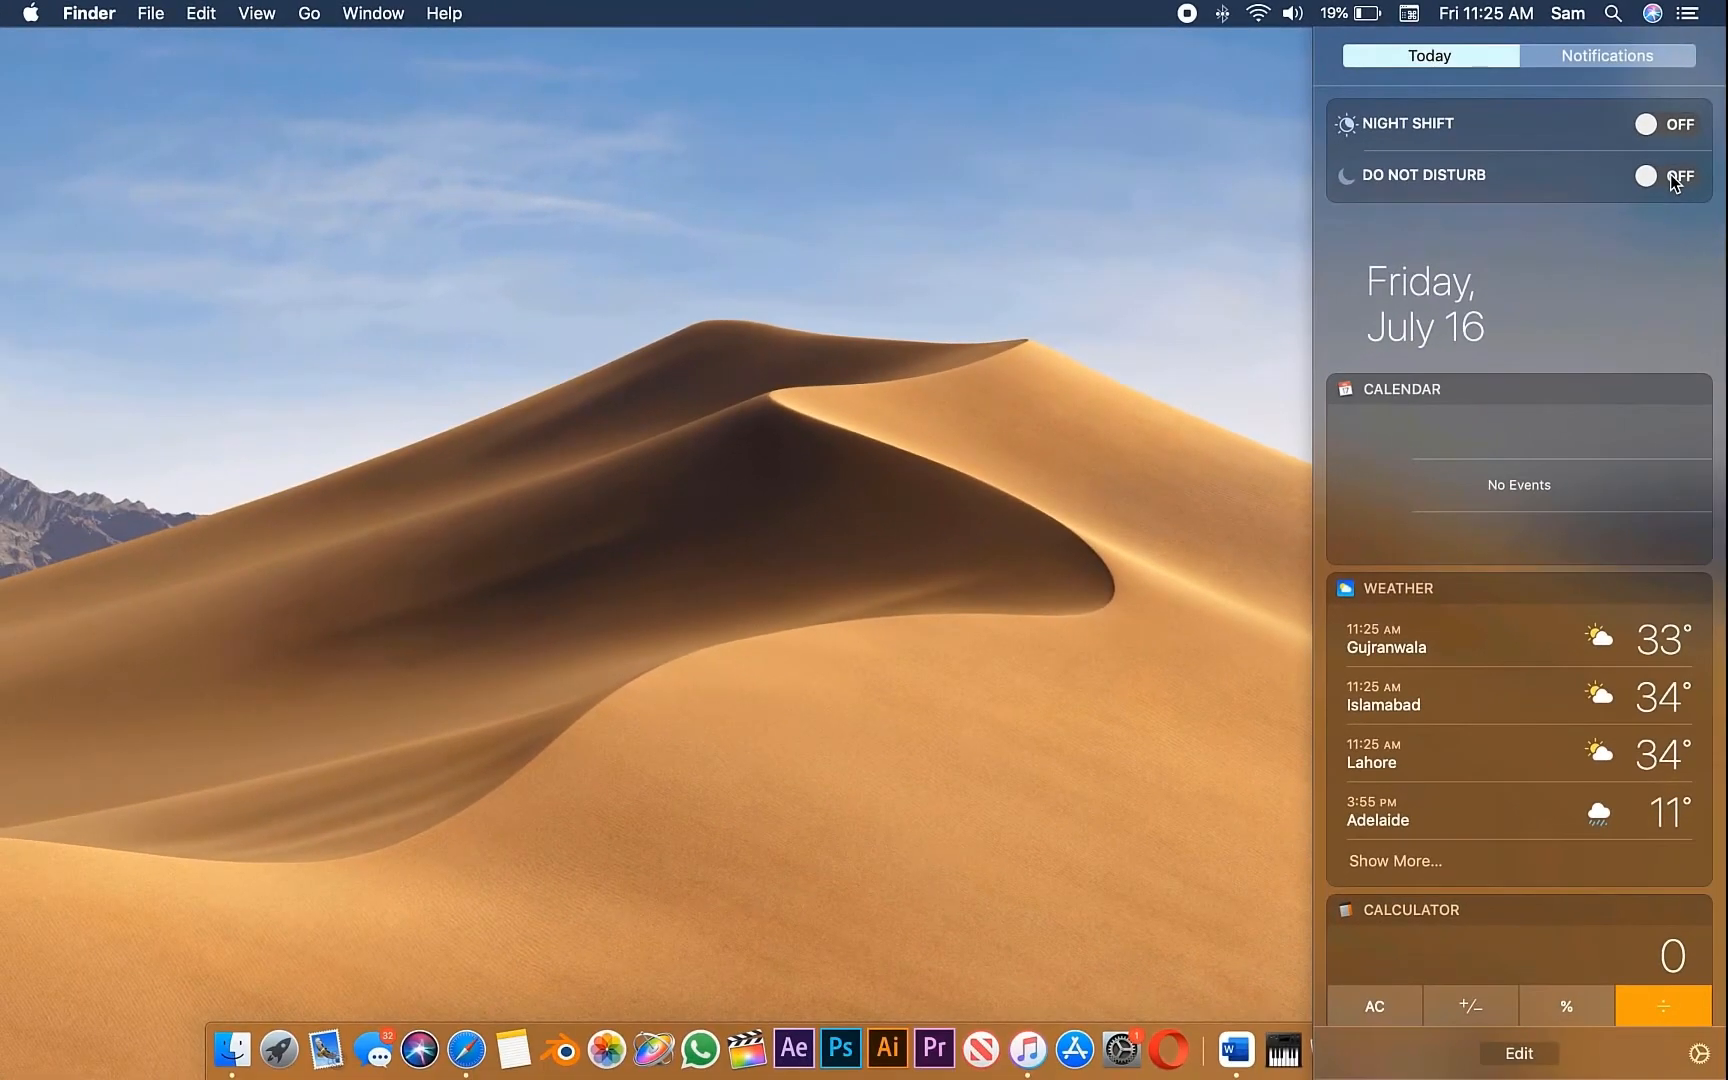
mouse_move(1706, 19)
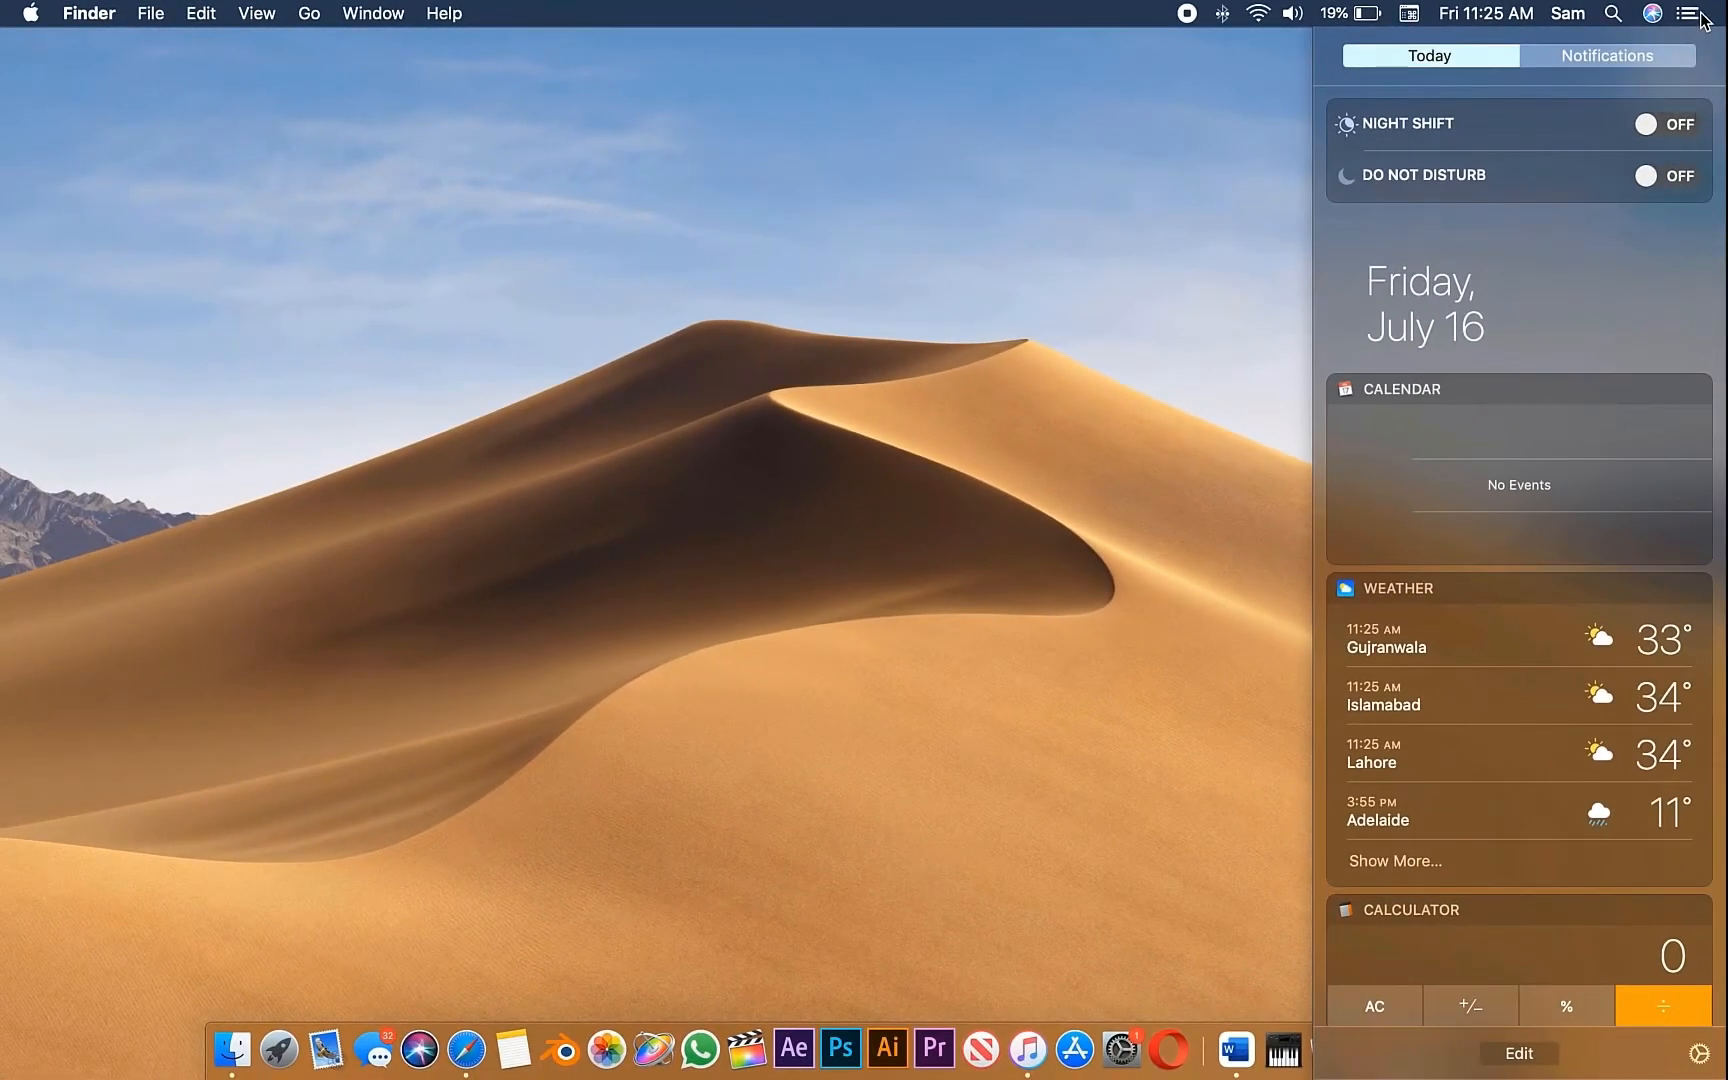
left_click(1694, 13)
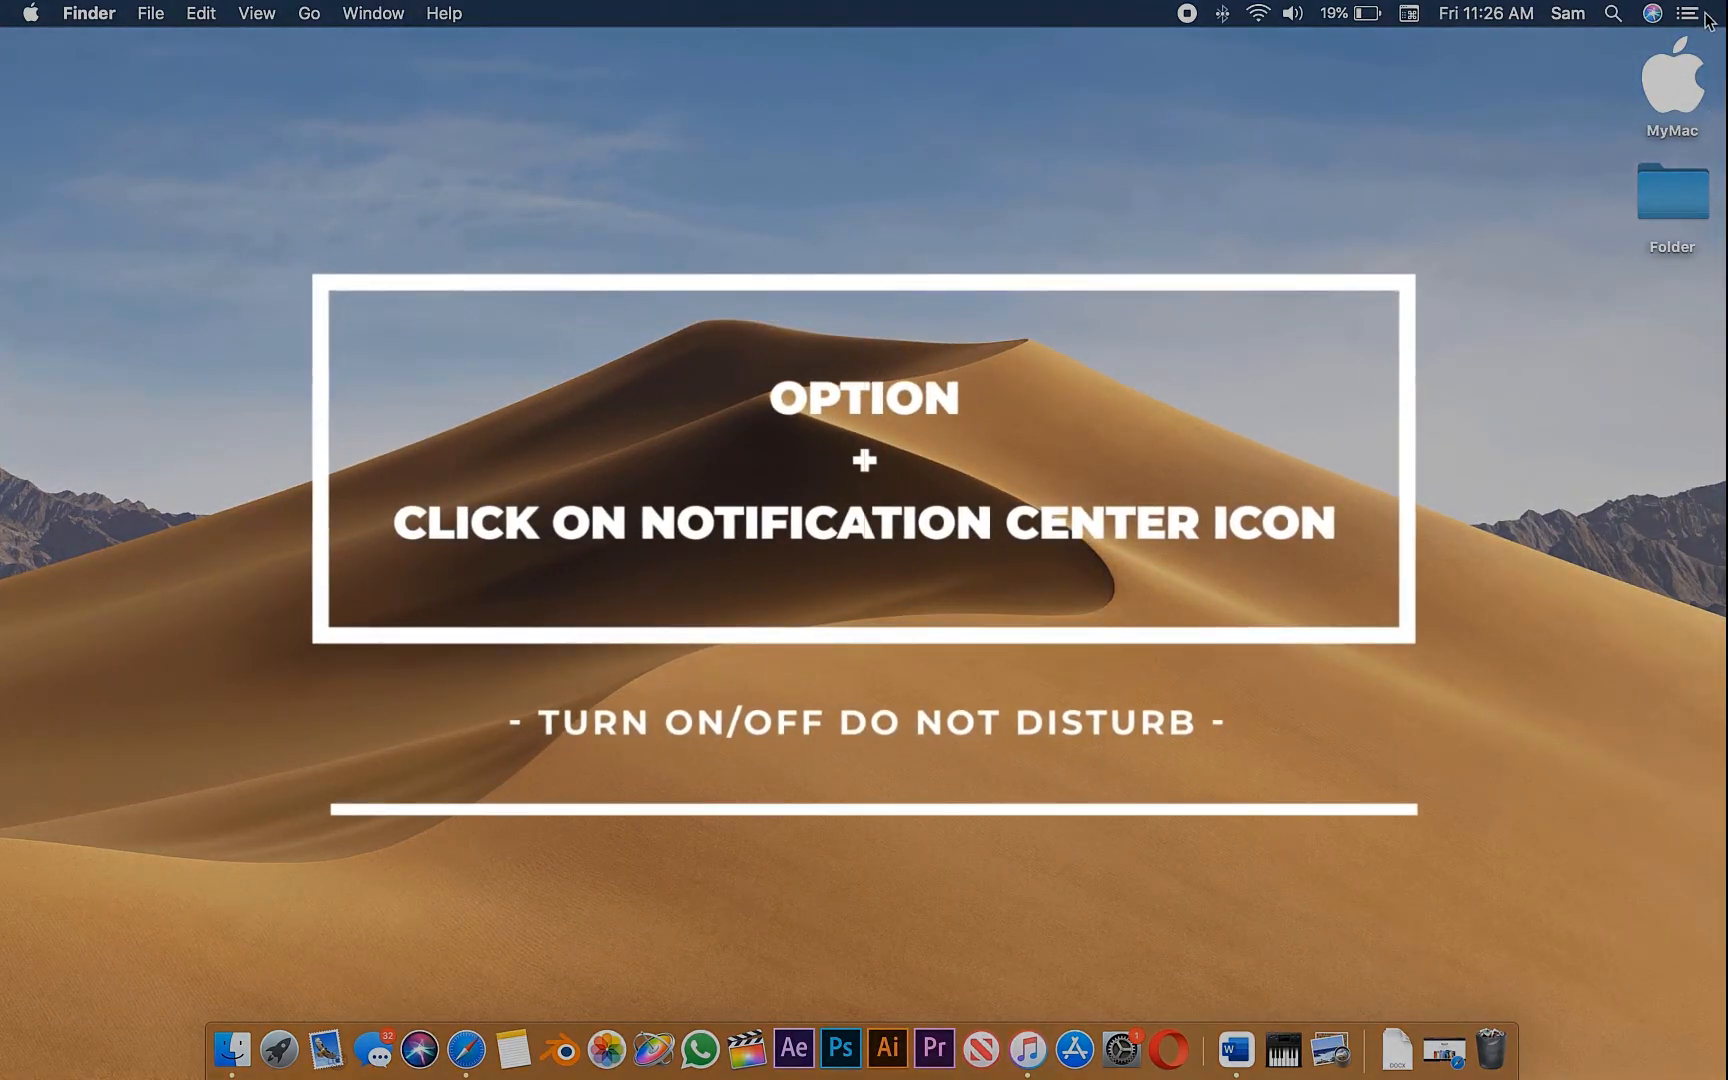
left_click(1694, 13)
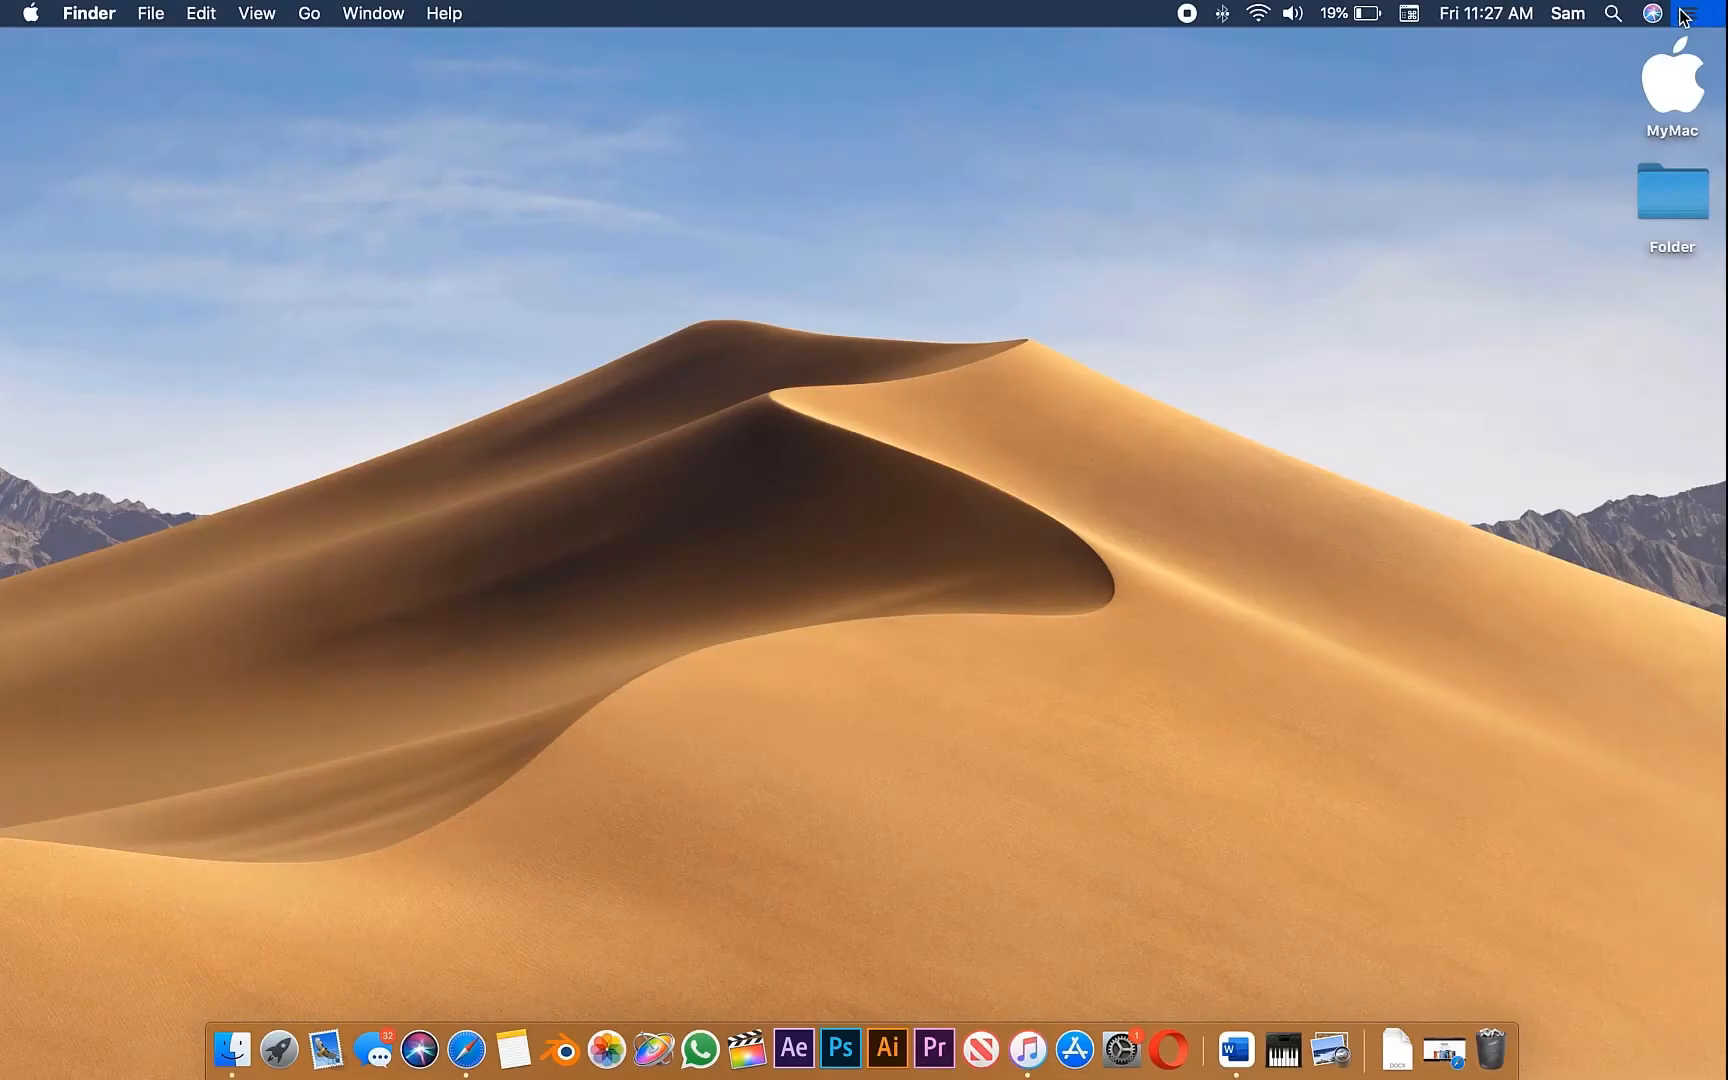
left_click(1695, 13)
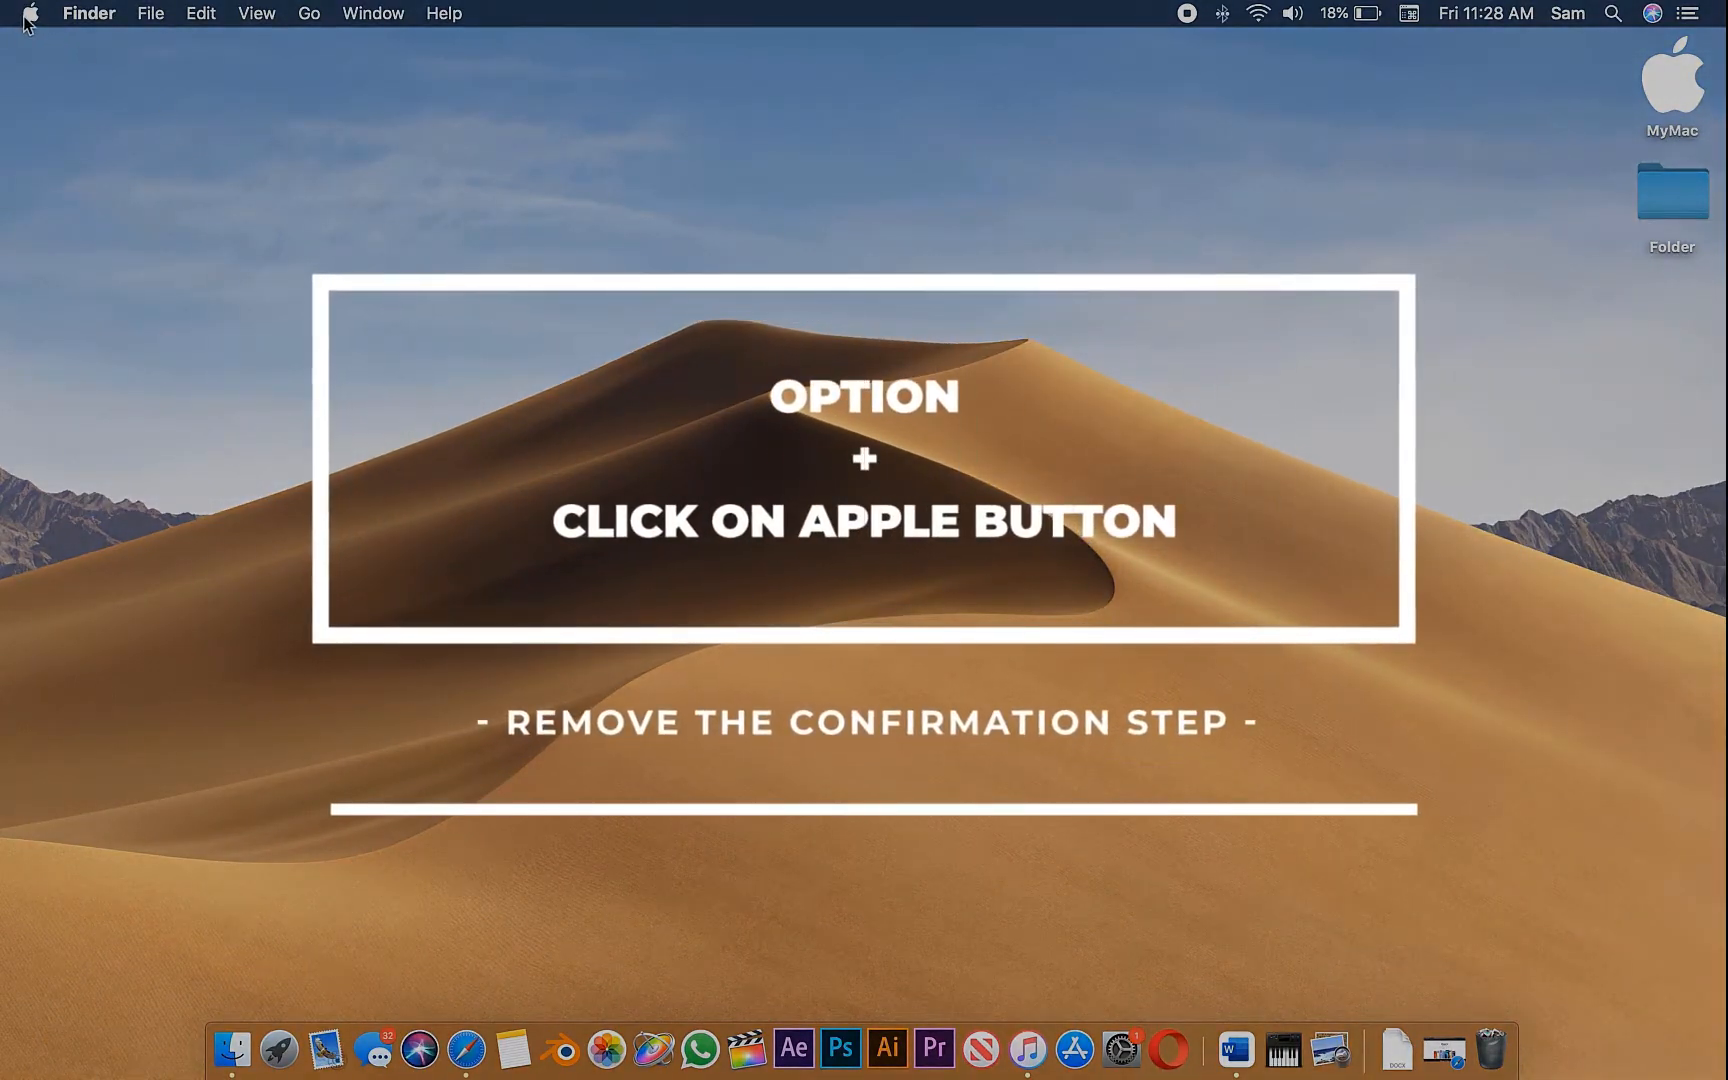
Step: Open the Apple menu and hold Option to reveal System Information
left_click(29, 13)
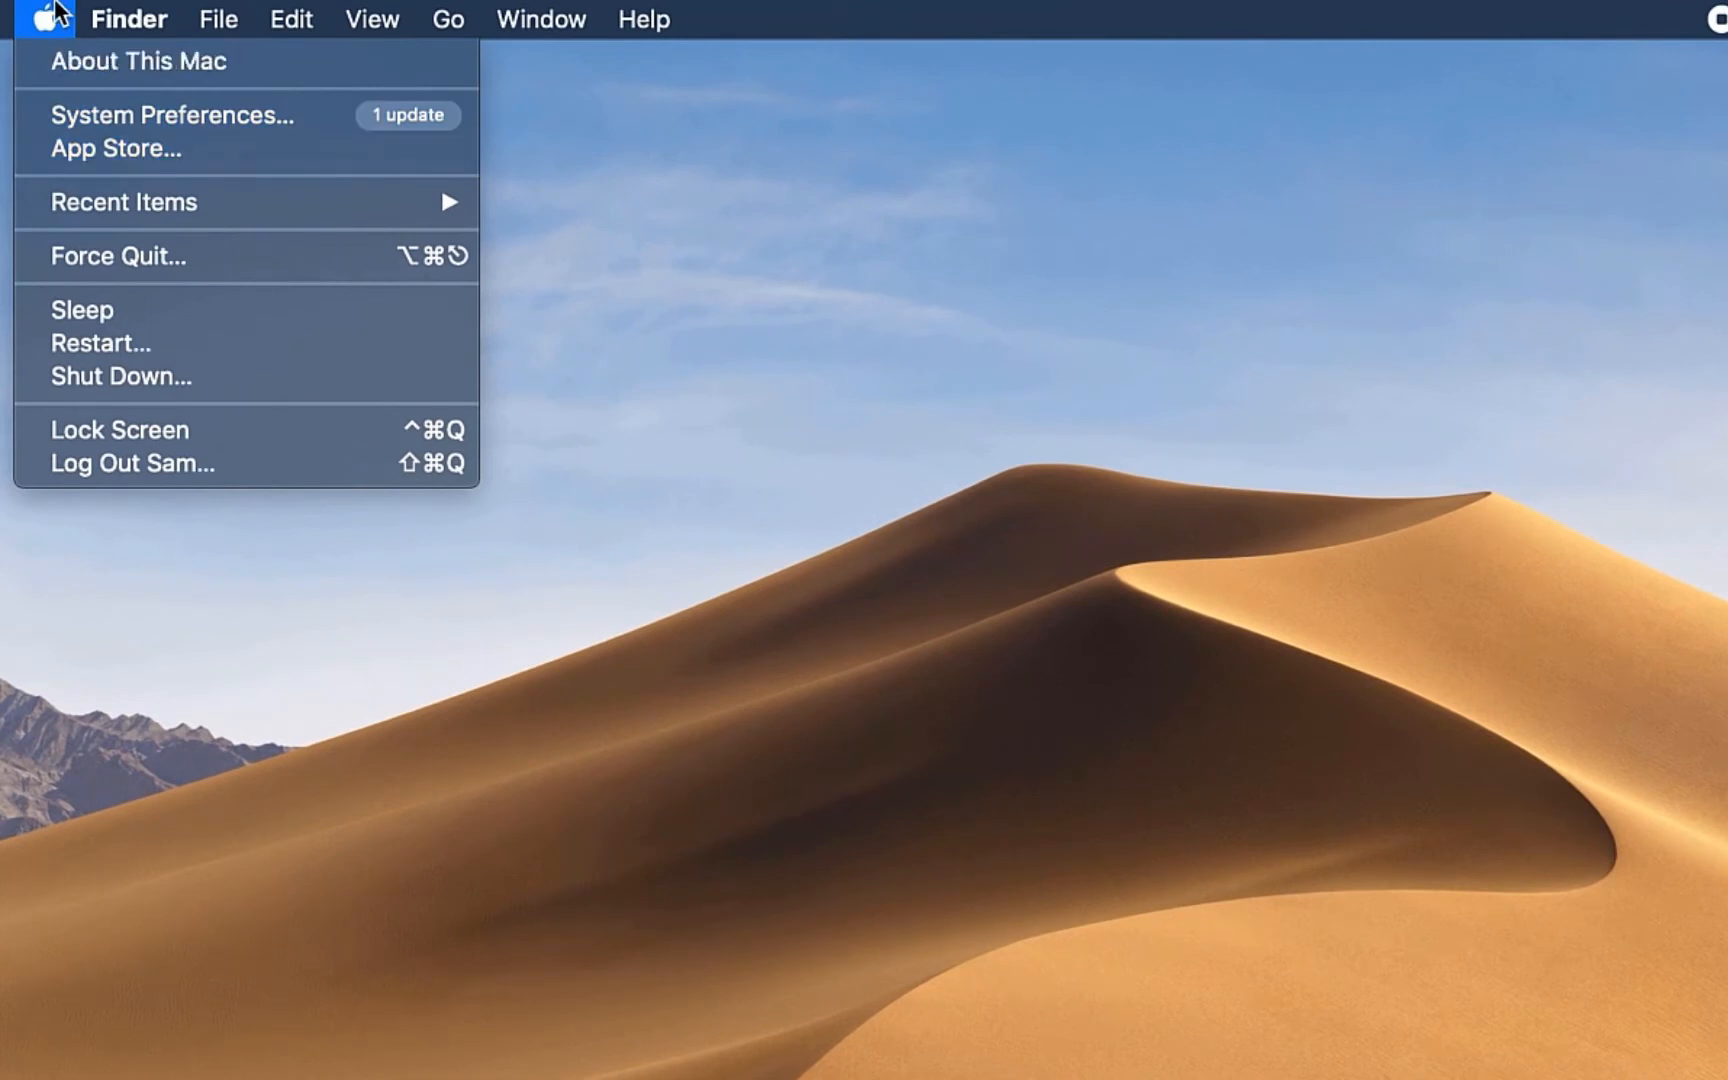
mouse_move(487, 928)
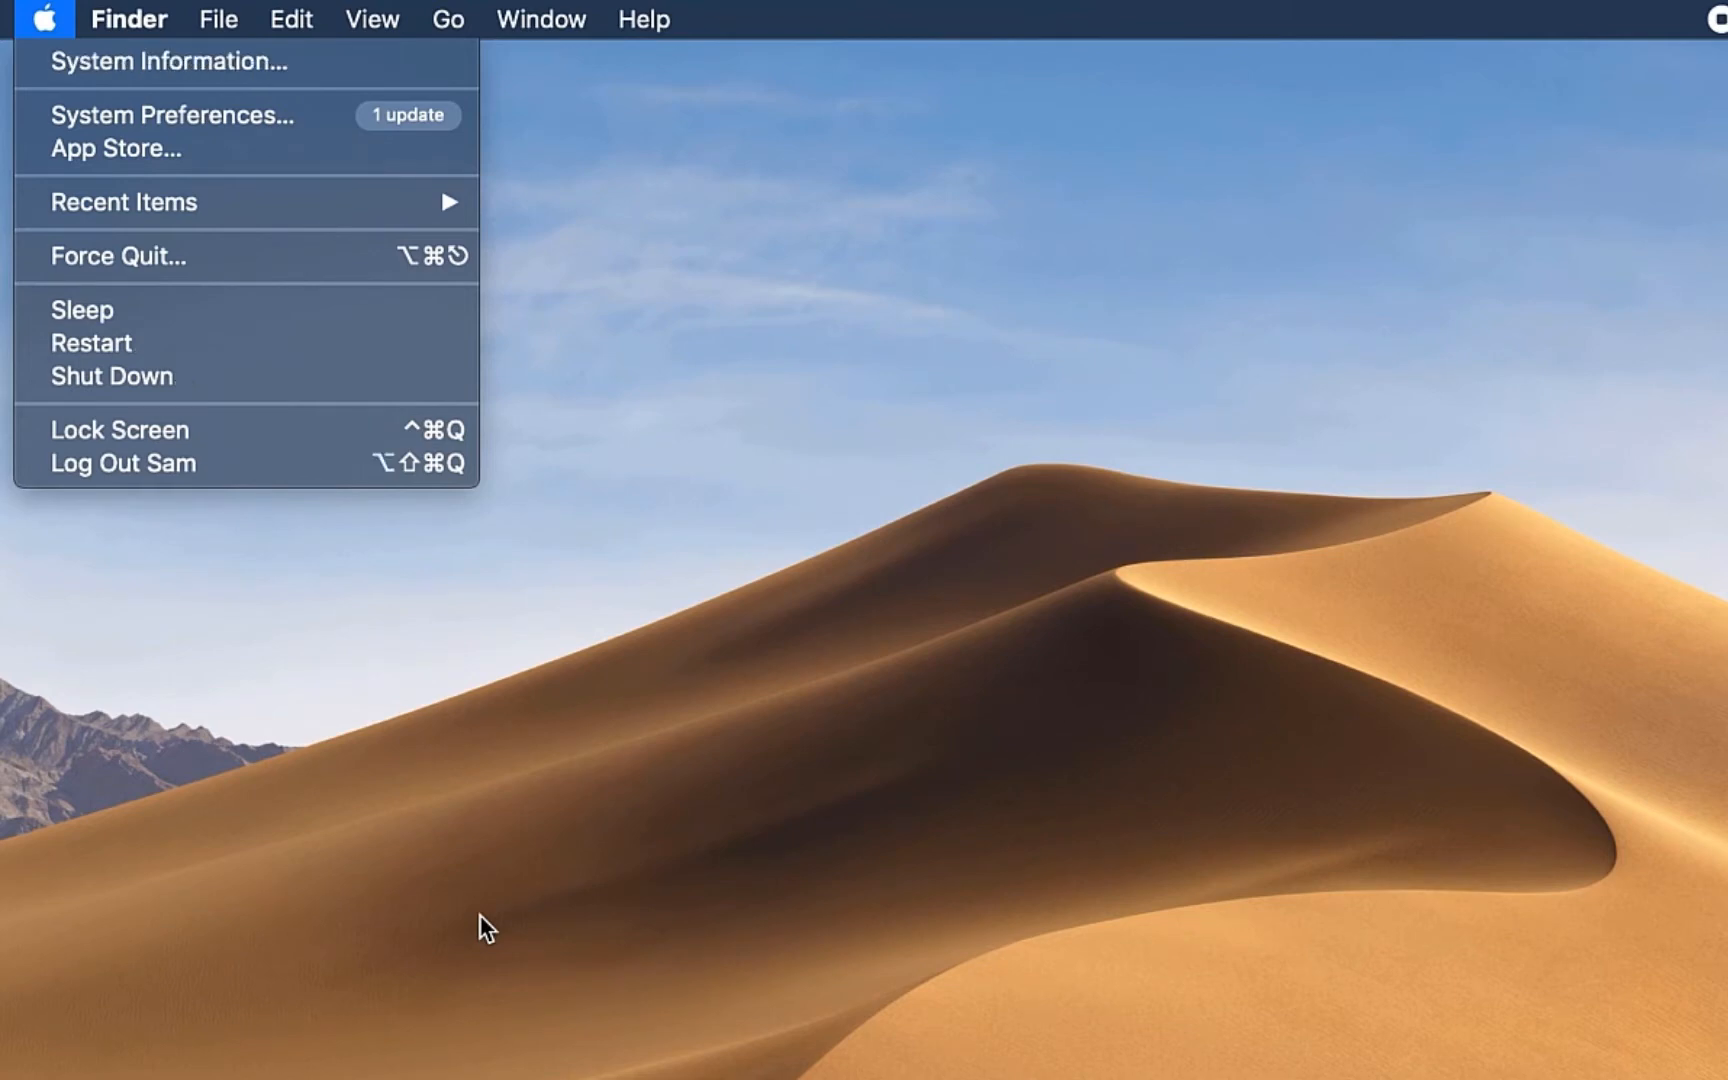
mouse_move(276, 507)
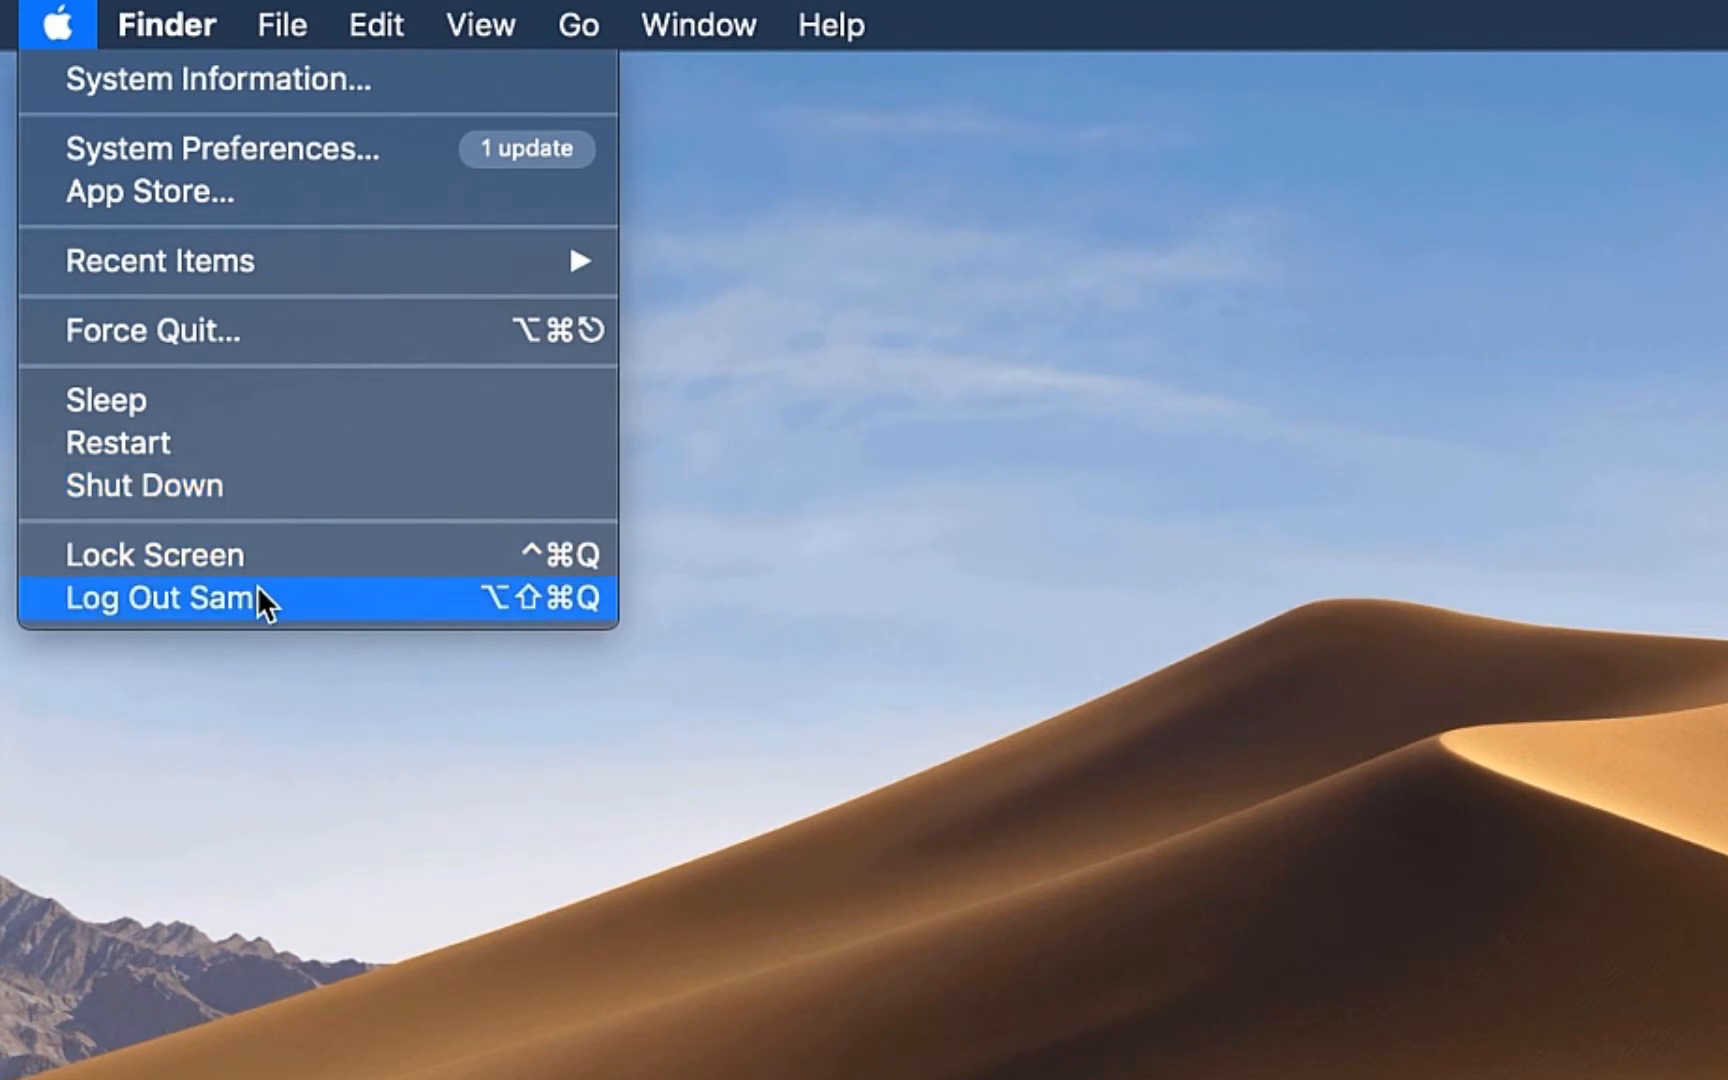
mouse_move(803, 184)
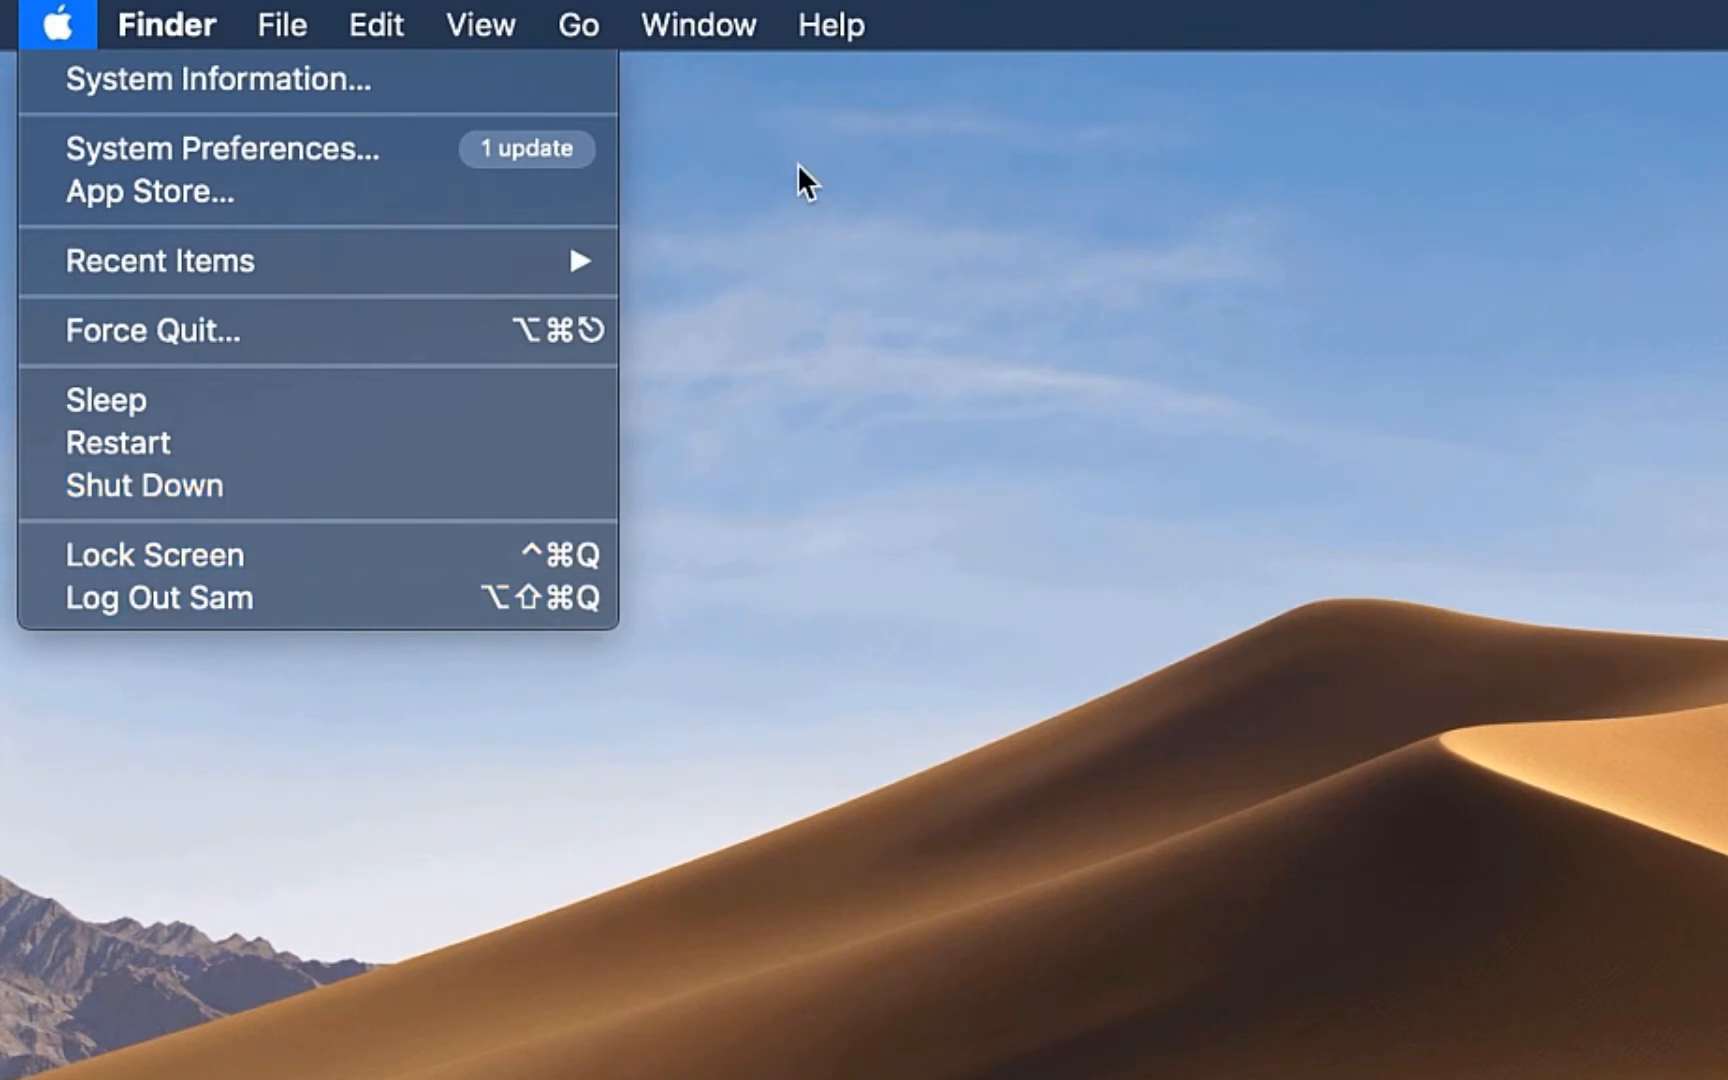
mouse_move(281, 404)
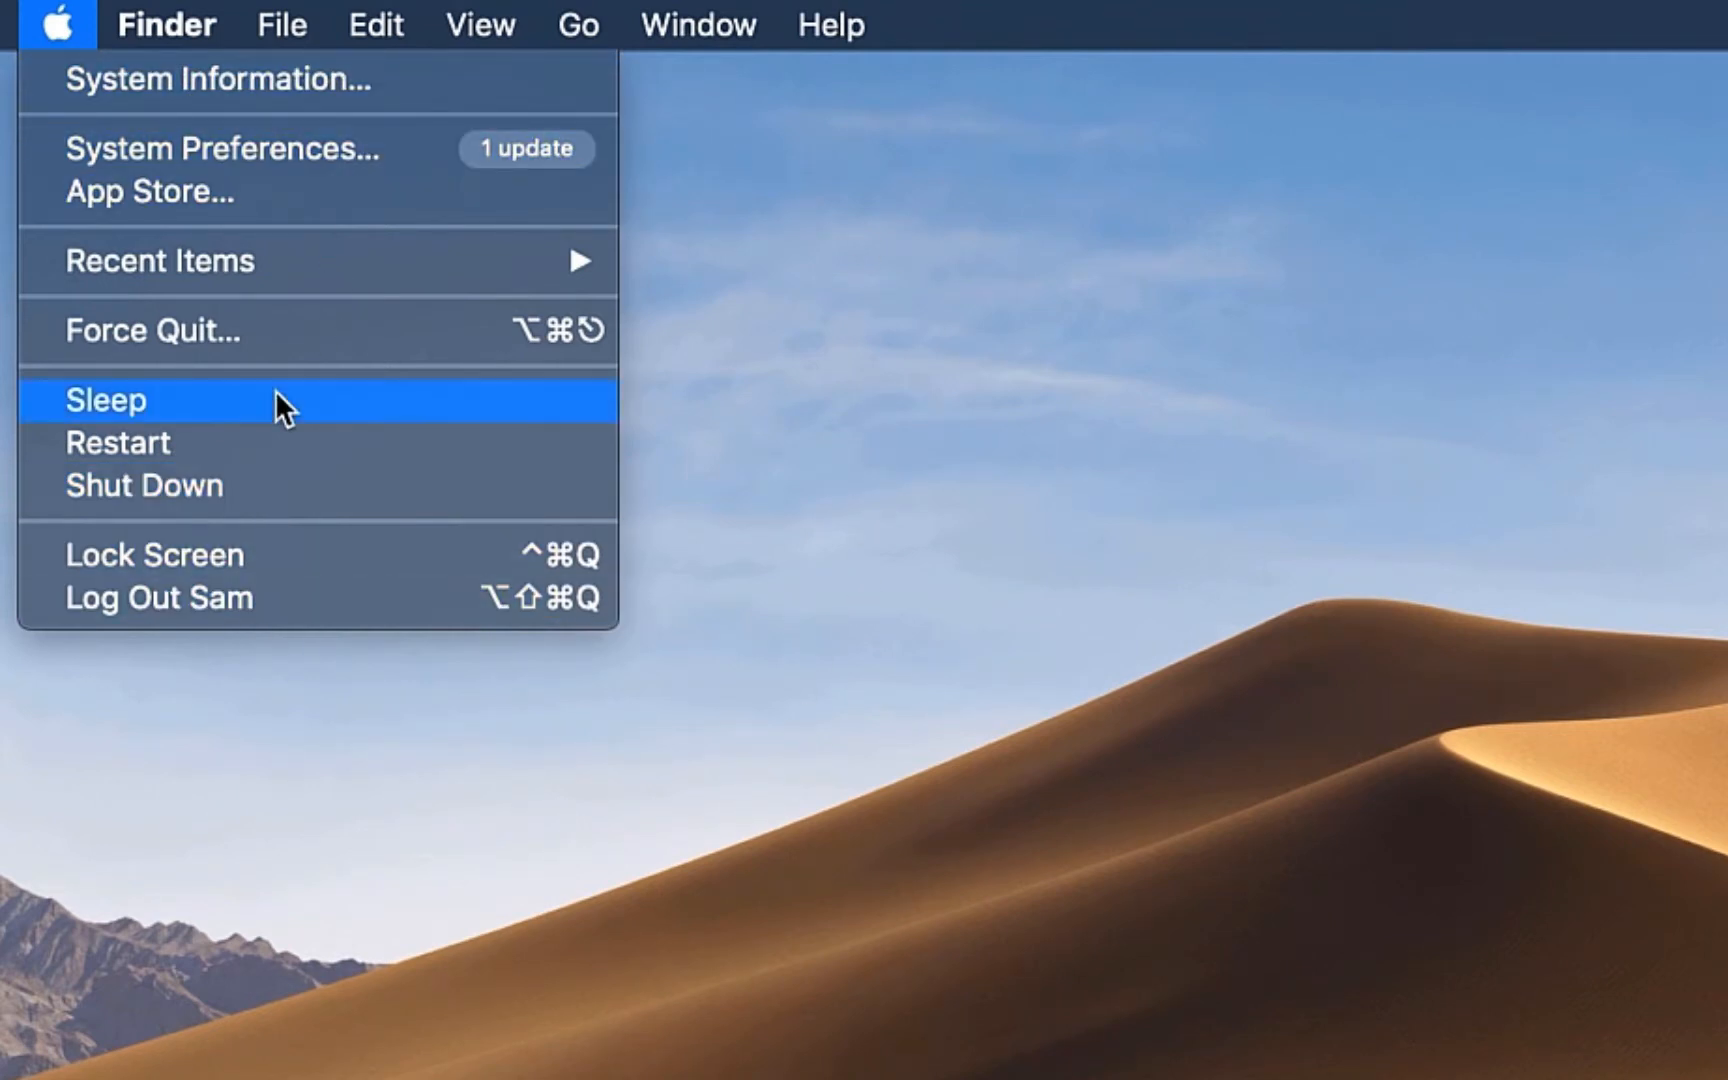
mouse_move(266, 485)
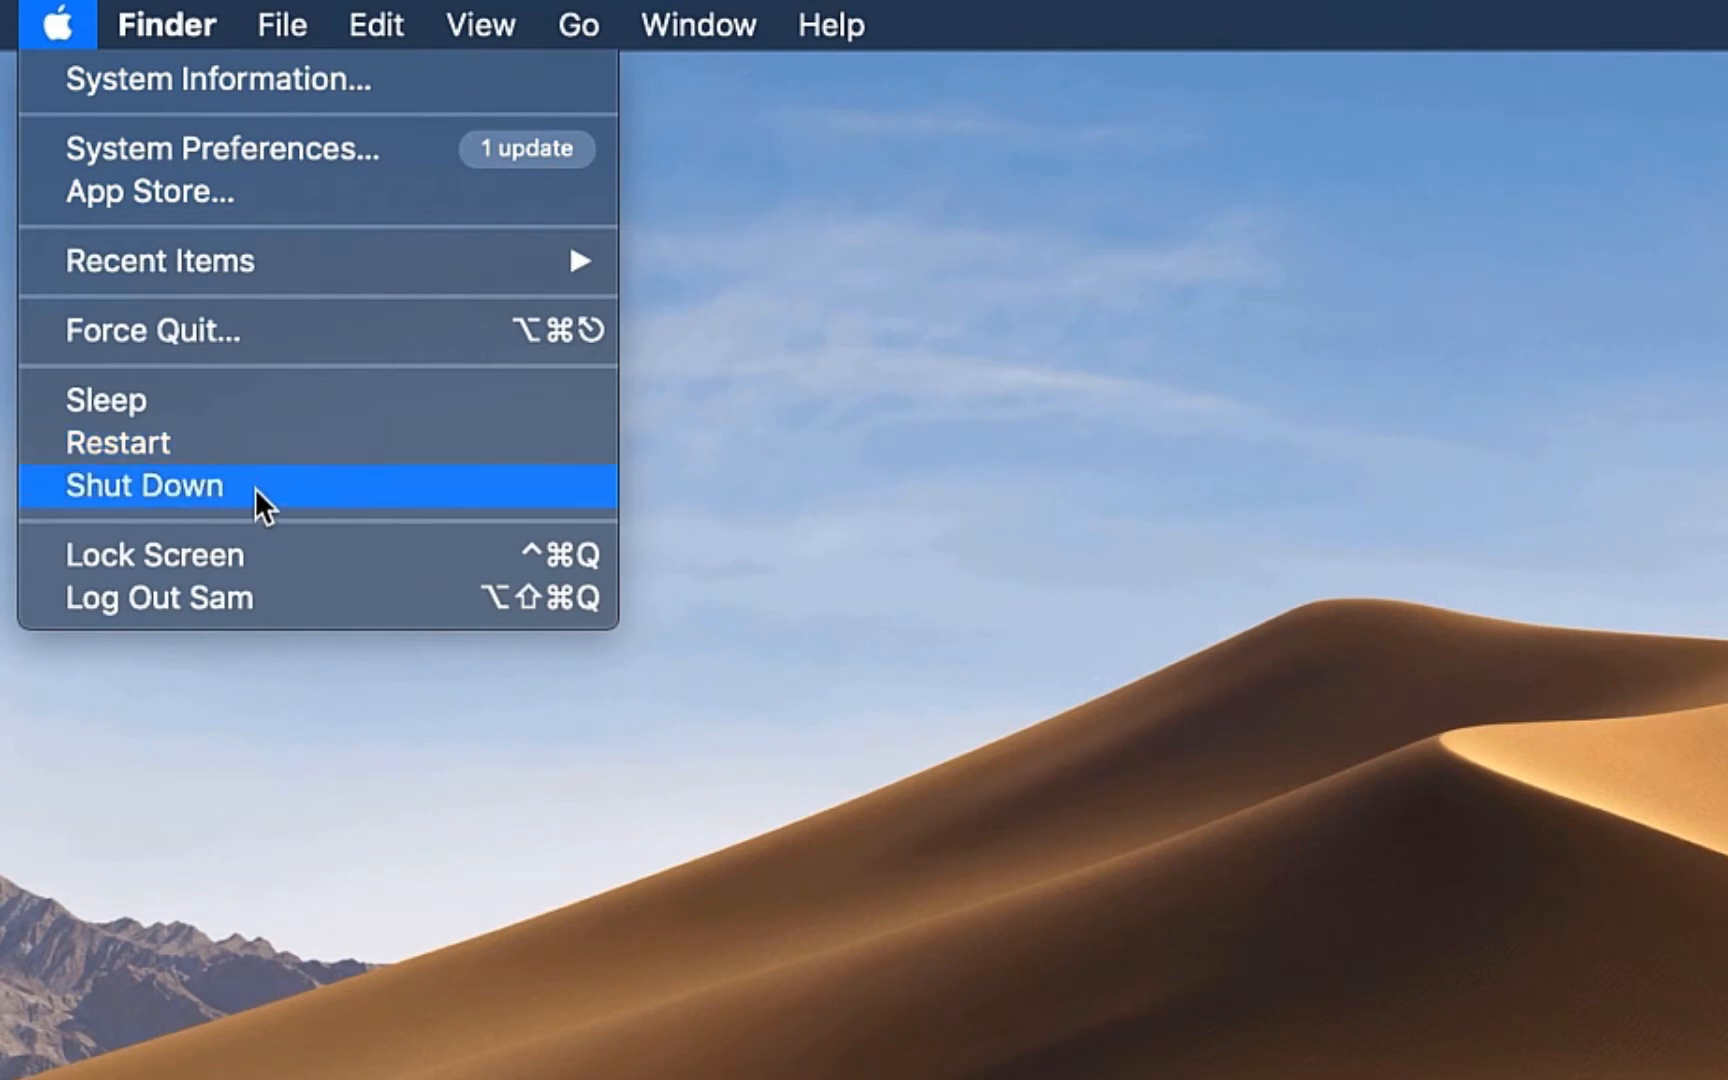
mouse_move(256, 457)
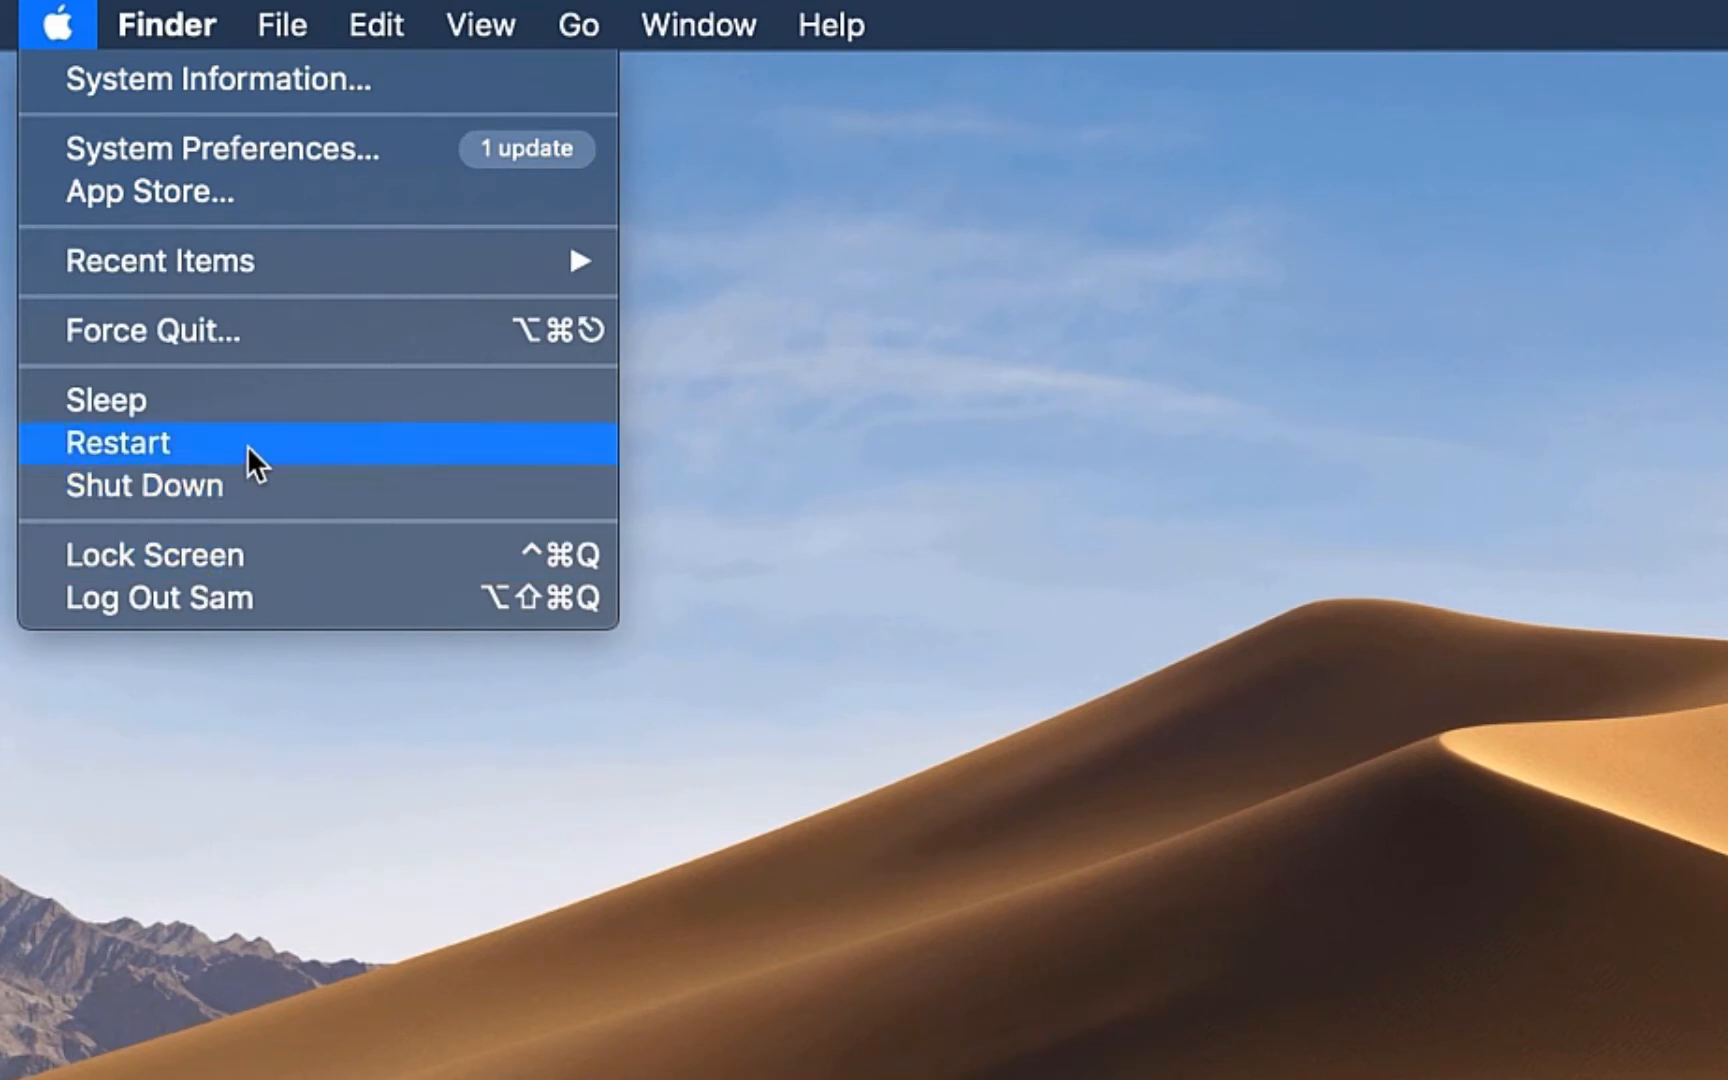
mouse_move(551, 452)
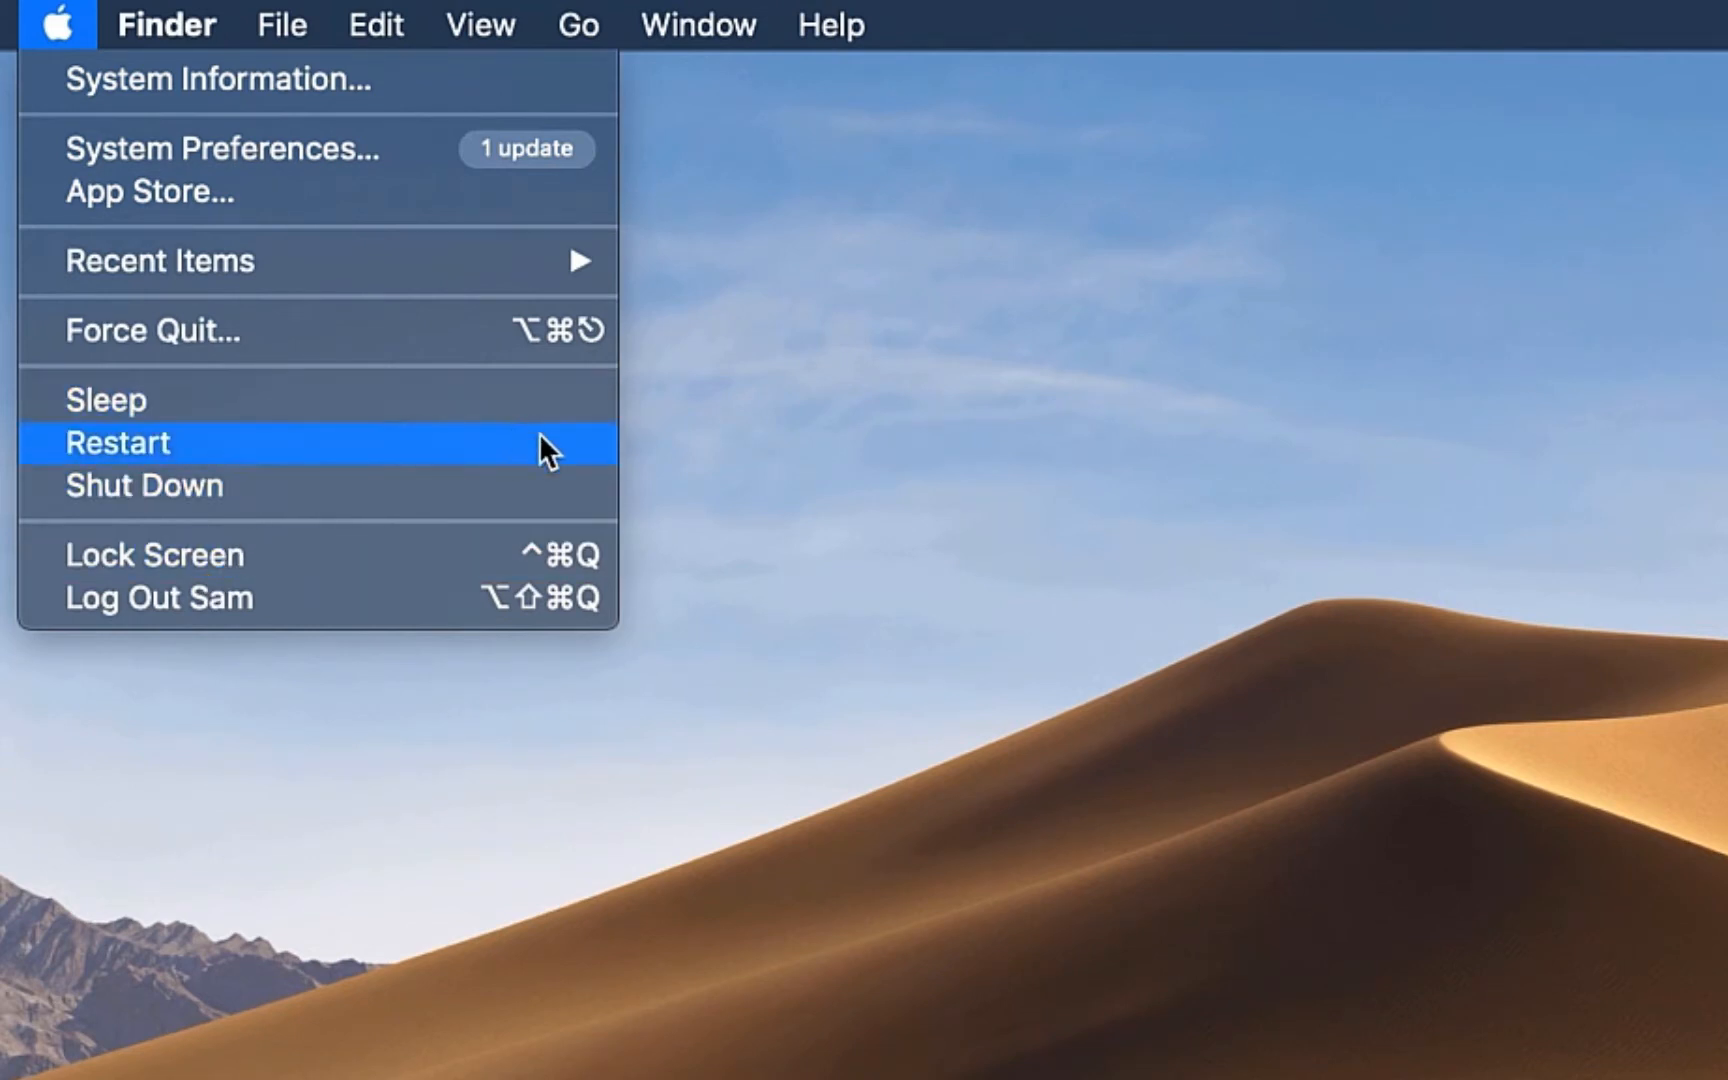
mouse_move(441, 553)
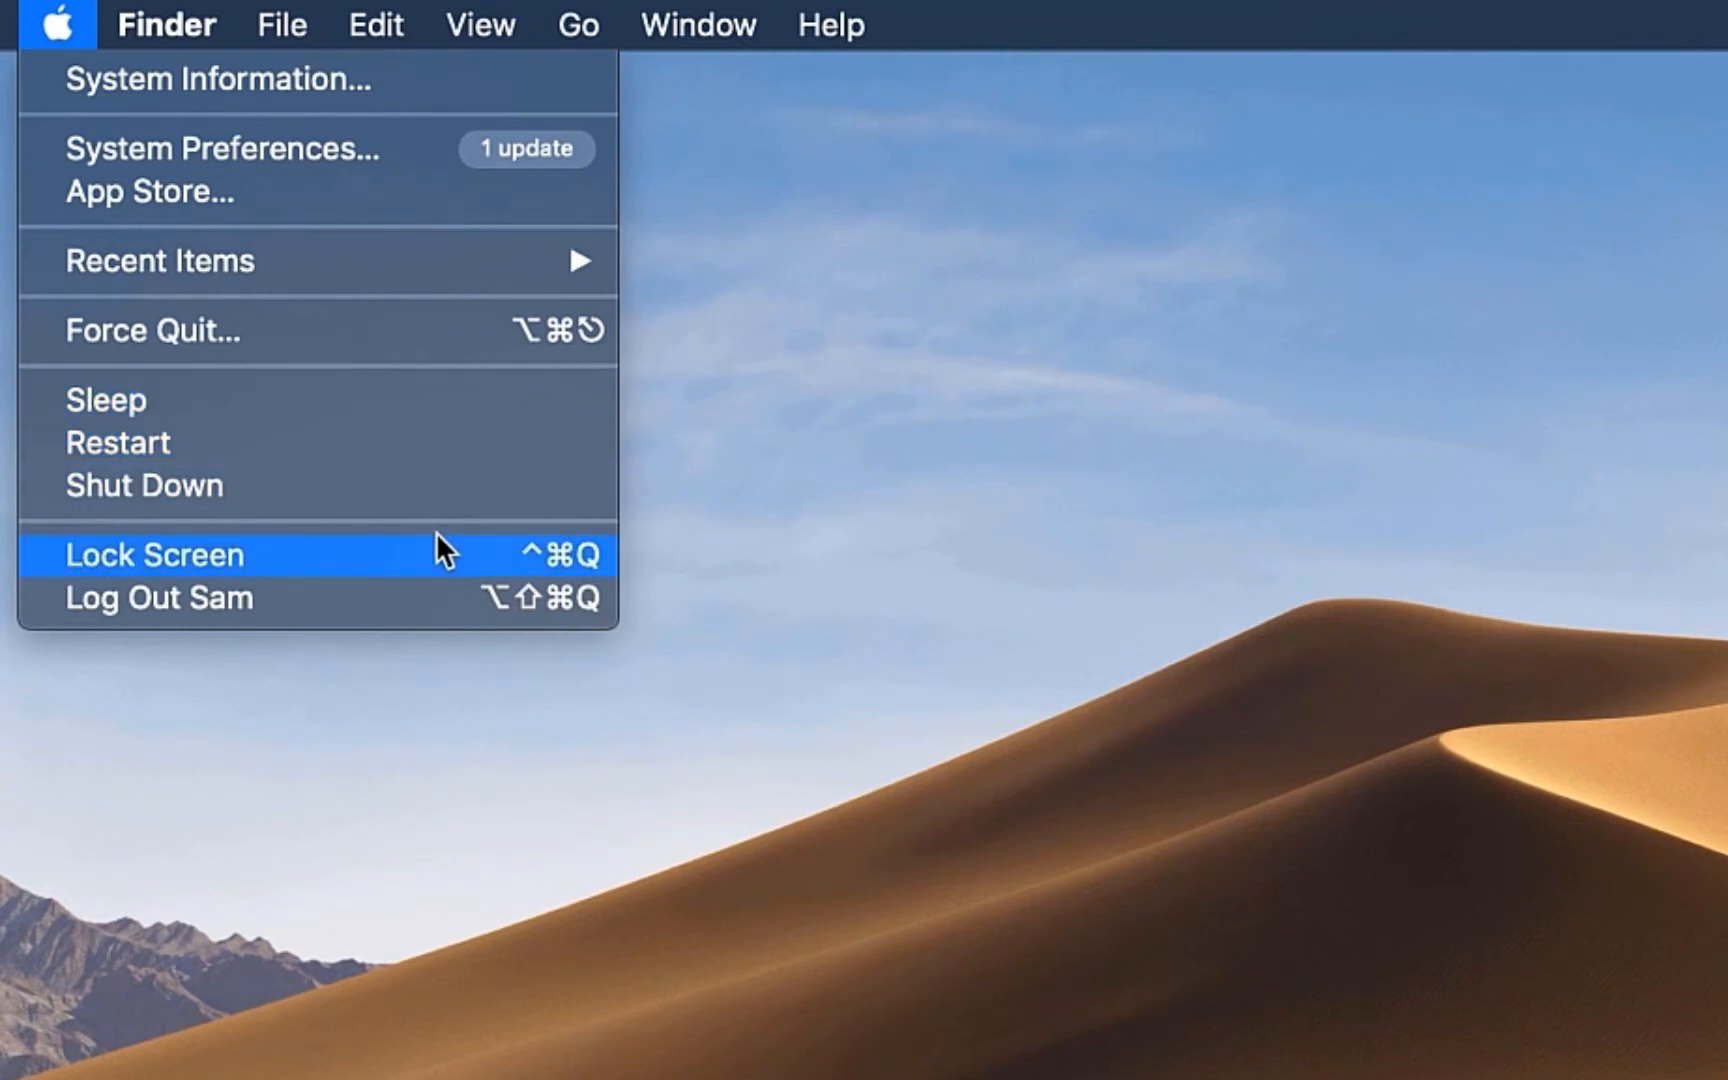
mouse_move(546, 413)
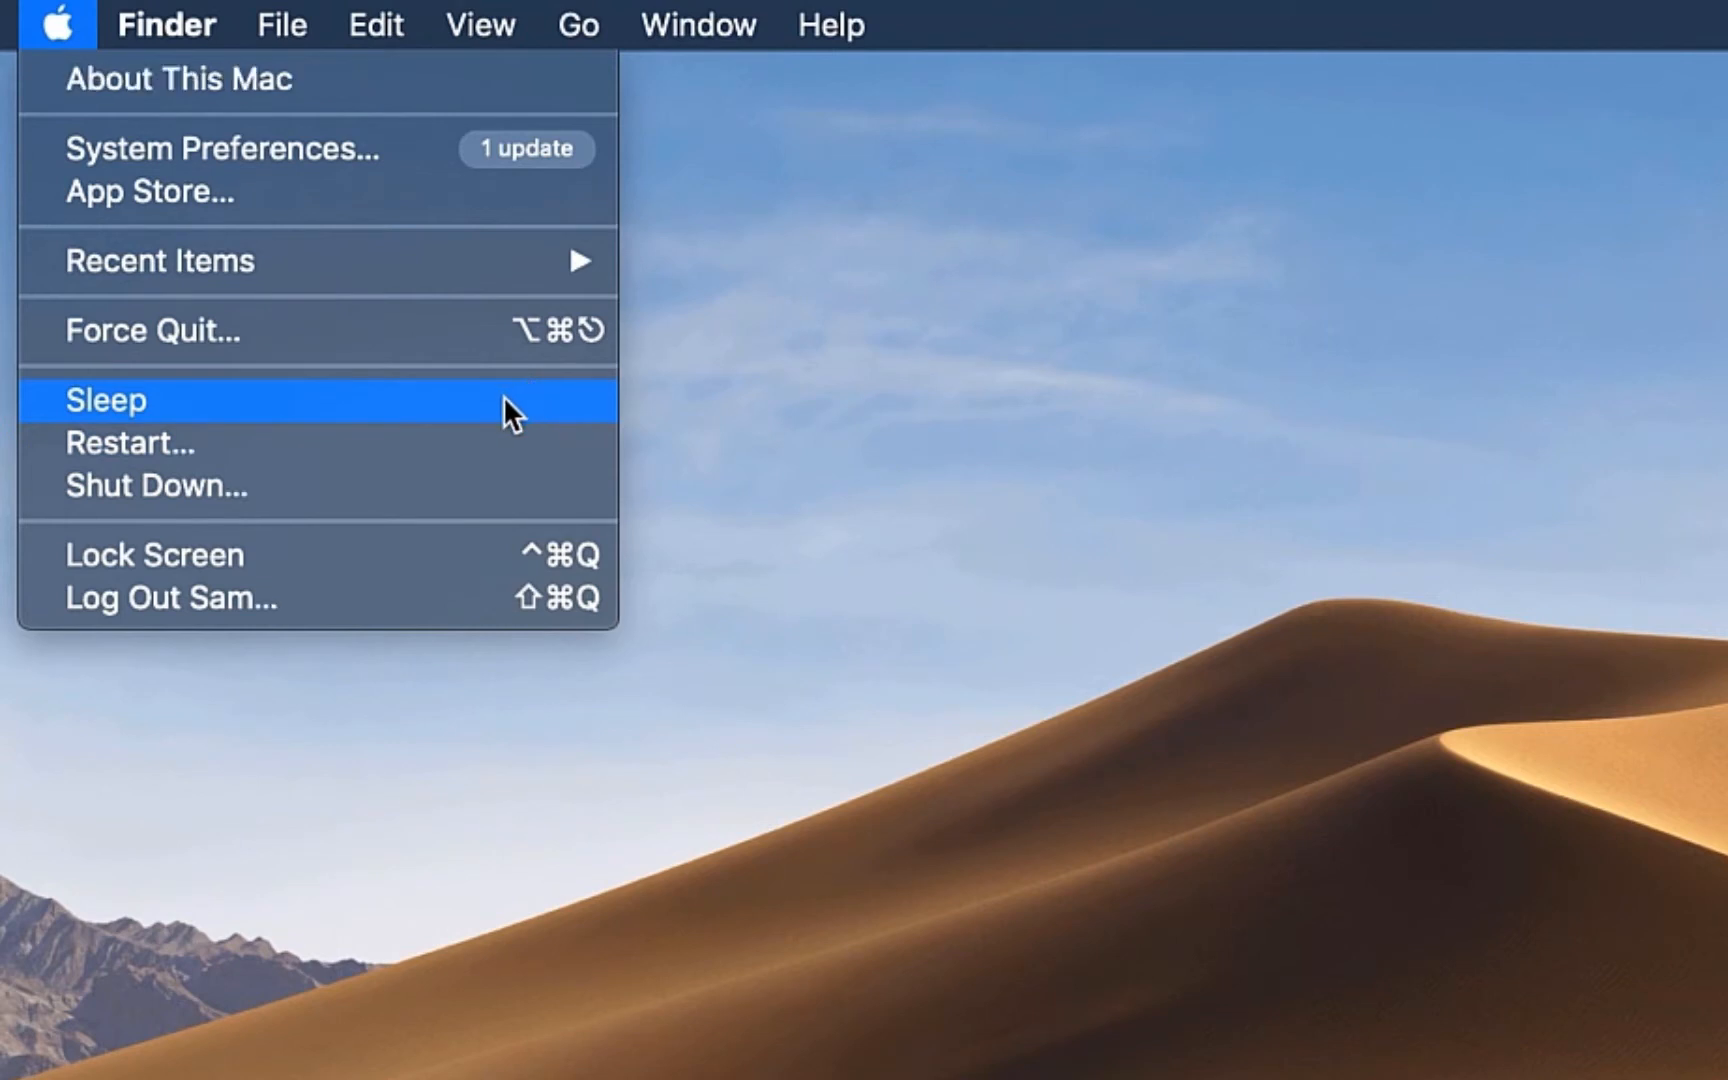
mouse_move(560, 78)
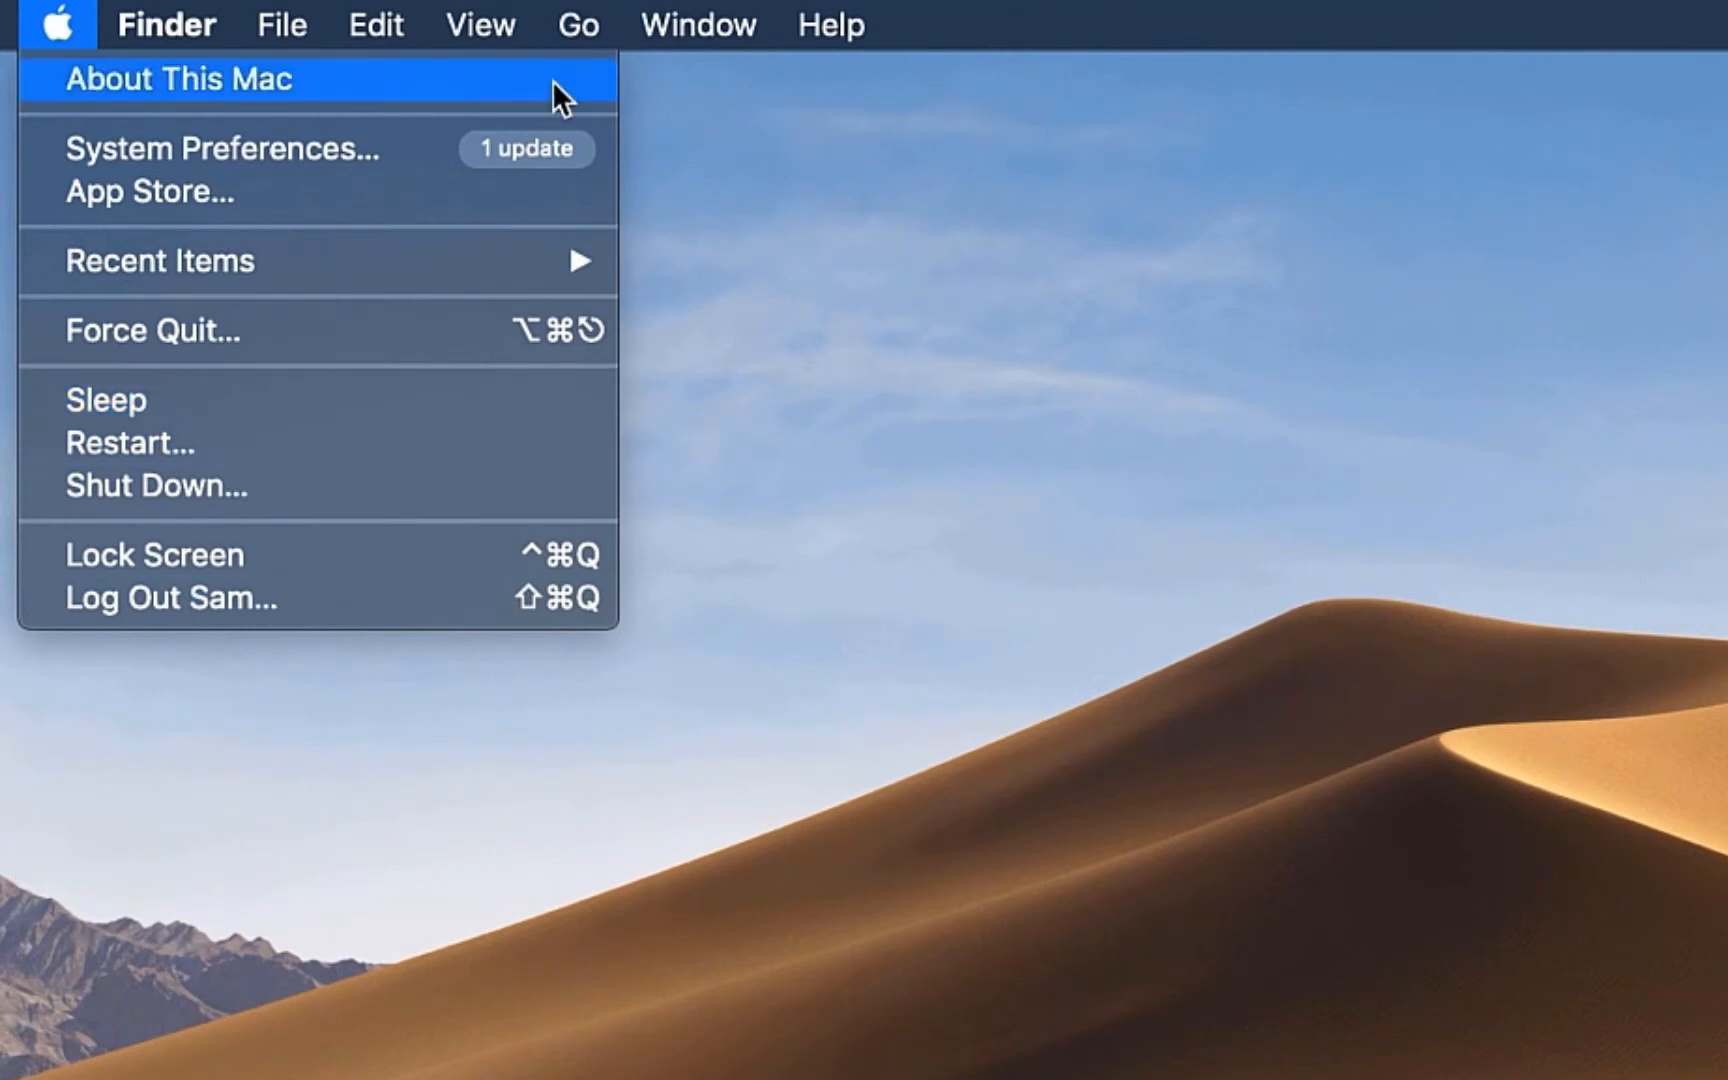
mouse_move(520, 101)
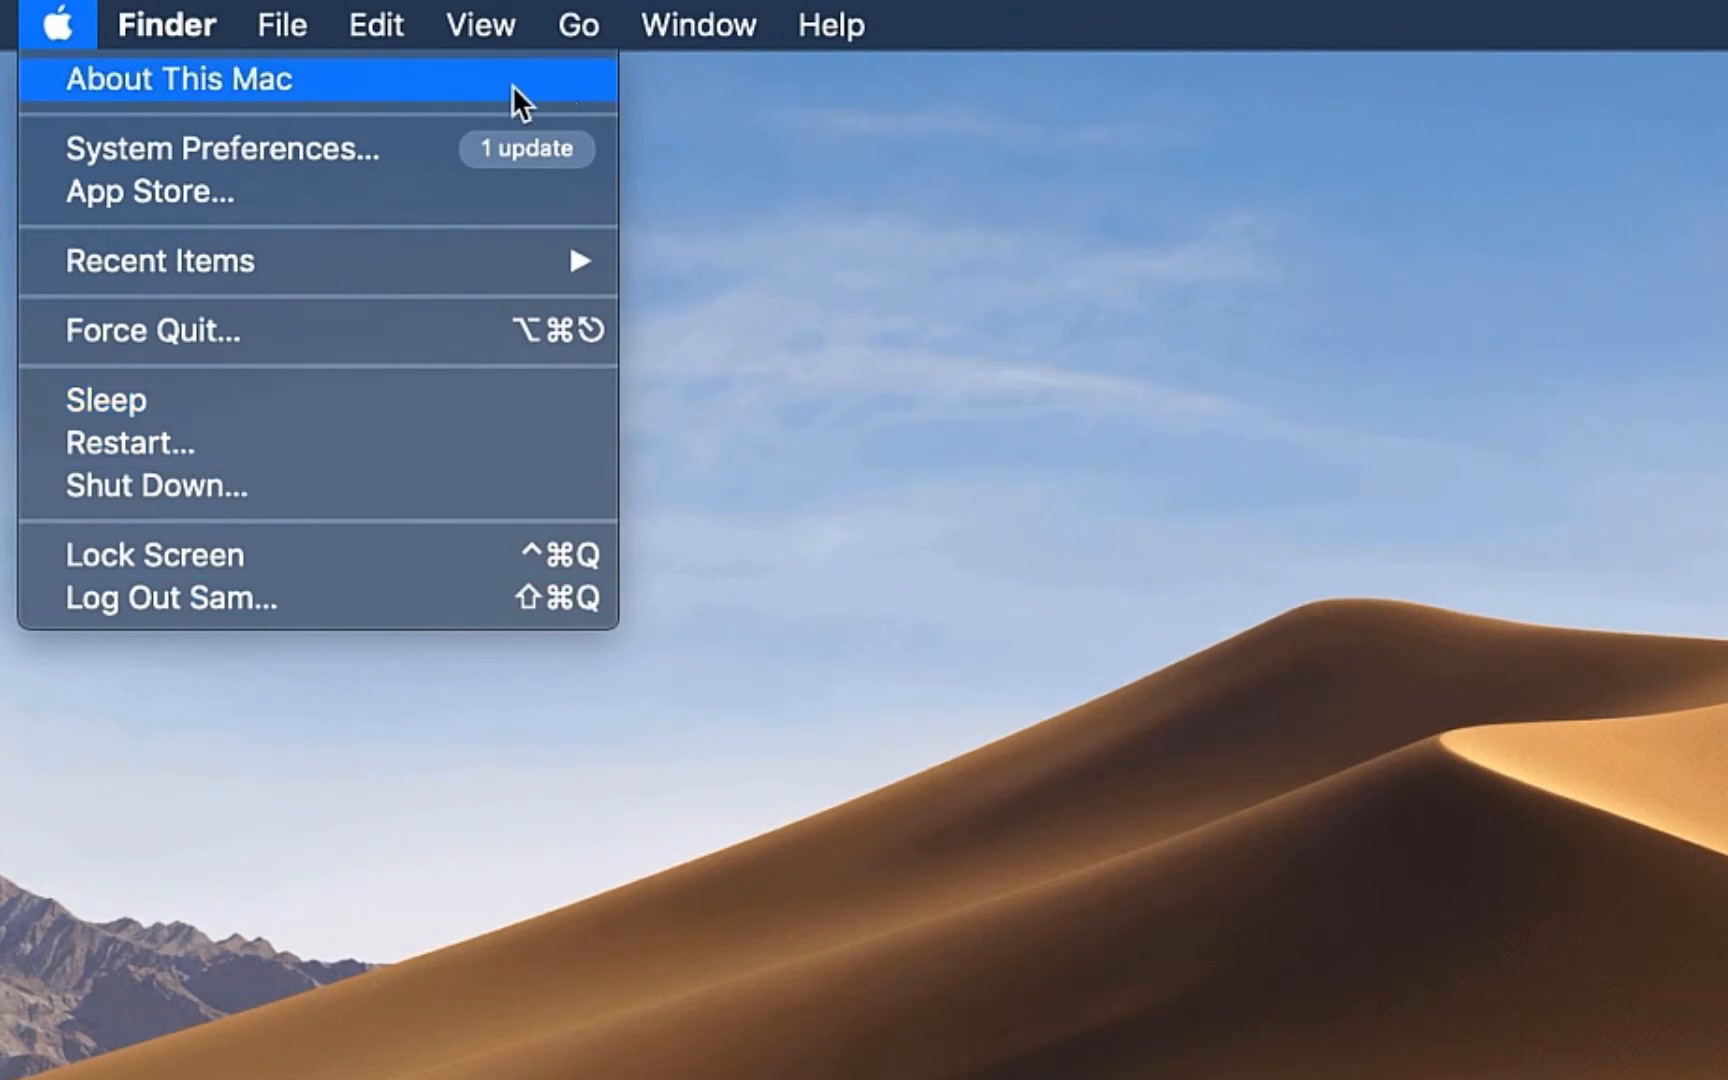
key("alt")
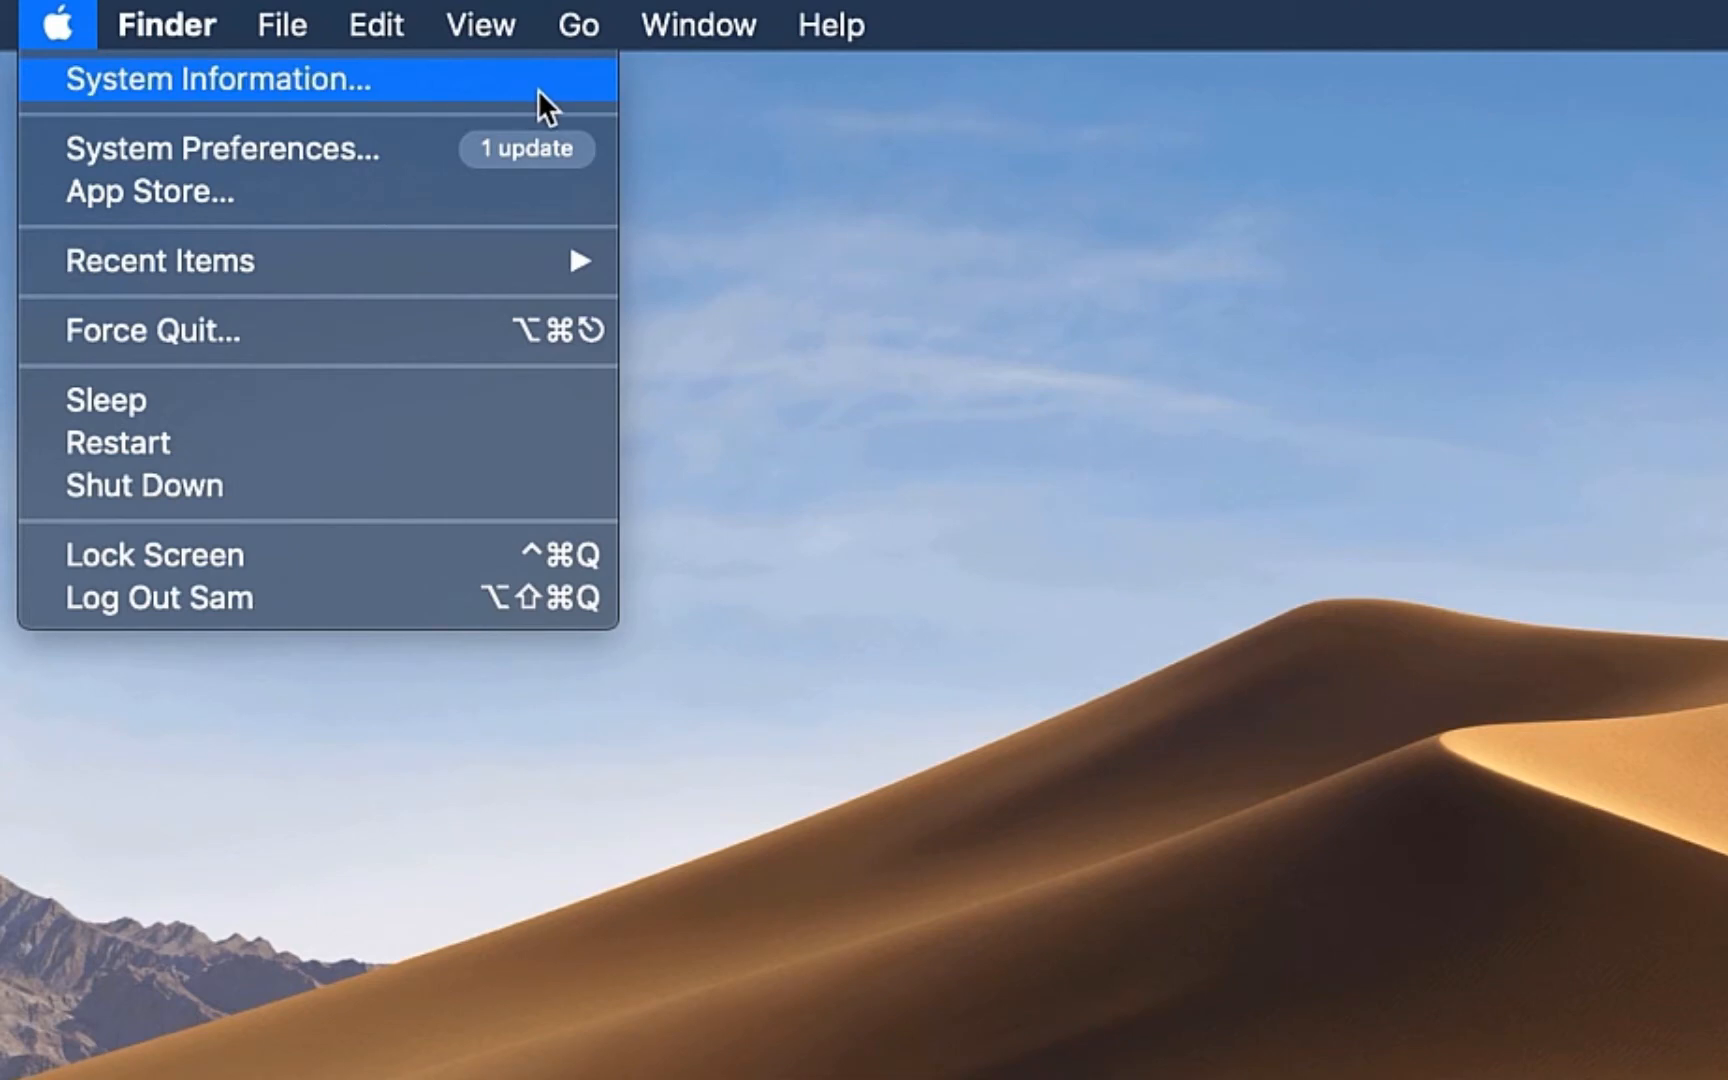
Step: Open About This Mac, view its Displays and Storage tabs, then close it
left_click(217, 78)
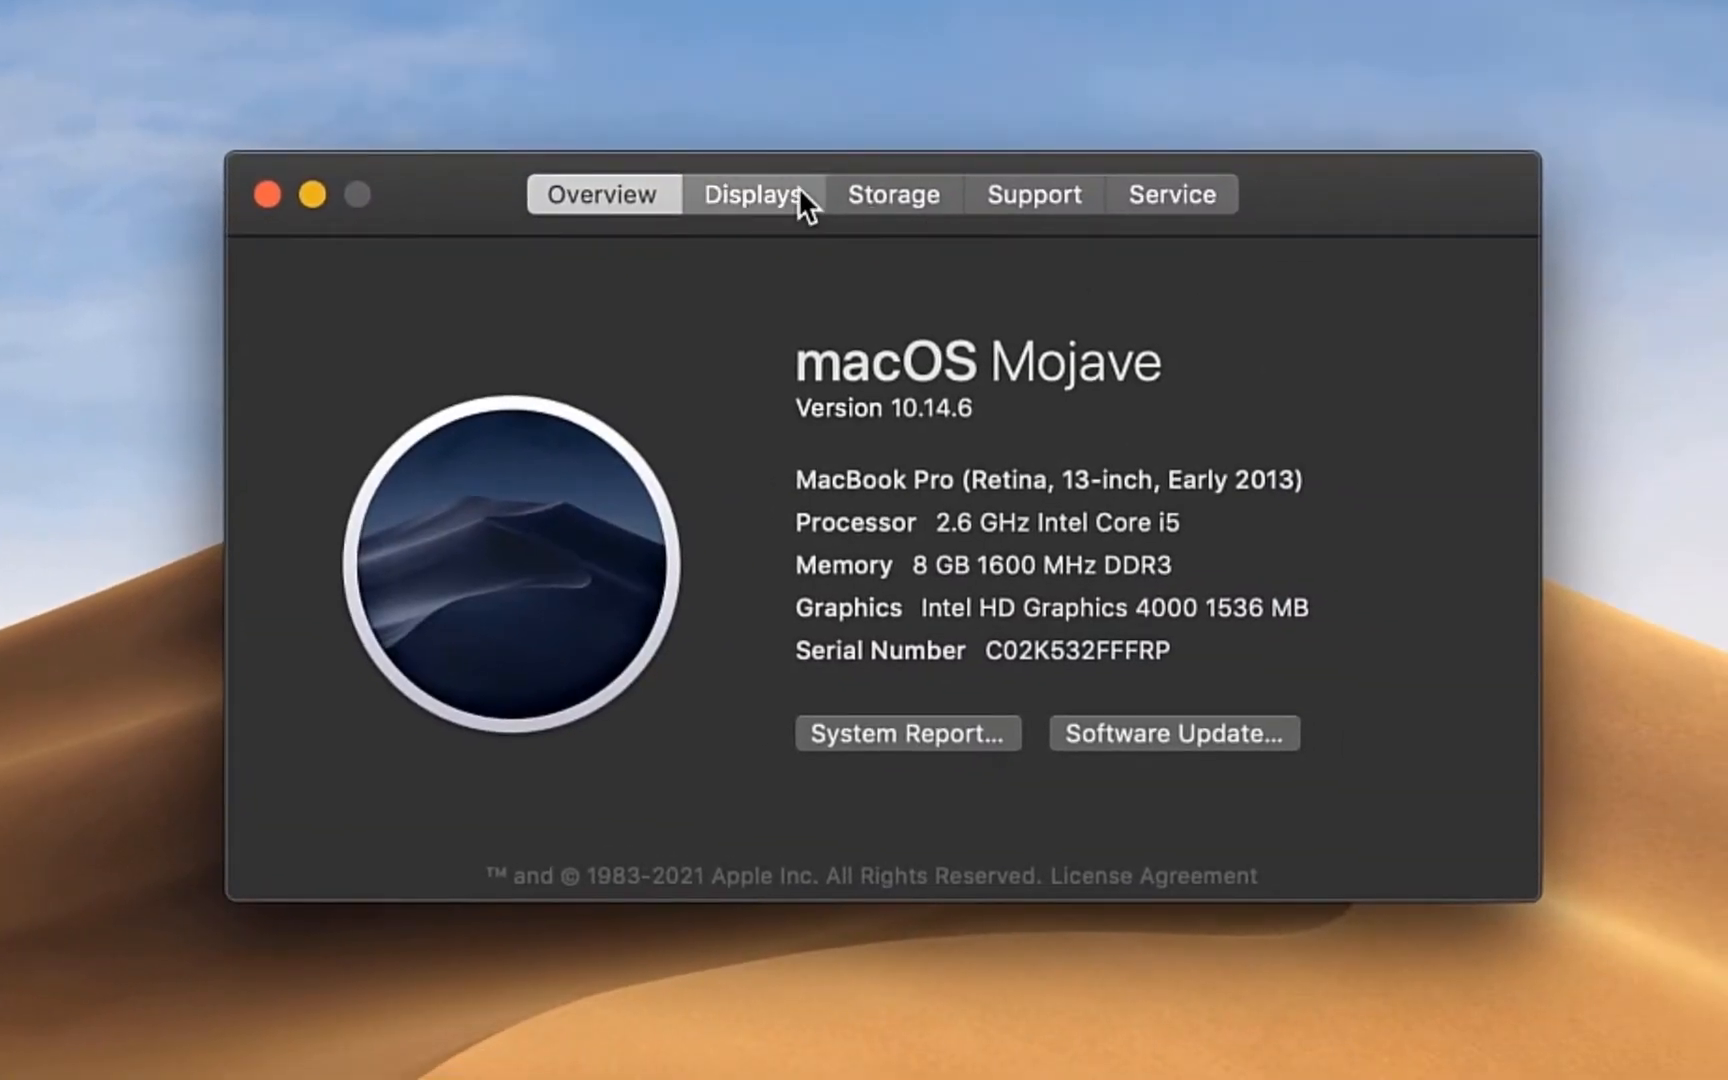
left_click(752, 194)
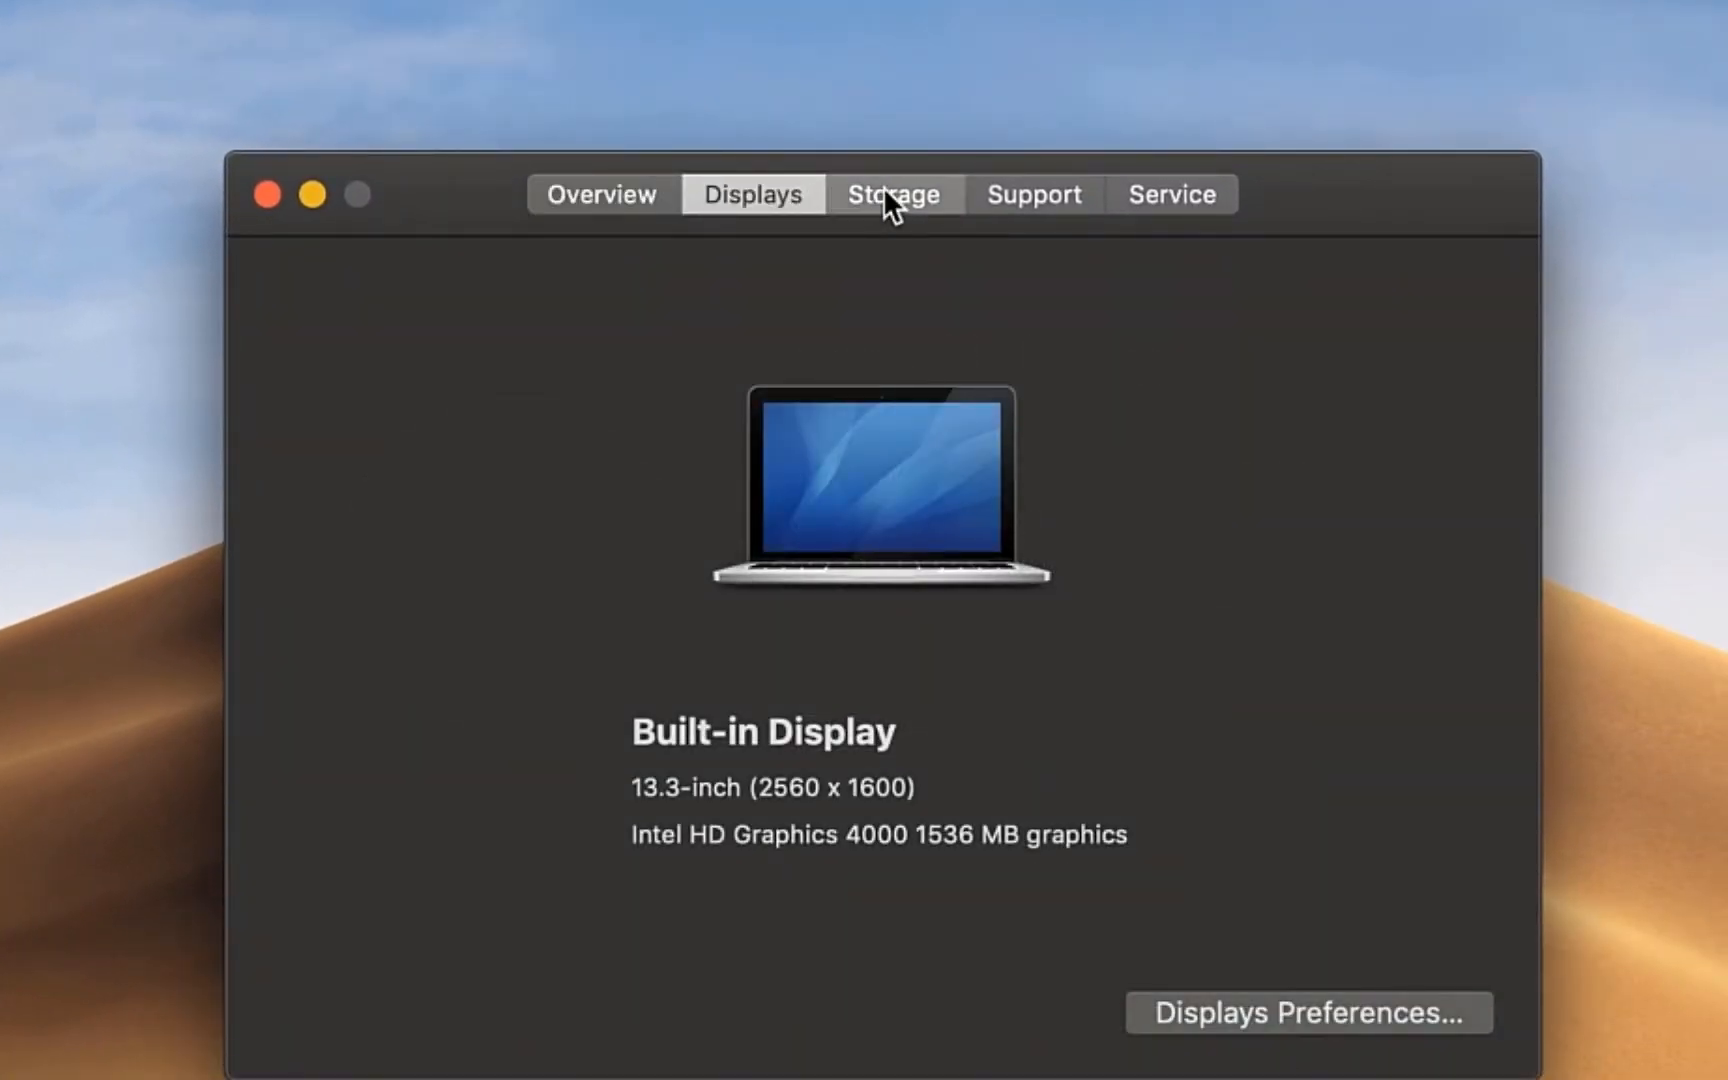
left_click(892, 194)
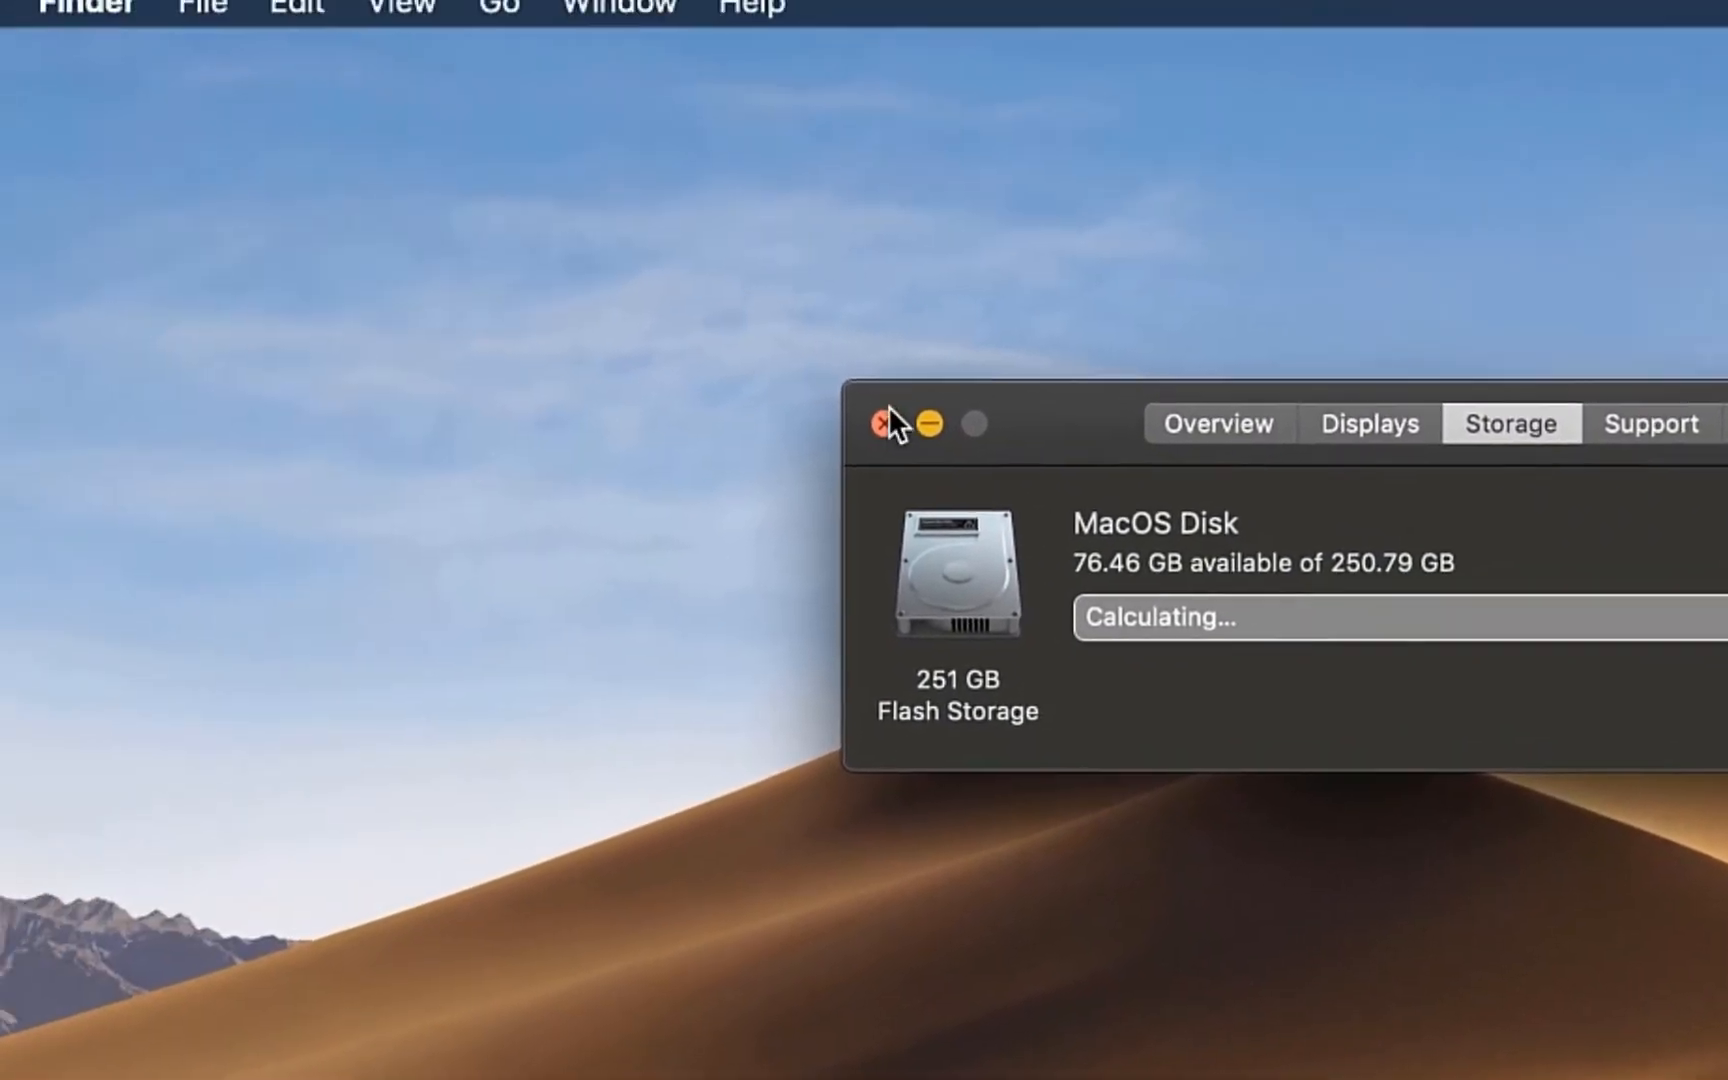
left_click(53, 24)
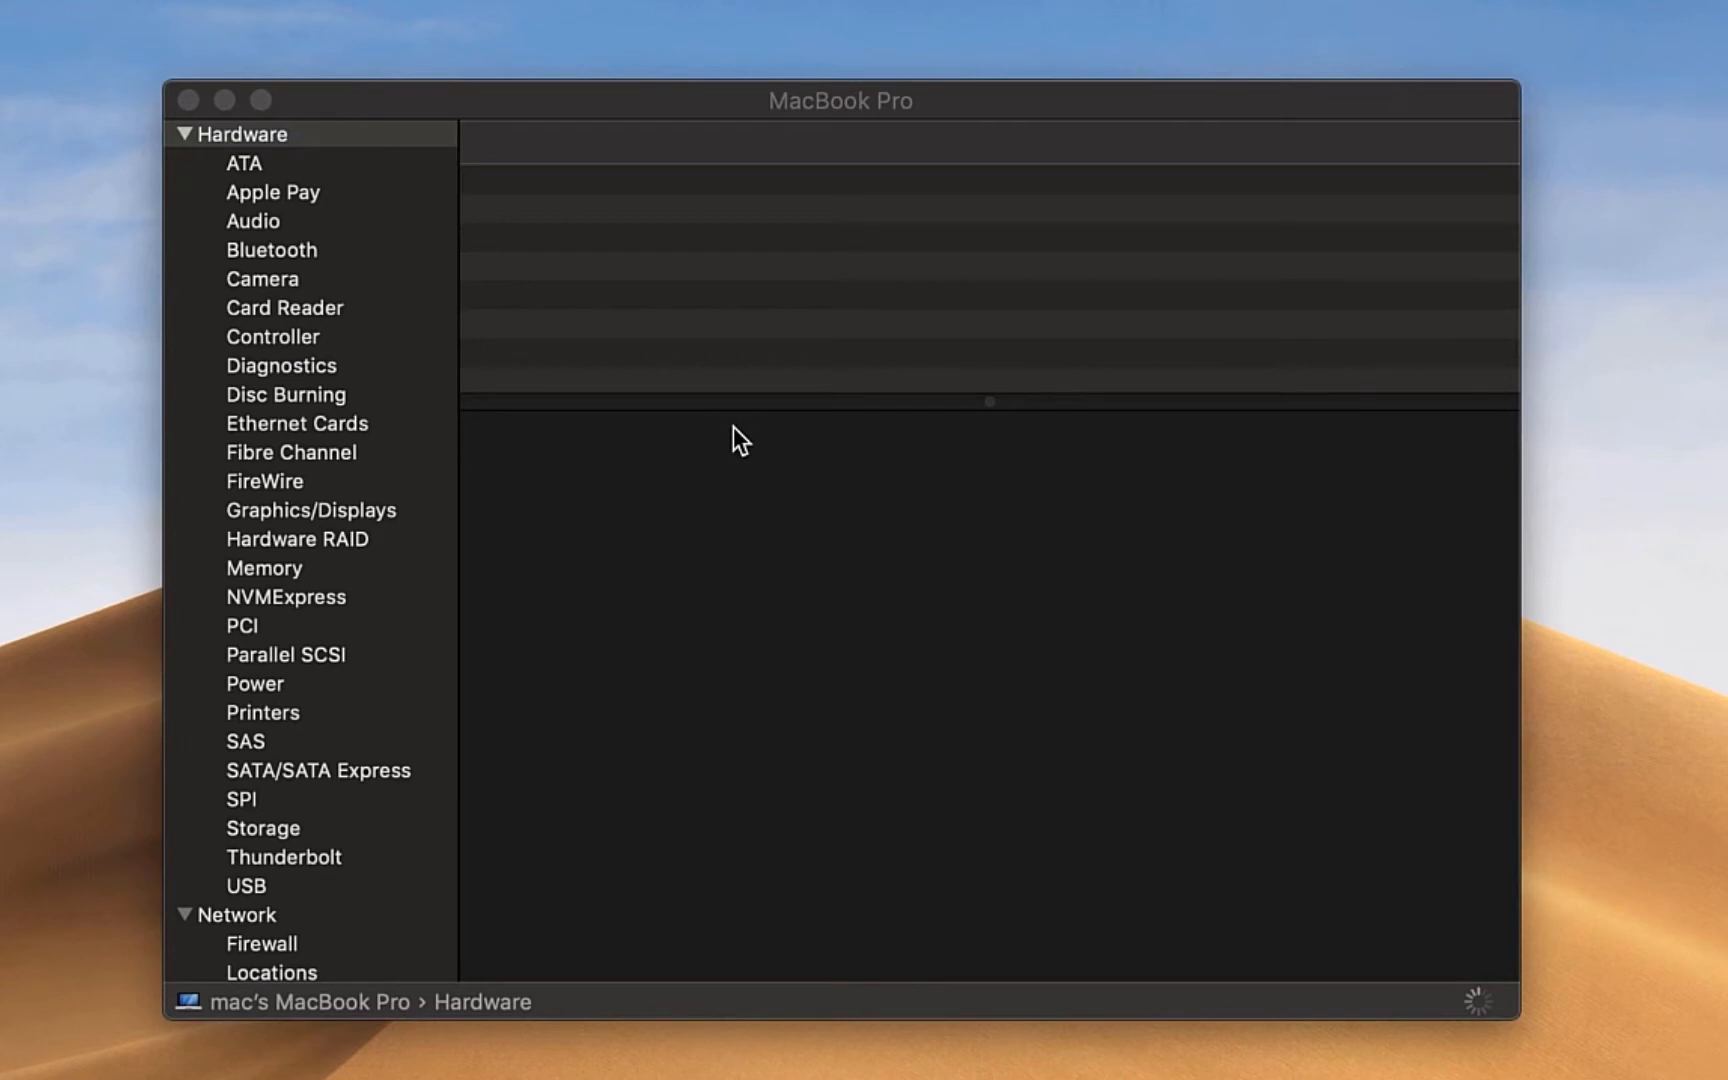
Step: View the Hardware, Audio, Diagnostics, Graphics/Displays and Storage reports, then close System Information
left_click(248, 133)
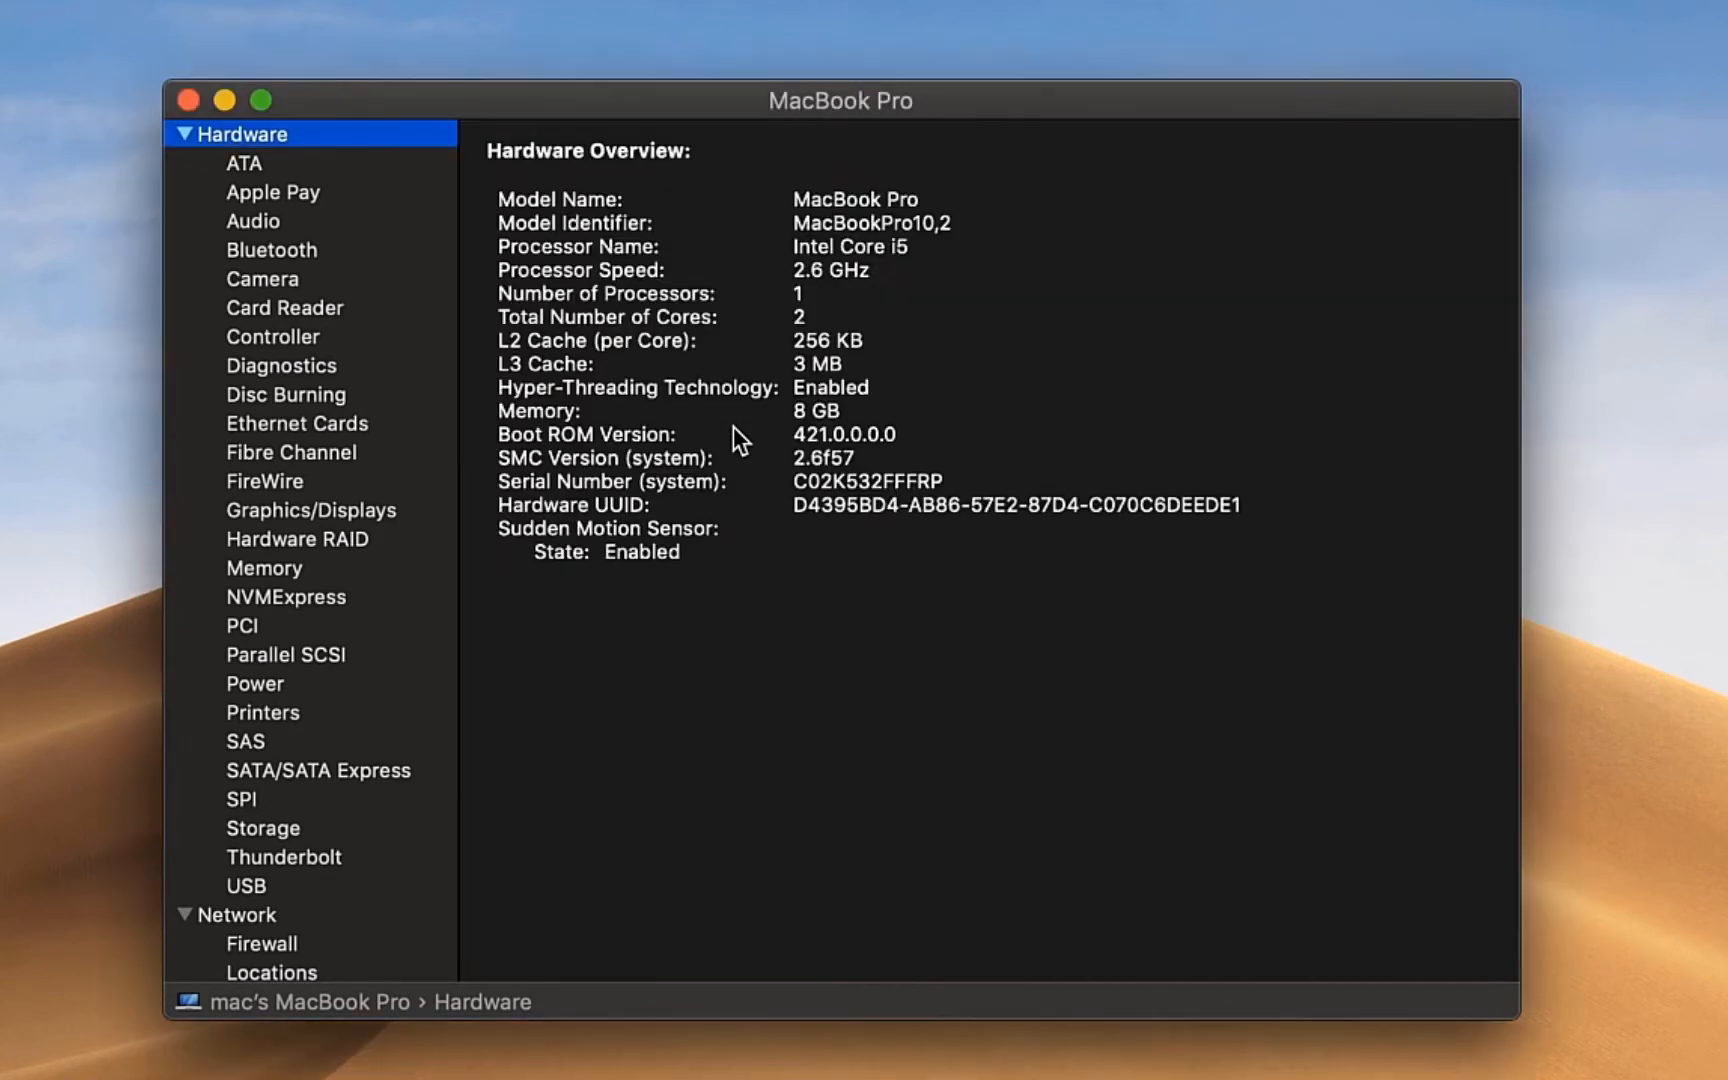
mouse_move(202, 411)
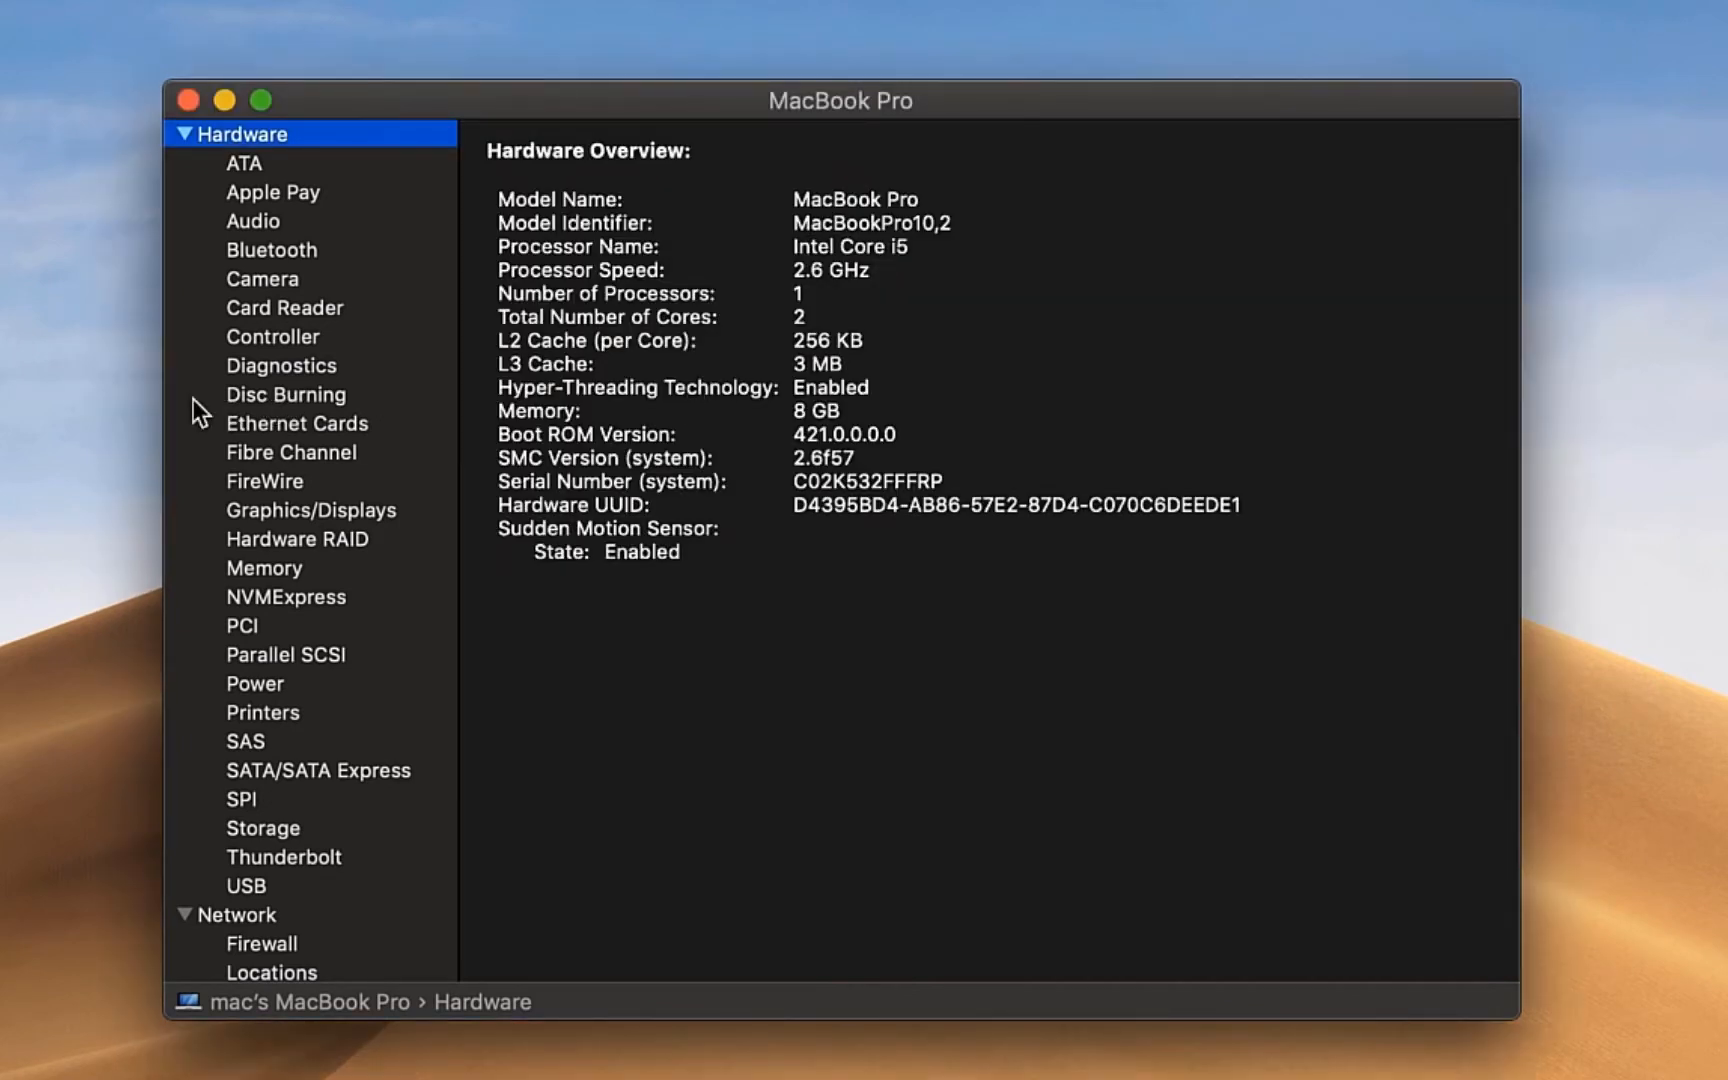
left_click(251, 219)
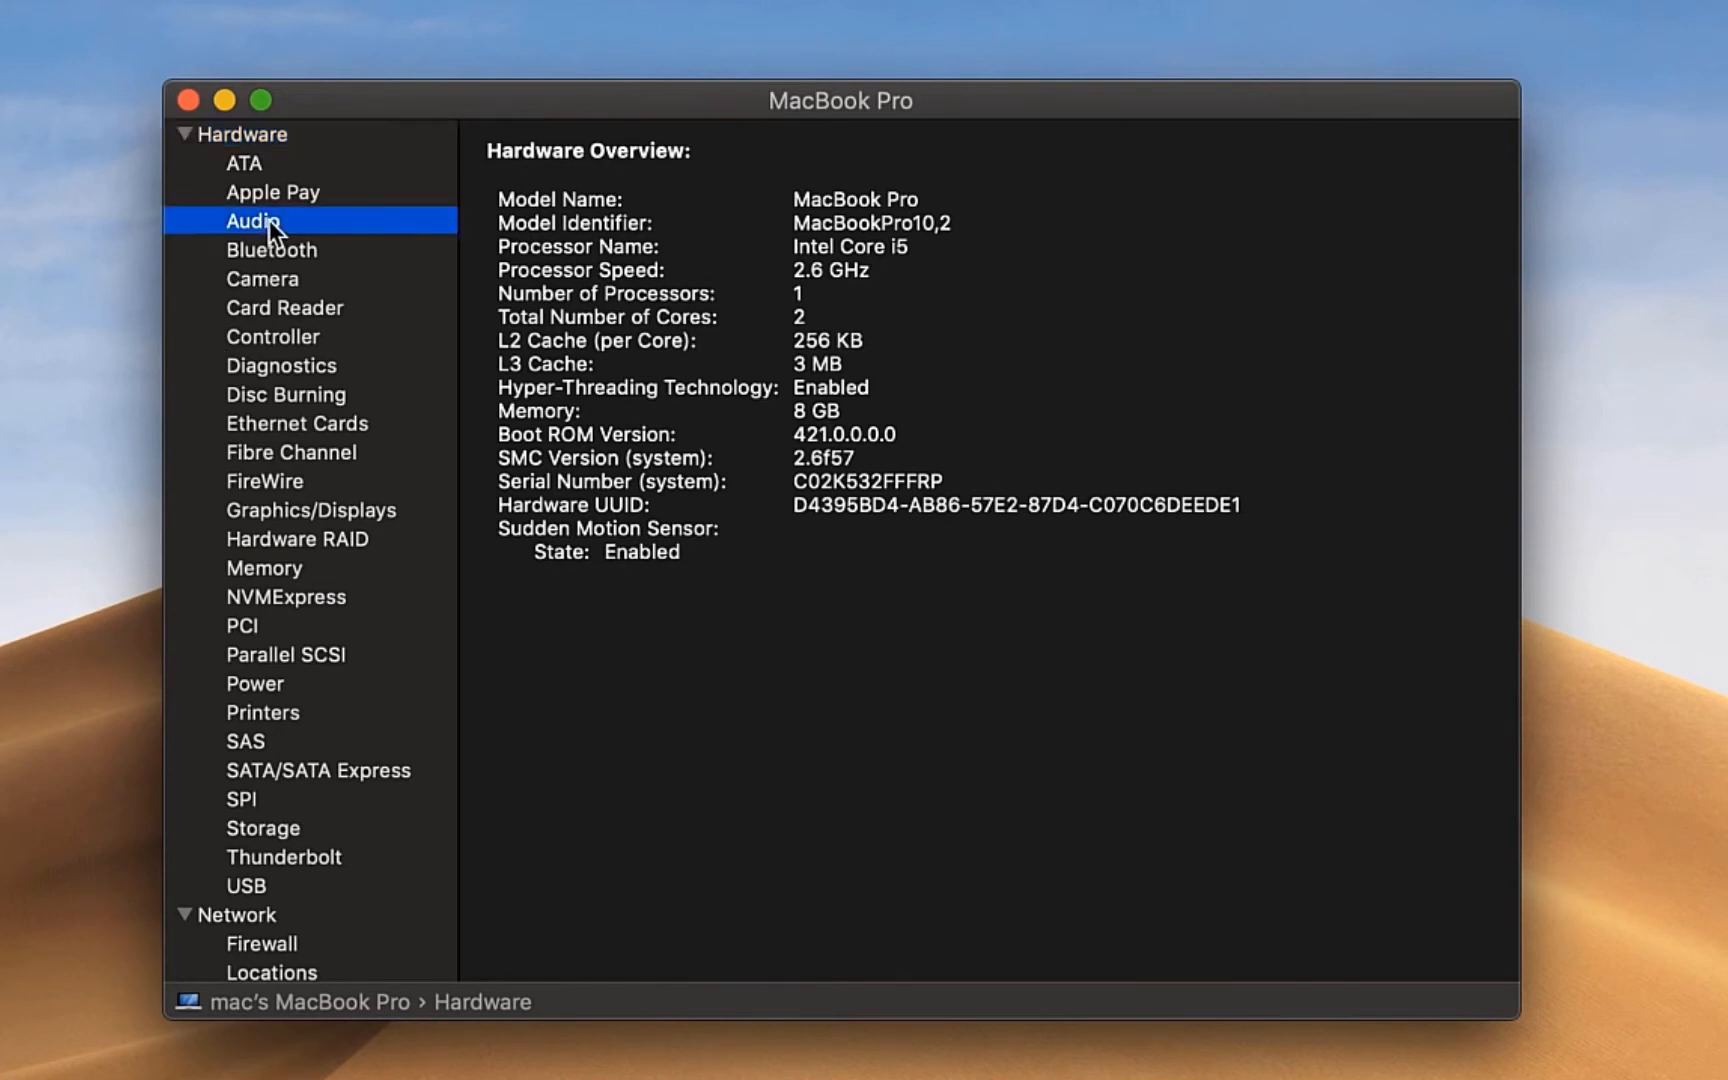
left_click(252, 220)
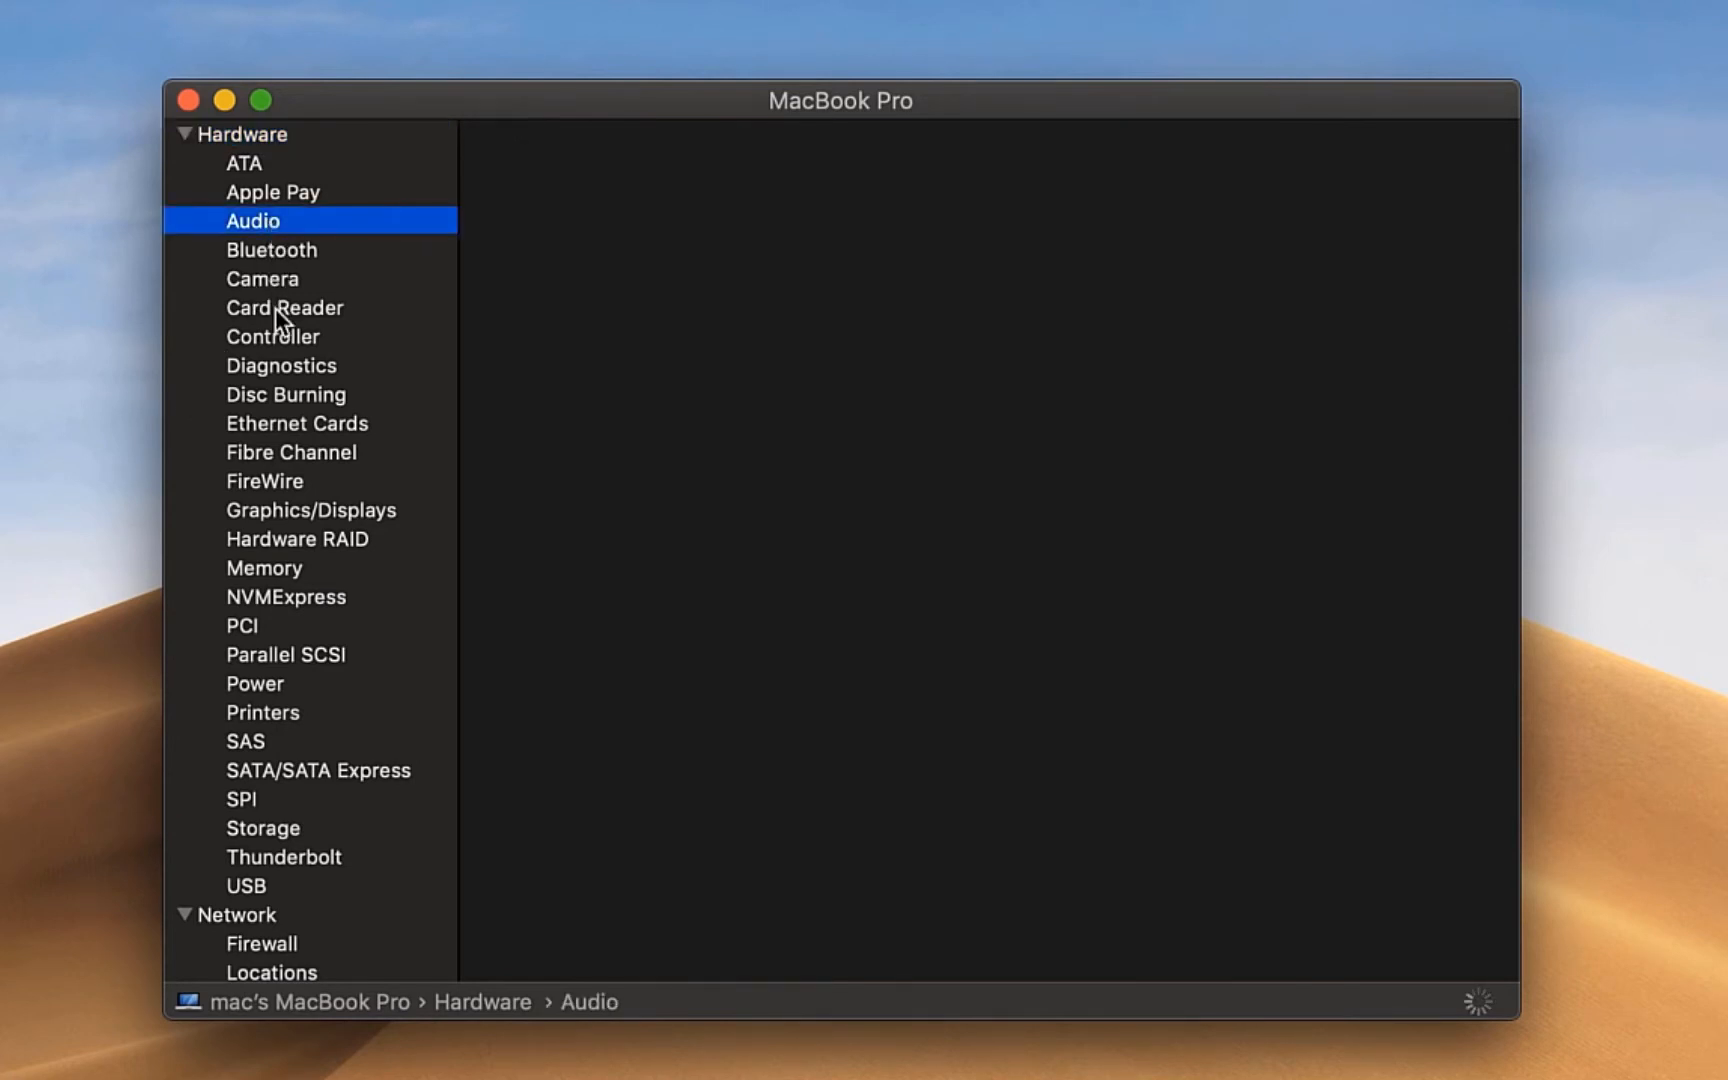
left_click(281, 365)
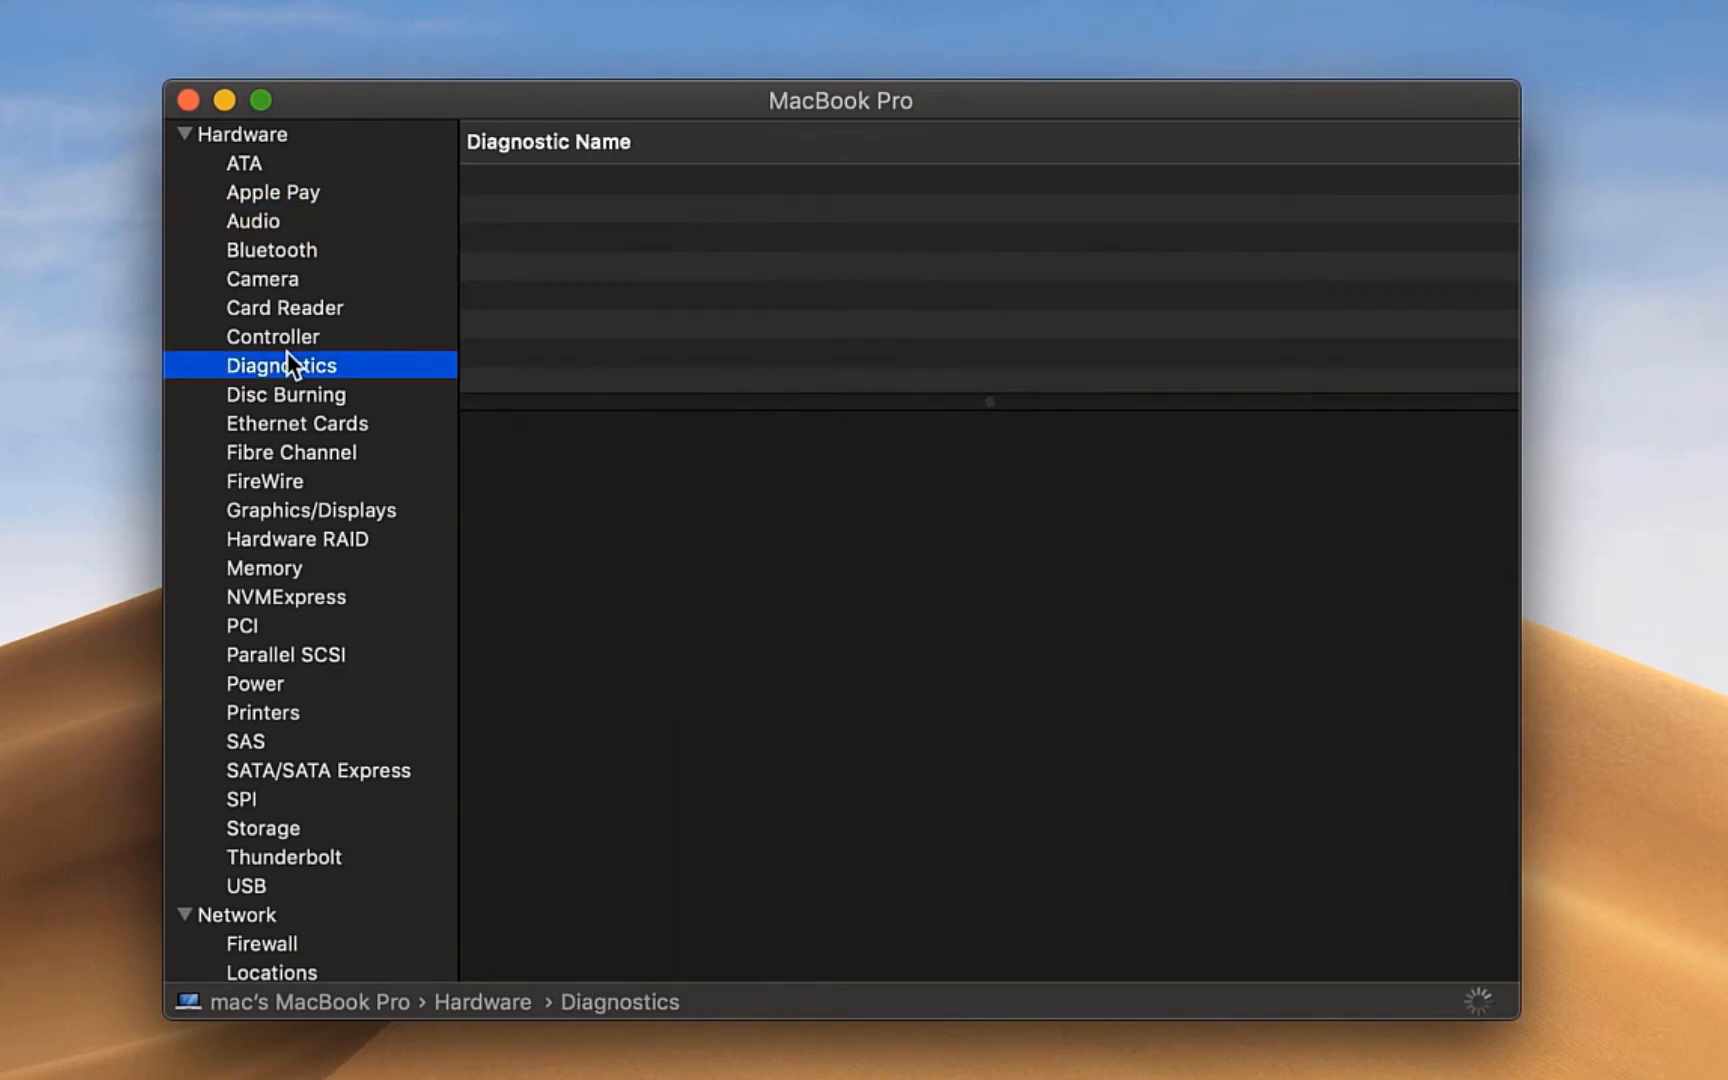
left_click(311, 509)
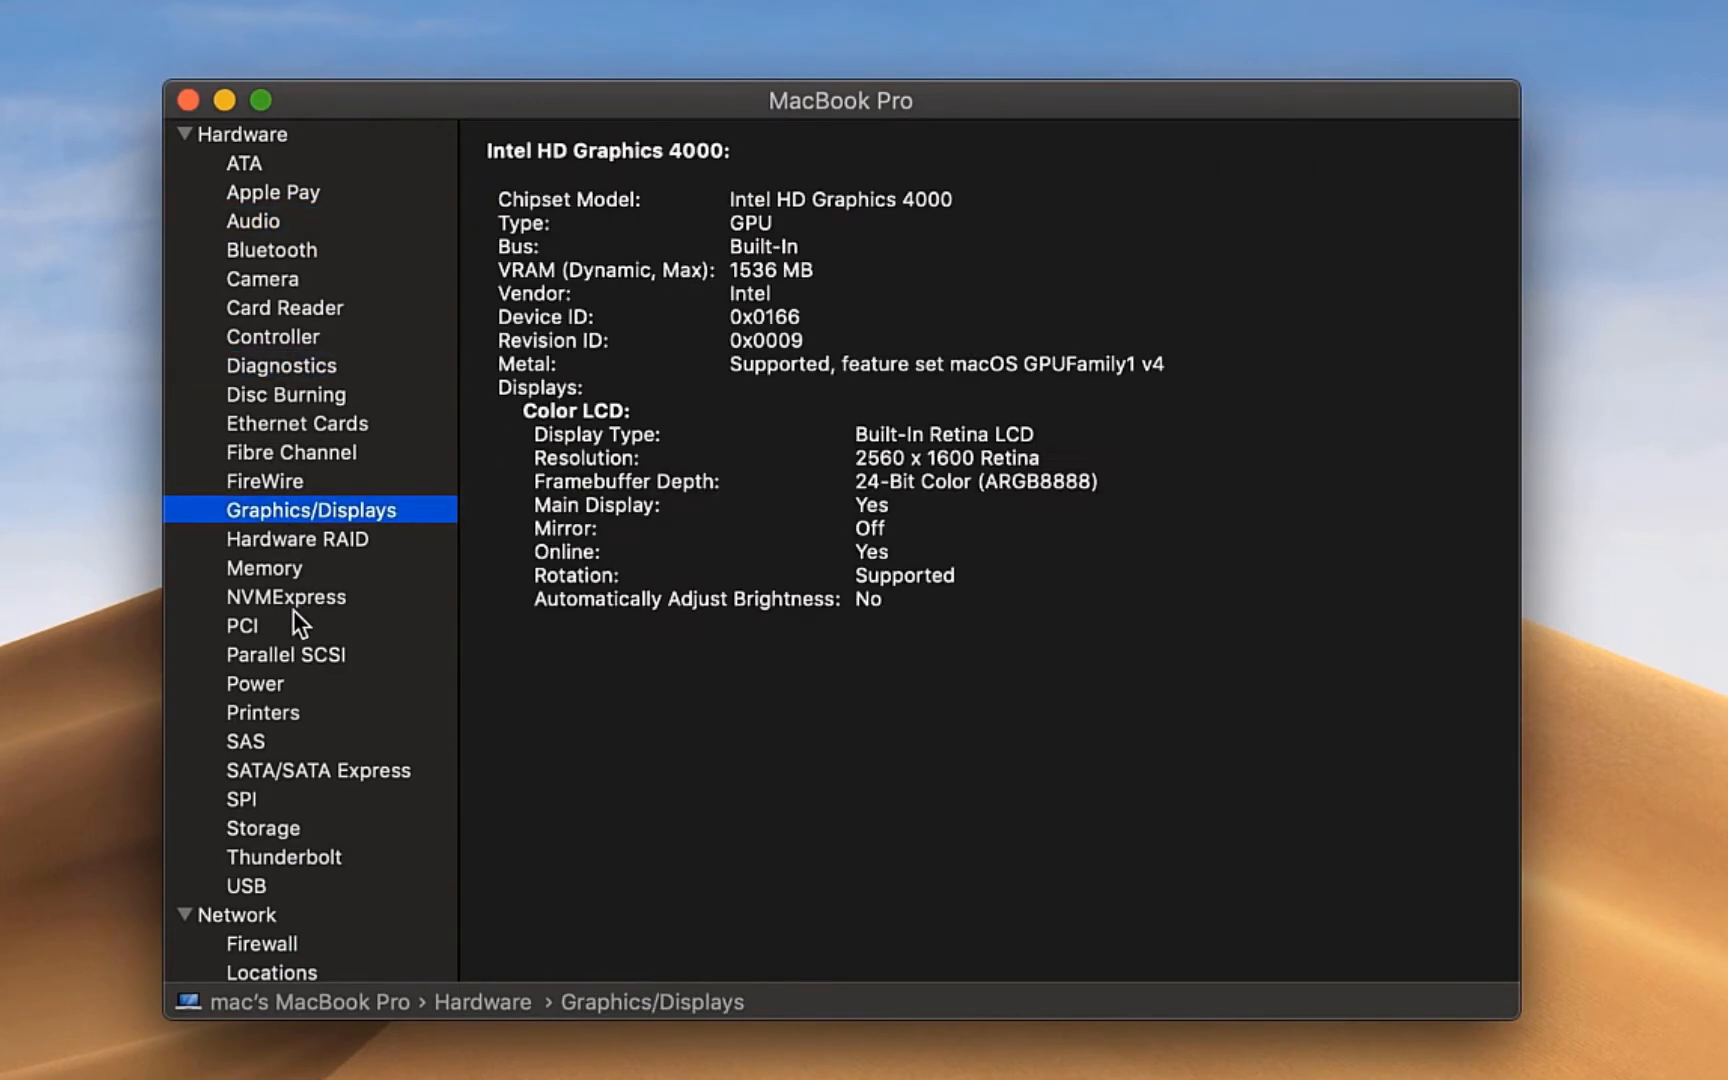
left_click(483, 479)
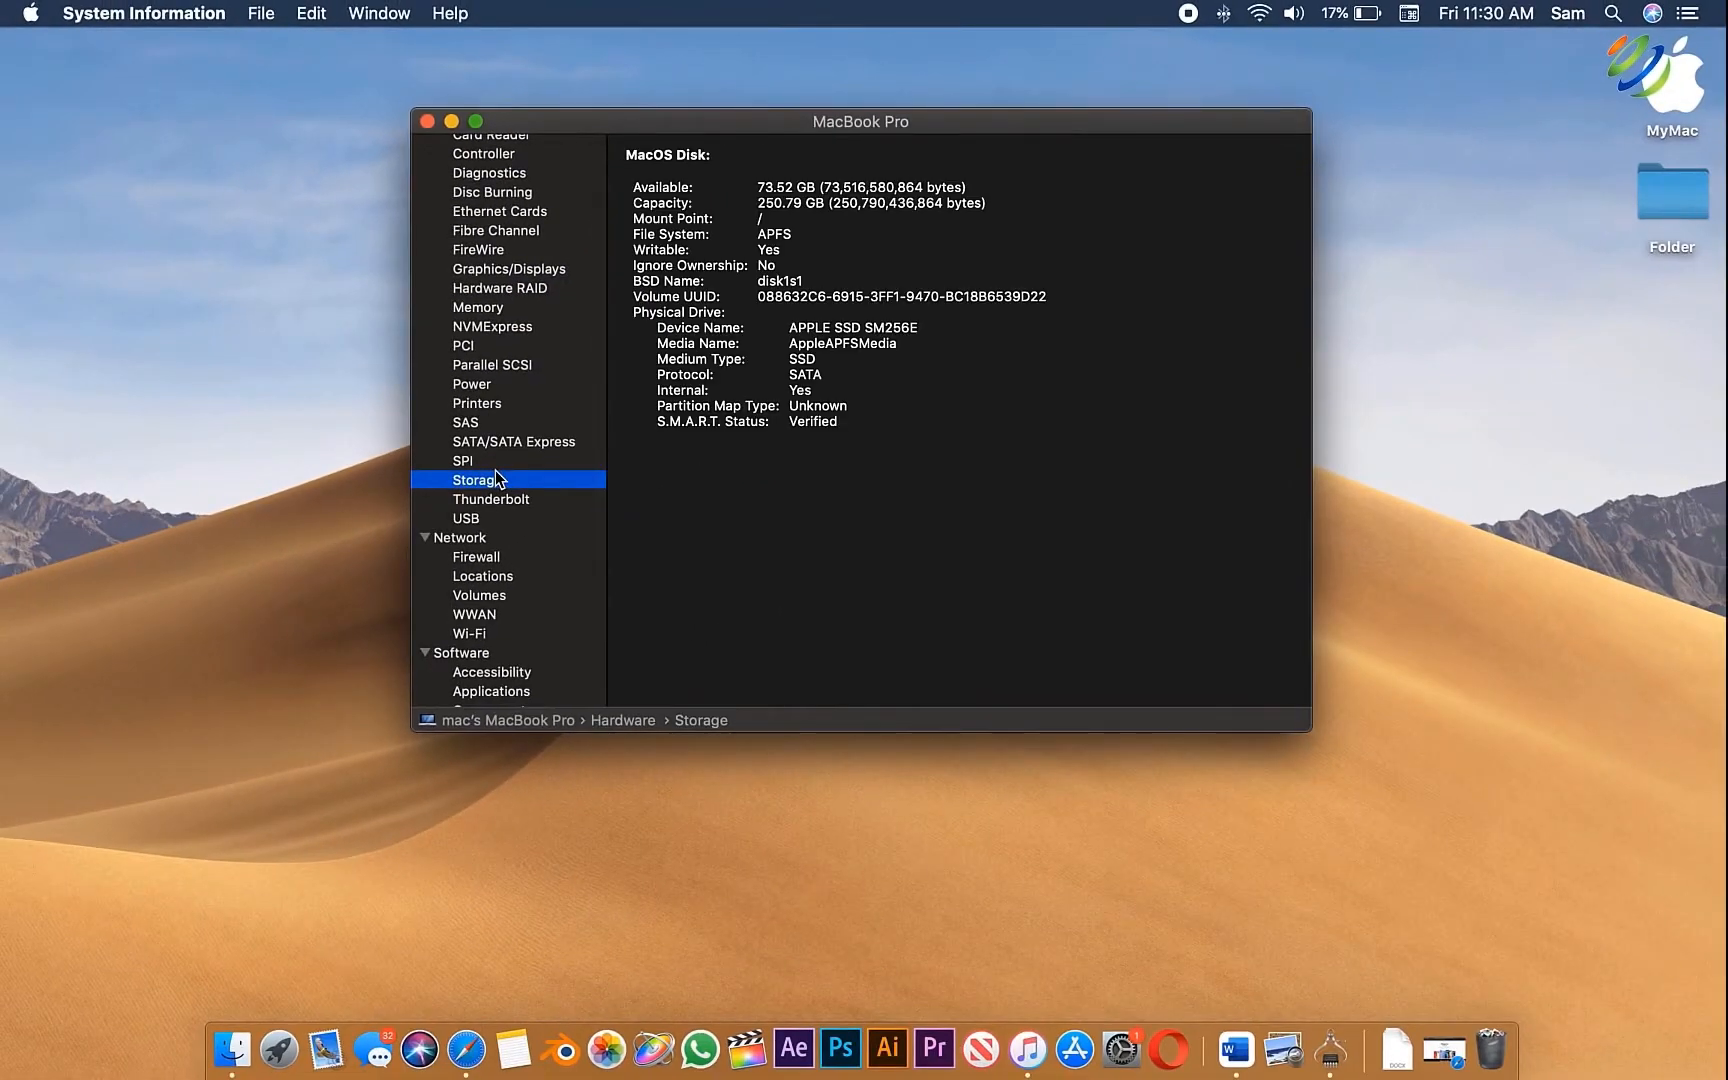
left_click(425, 121)
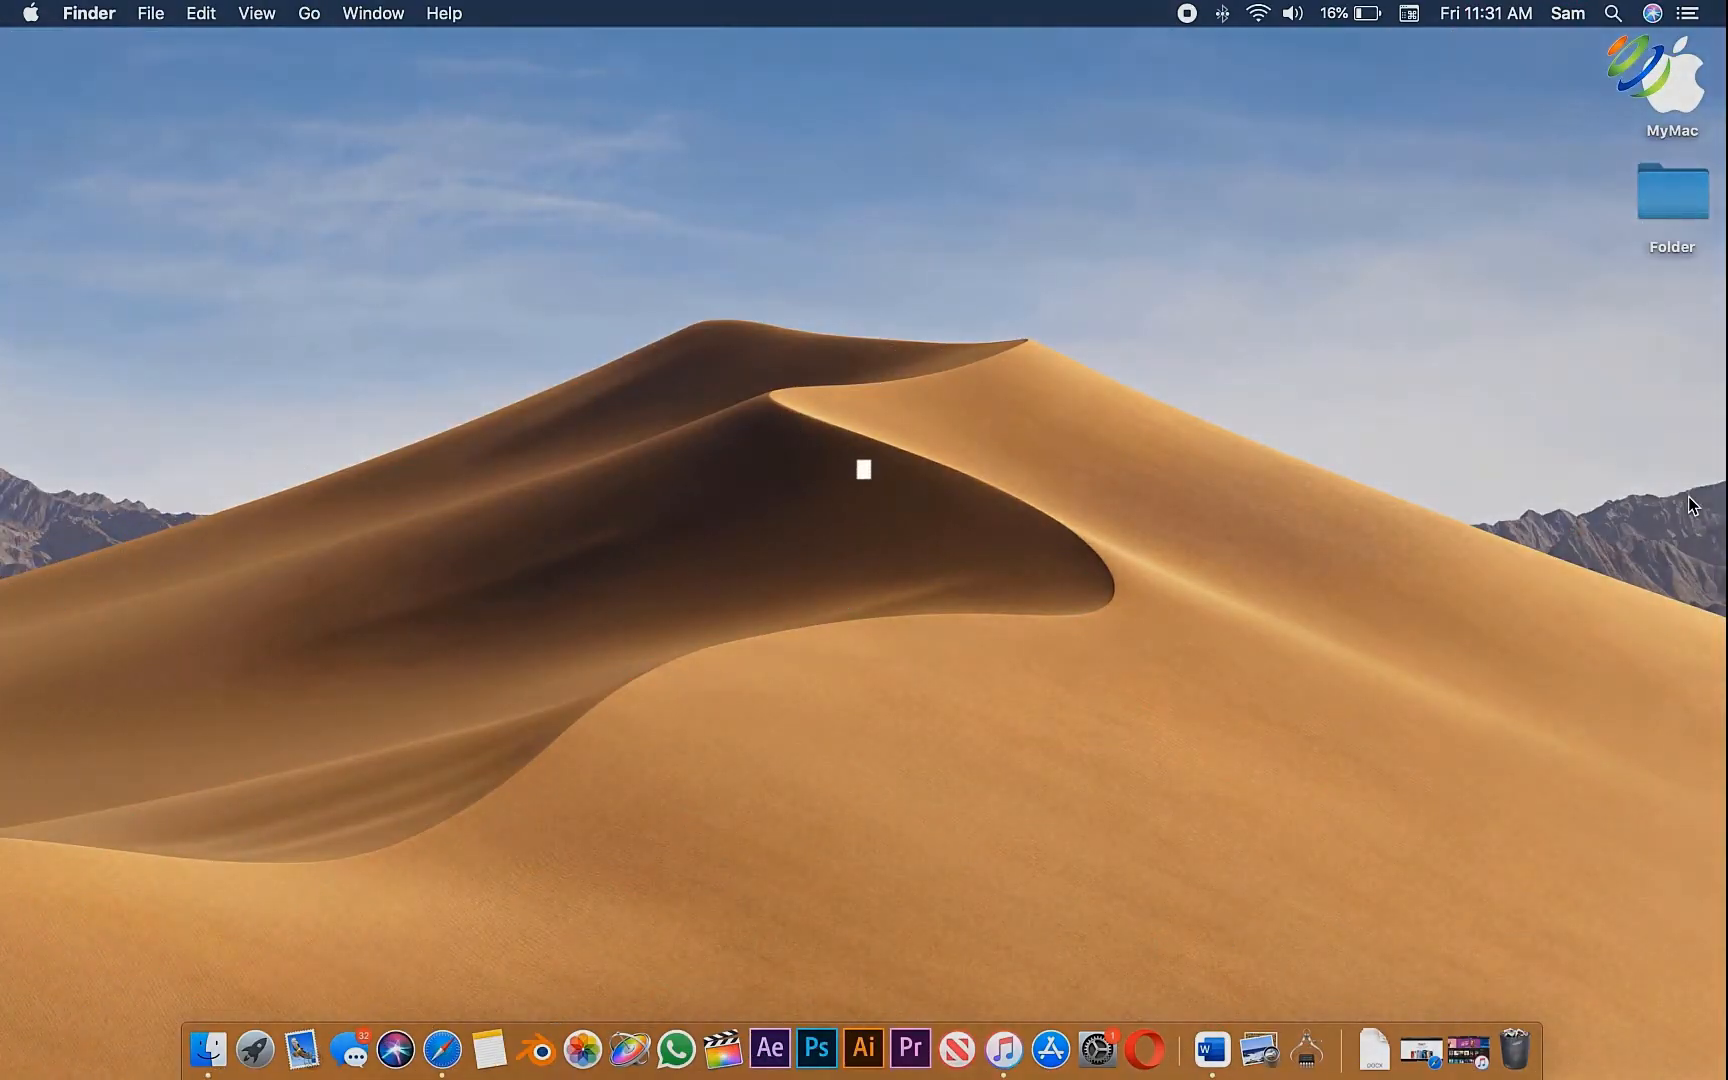
Step: Browse iTunes Preferences' General and Store tabs without changes, then show the iTunes menu
key("cmd+,")
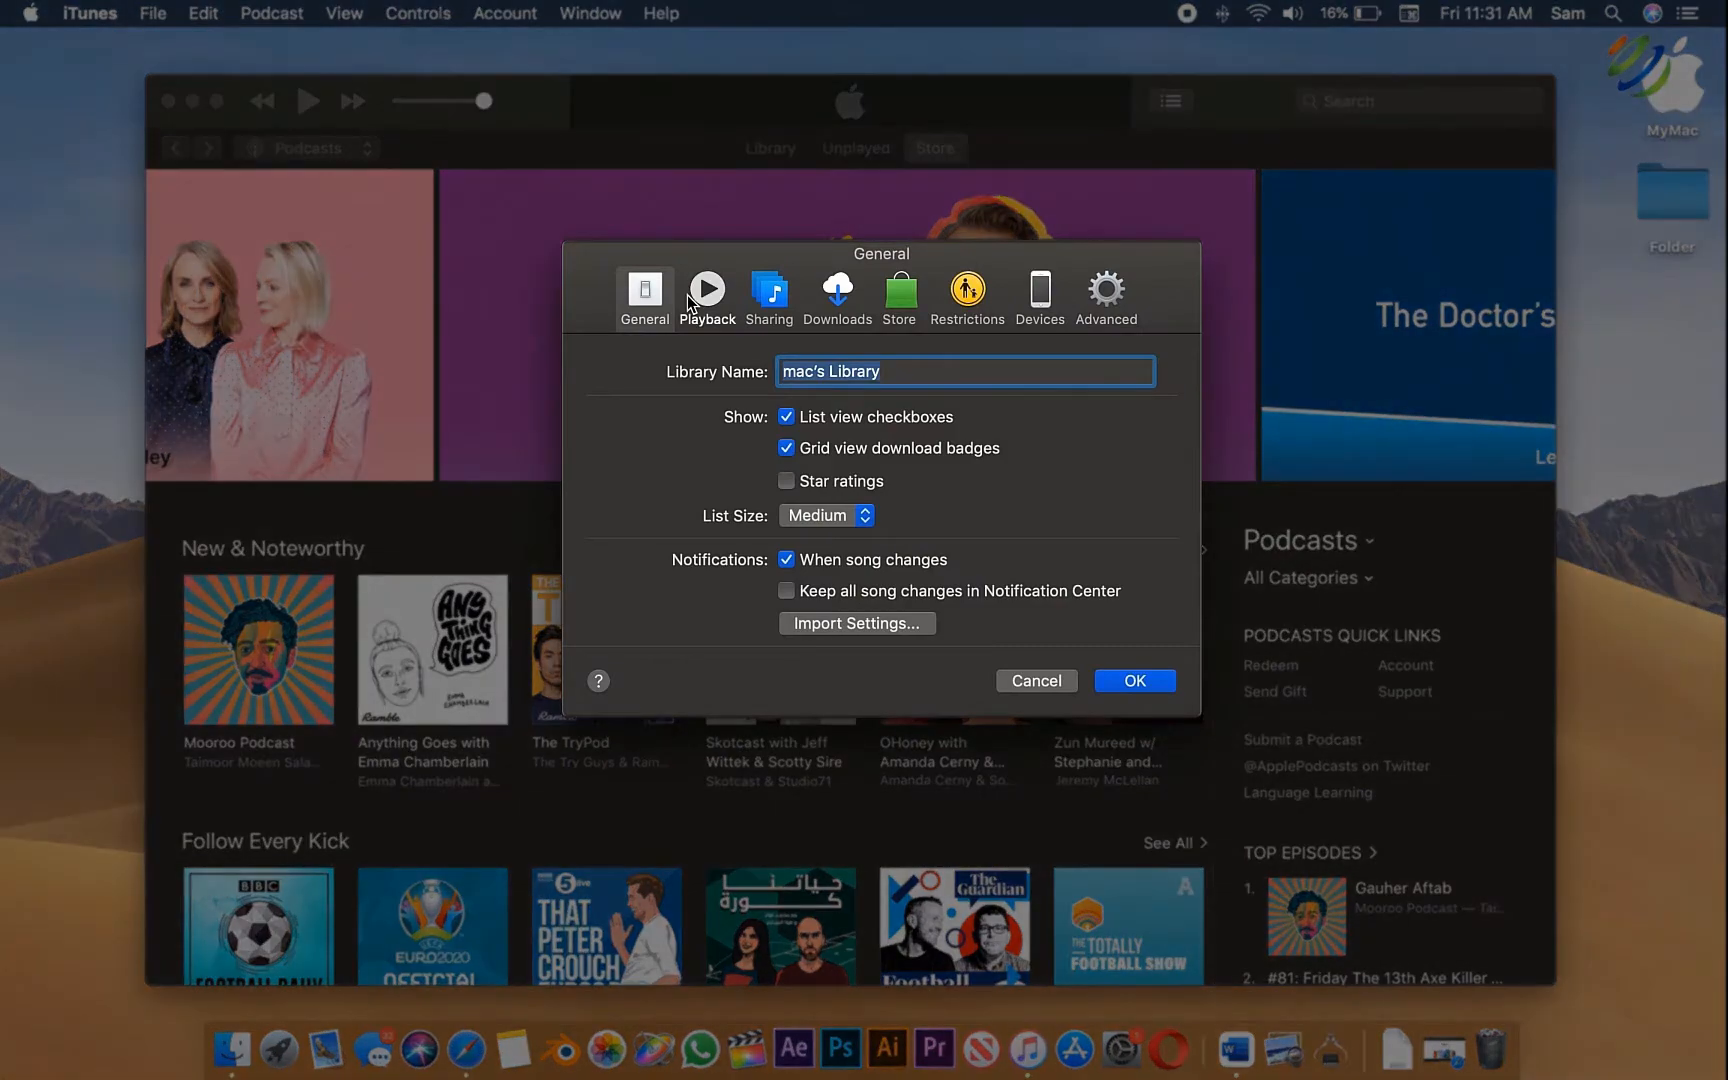
left_click(898, 292)
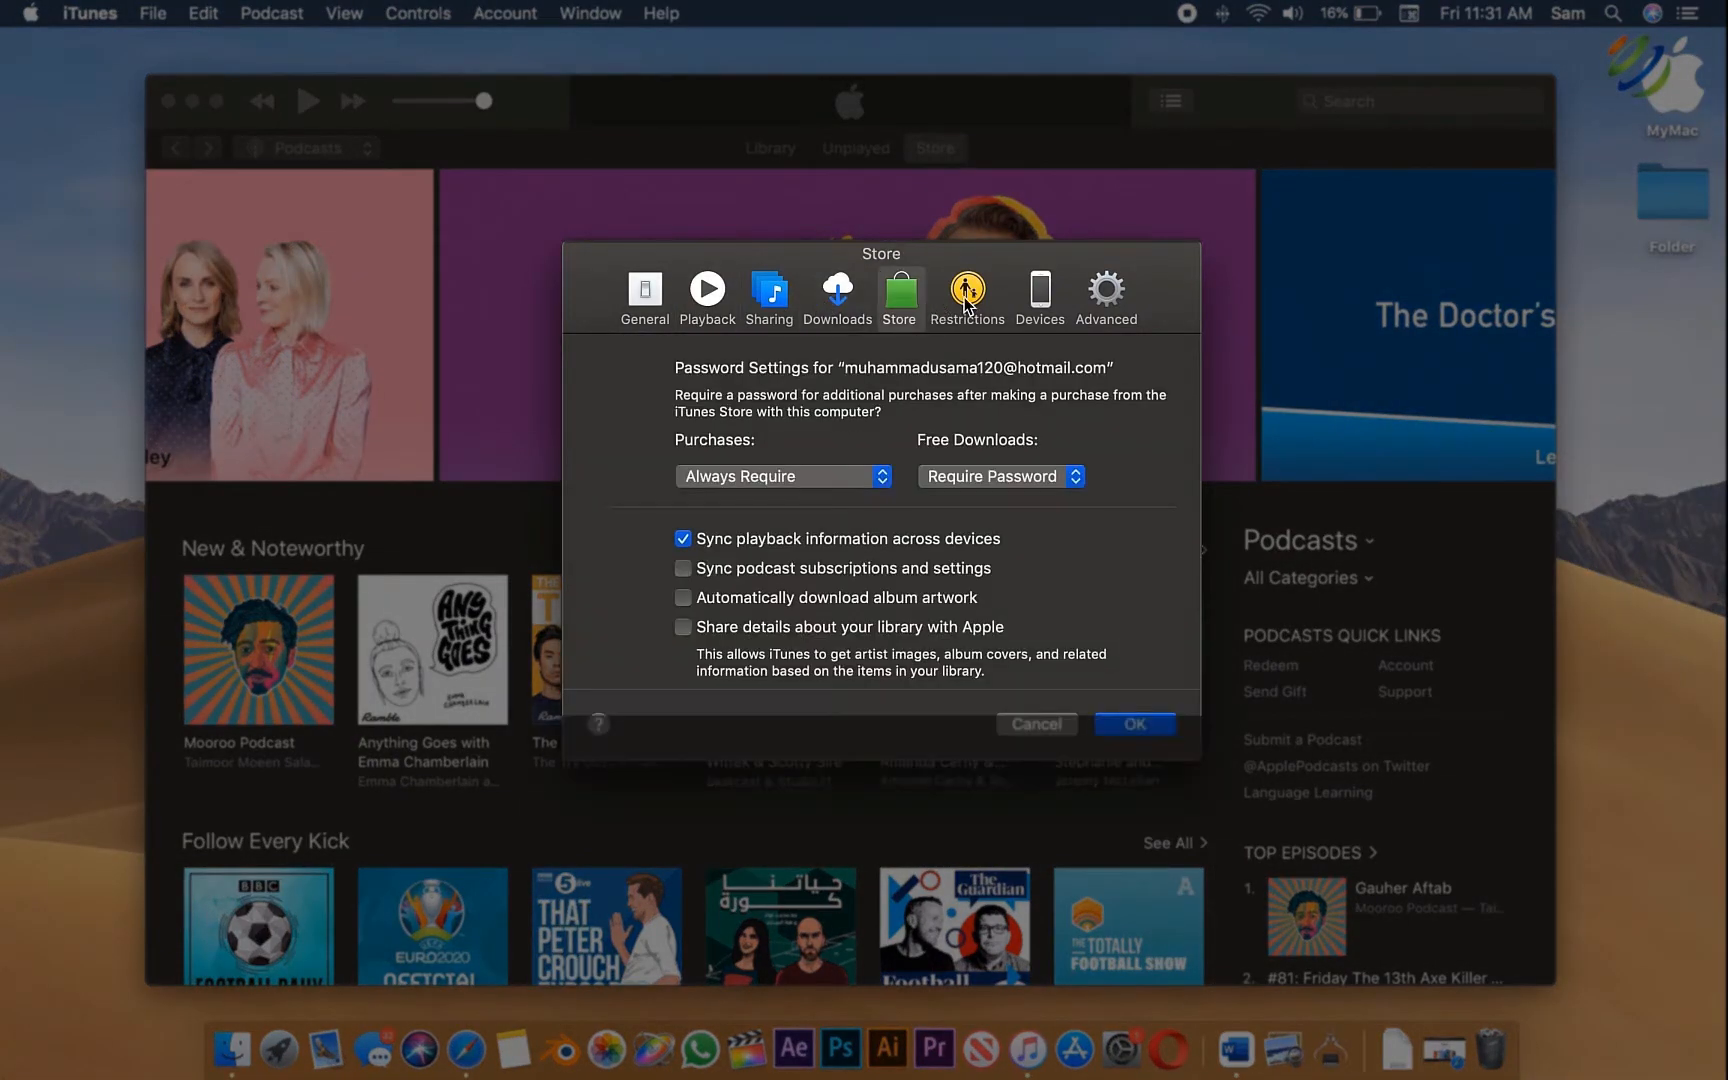
left_click(645, 295)
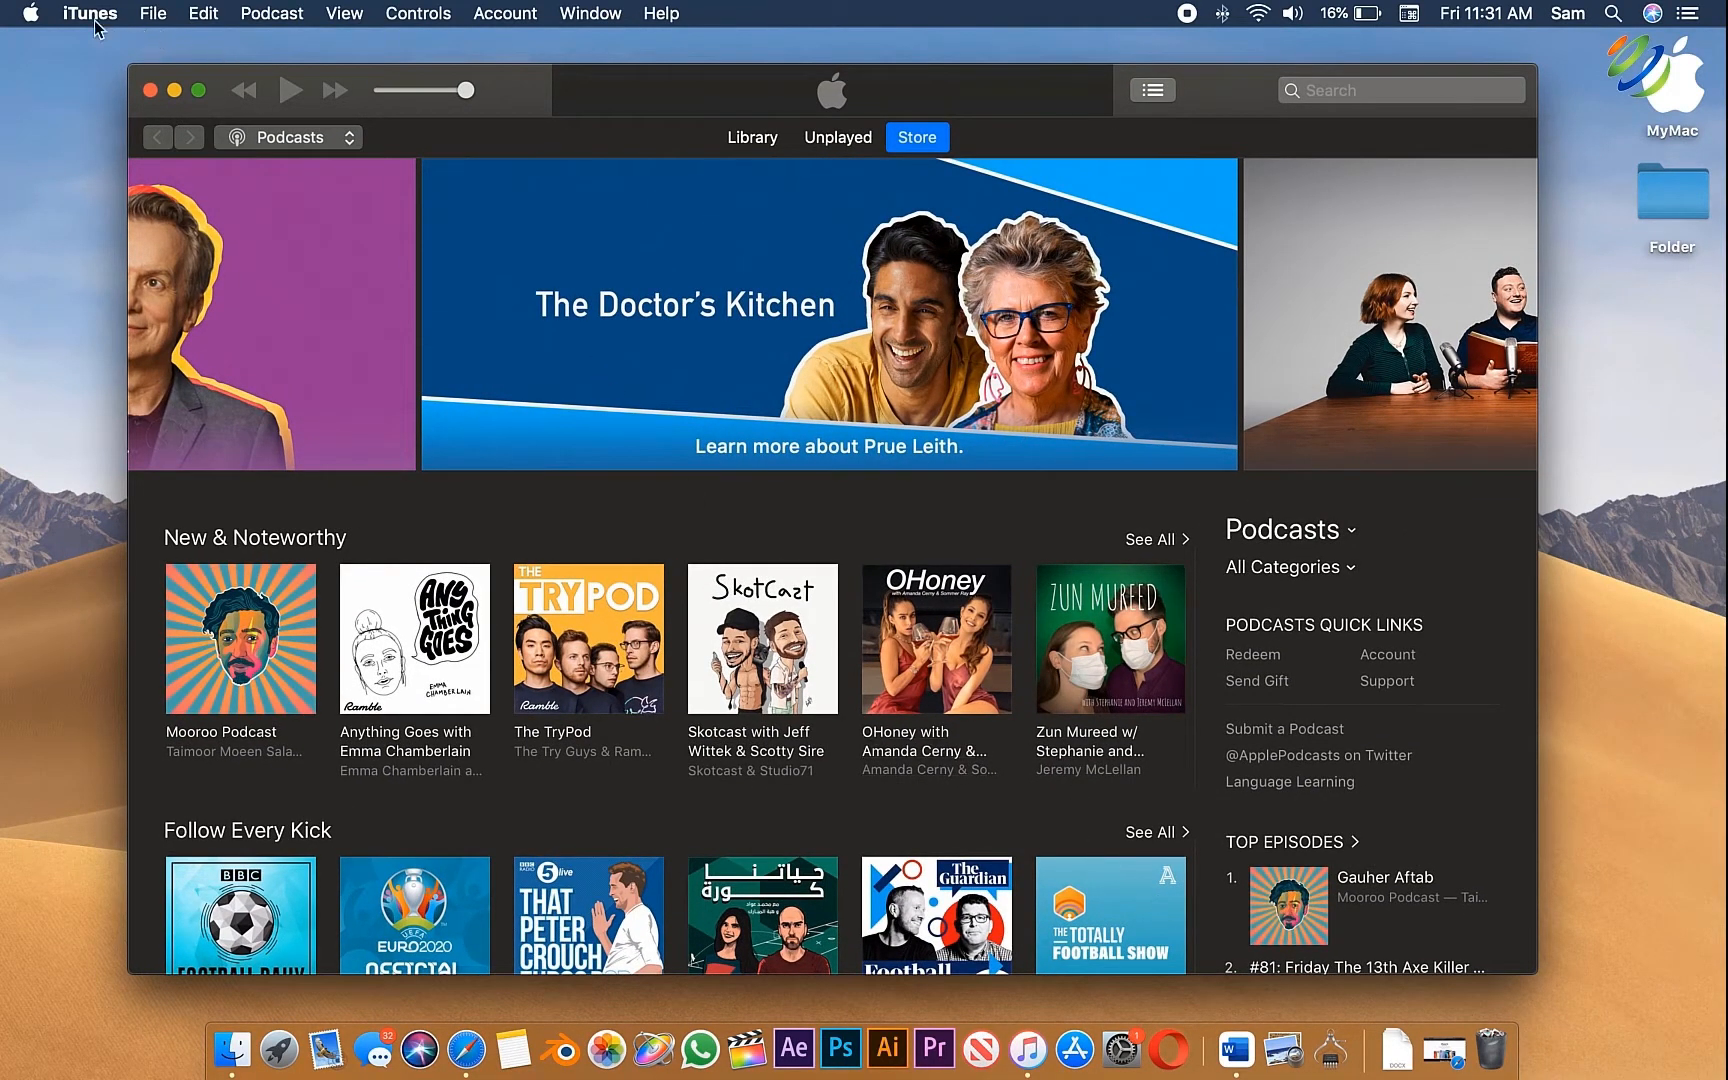
left_click(89, 13)
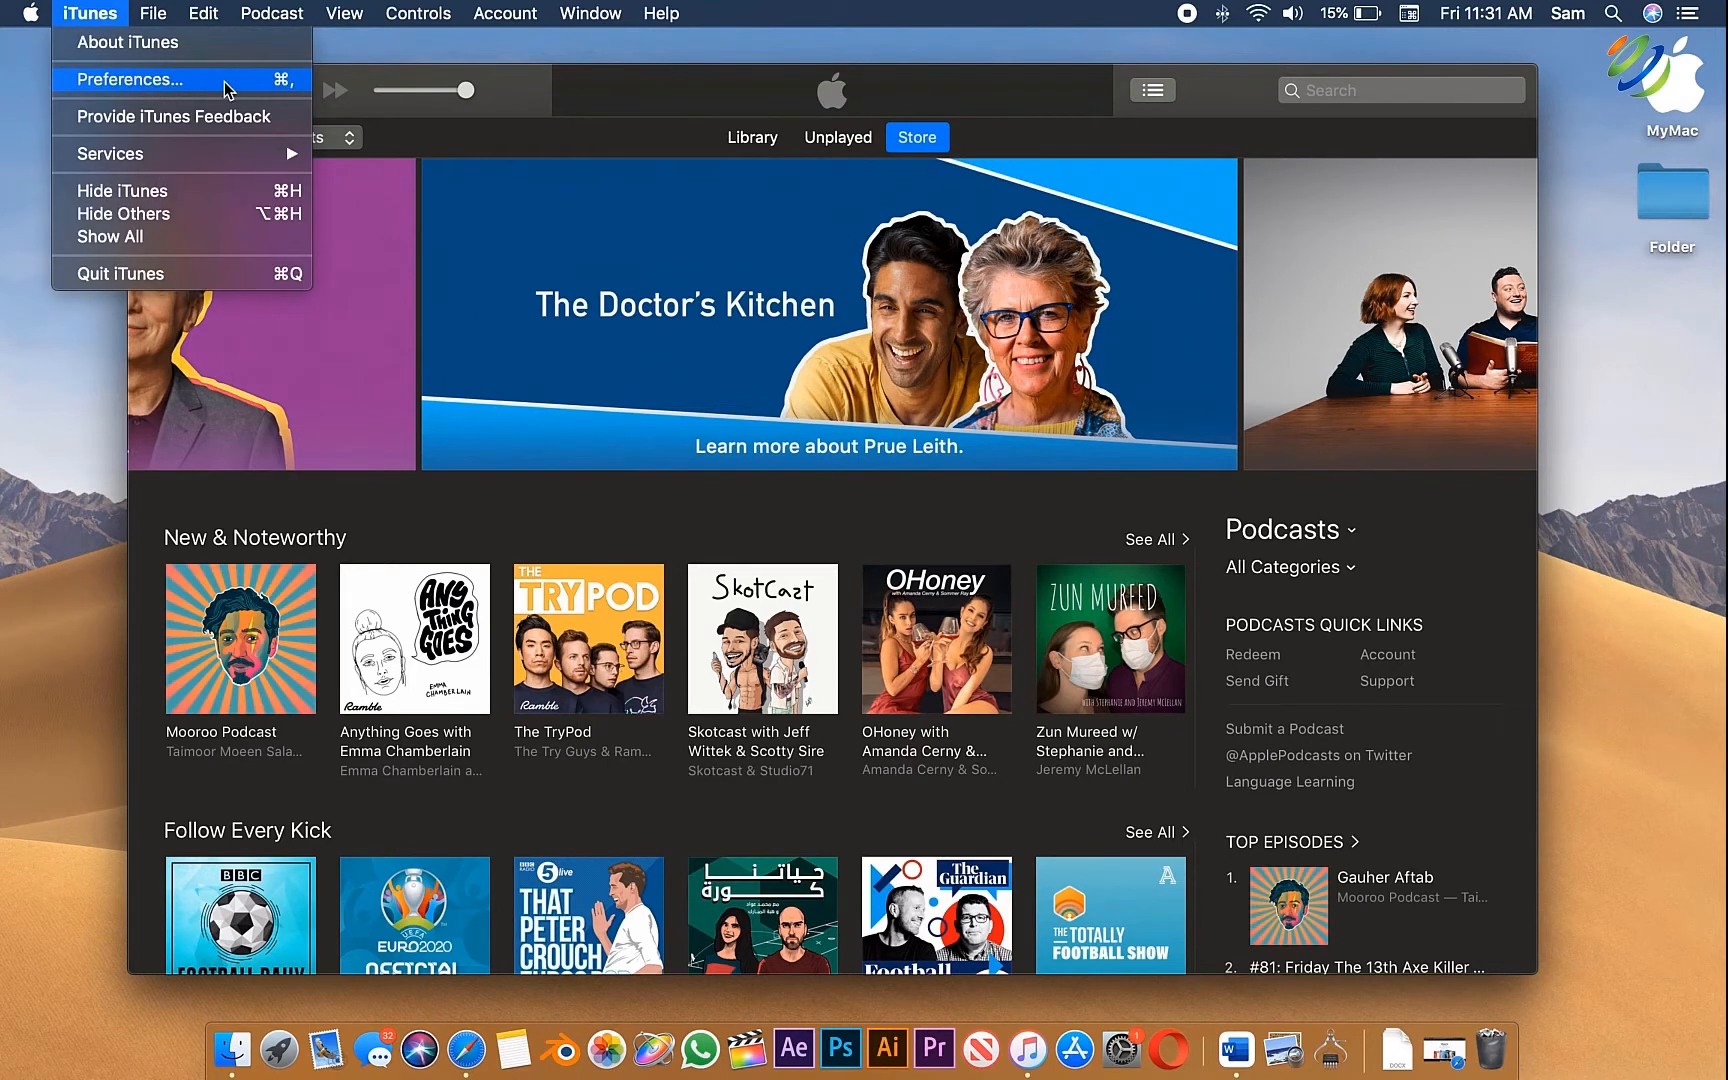
mouse_move(165, 79)
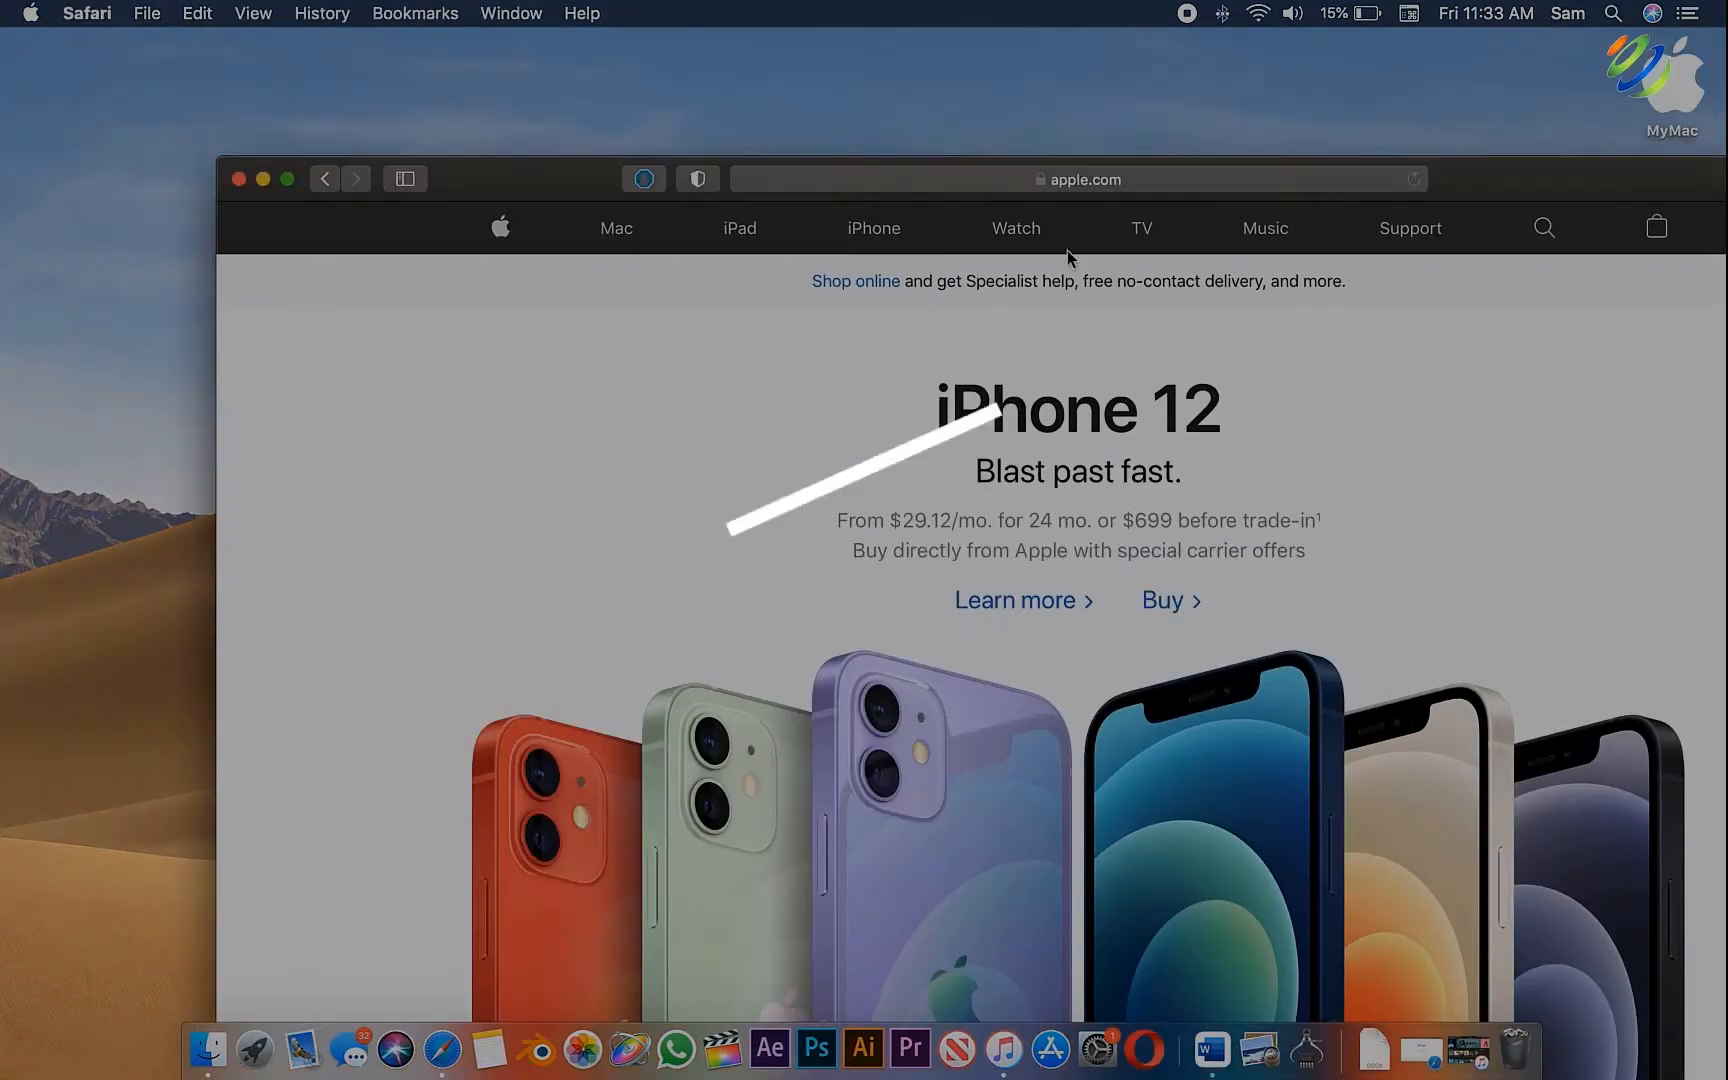
Step: Minimise the apple.com and google.com Safari windows together with Cmd+Option+M
key("cmd+option+m")
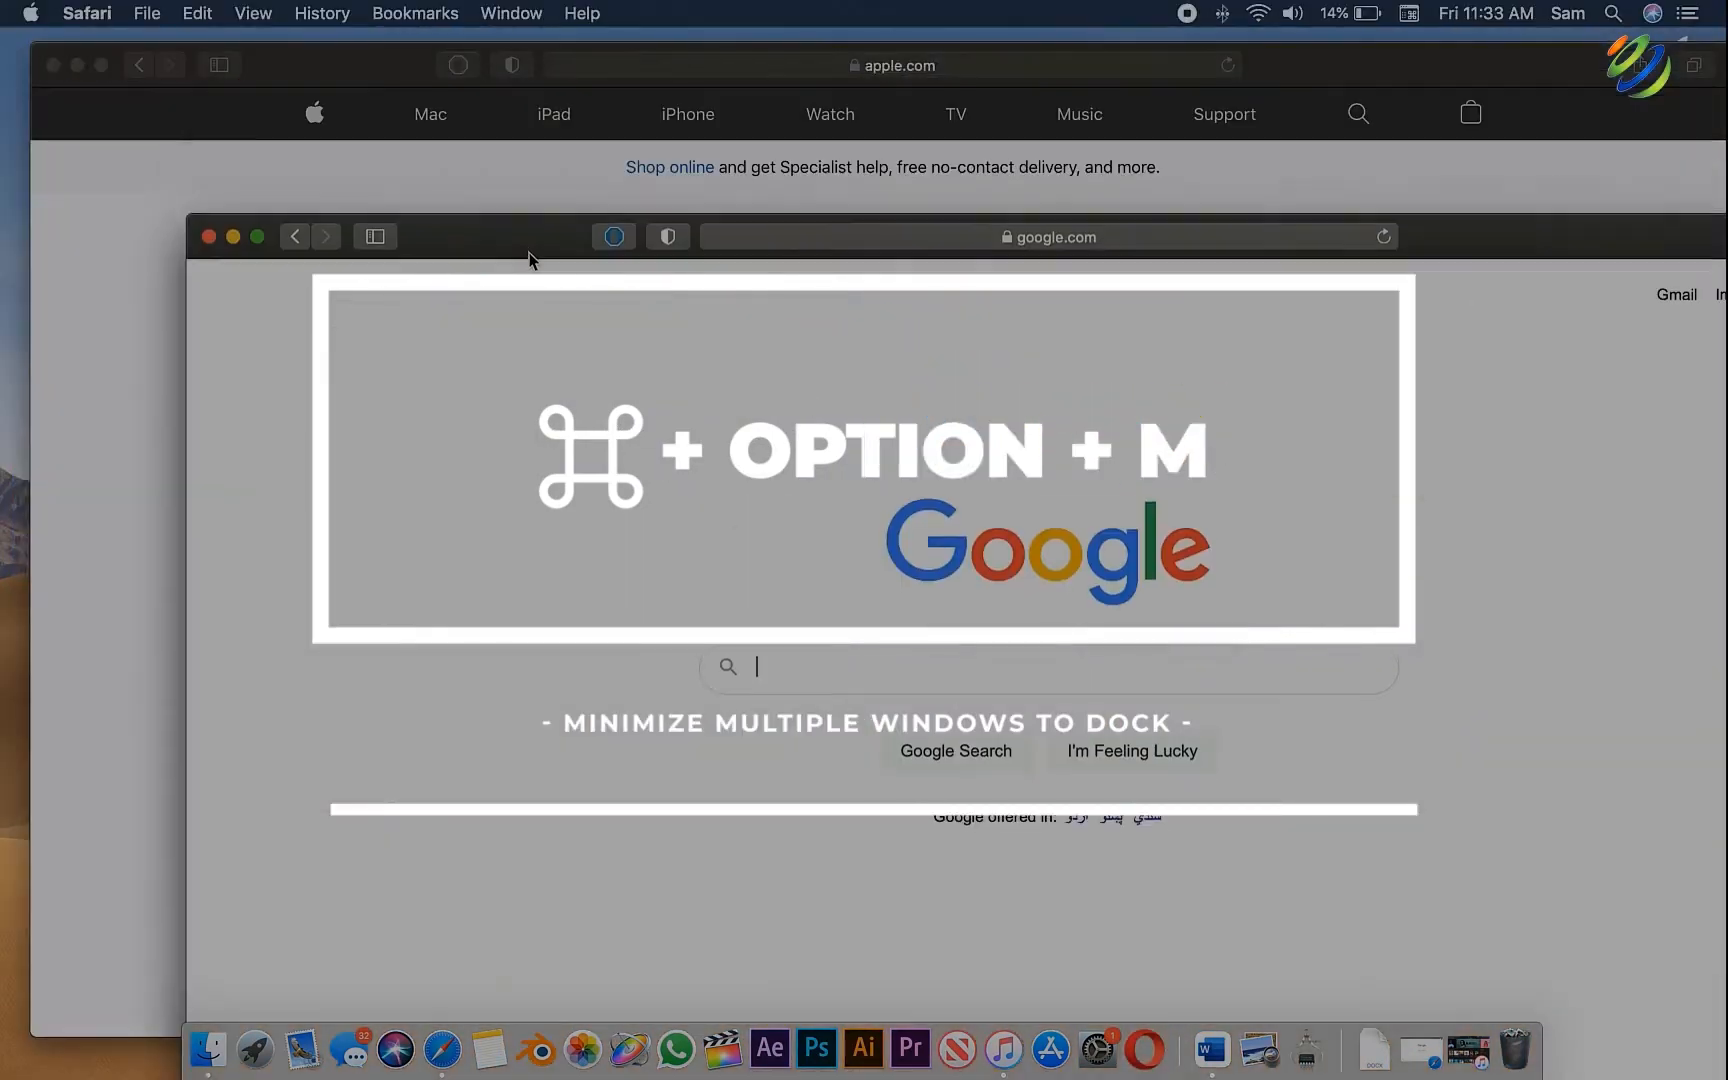
key("cmd+alt+m")
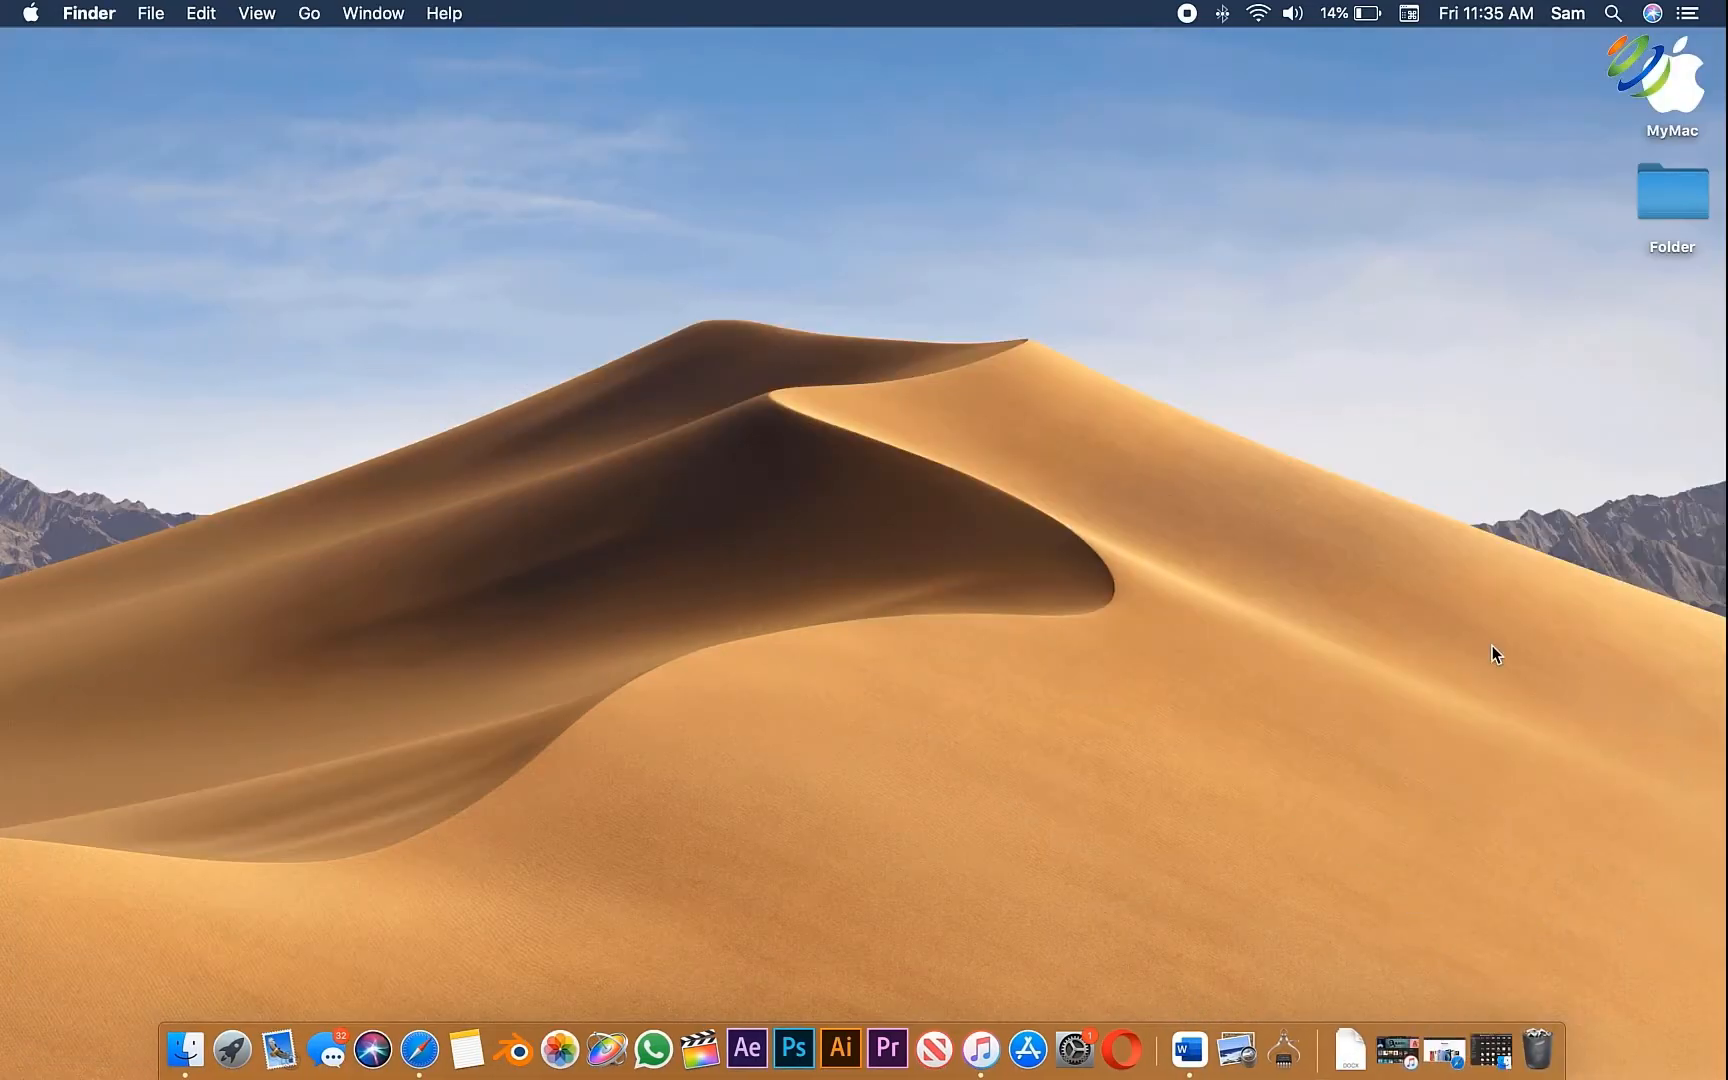
mouse_move(1695, 504)
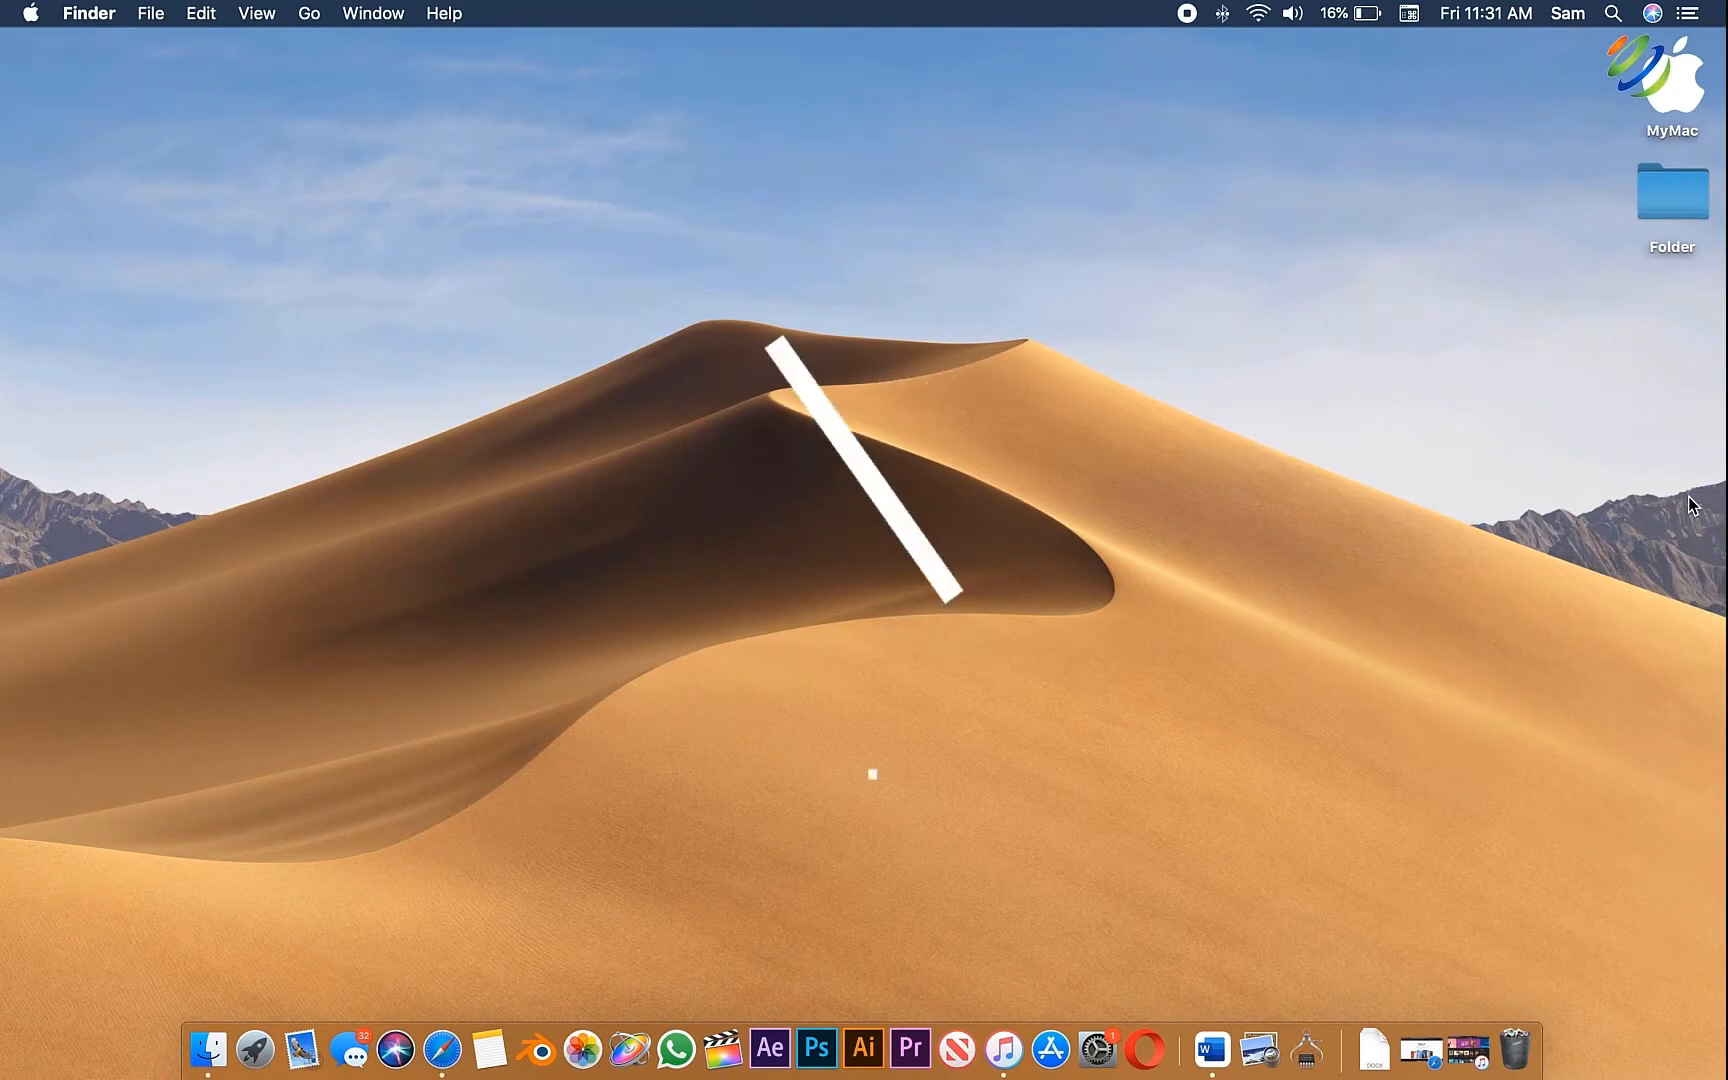
Step: Jump a Finder window through Applications, Utilities, Desktop and home using Cmd+Shift shortcuts
key("cmd+shift+a")
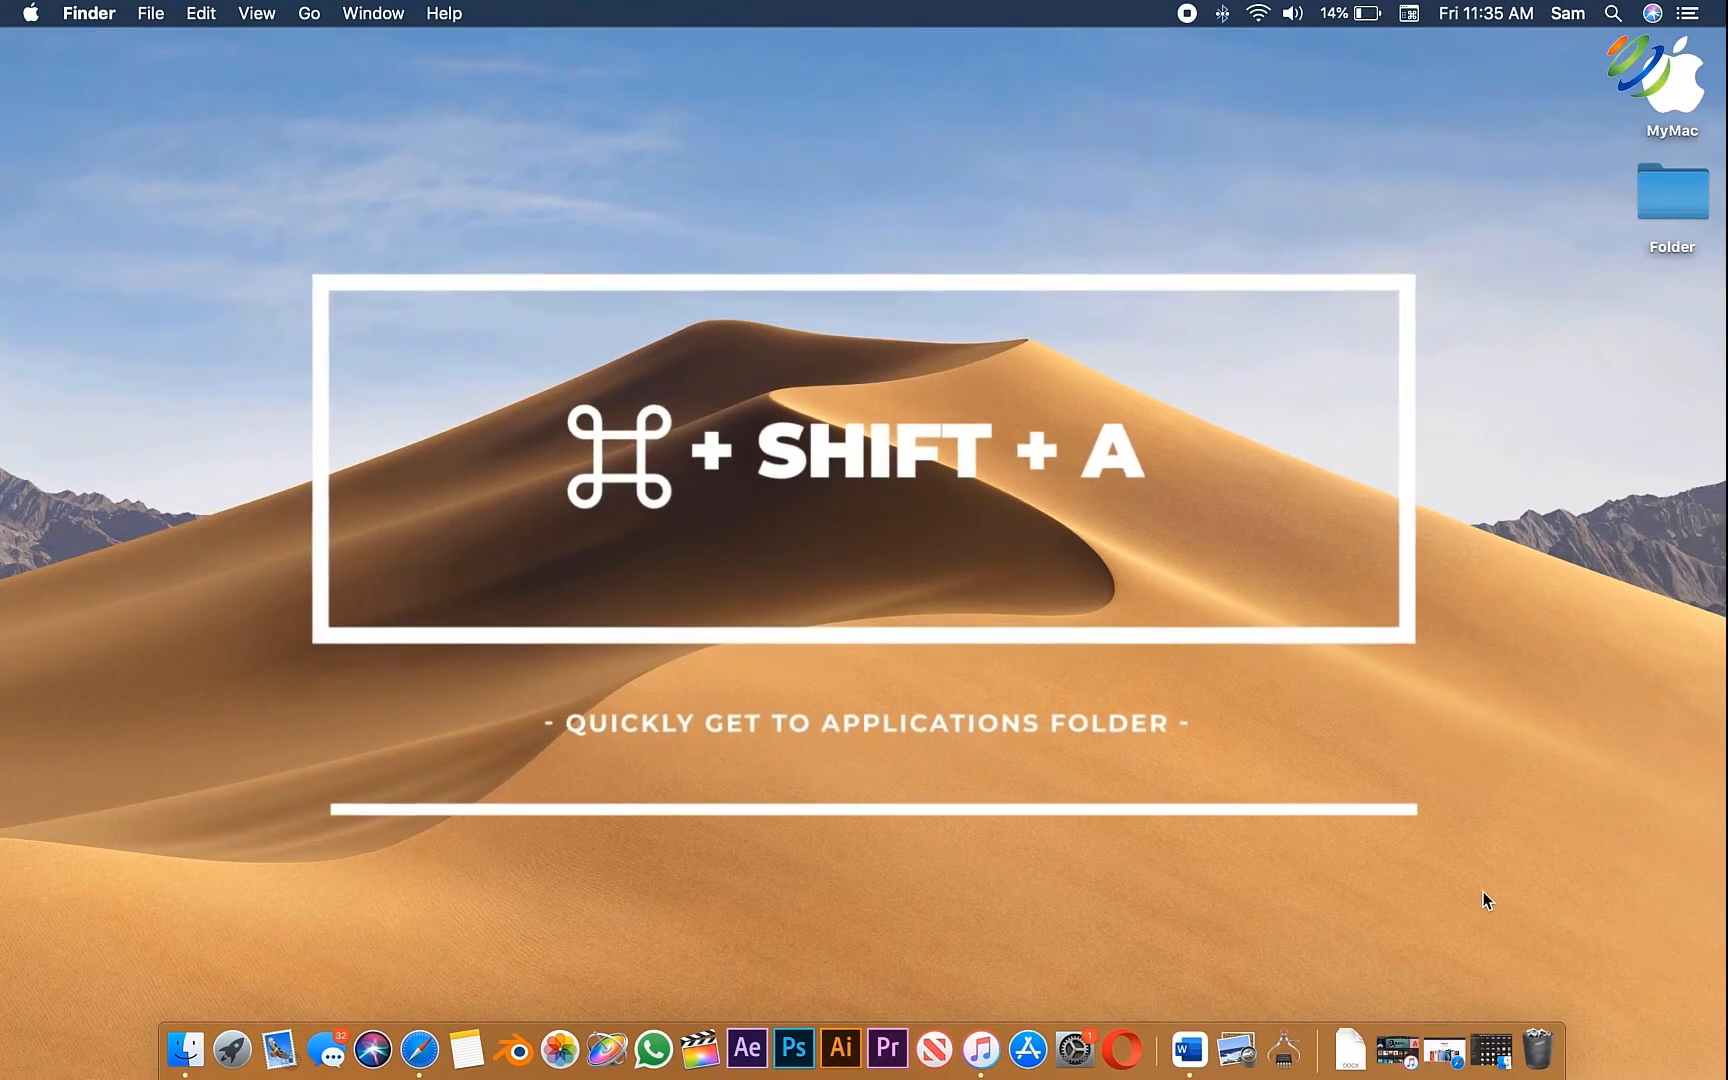
key("cmd+shift+a")
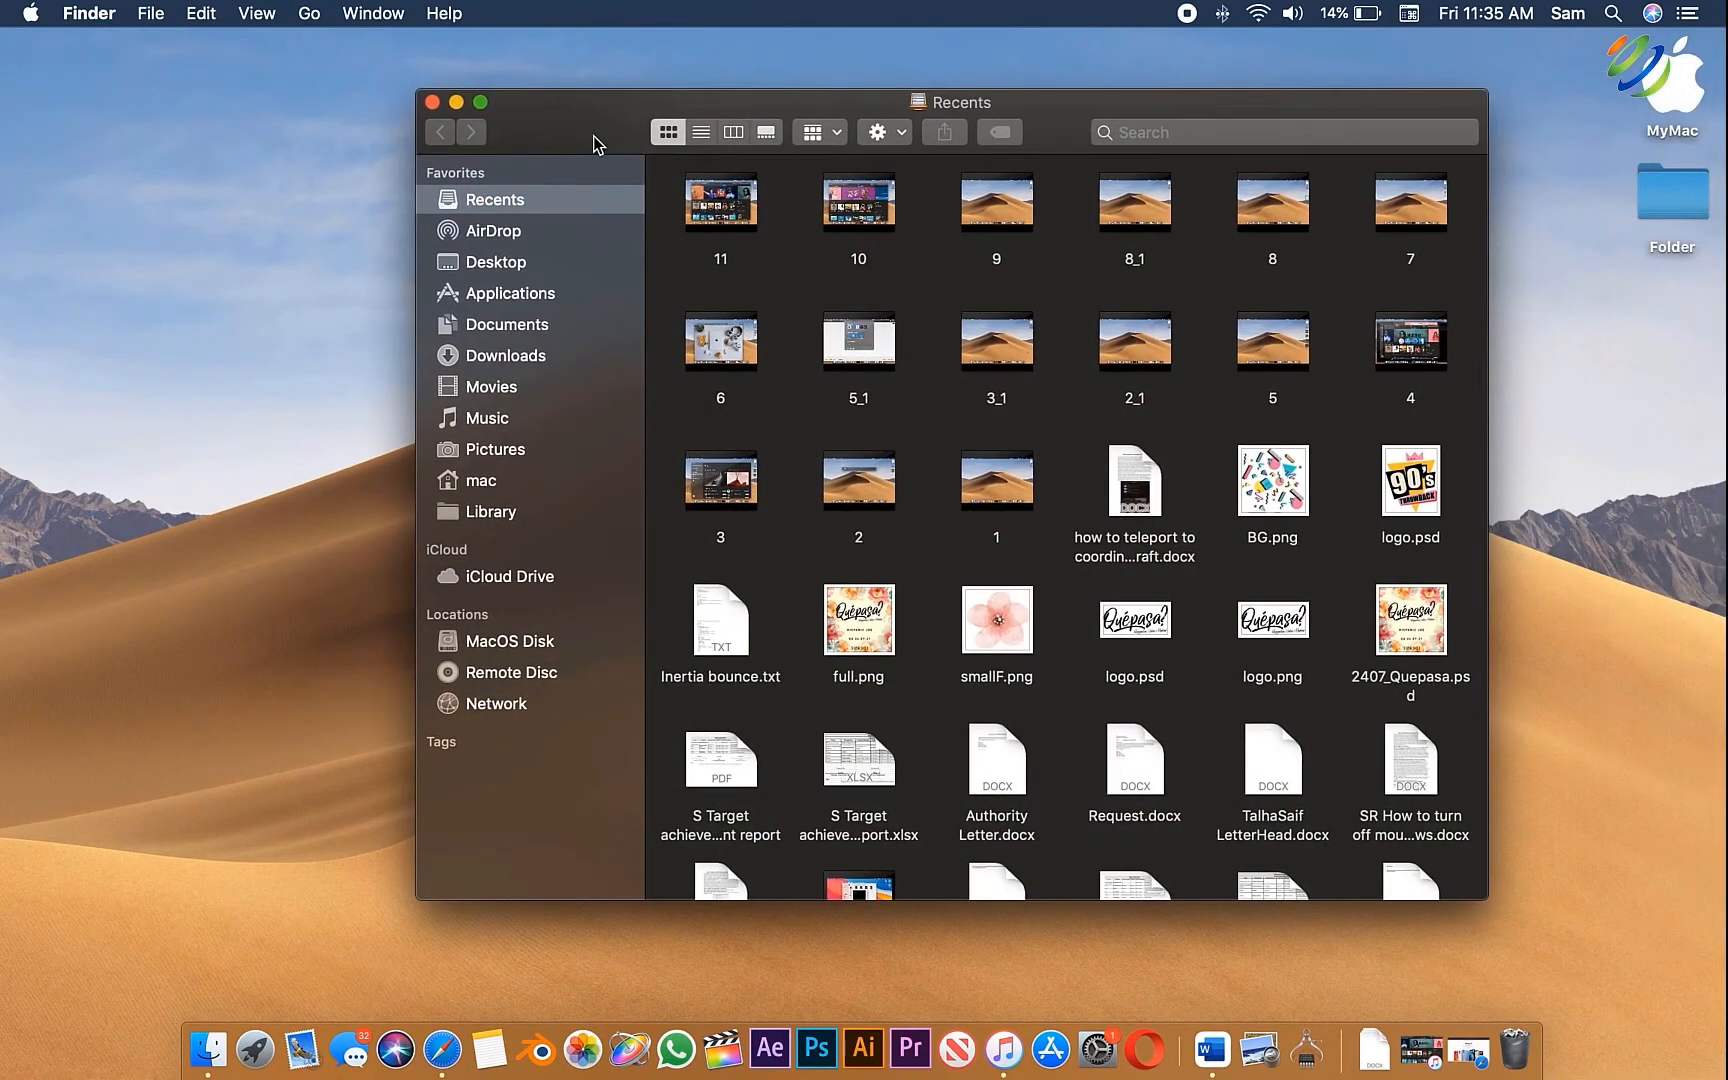
left_click(510, 292)
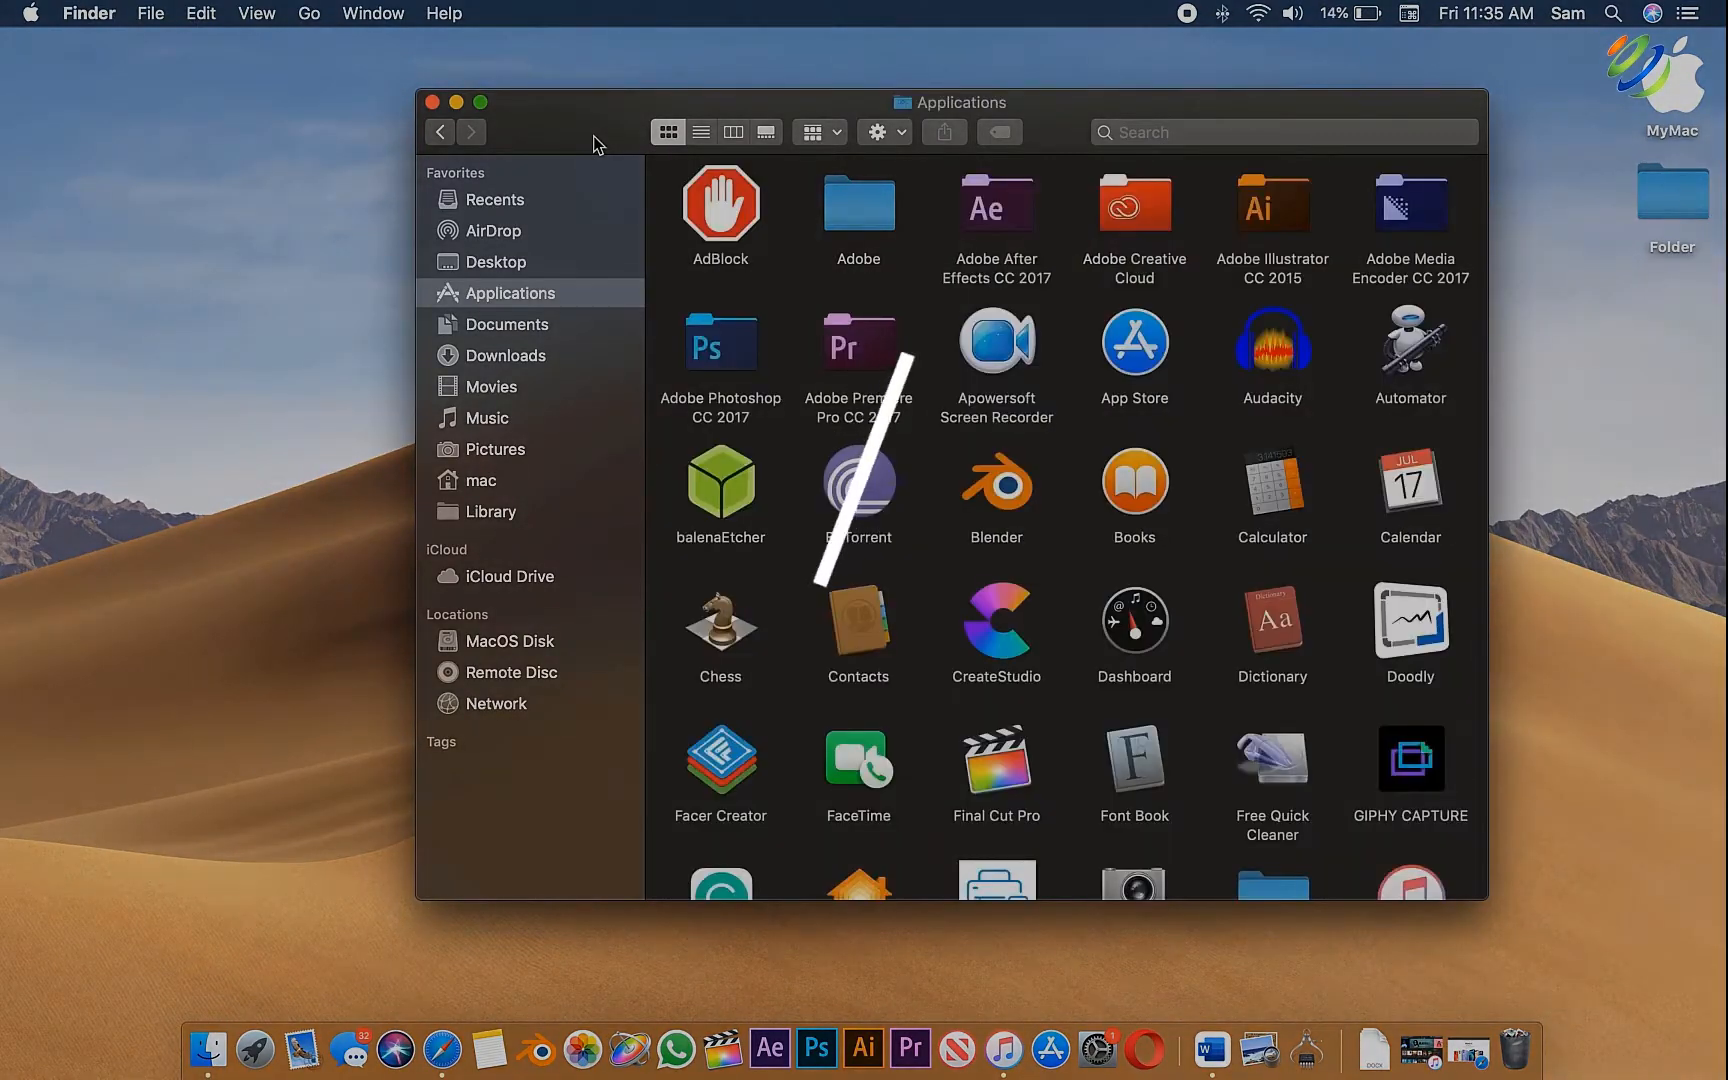
key("cmd+shift+u")
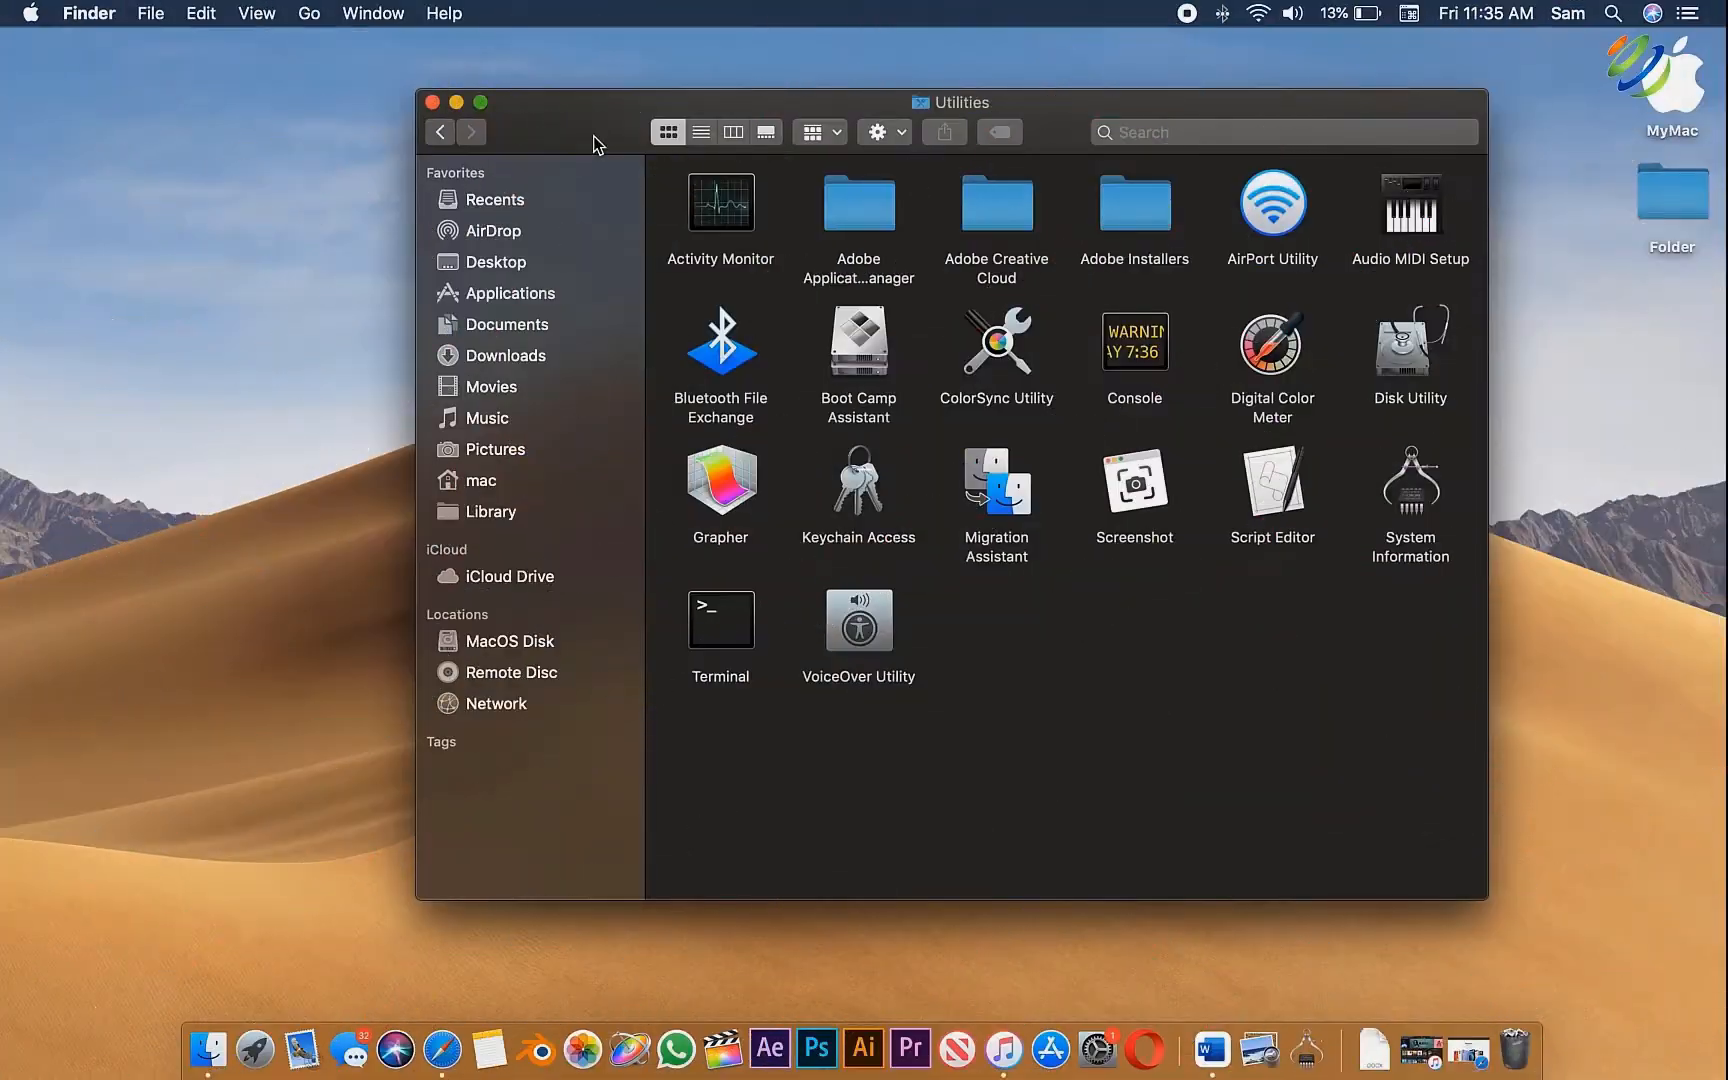
key("cmd+shift+d")
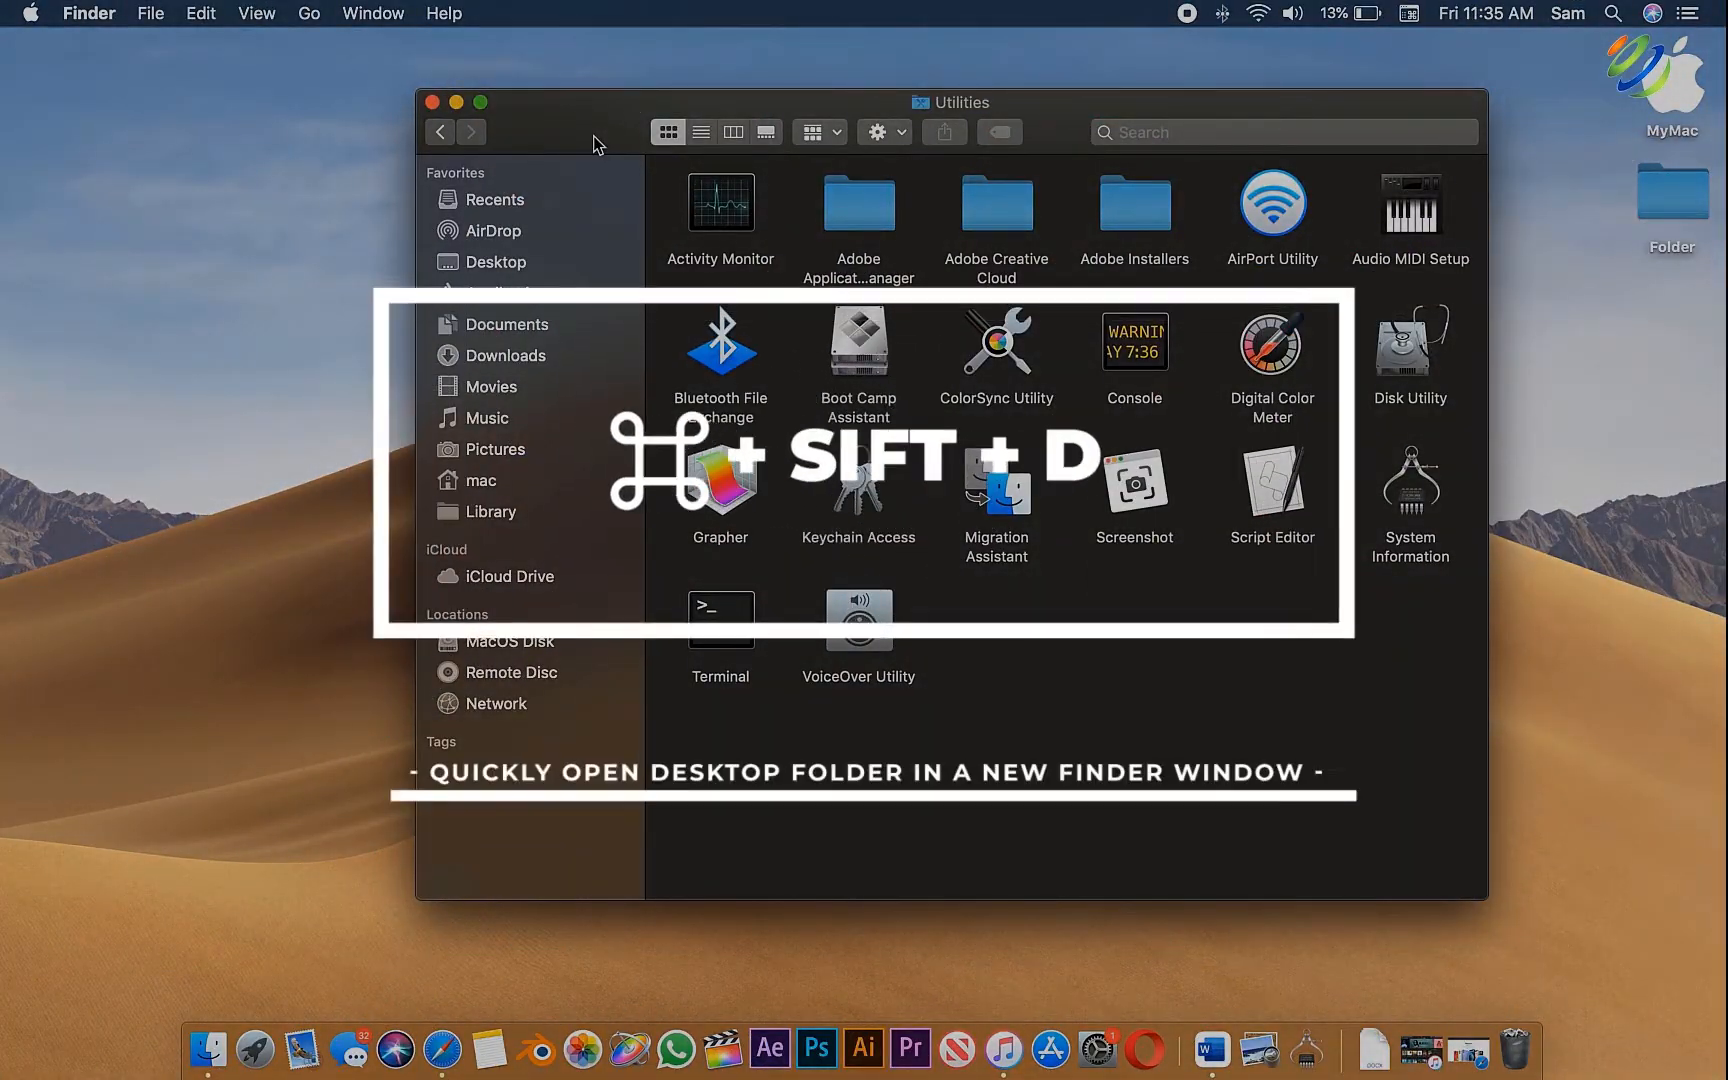
key("cmd+shift+d")
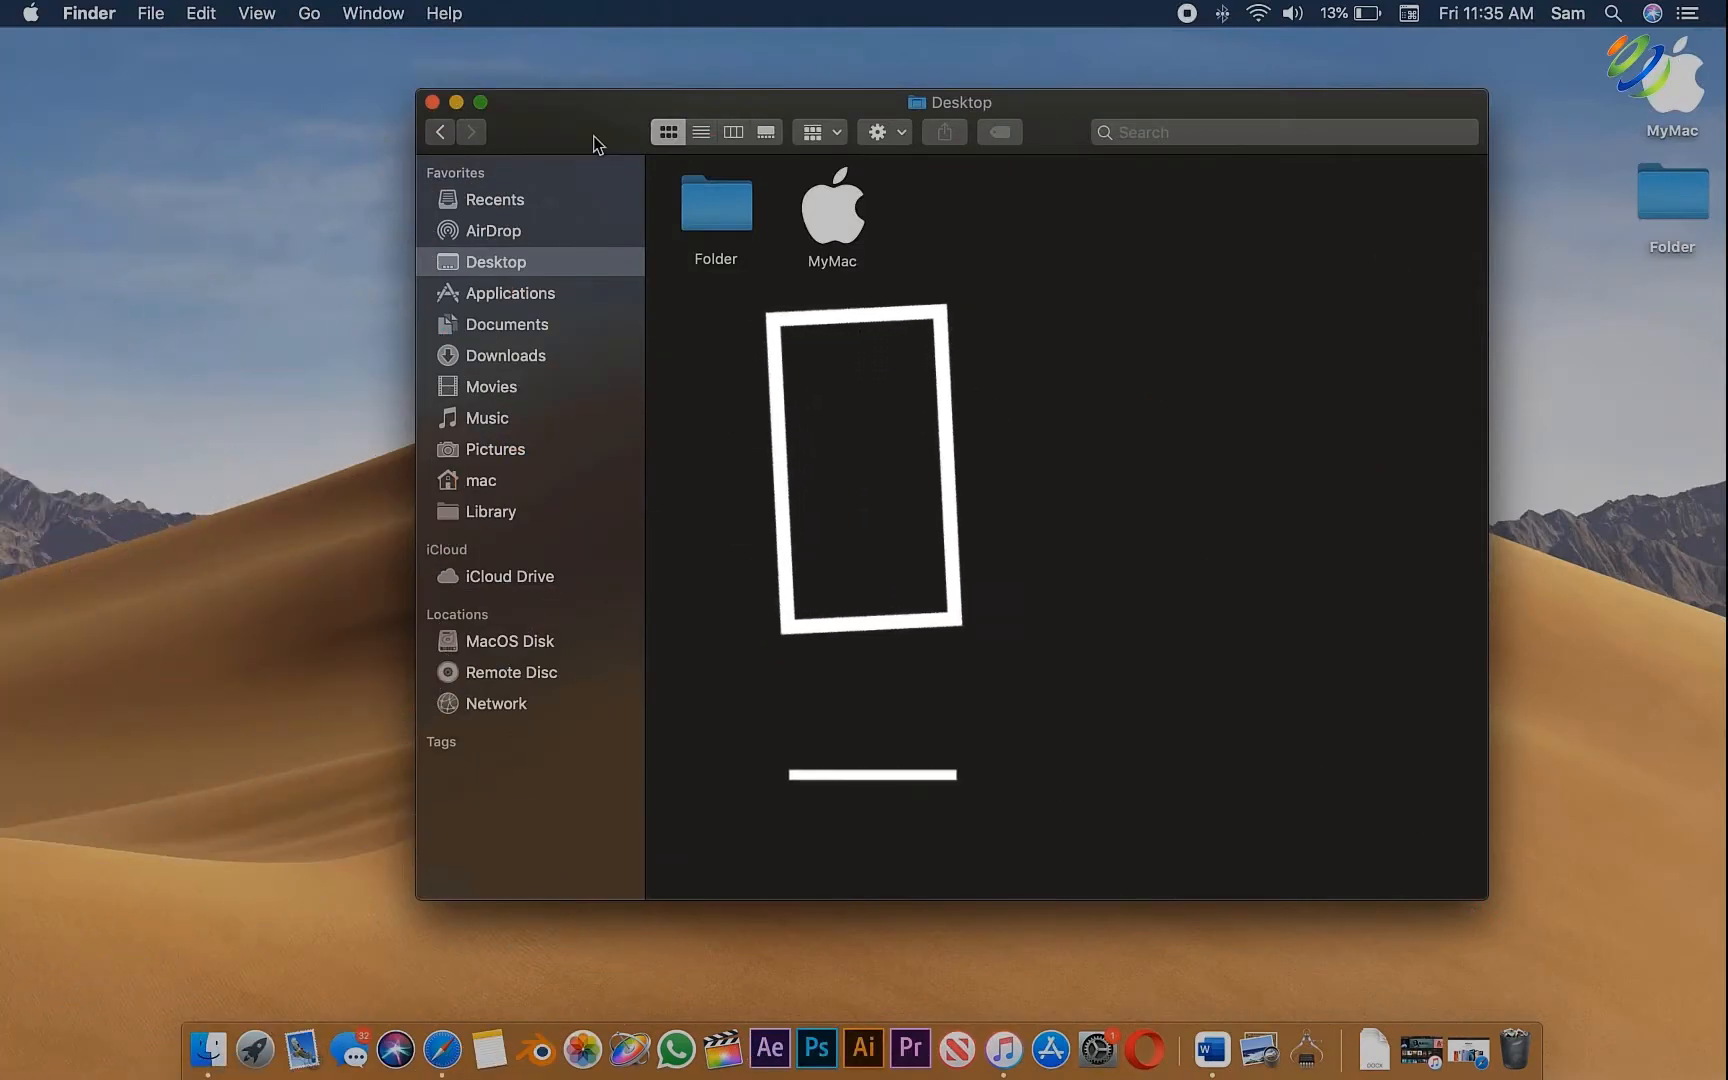
key("cmd+shift+h")
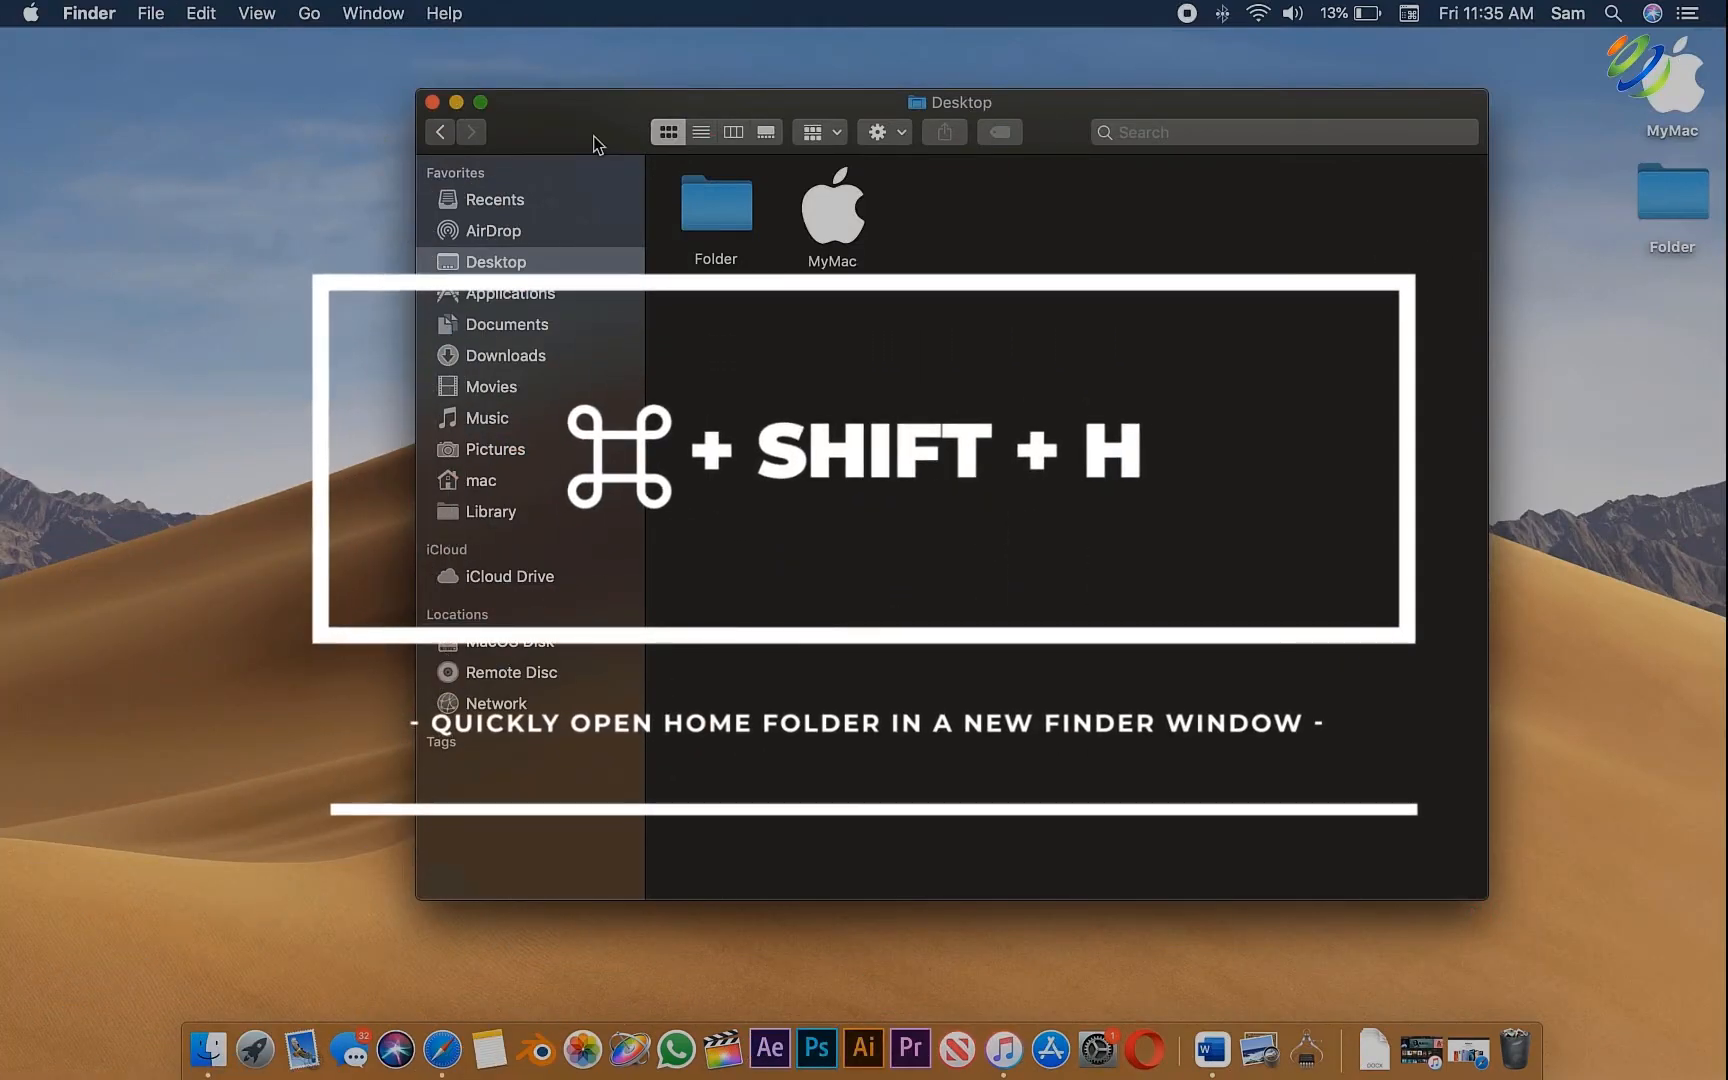
key("cmd+shift+h")
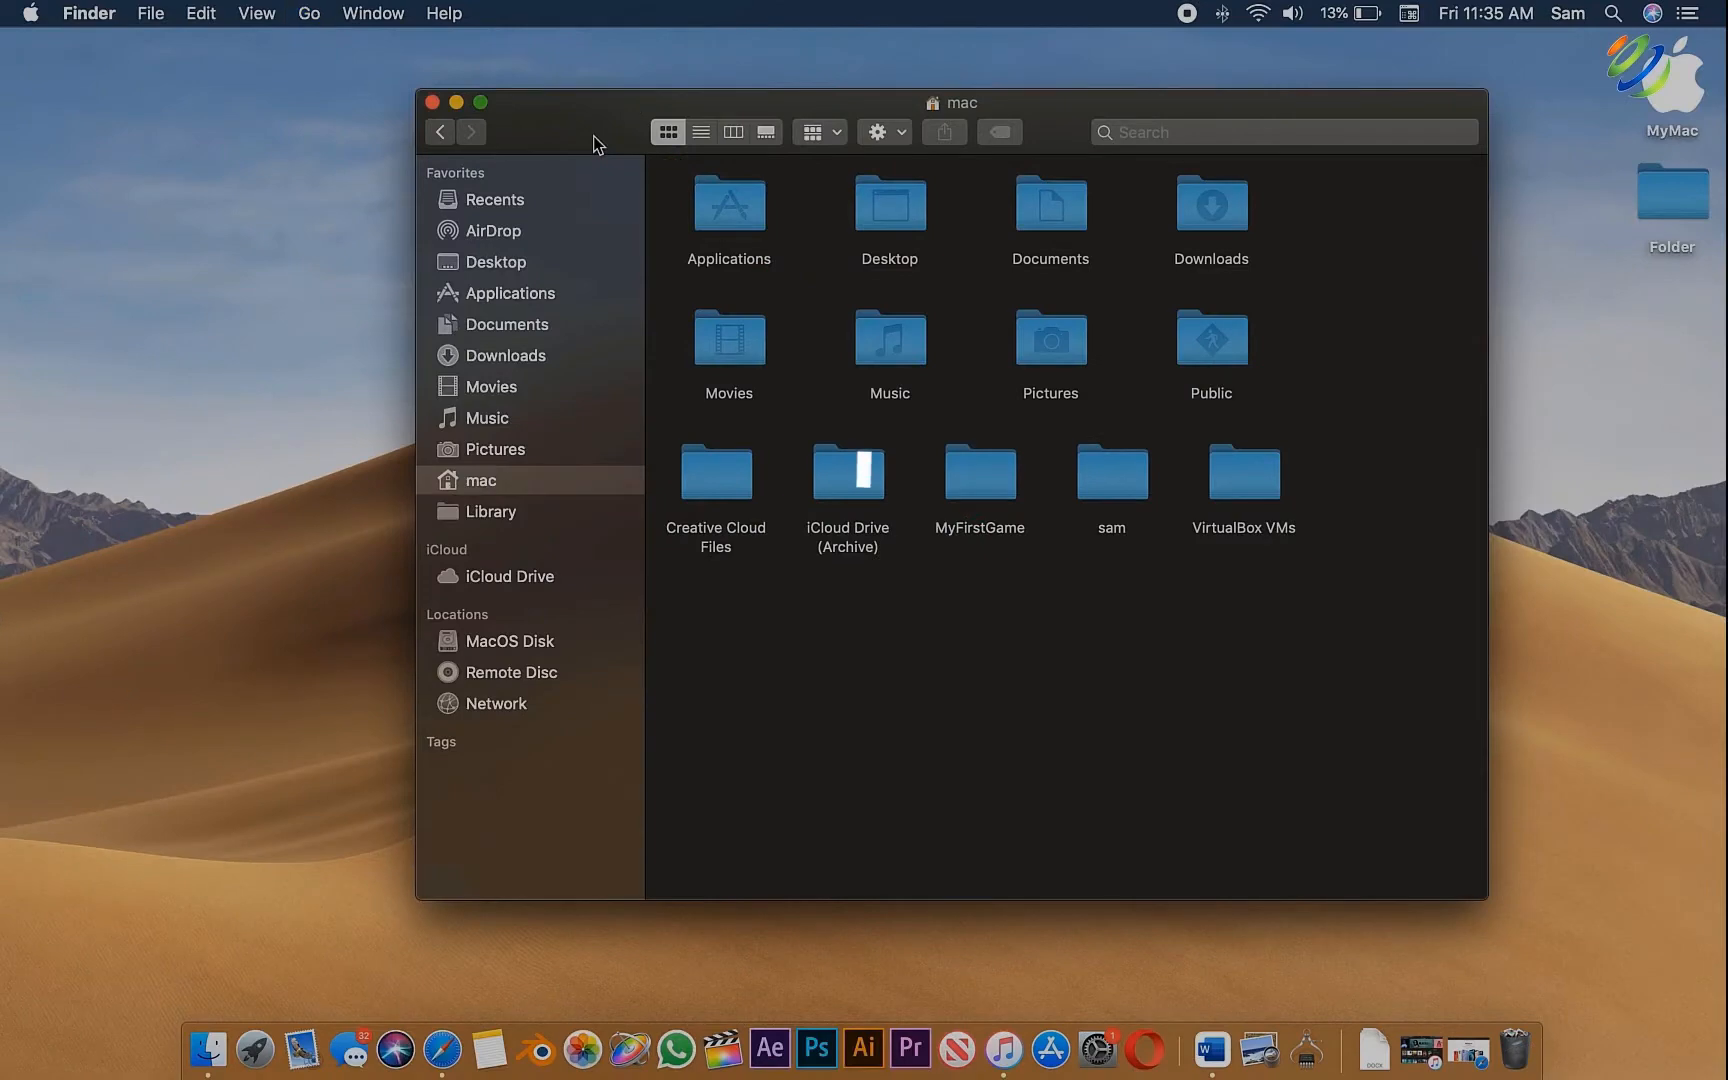
key("cmd+shift+i")
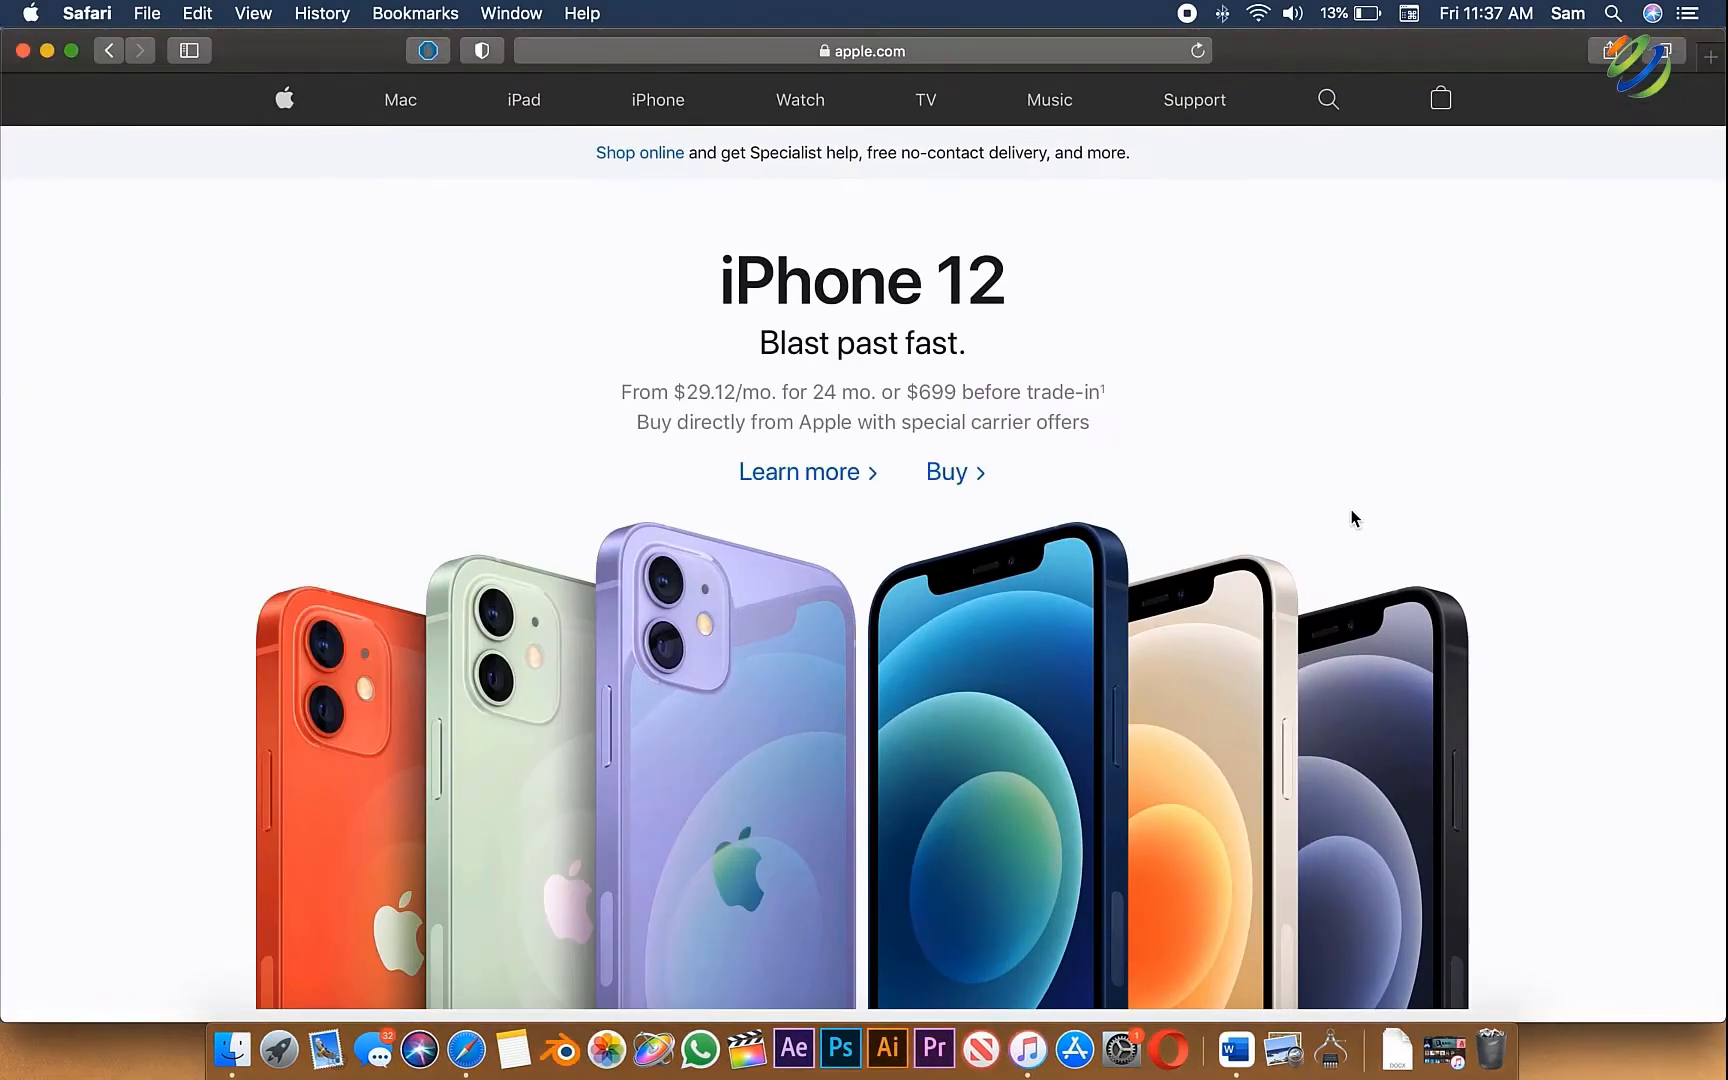
mouse_move(1353, 519)
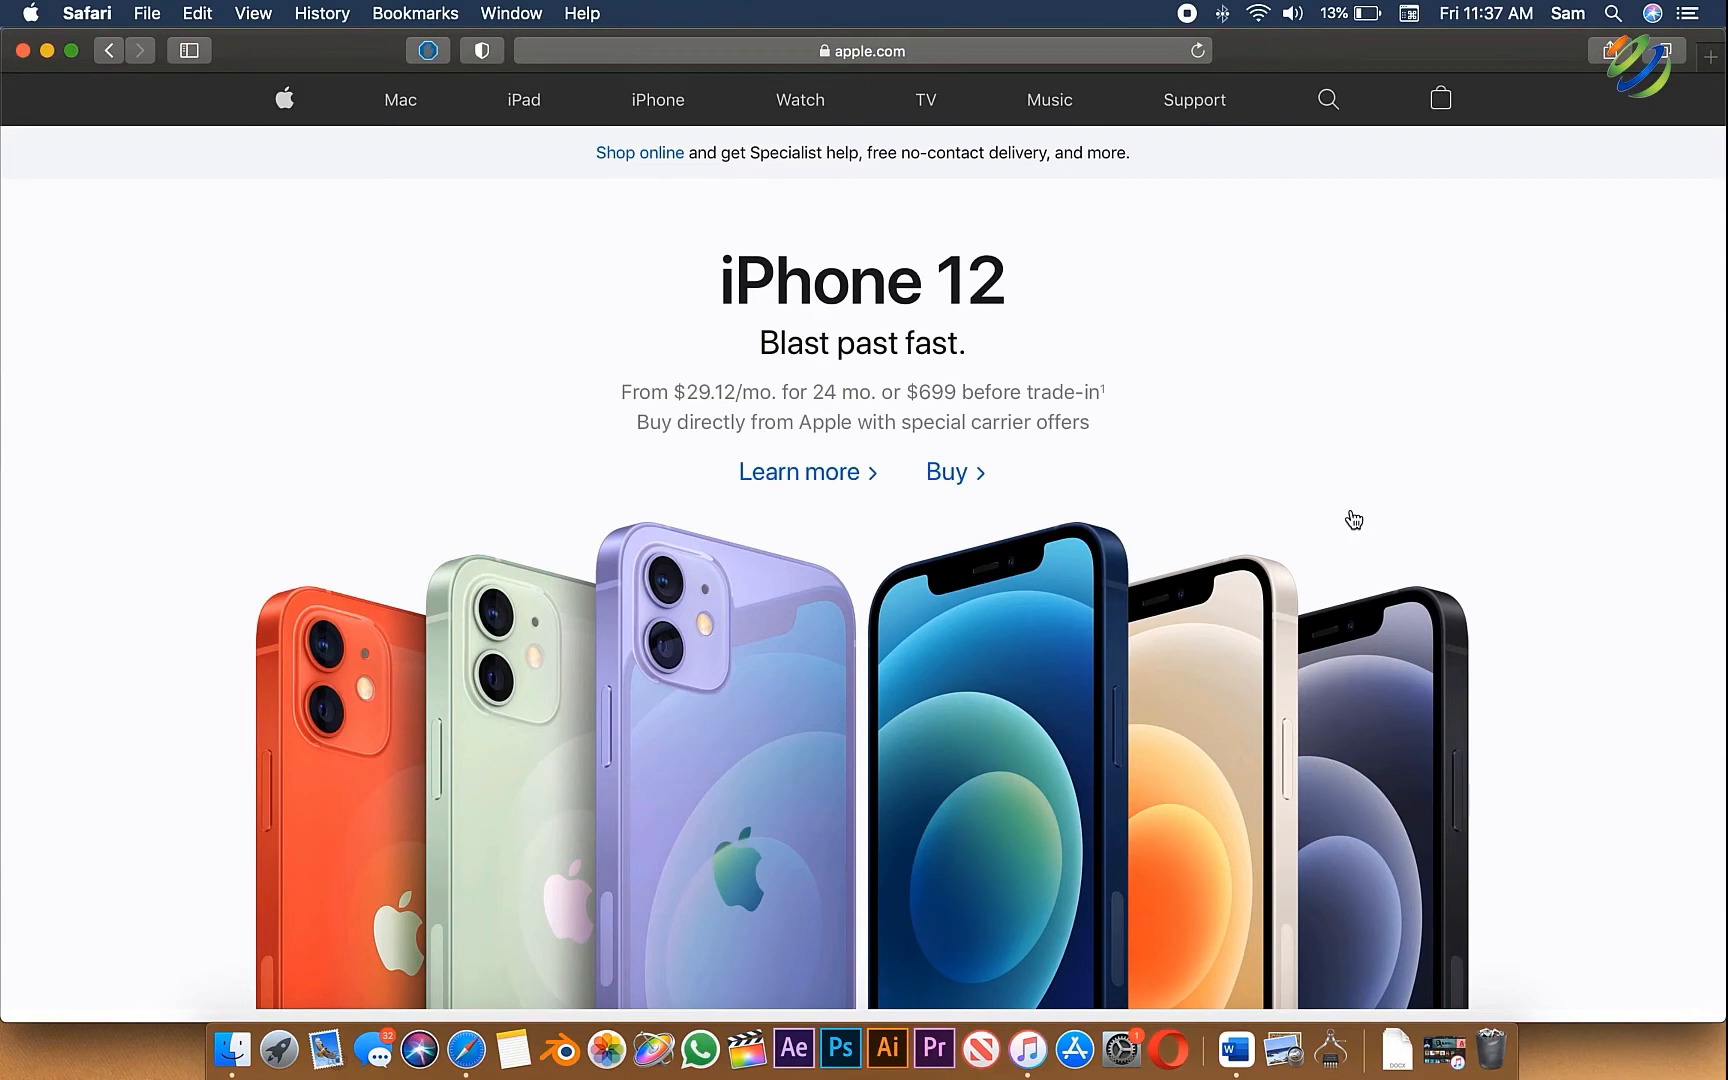
Step: Scroll down the apple.com page, then return to its top with Fn+Left
scroll("down", 3)
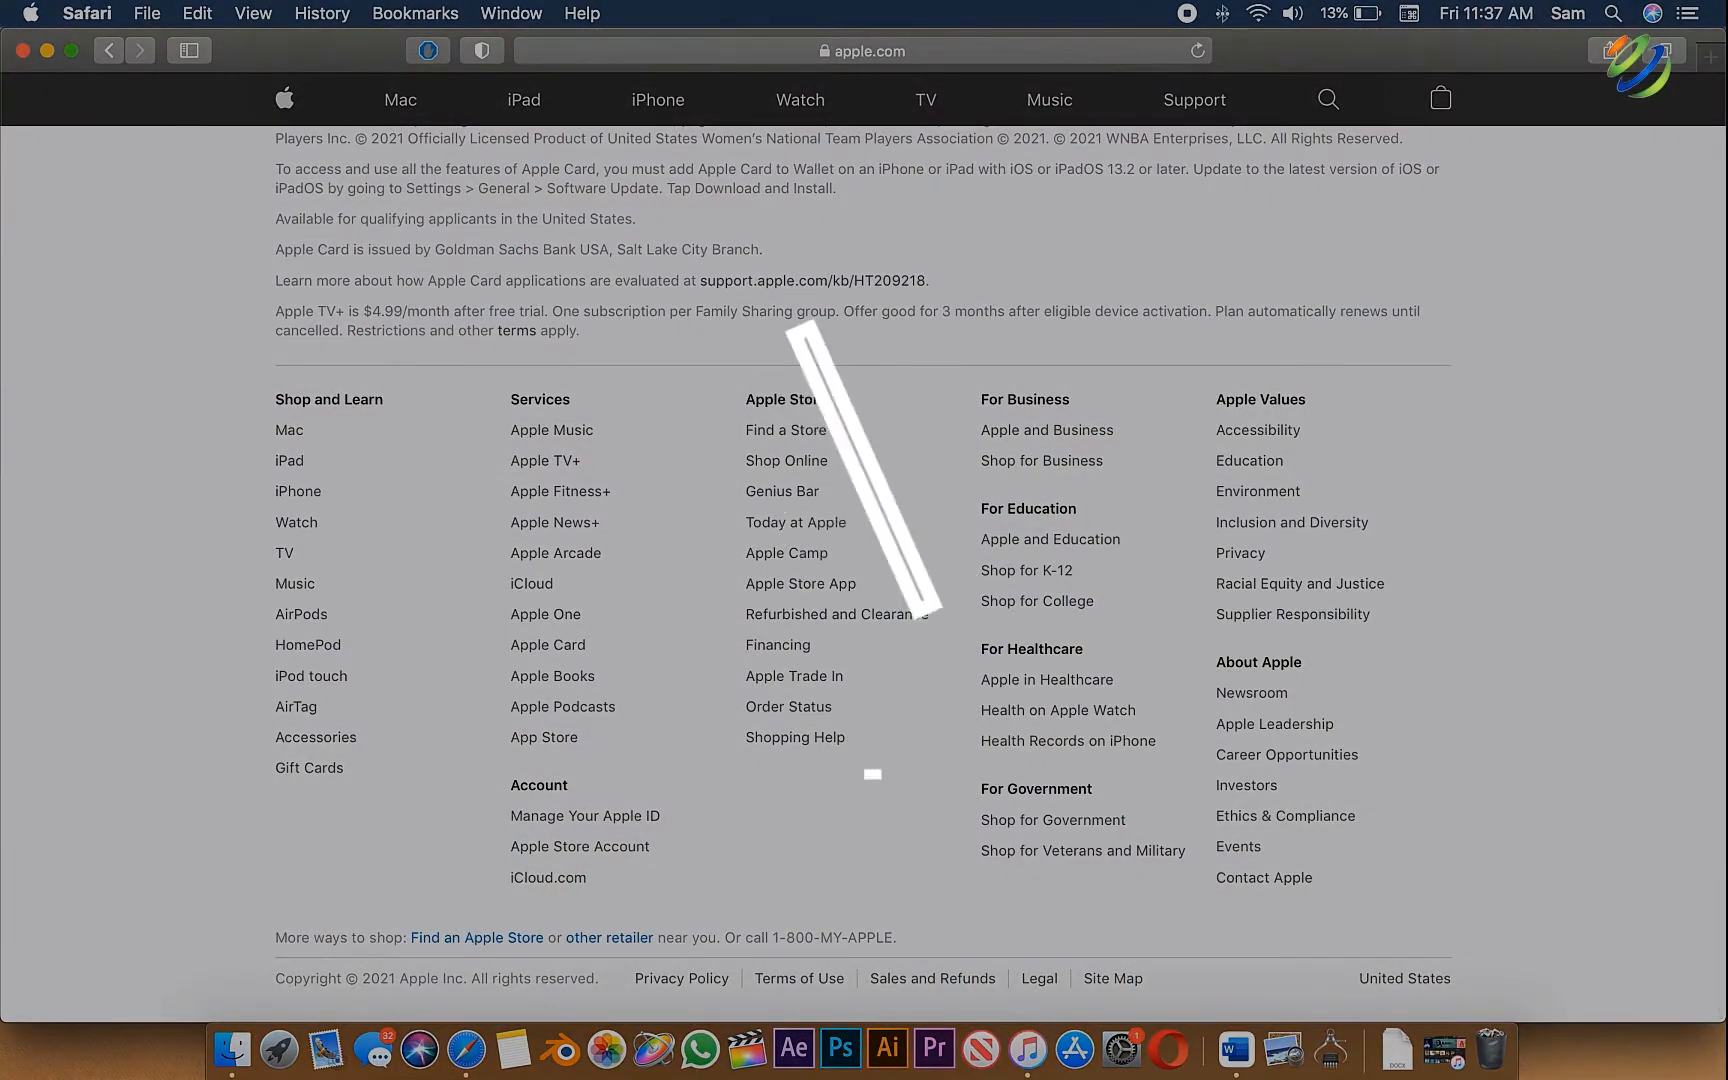
key("fn+left")
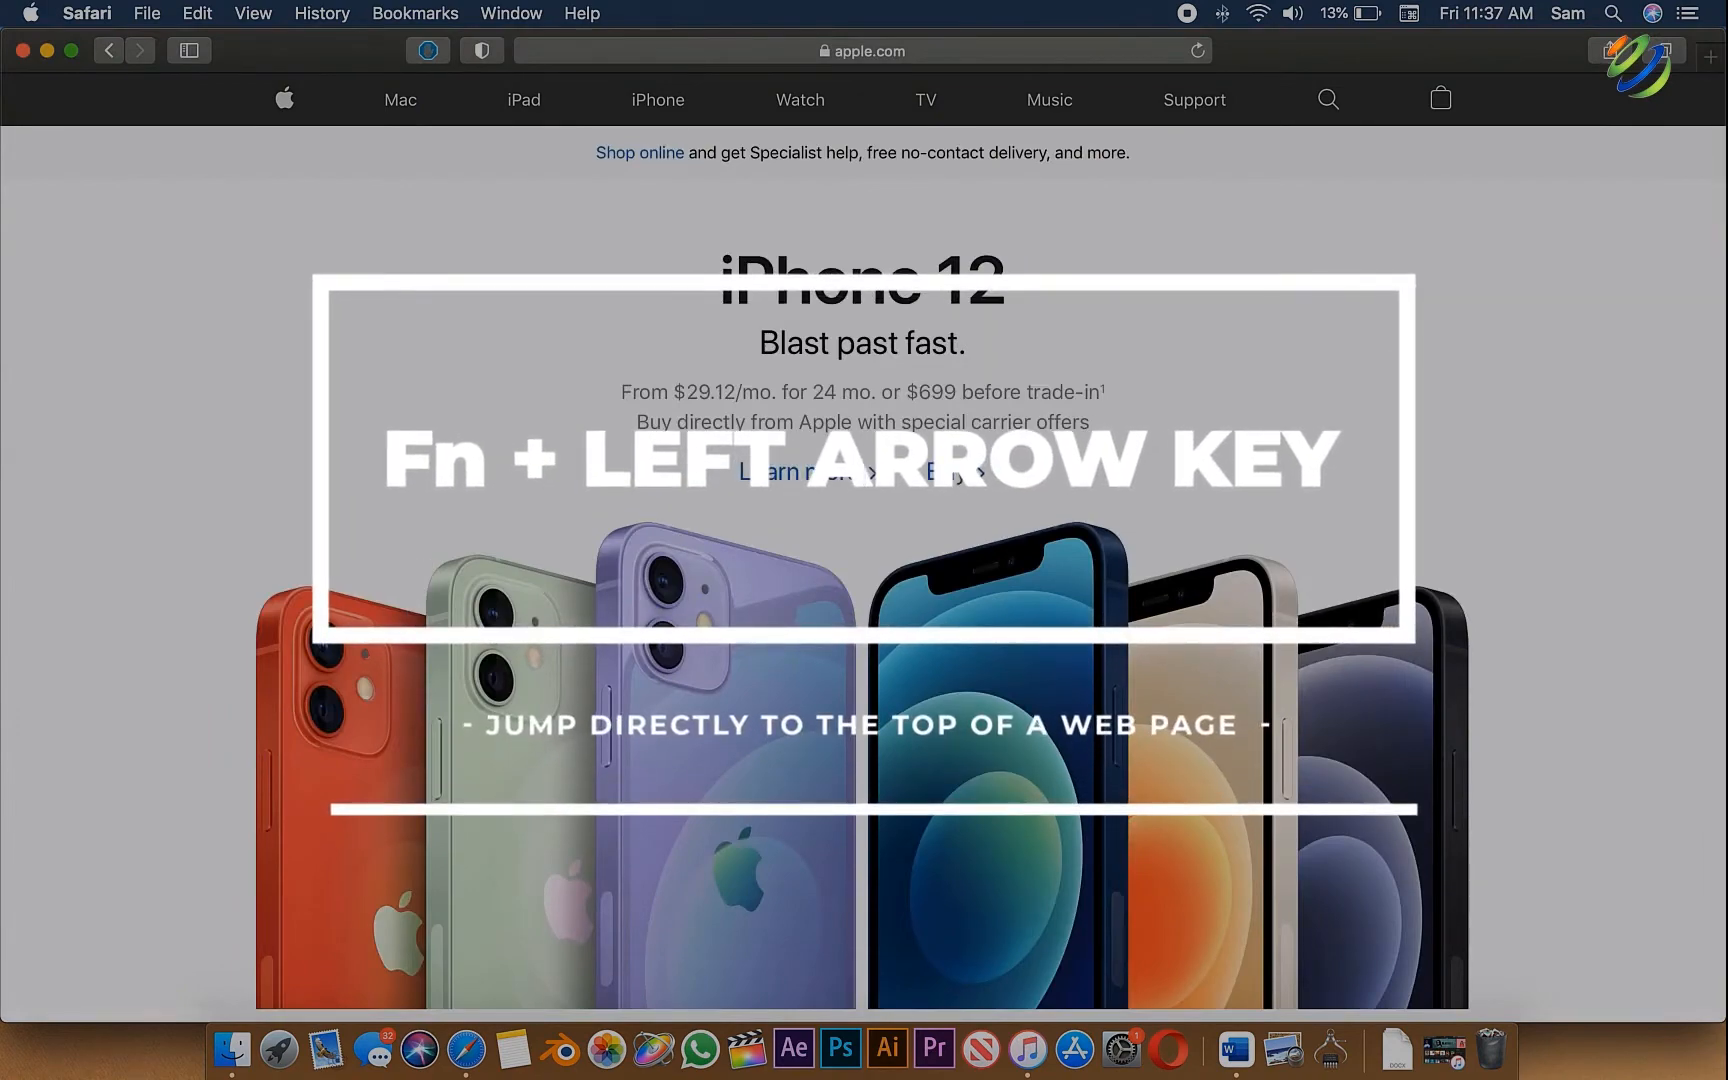
key("fn+left")
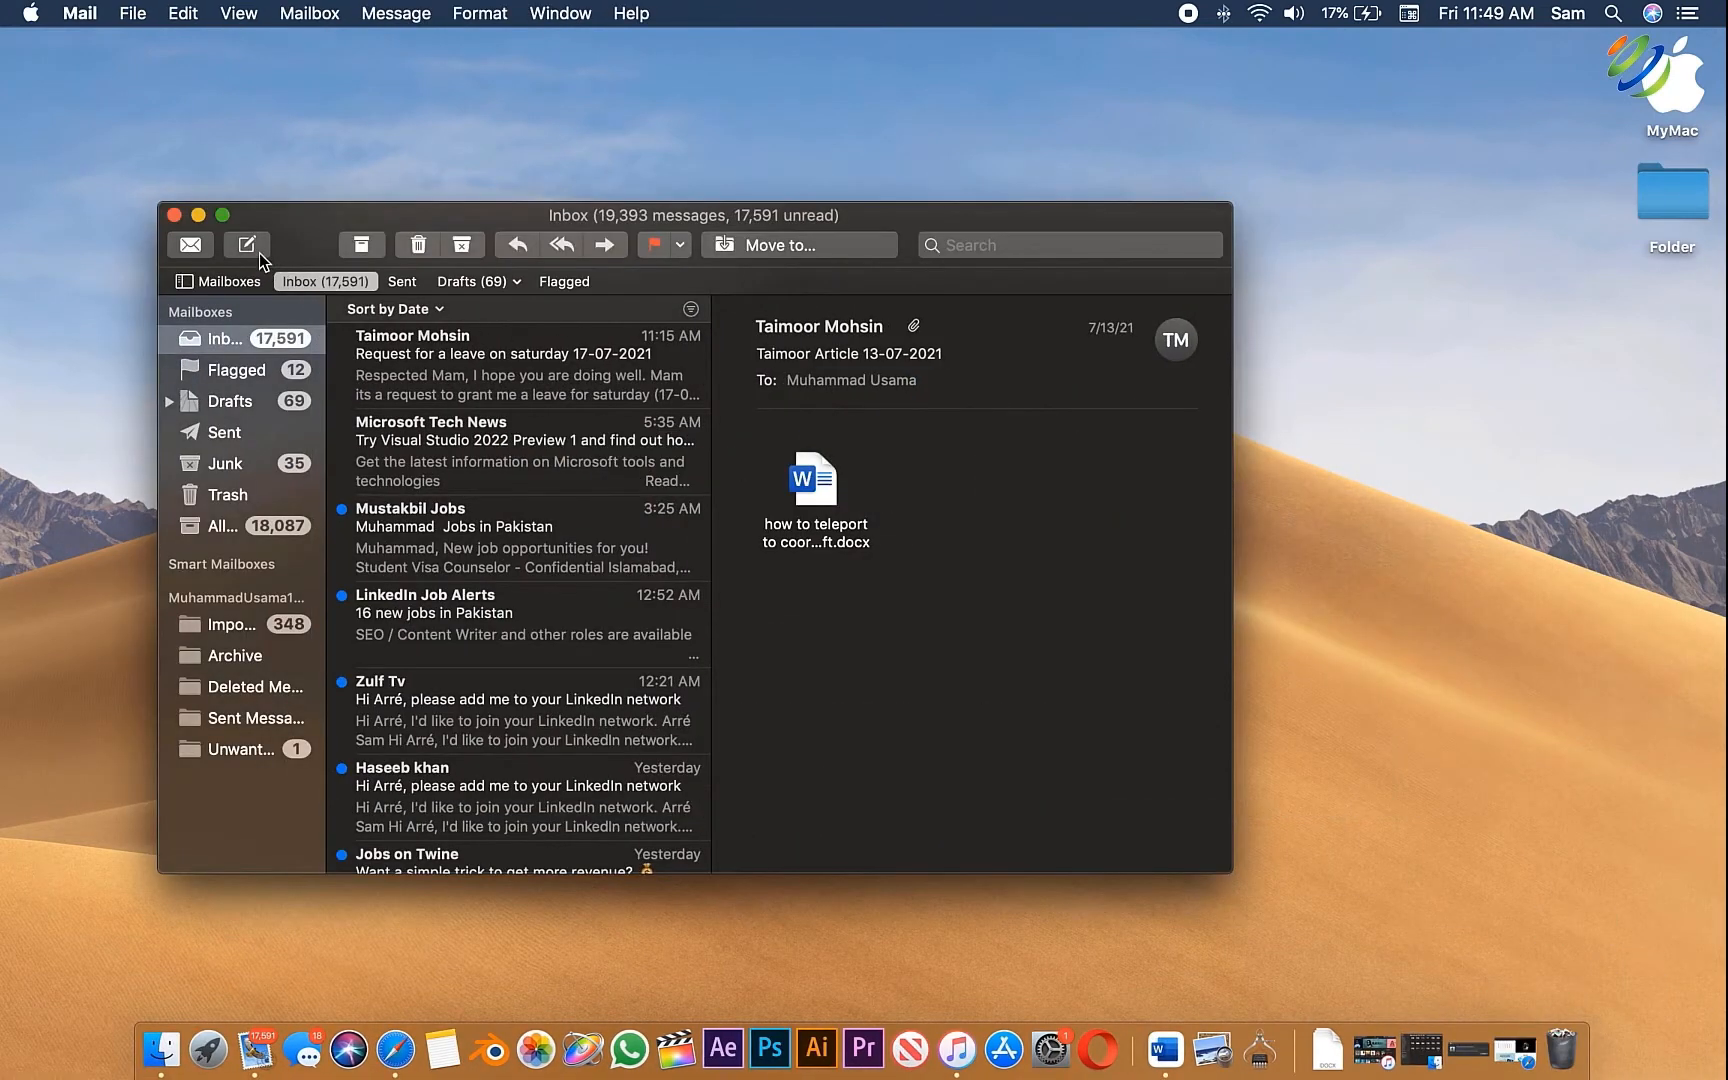
Step: Compose a new Mail message with the body text 'This is Sam'
left_click(246, 245)
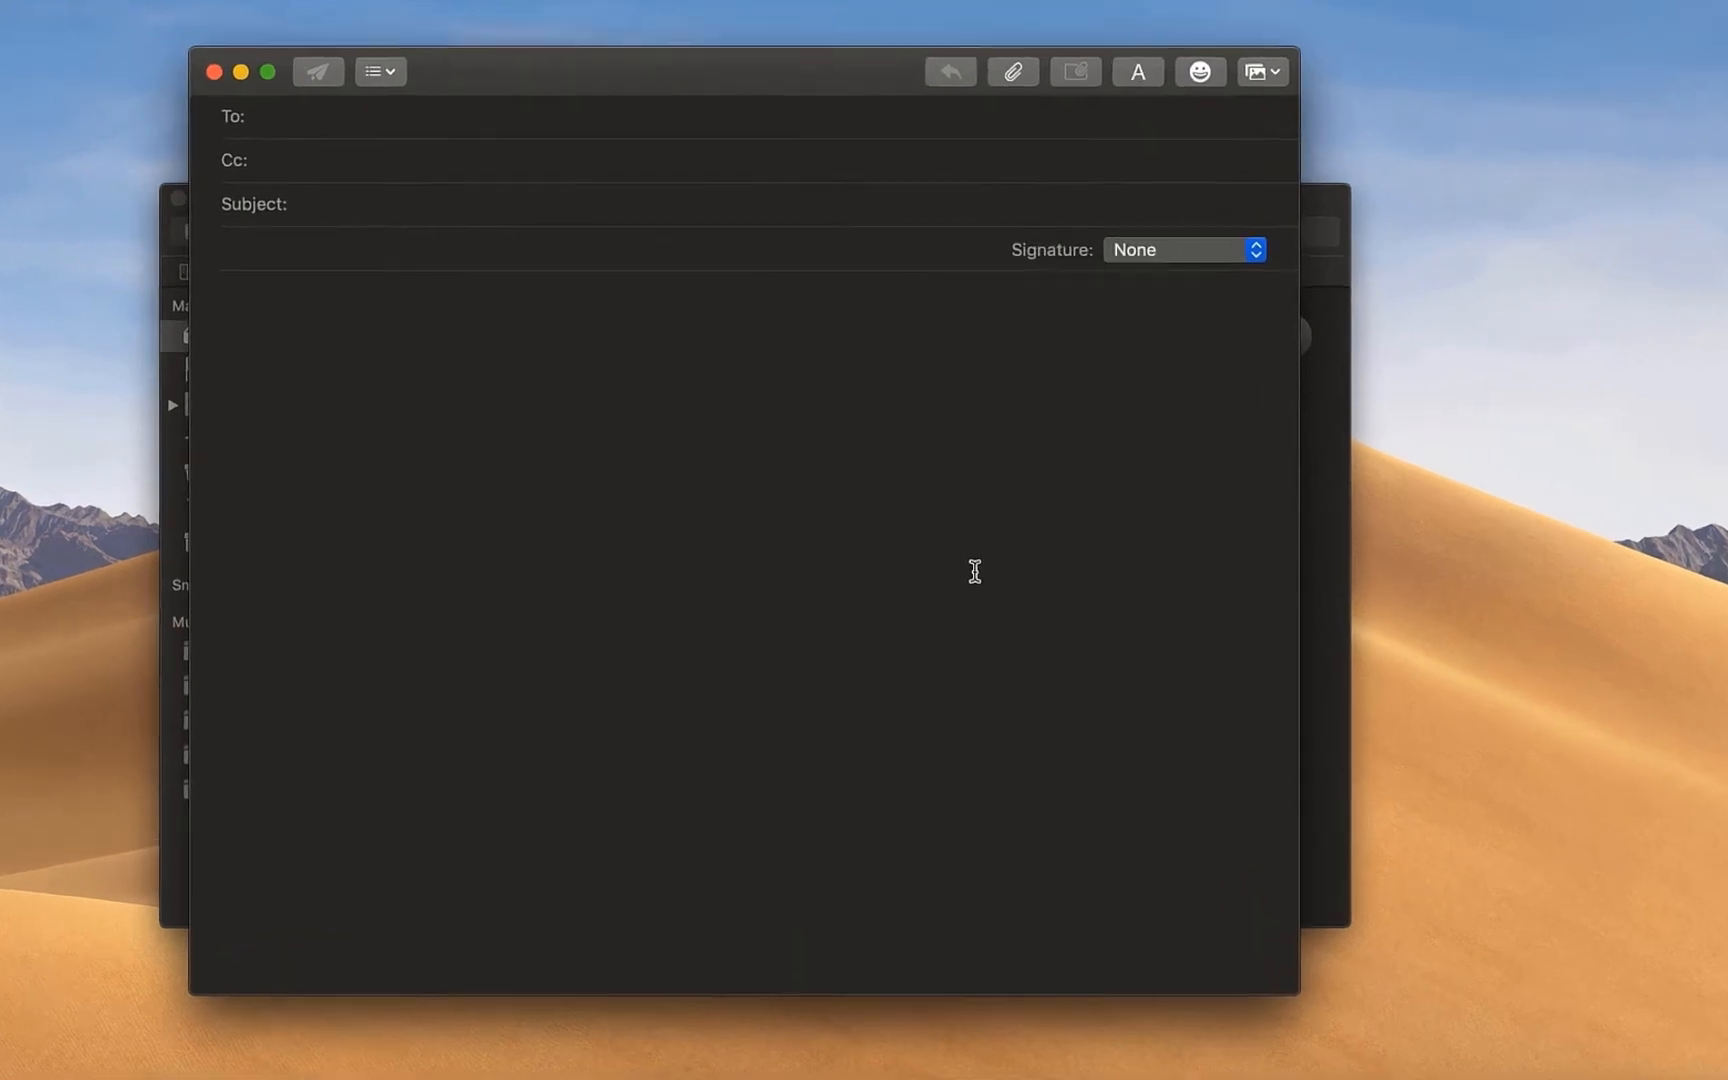
type("This is")
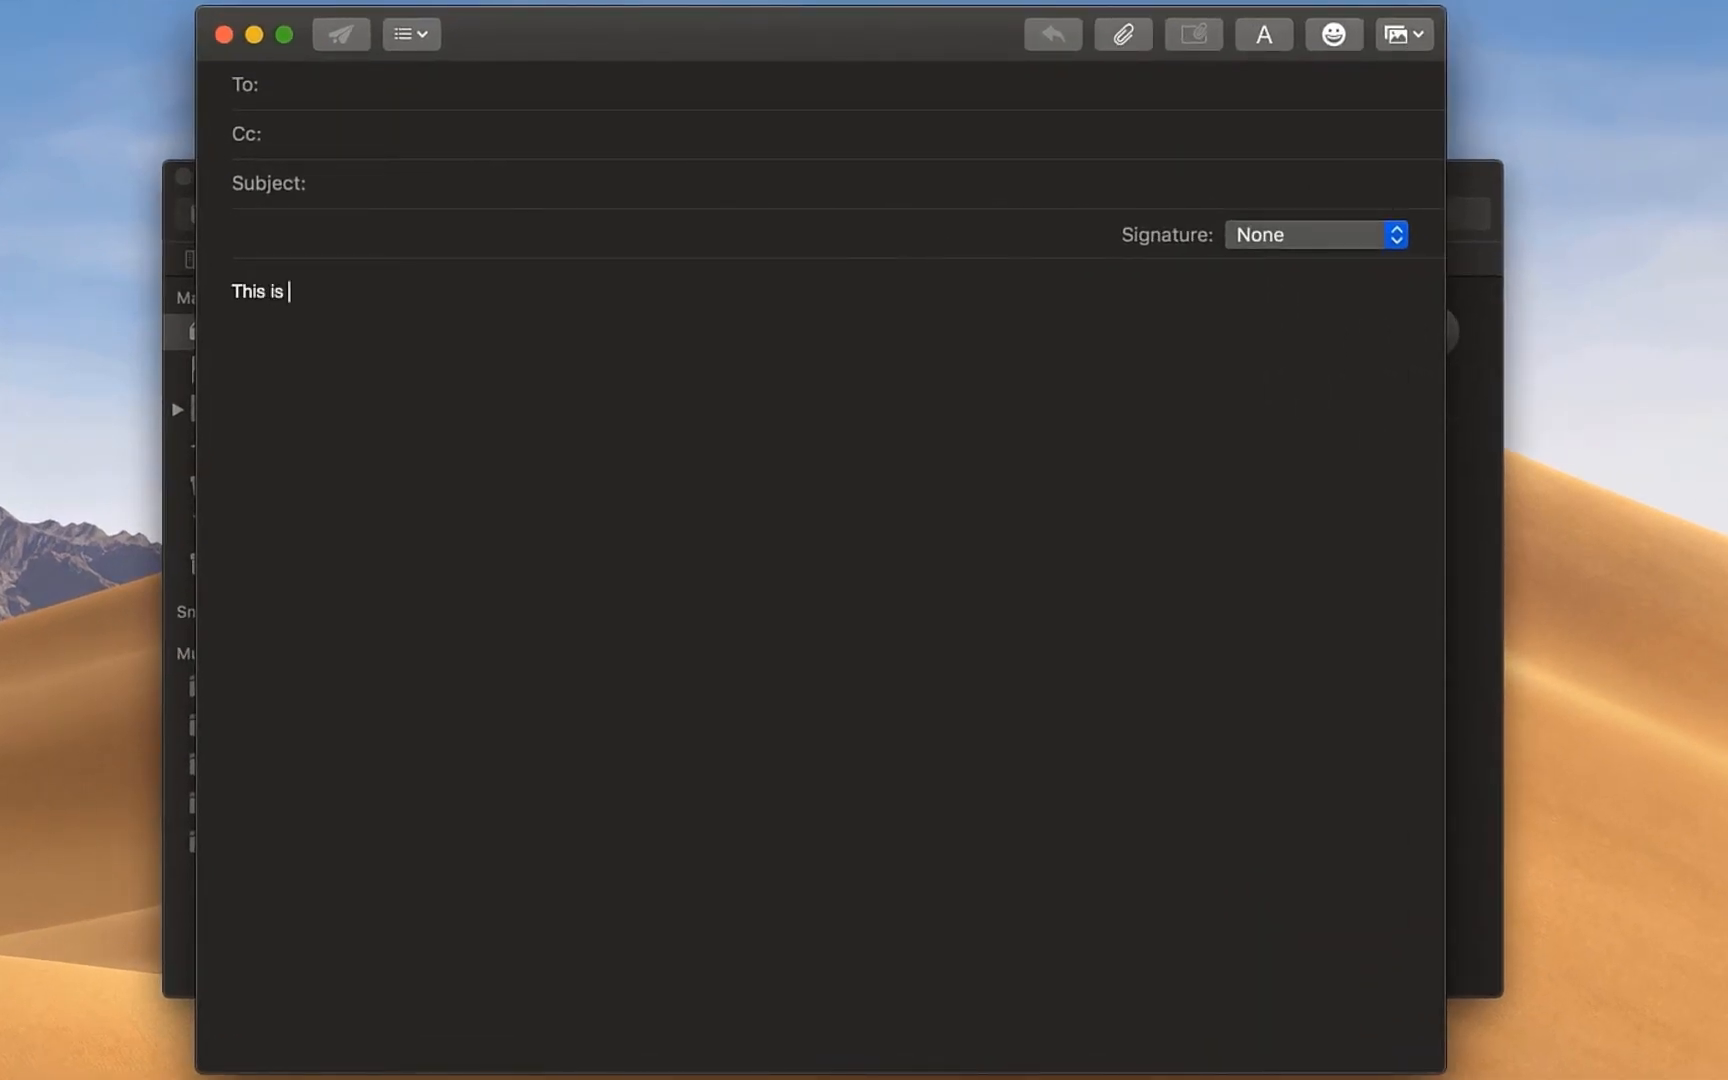
type("Sam")
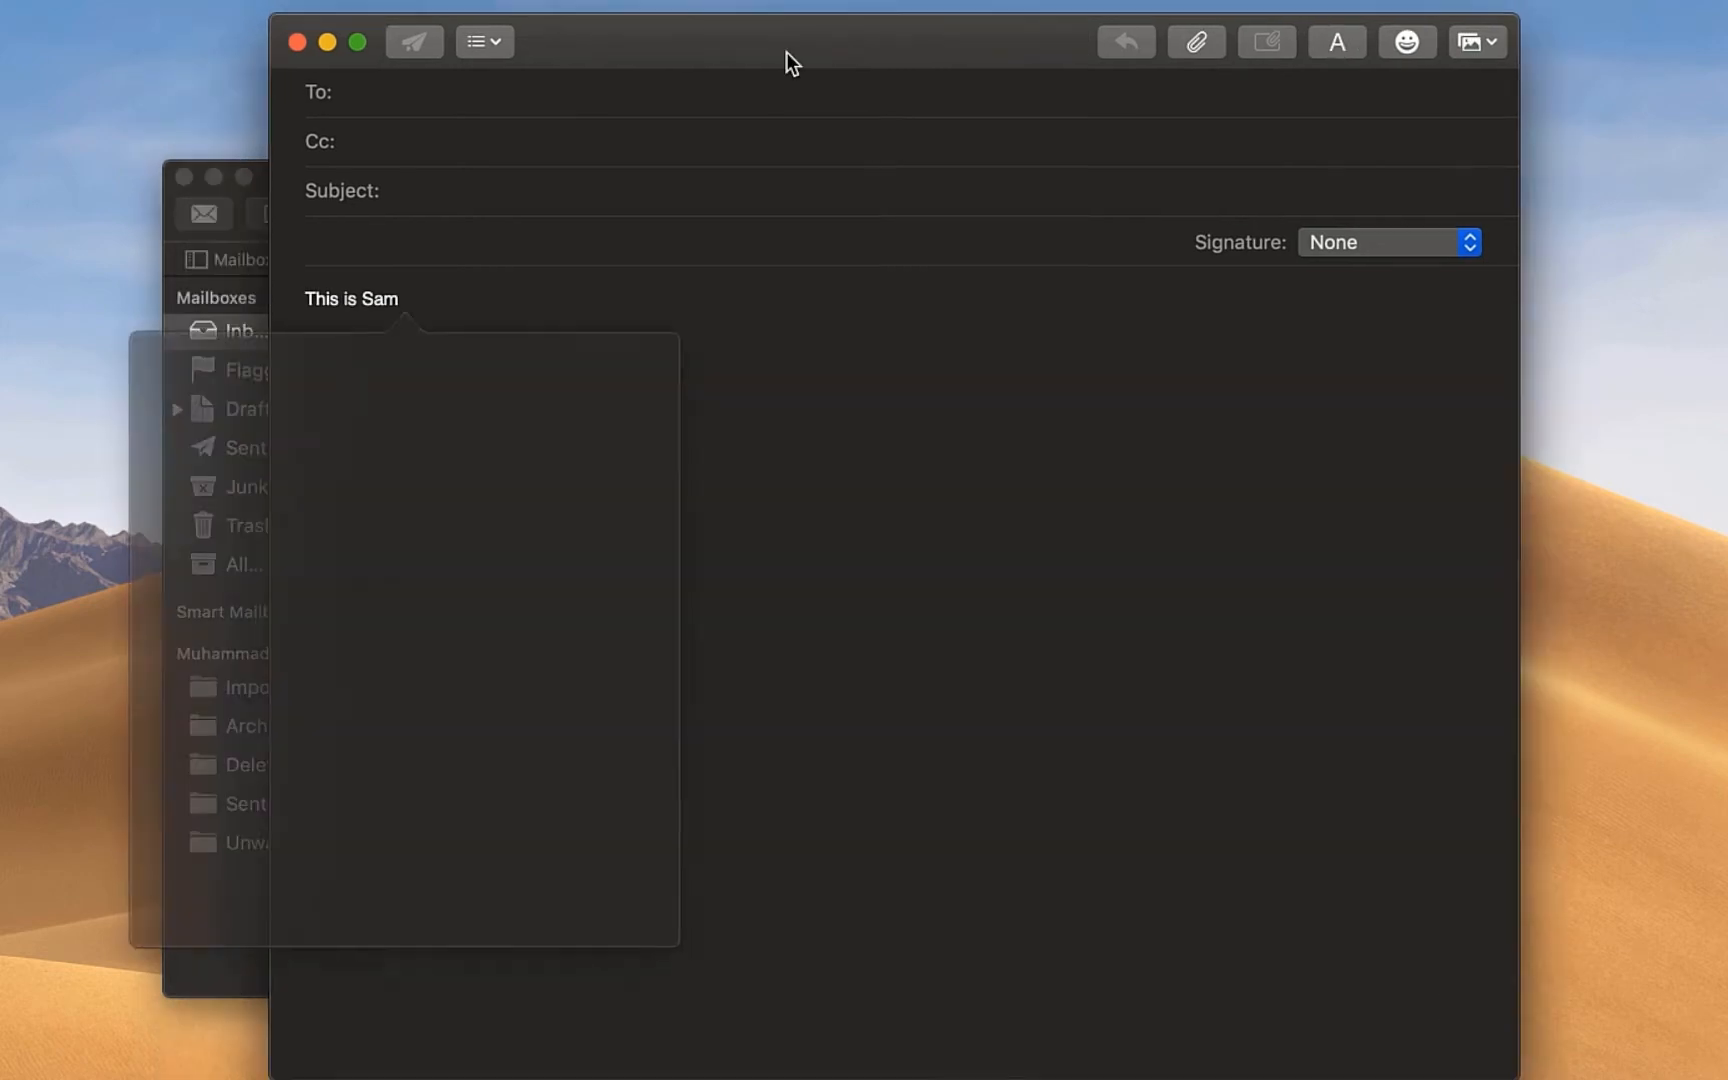
left_click(1404, 41)
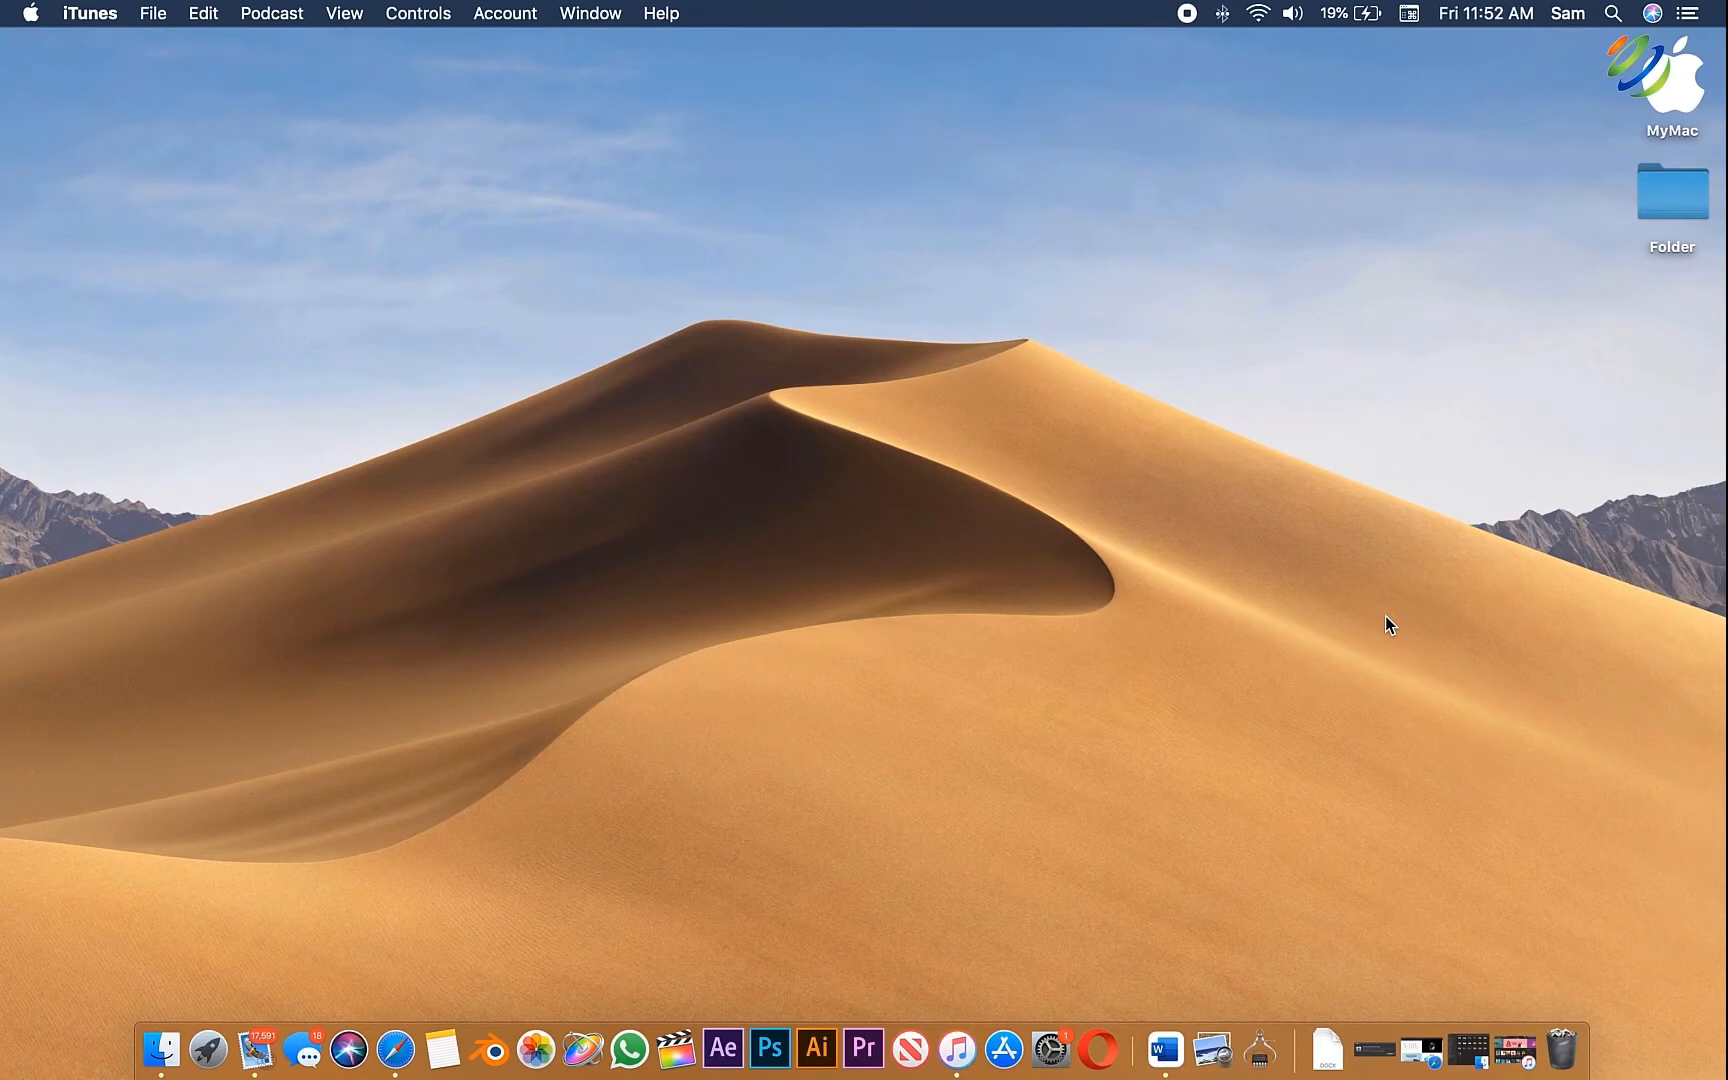
Step: Select iTunes in Force Quit Applications and confirm Force Quit
left_click(959, 446)
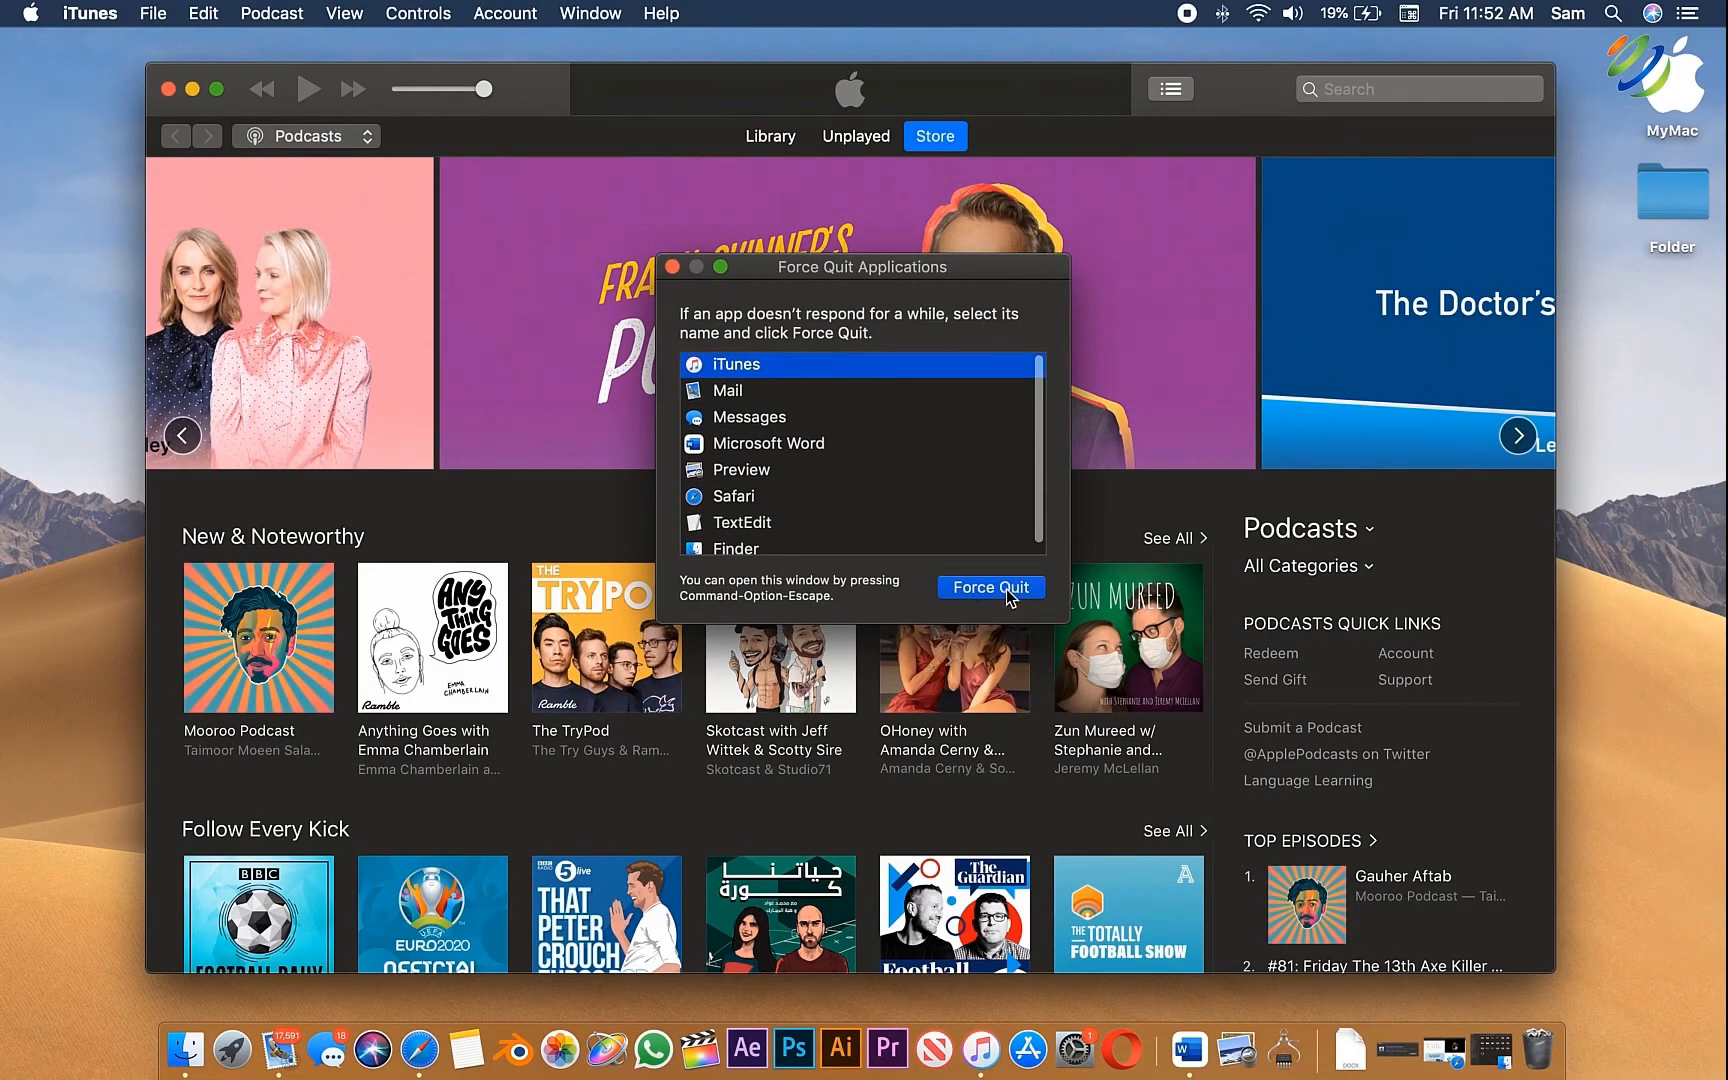
left_click(989, 586)
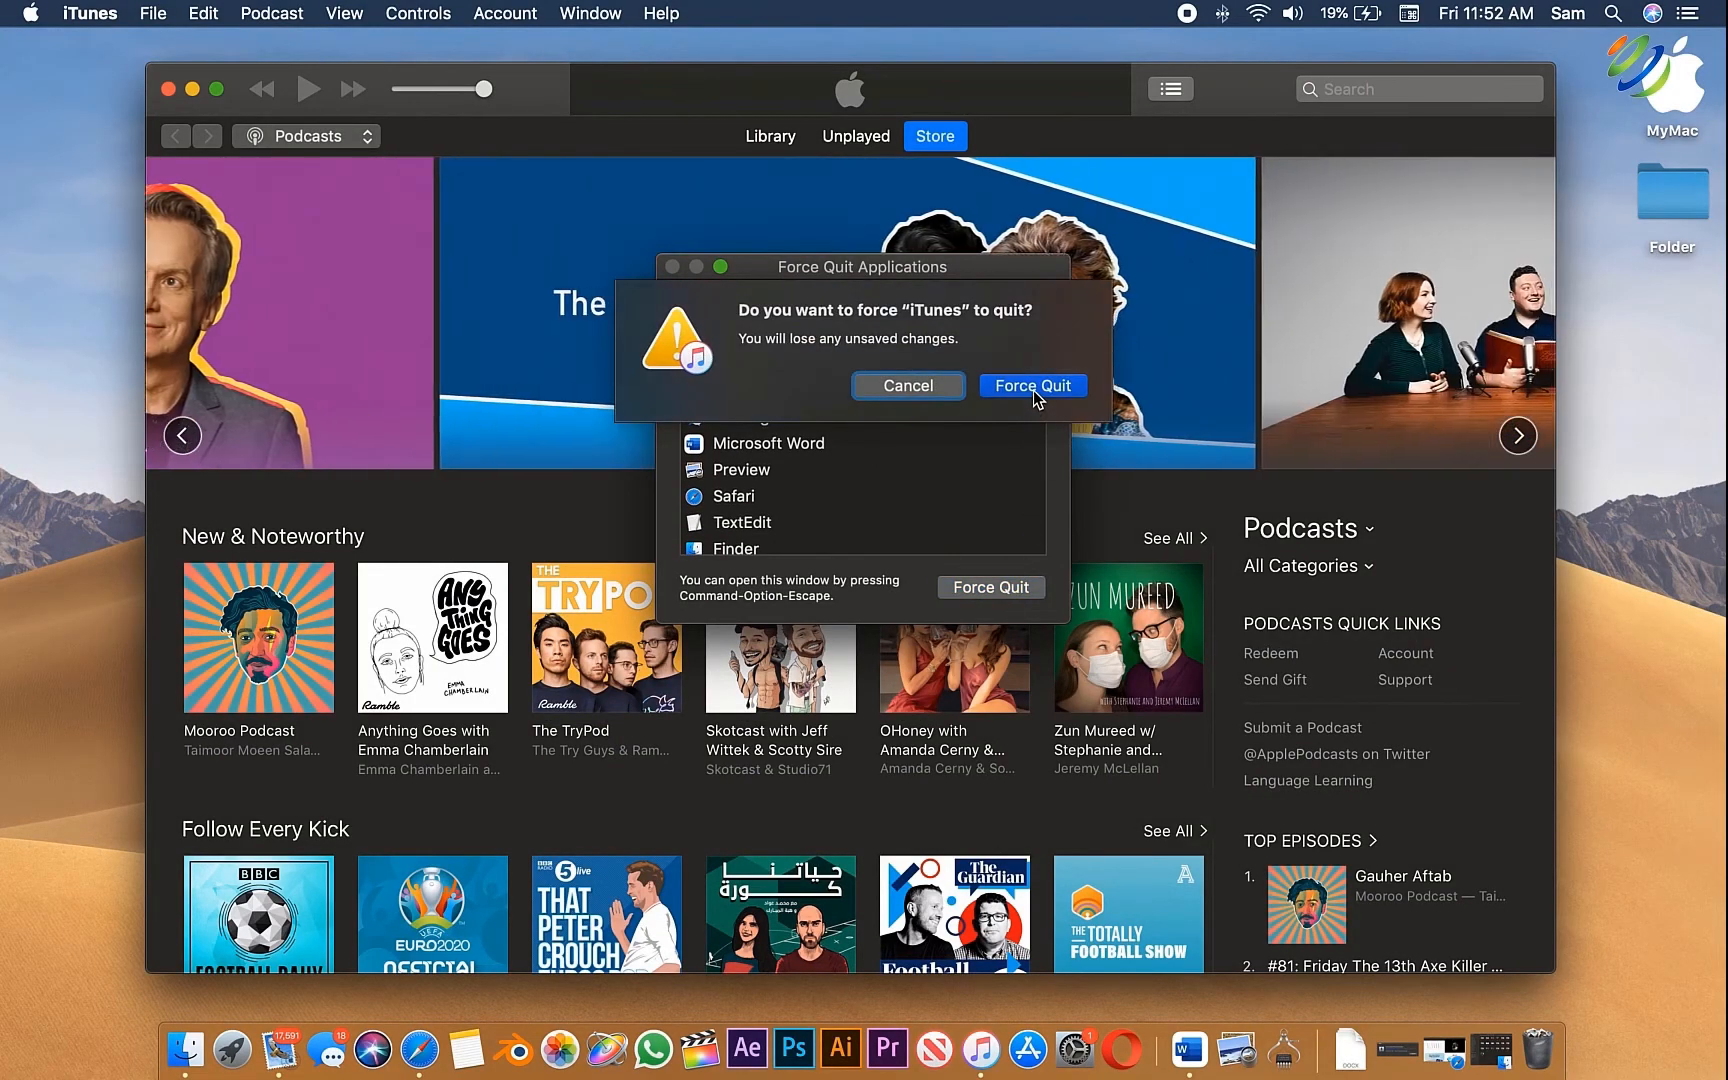
left_click(1030, 386)
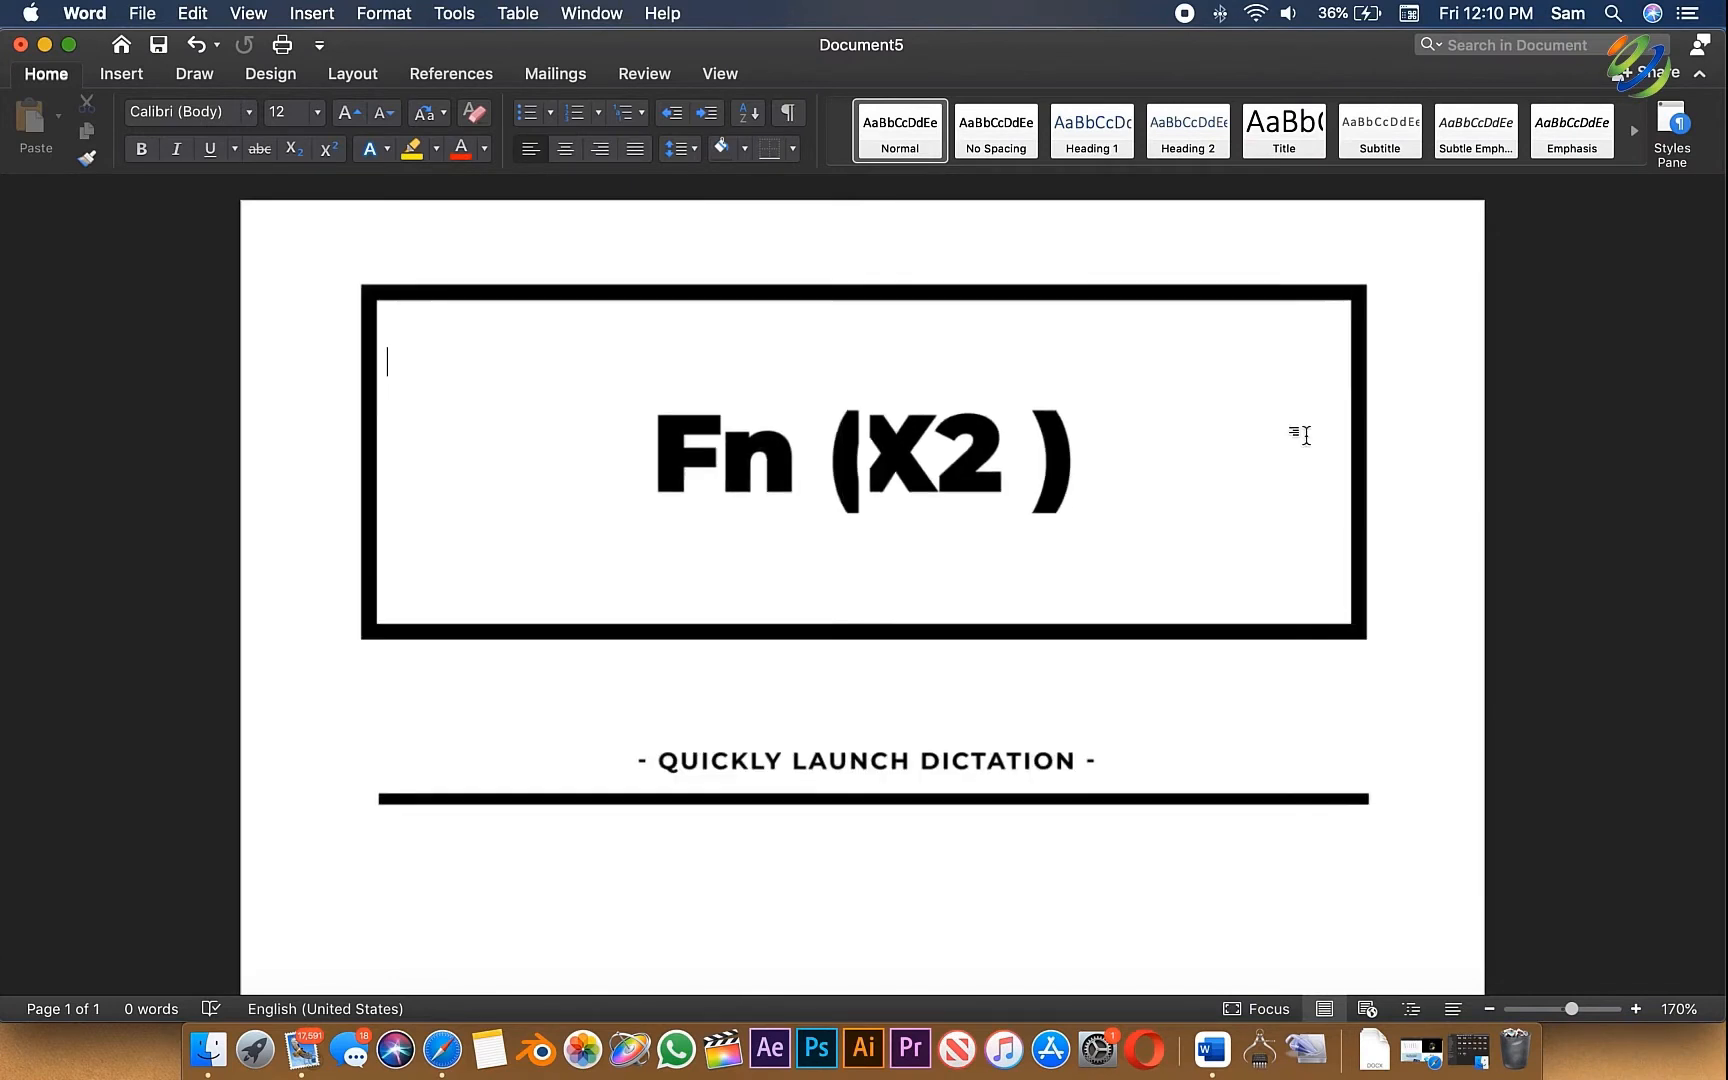
Step: Start Dictation with Fn and dictate 'Operating system now offers the far more pol…' into Word
key("fn")
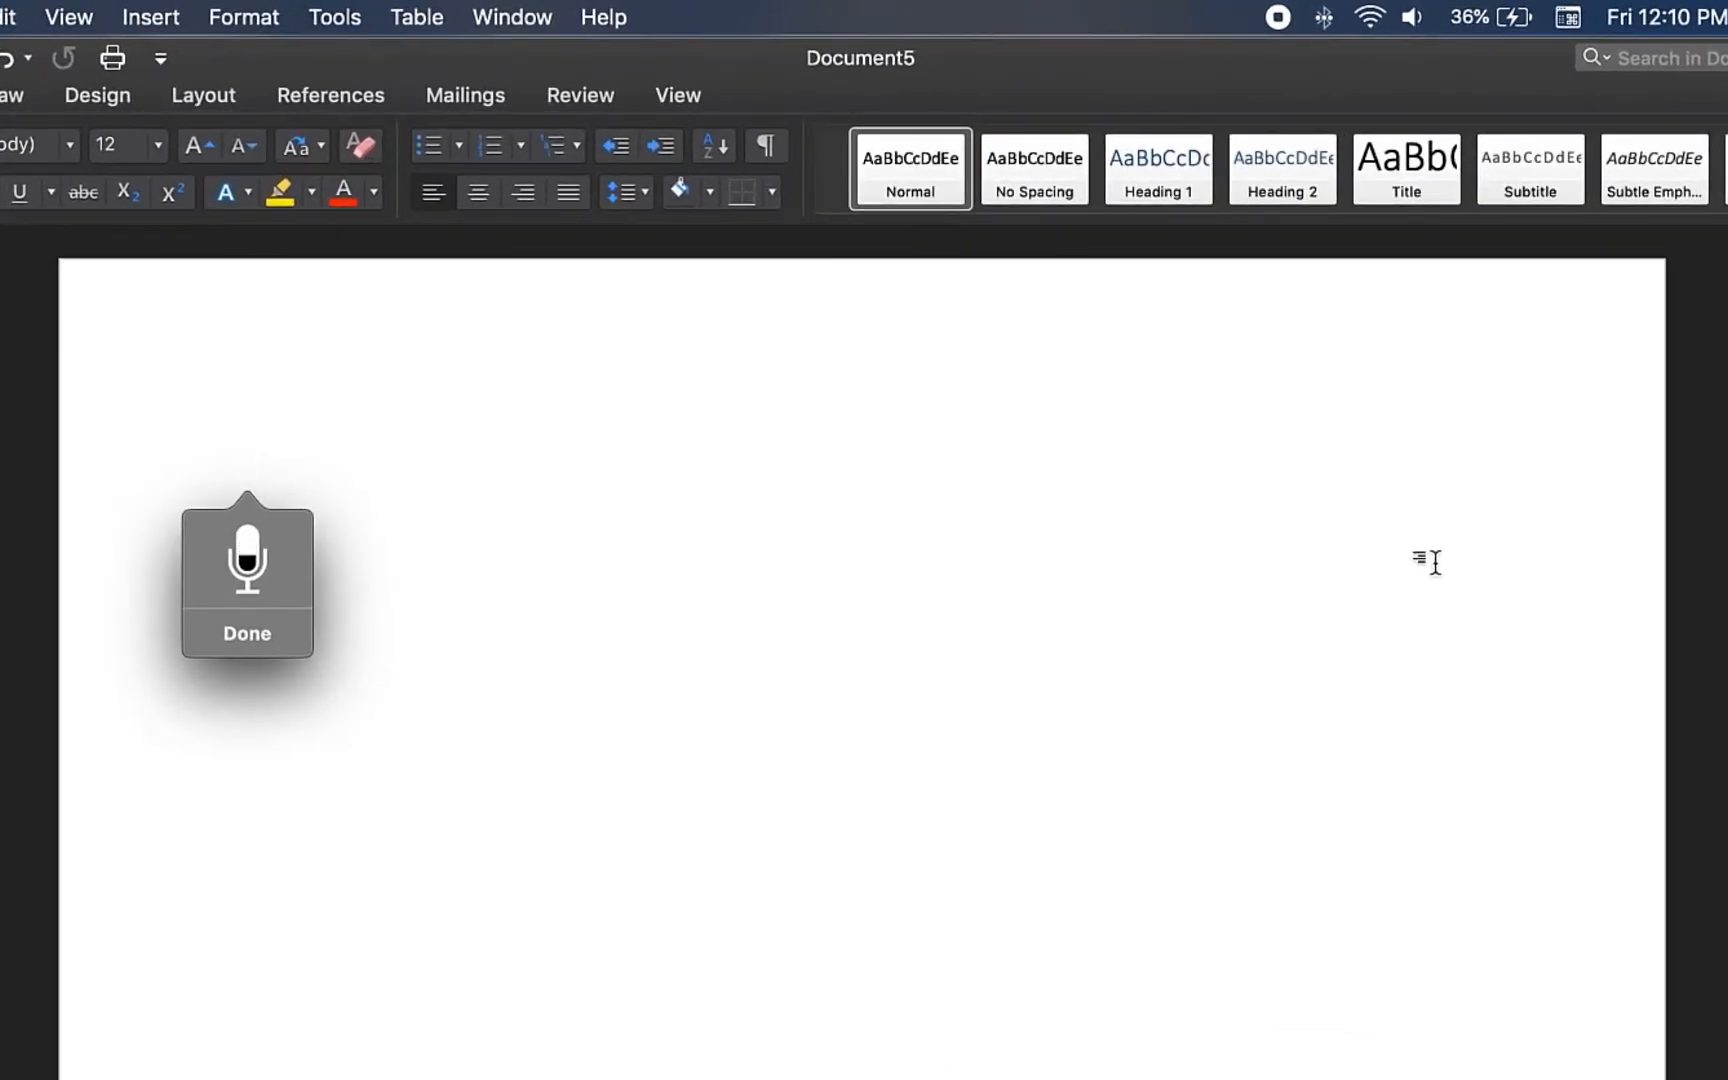
type("Operating")
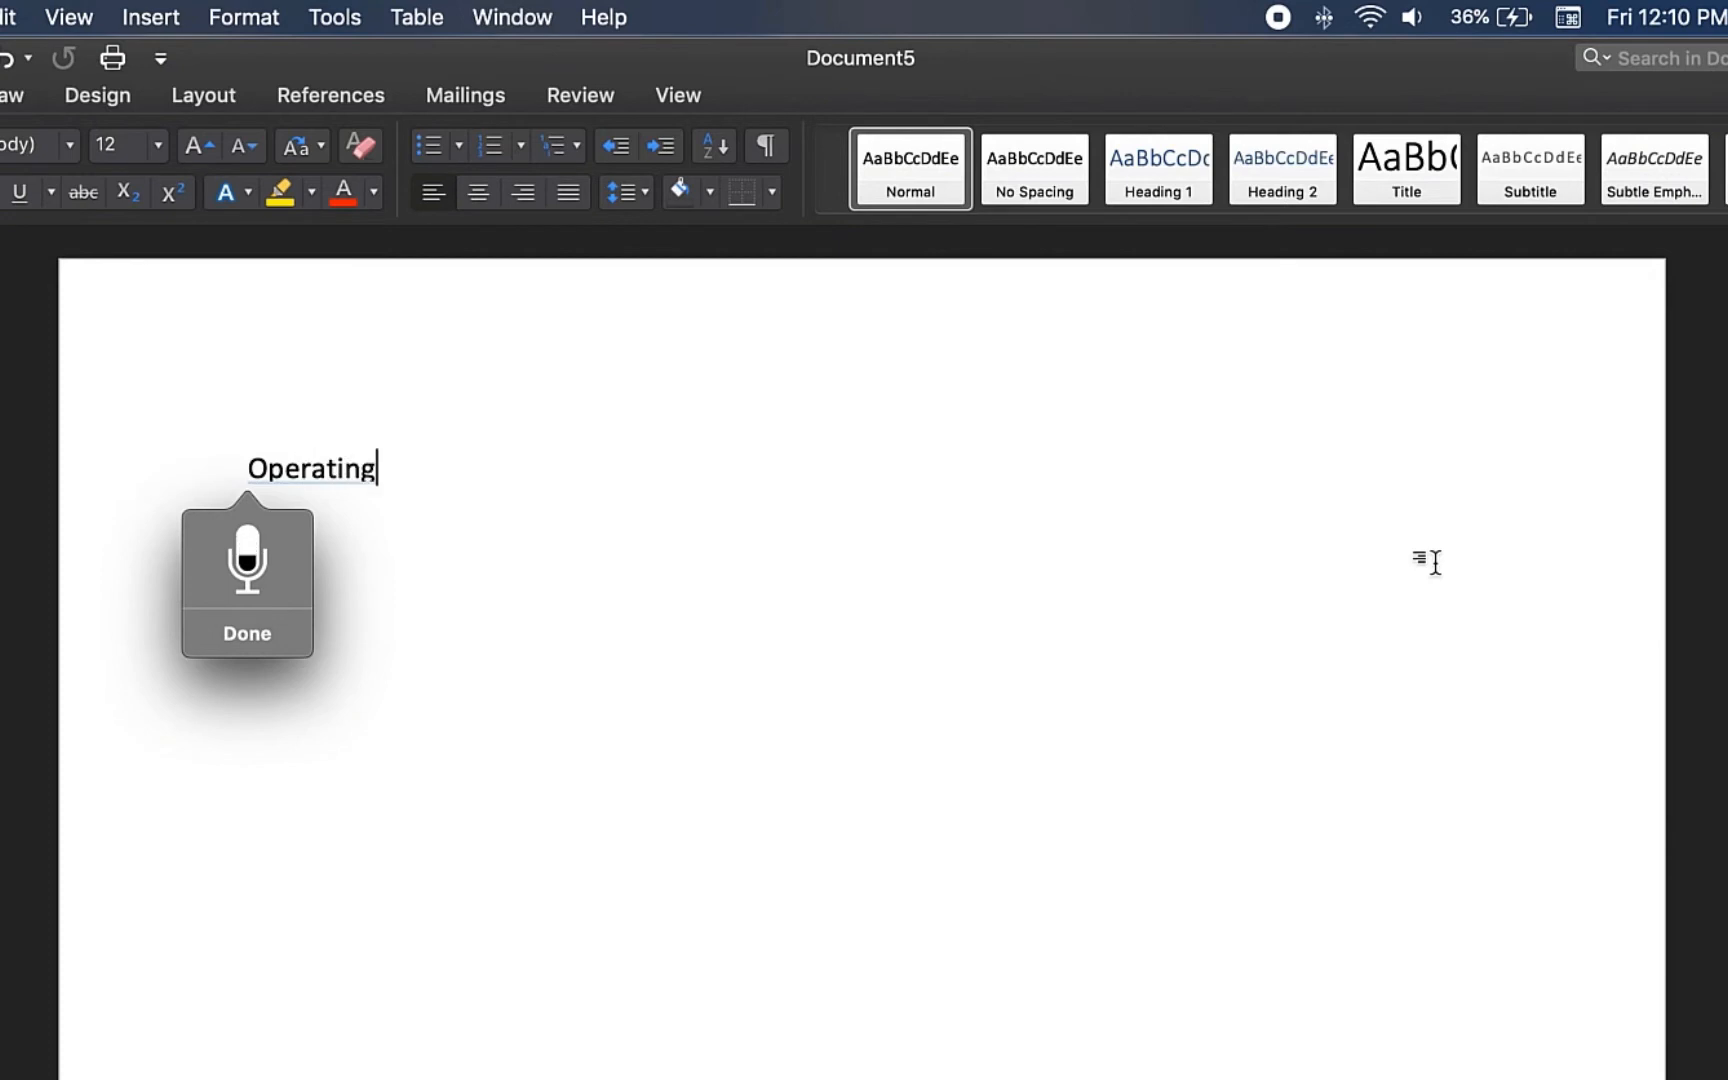
type("system now offers the far more pol")
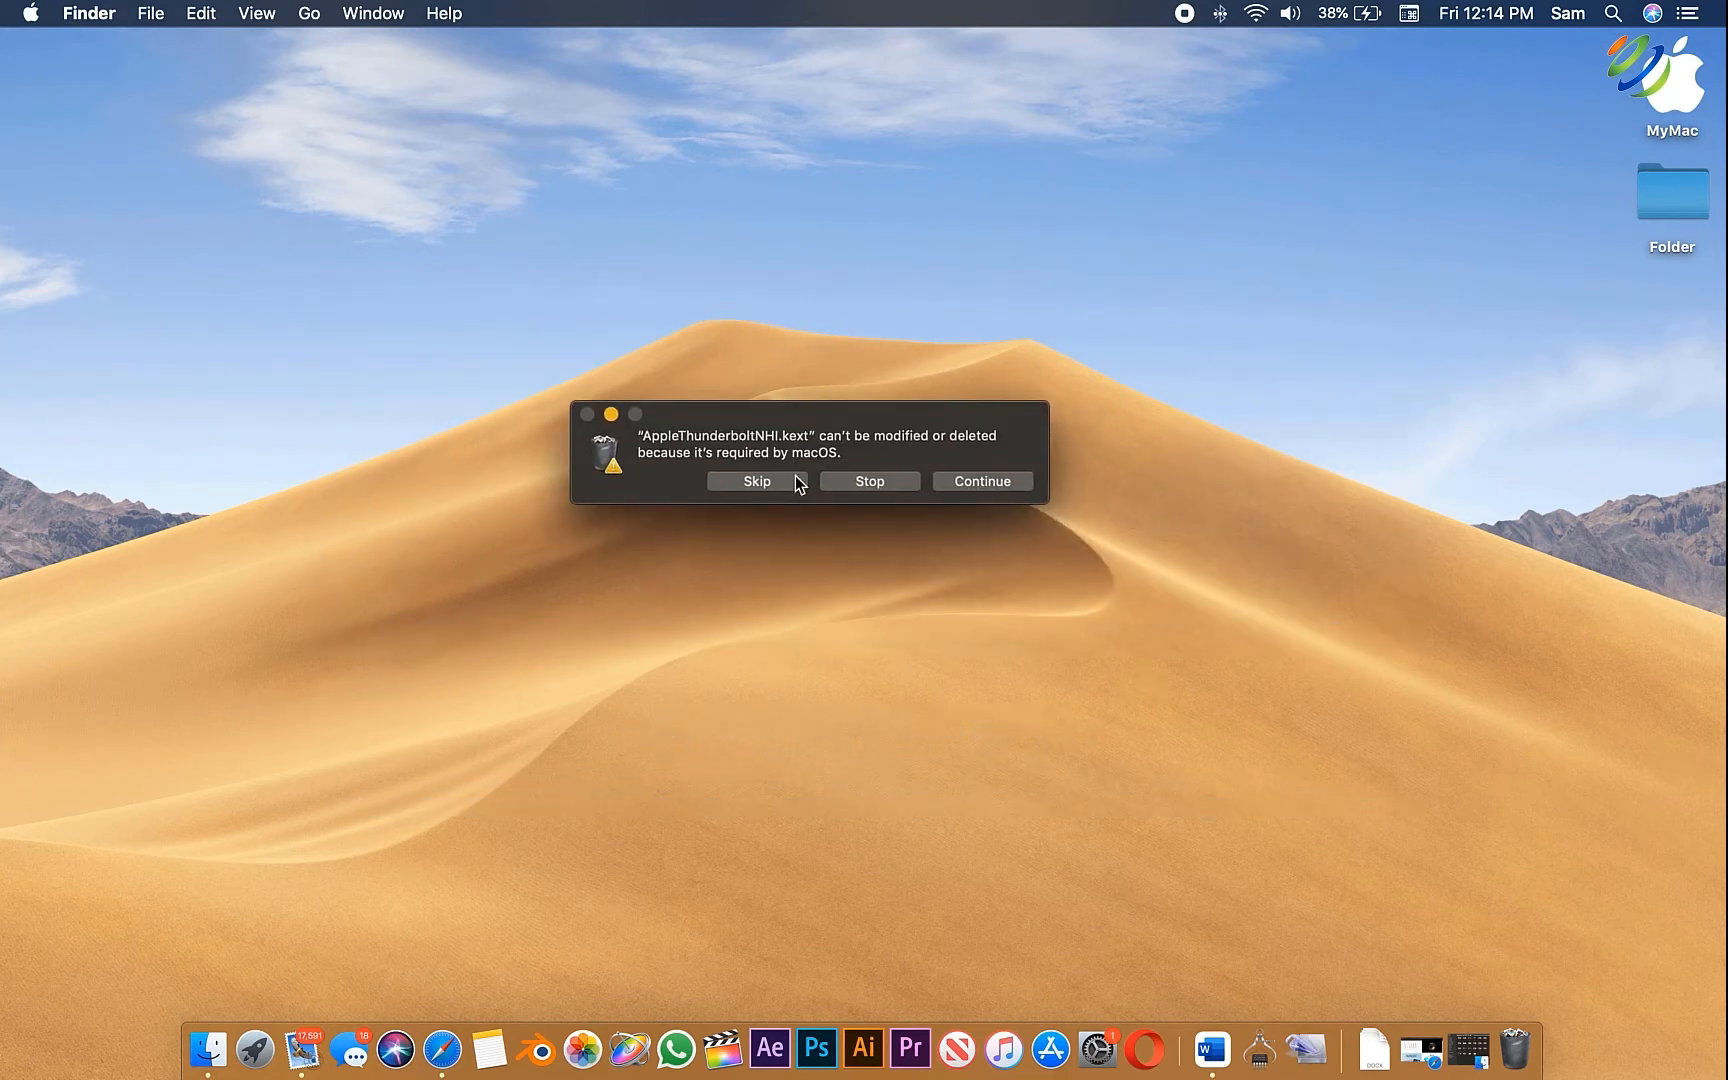
Step: Skip the protected-file alert, then open the desktop Folder and its IndyTmg subfolder
left_click(756, 480)
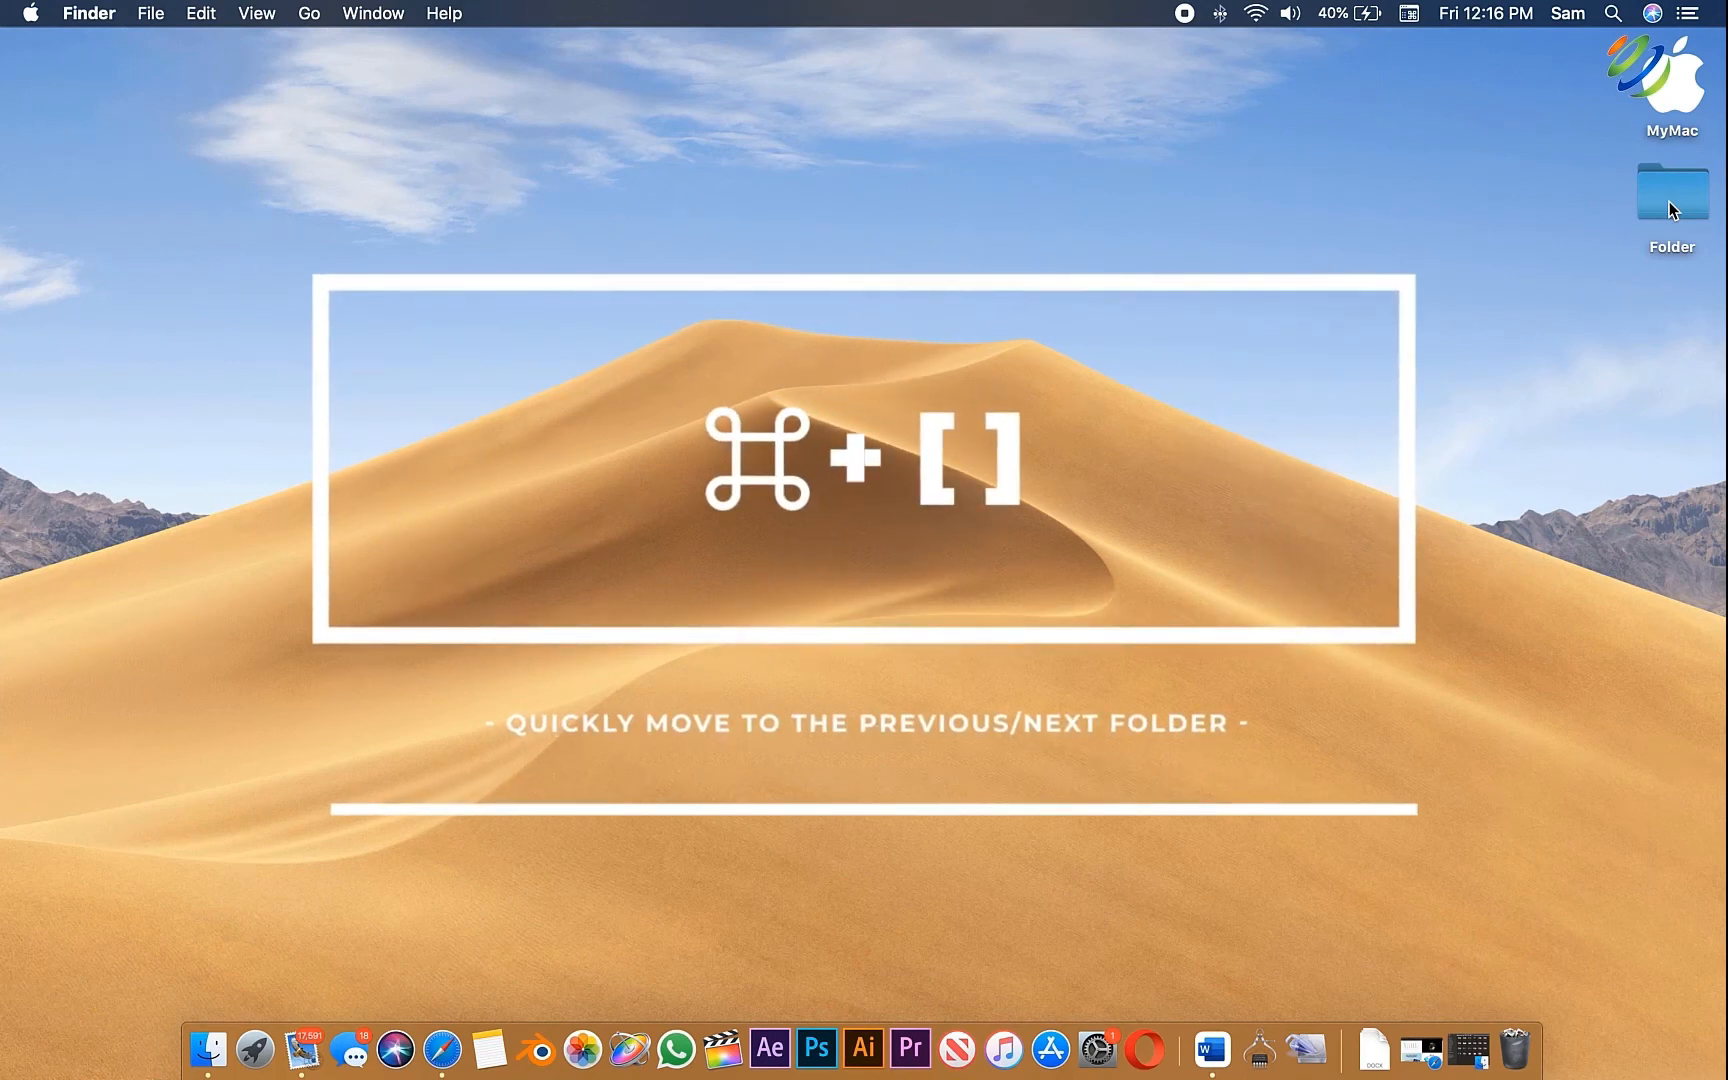
double_click(1670, 190)
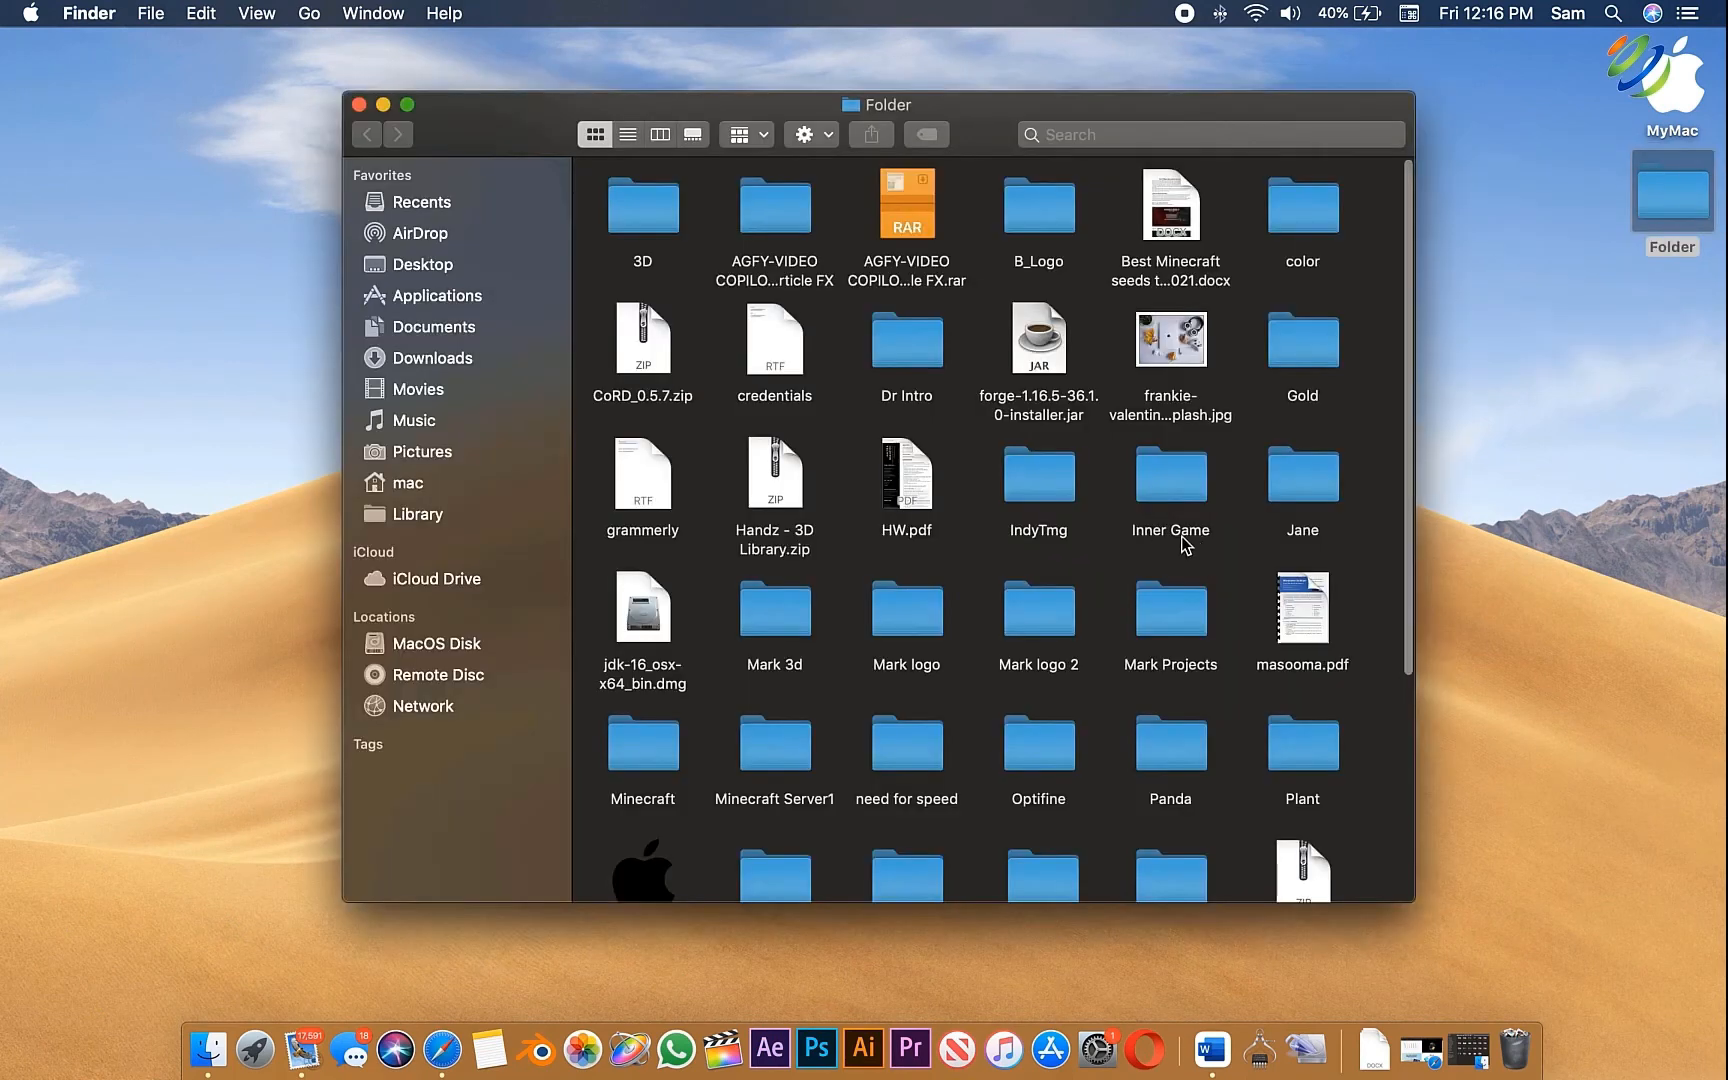
left_click(1036, 474)
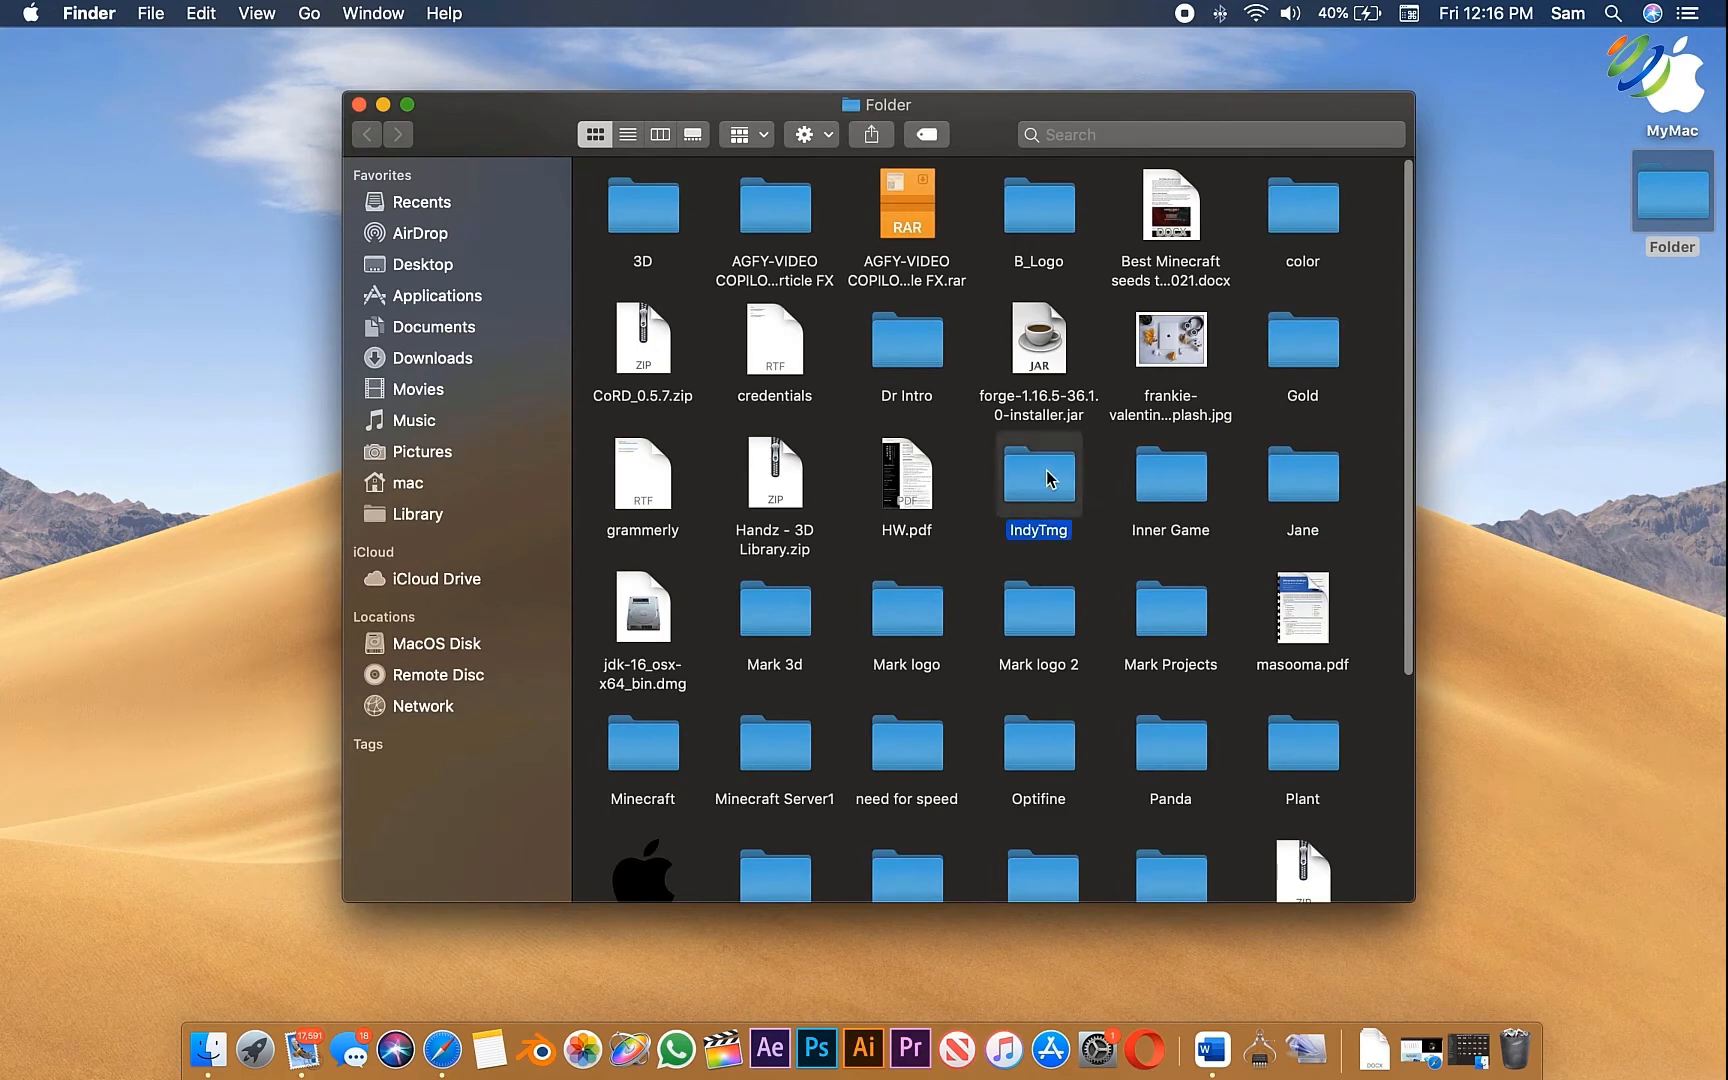
double_click(1037, 474)
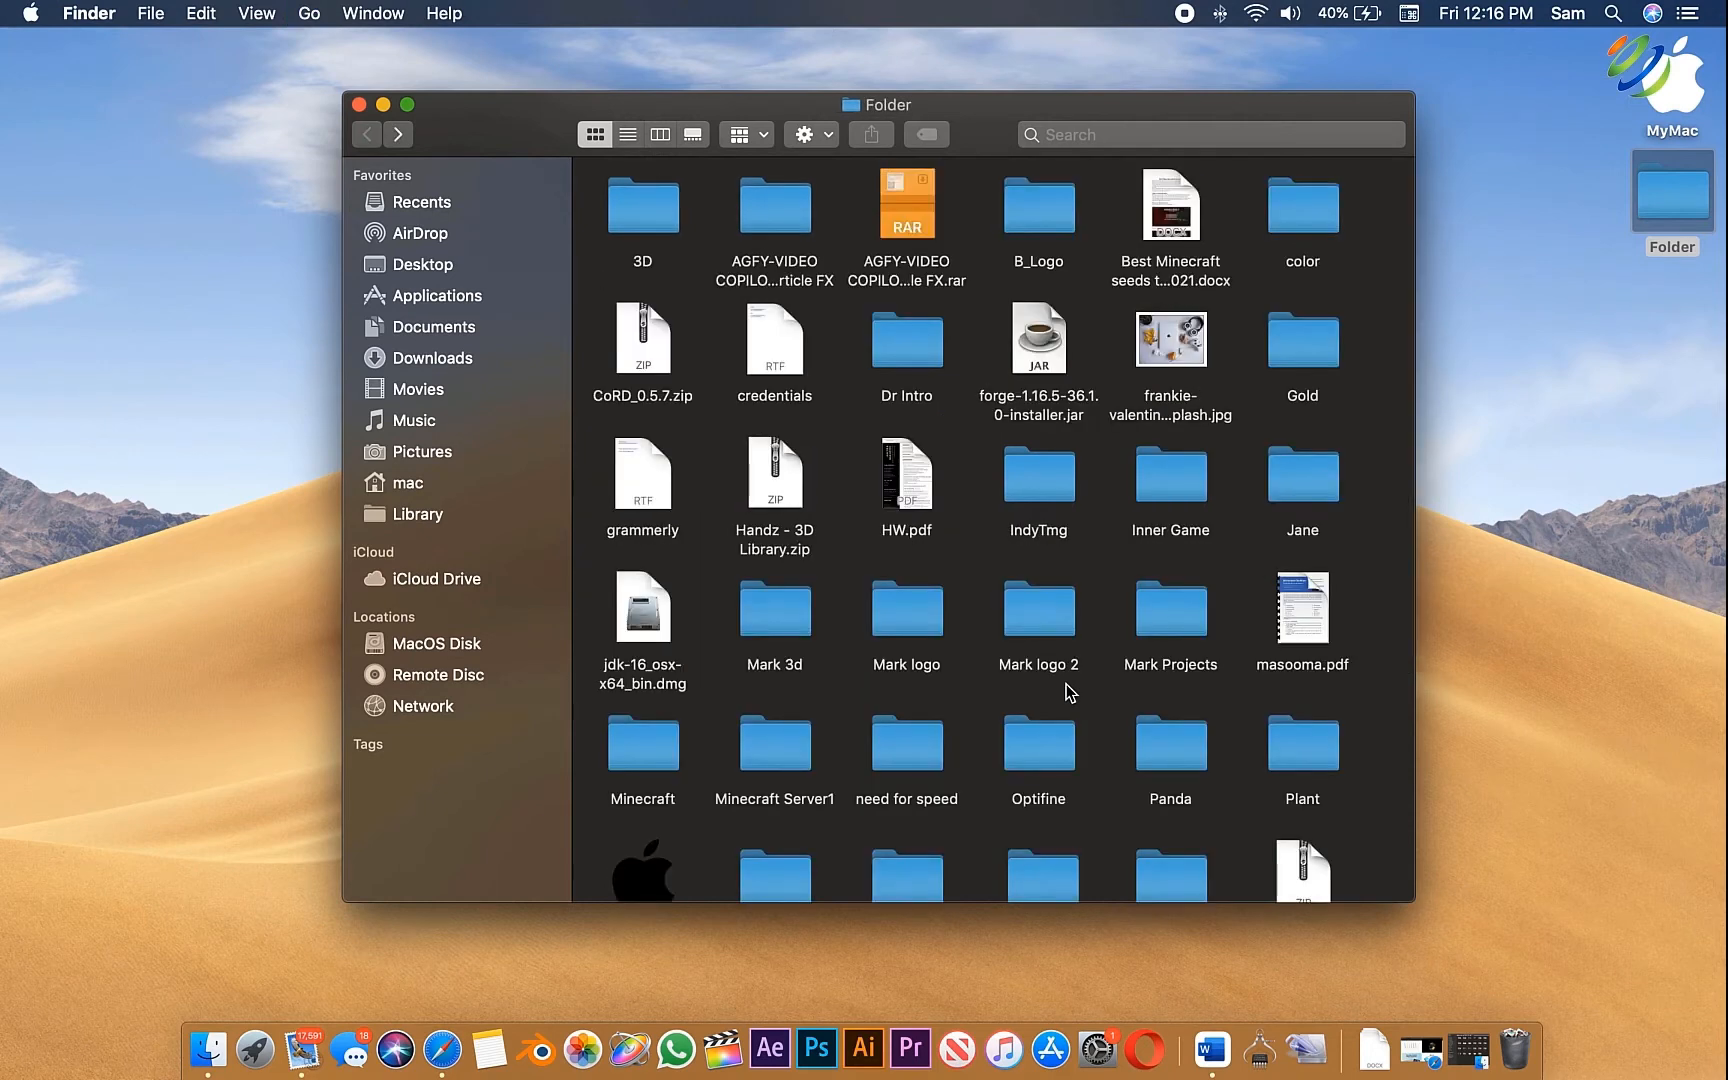
double_click(1036, 472)
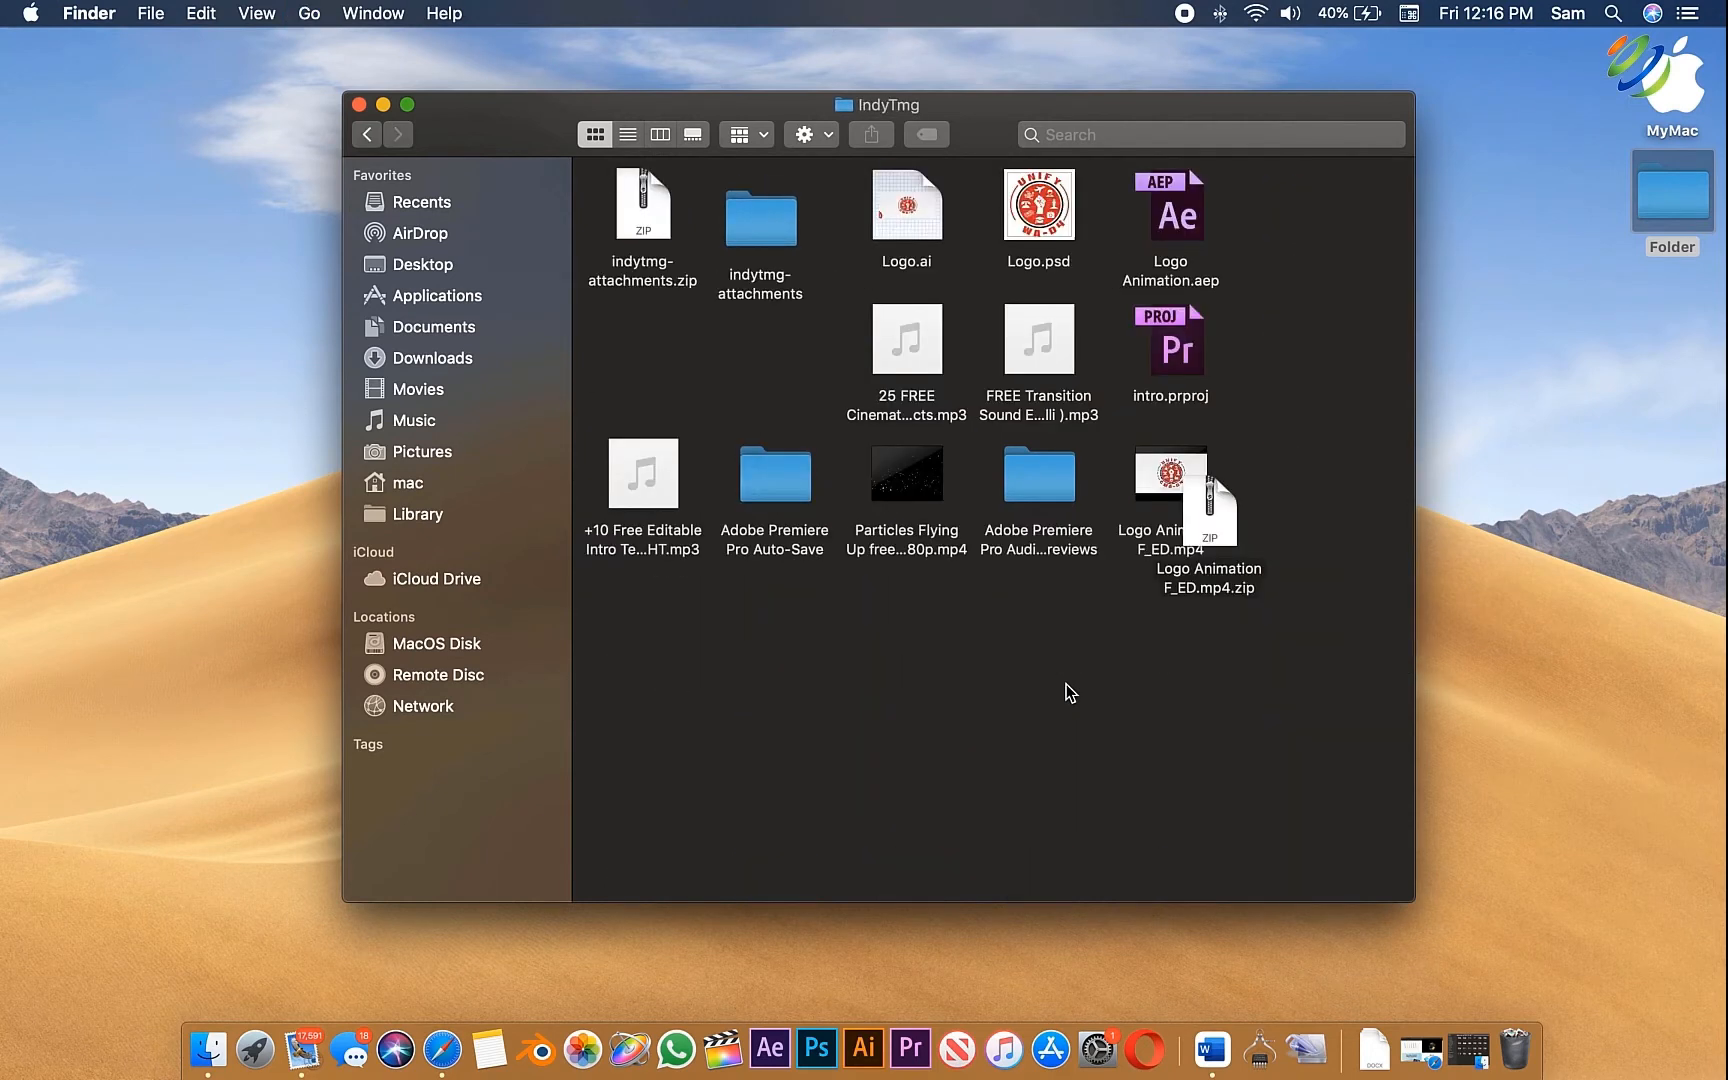
left_click(774, 474)
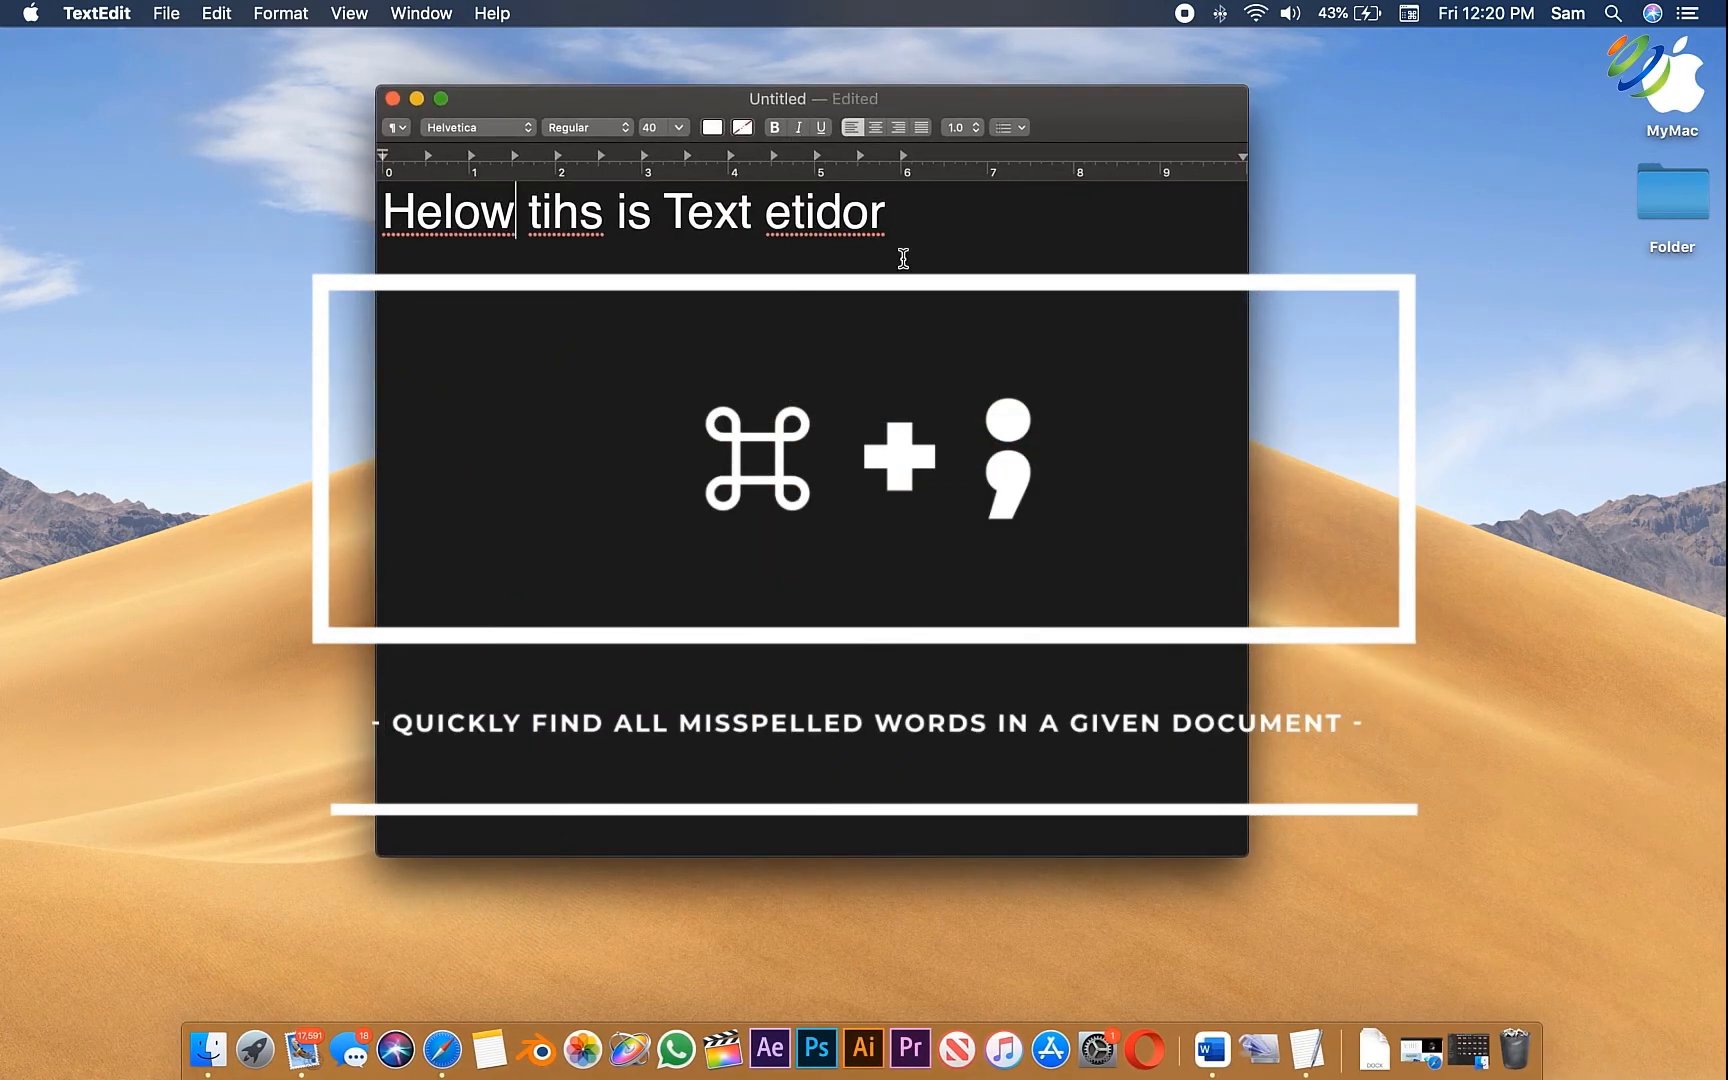
Step: Jump to the next misspelled word in 'Helow tihs is Text etidor' with Cmd+;
key("cmd+;")
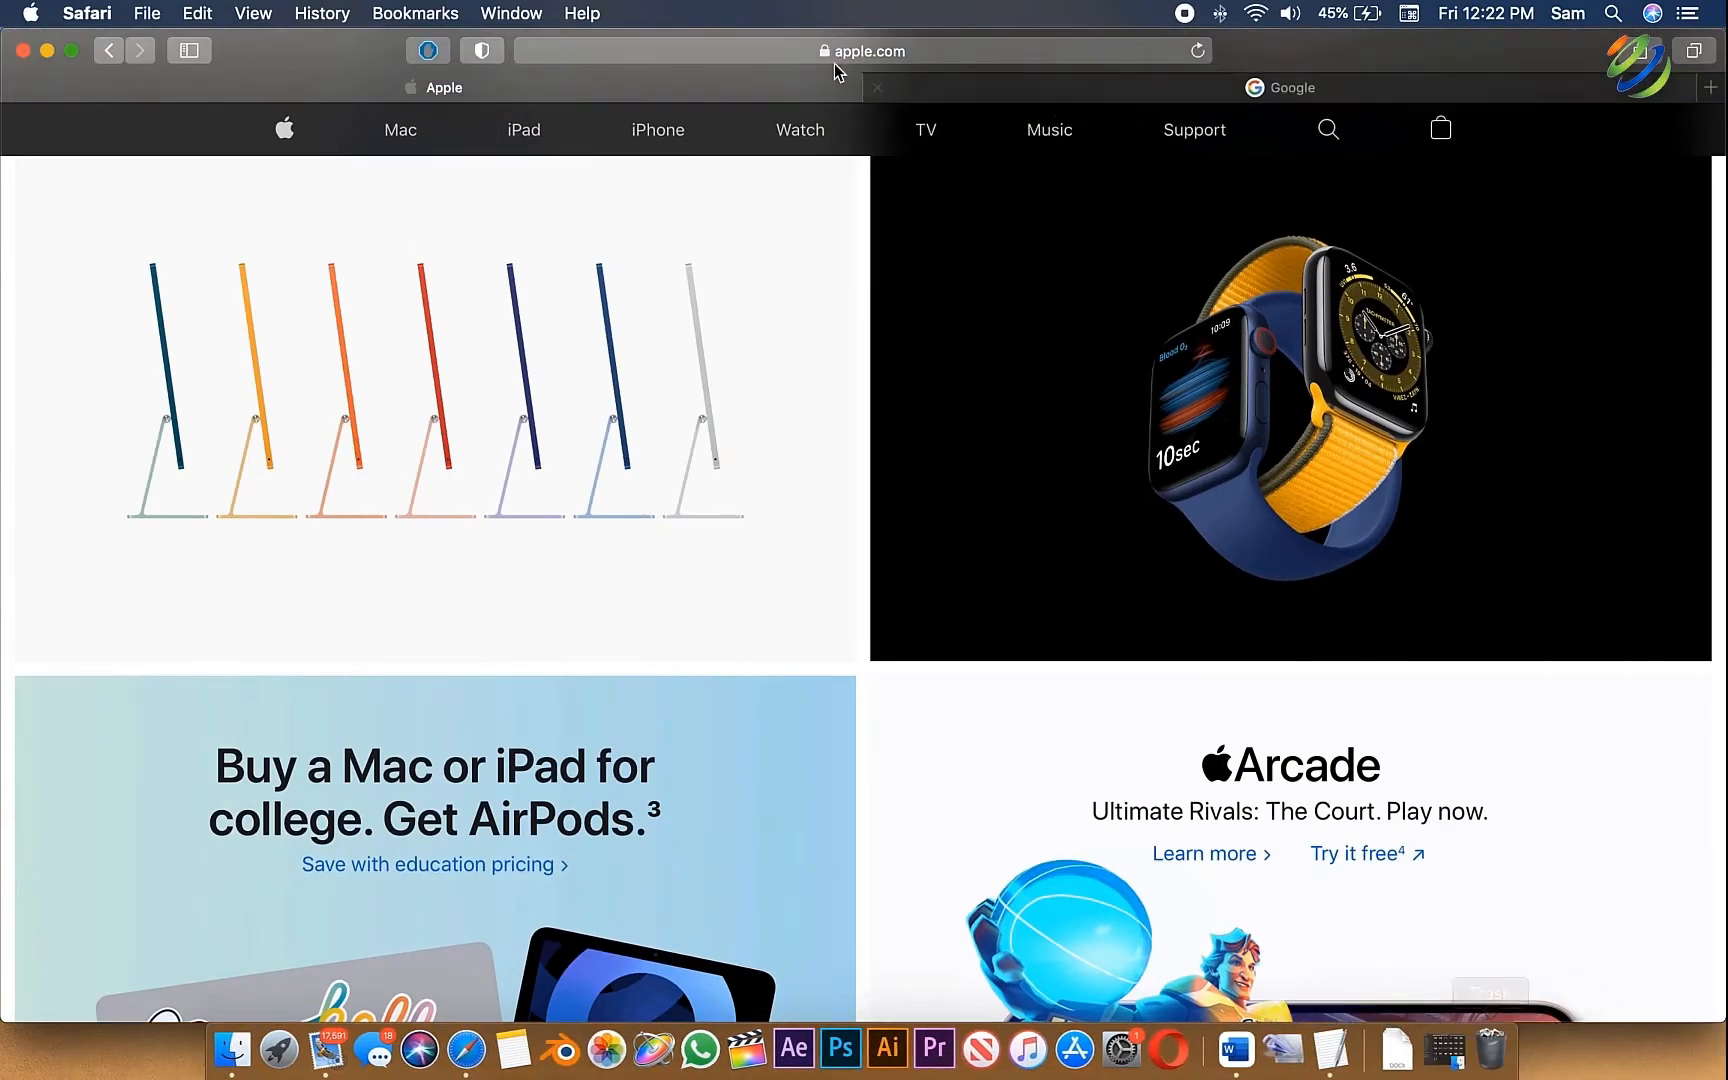
Step: Scroll the apple.com page and lock the screen with Cmd+Ctrl+Q
scroll("down", 3)
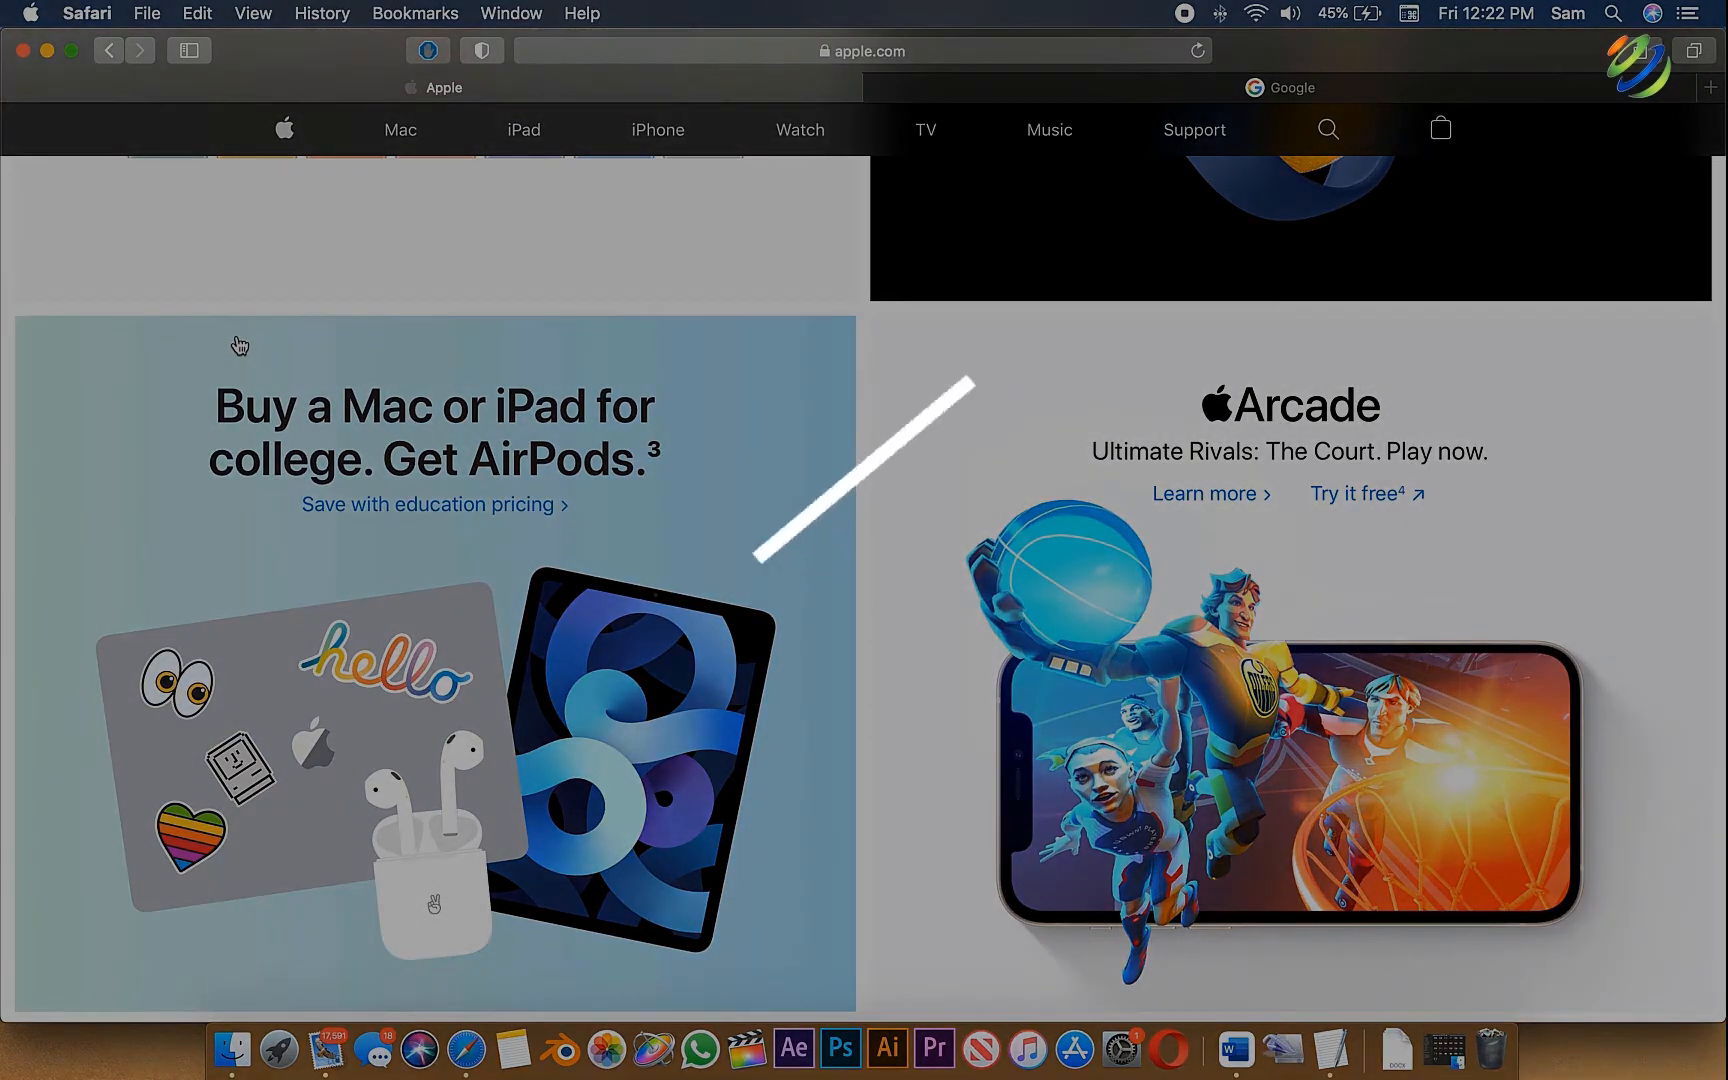
key("cmd+ctrl+q")
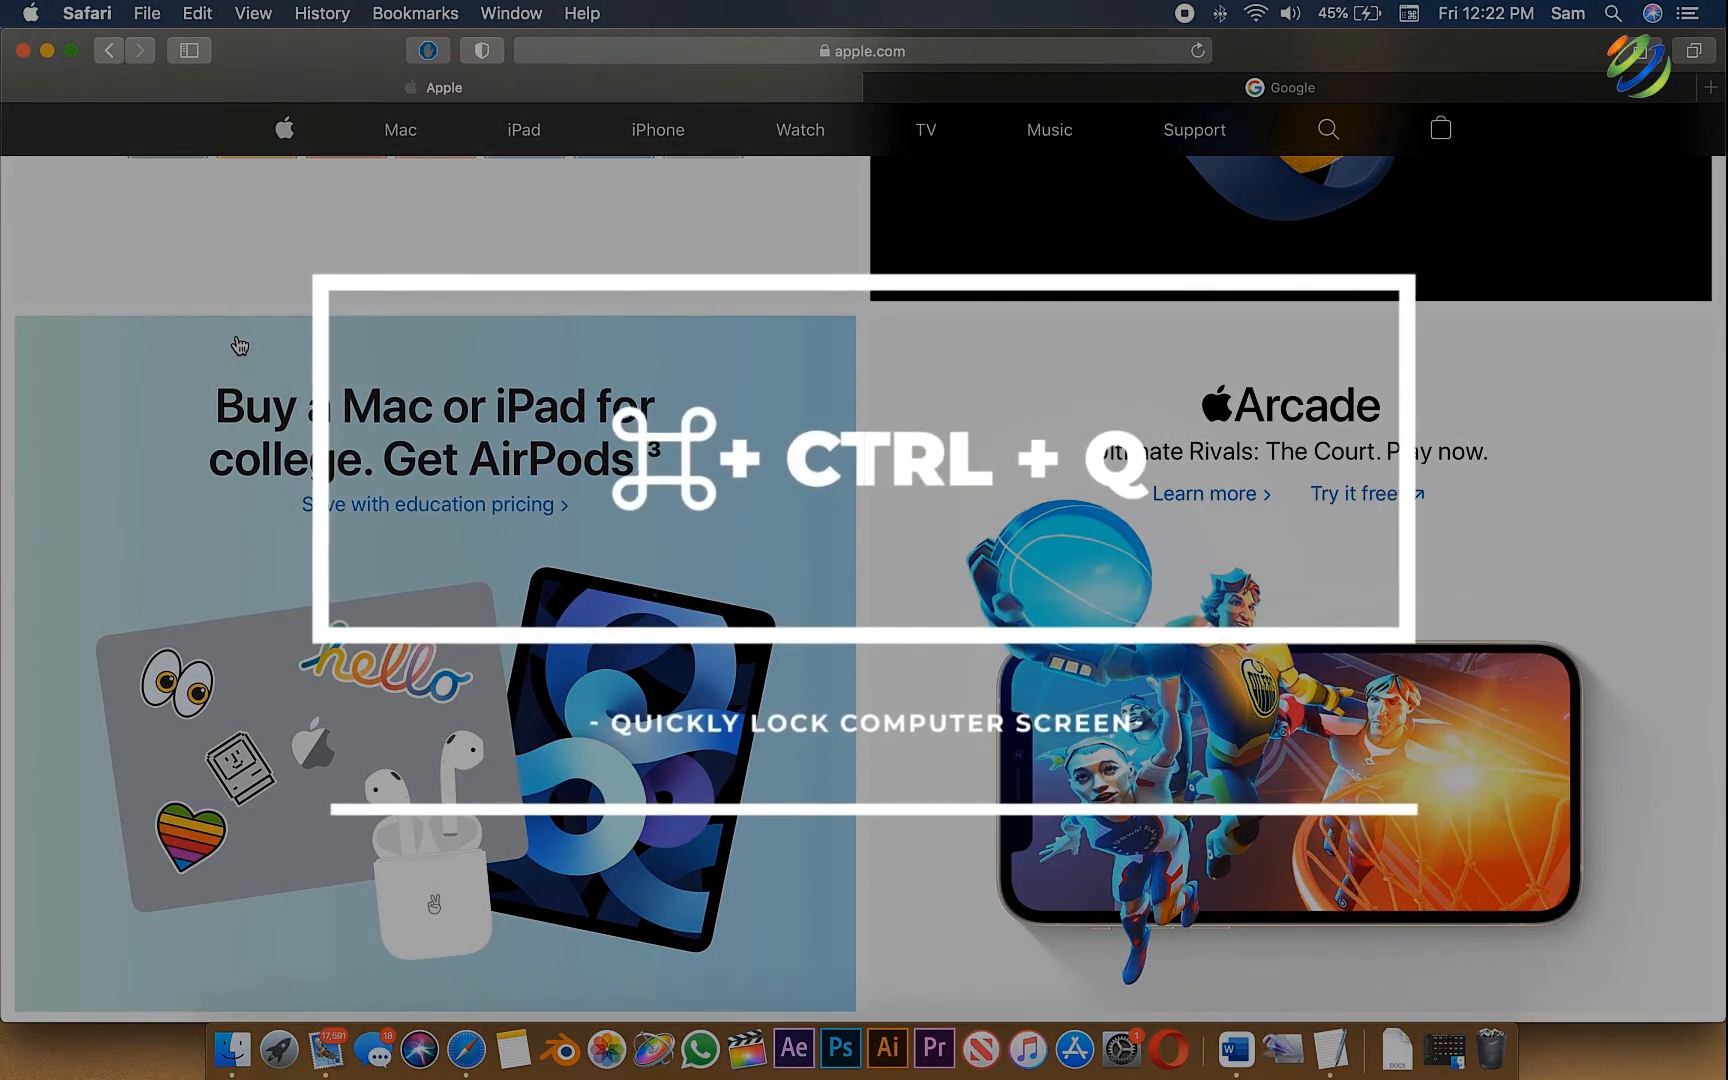
key("cmd+ctrl+q")
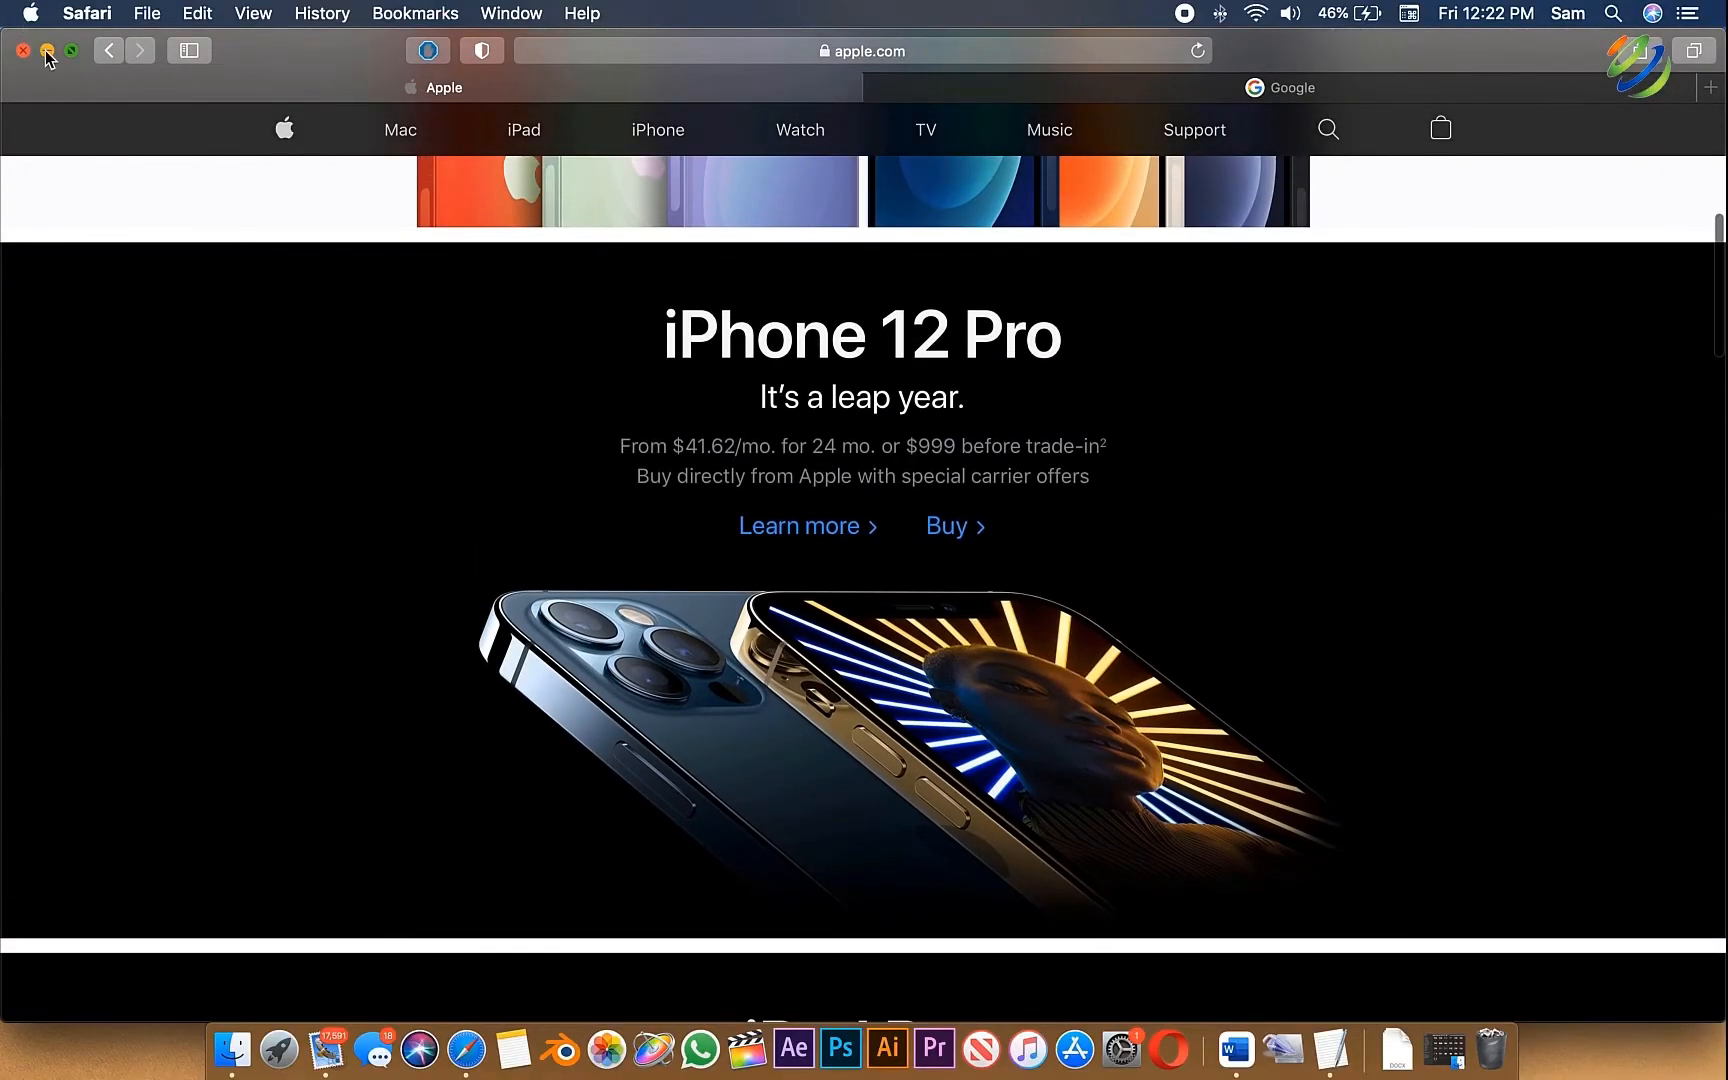
left_click(22, 51)
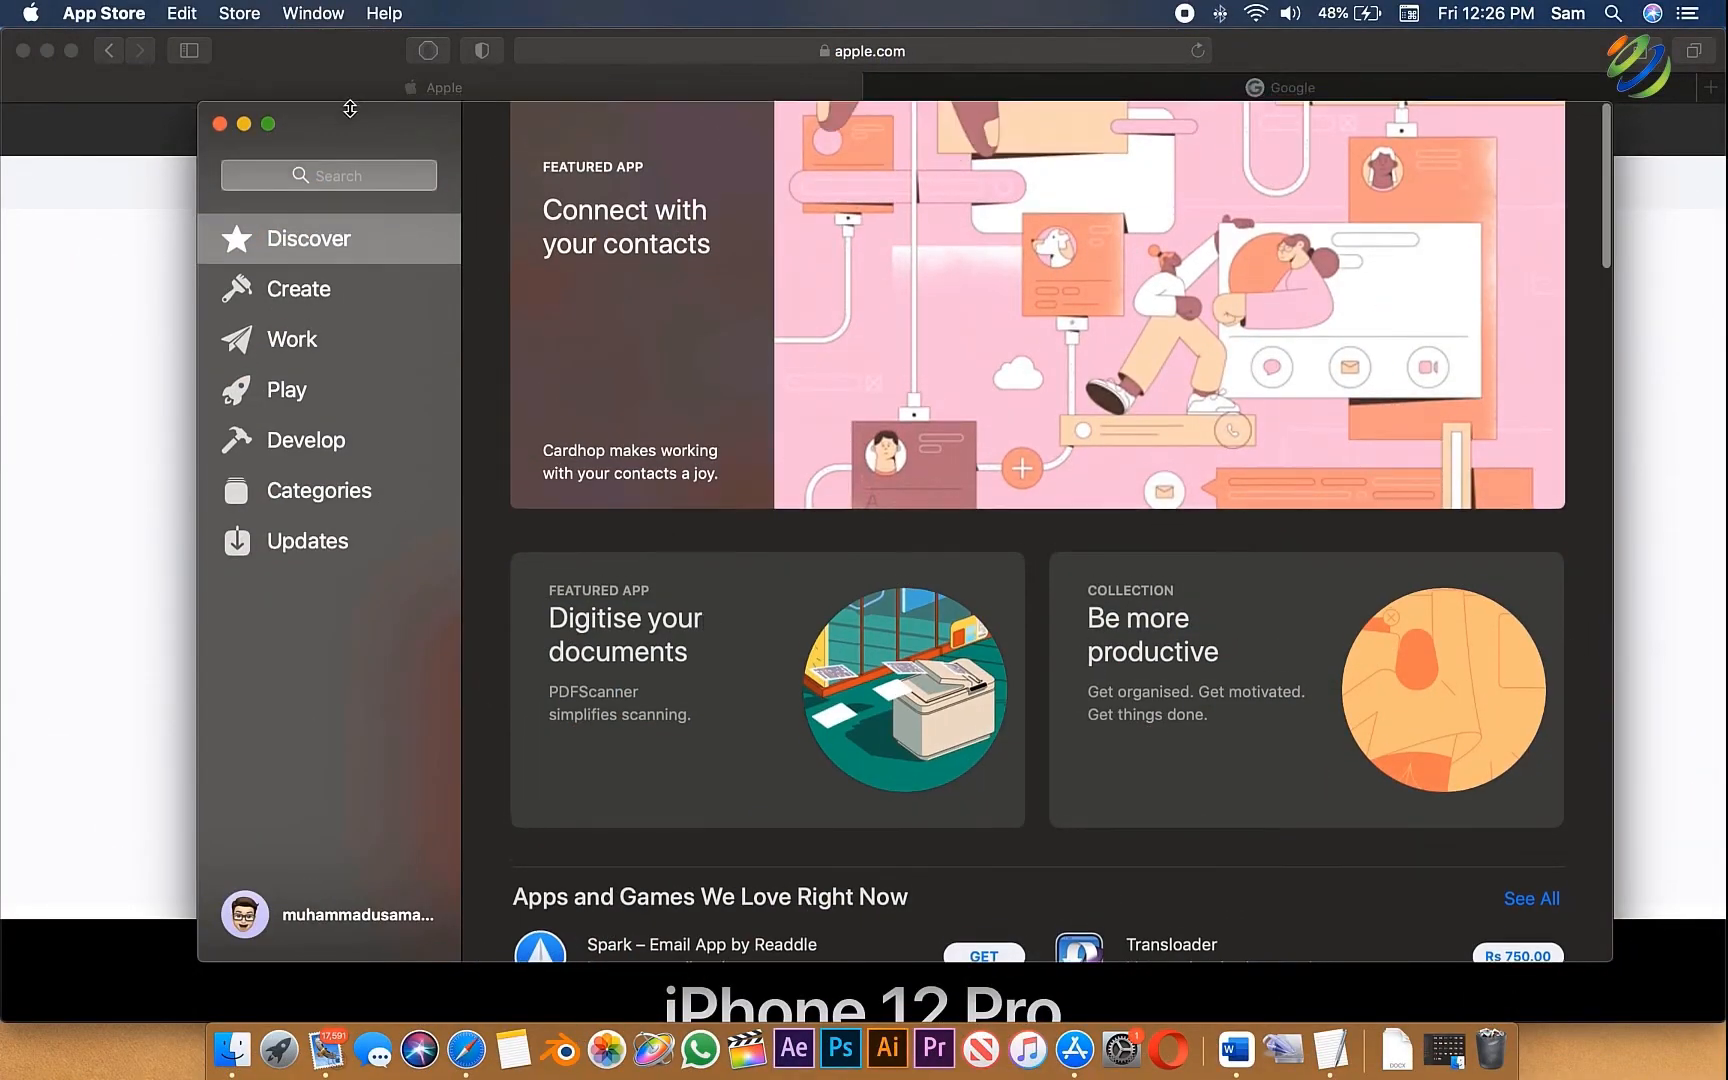
Step: Reposition the App Store window with two drags of its title bar
left_click_drag(349, 108, 309, 137)
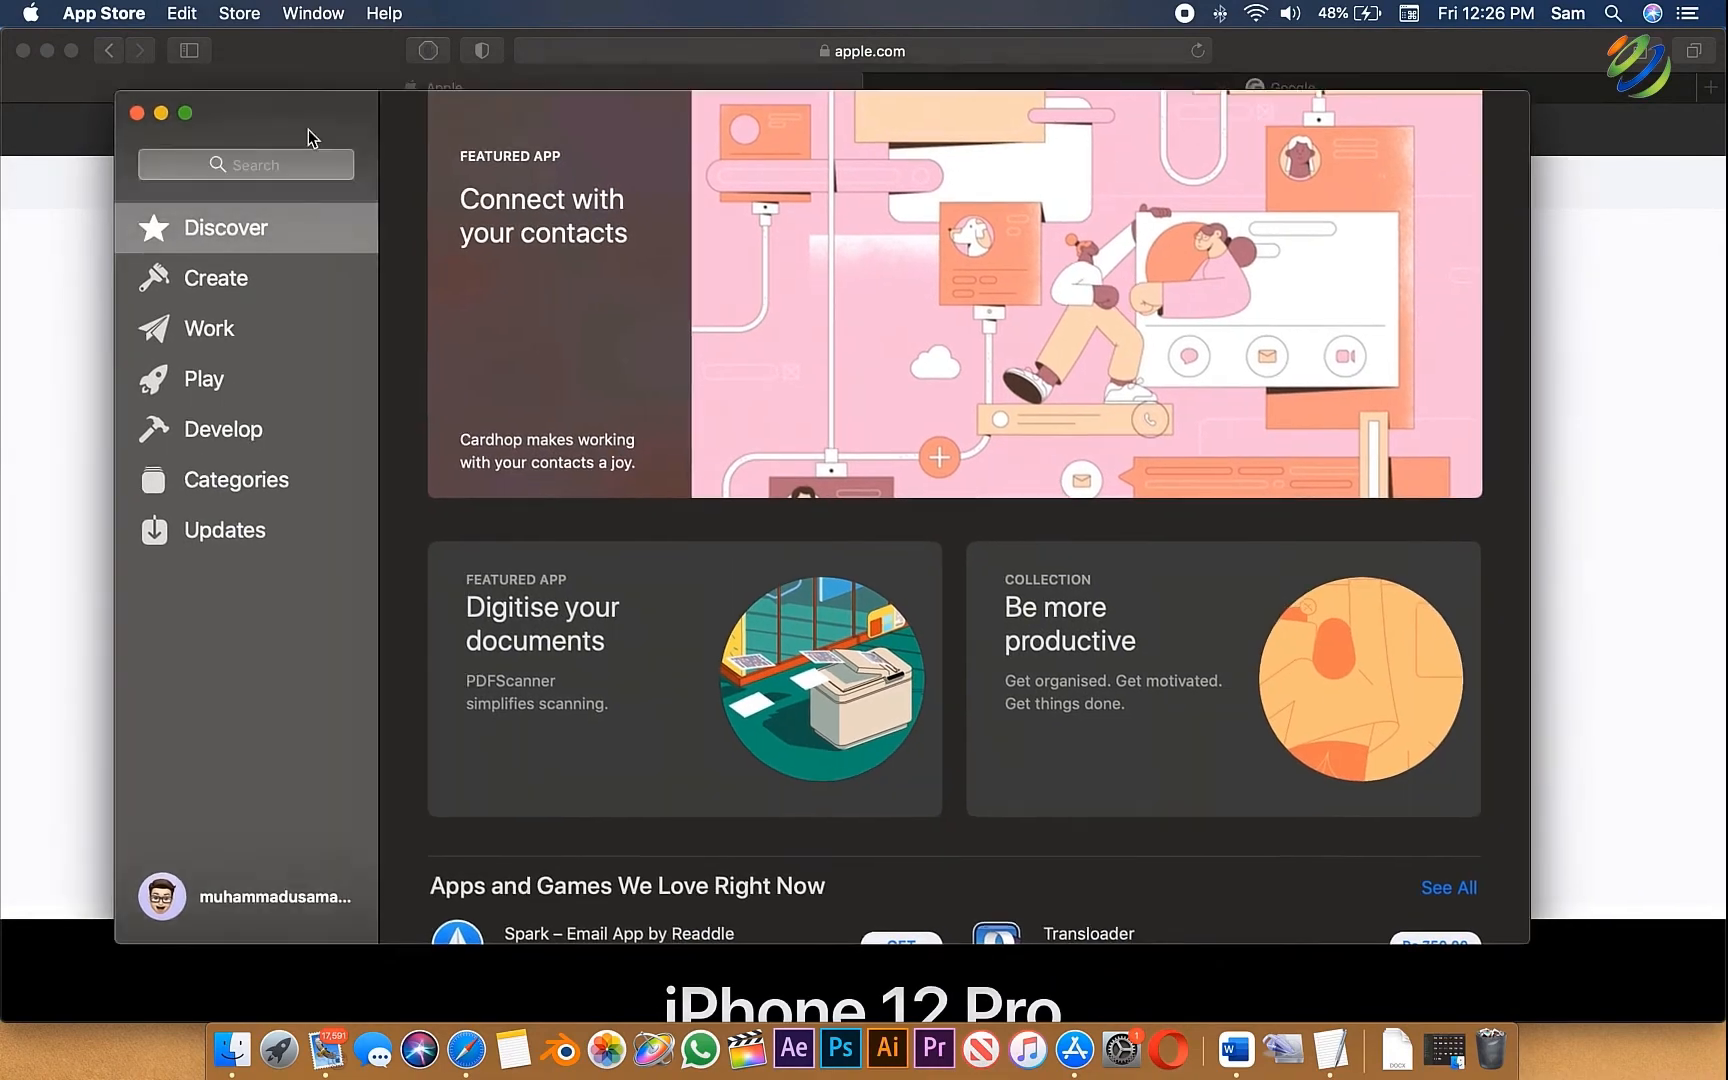
left_click_drag(309, 136, 471, 133)
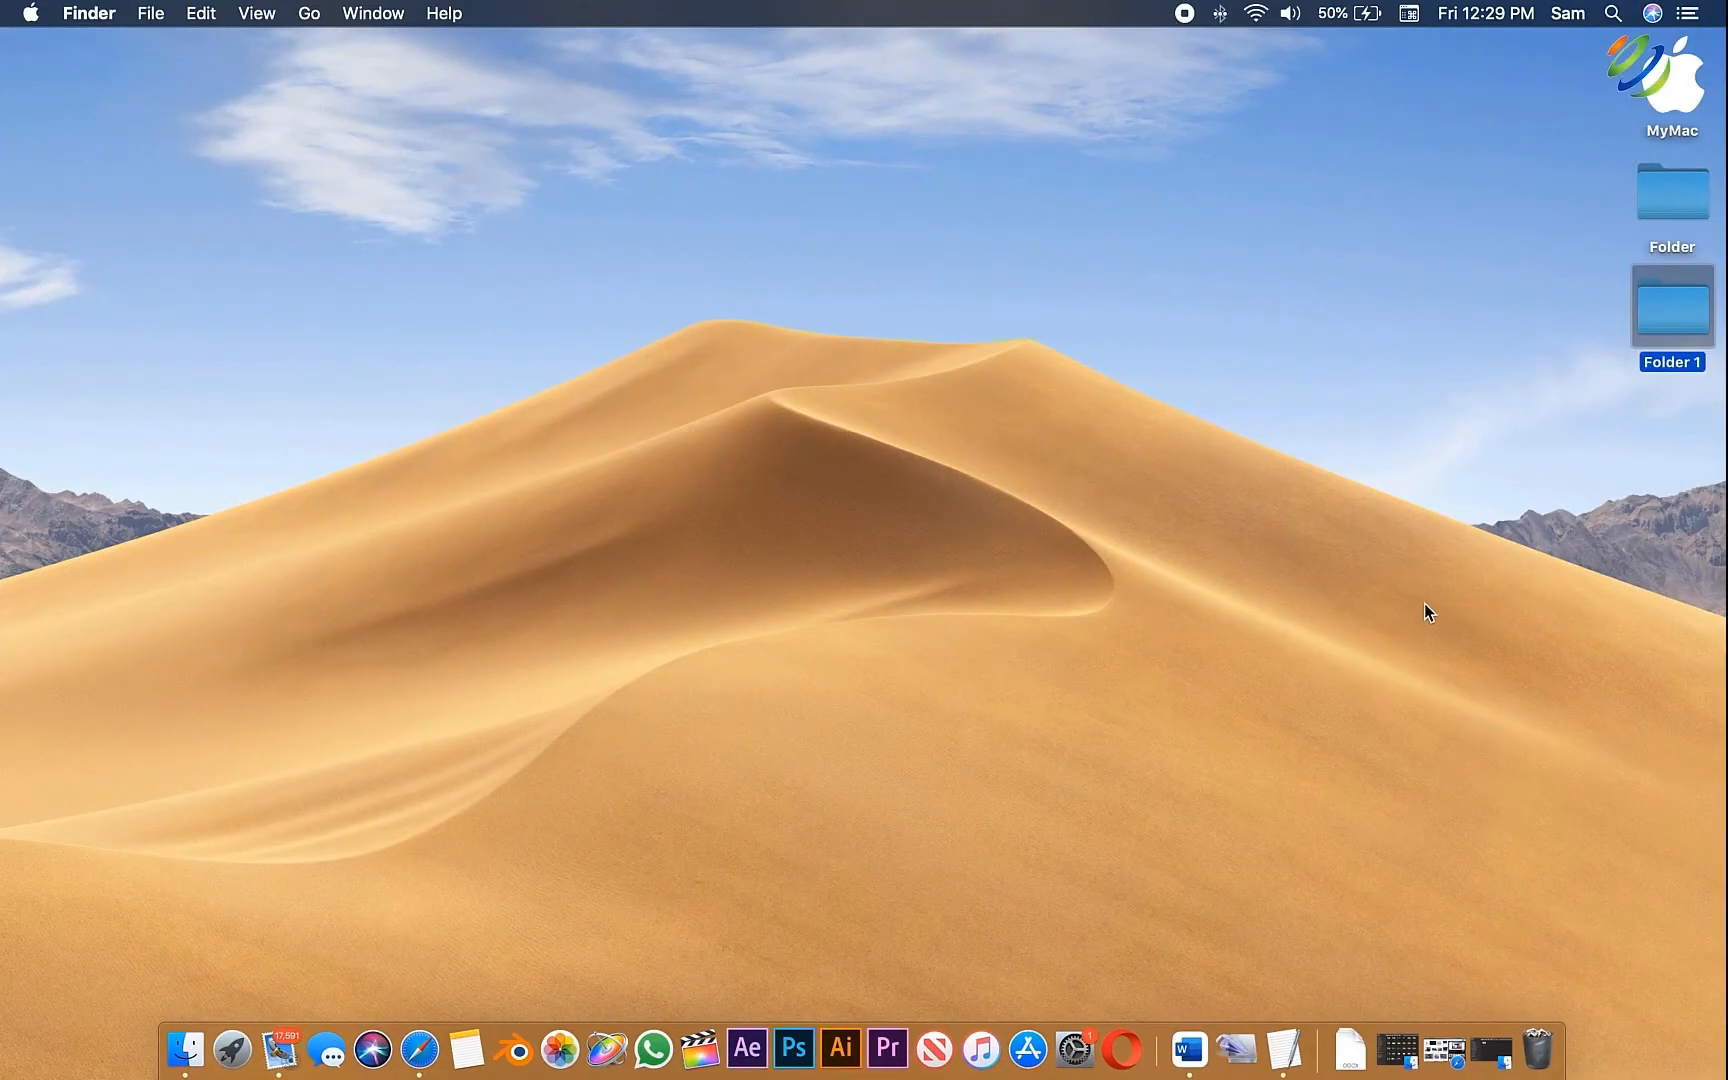
mouse_move(1430, 617)
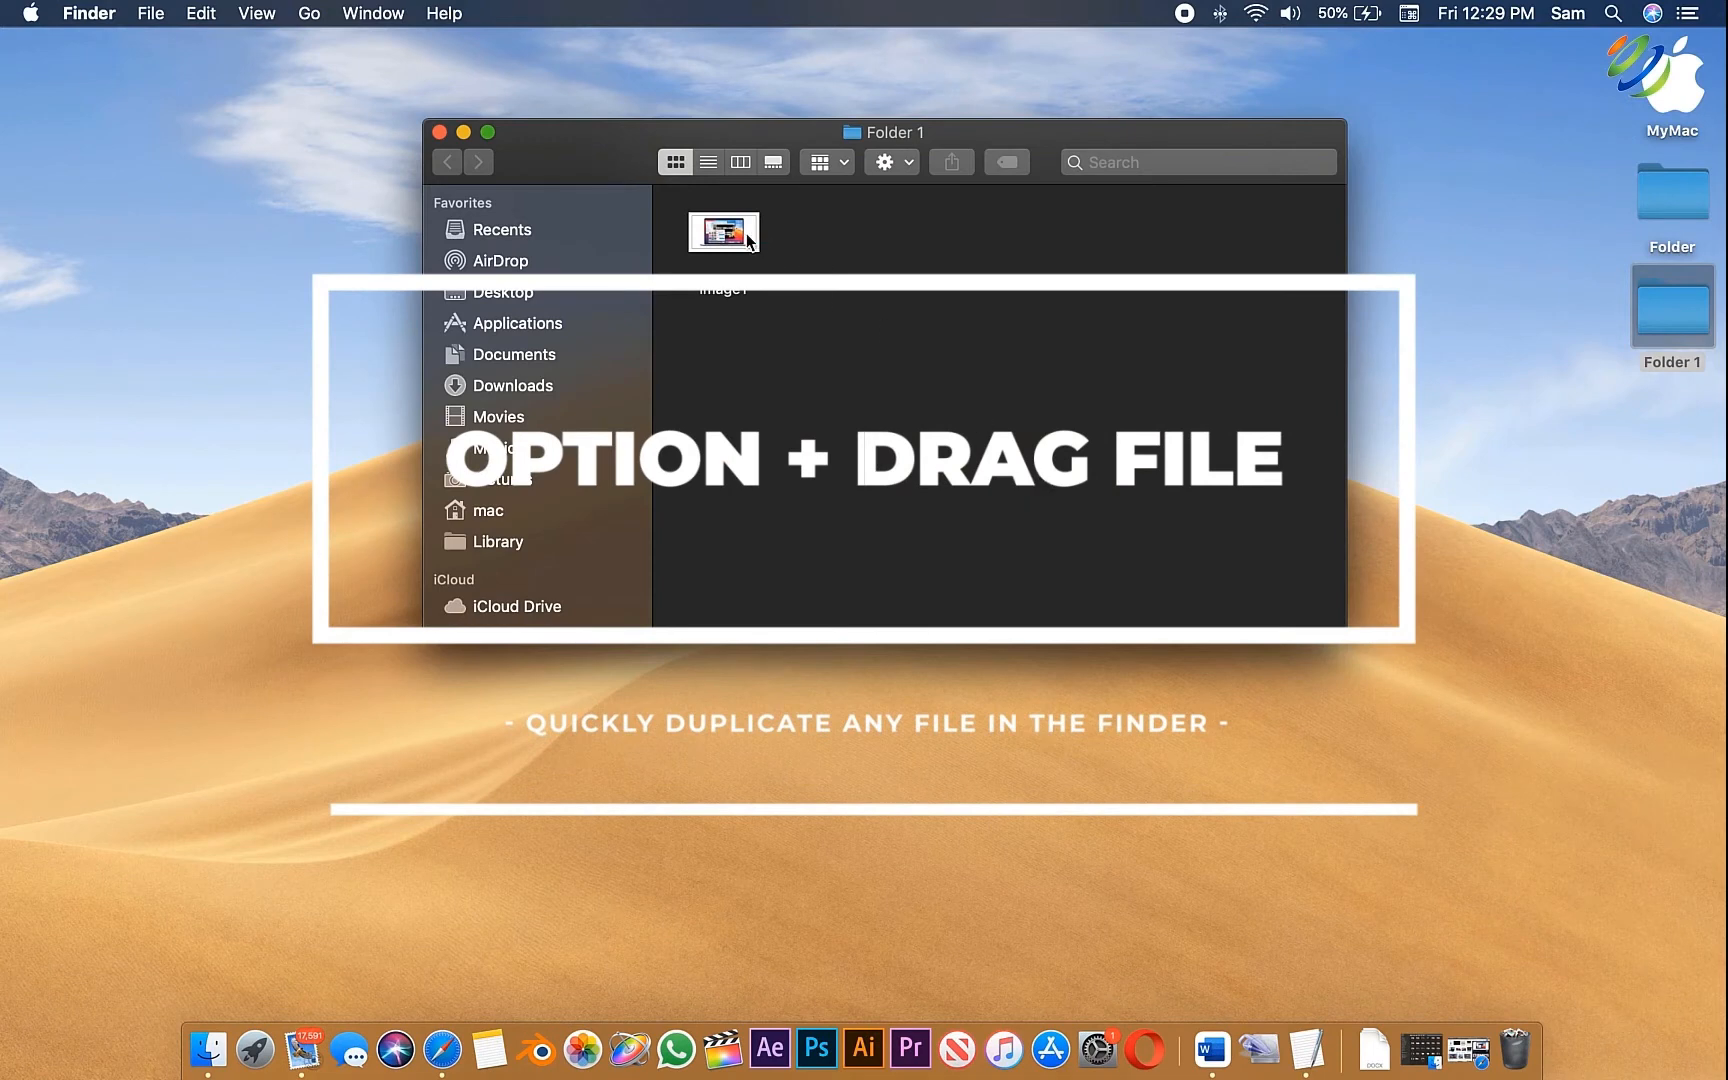
Step: Option-drag image1 sideways inside Folder 1 to produce the copy 'image1 2'
left_click_drag(723, 231, 820, 231)
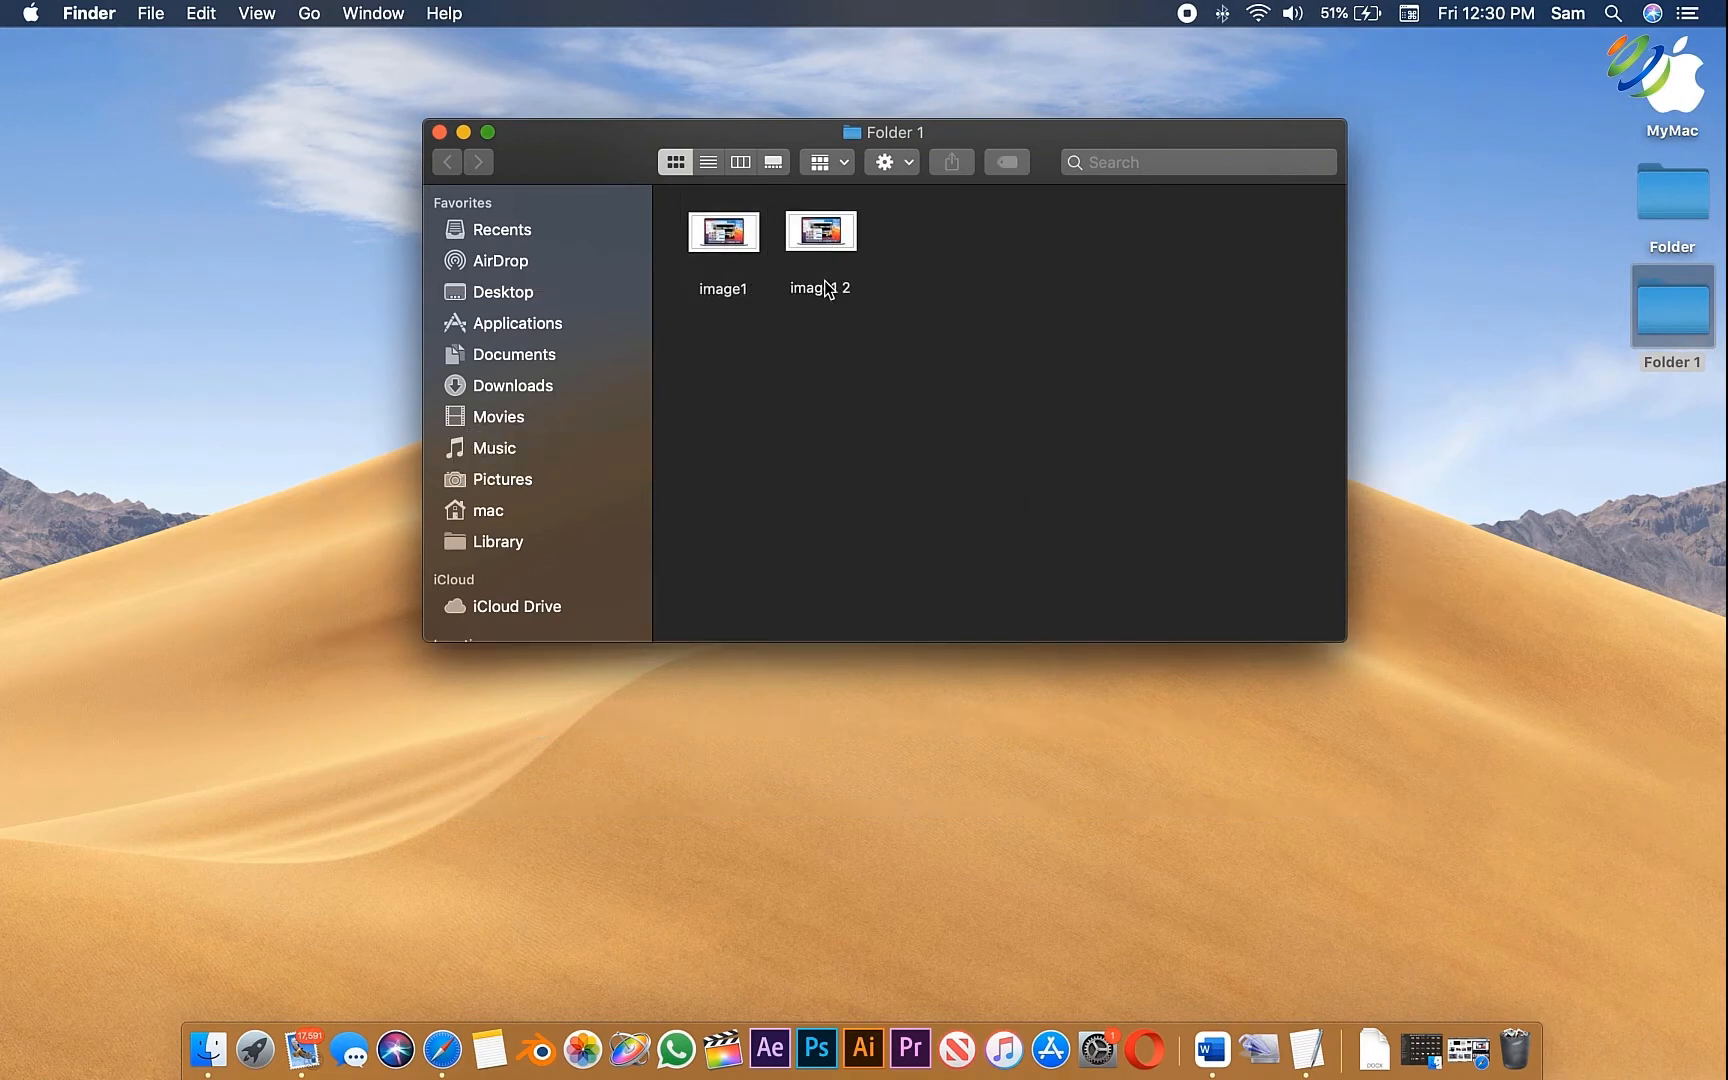
left_click_drag(820, 231, 920, 231)
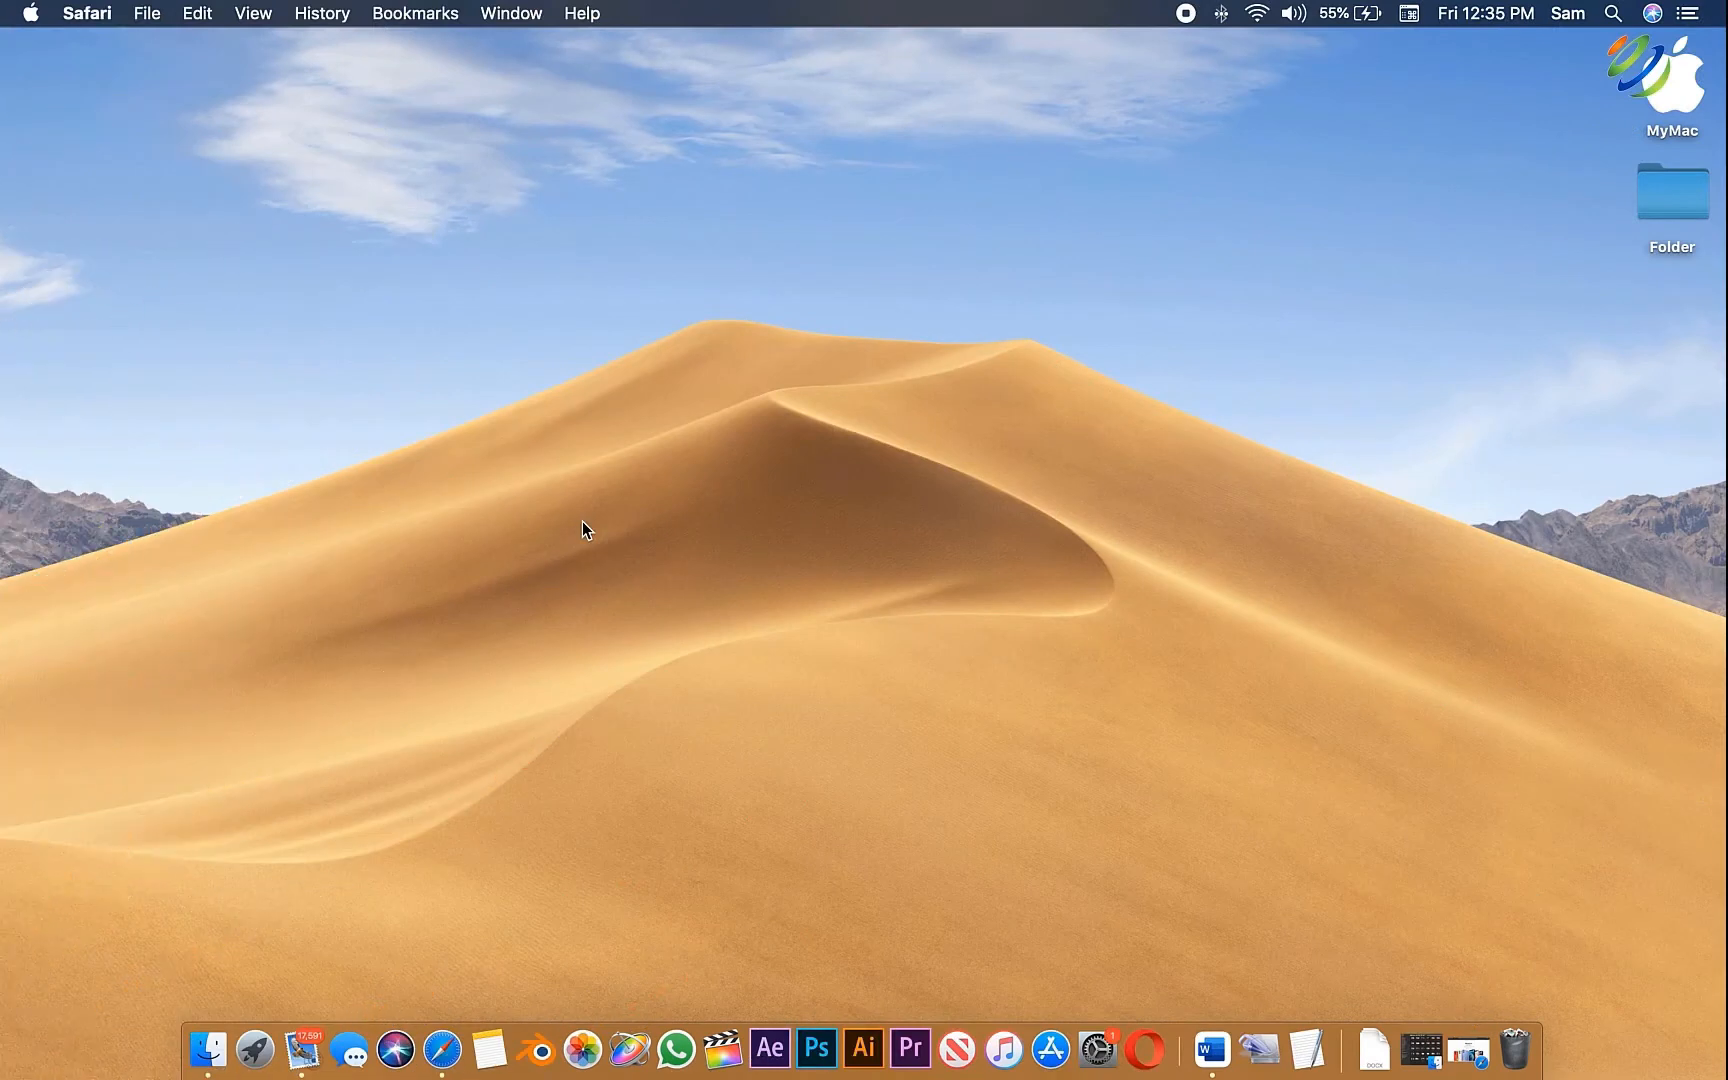
mouse_move(615, 517)
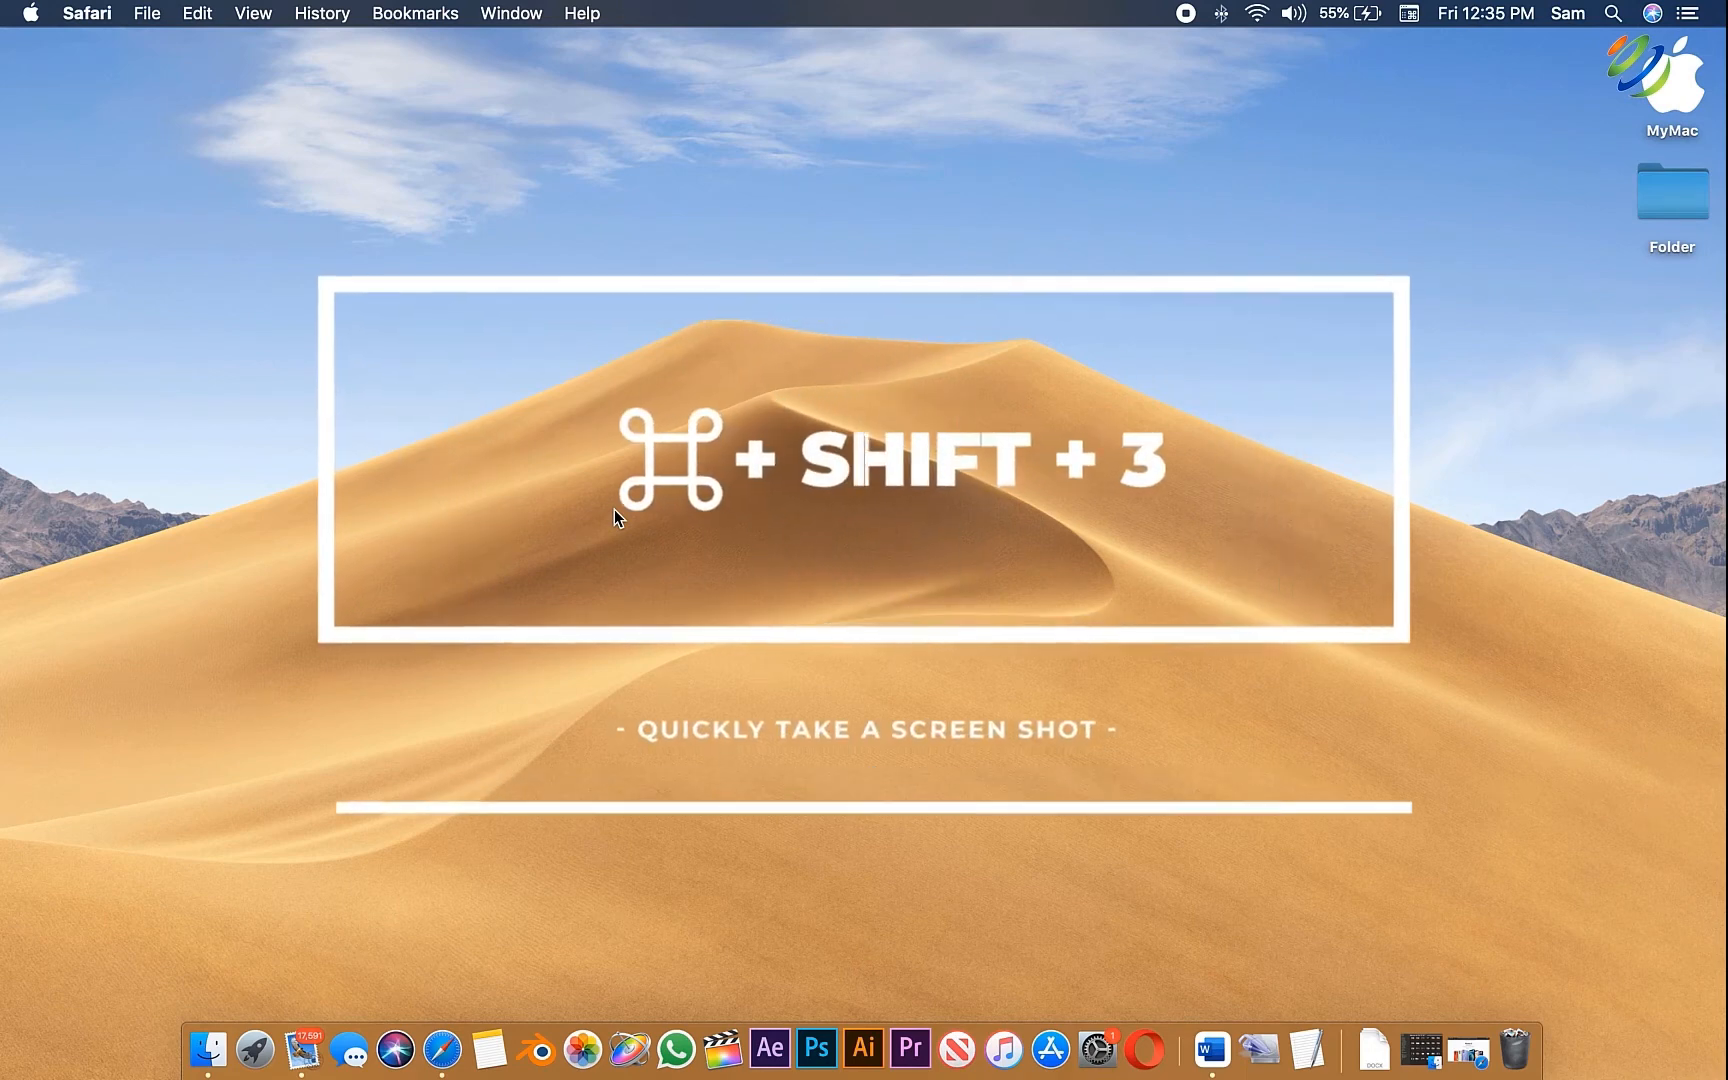
Step: Take screenshots with Cmd+Shift+3 and Cmd+Shift+4, open the markup preview and close it
key("cmd+shift+3")
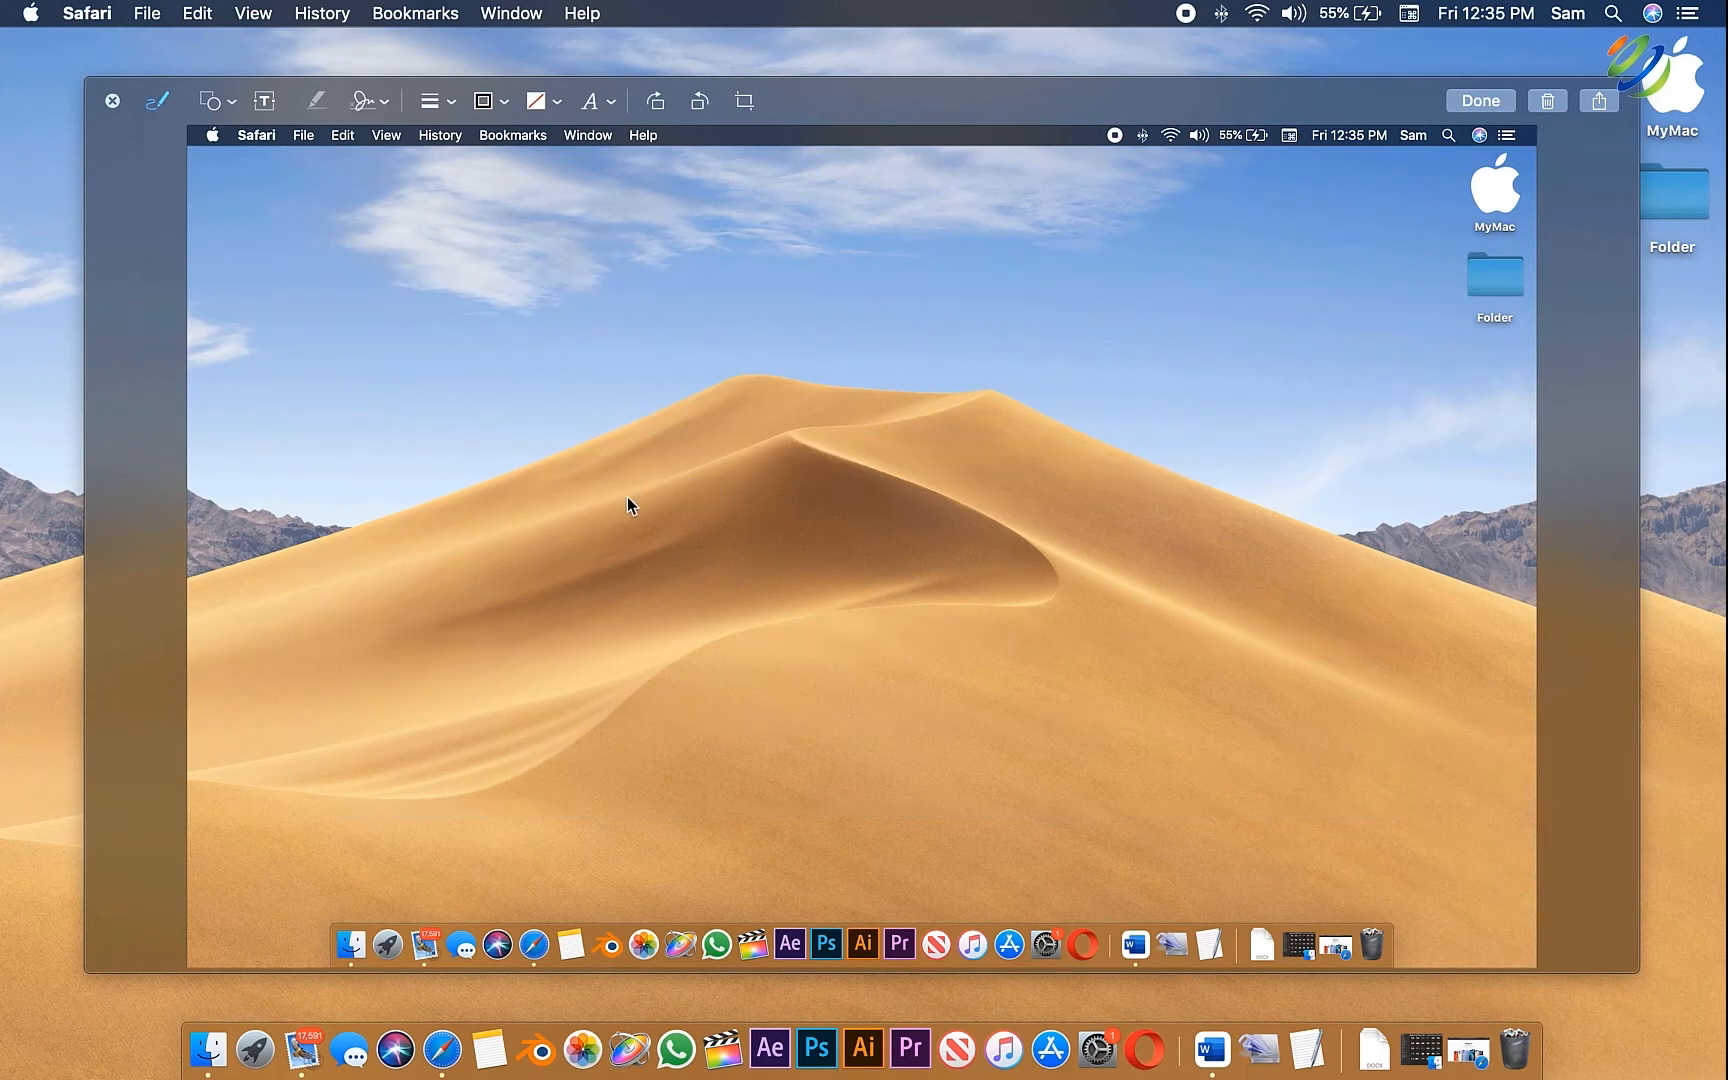
mouse_move(628, 518)
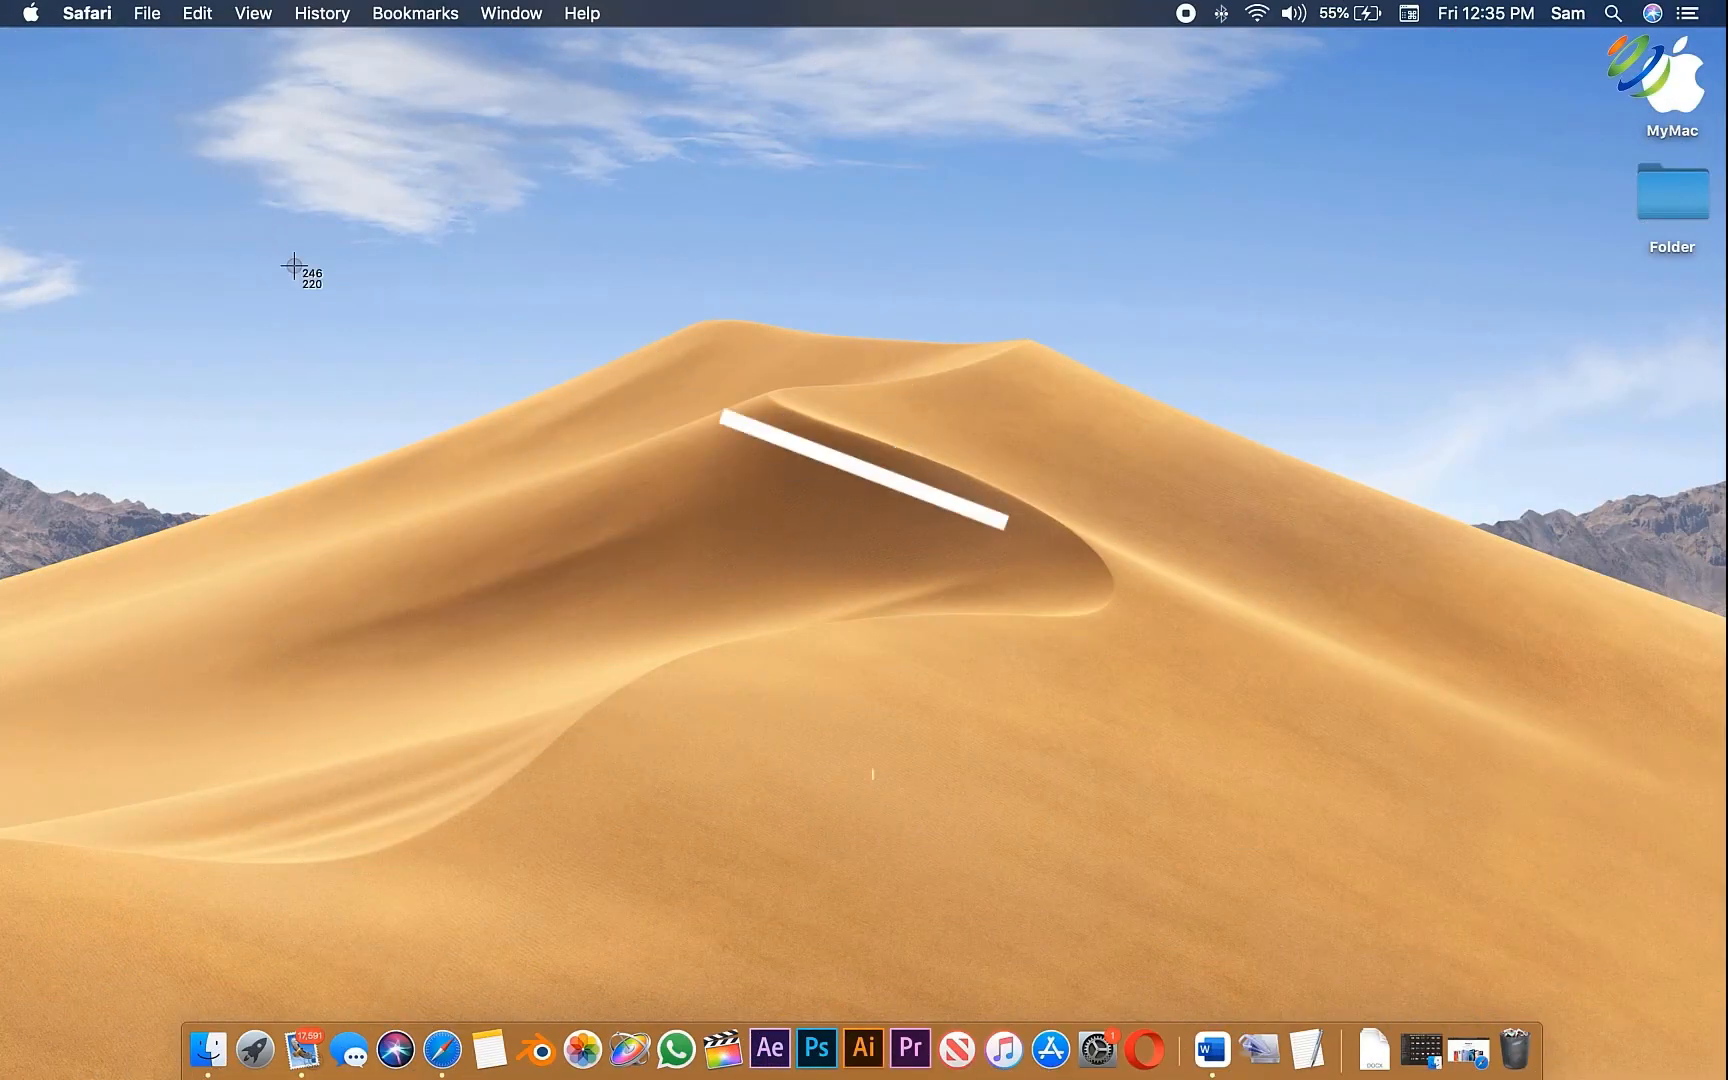
key("cmd+shift+4")
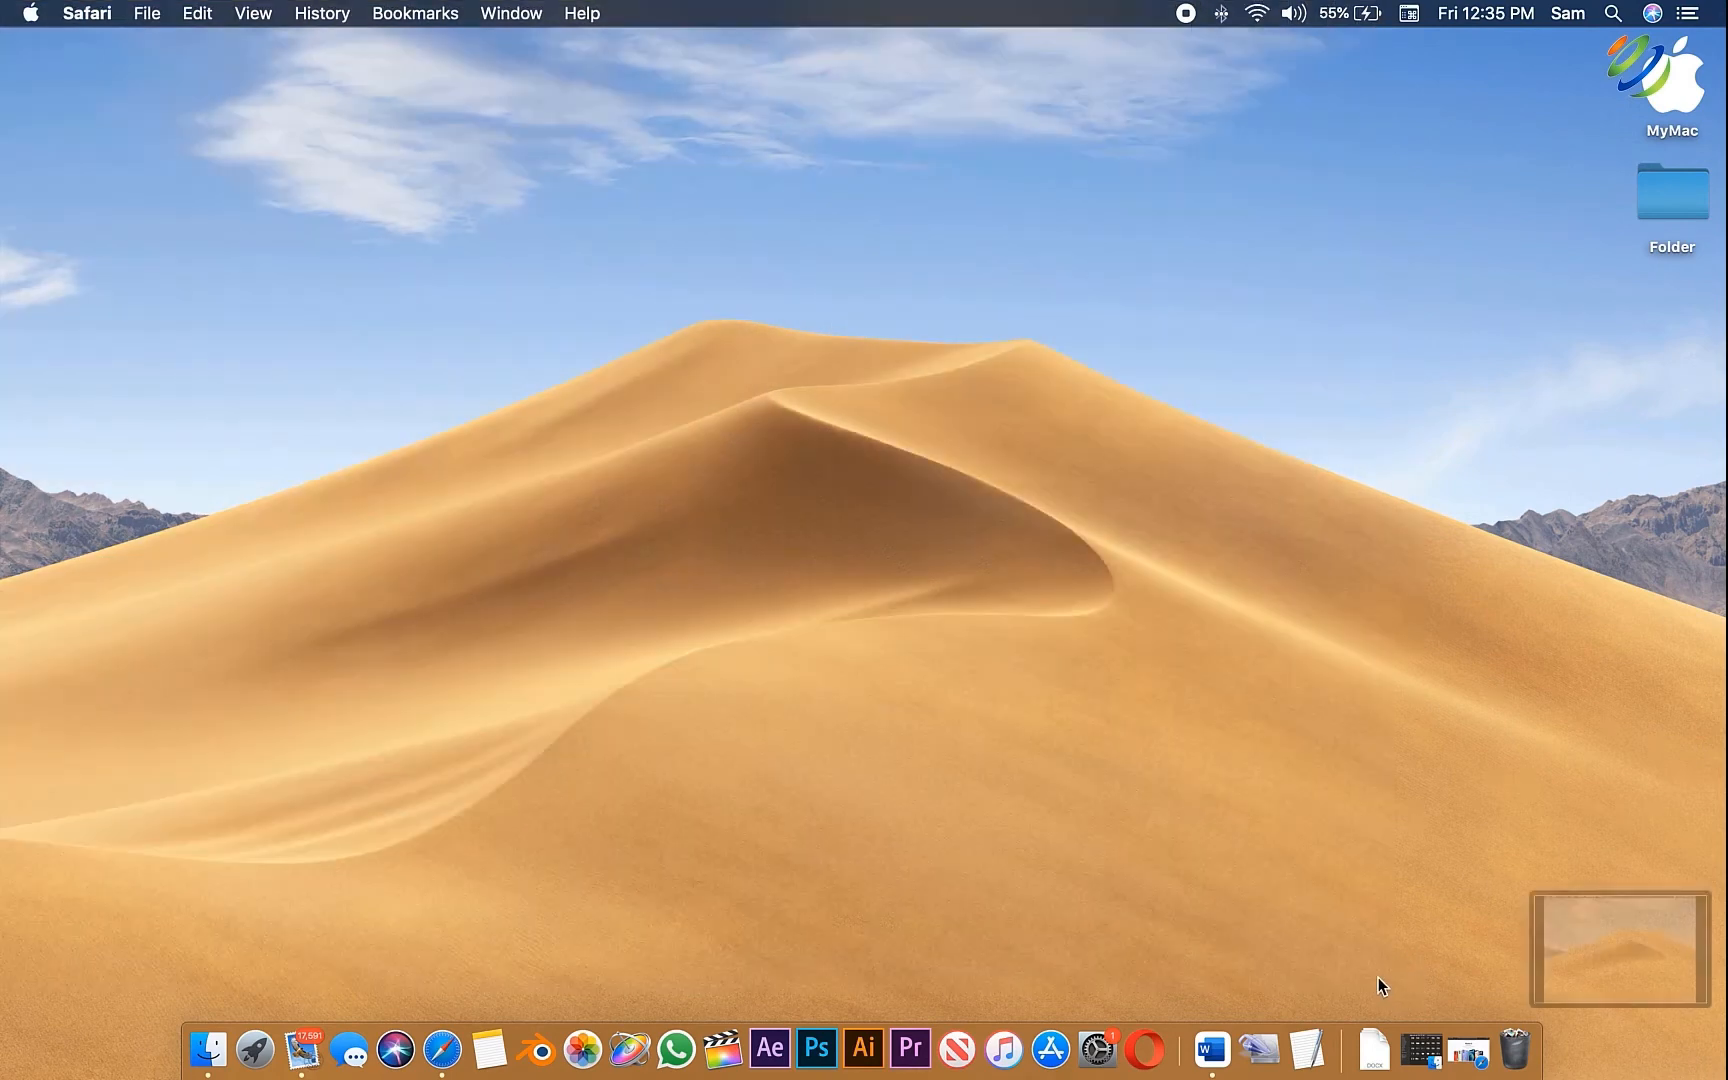
left_click(1617, 948)
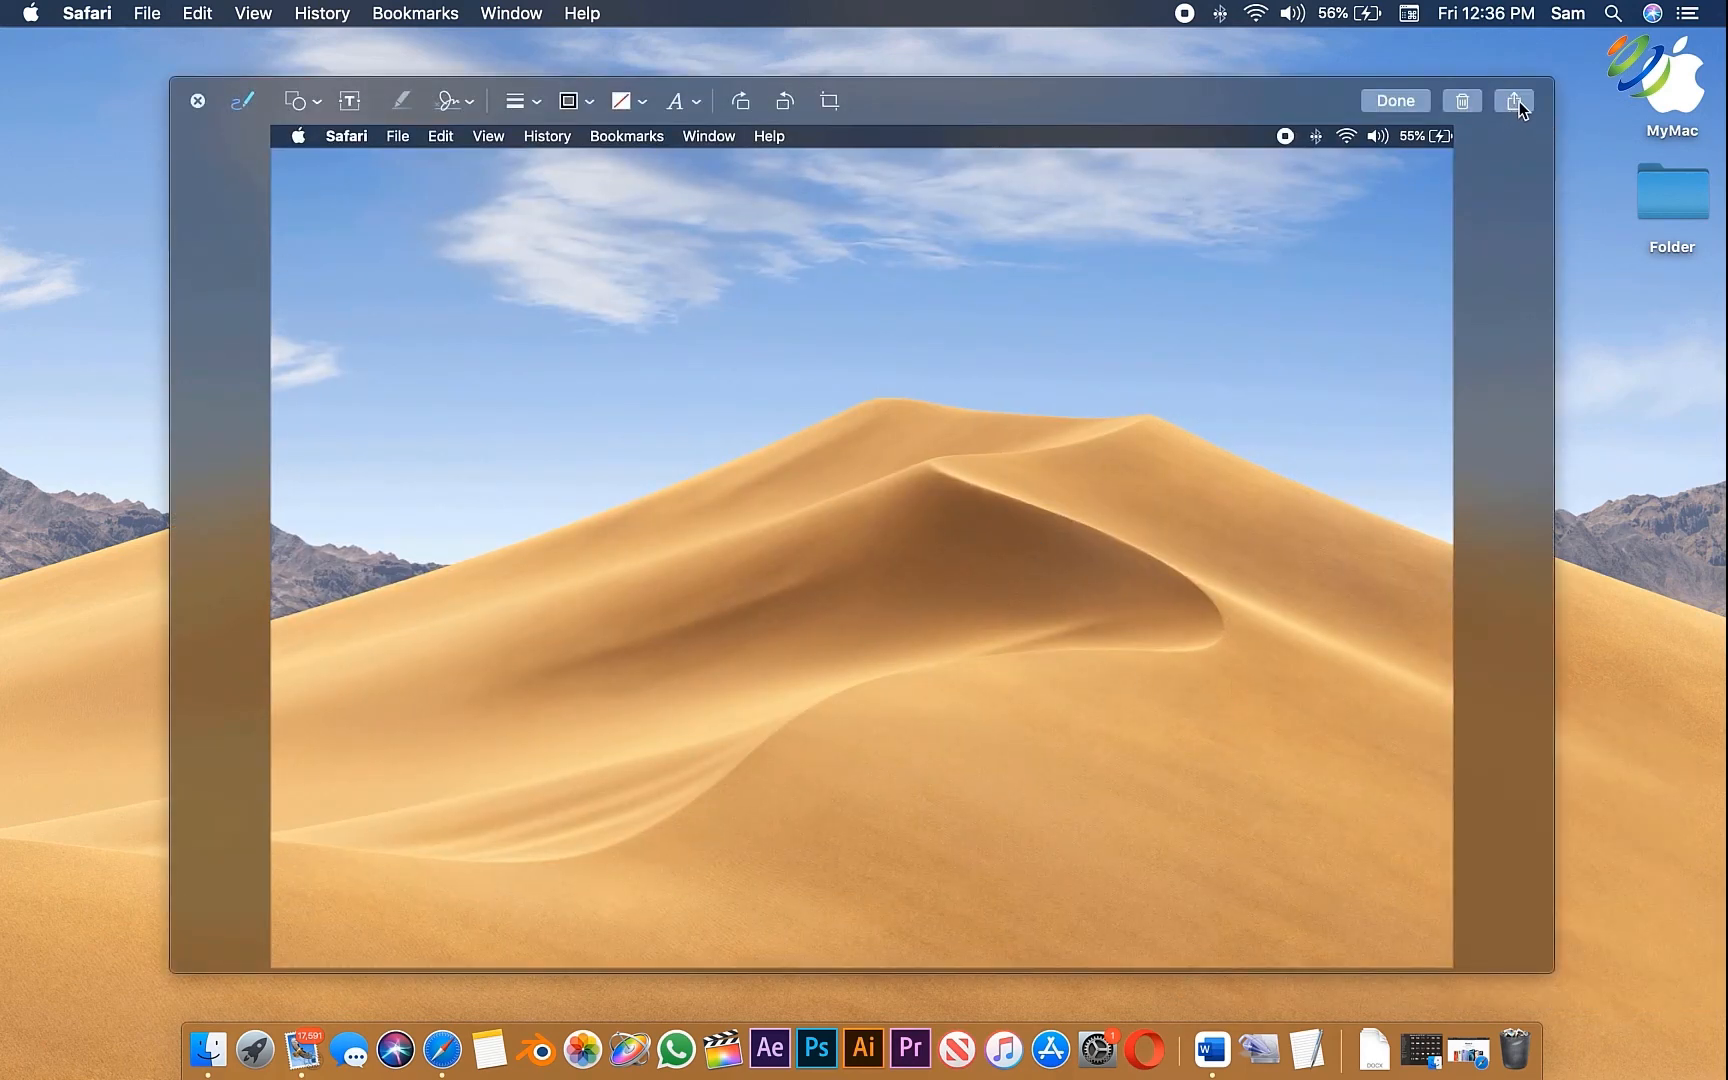
left_click(1513, 100)
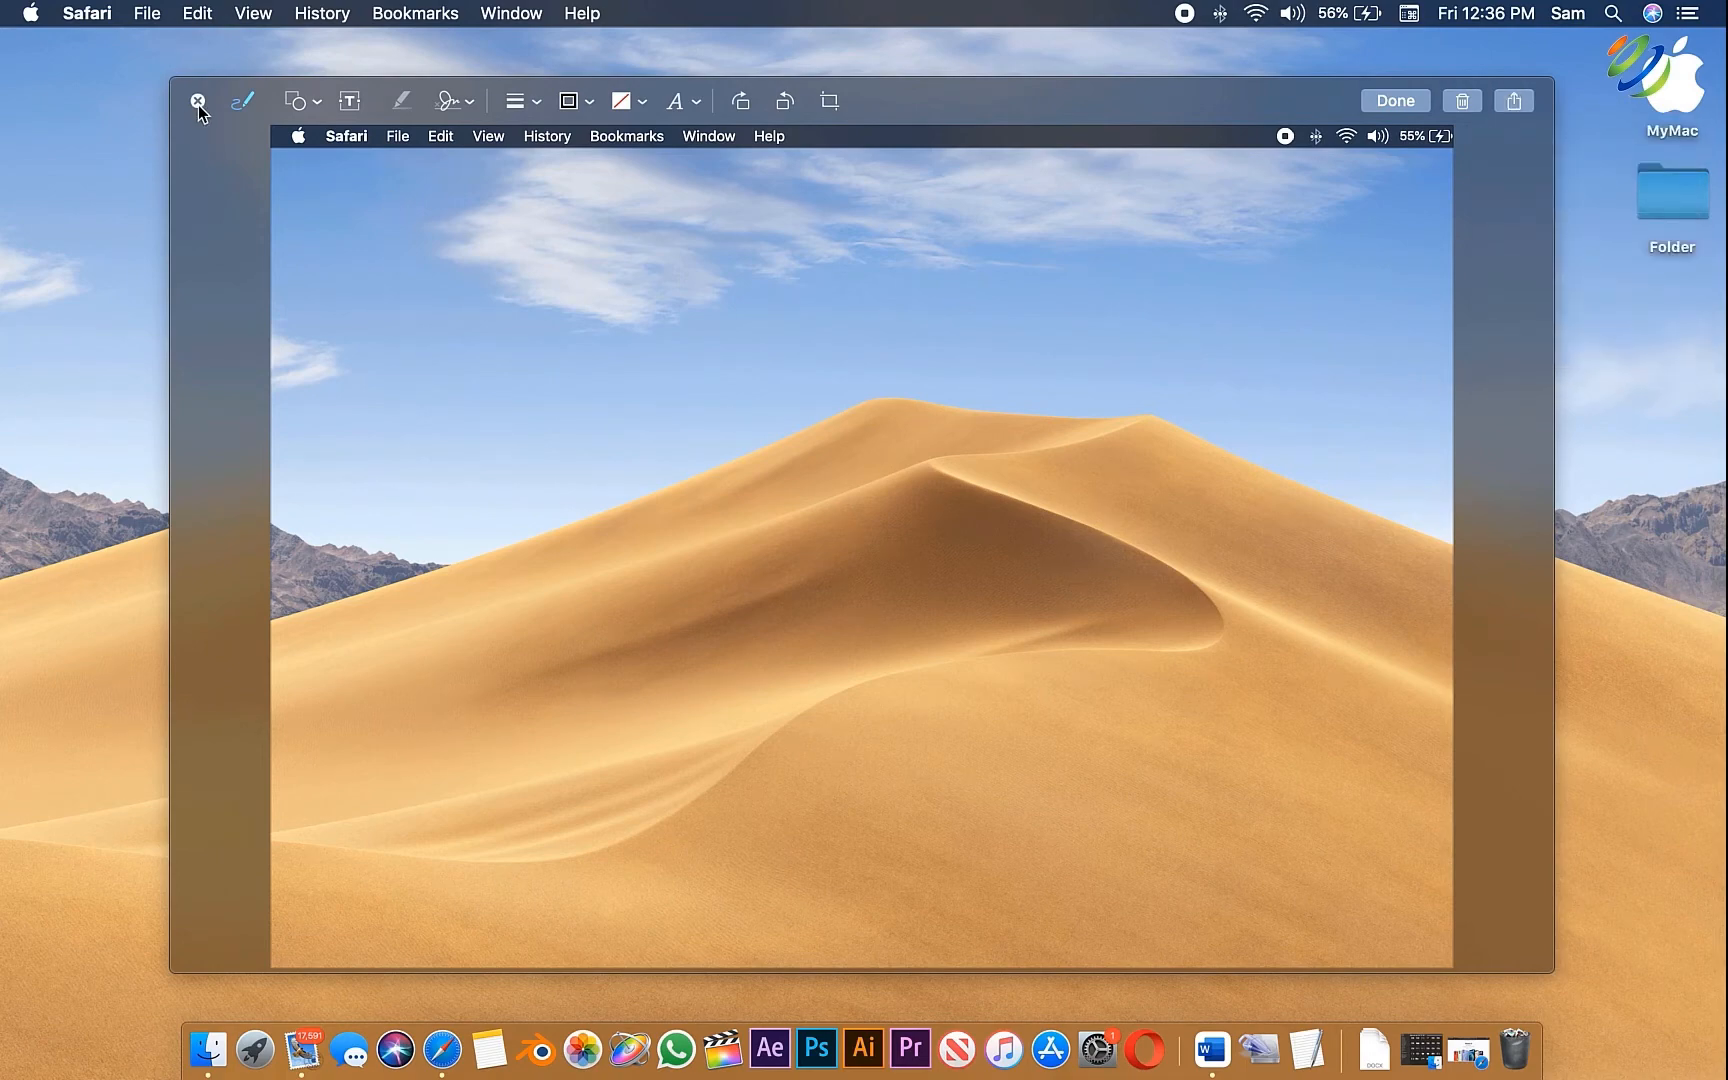
left_click(197, 100)
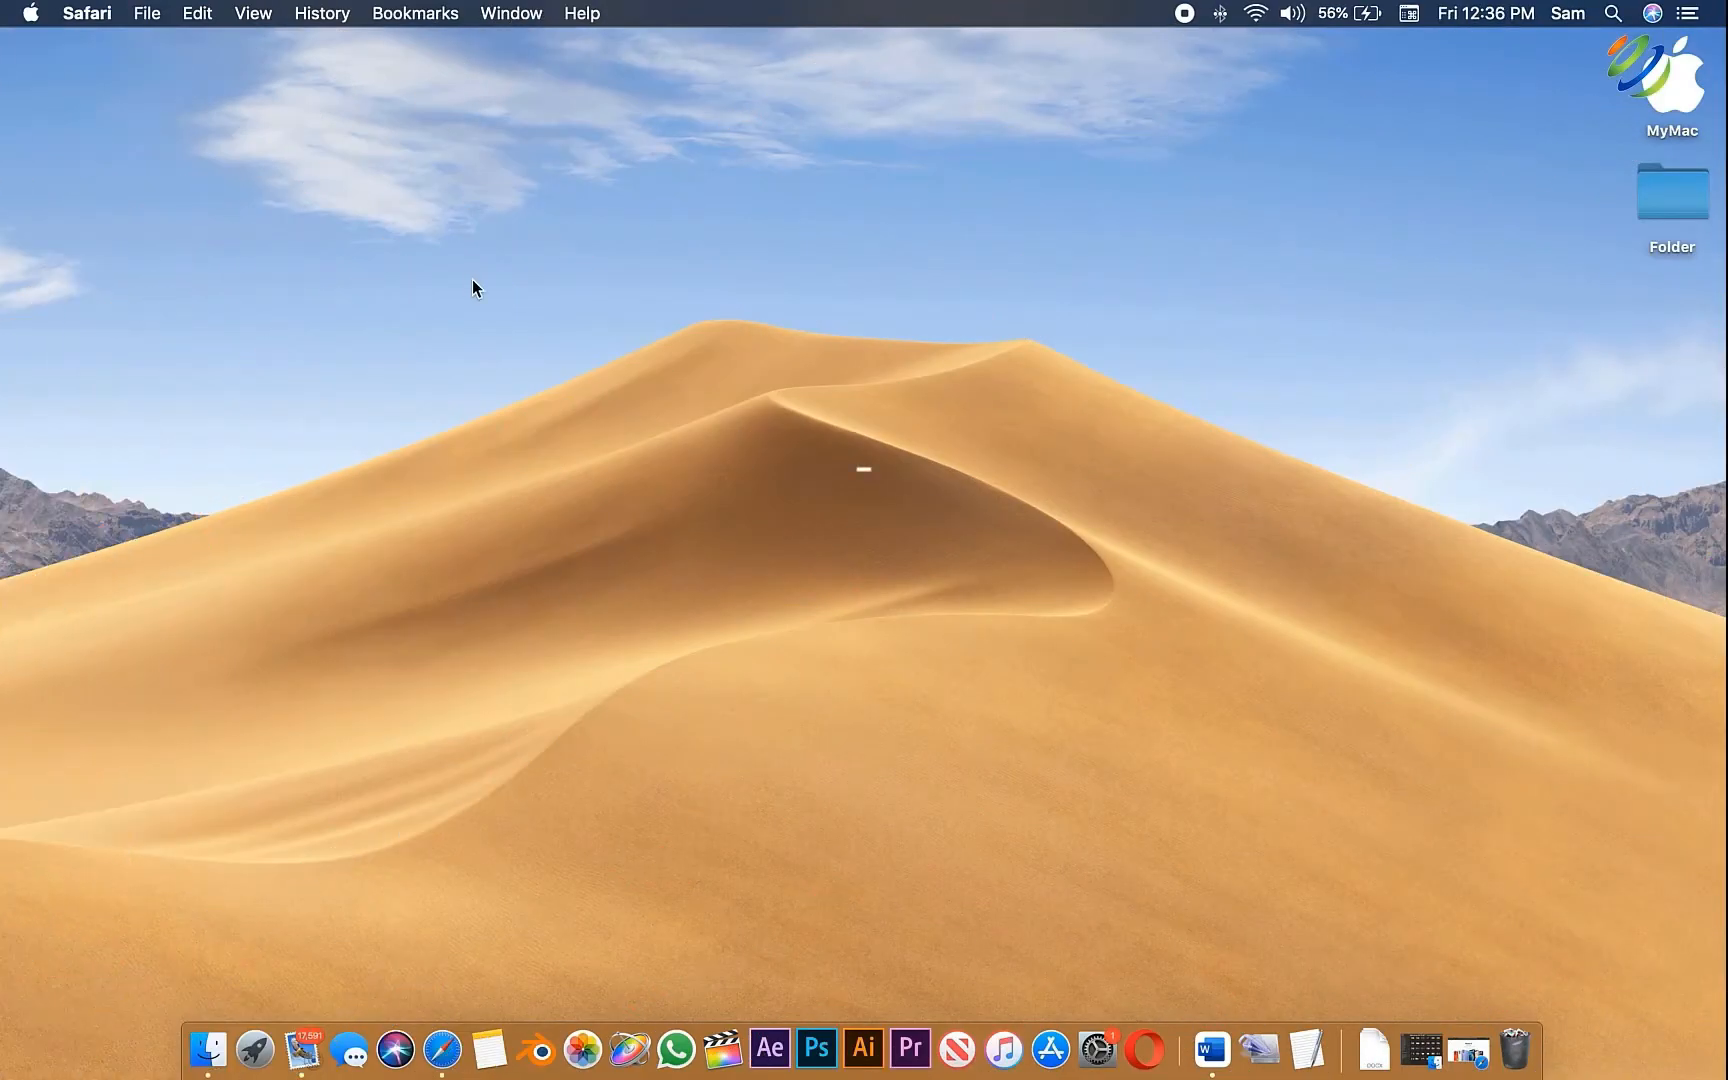
key("cmd+shift+5")
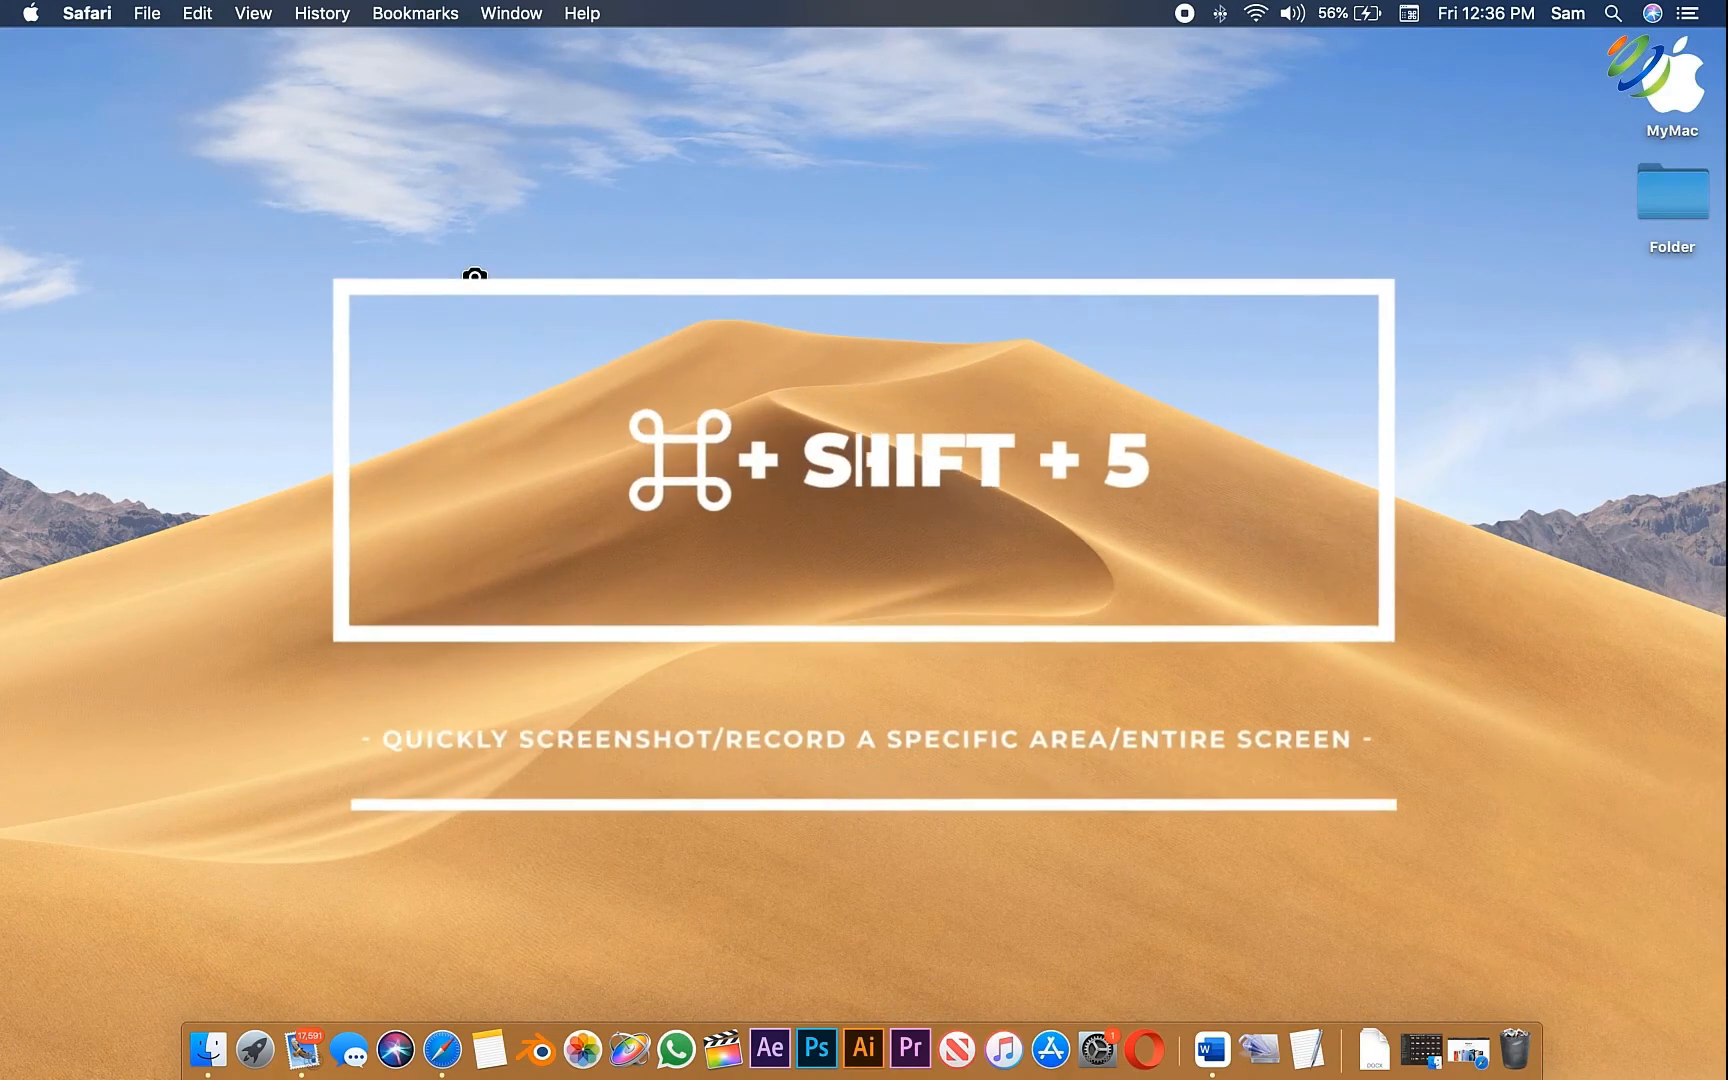
Step: Show the Cmd+Shift+5 capture toolbar and open then close its Options list
key("cmd+shift+5")
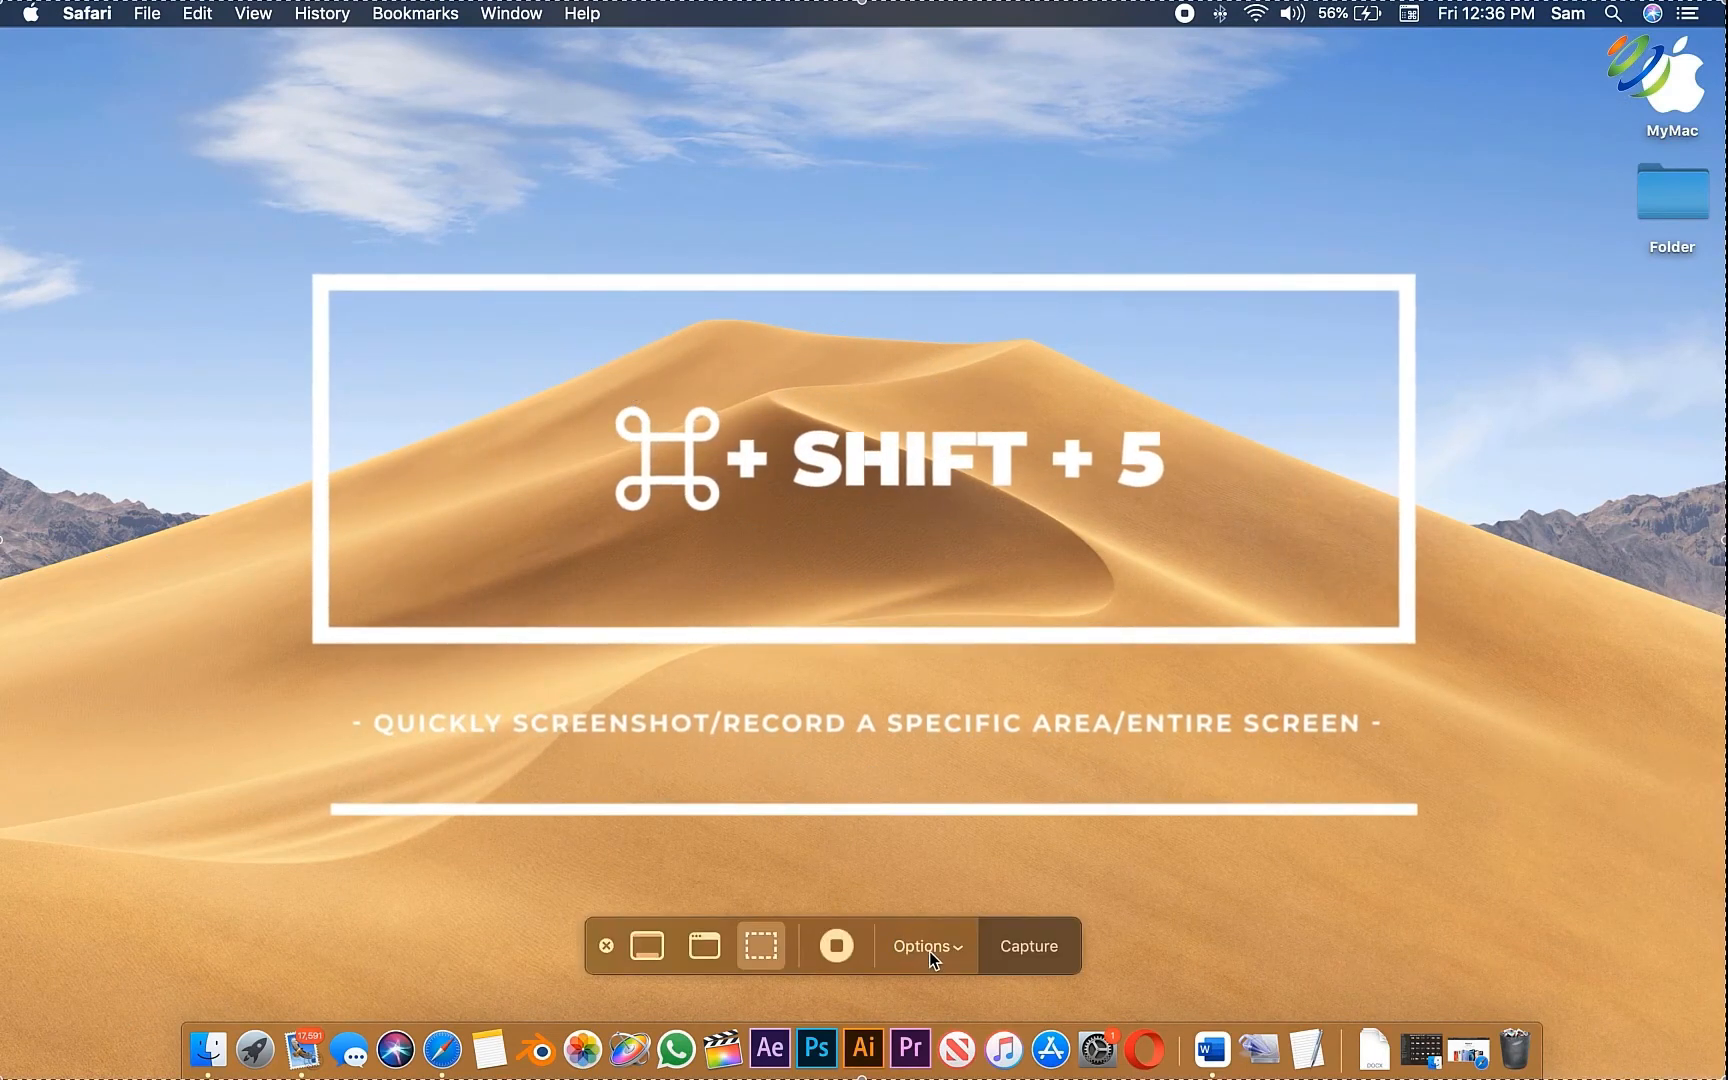
left_click(926, 946)
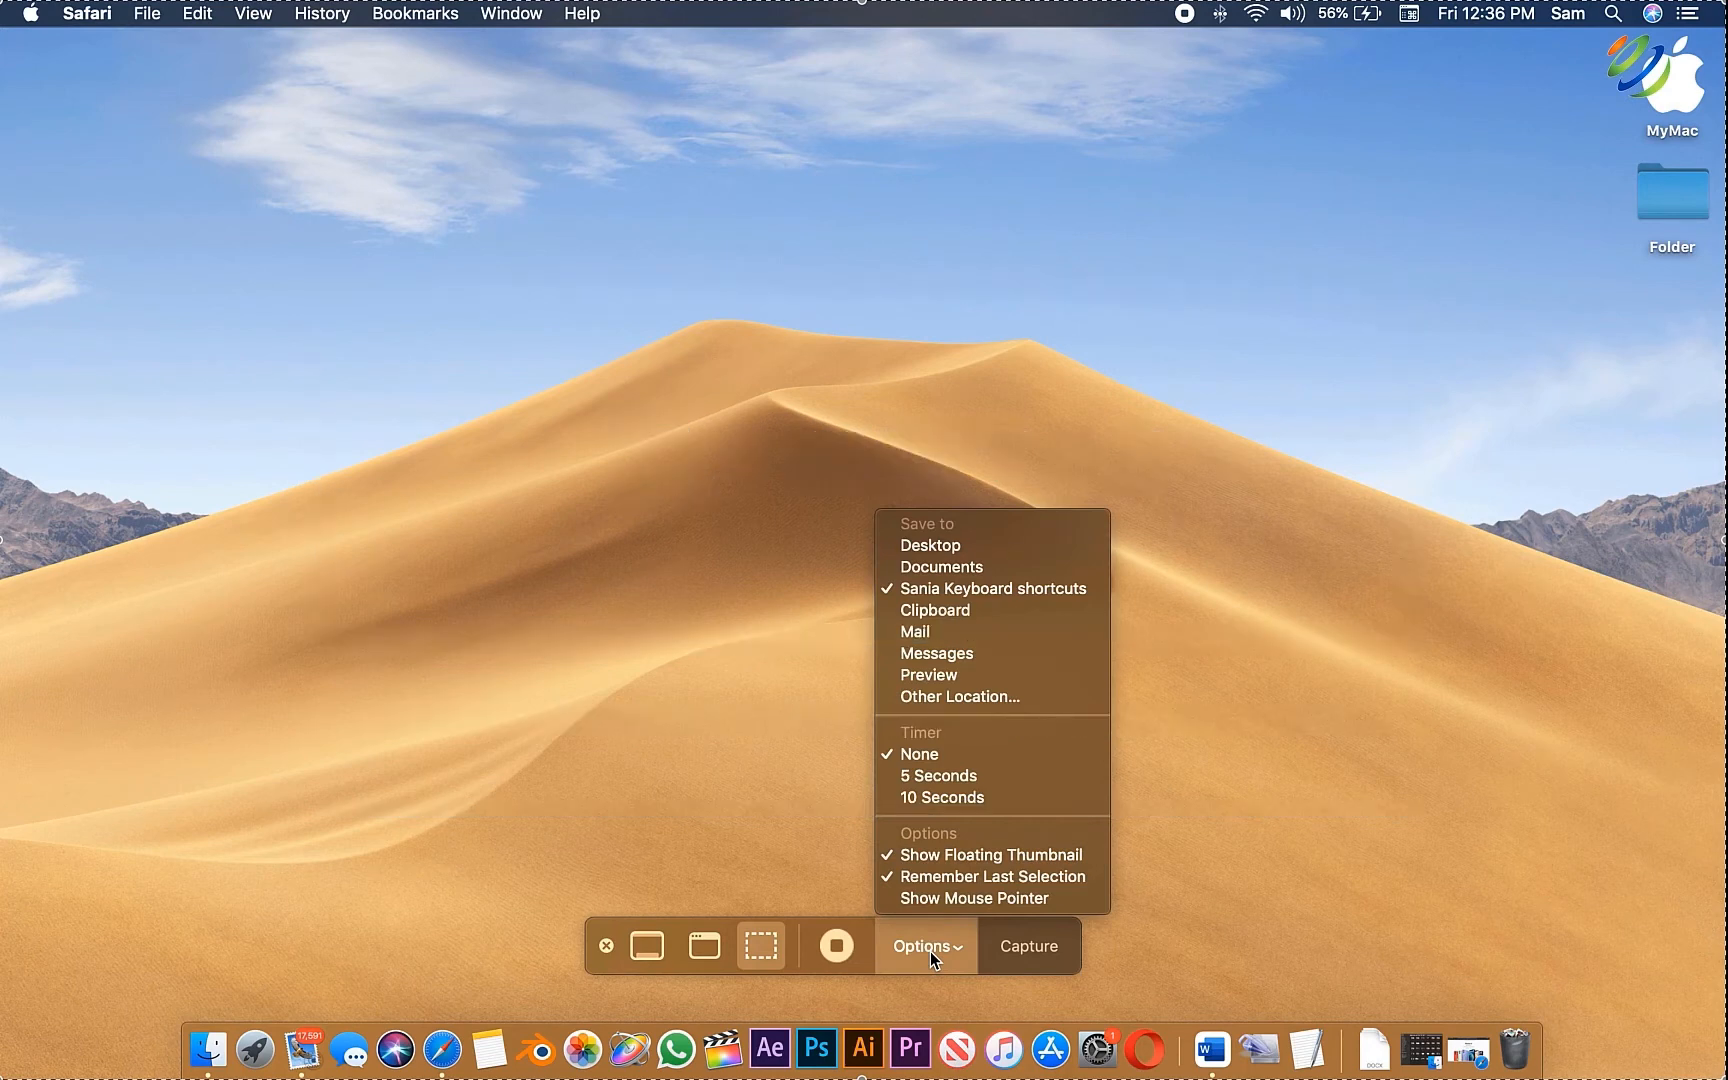
left_click(926, 946)
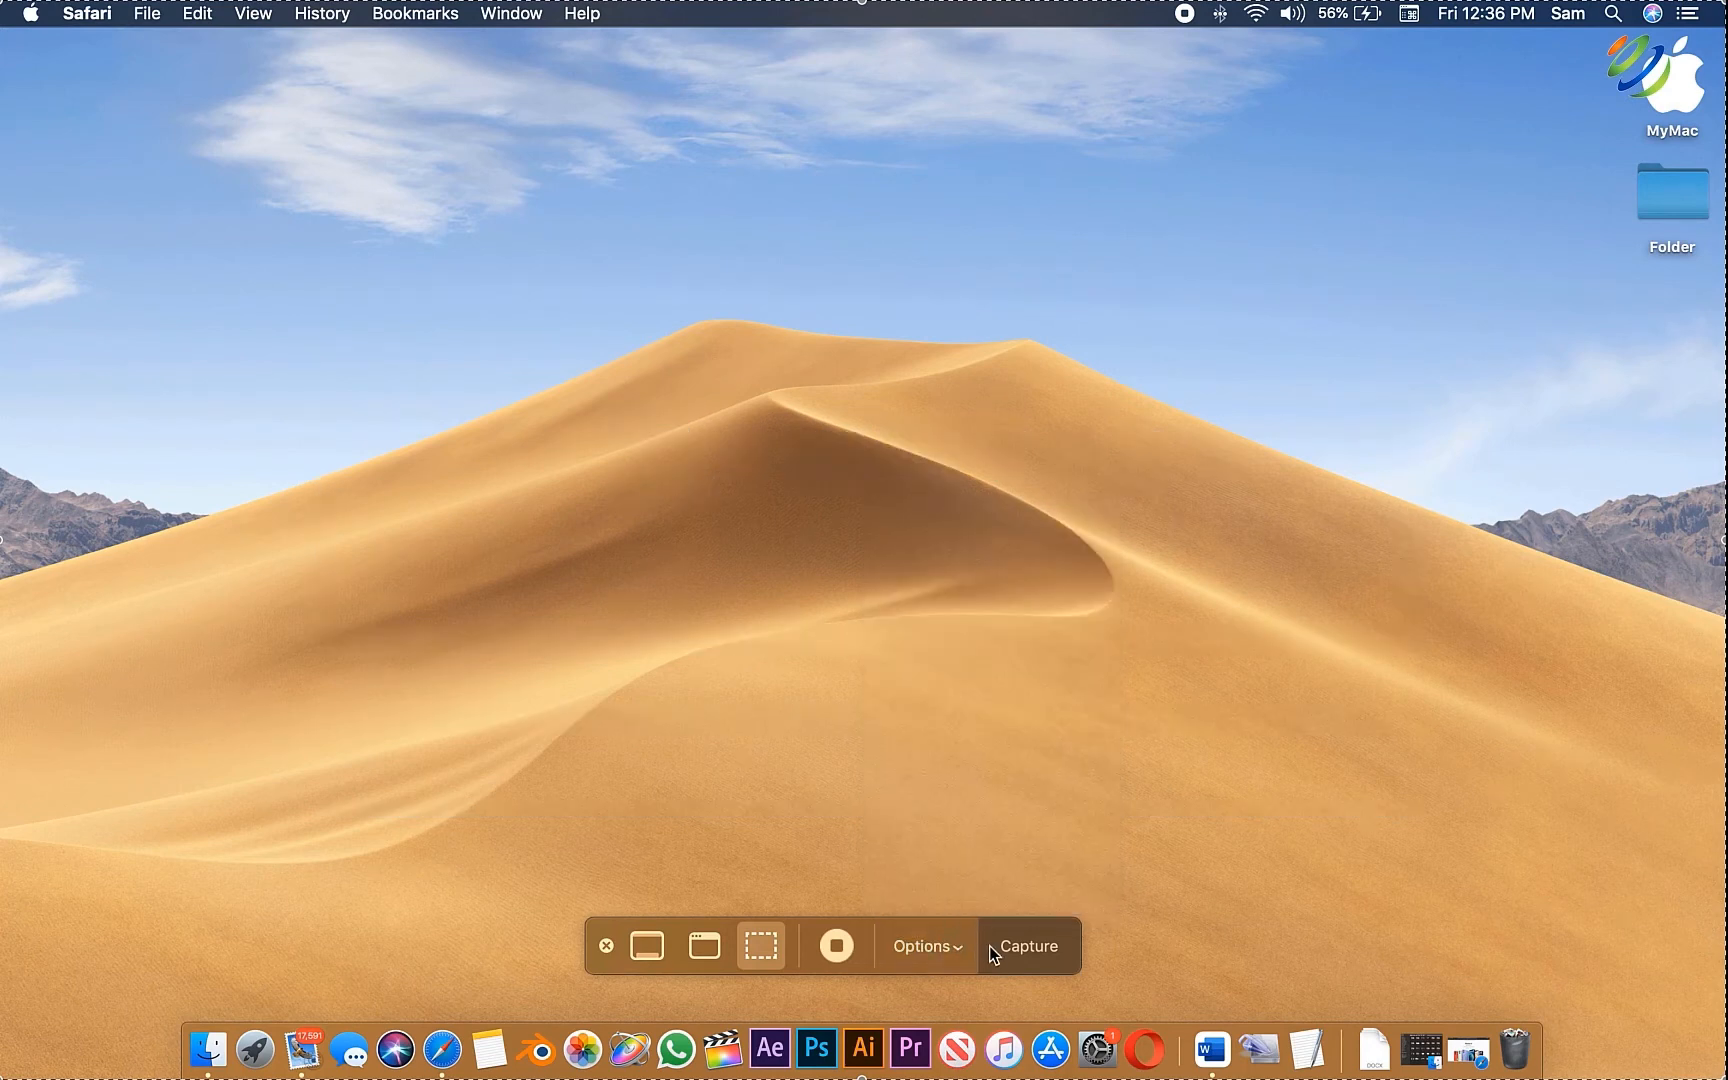
mouse_move(723, 791)
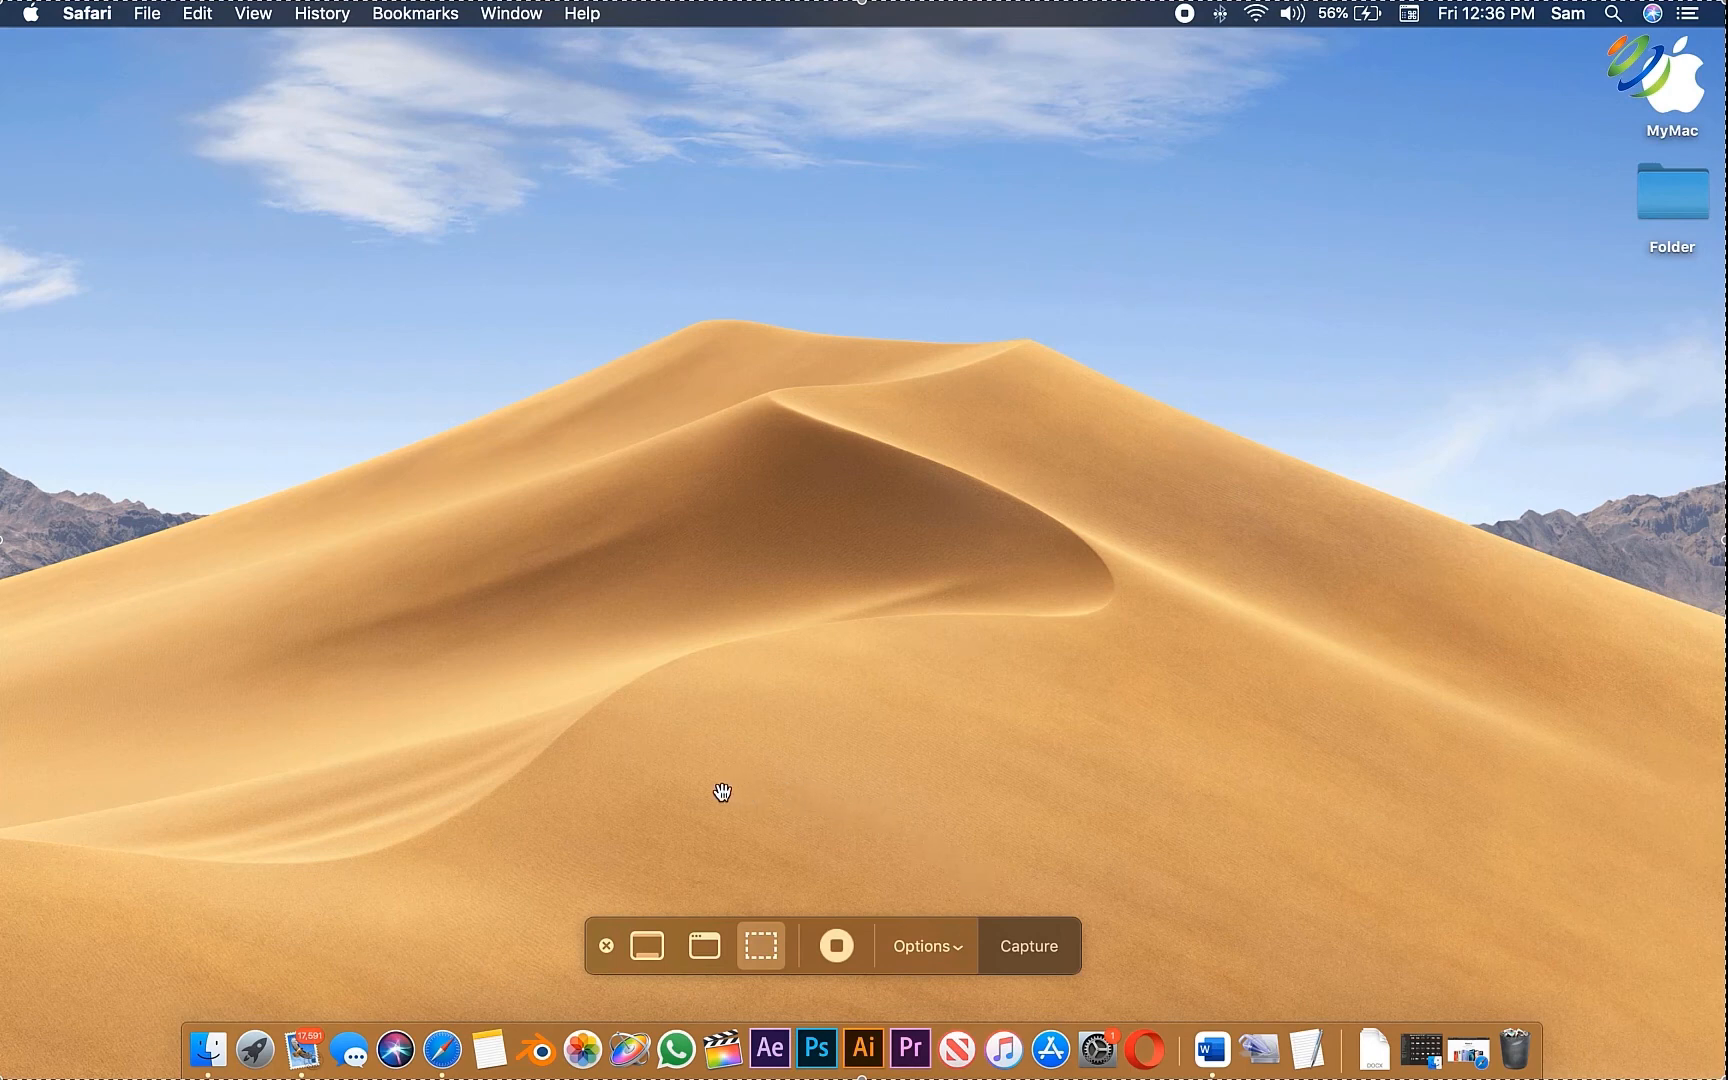
mouse_move(1185, 980)
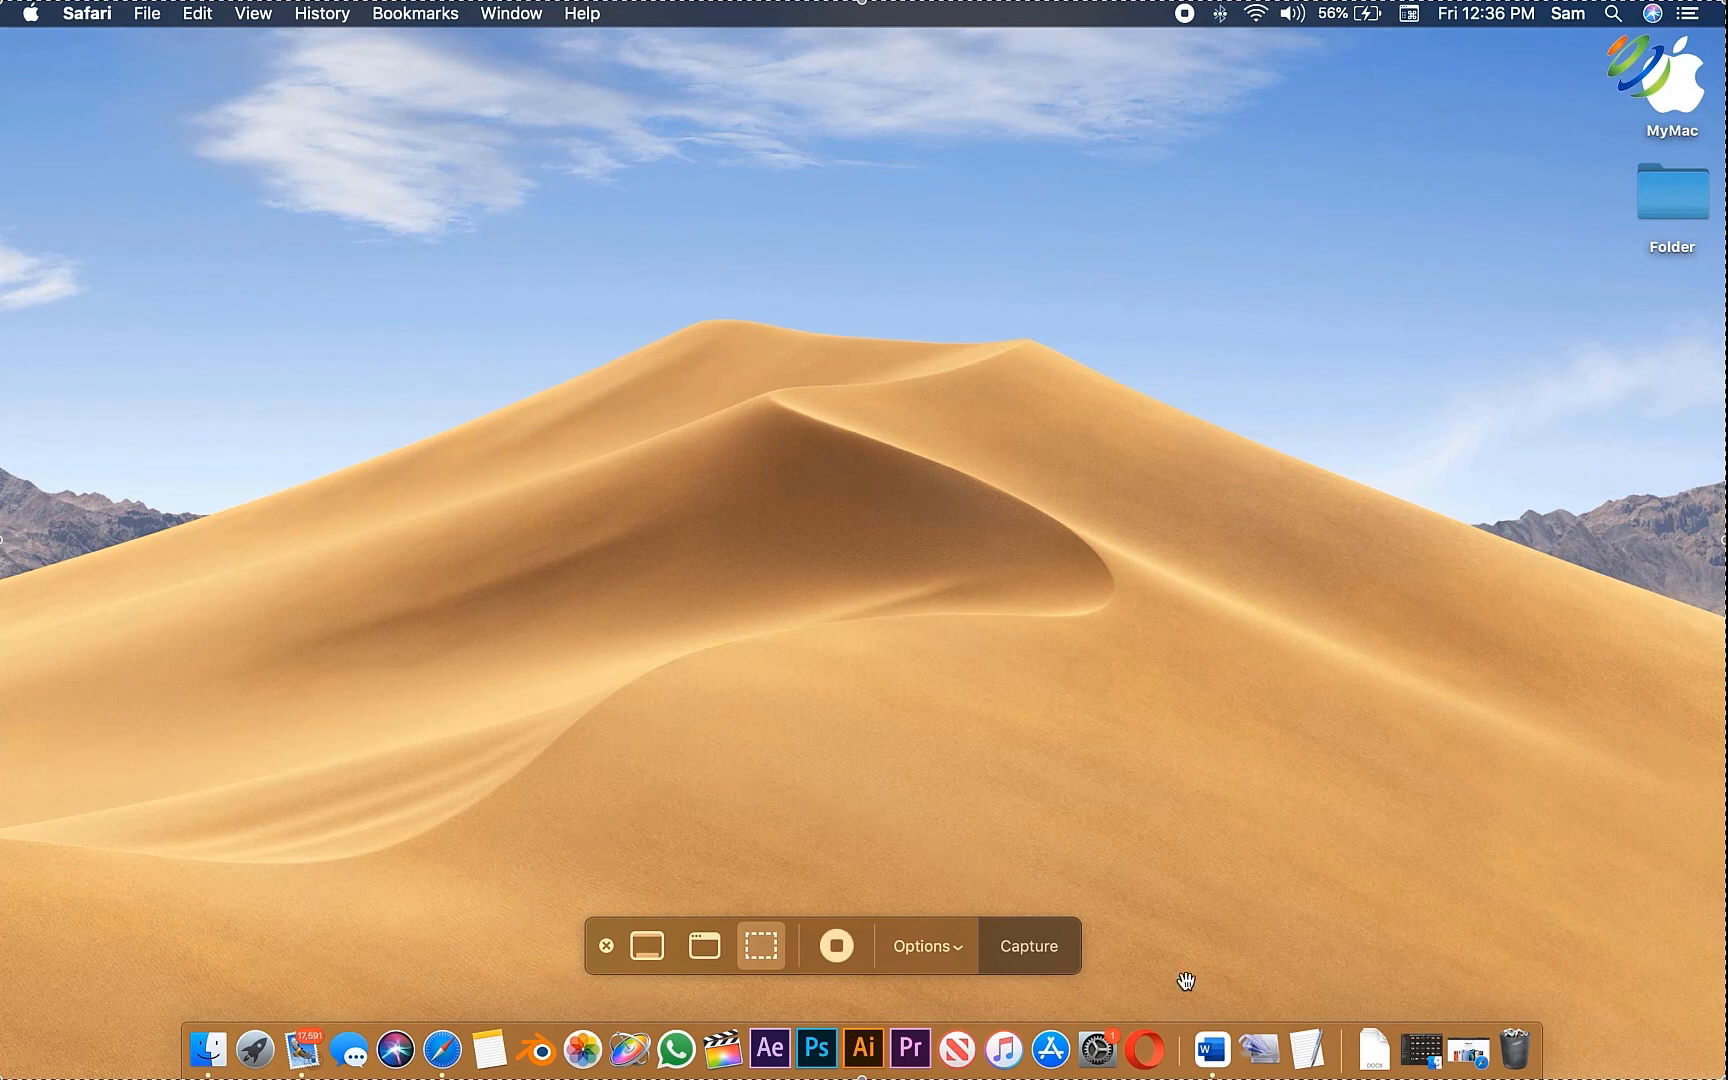
mouse_move(1414, 937)
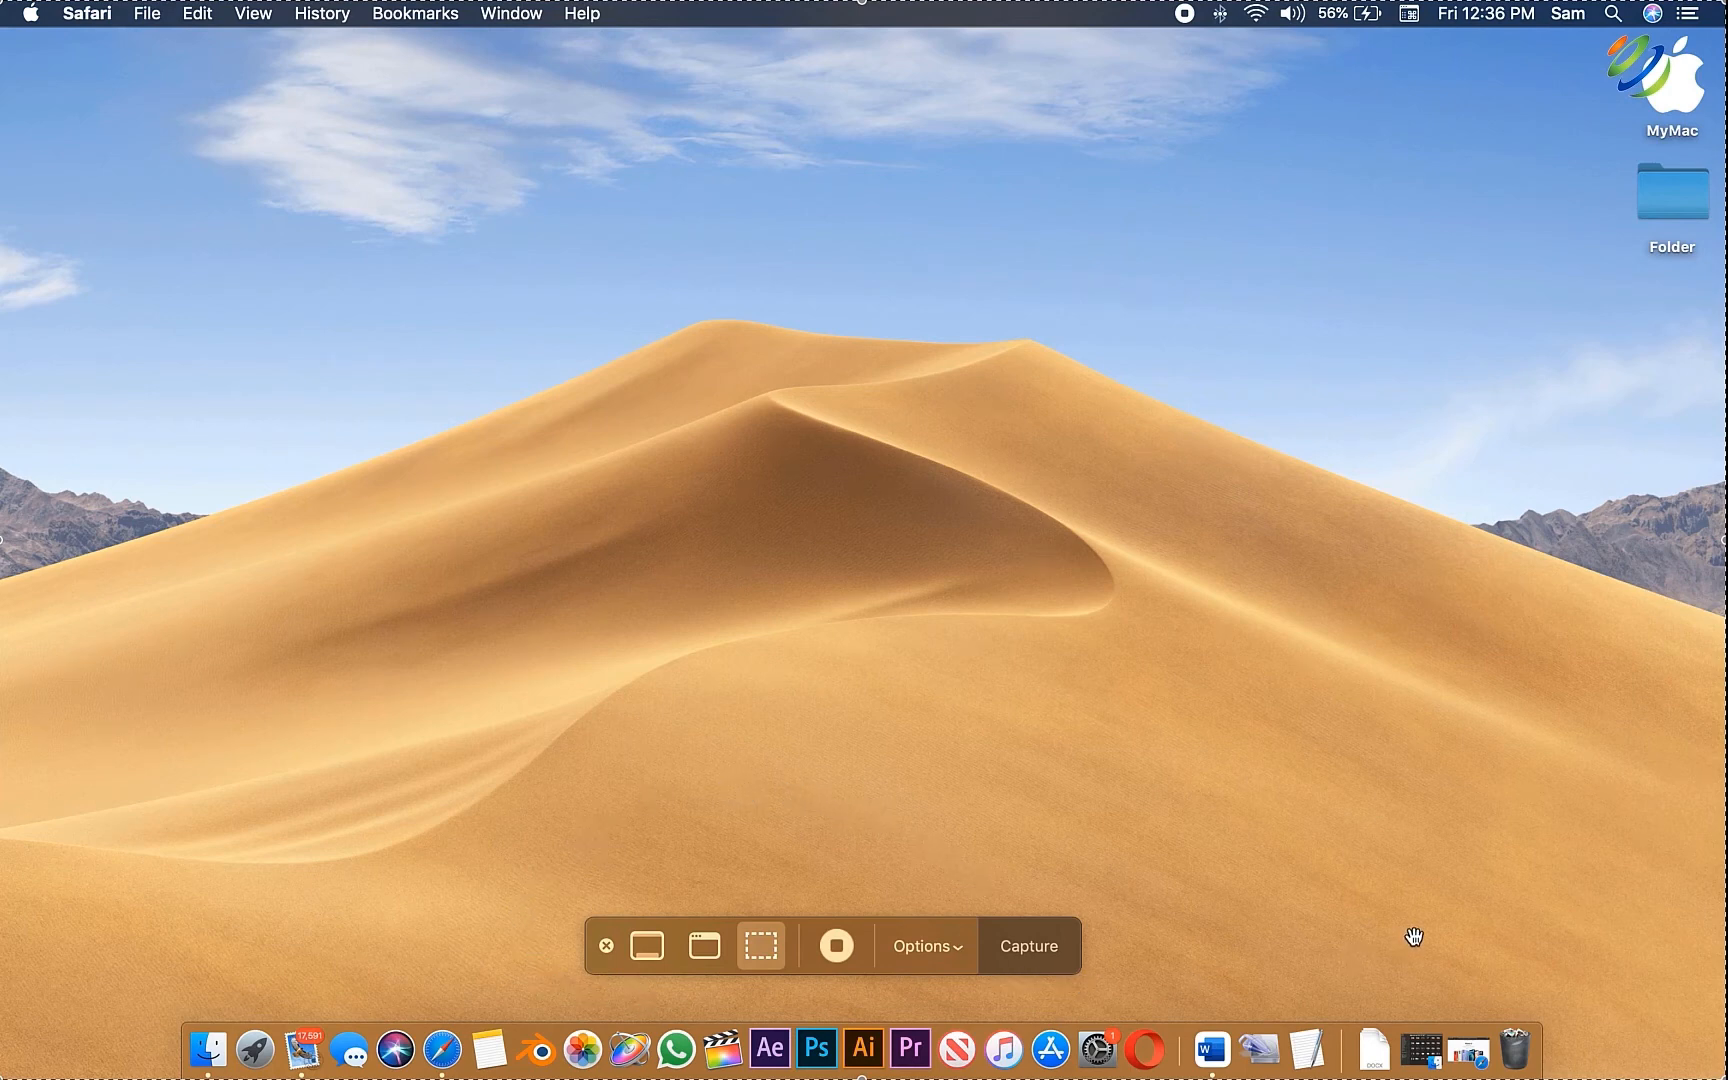
mouse_move(835, 944)
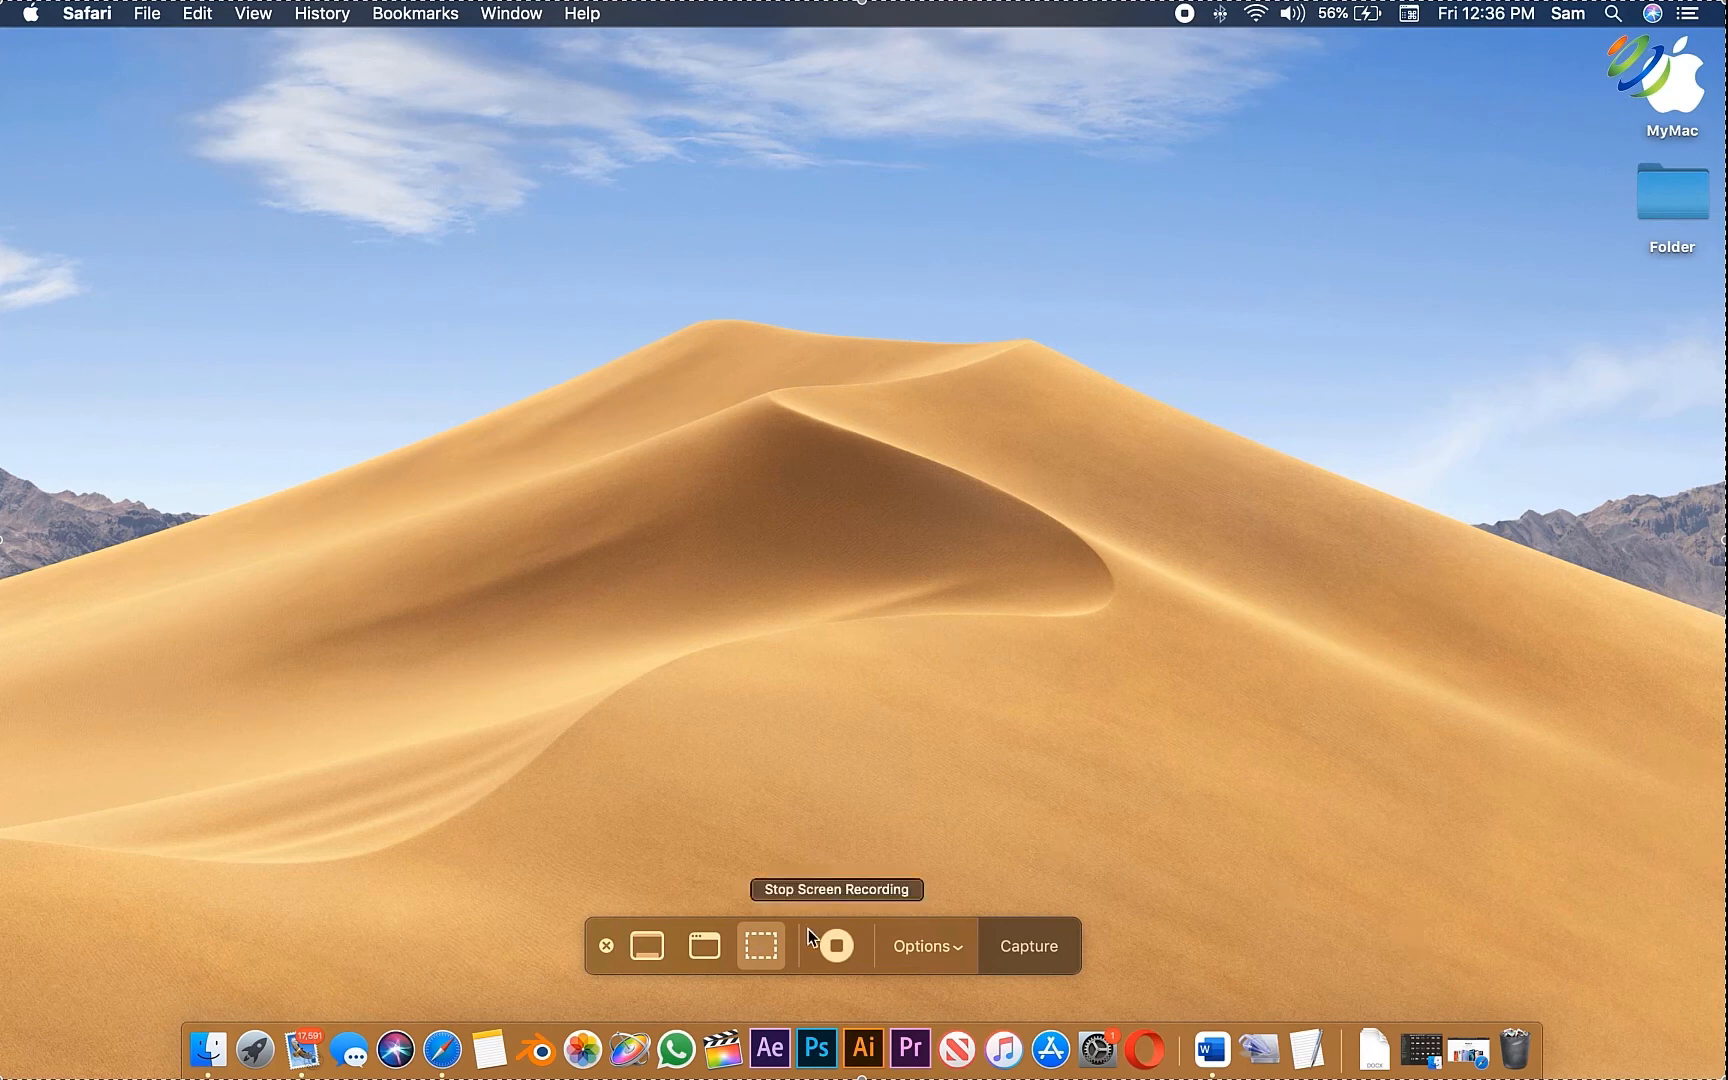
mouse_move(648, 946)
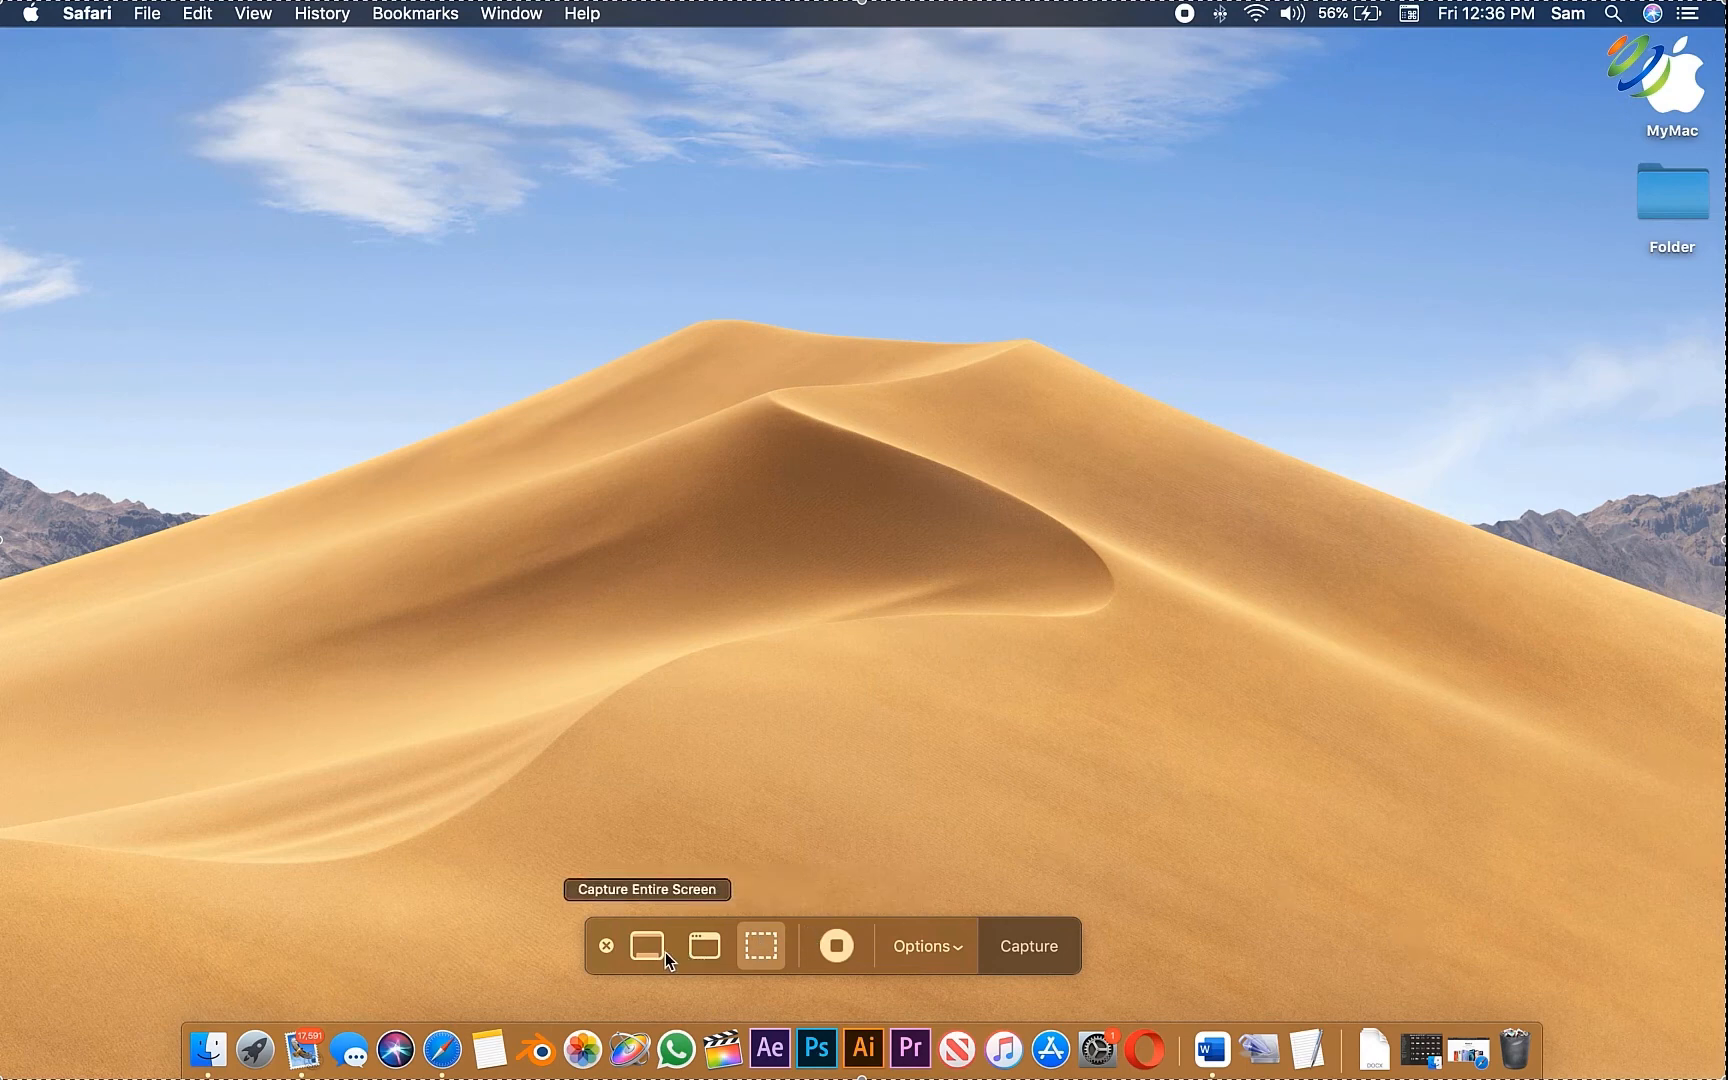
mouse_move(704, 946)
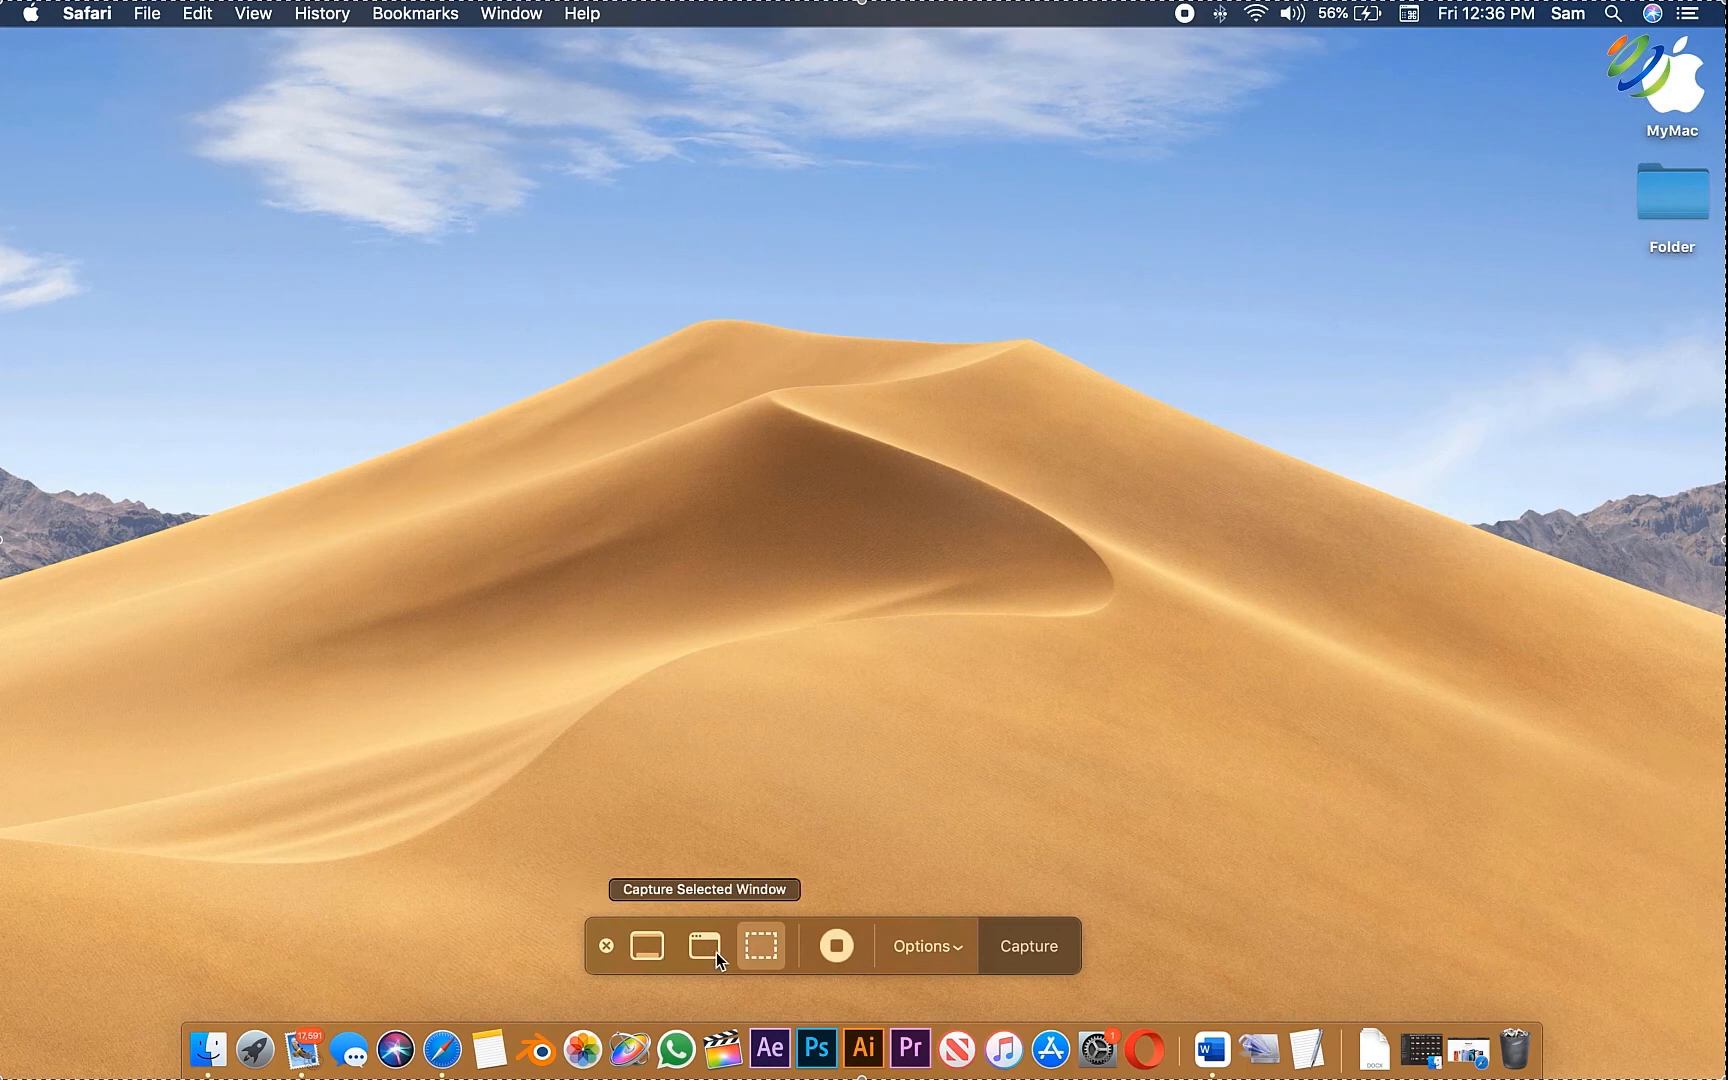
mouse_move(760, 946)
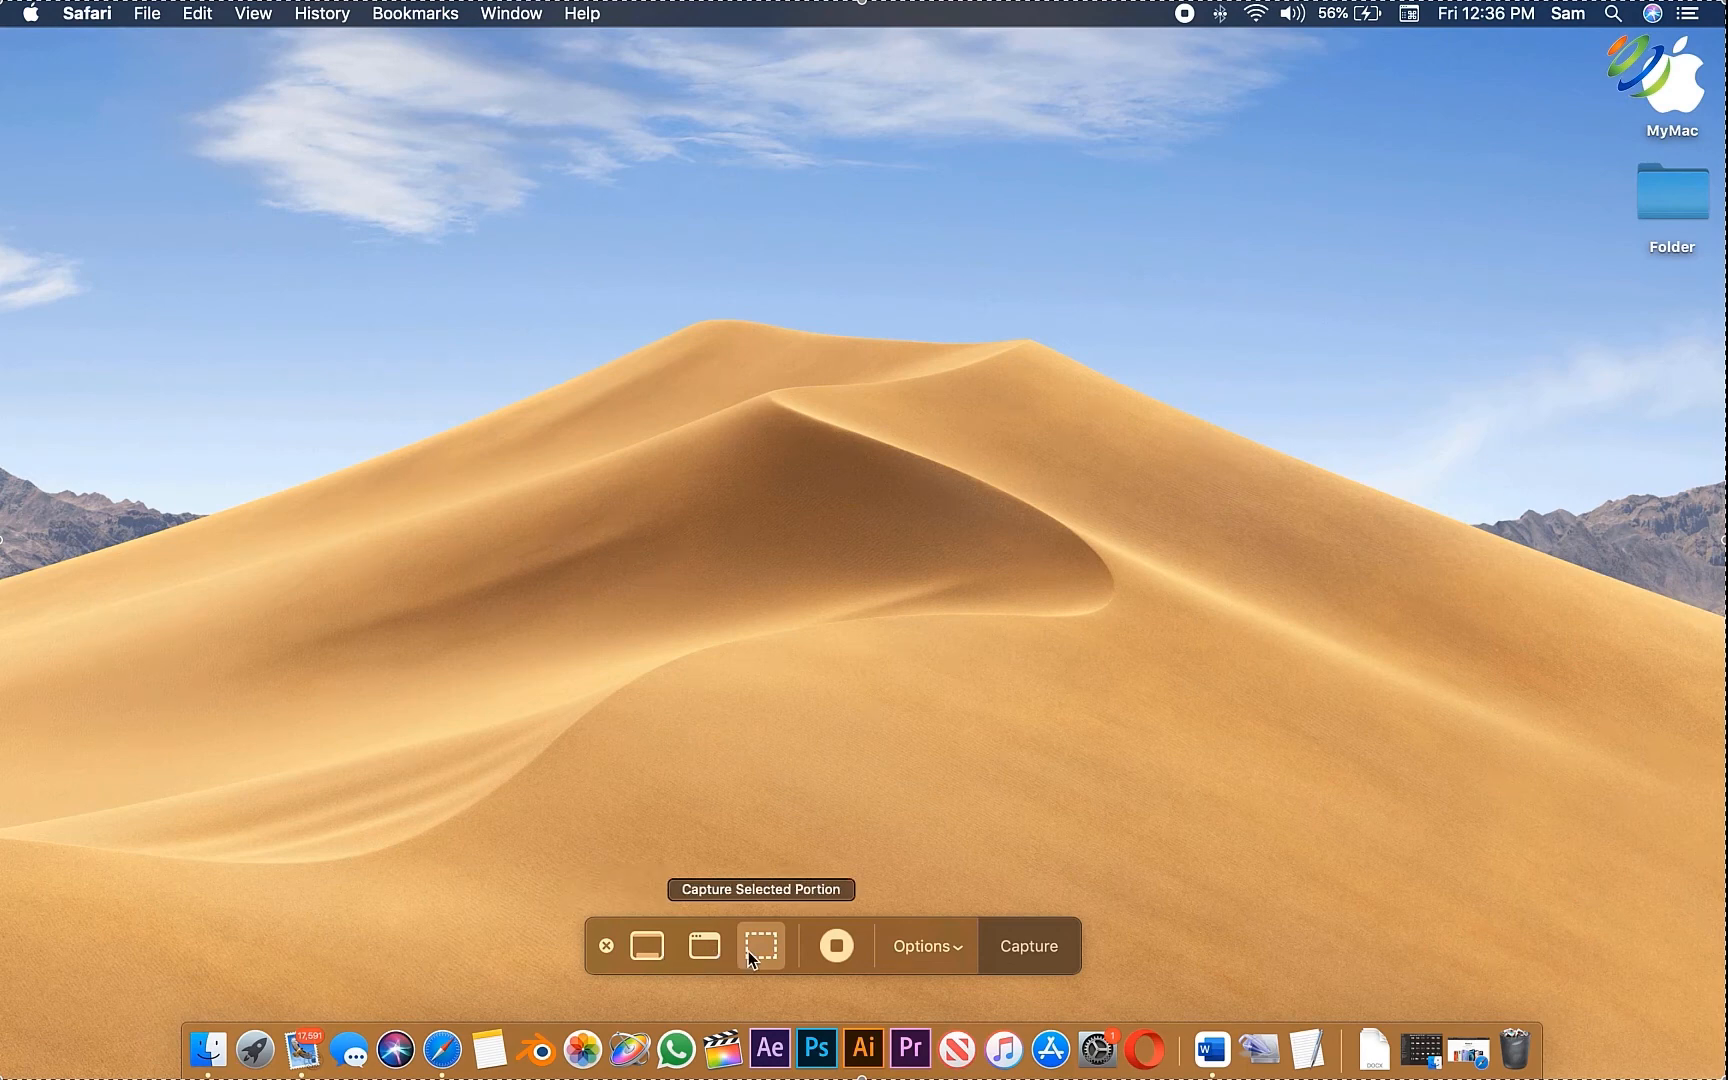
mouse_move(647, 946)
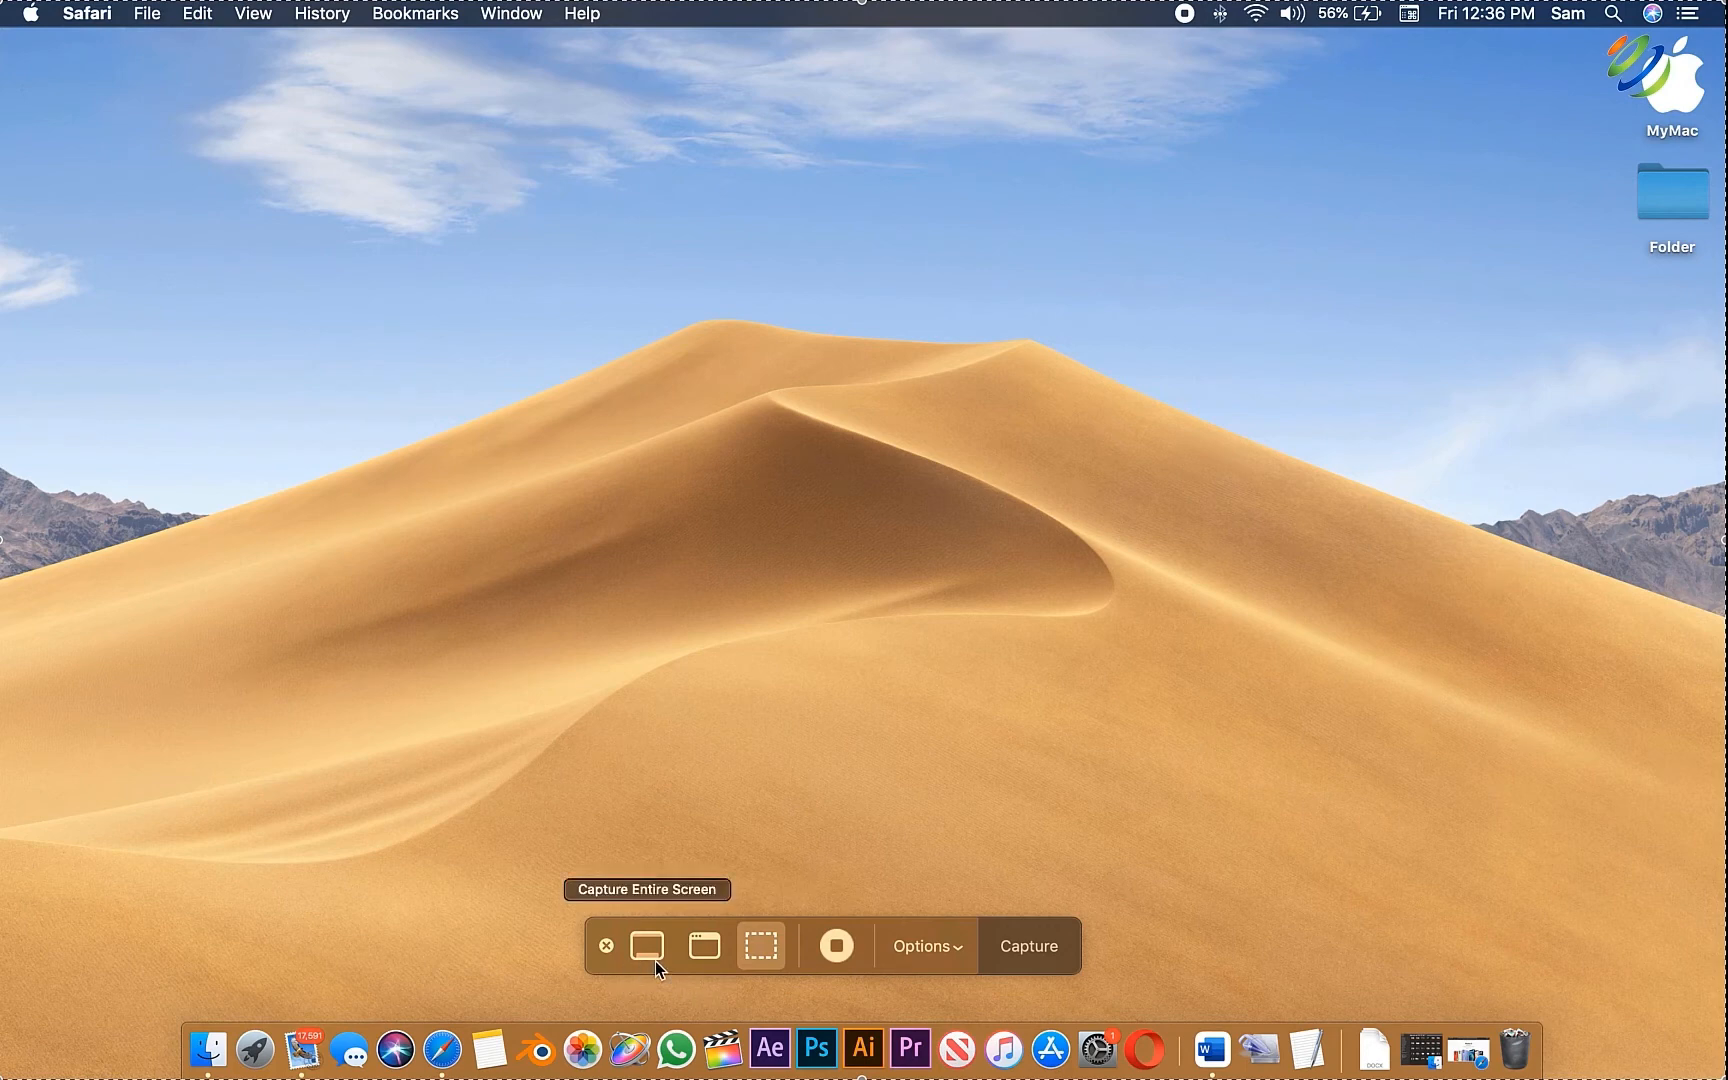
mouse_move(657, 1005)
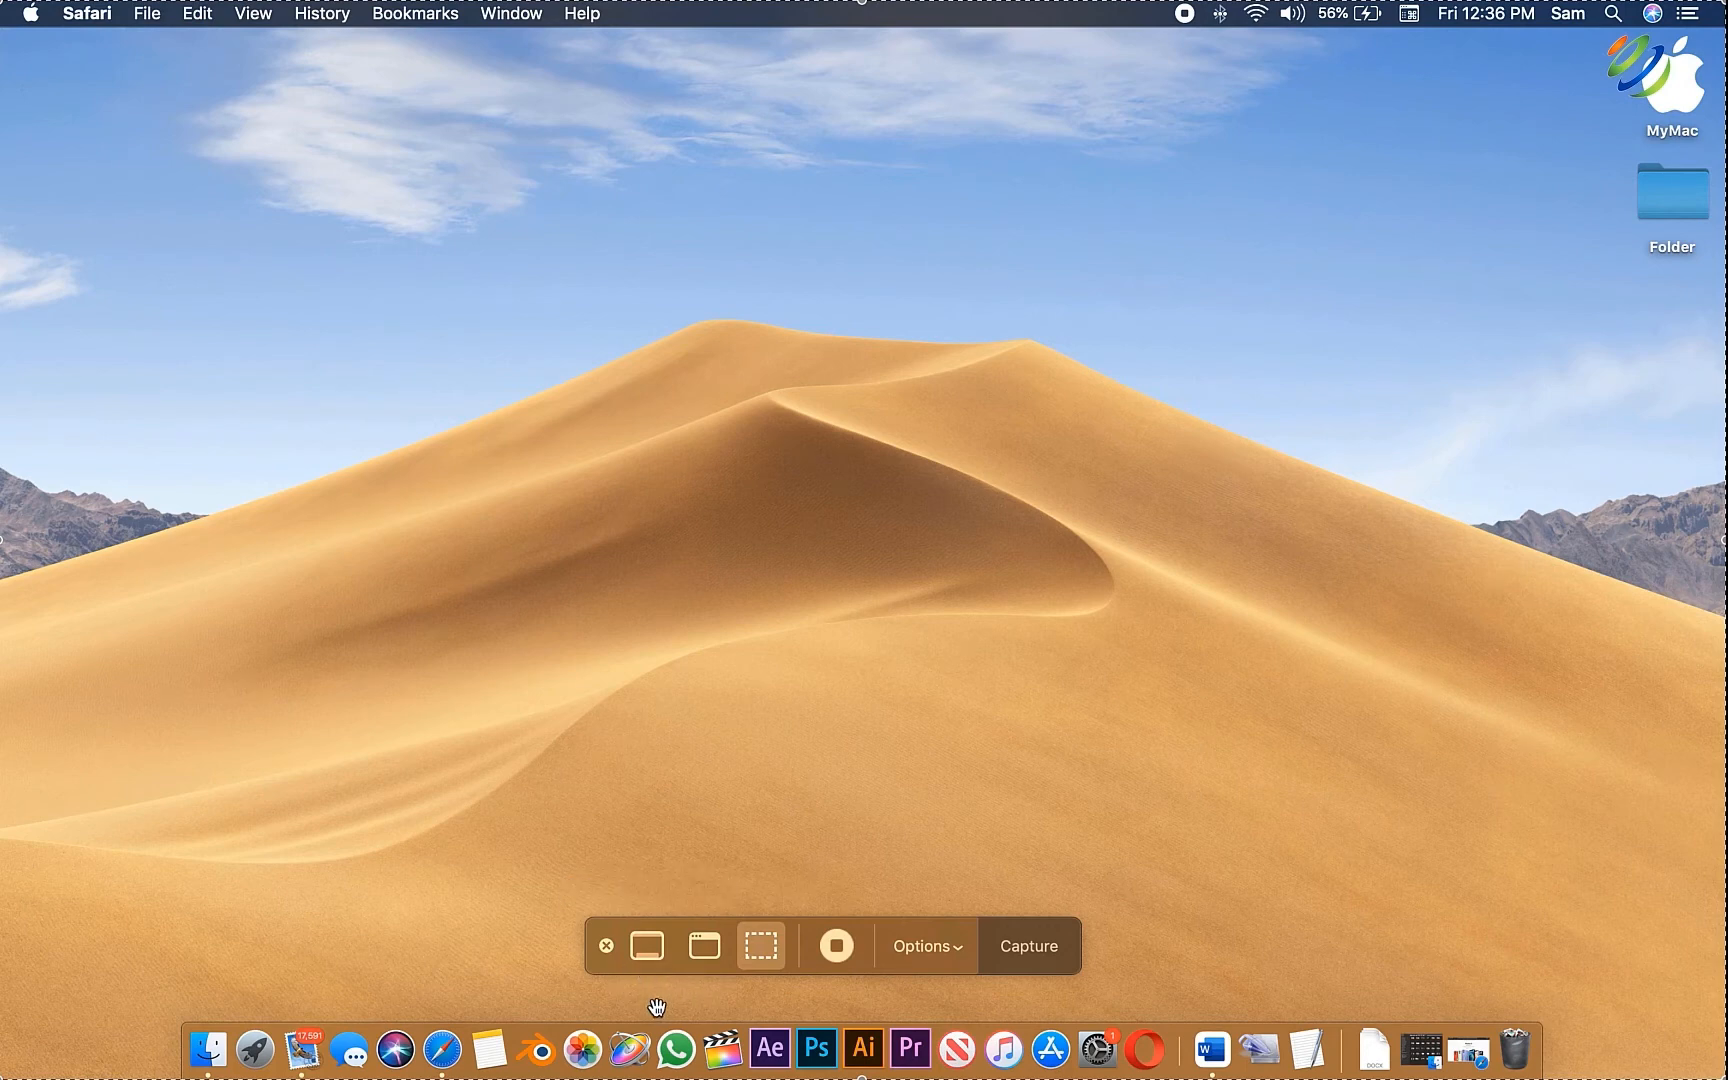
mouse_move(1552, 710)
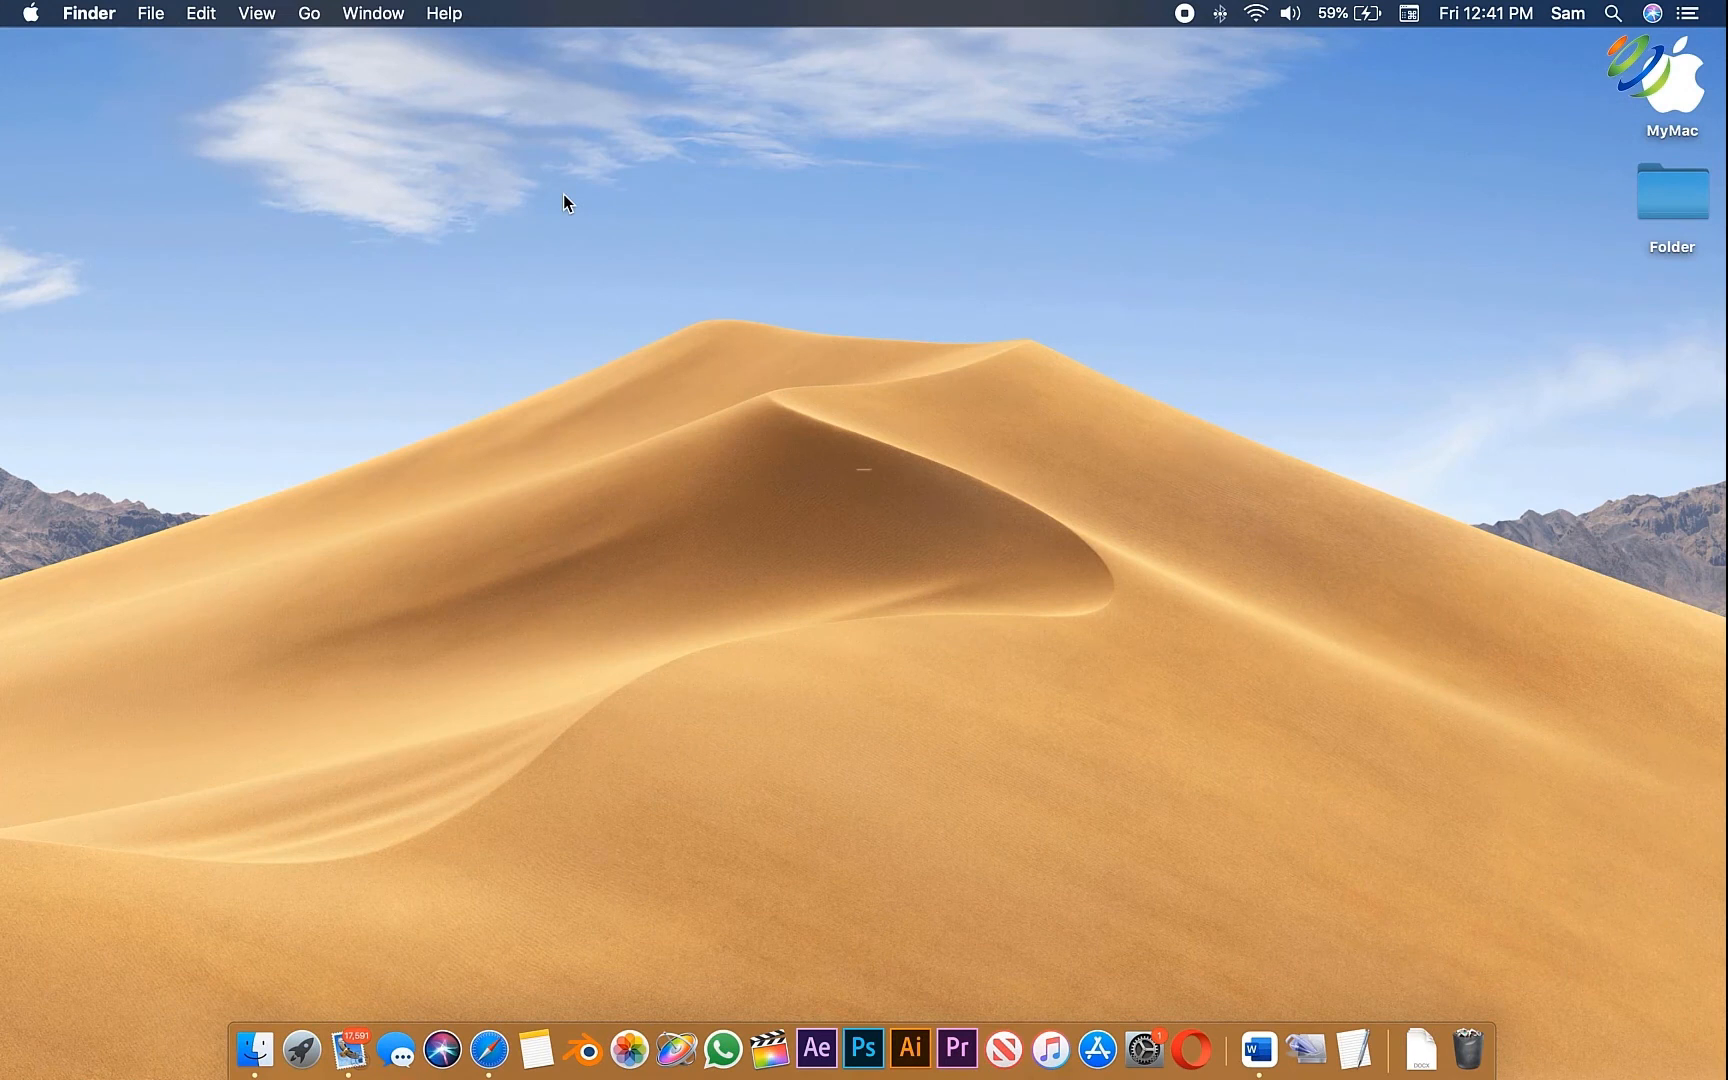
Step: Open iCloud Drive with Cmd+Shift+I, then launch System Preferences from the Apple menu
key("cmd+shift+i")
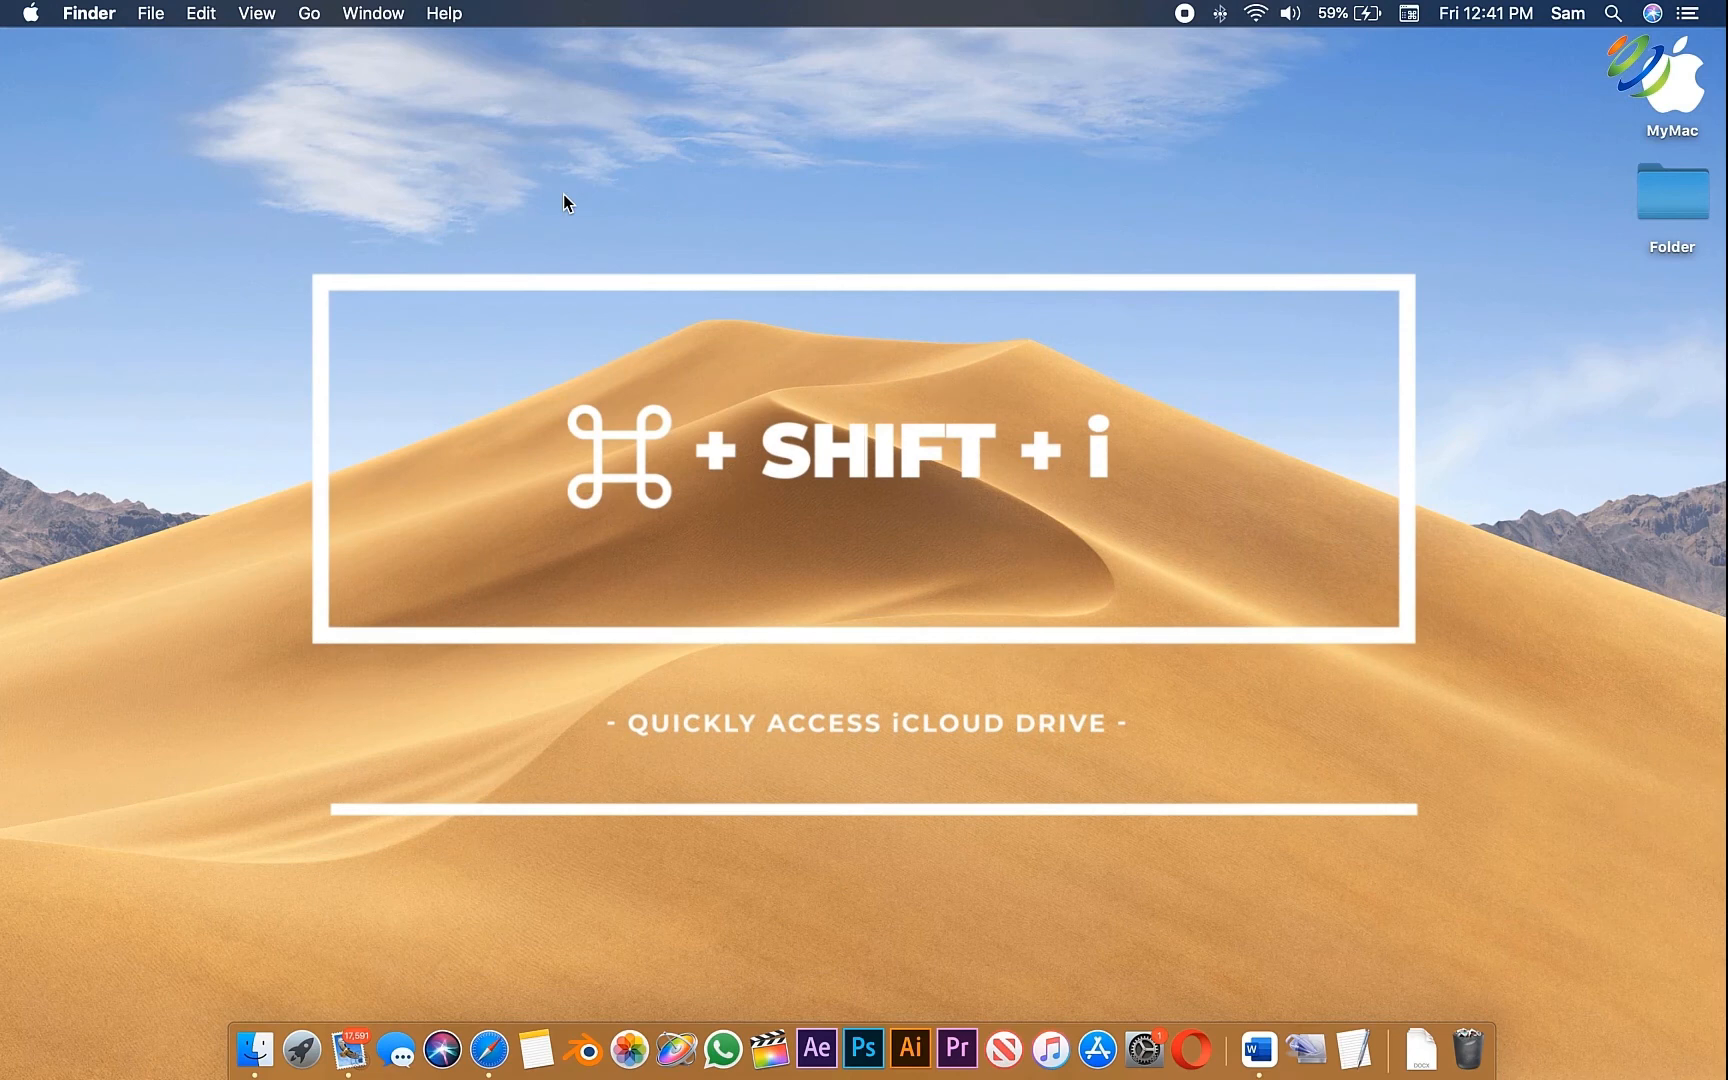
key("cmd+shift+i")
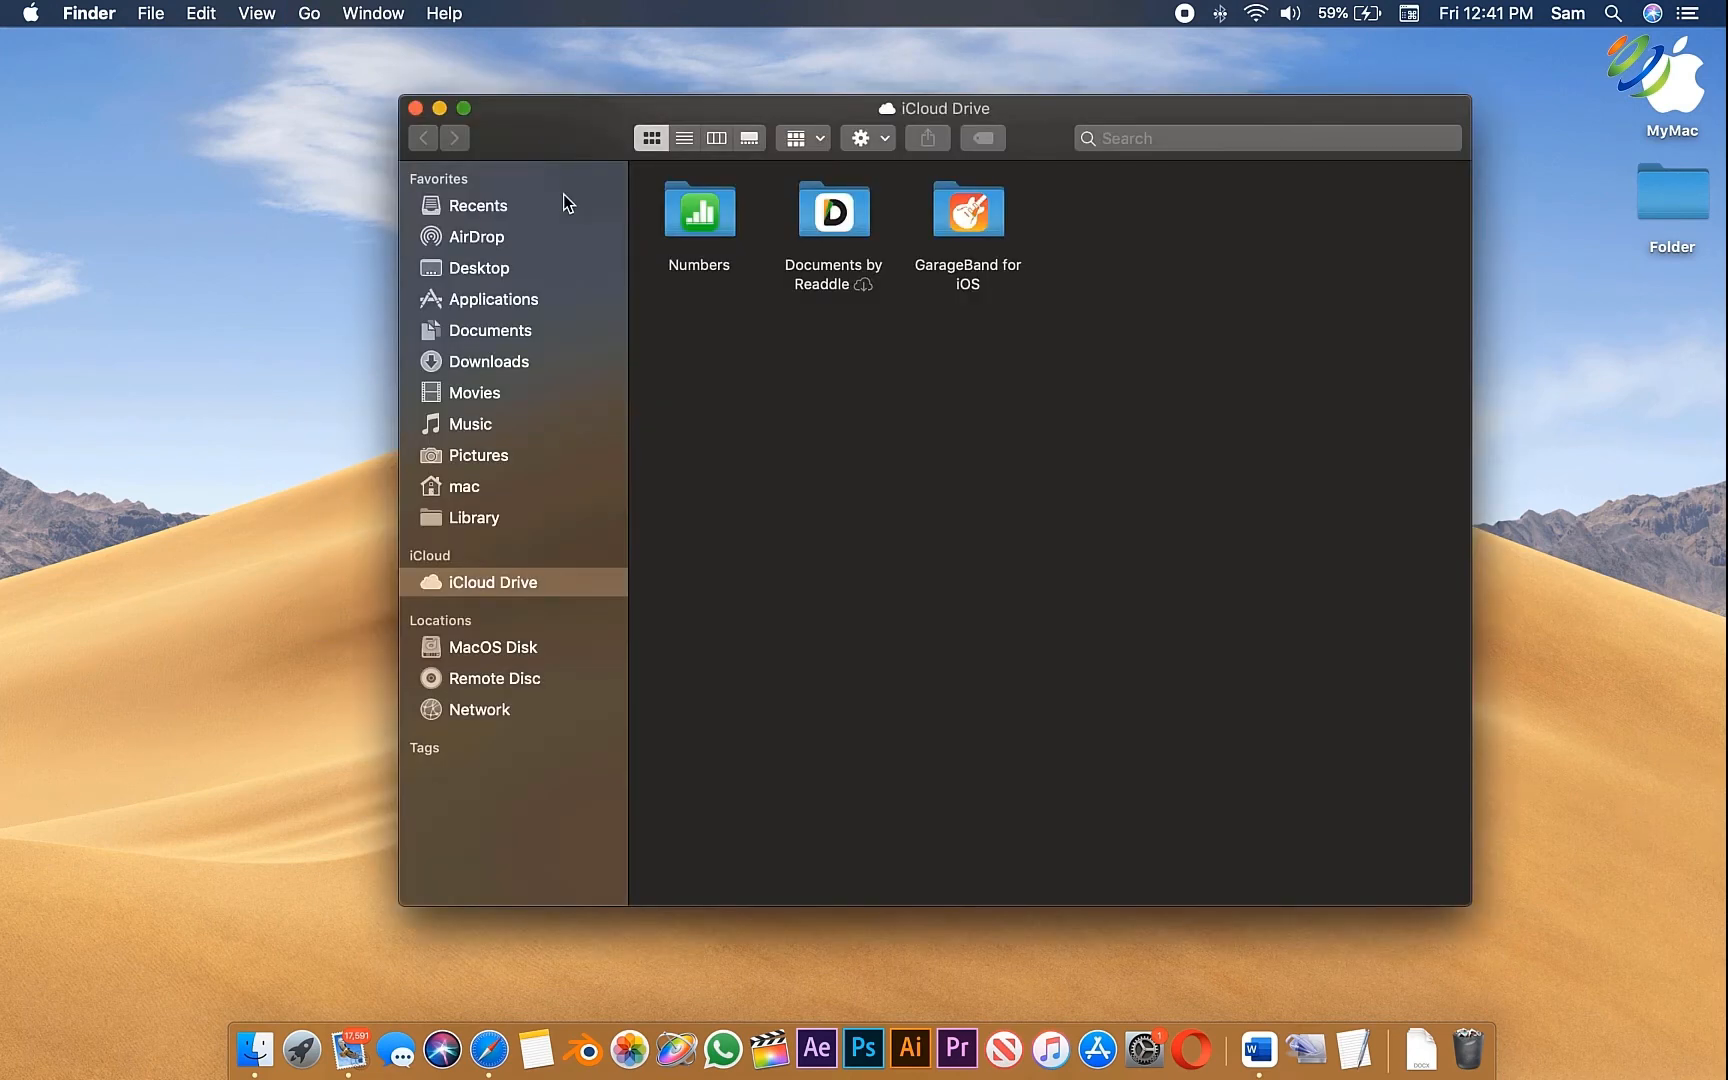
mouse_move(683, 468)
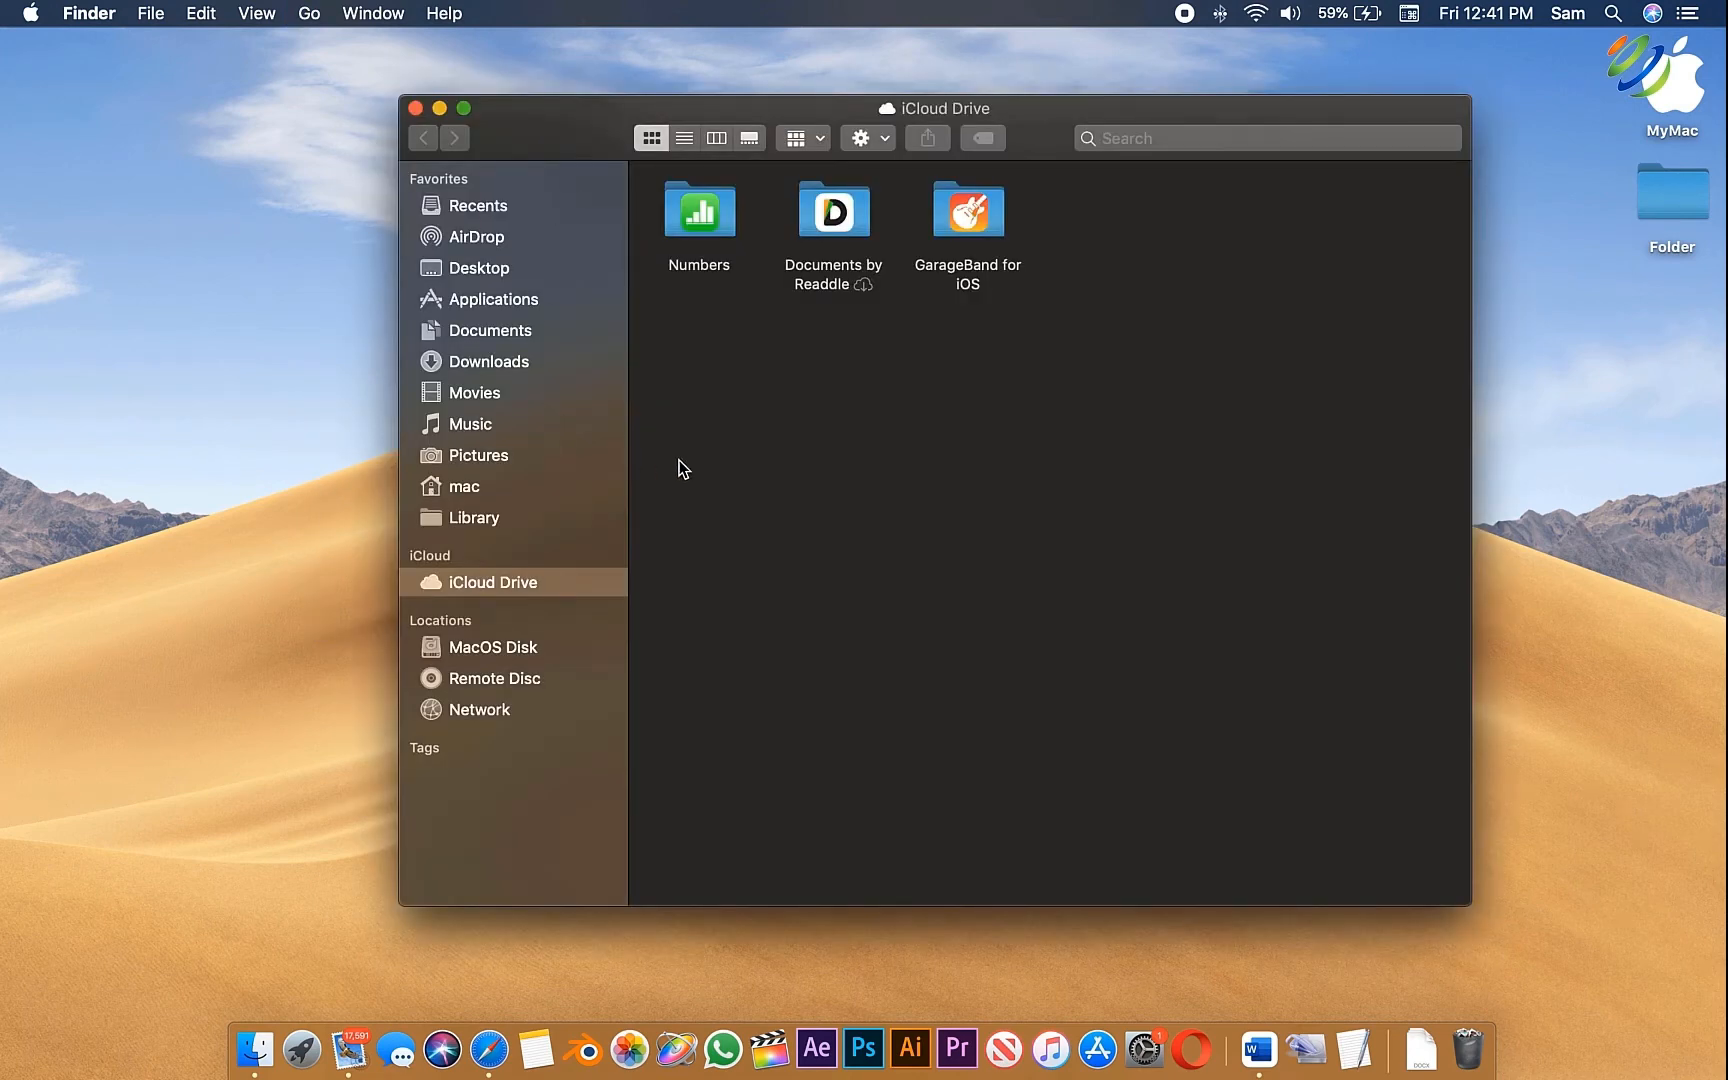
left_click(30, 13)
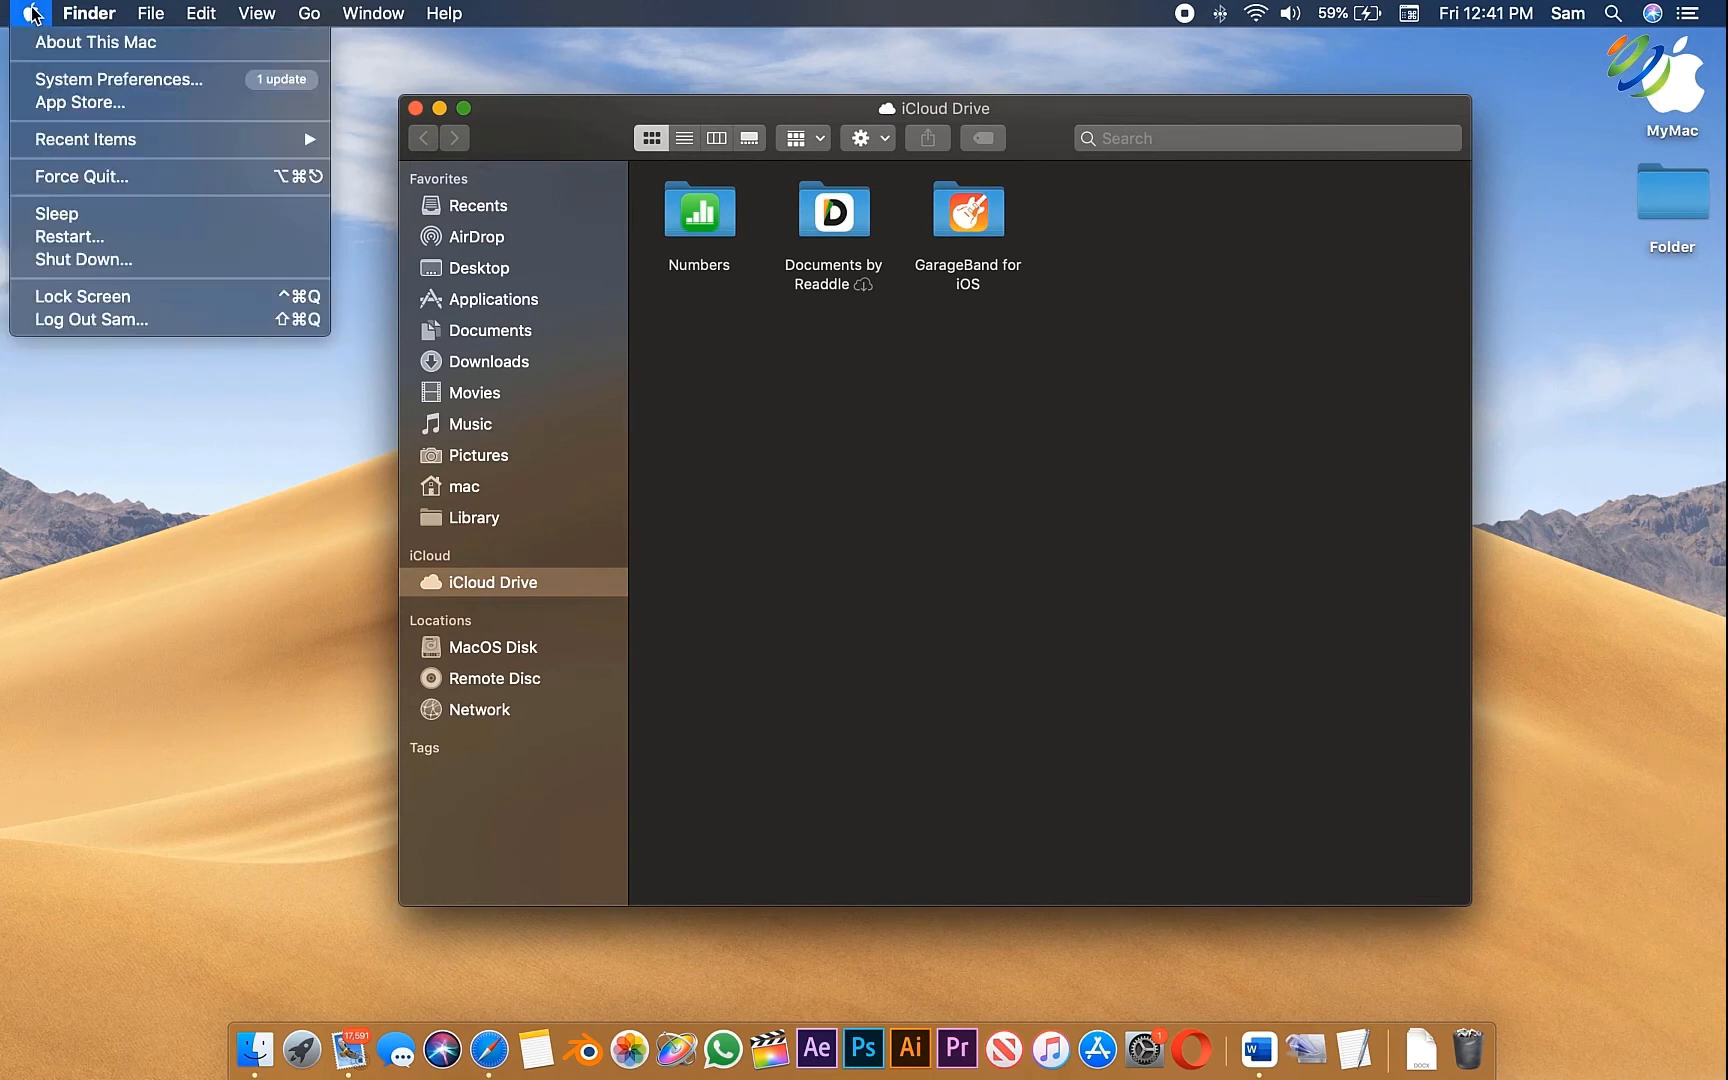
mouse_move(141, 74)
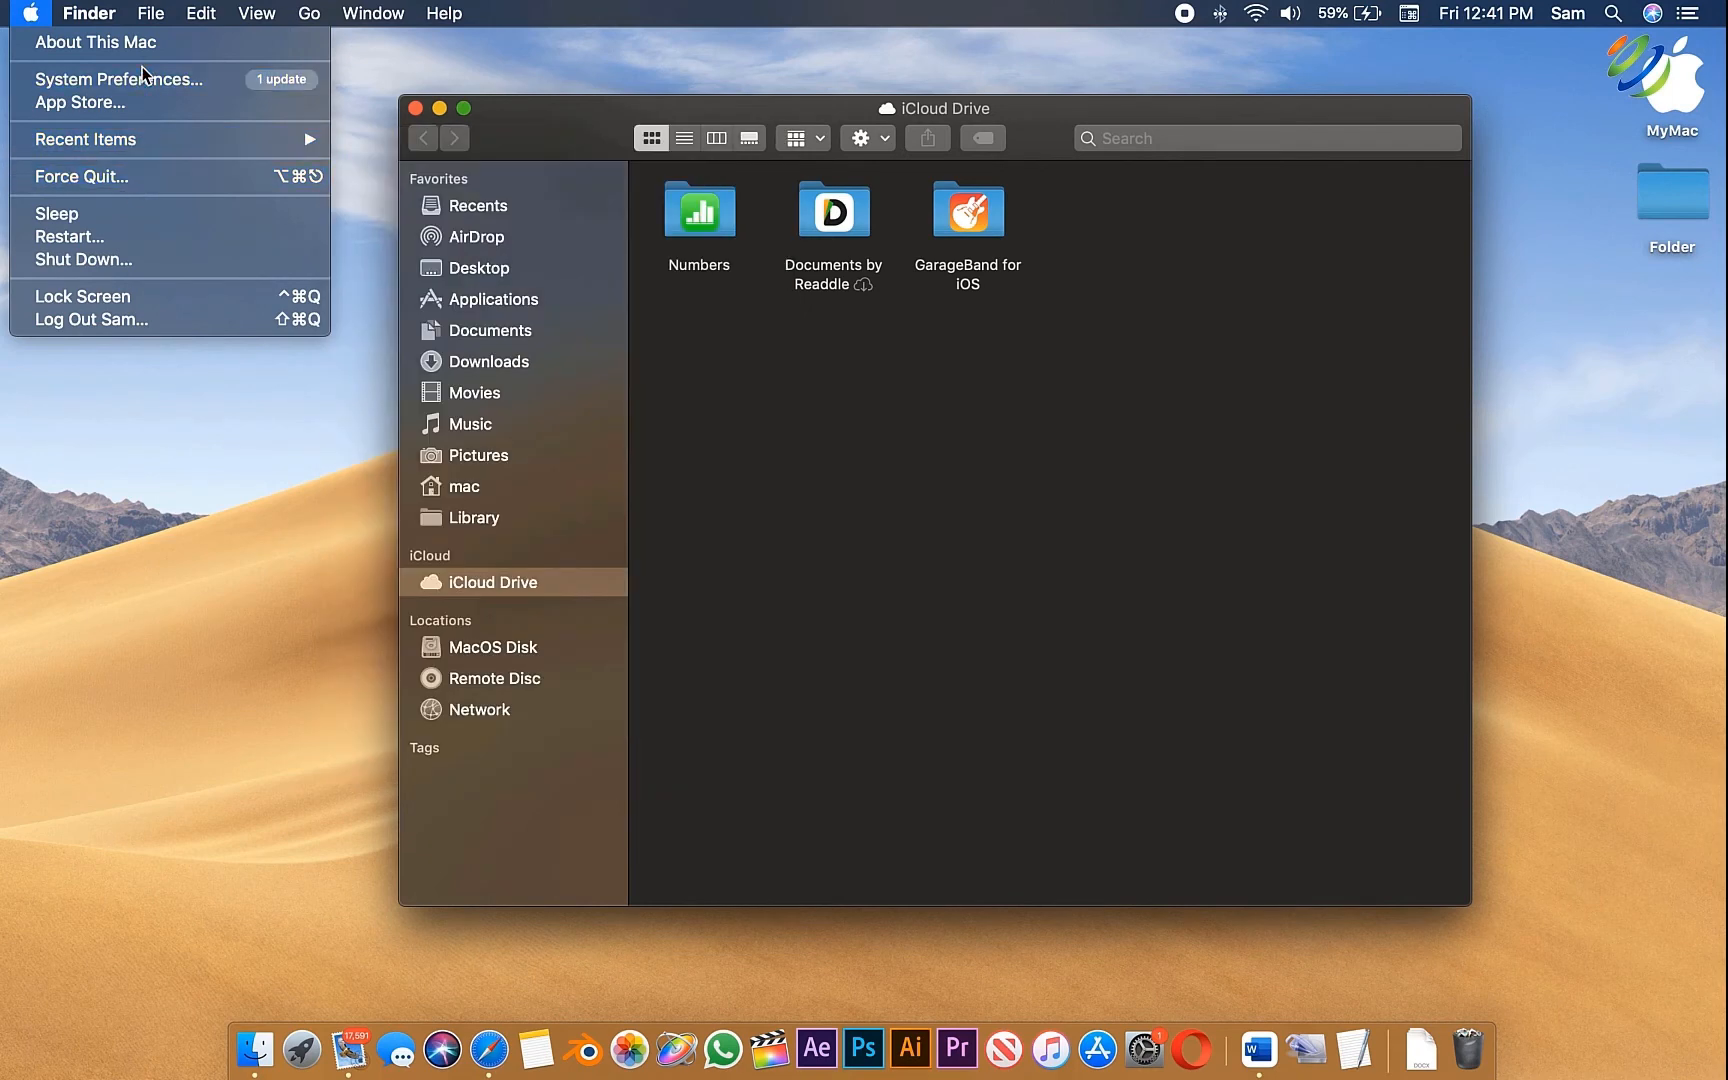
left_click(117, 78)
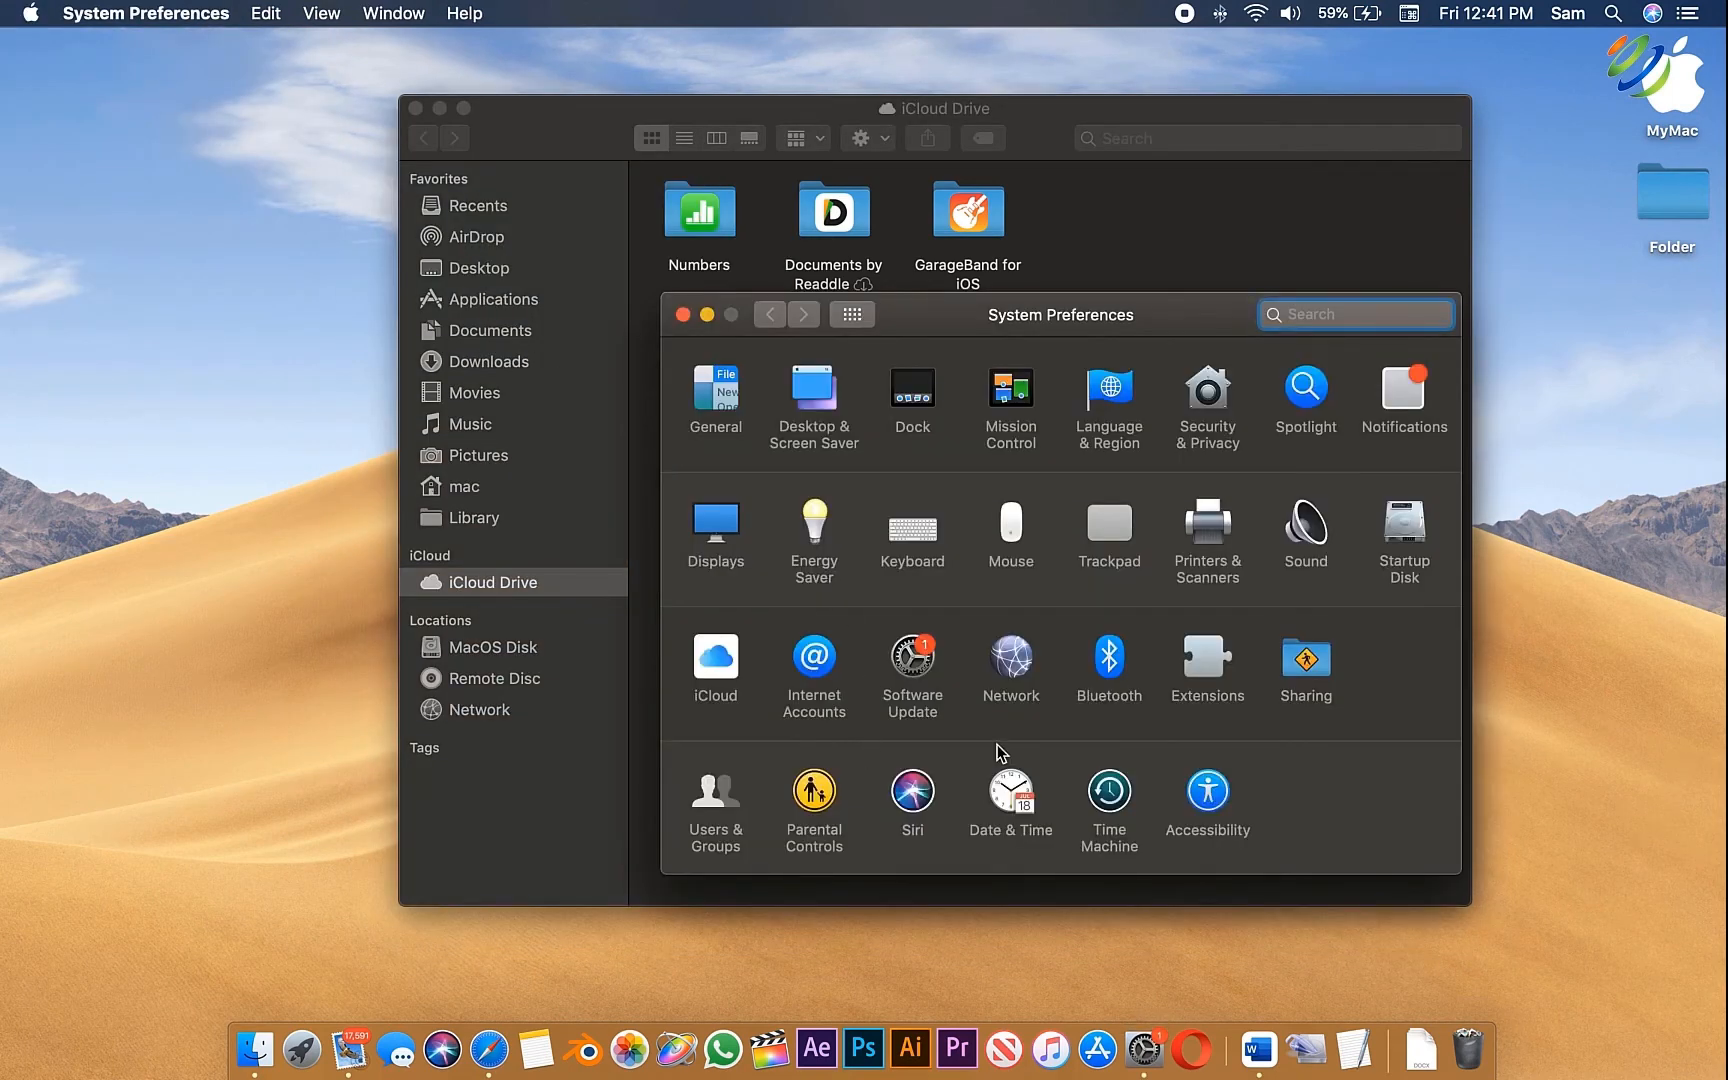
mouse_move(733, 678)
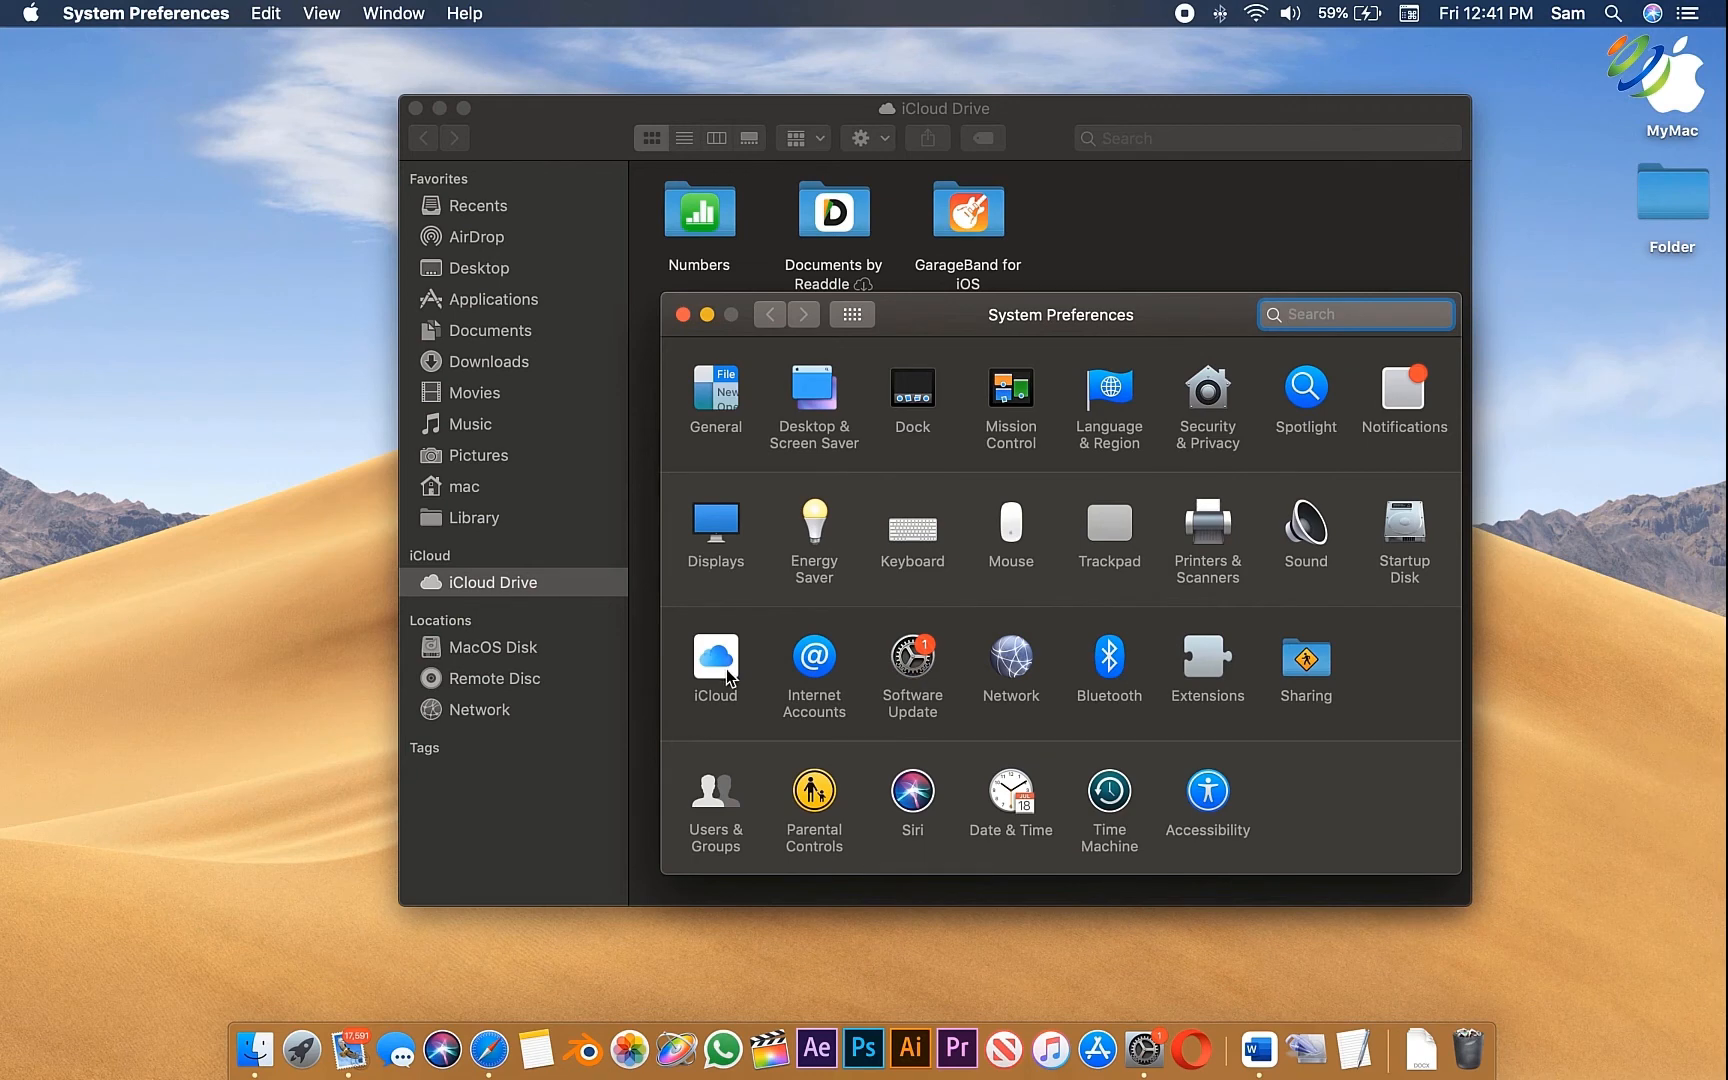
mouse_move(797, 631)
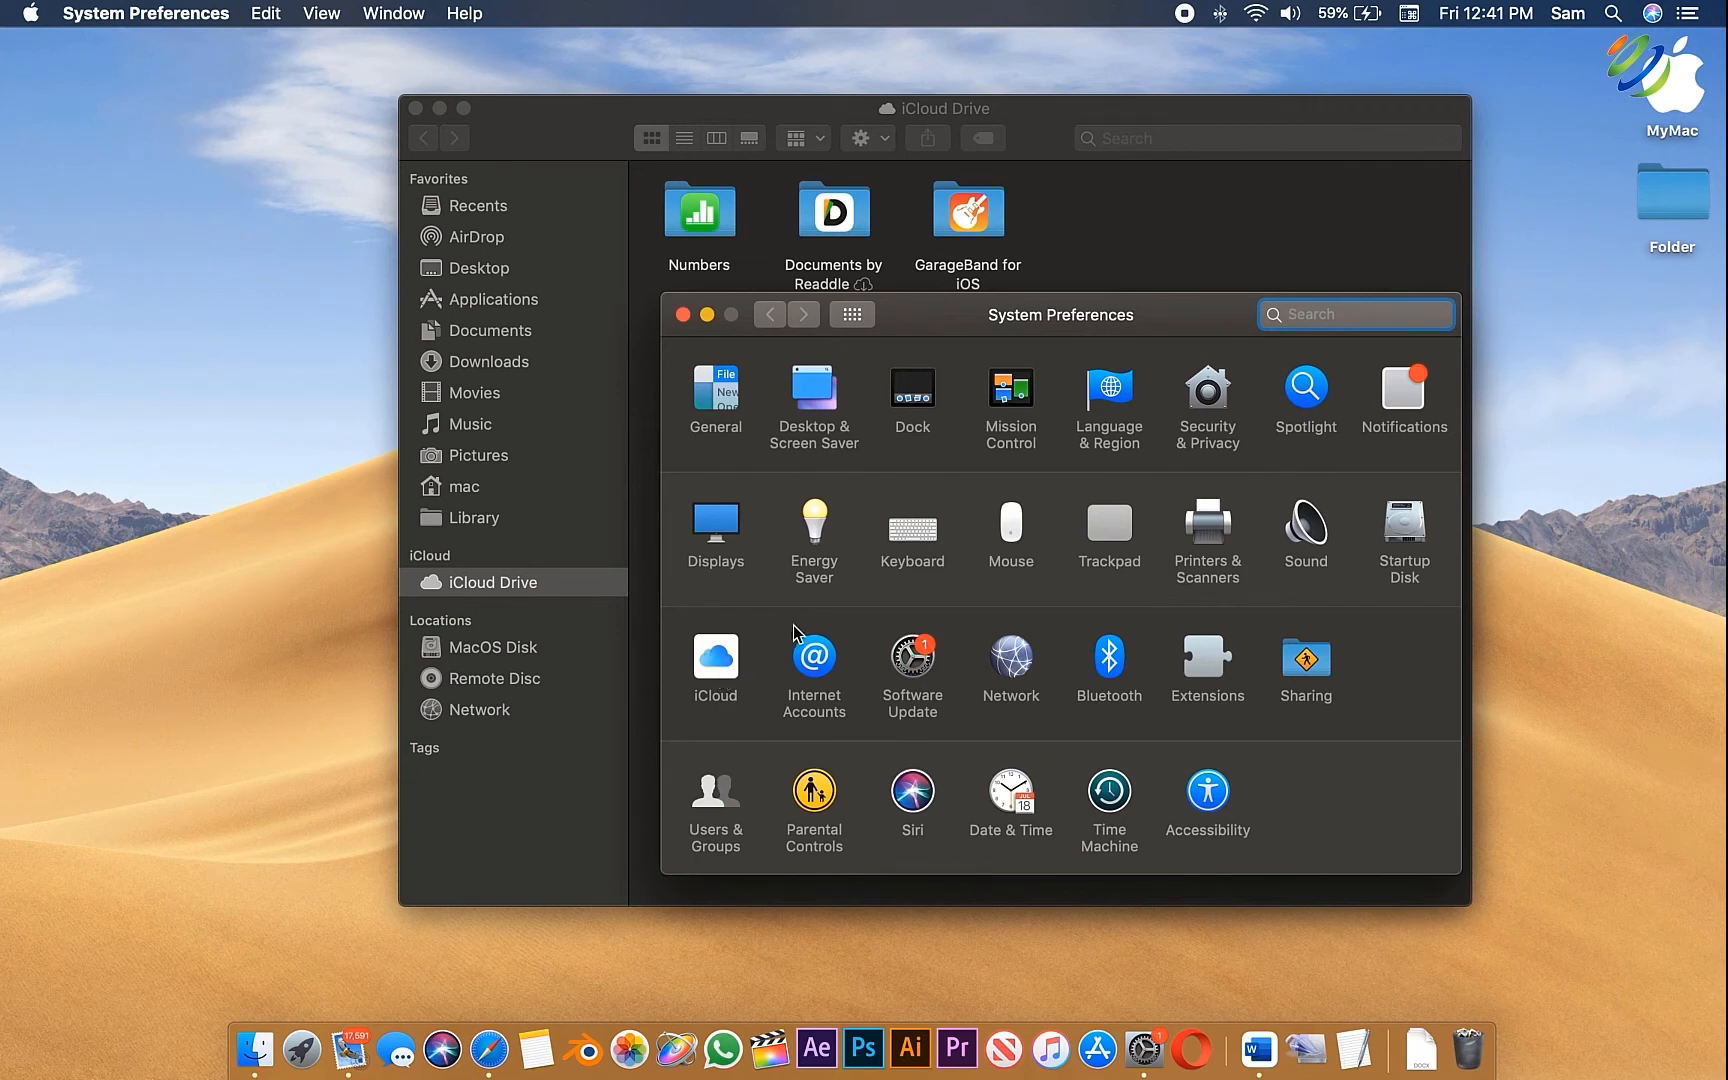
Step: Open the iCloud account pane, then close the open windows
left_click(714, 661)
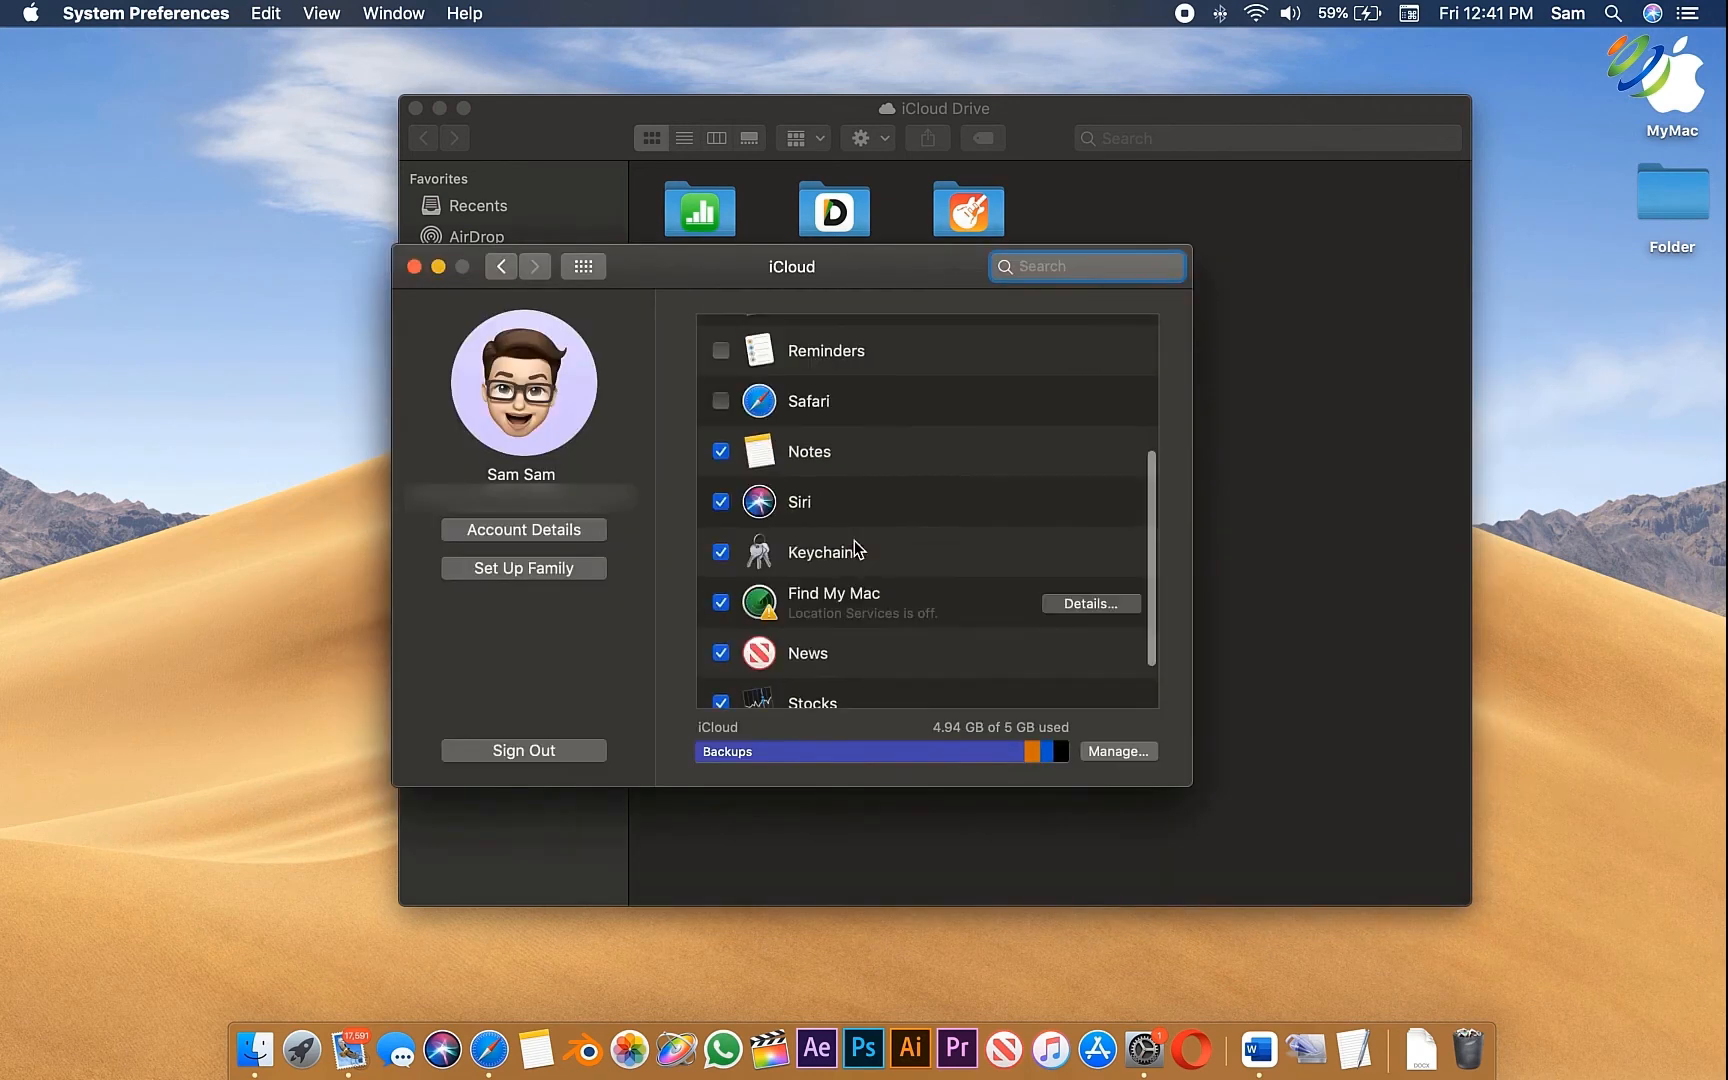
scroll("up", 3)
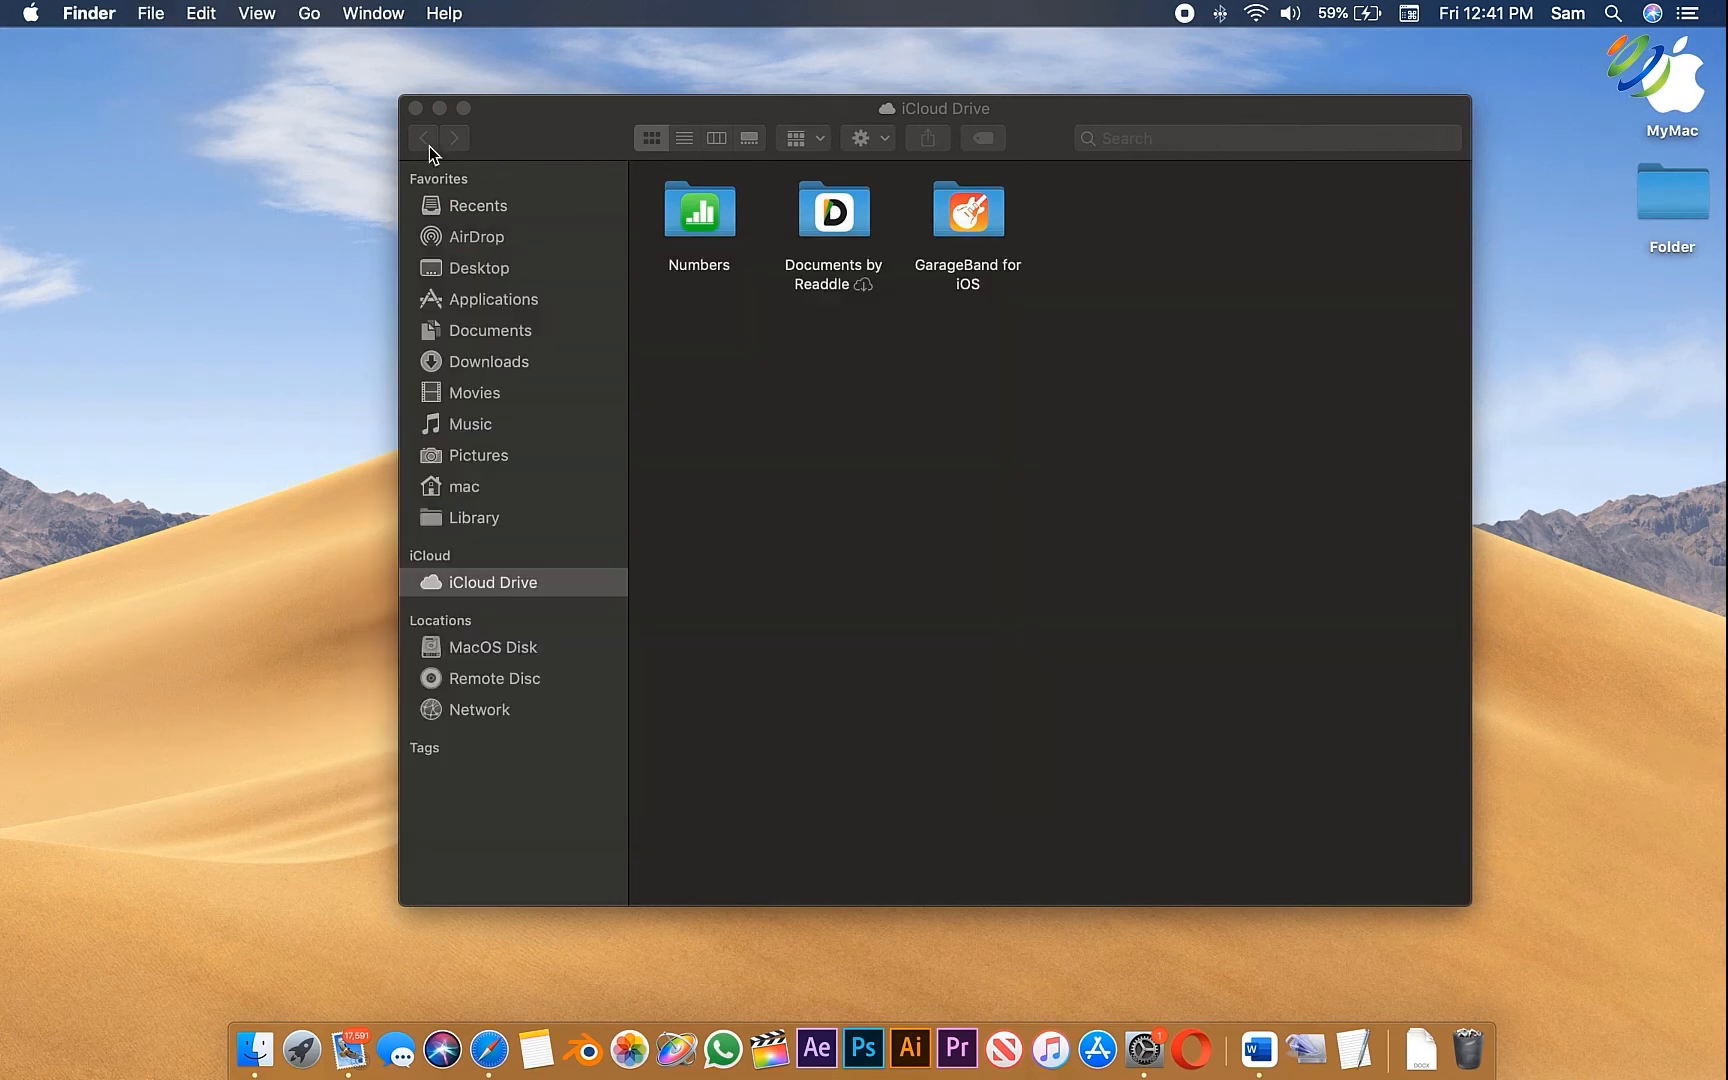
left_click(417, 108)
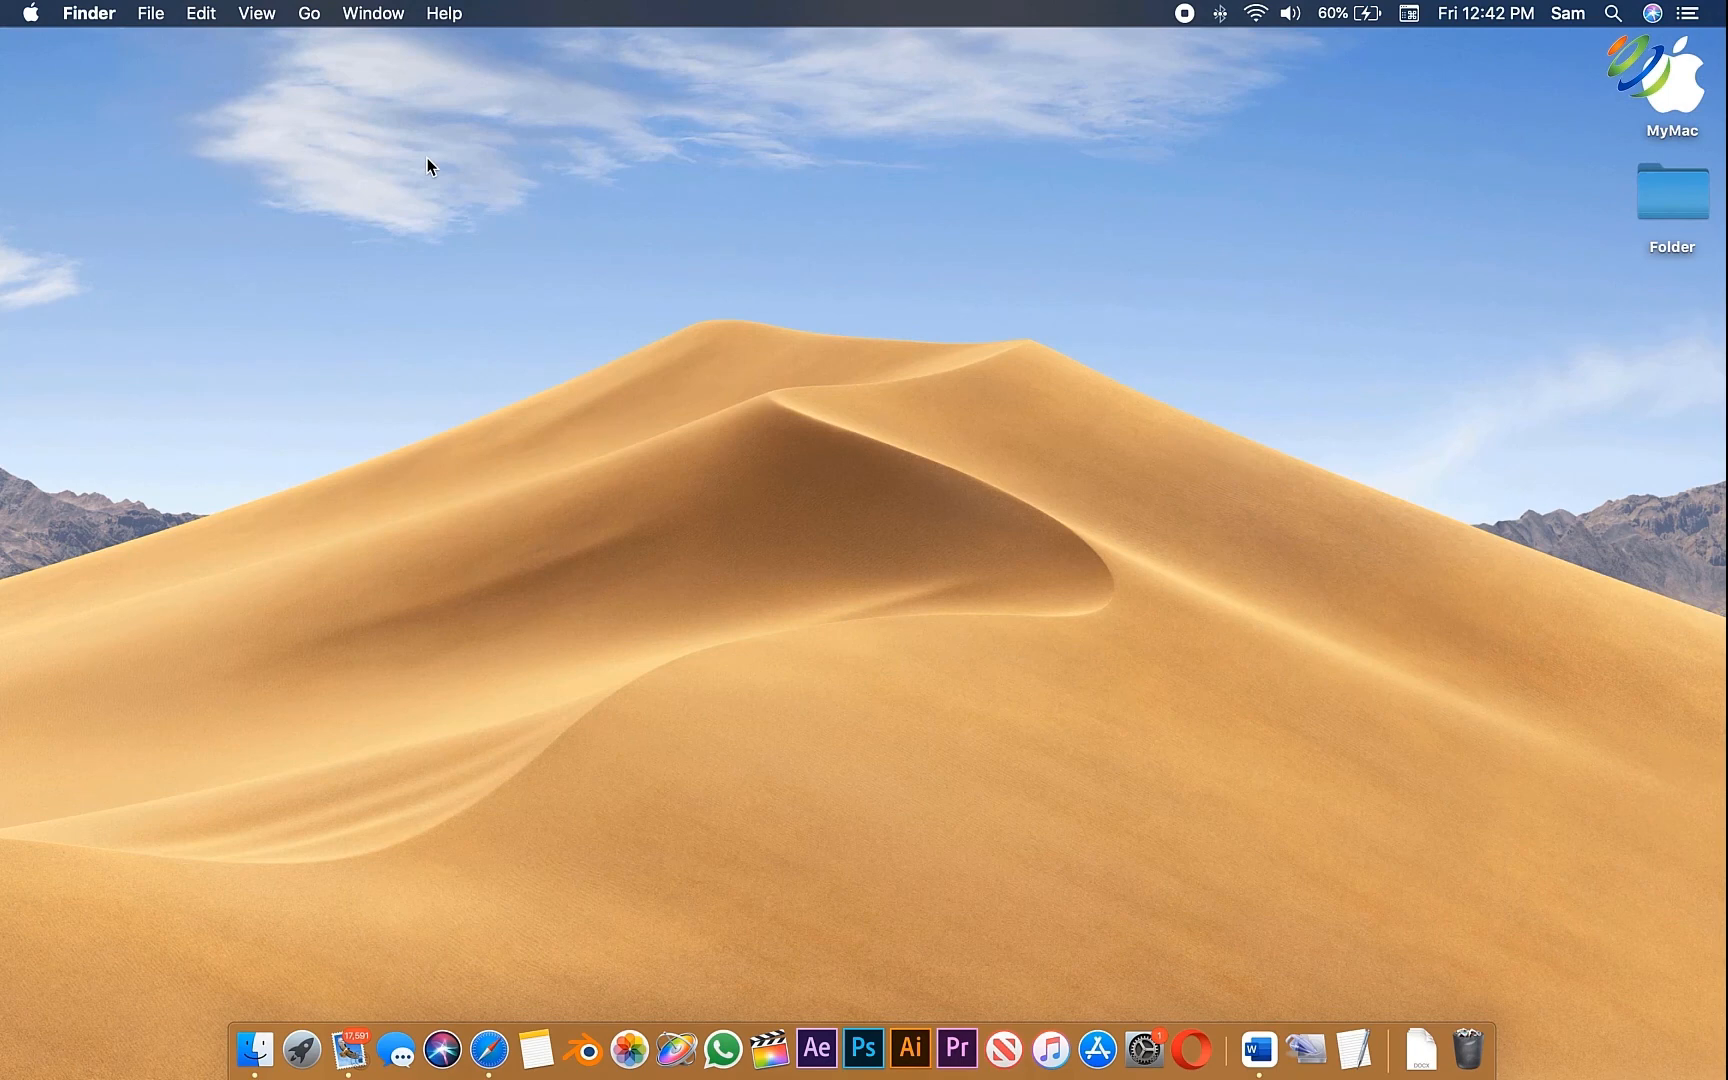
left_click(255, 1048)
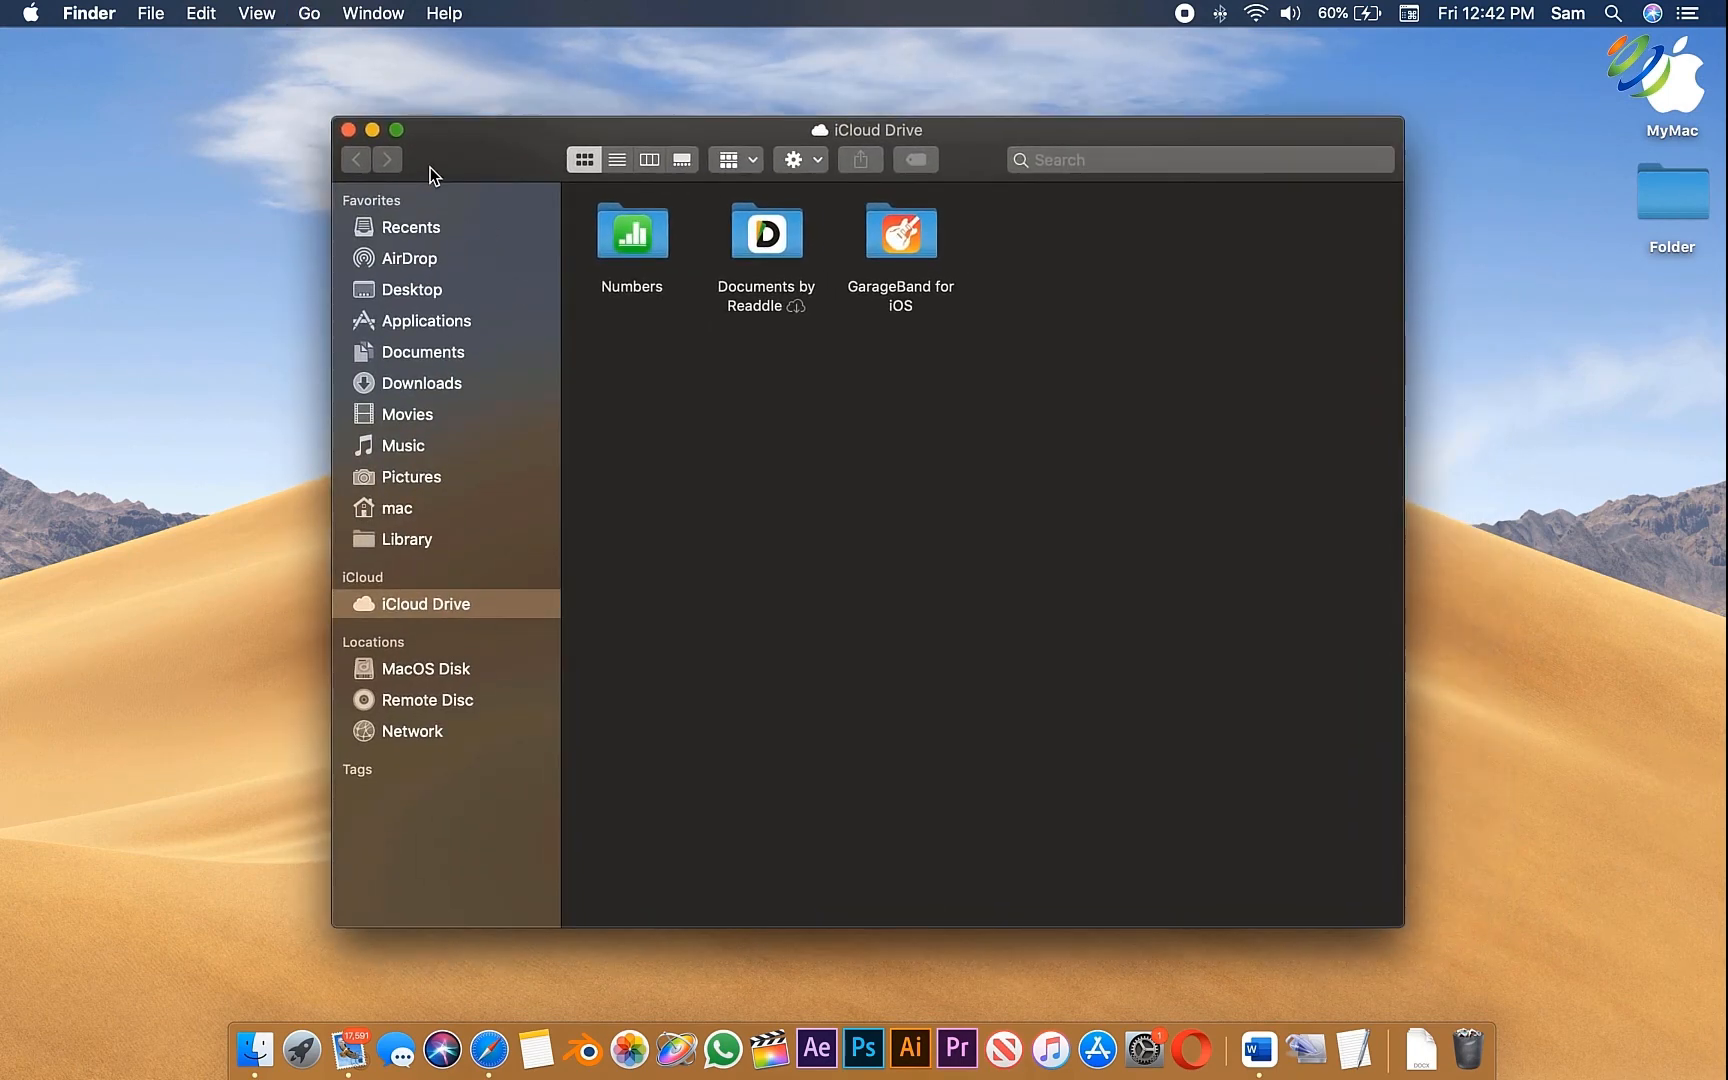
left_click(347, 129)
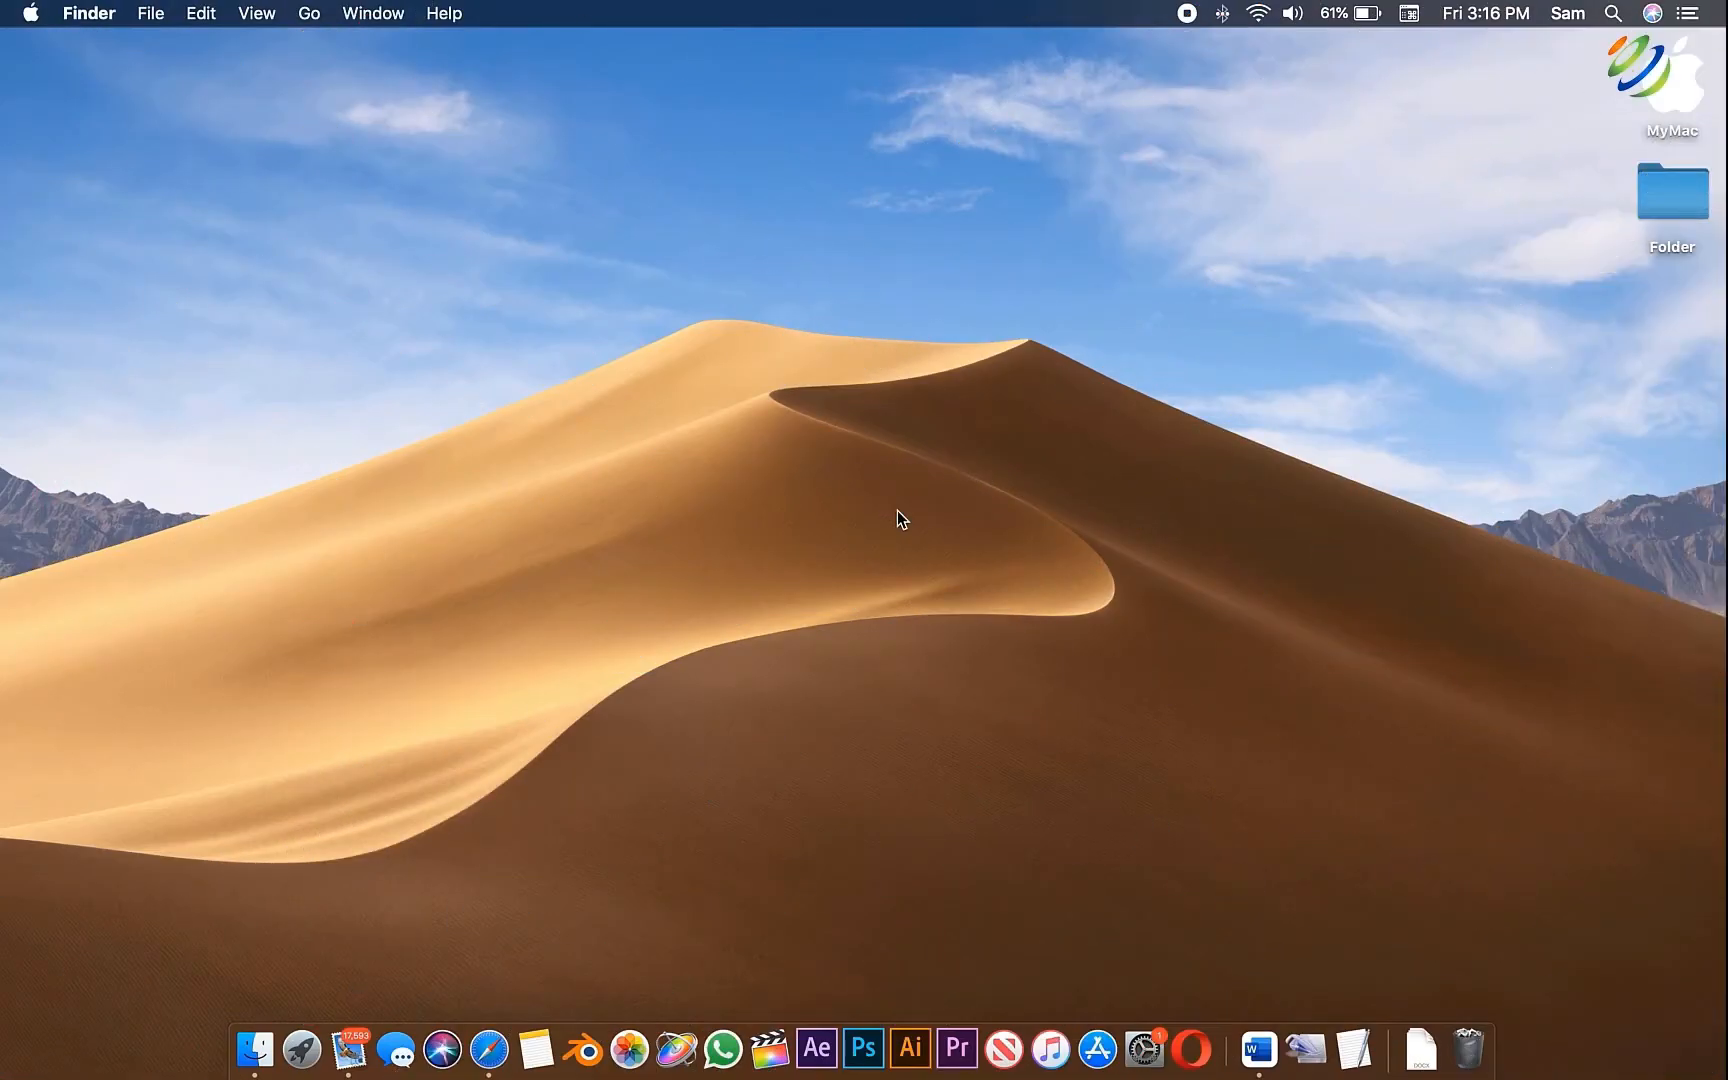
mouse_move(540, 705)
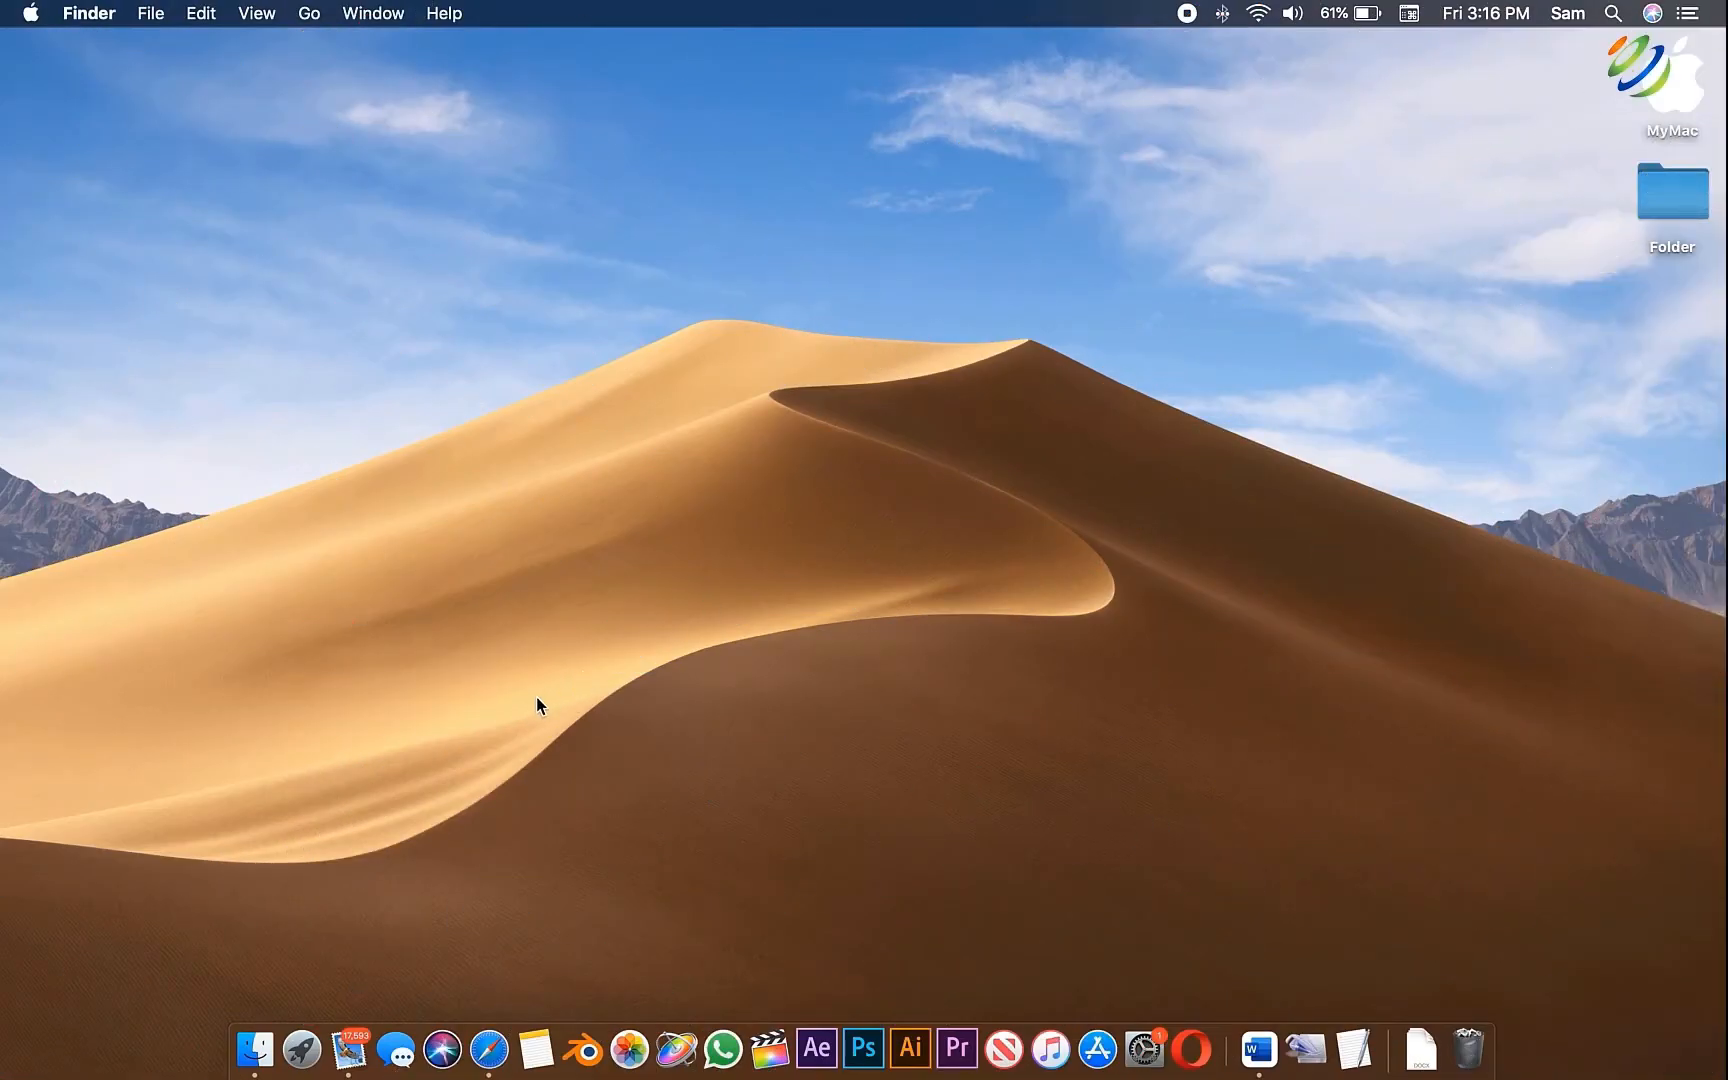
mouse_move(403, 542)
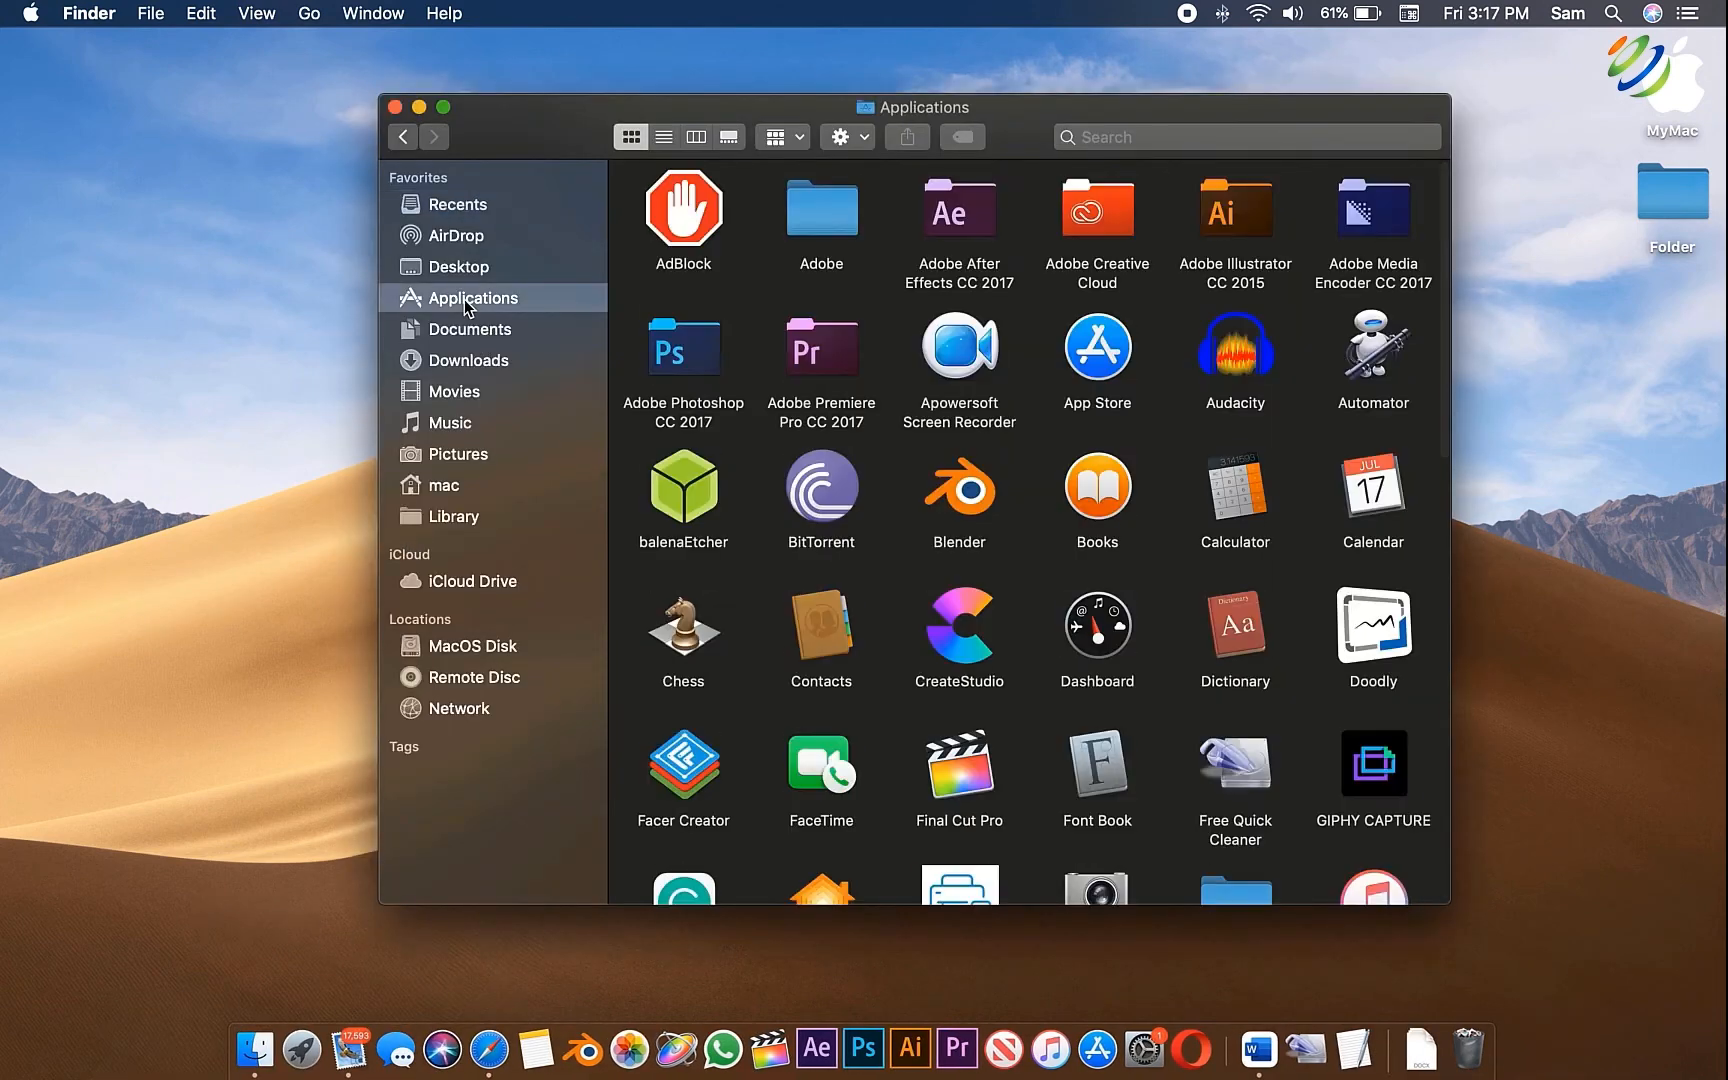
Step: Scroll through the installed apps in the Applications folder
scroll("down", 3)
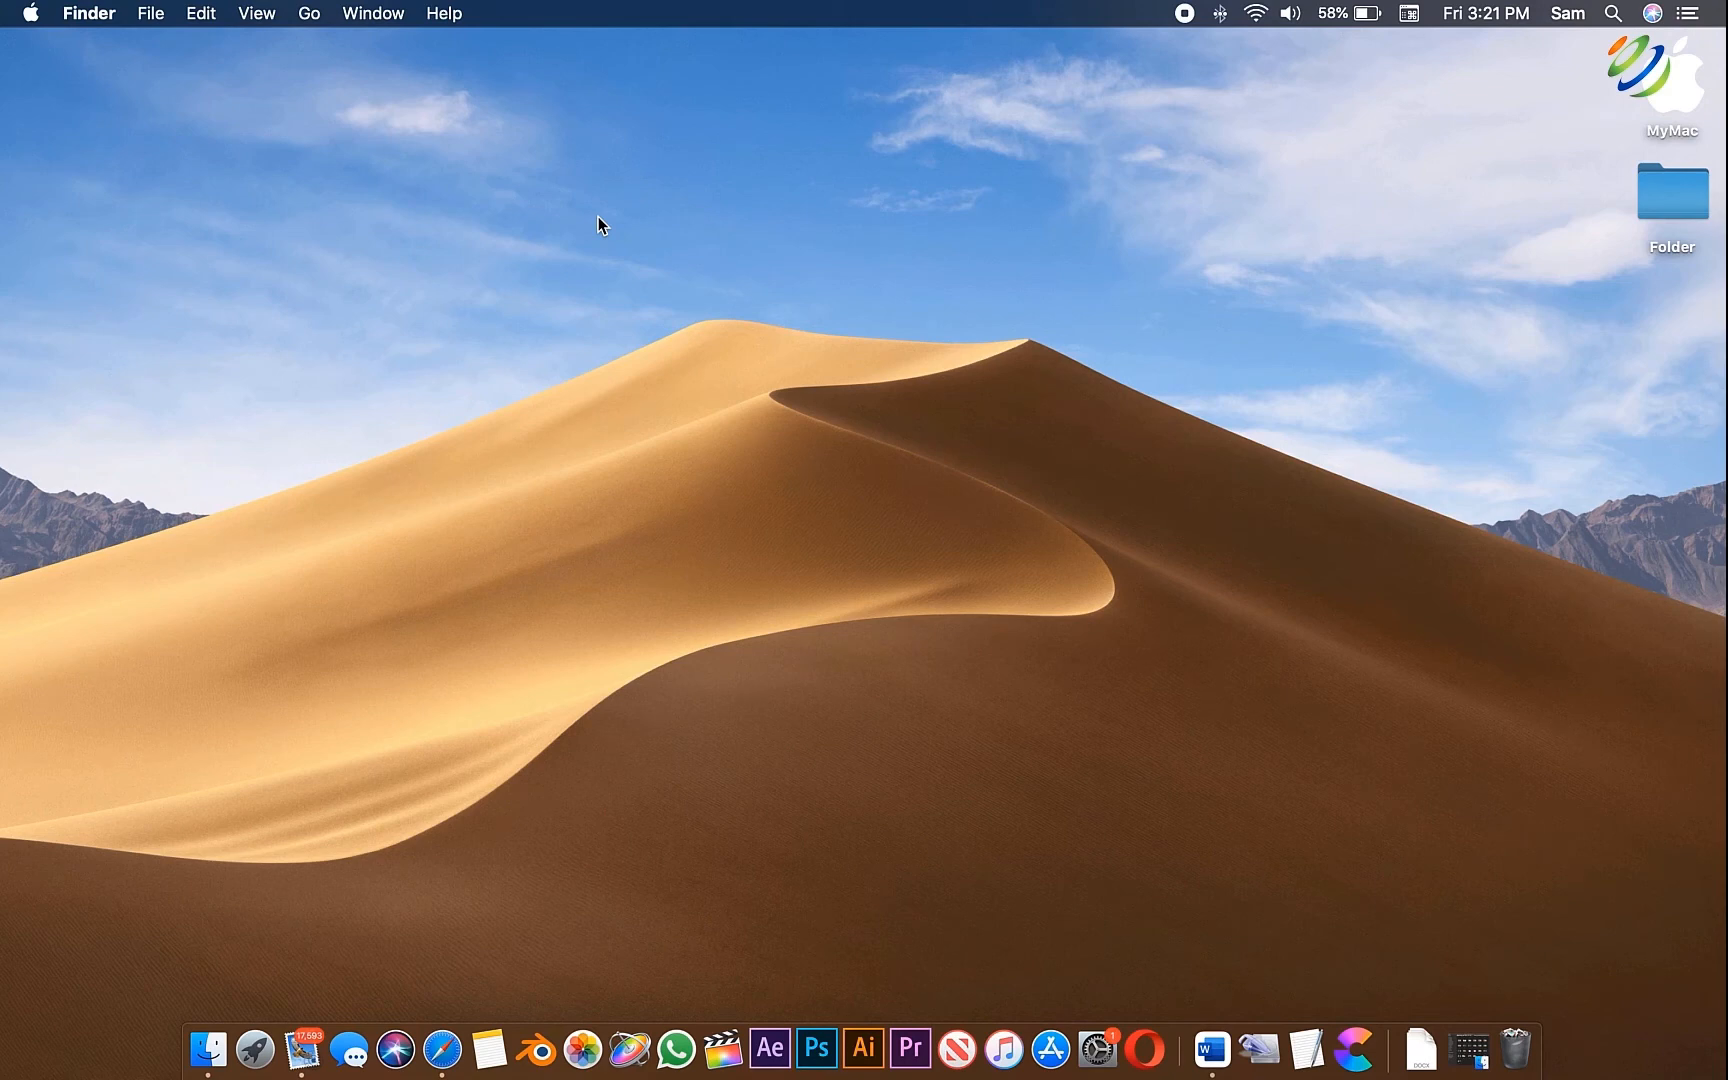
Step: Add an untitled folder inside Sania Keyboard shortcuts and close that window
right_click(909, 788)
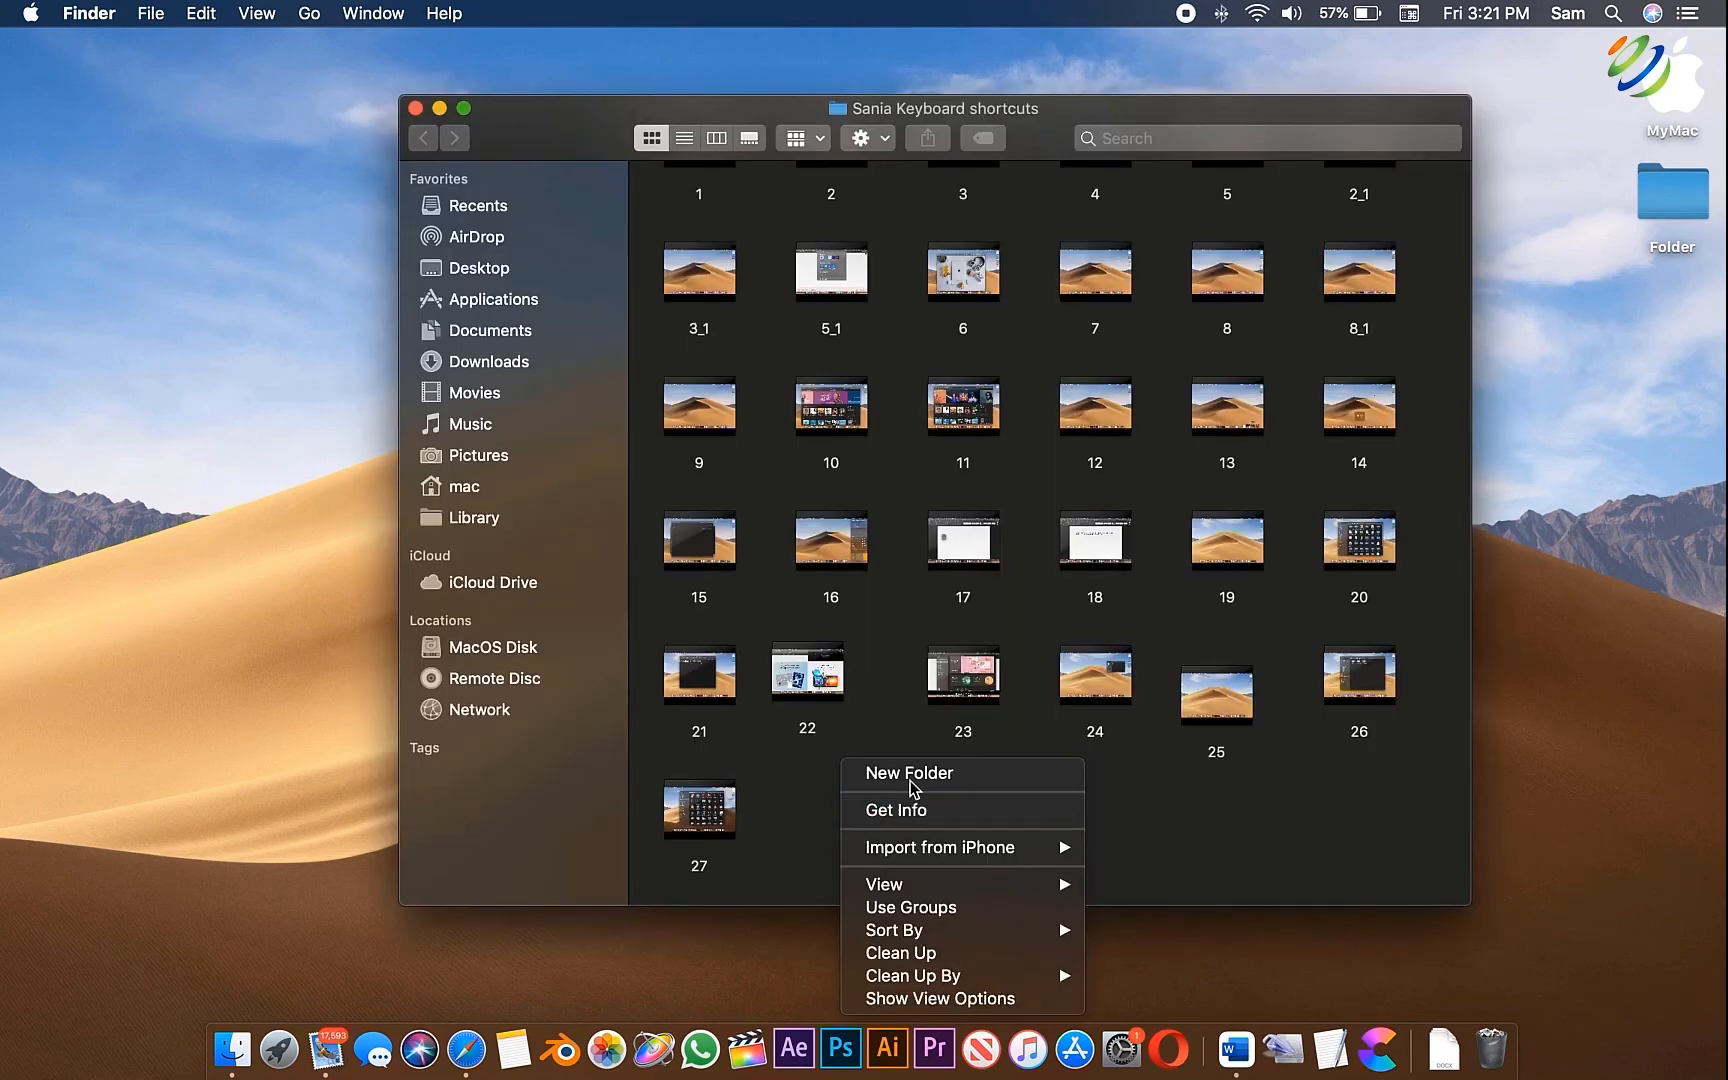
left_click(908, 773)
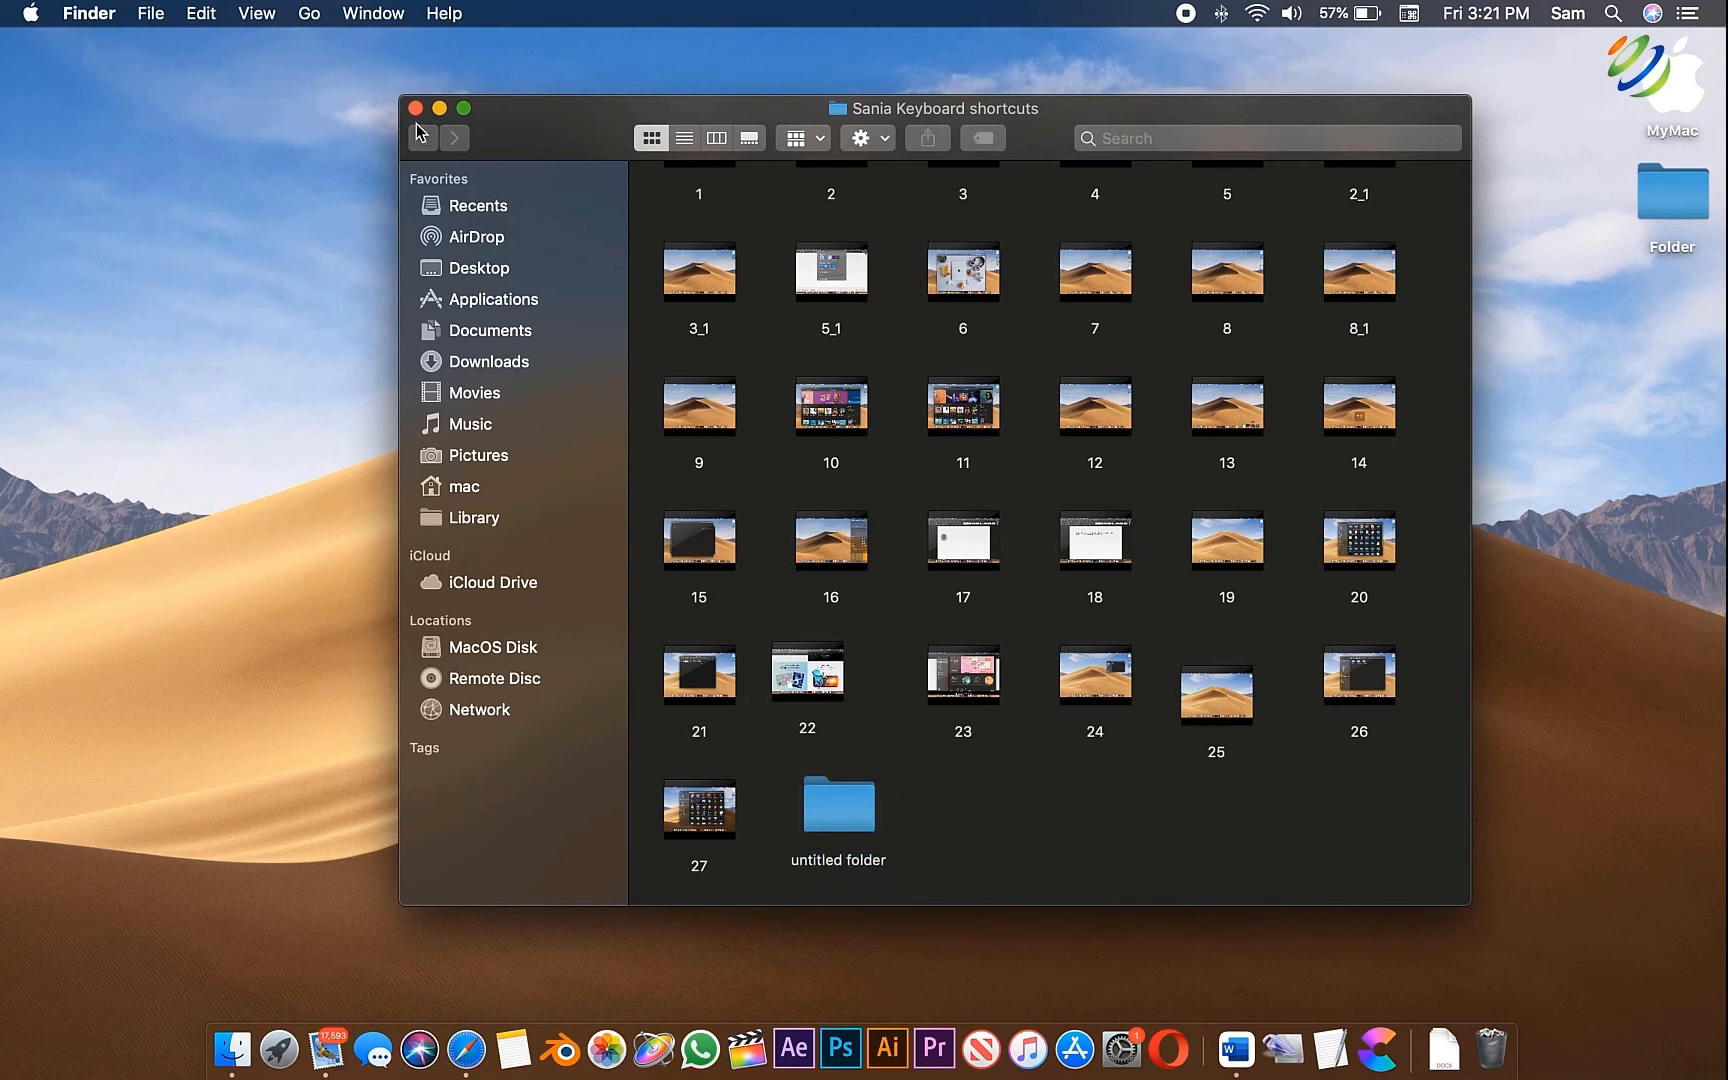
left_click(415, 107)
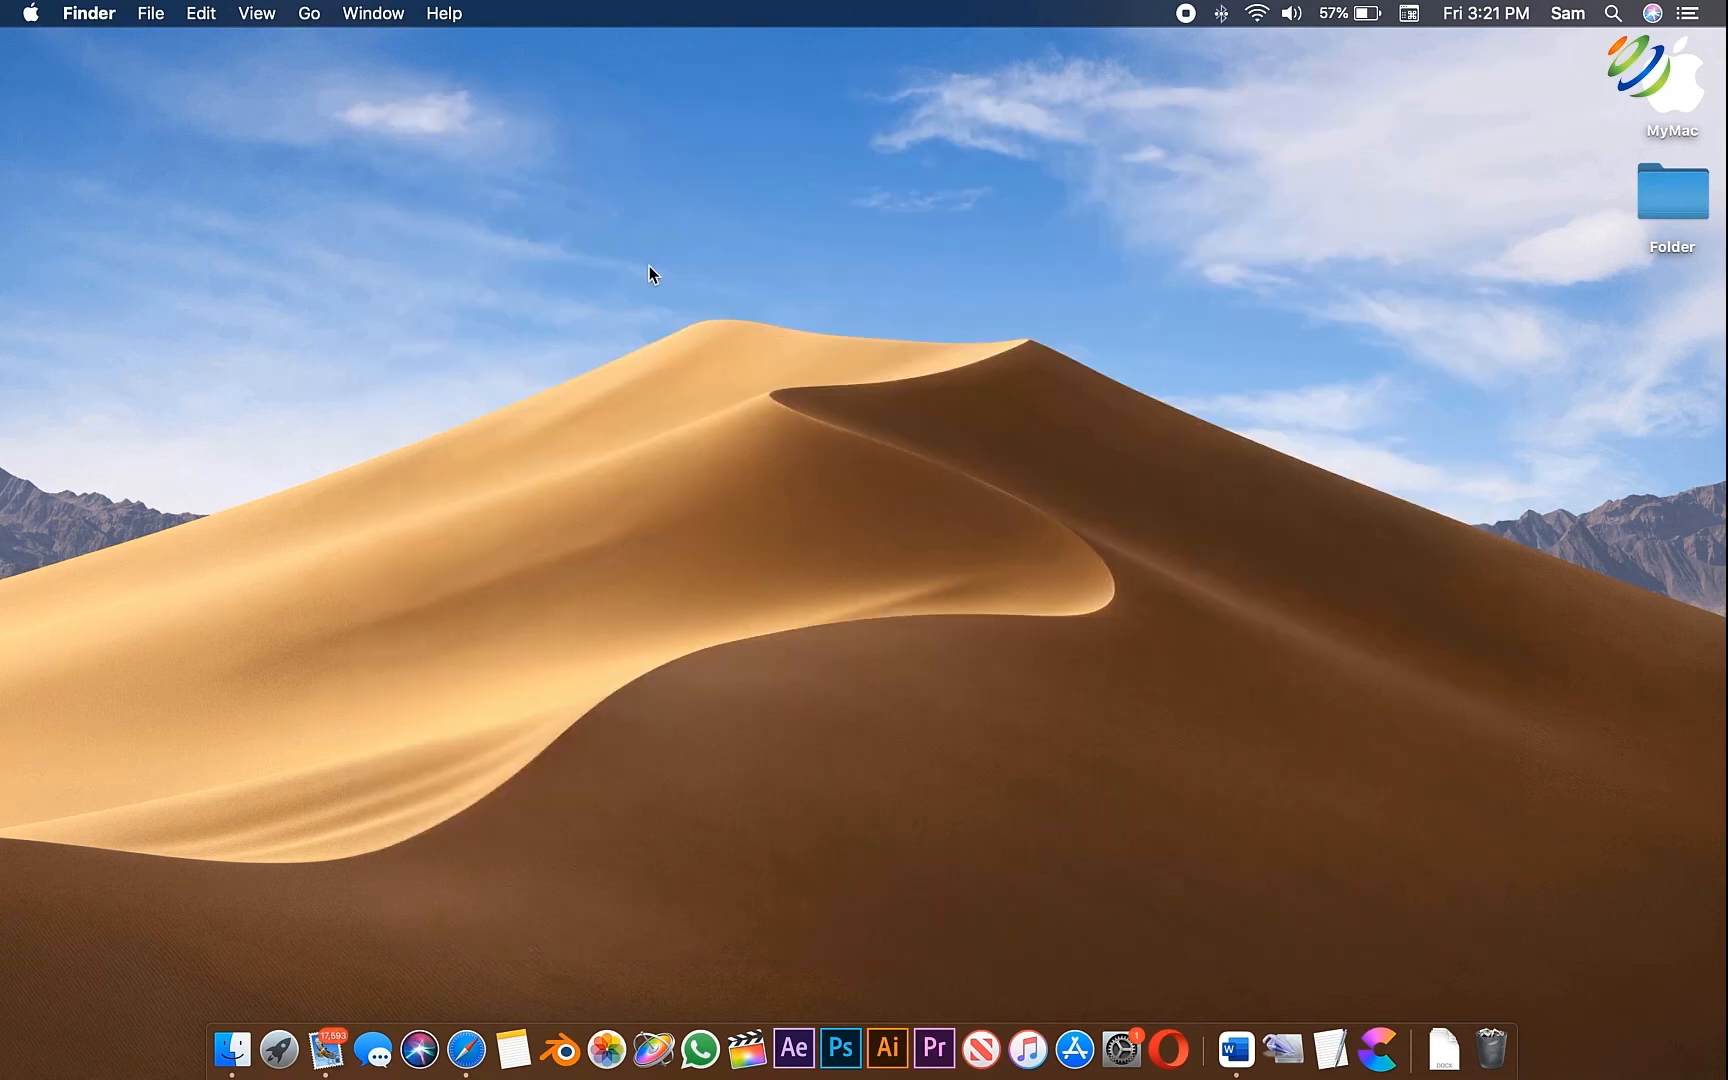
Step: Create a new desktop folder with Shift+Cmd+N and start naming it 'My F'
key("shift+cmd+n")
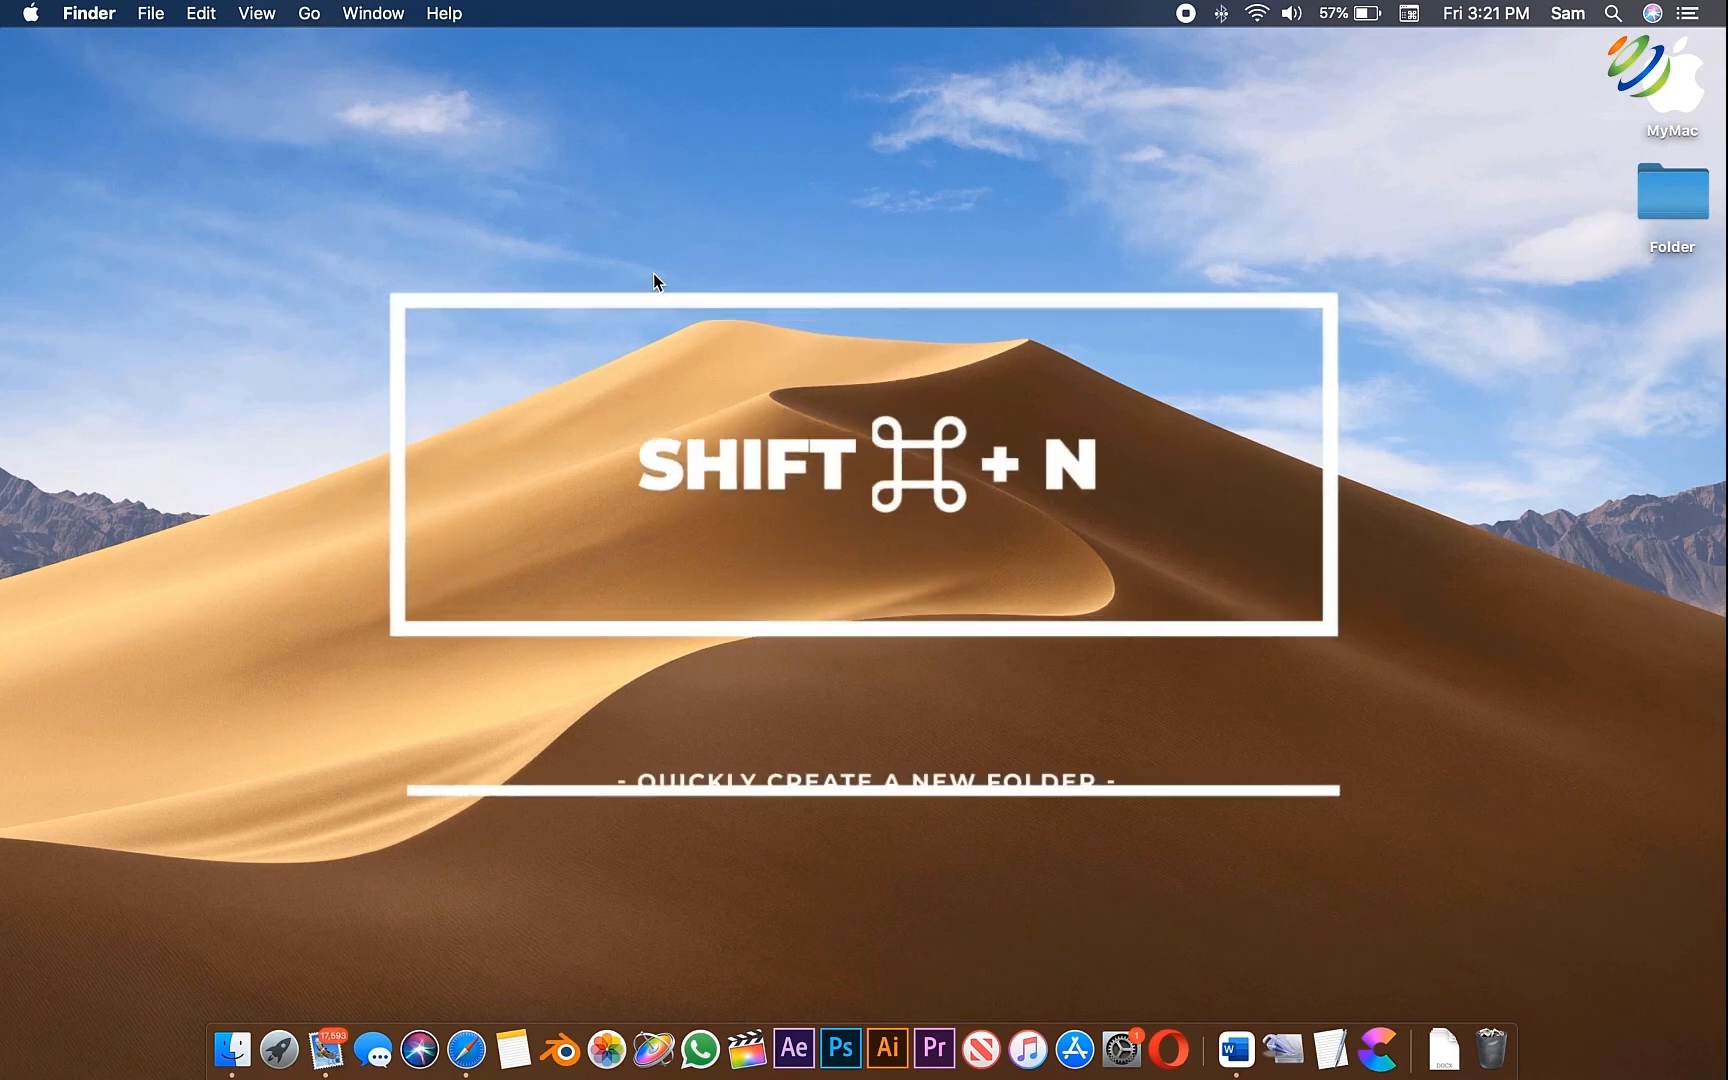
key("shift+cmd+n")
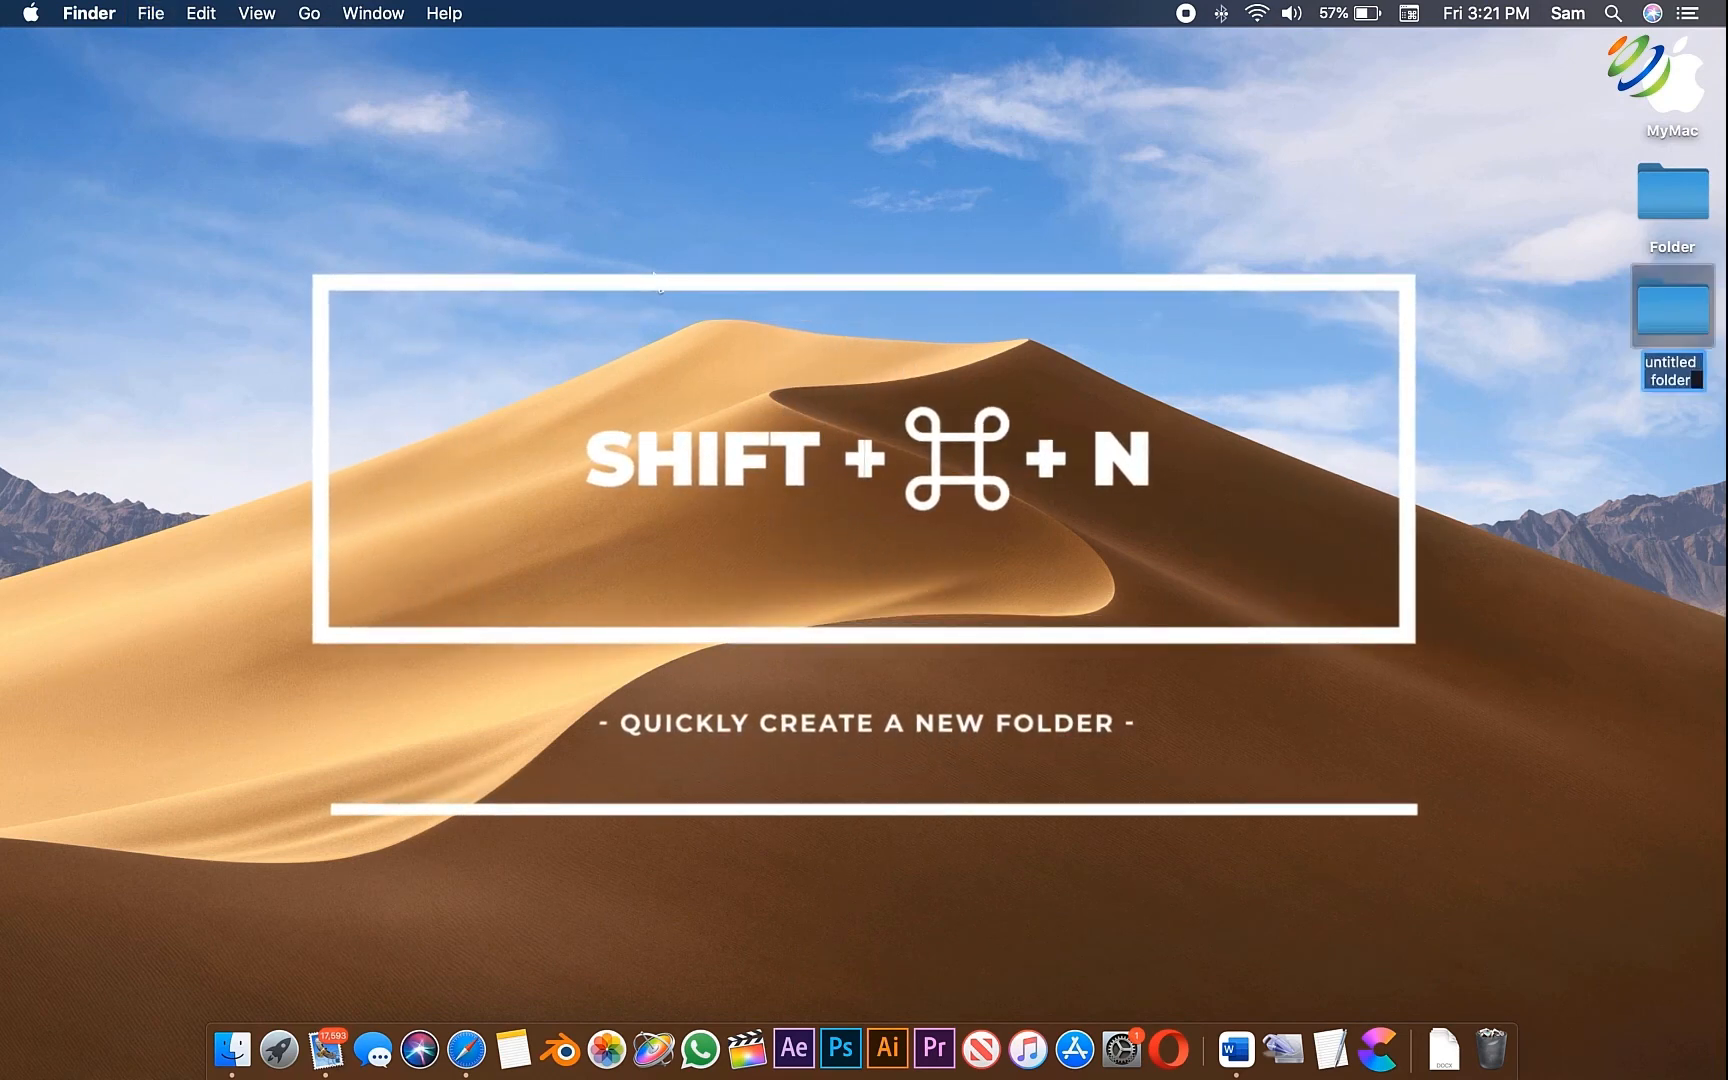
type("My F")
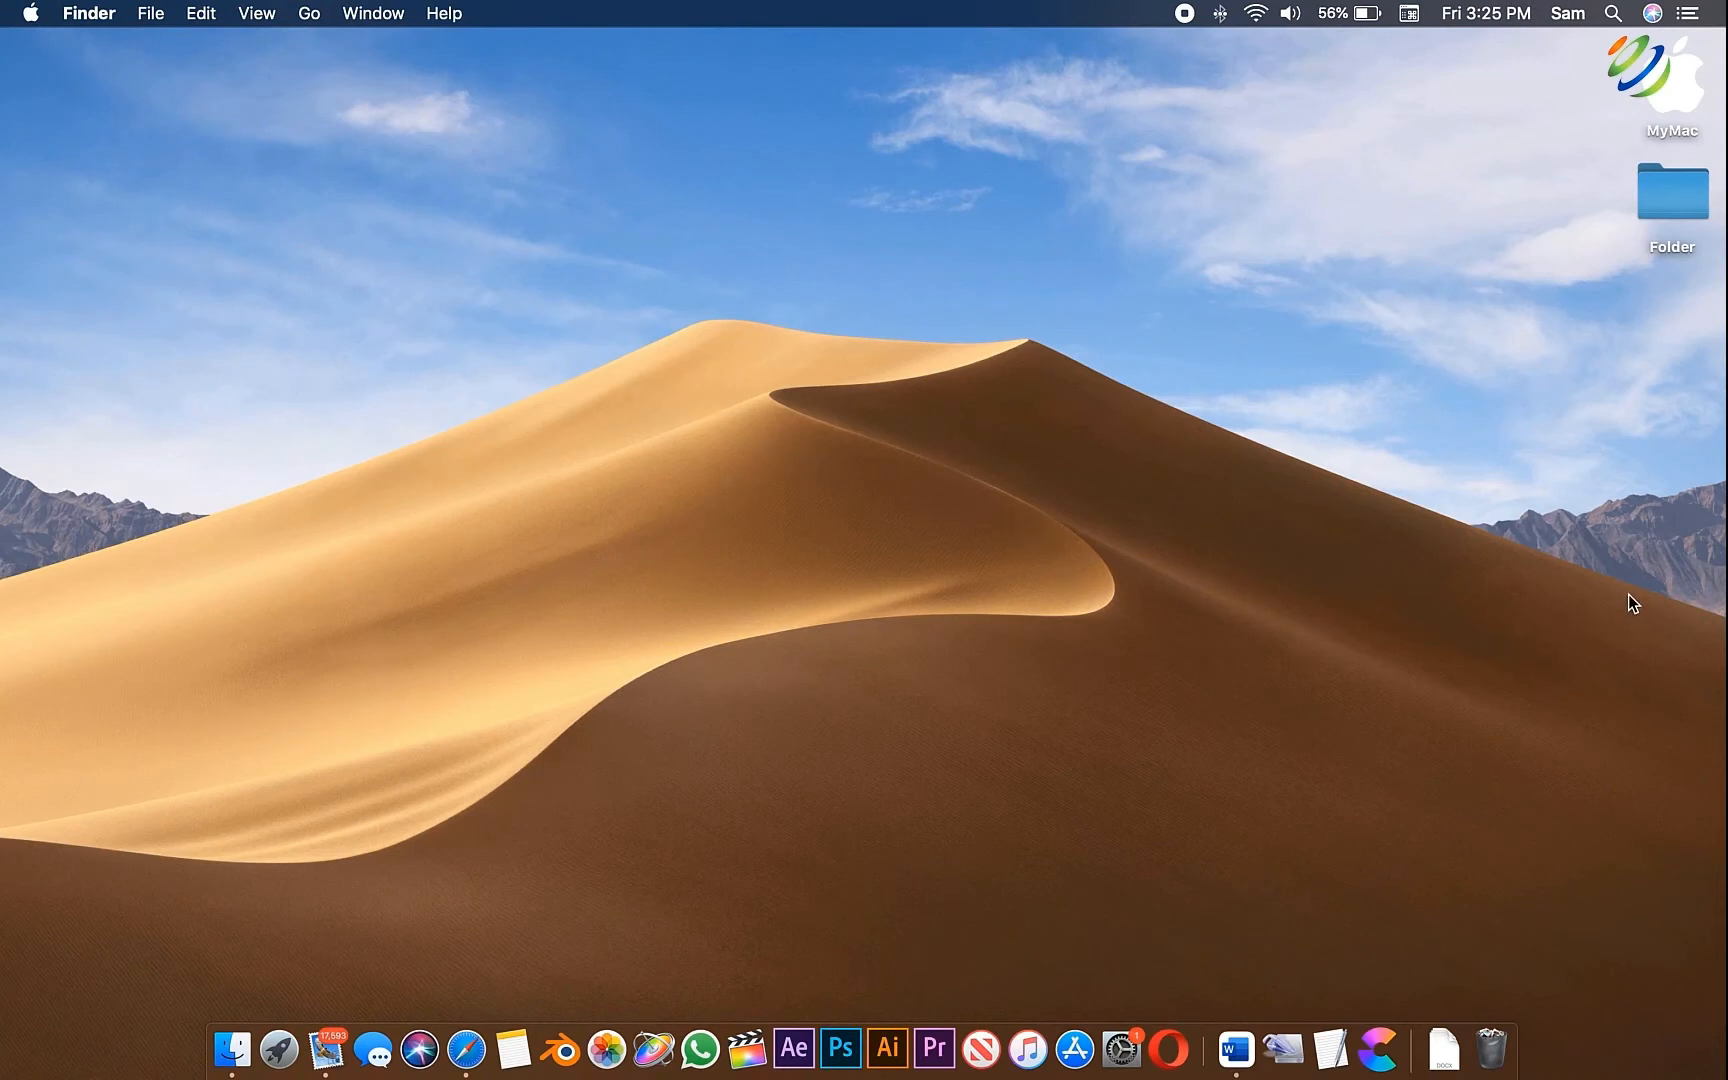
mouse_move(1587, 514)
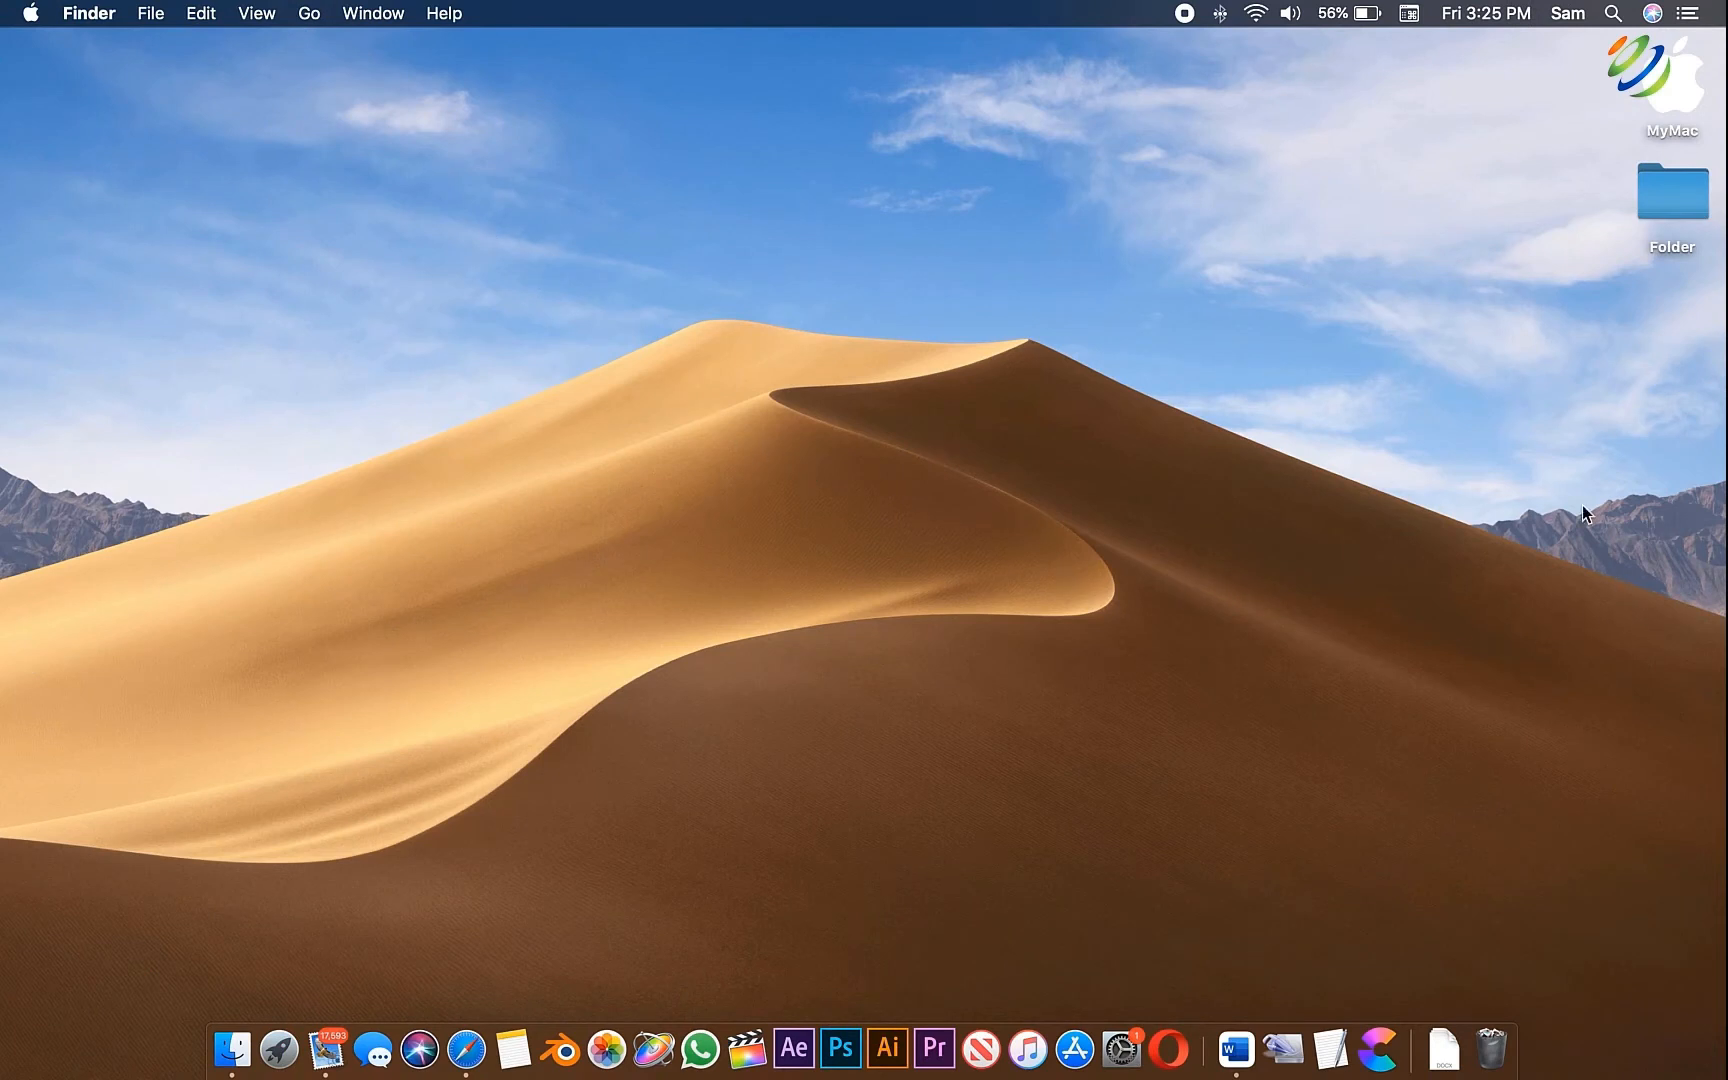
Step: Open the desktop Folder to view its contents, then close its window
left_click(1671, 190)
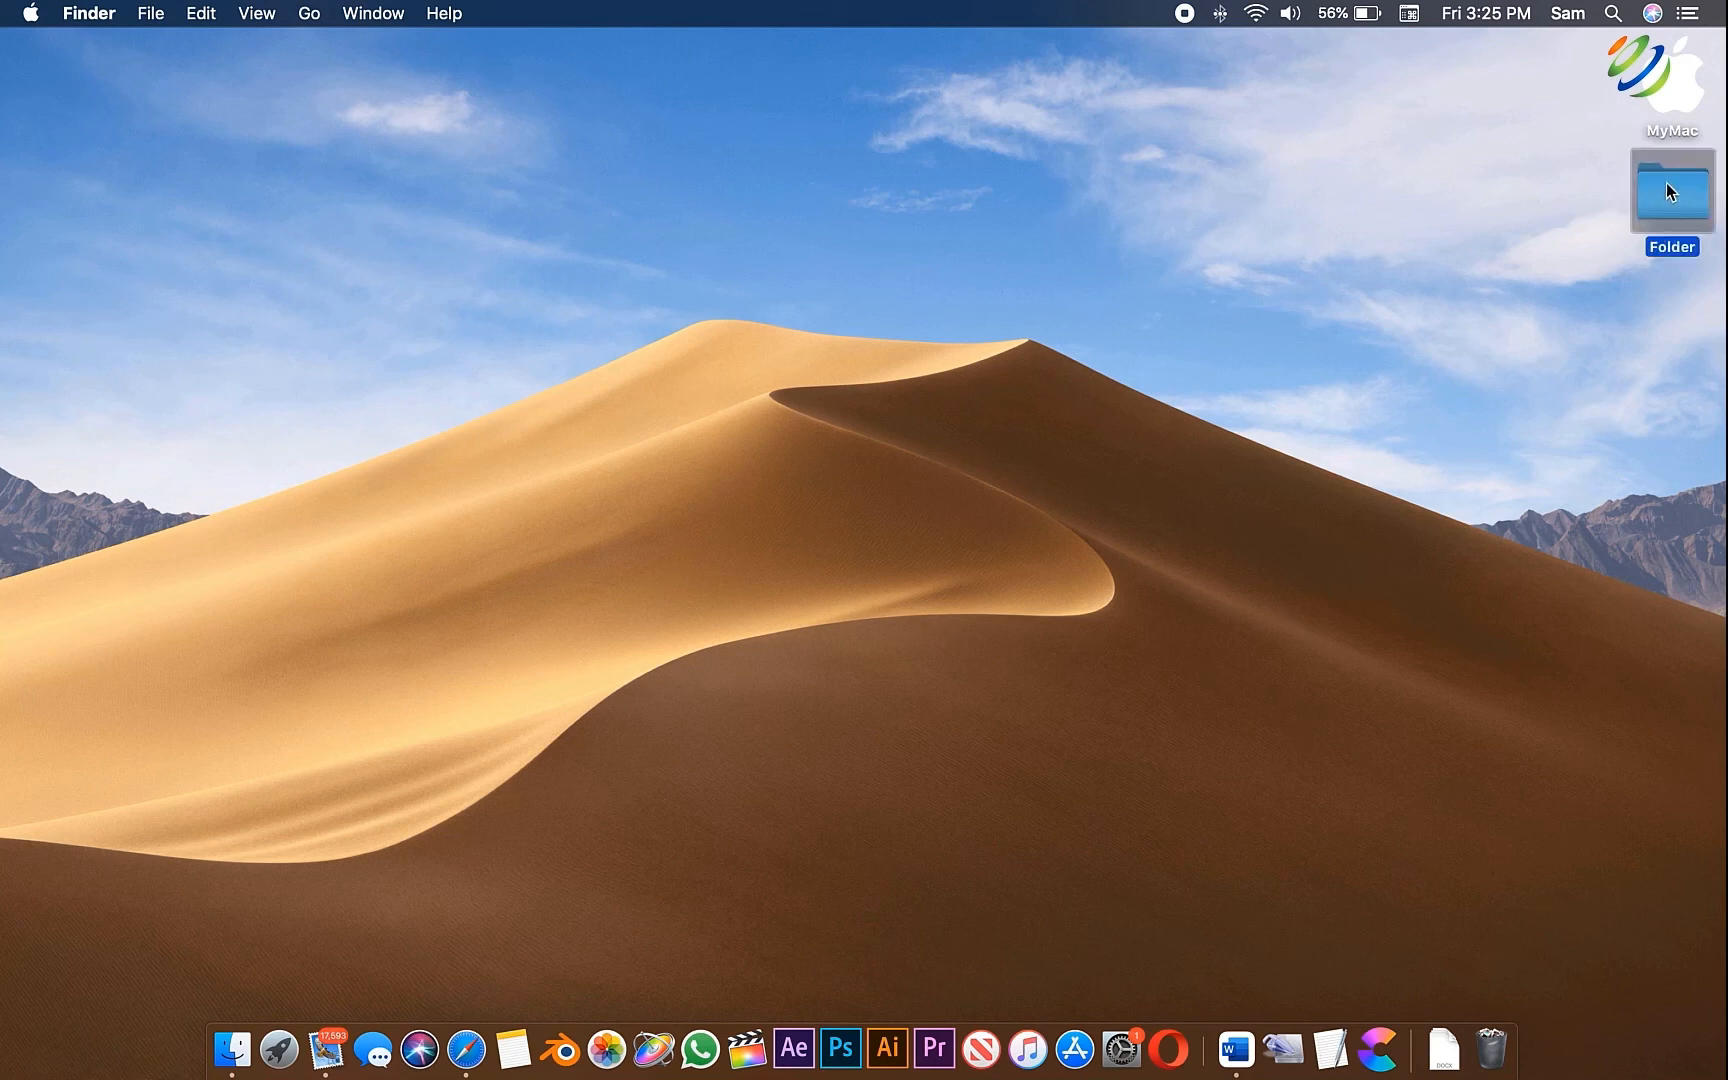
double_click(1668, 193)
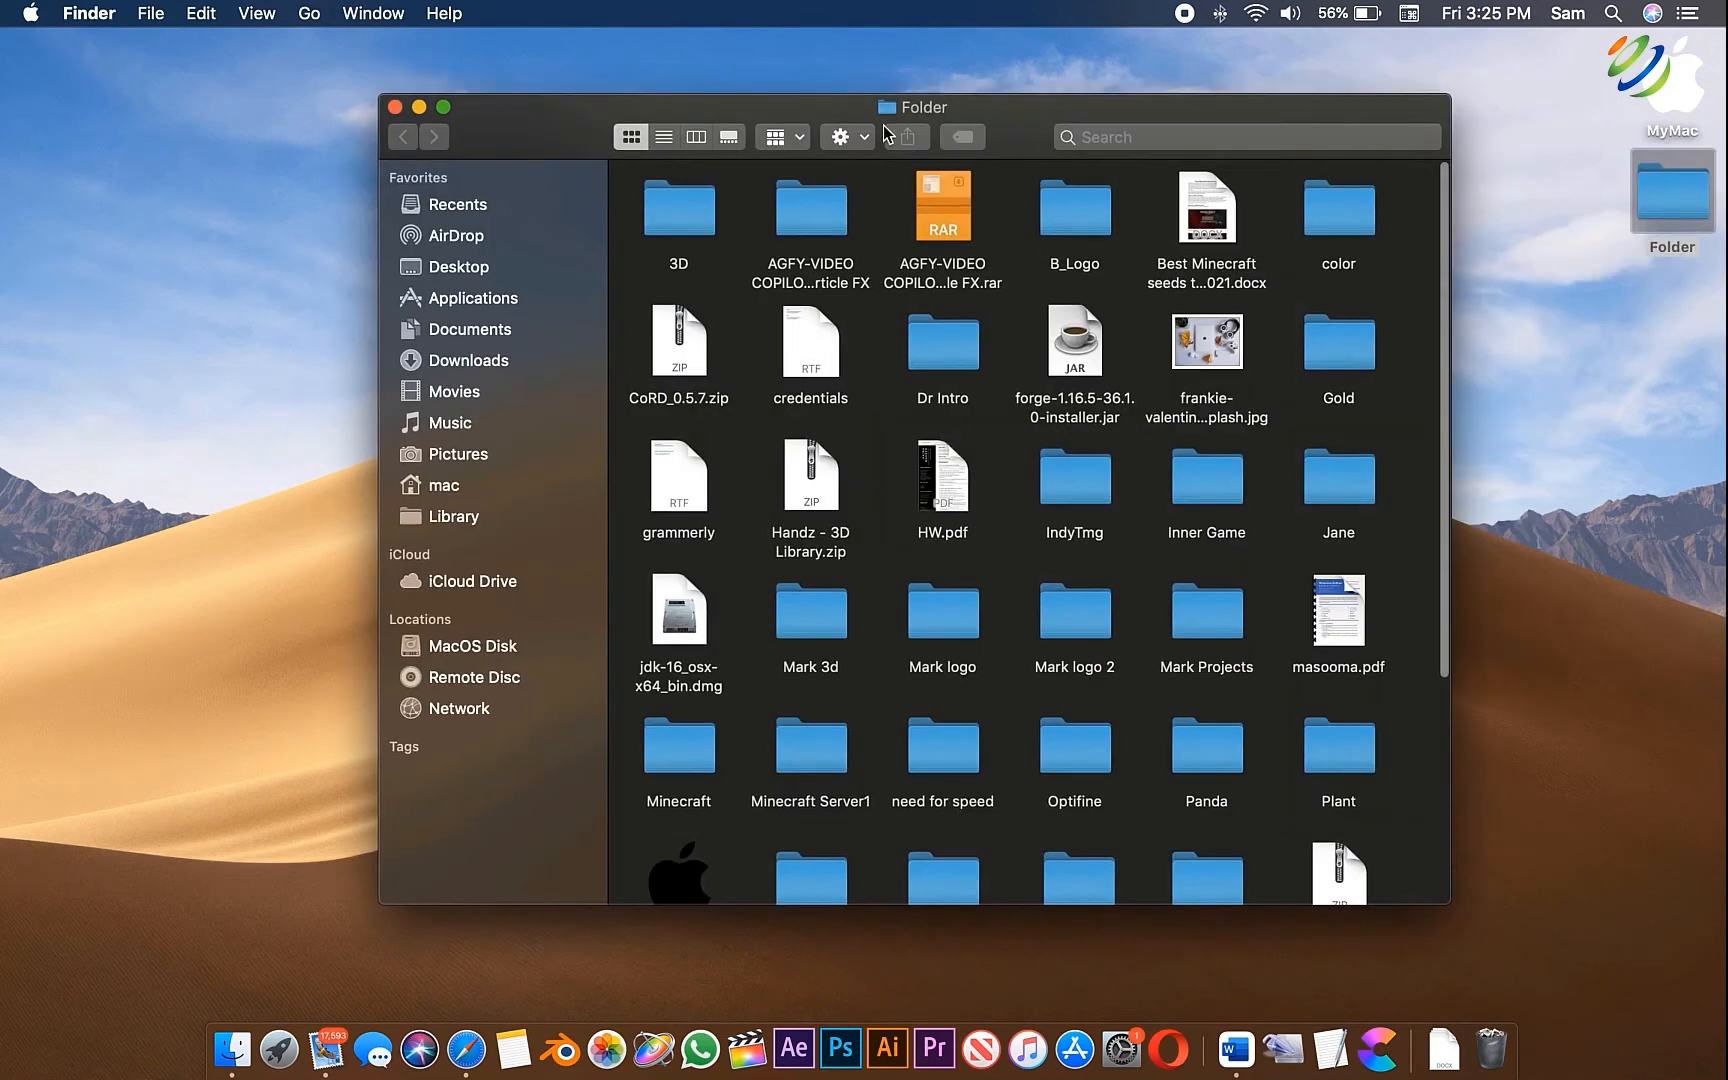
left_click(393, 106)
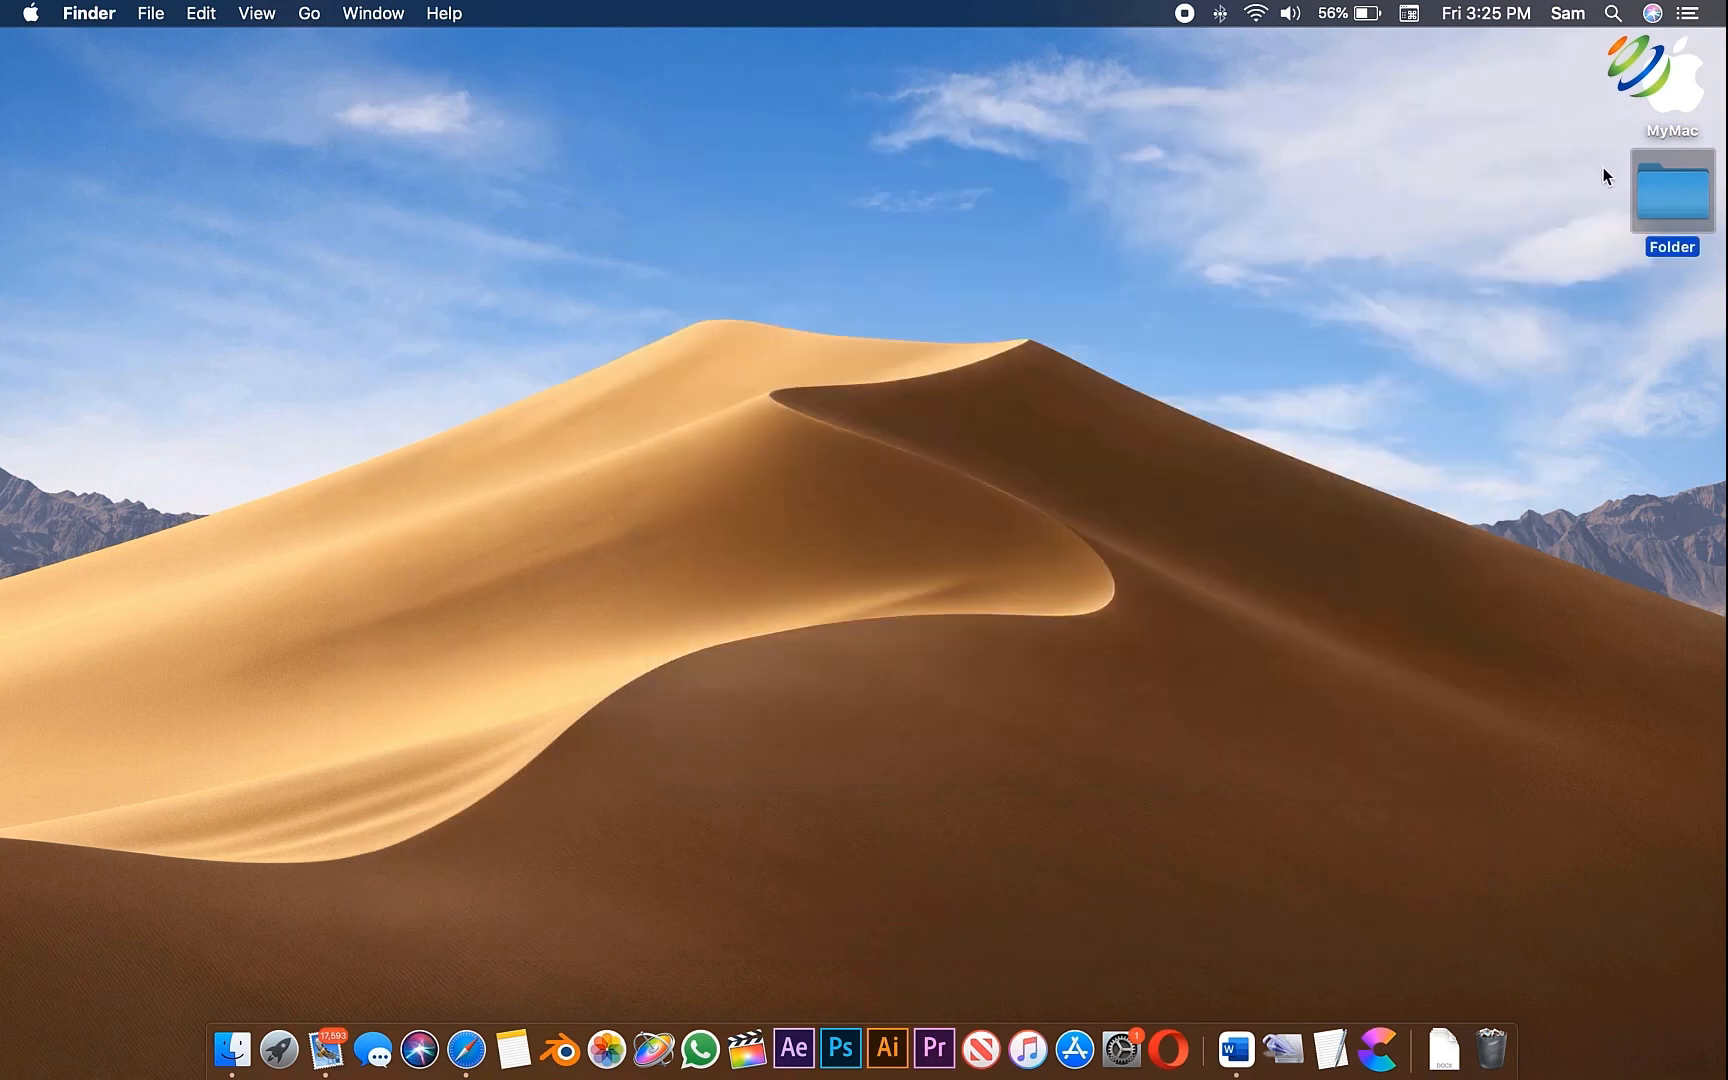
Step: Preview Folder's size and item count (26.91 GB, 44 items), then press Cmd+Shift+R
left_click(1671, 187)
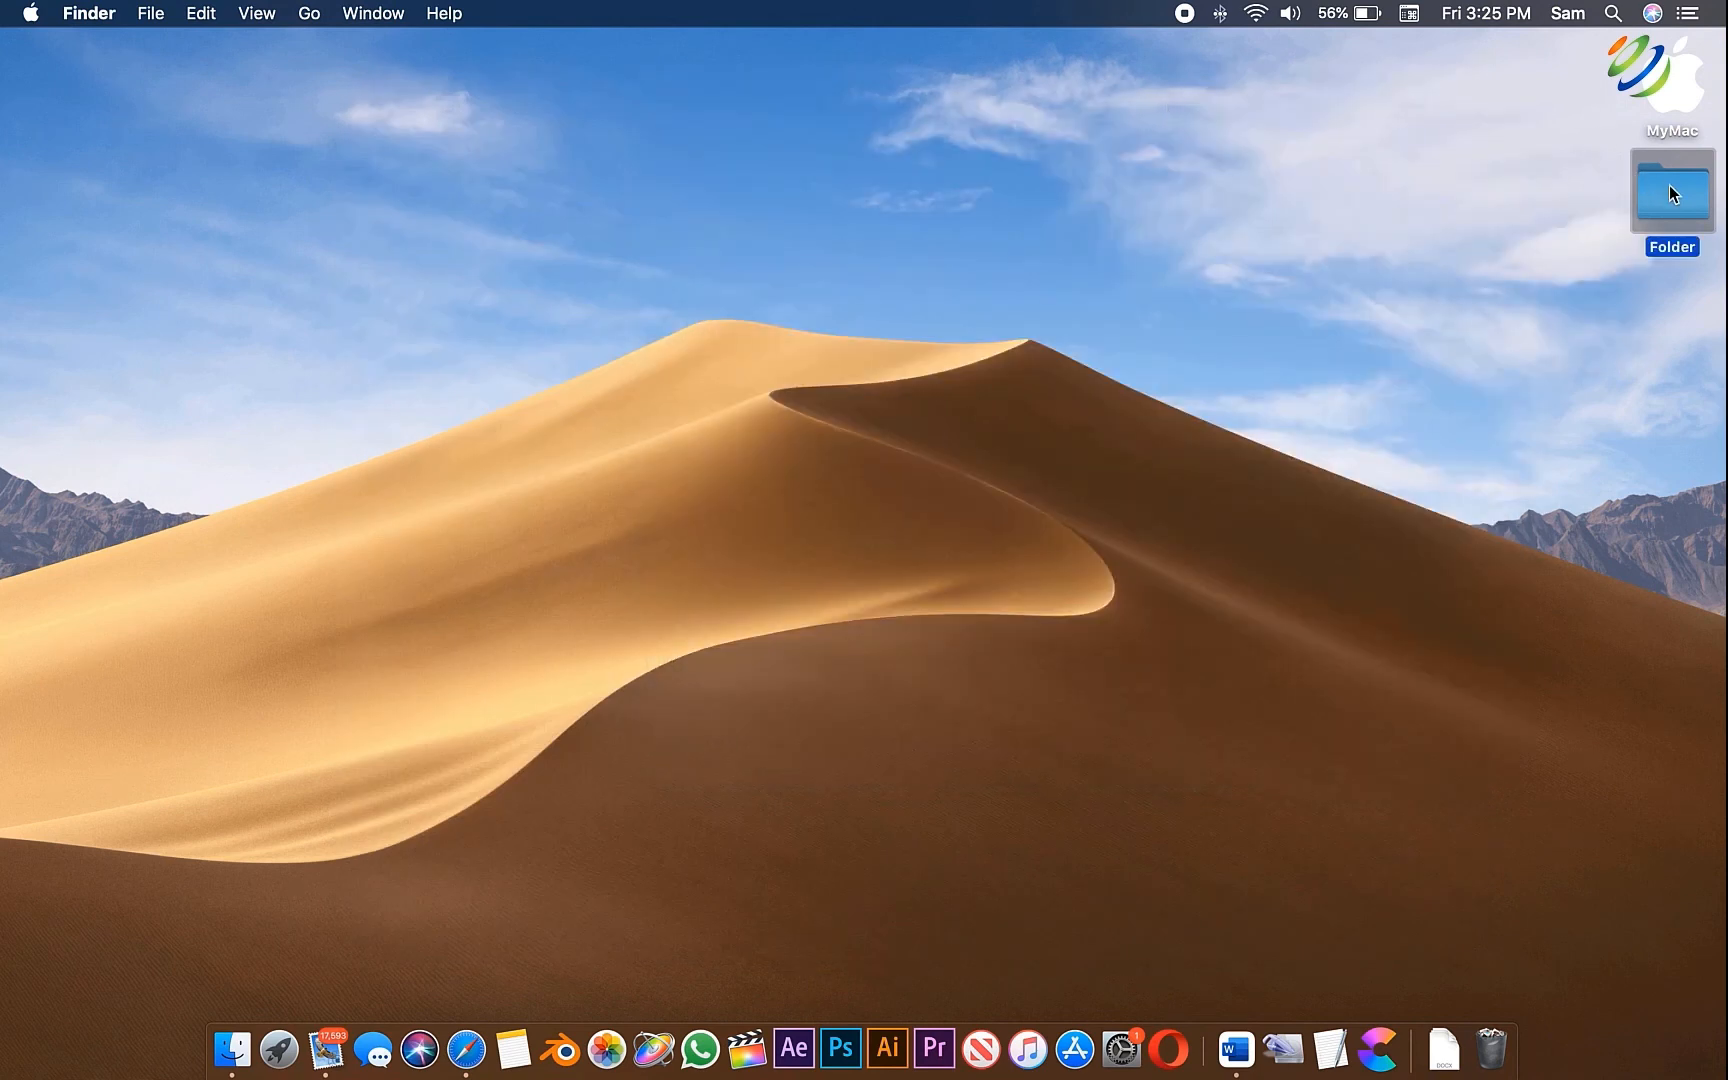
left_click(1671, 190)
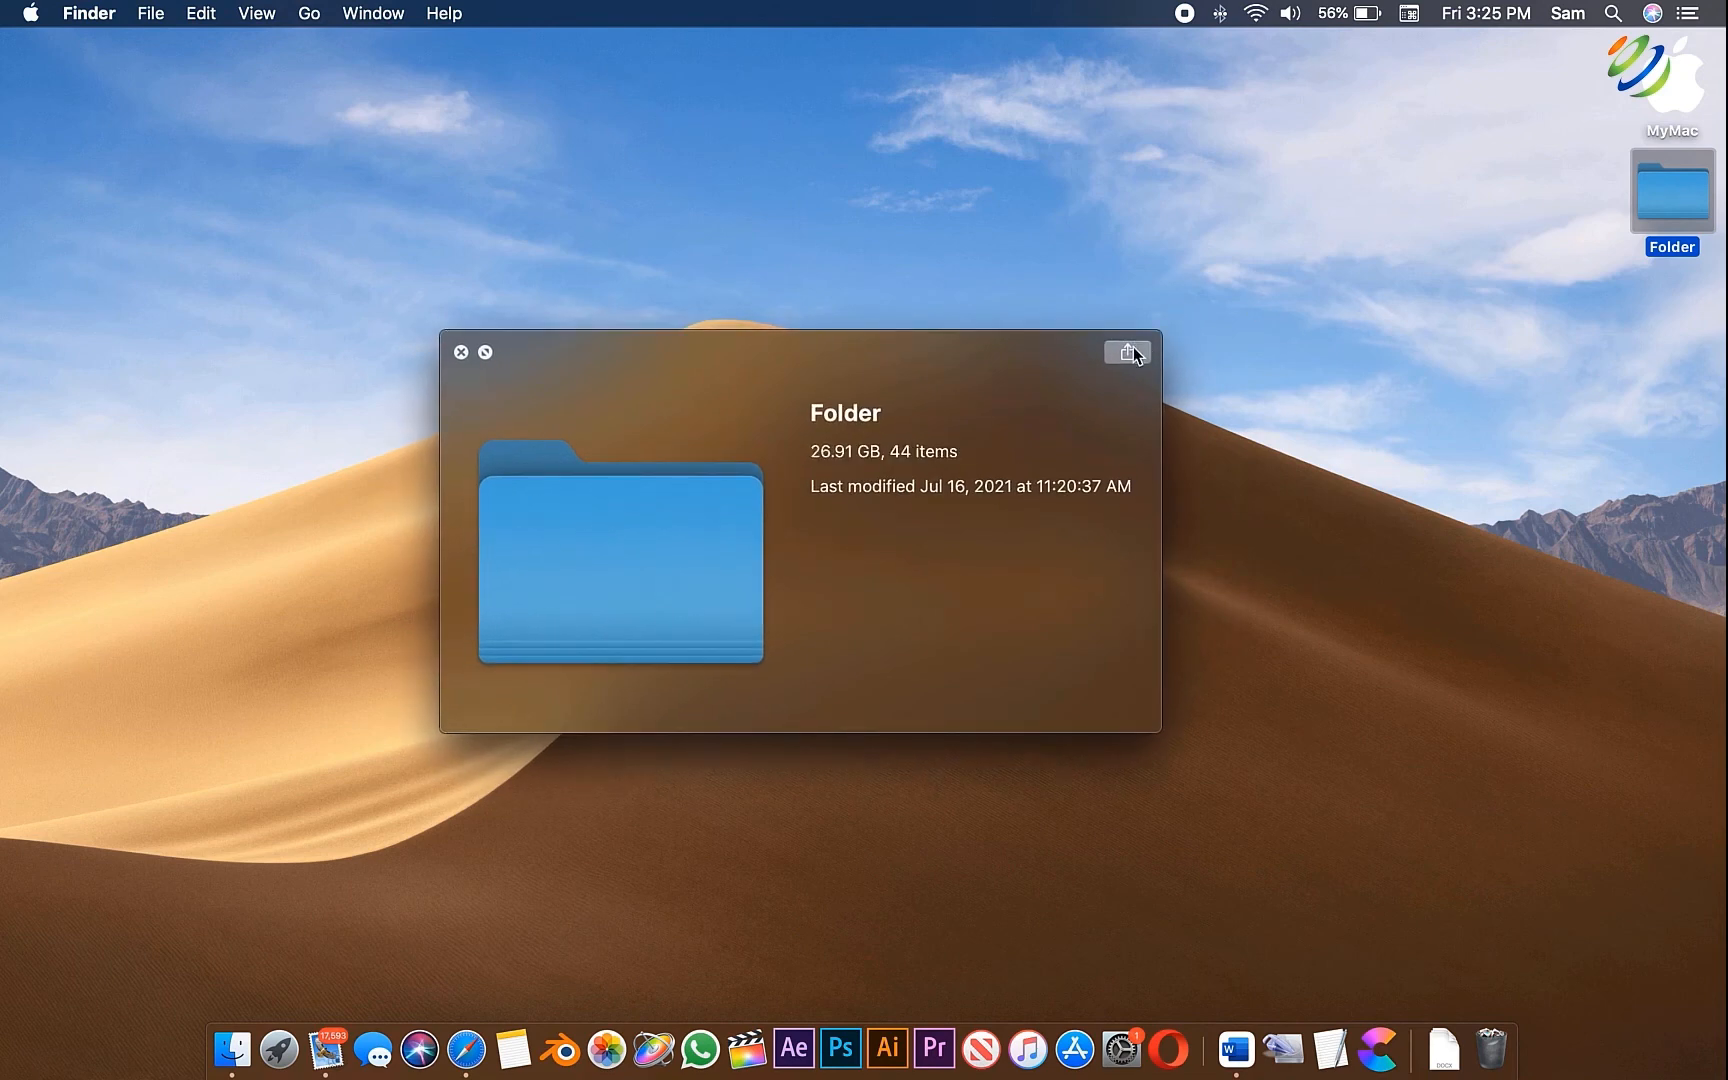
left_click(1126, 352)
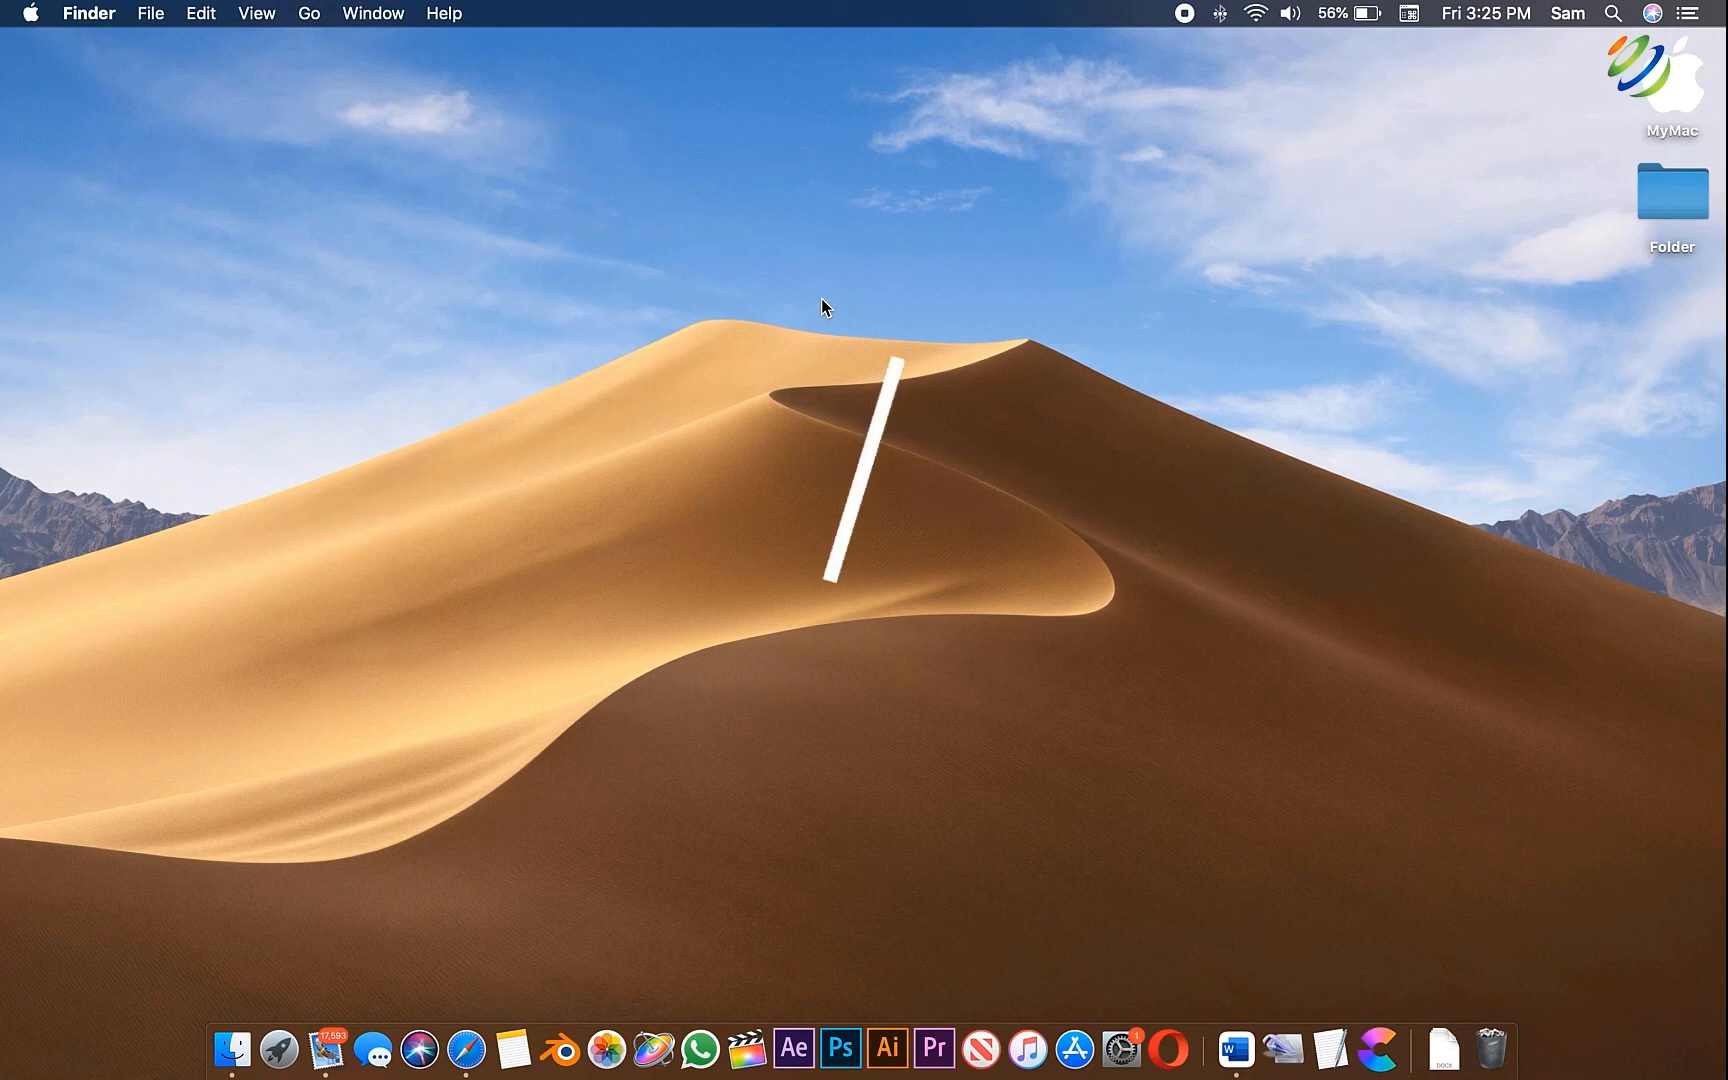
left_click(309, 13)
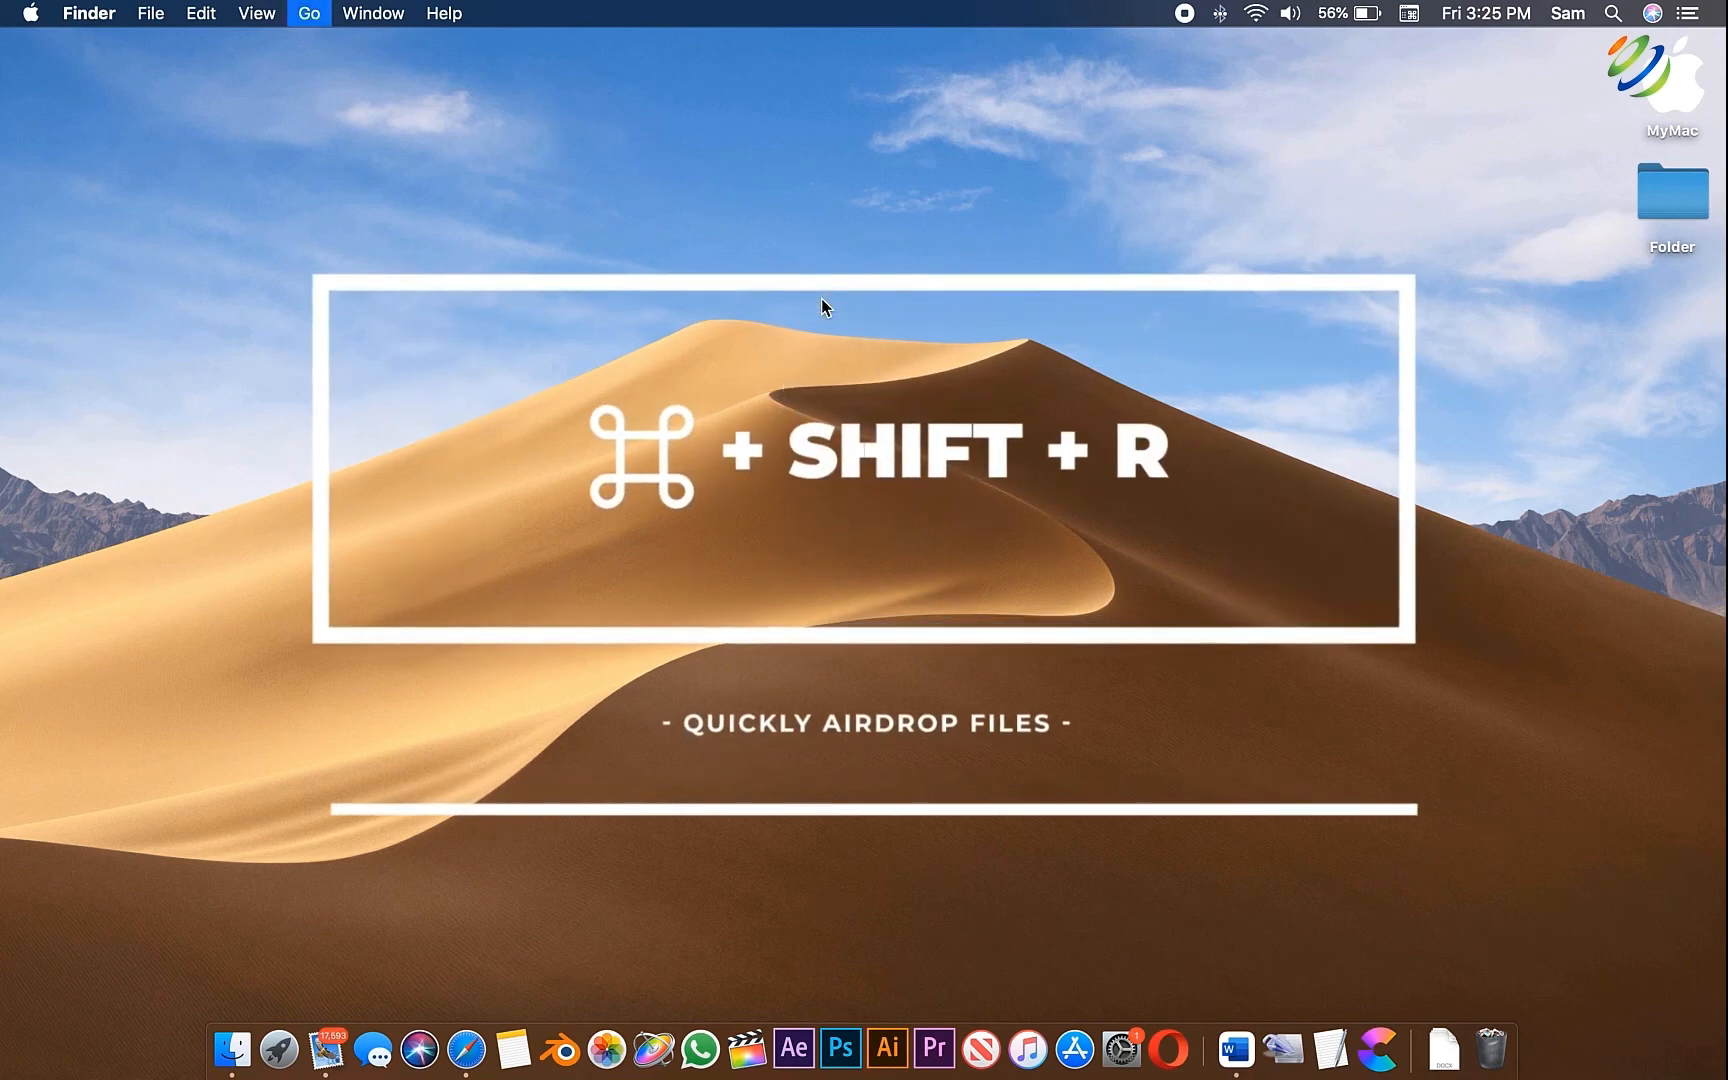
key("cmd+shift+r")
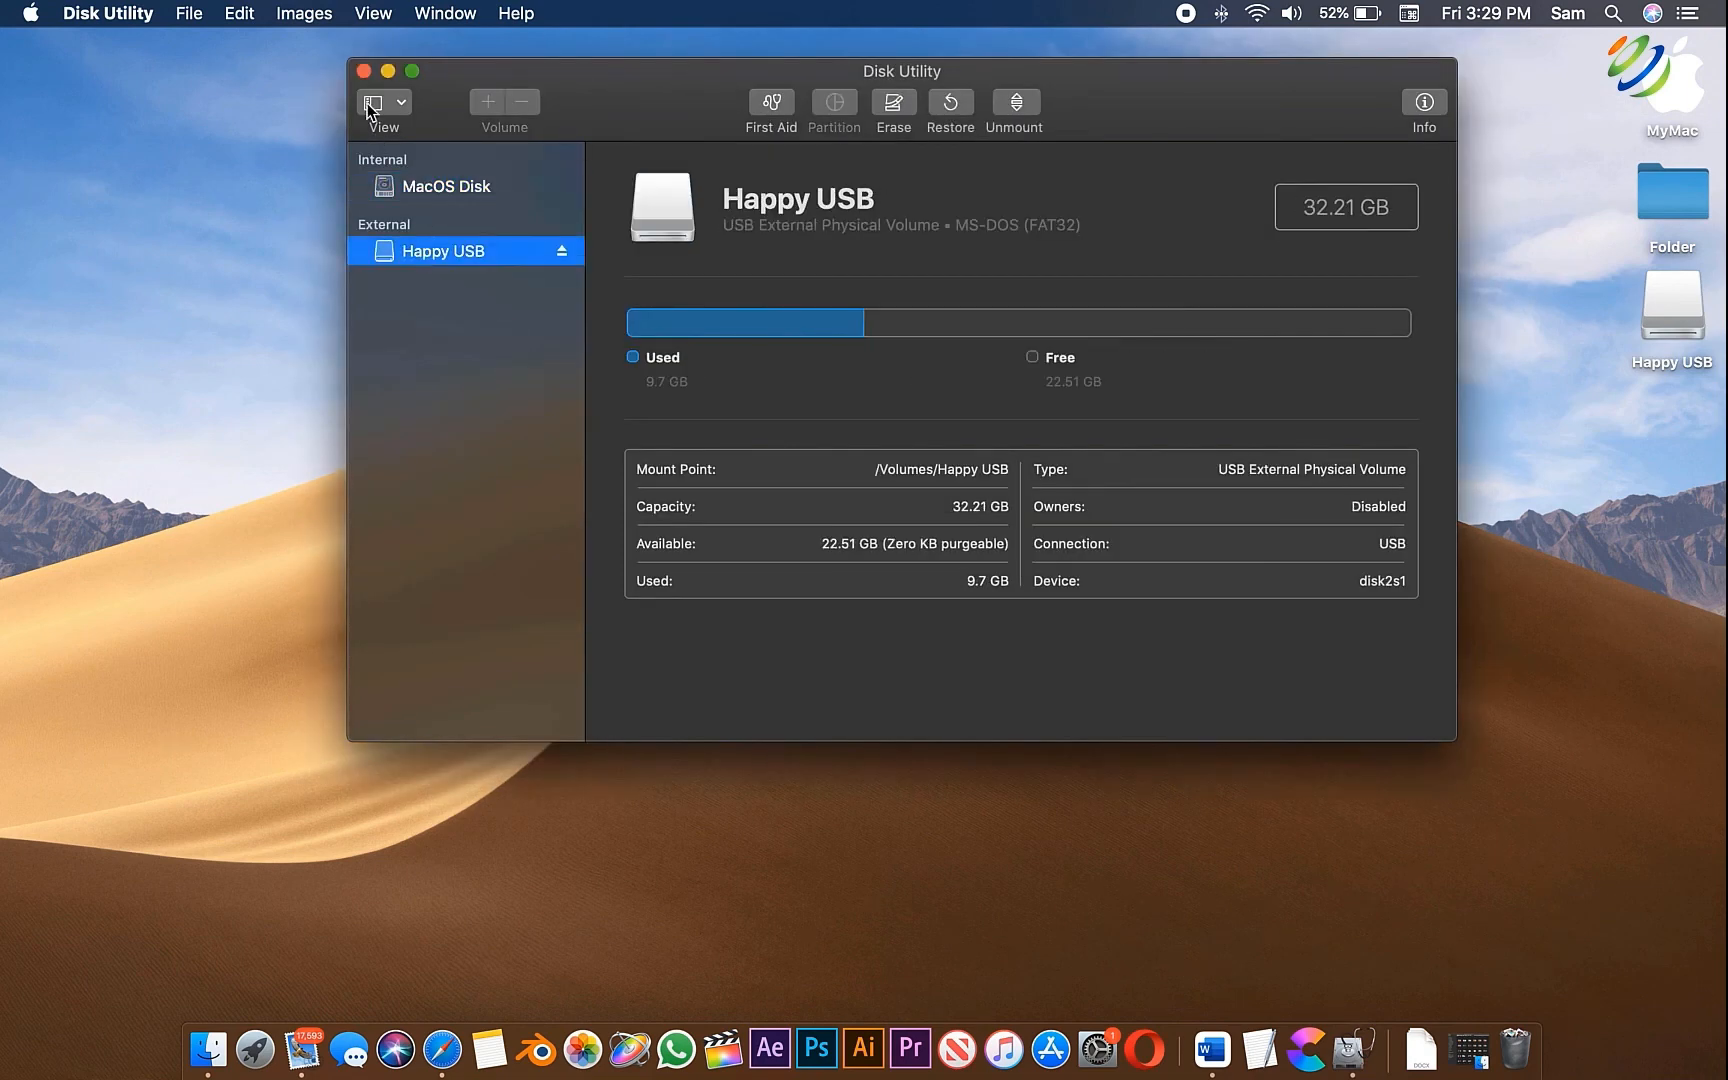
Step: Select the Happy USB icon on the desktop and eject it with Cmd+E
right_click(1671, 303)
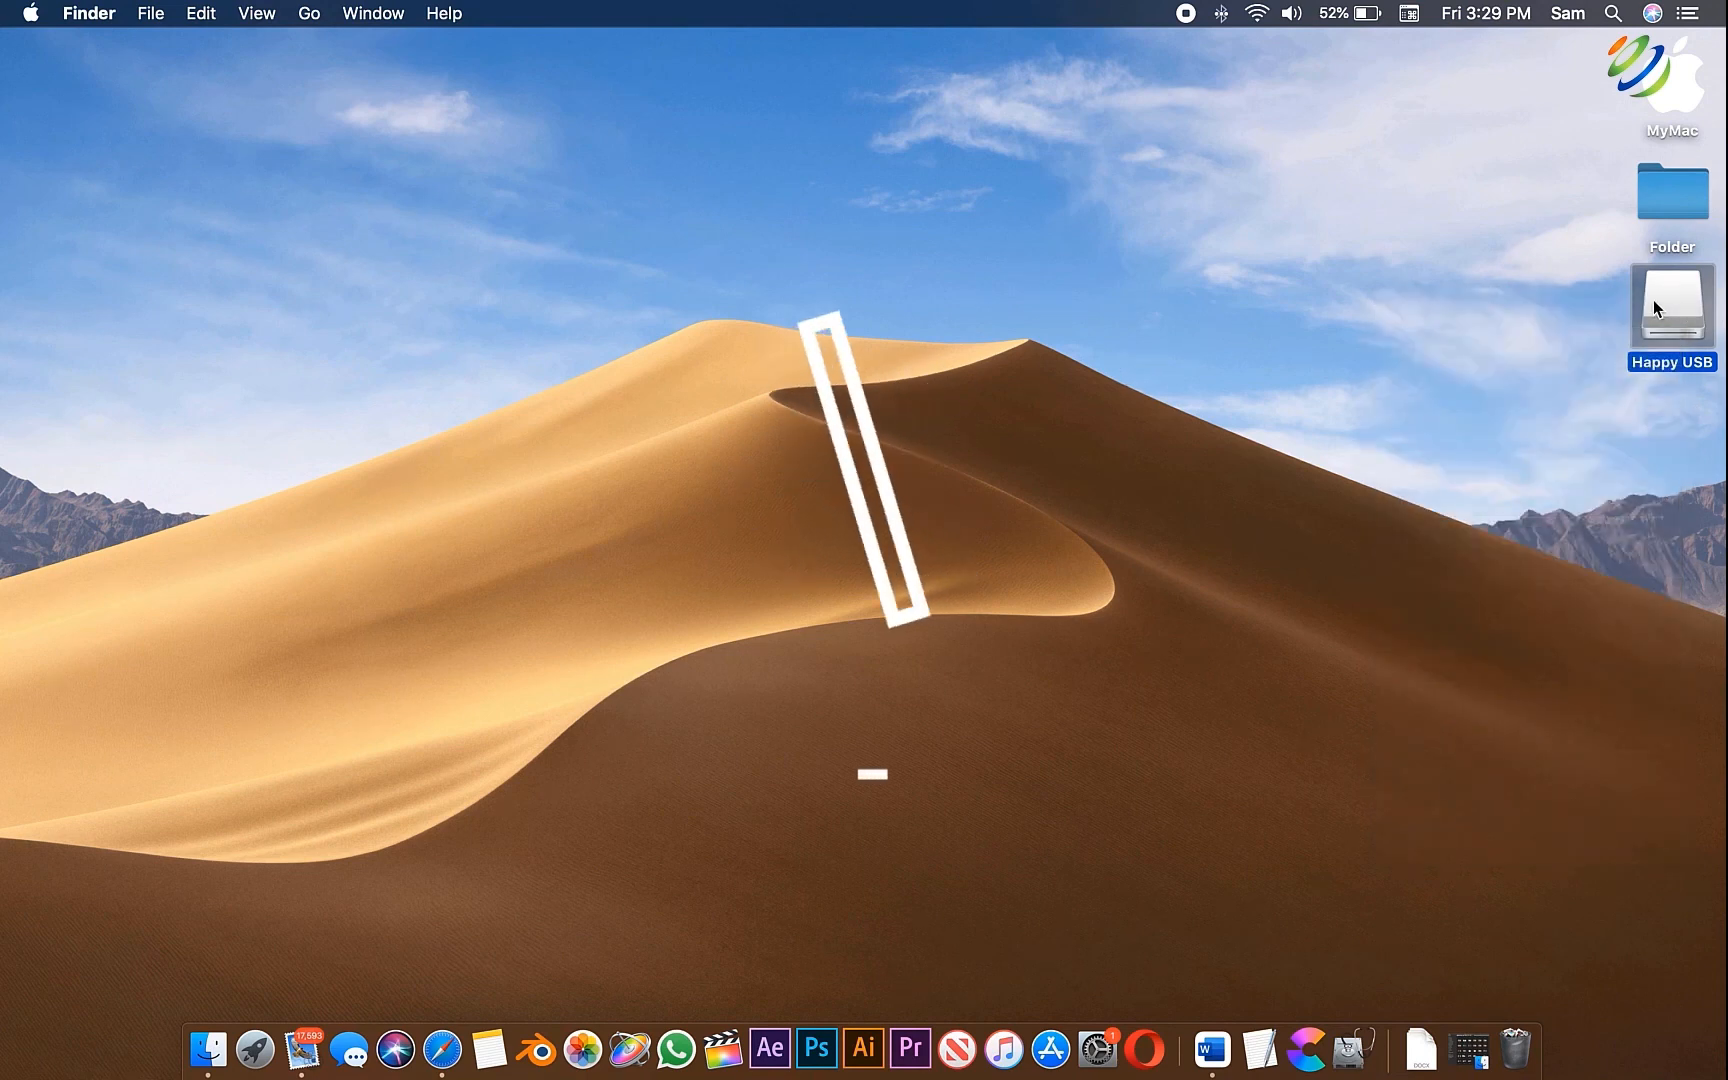
key("cmd+e")
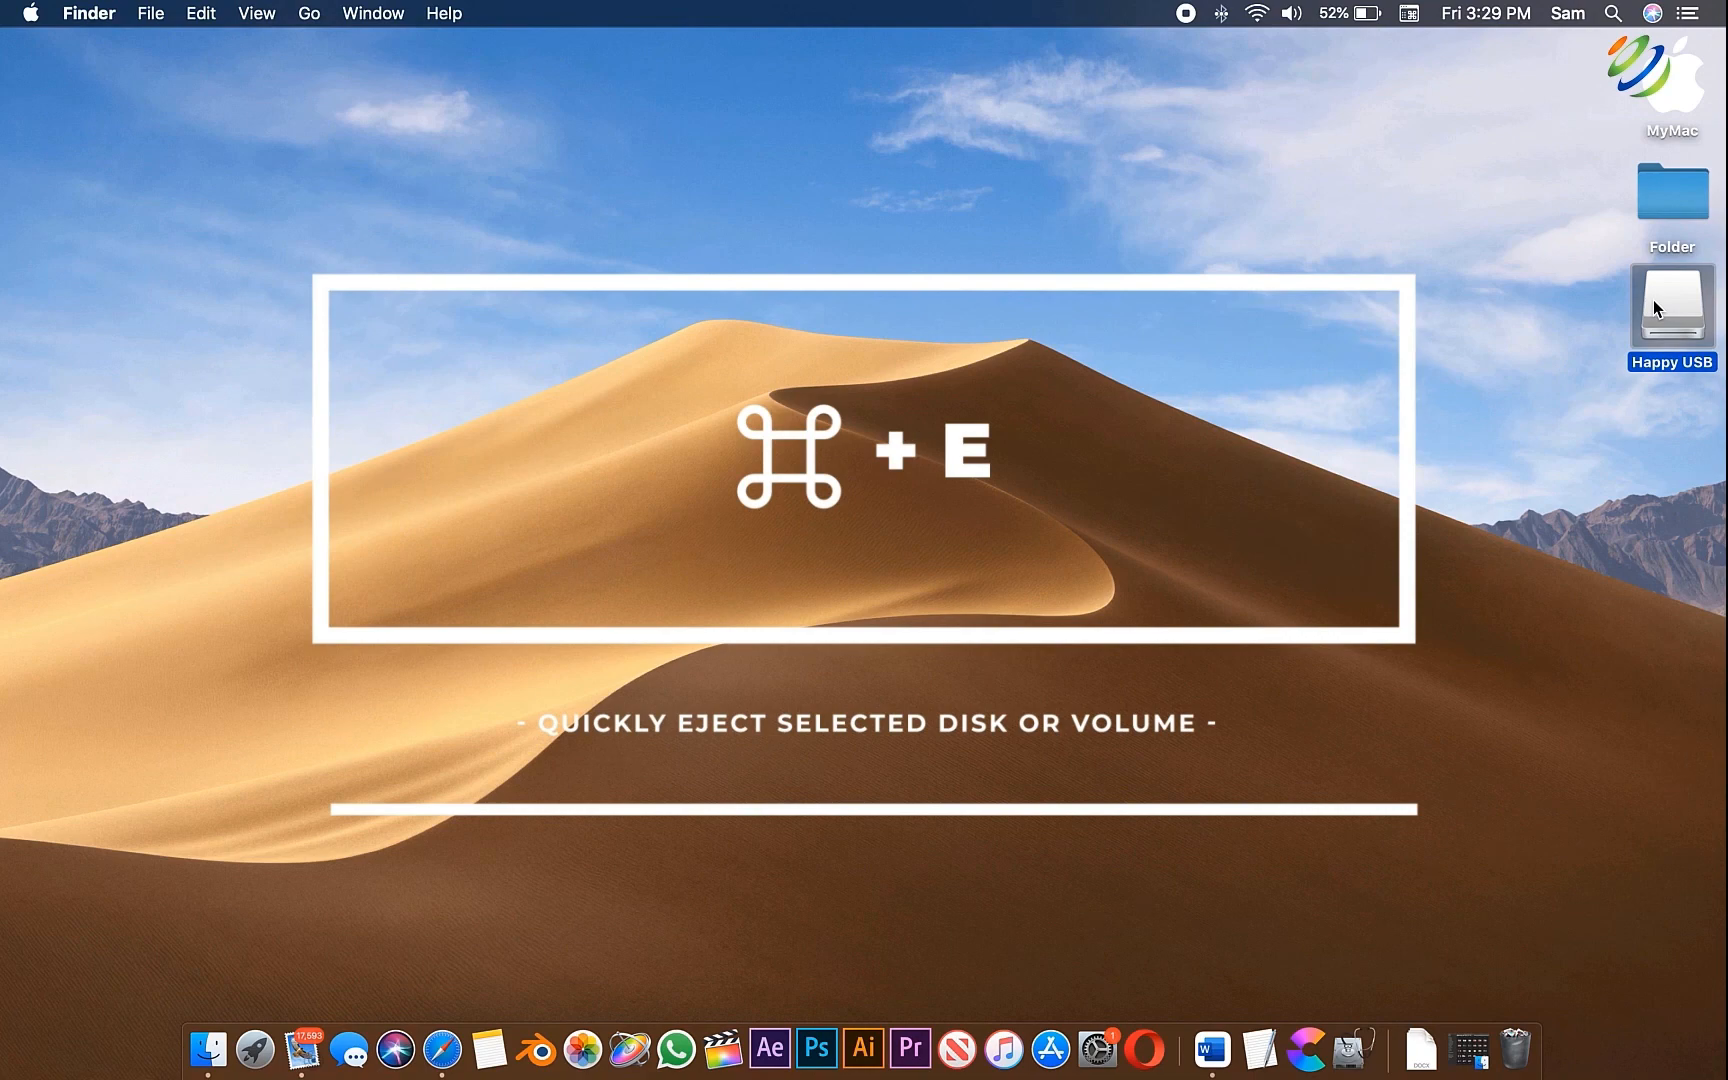
key("cmd+e")
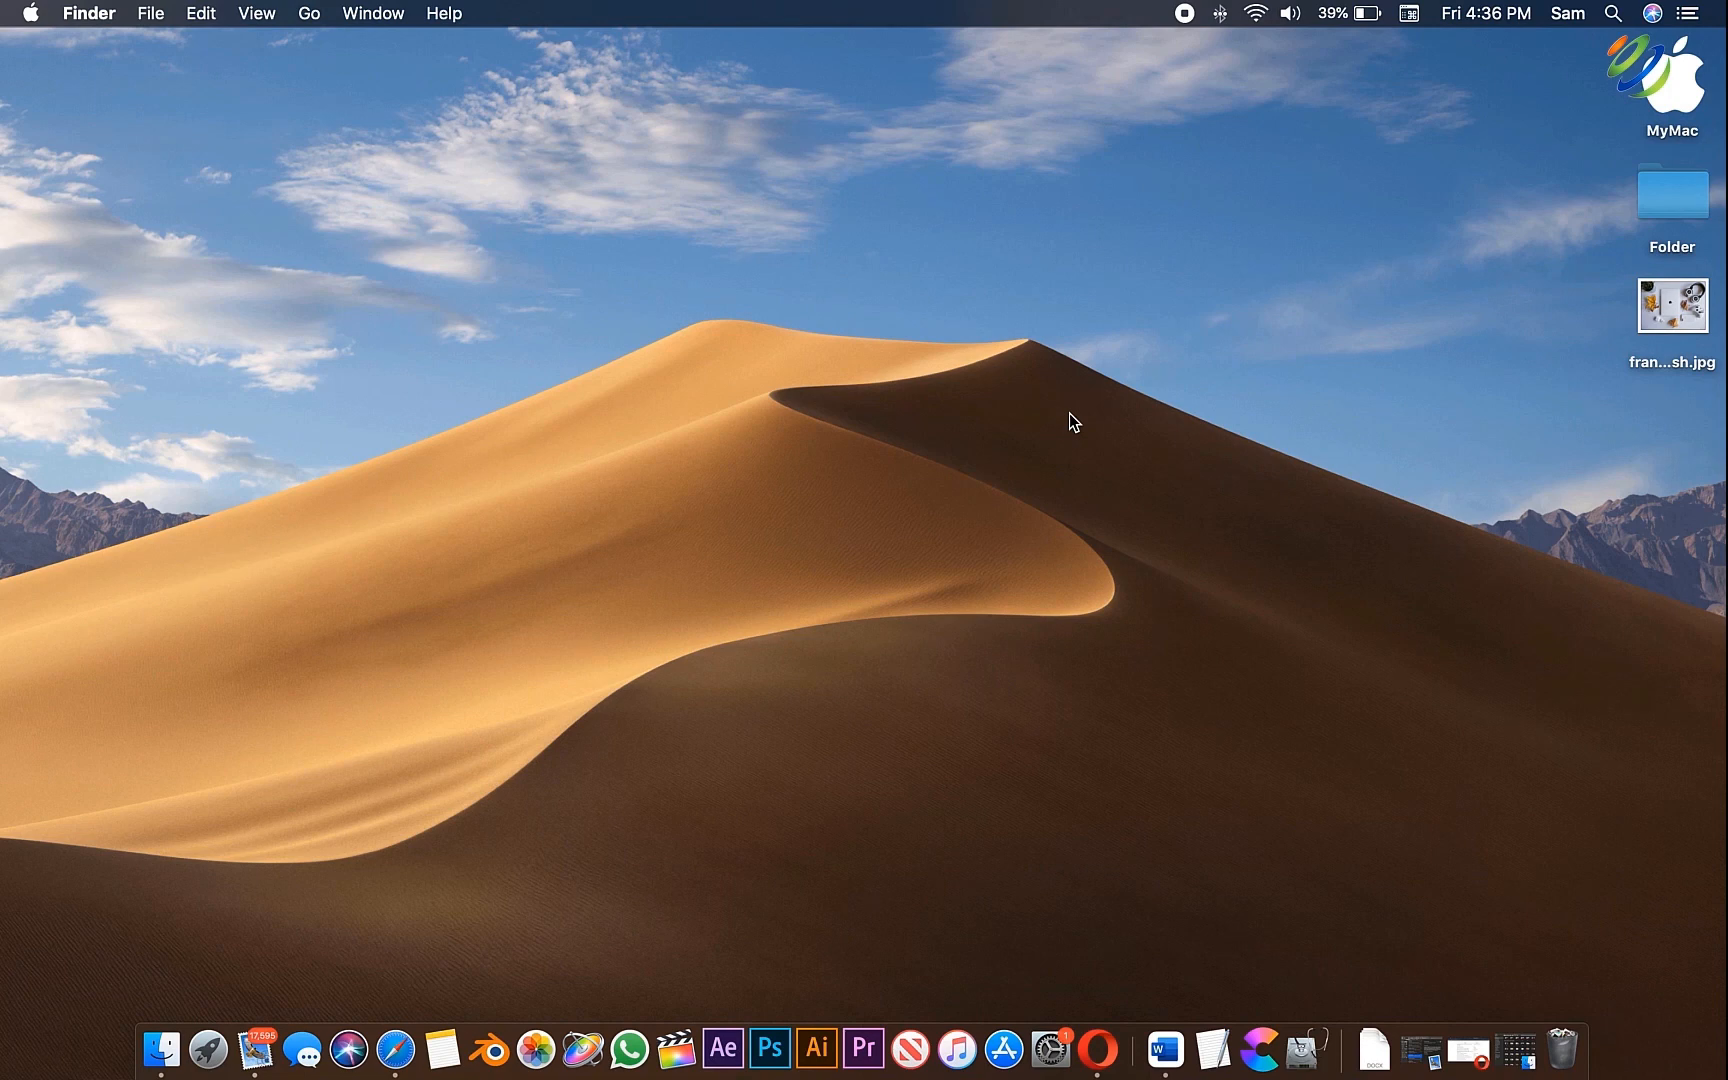
mouse_move(458, 736)
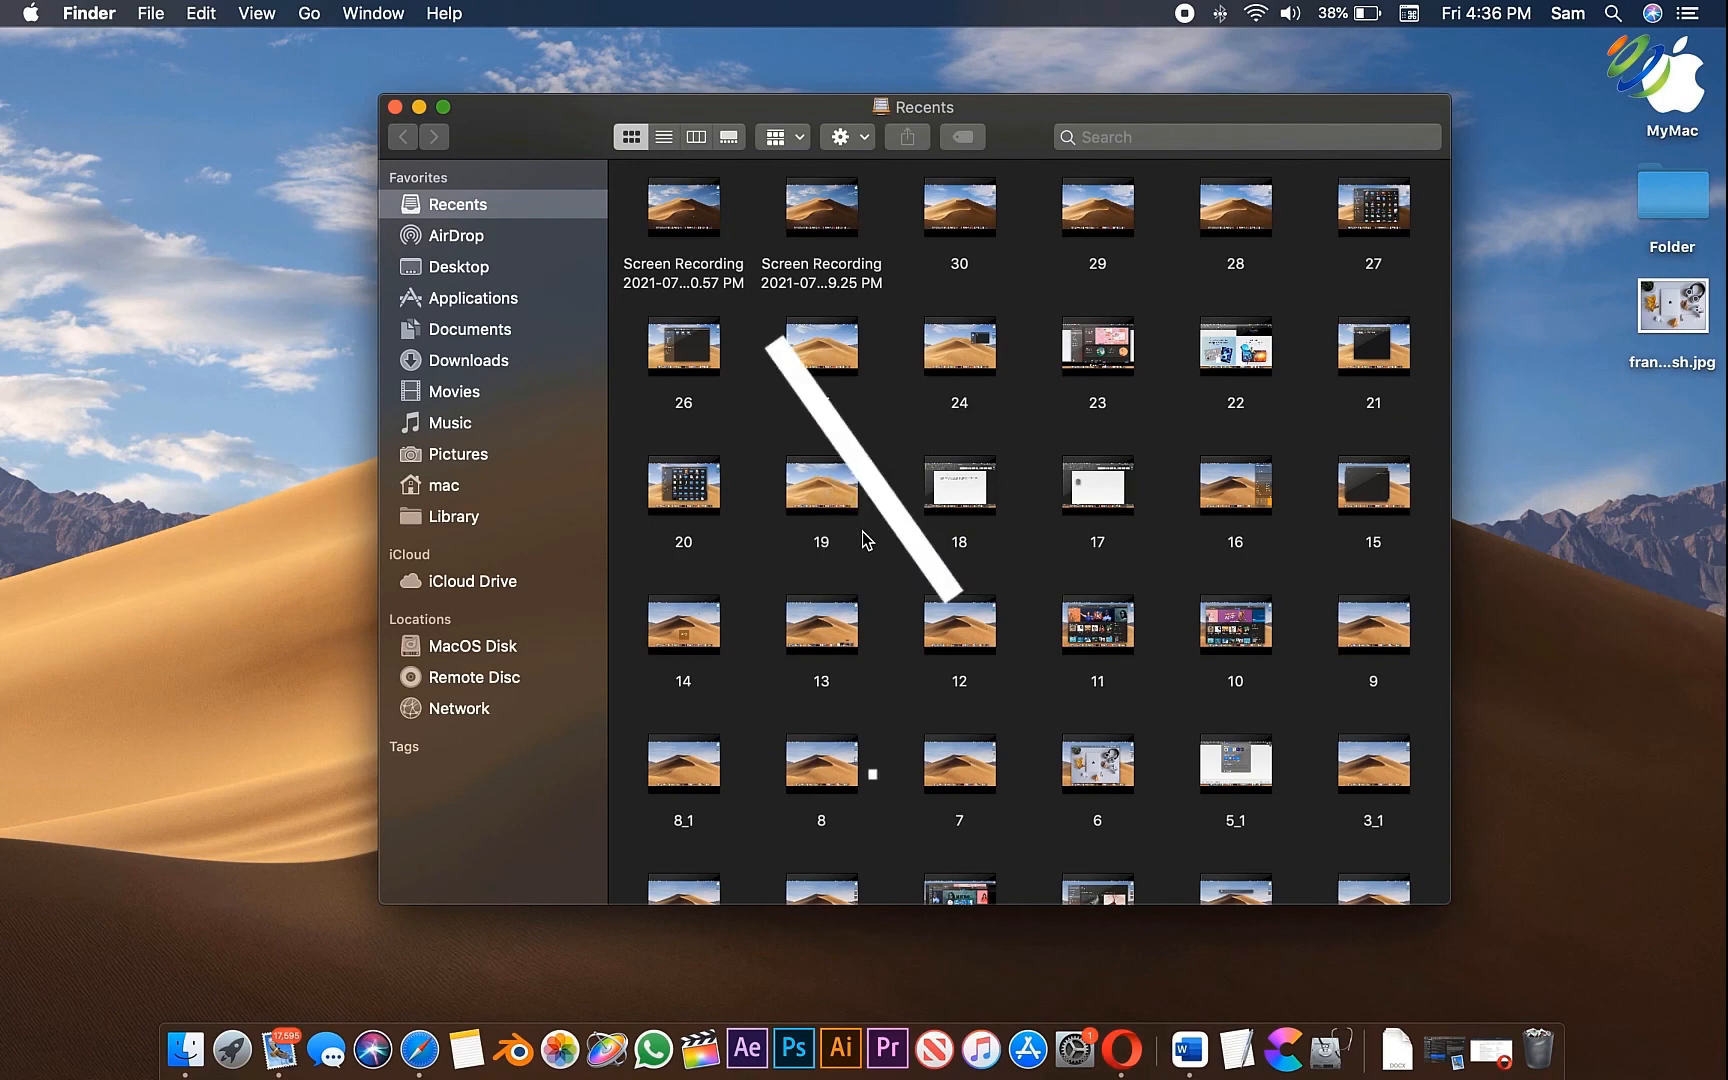
Step: Open Recents, then duplicate the selected desktop JPEG with Cmd+D
key("cmd+2")
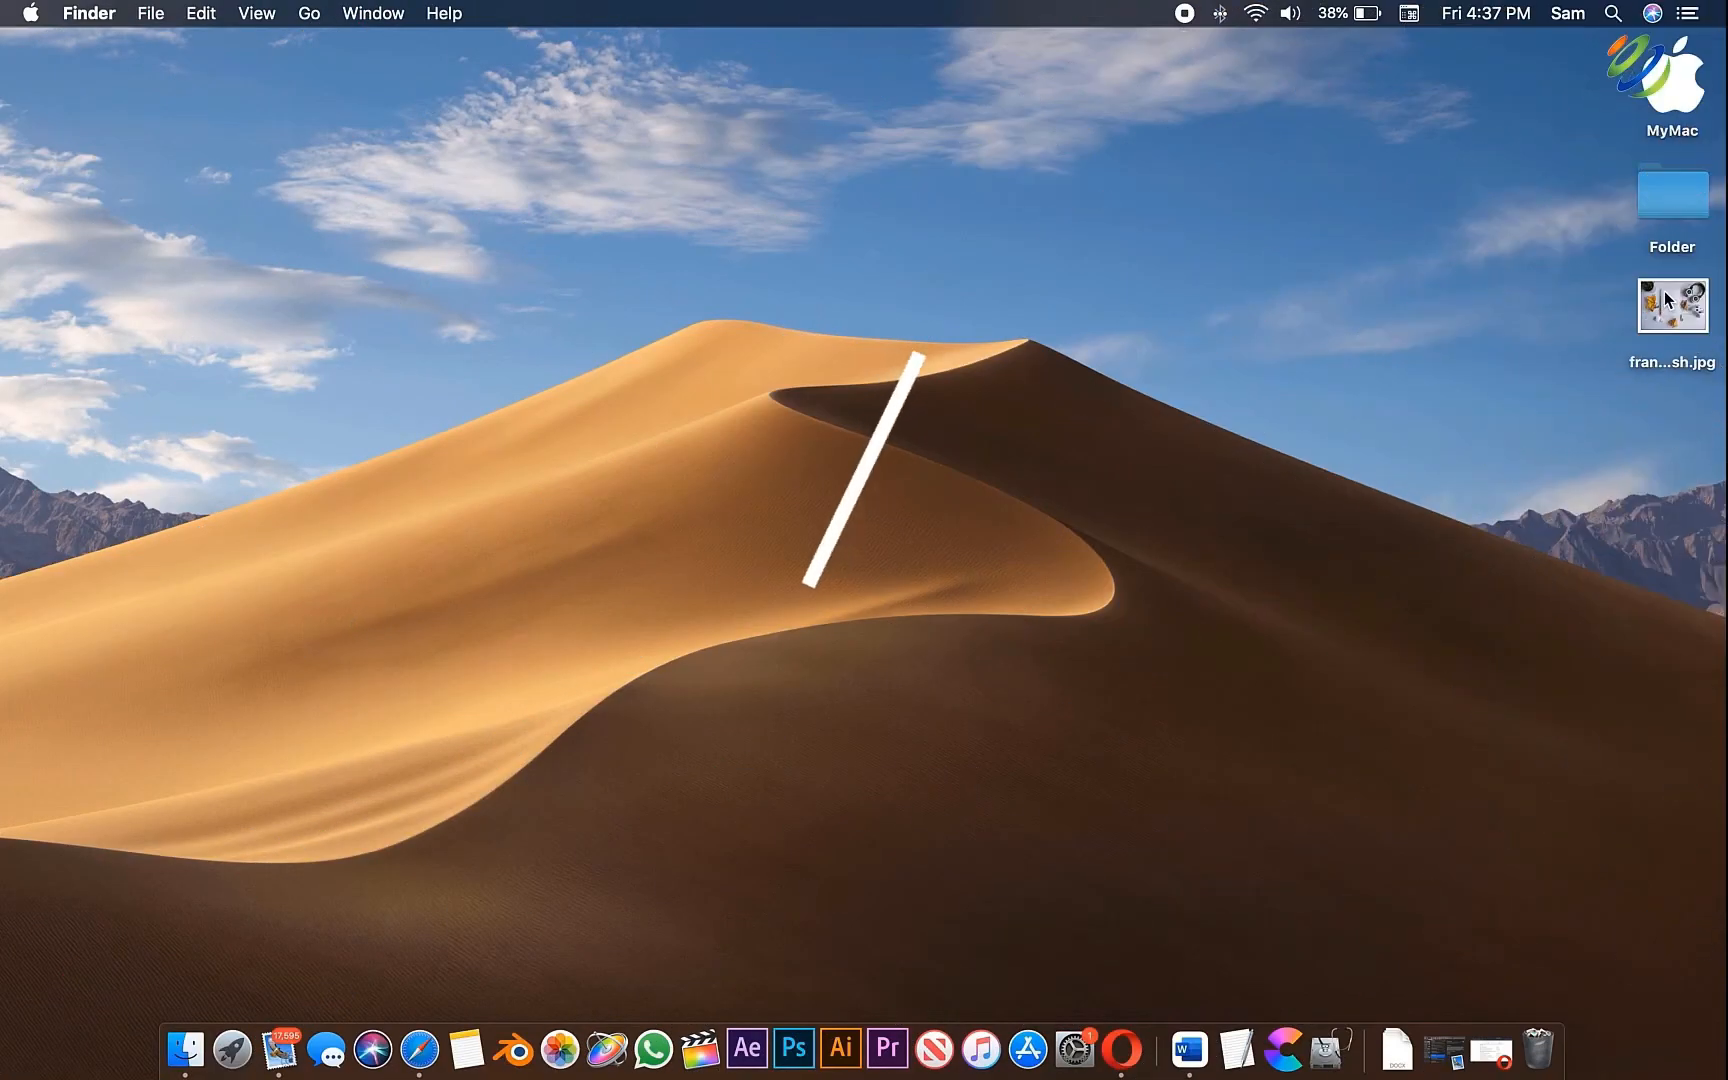
key("cmd+d")
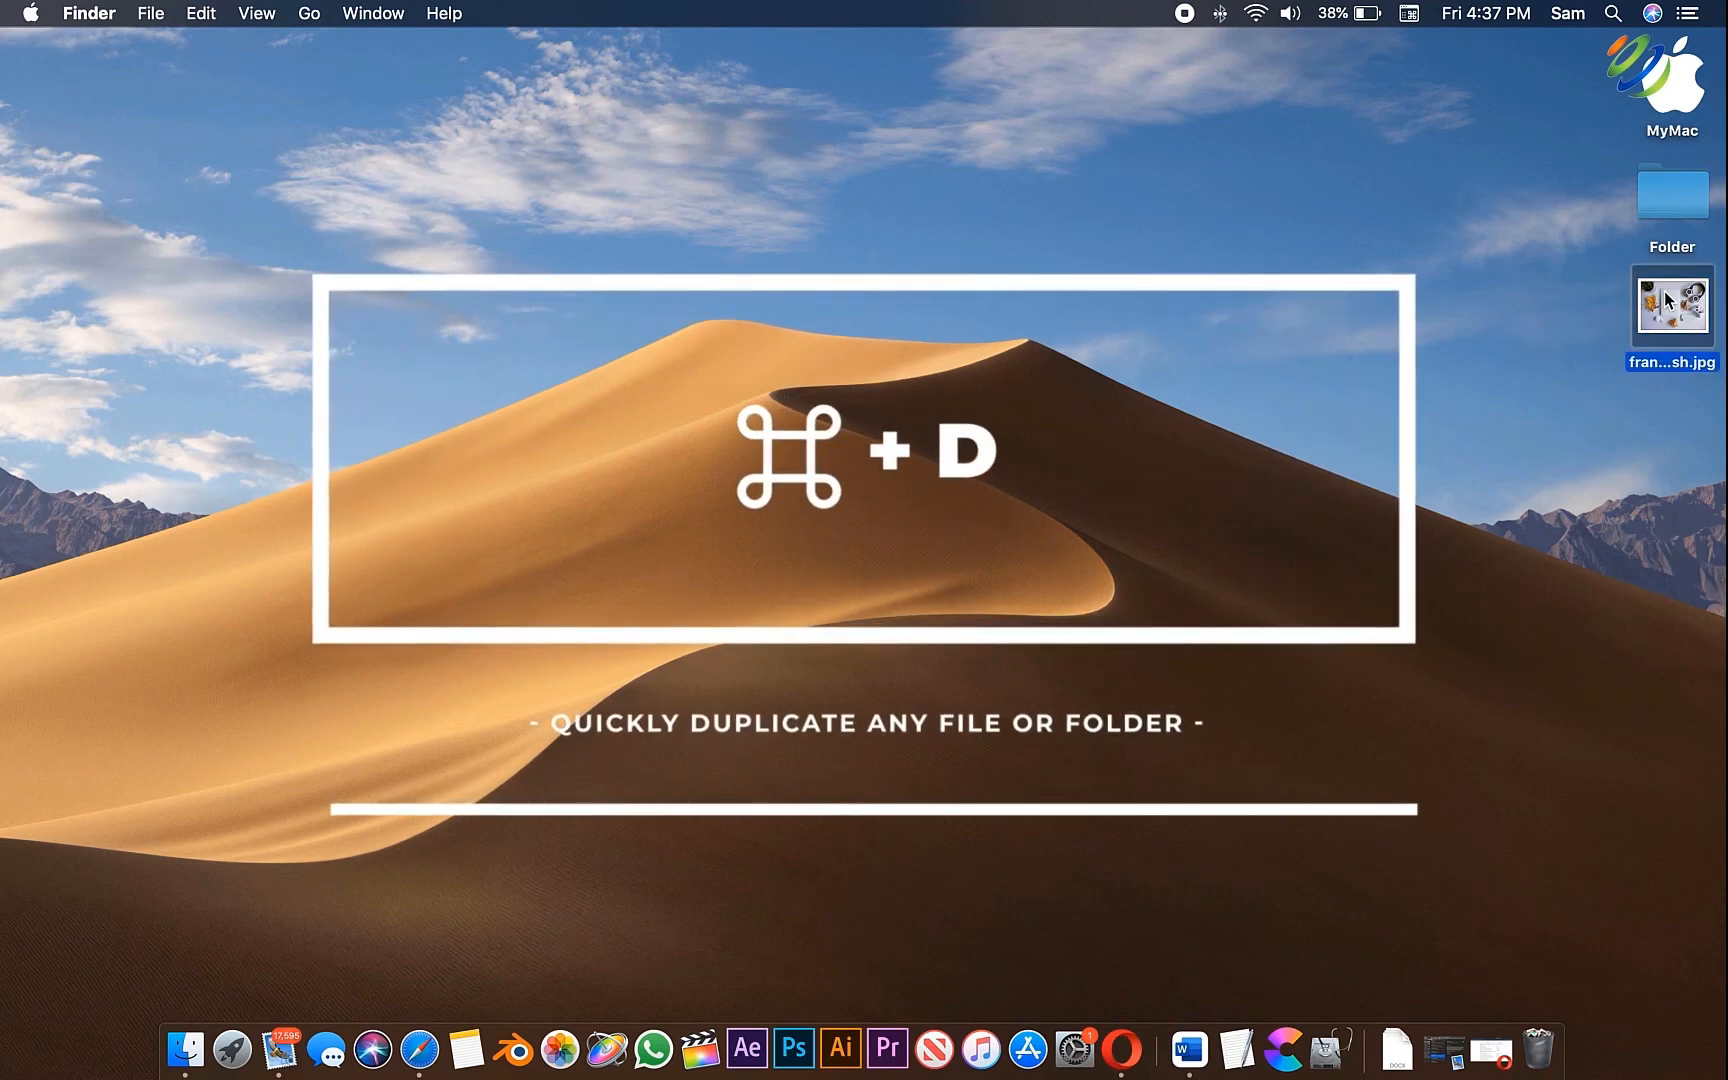
key("cmd+d")
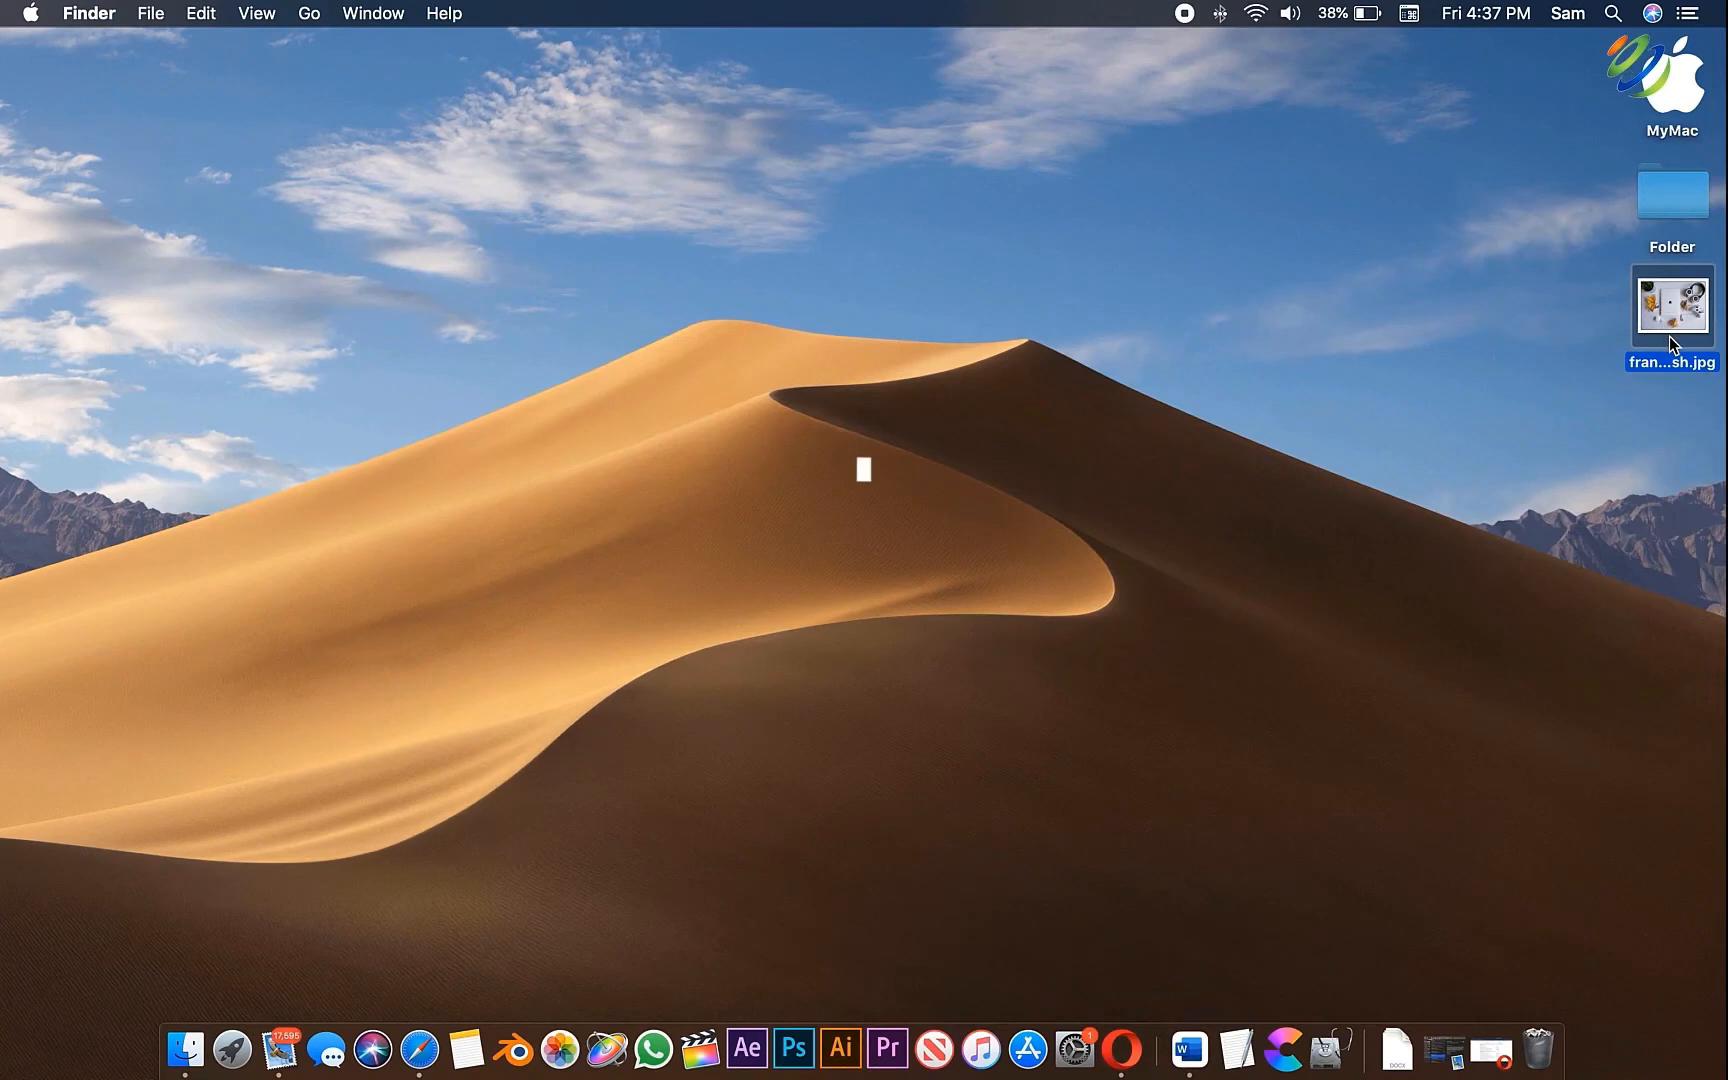
Step: Show Info for frankie-valentine-469917-unsplash.jpg (1.1 MB, 3232×2424) and move the panel to center
key("cmd+i")
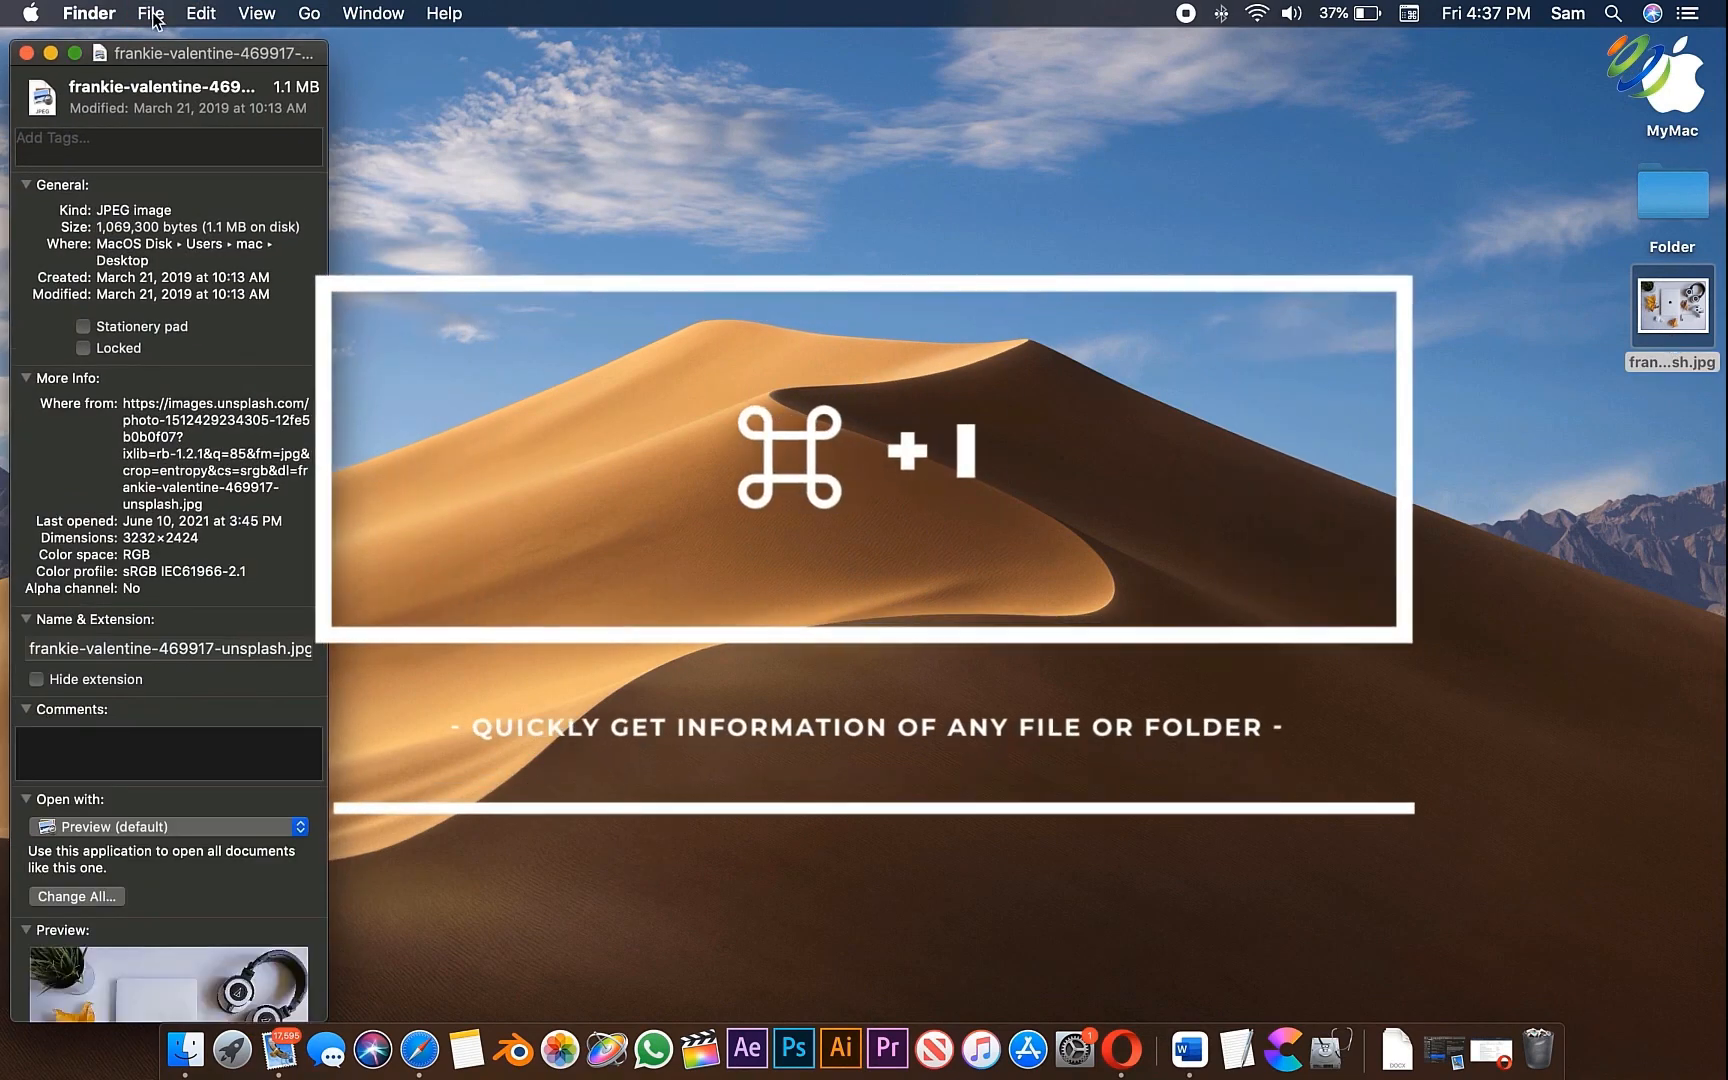
left_click_drag(215, 52, 1119, 63)
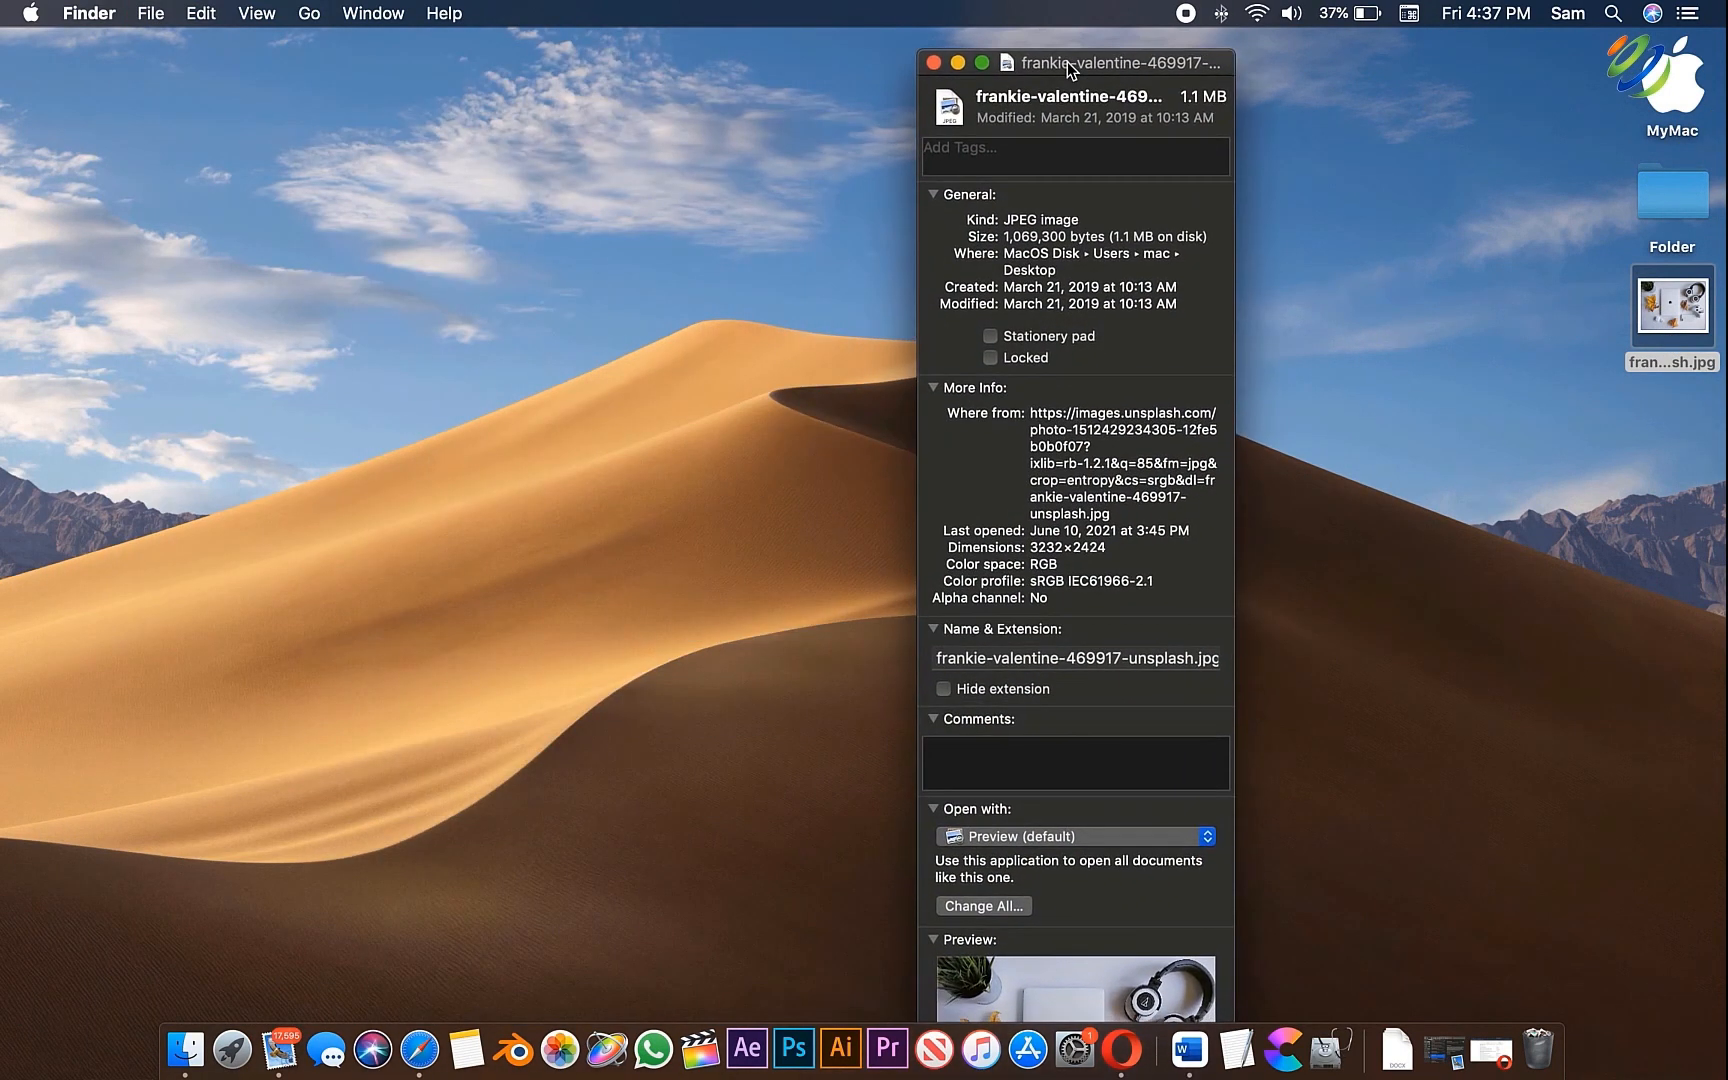
left_click(936, 63)
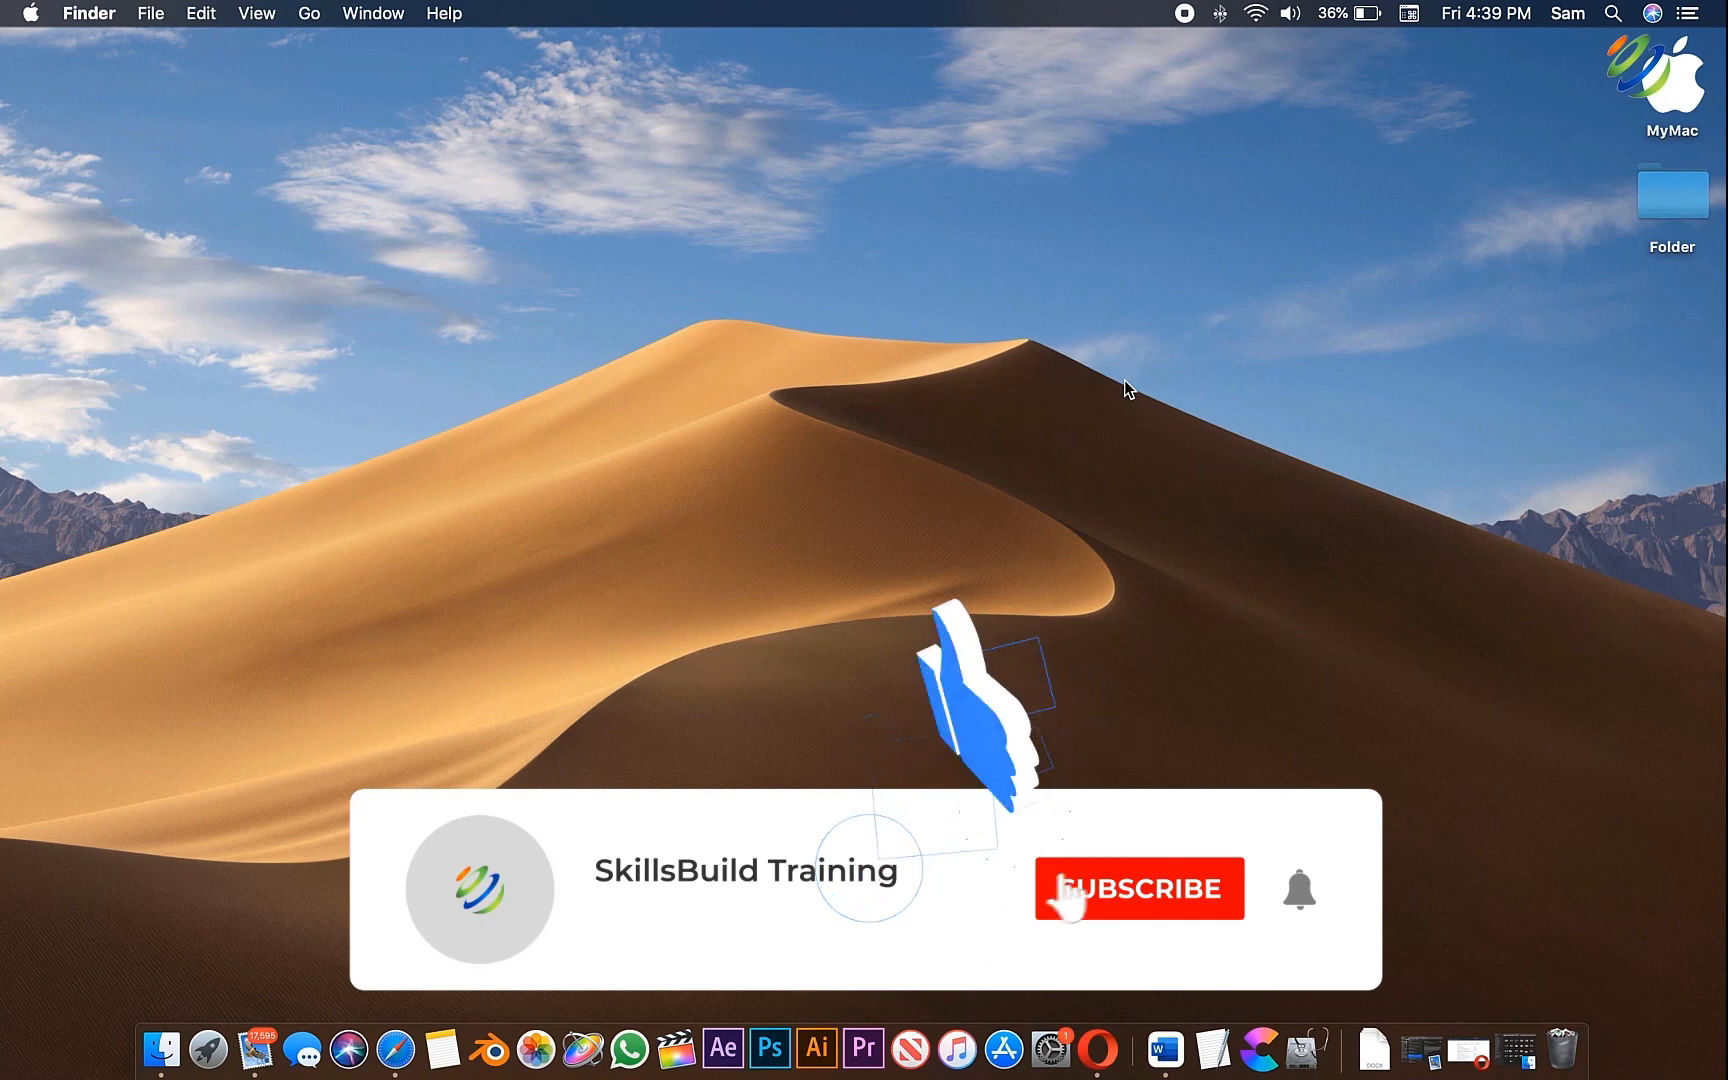
left_click(1138, 888)
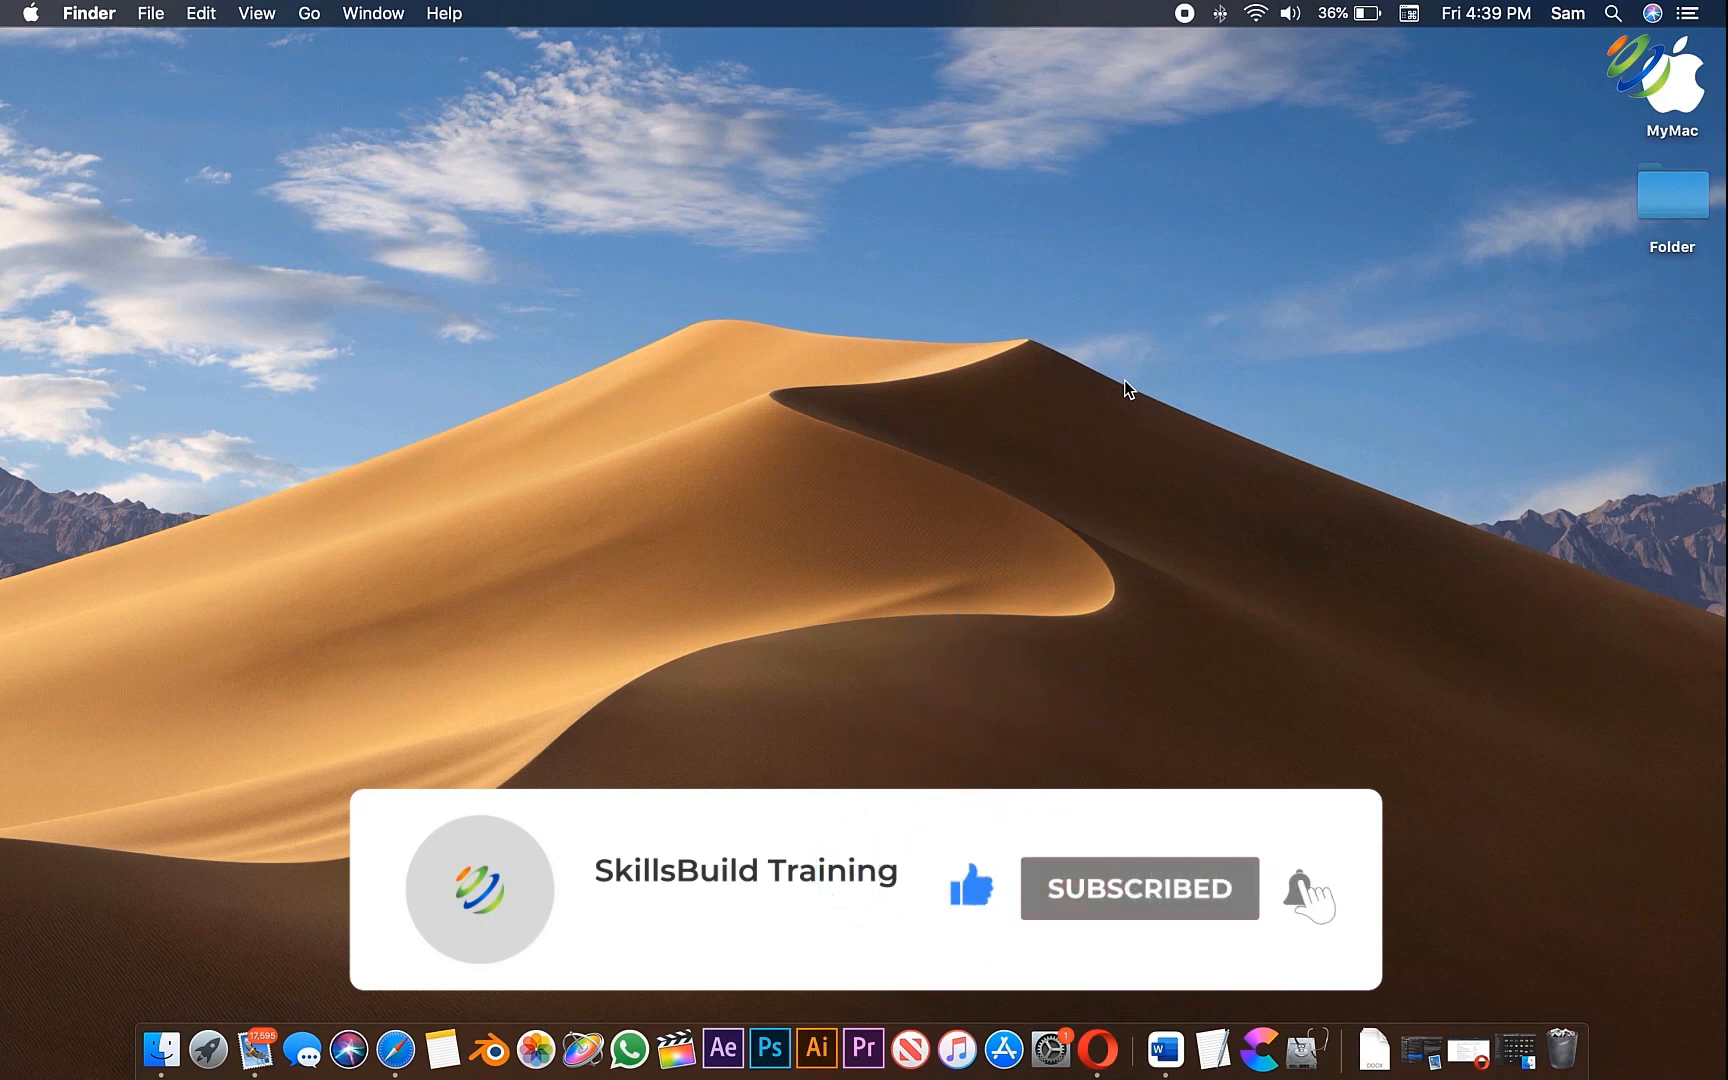